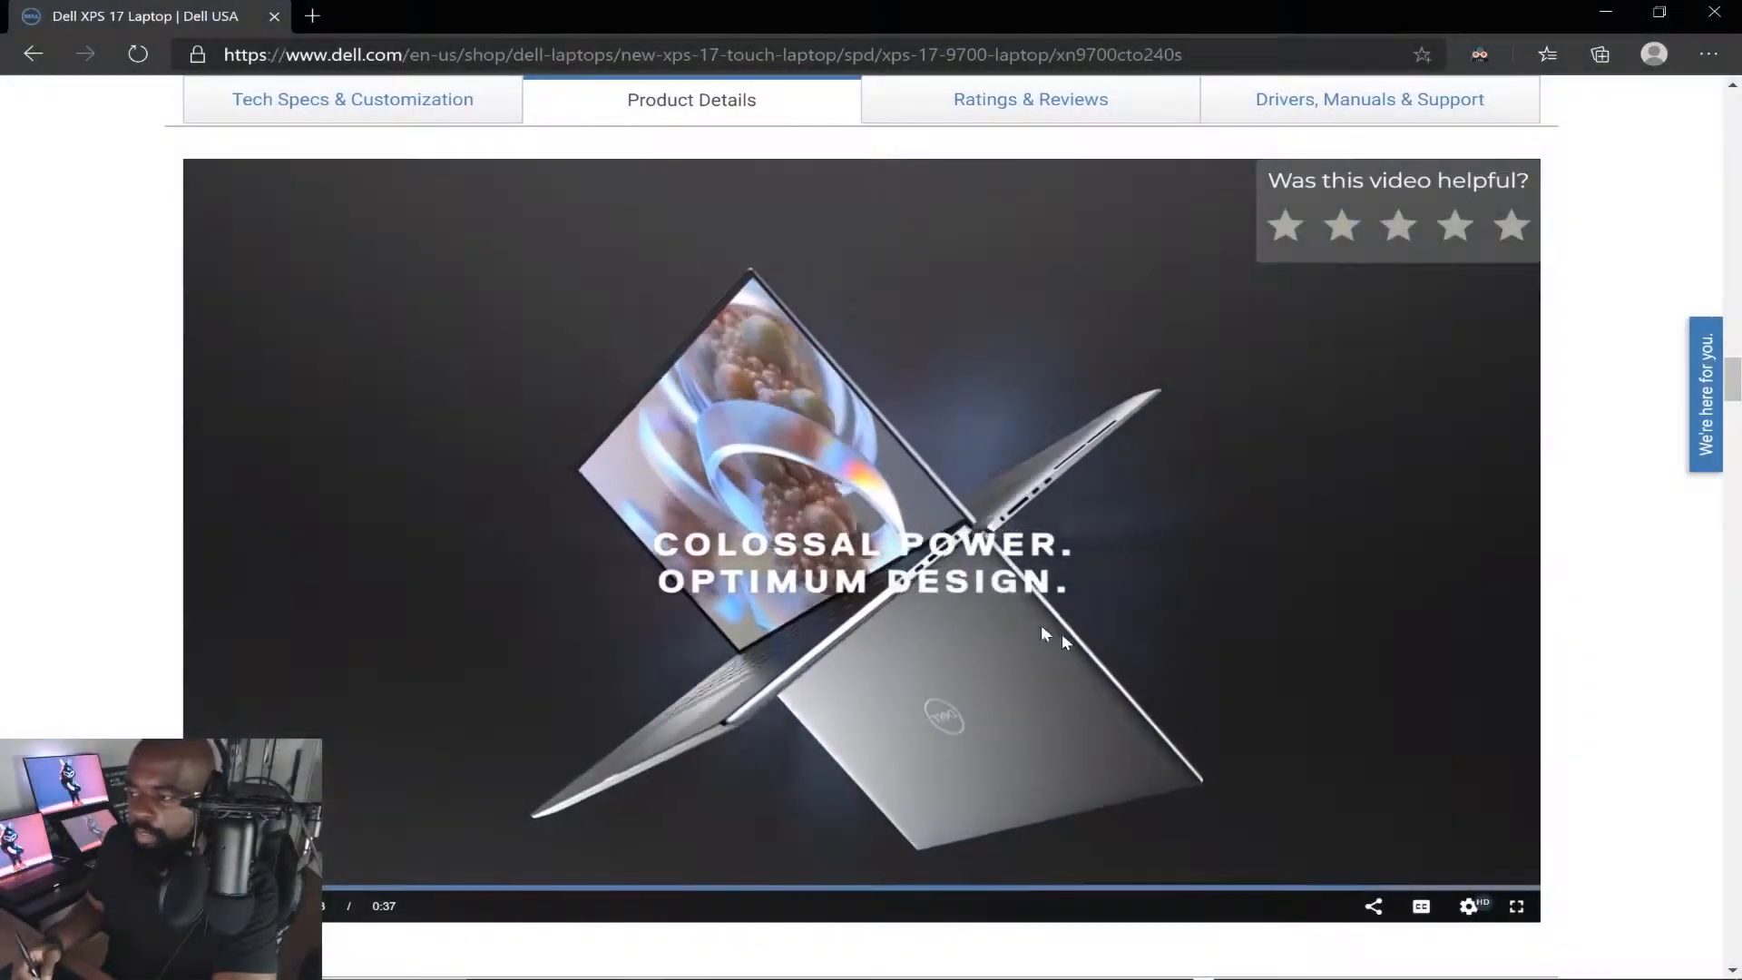
Leave the Dell XPS 17 promo video in Edge and switch to Cinema 4D
left_click(1418, 906)
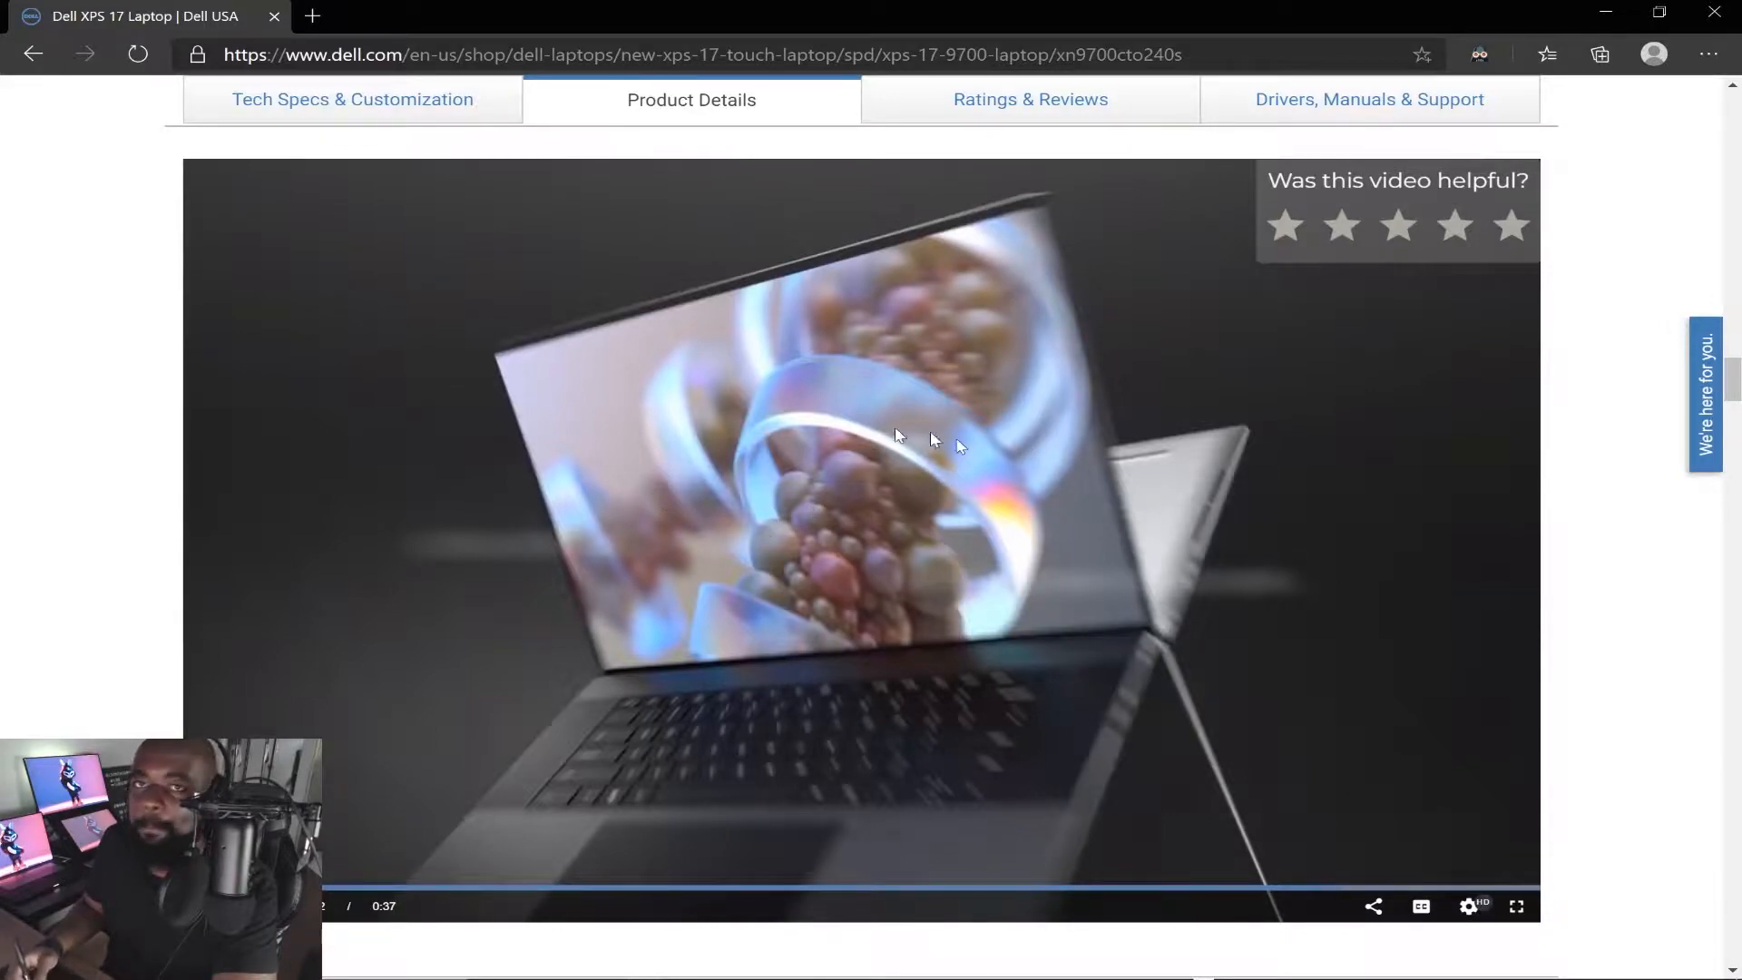
mouse_move(1103, 603)
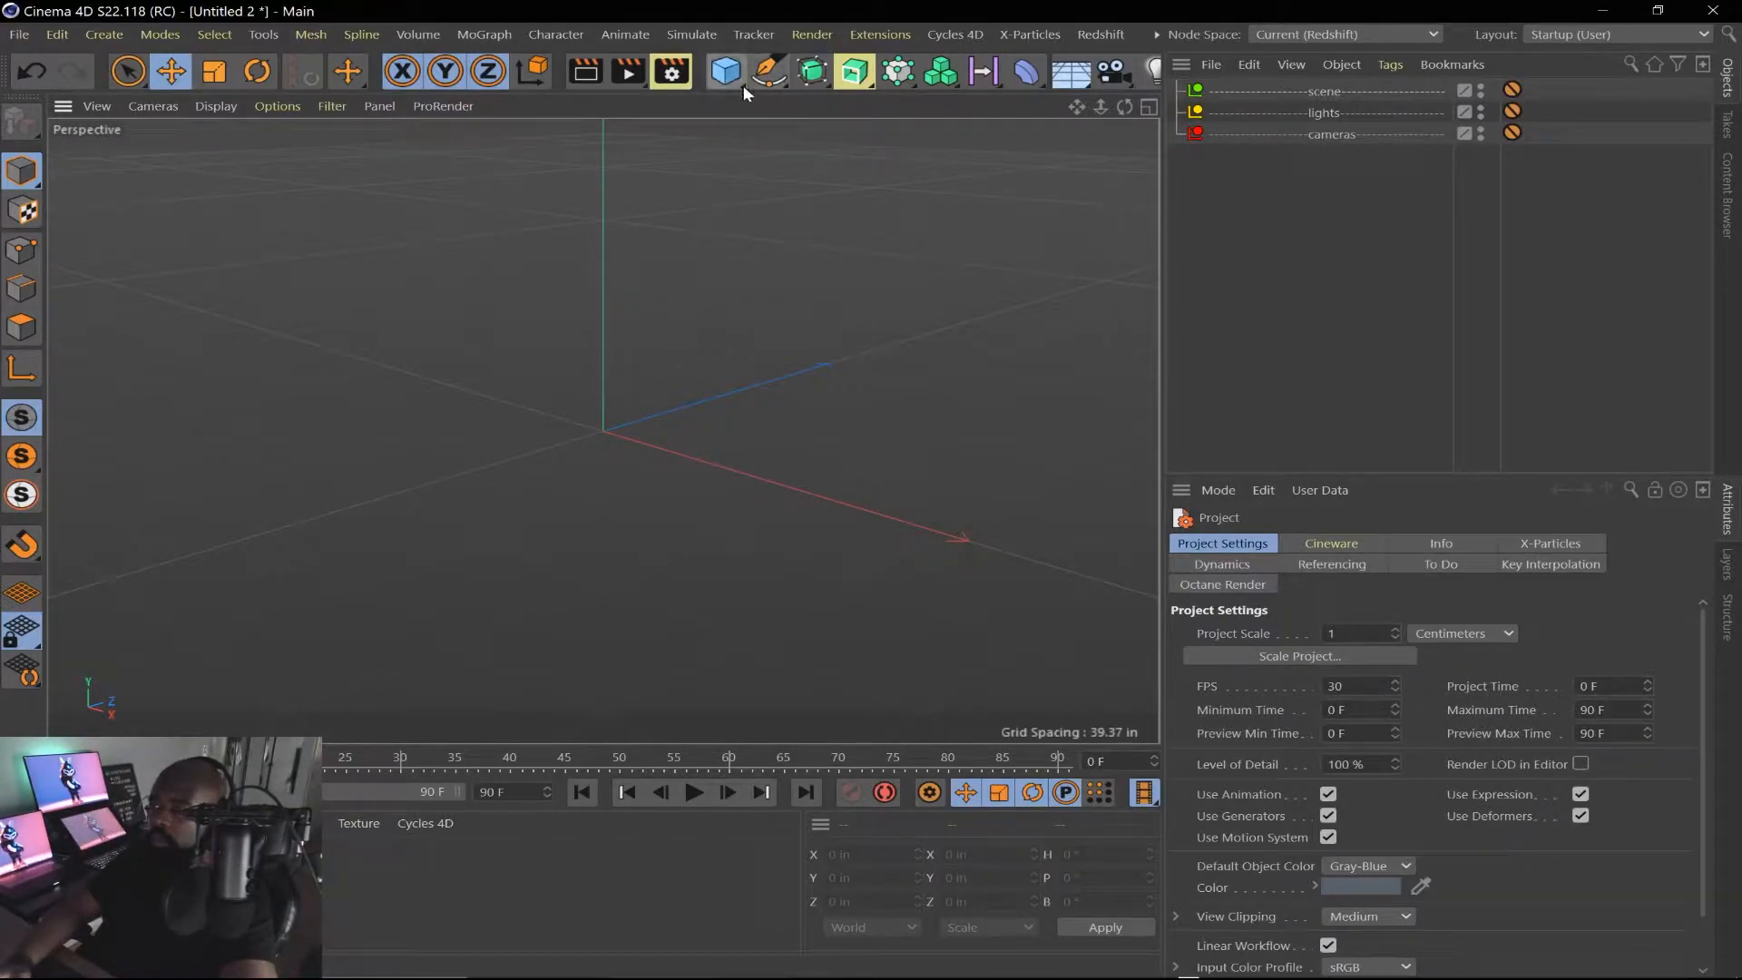
Add a Sphere primitive and a Helix spline, entering a 2 in value
left_click(726, 71)
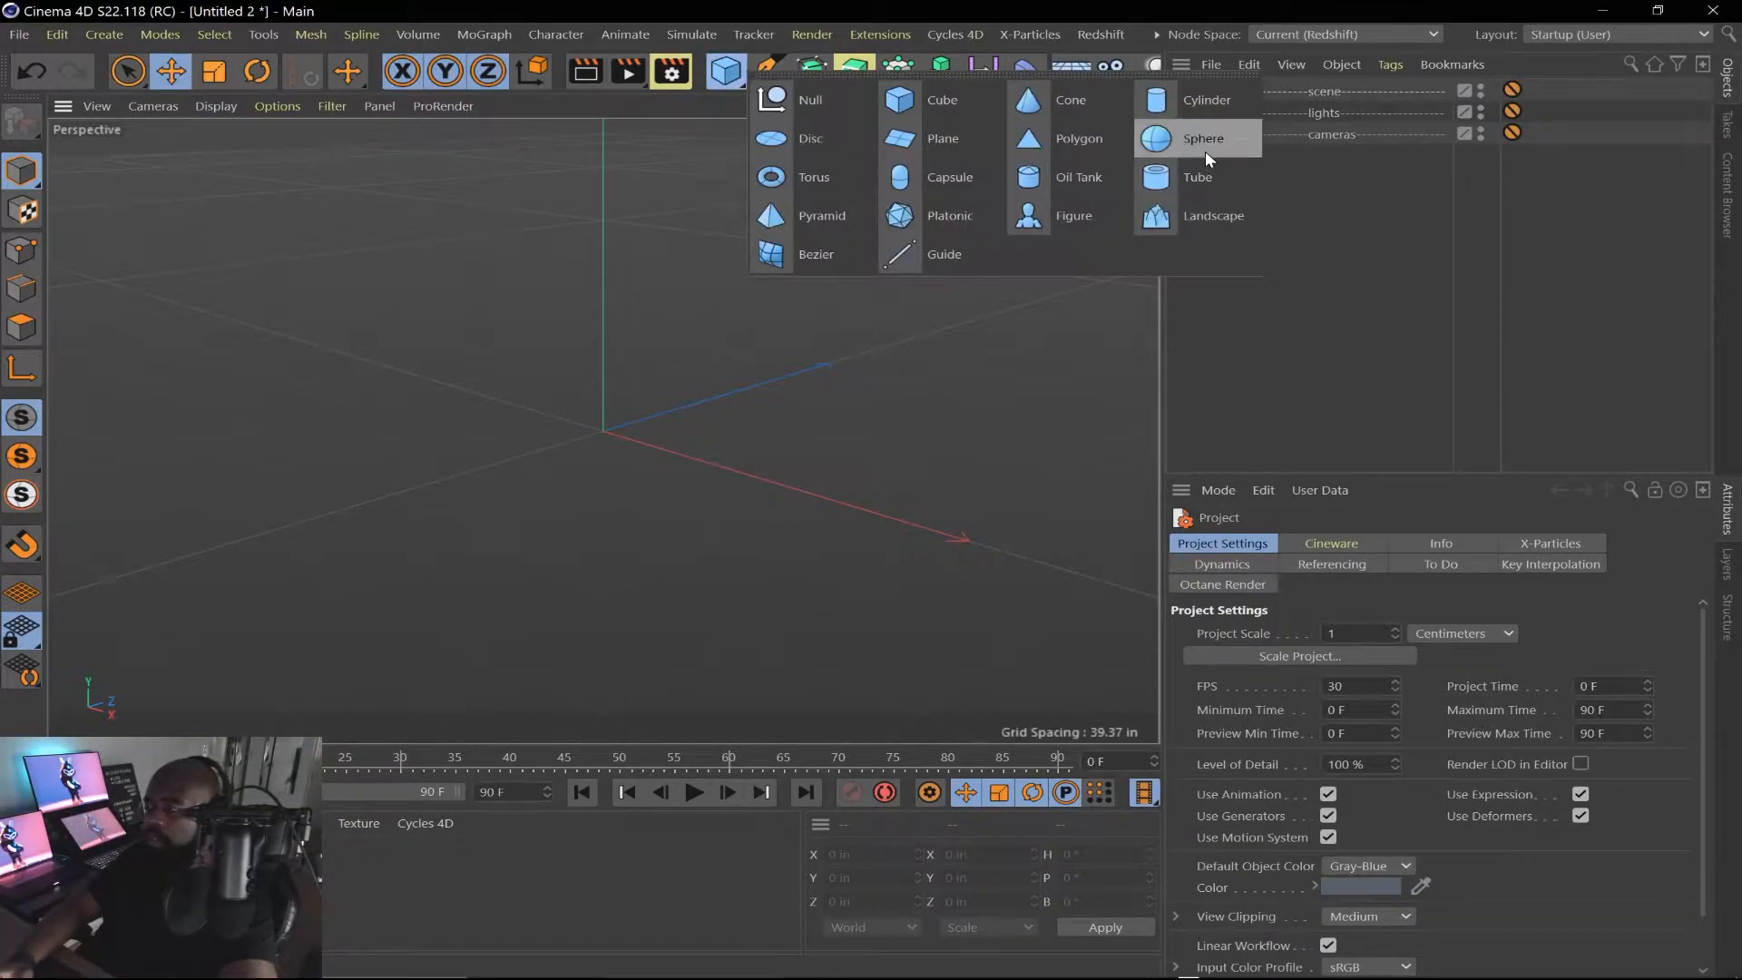
left_click(1188, 137)
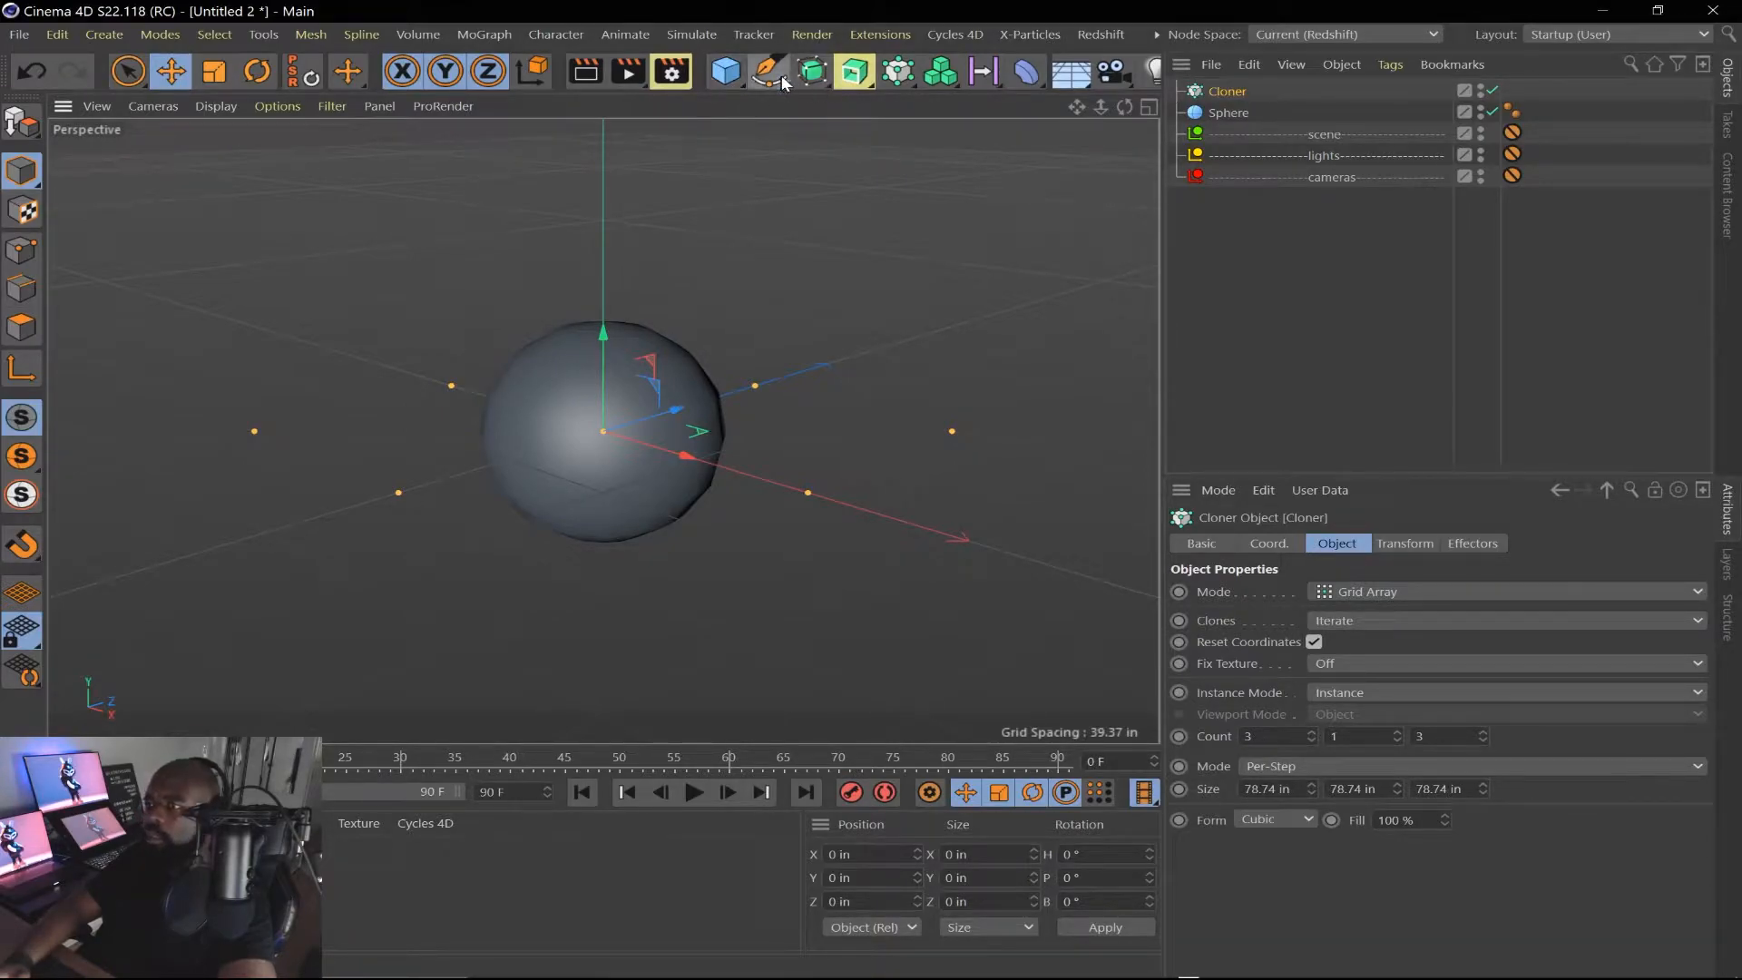
left_click(769, 71)
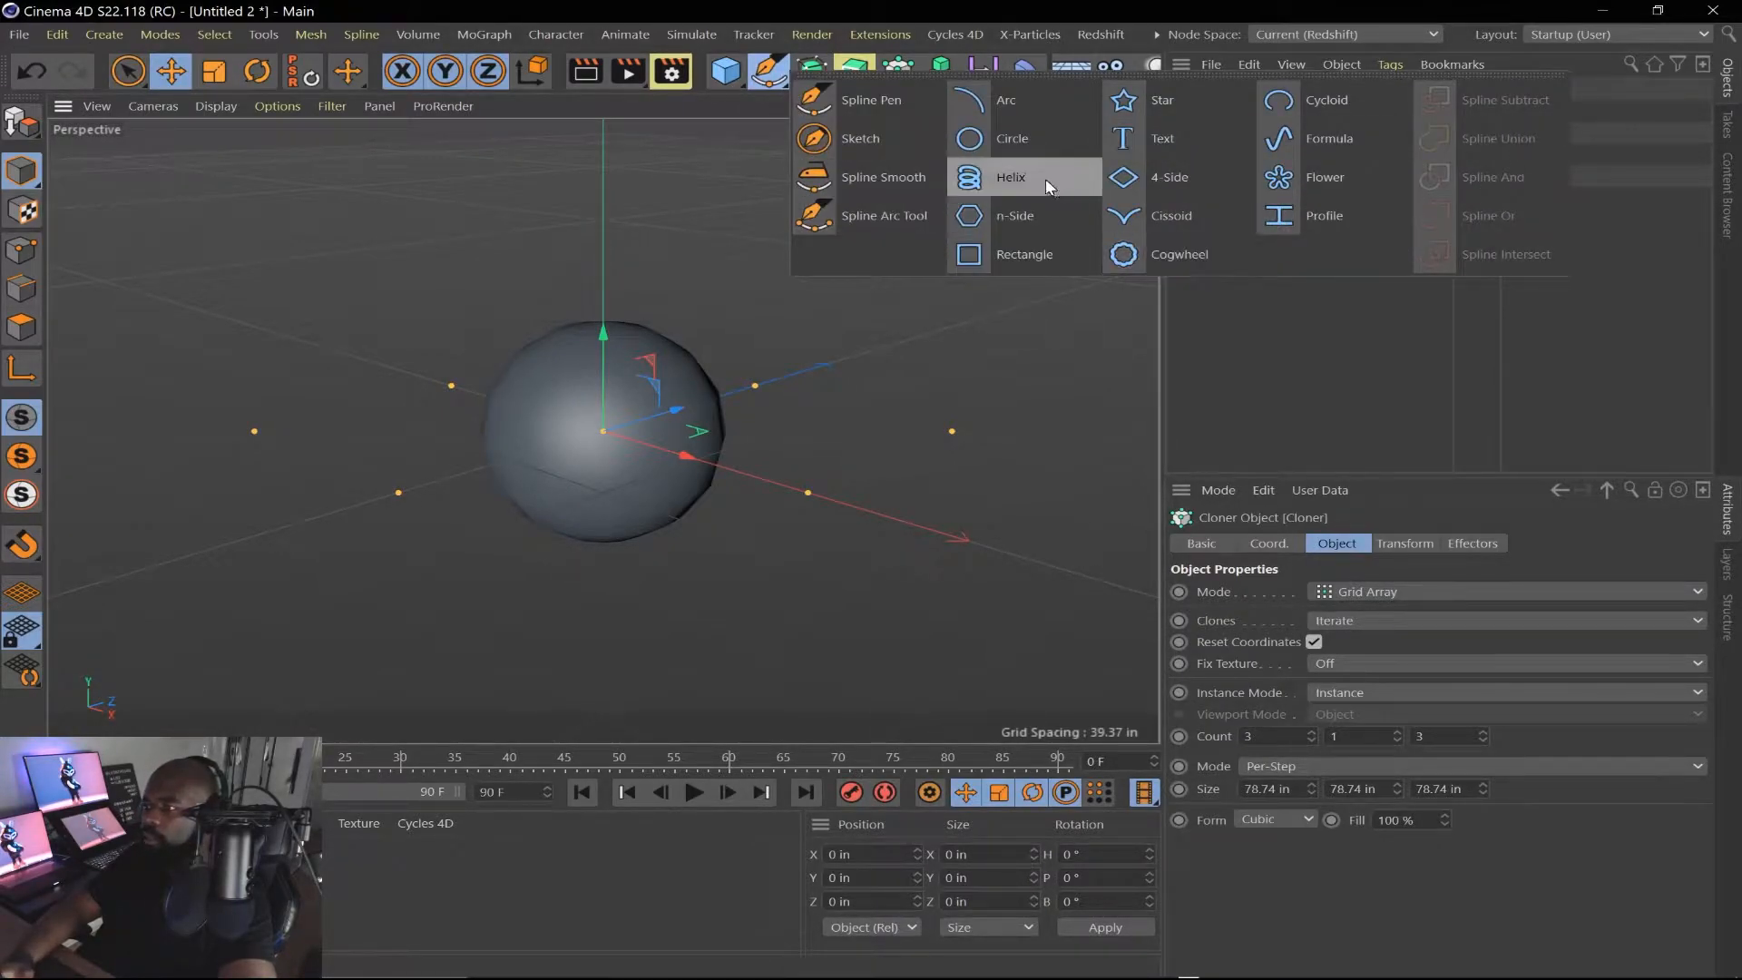
left_click(1010, 177)
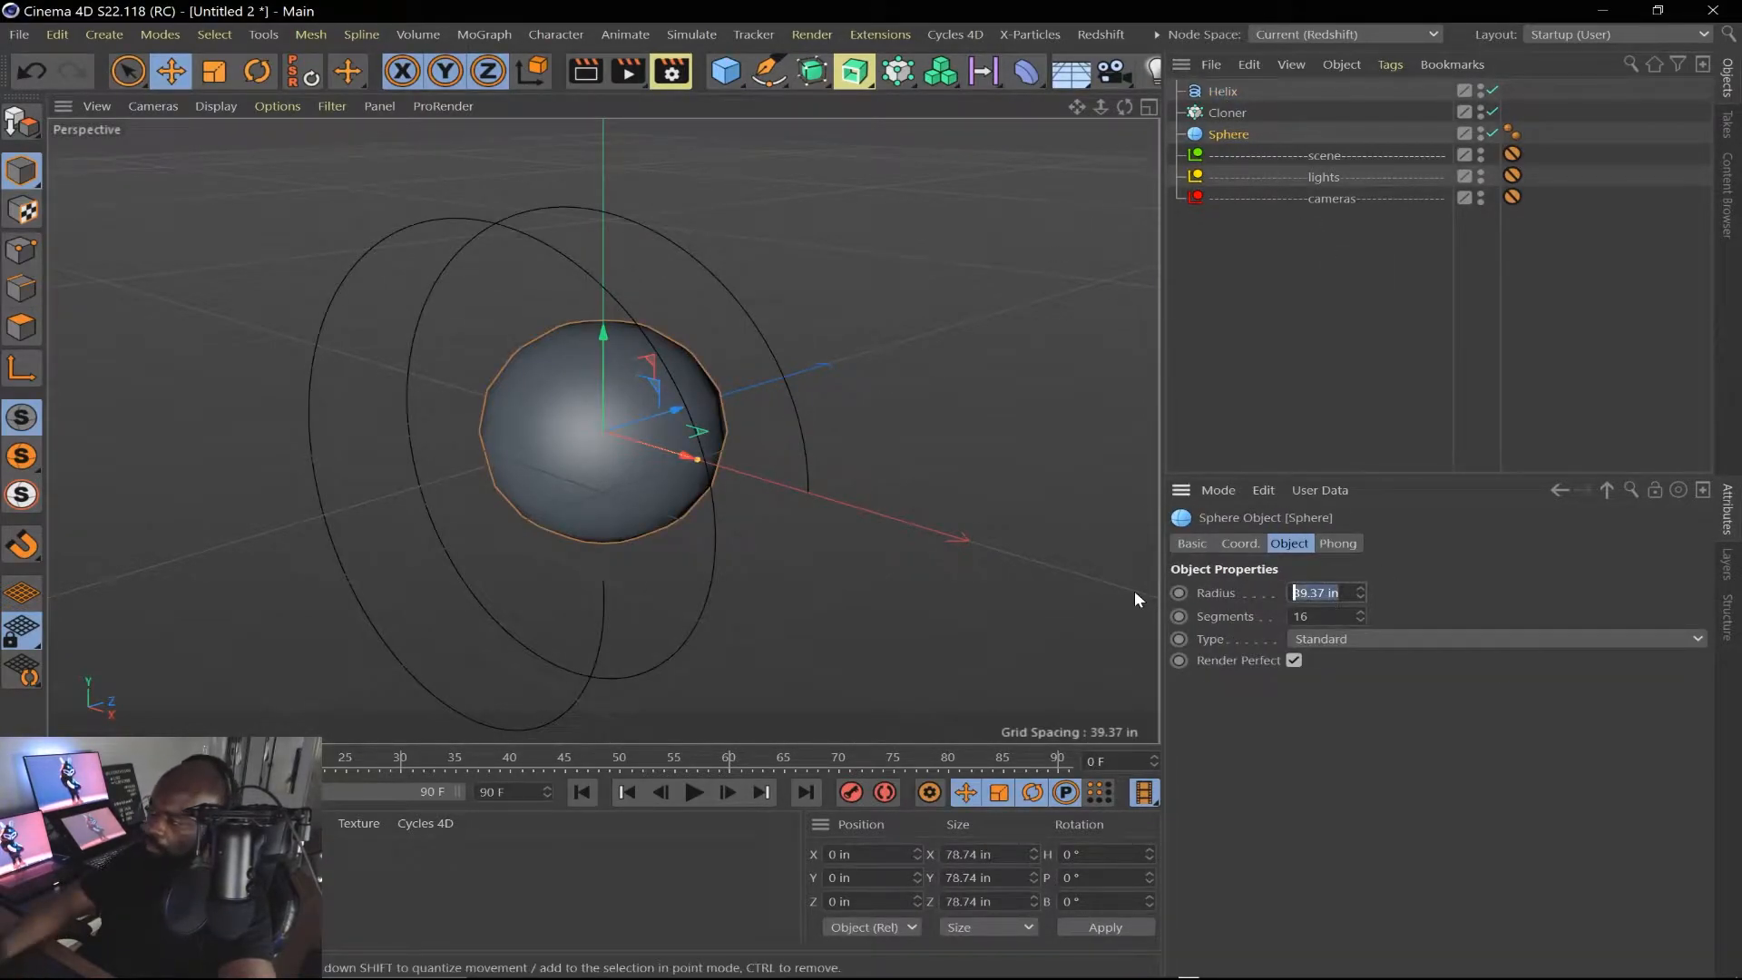
type("2 in")
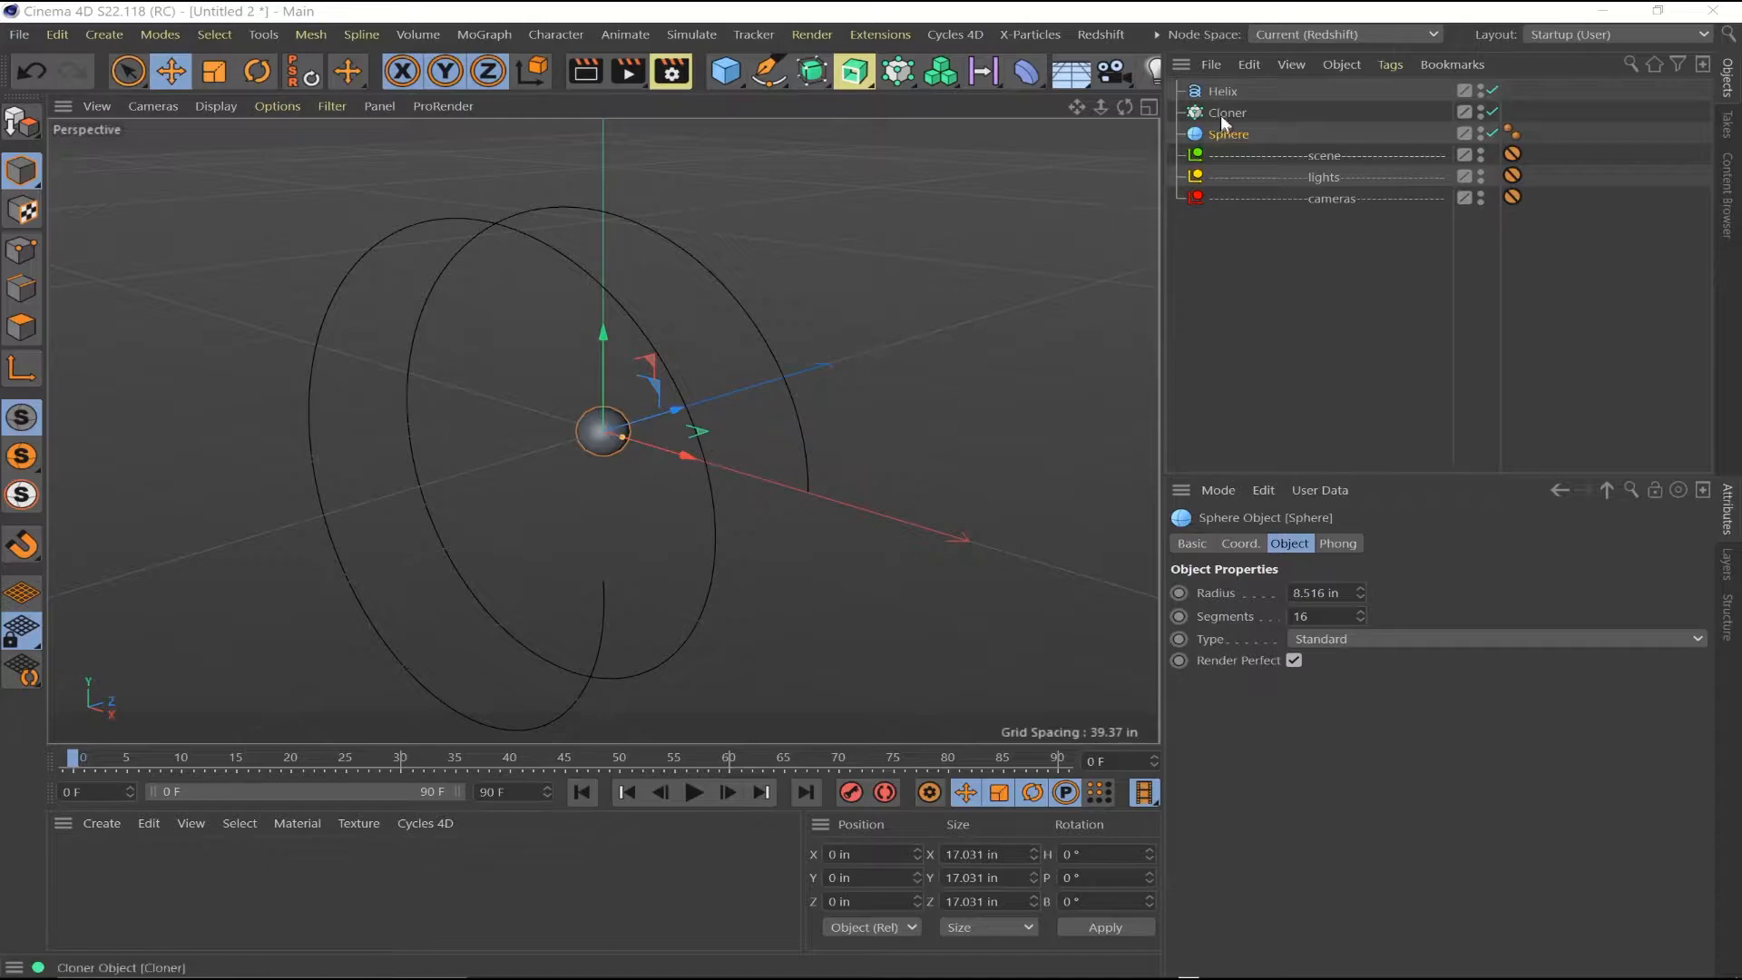
Parent the Sphere under the Cloner, set Mode to Object, and link the Helix
left_click(1227, 112)
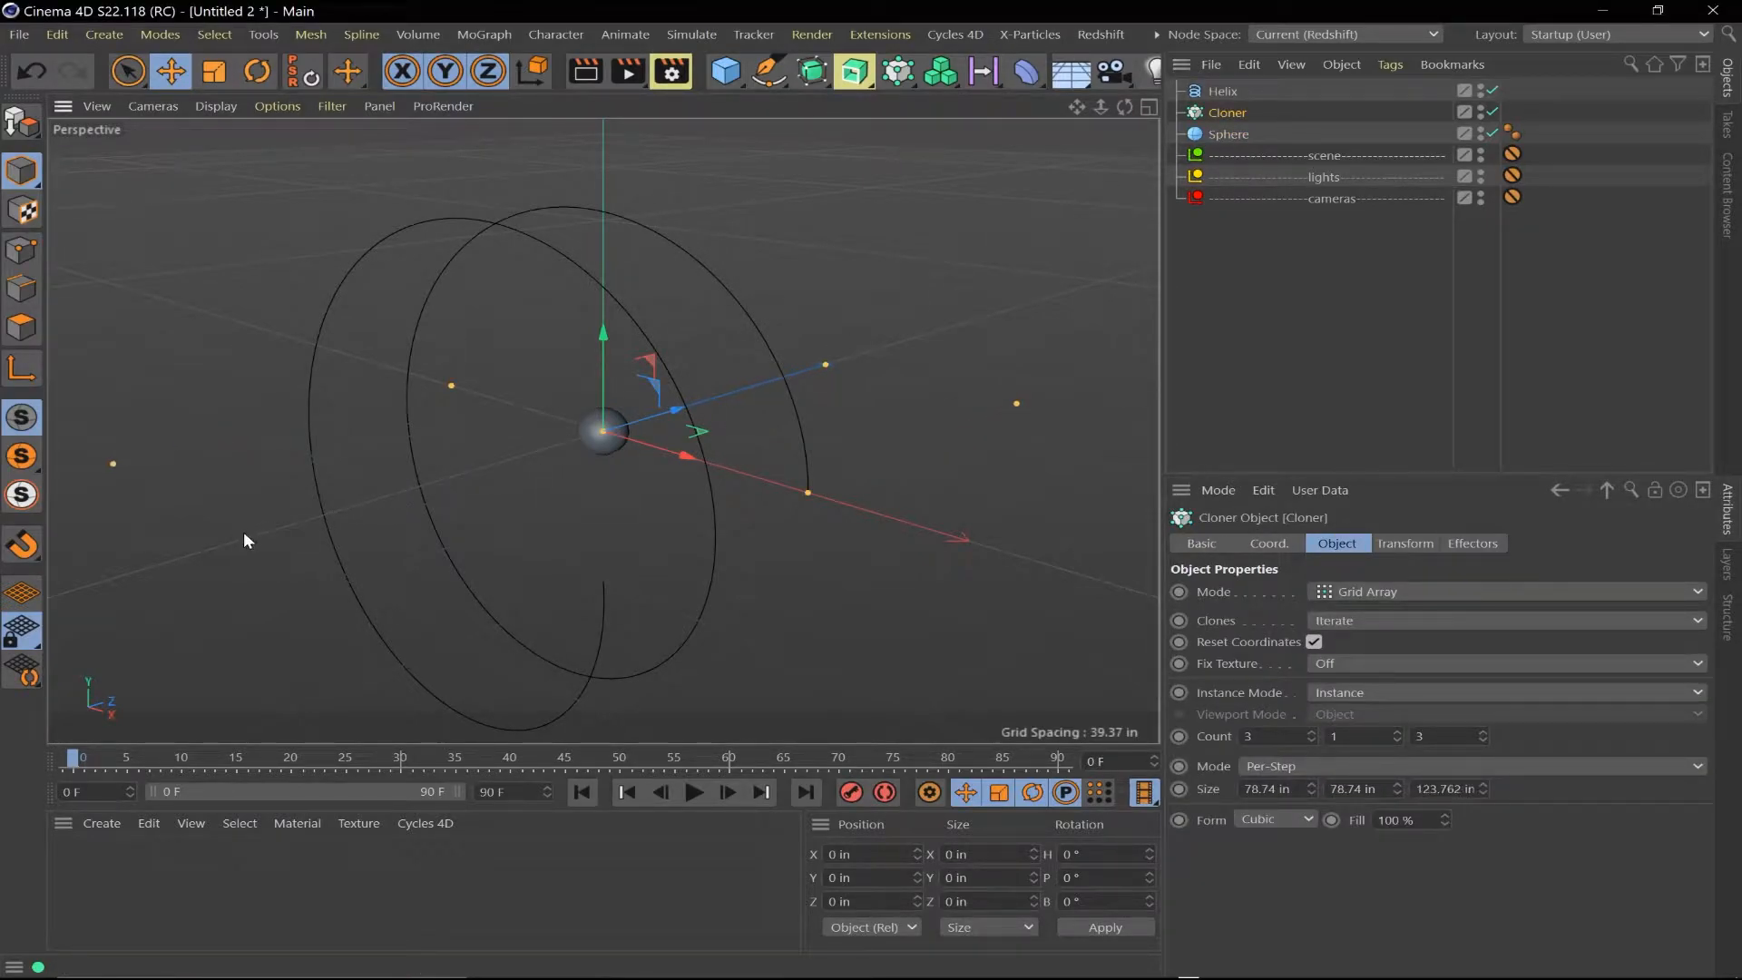
left_click(1221, 90)
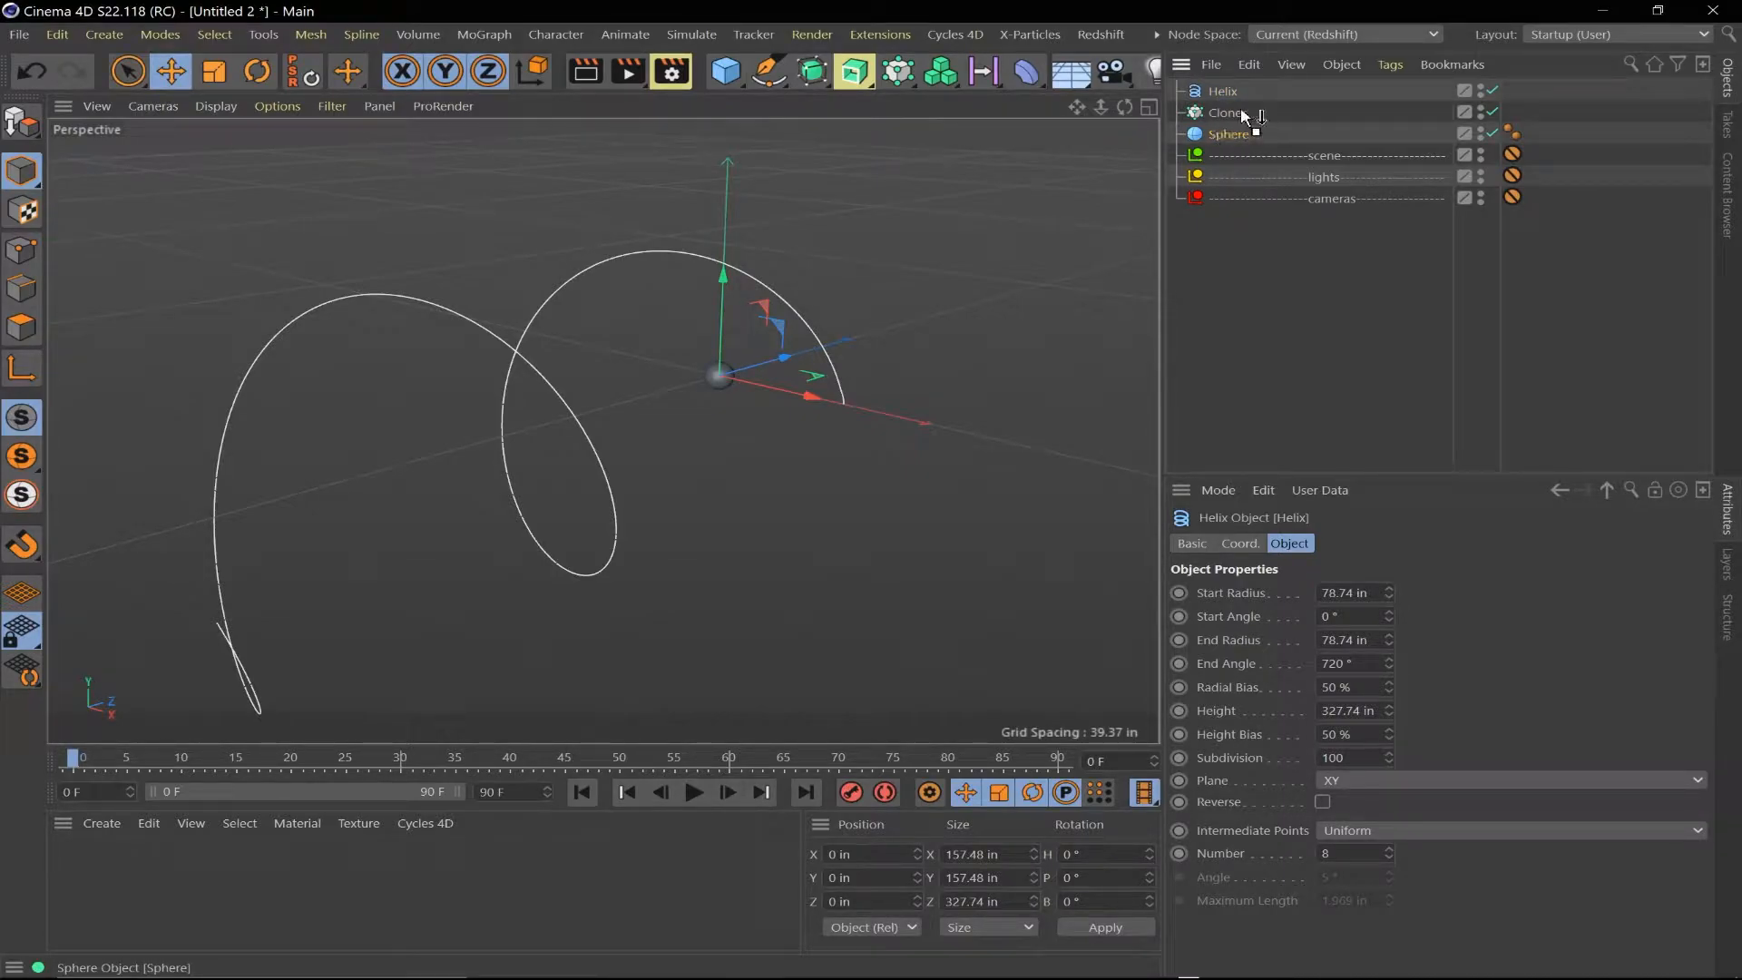
left_click(1229, 133)
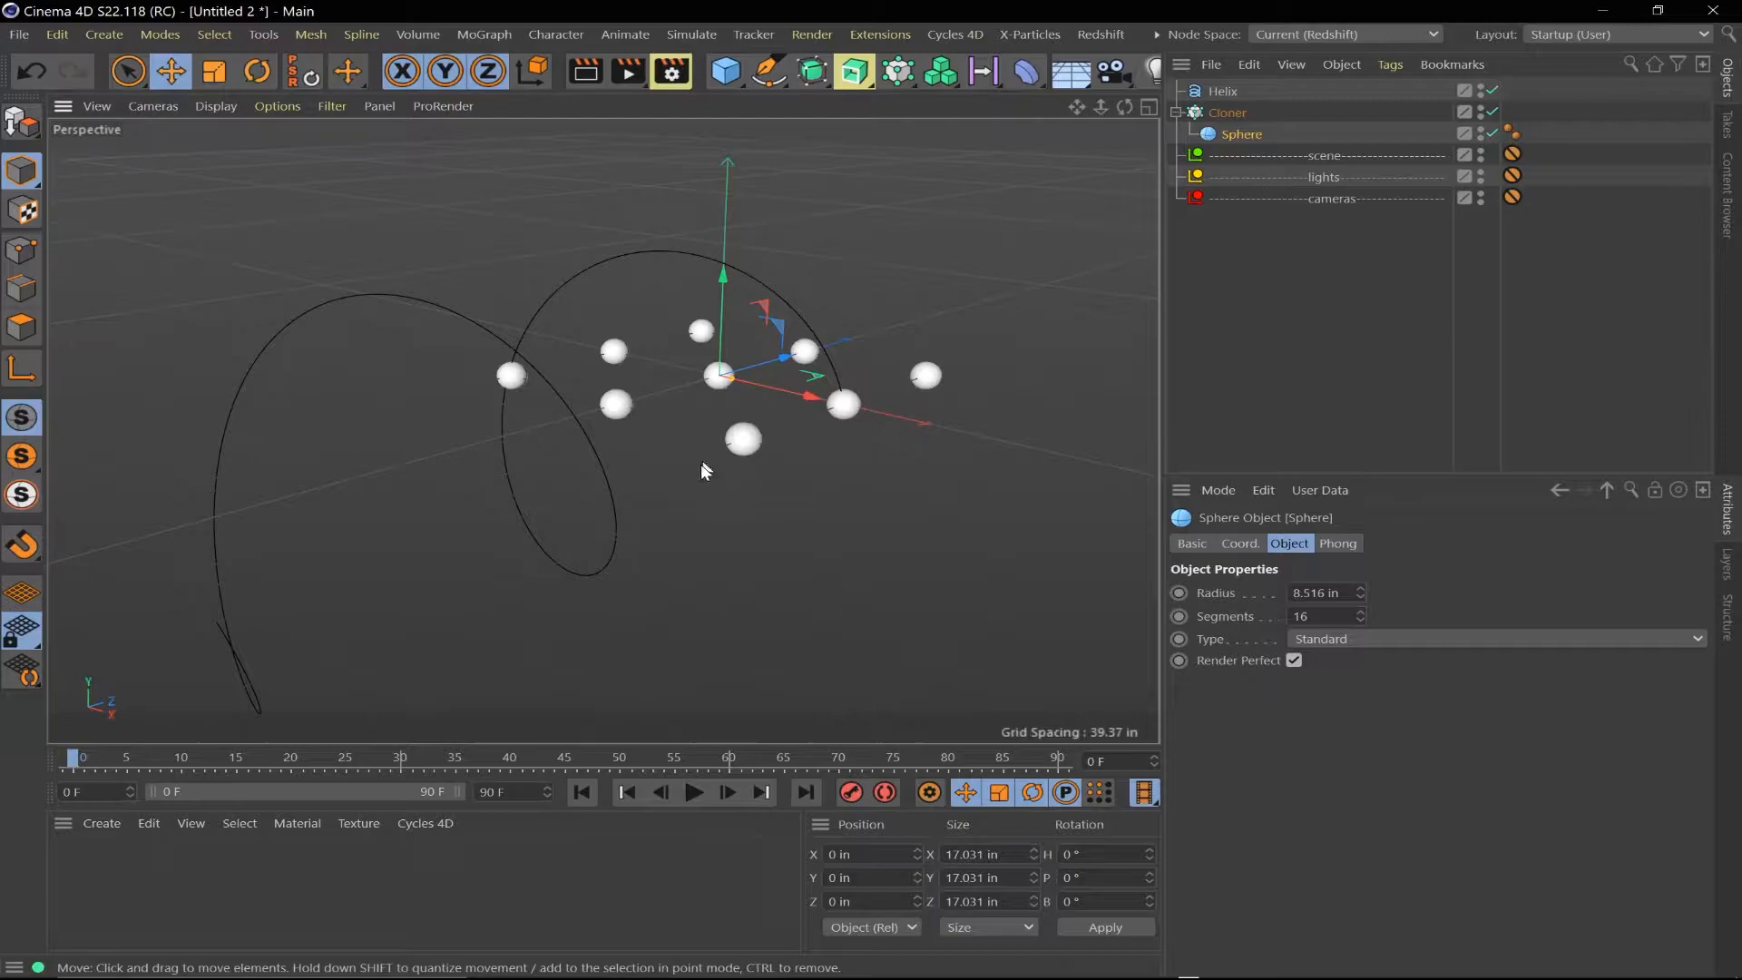
left_click(1226, 112)
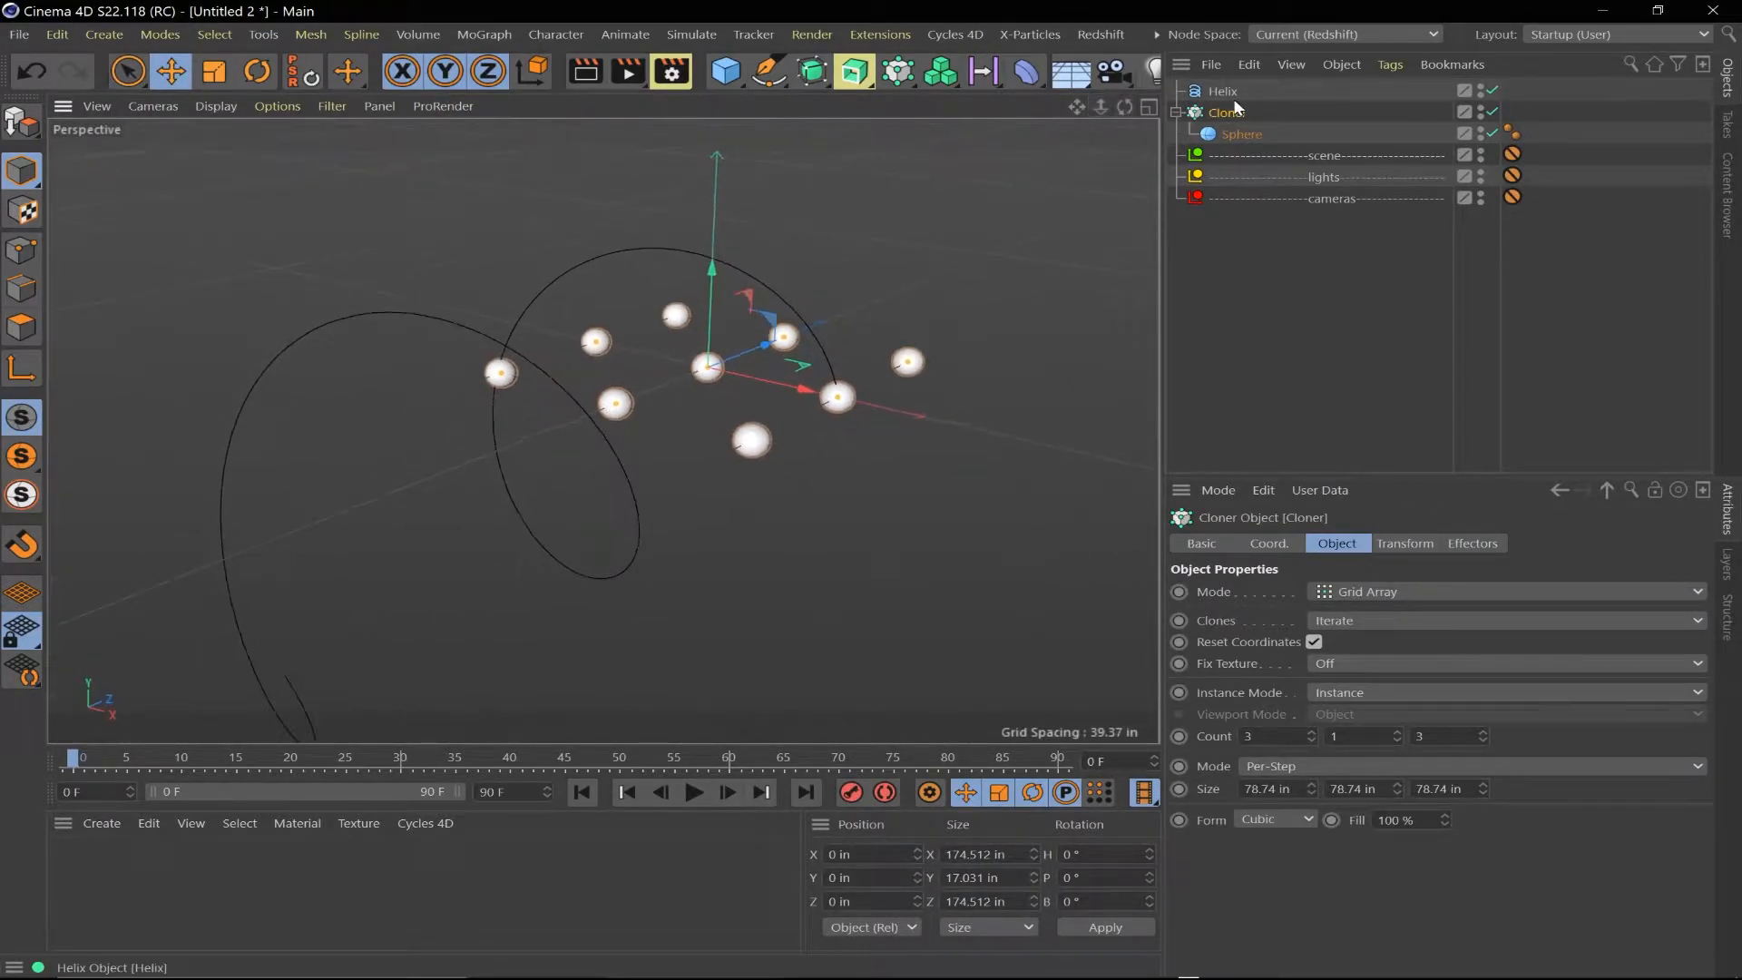
left_click(1505, 591)
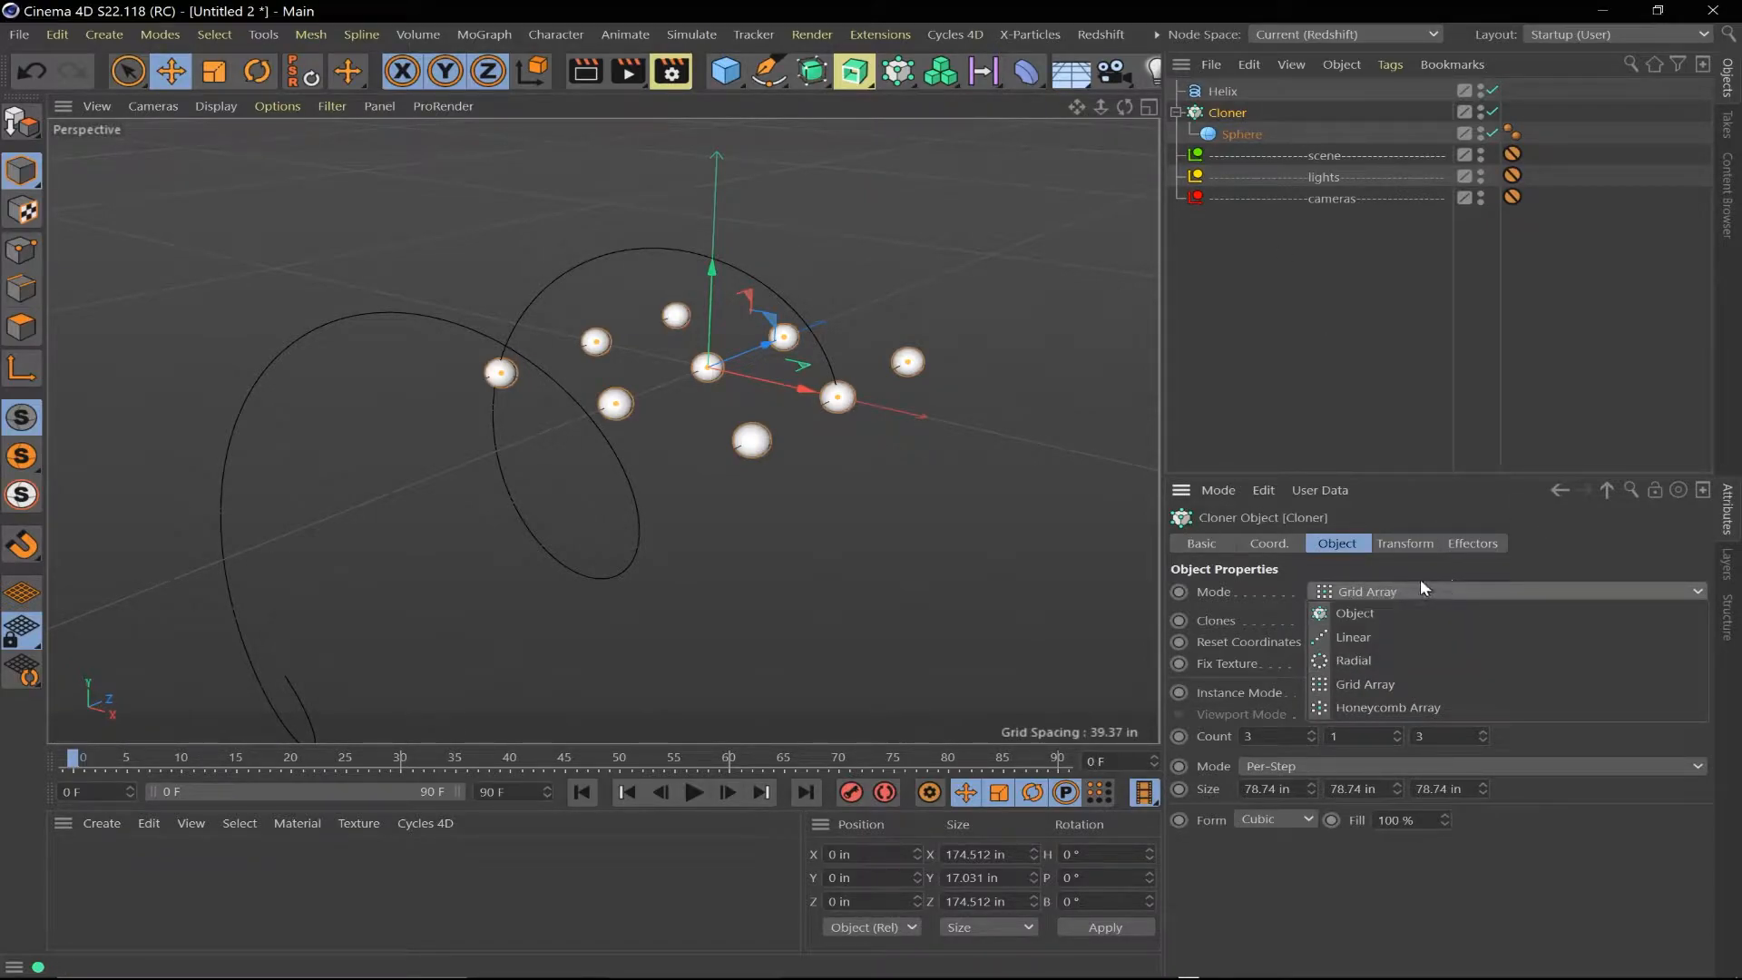
left_click(1354, 613)
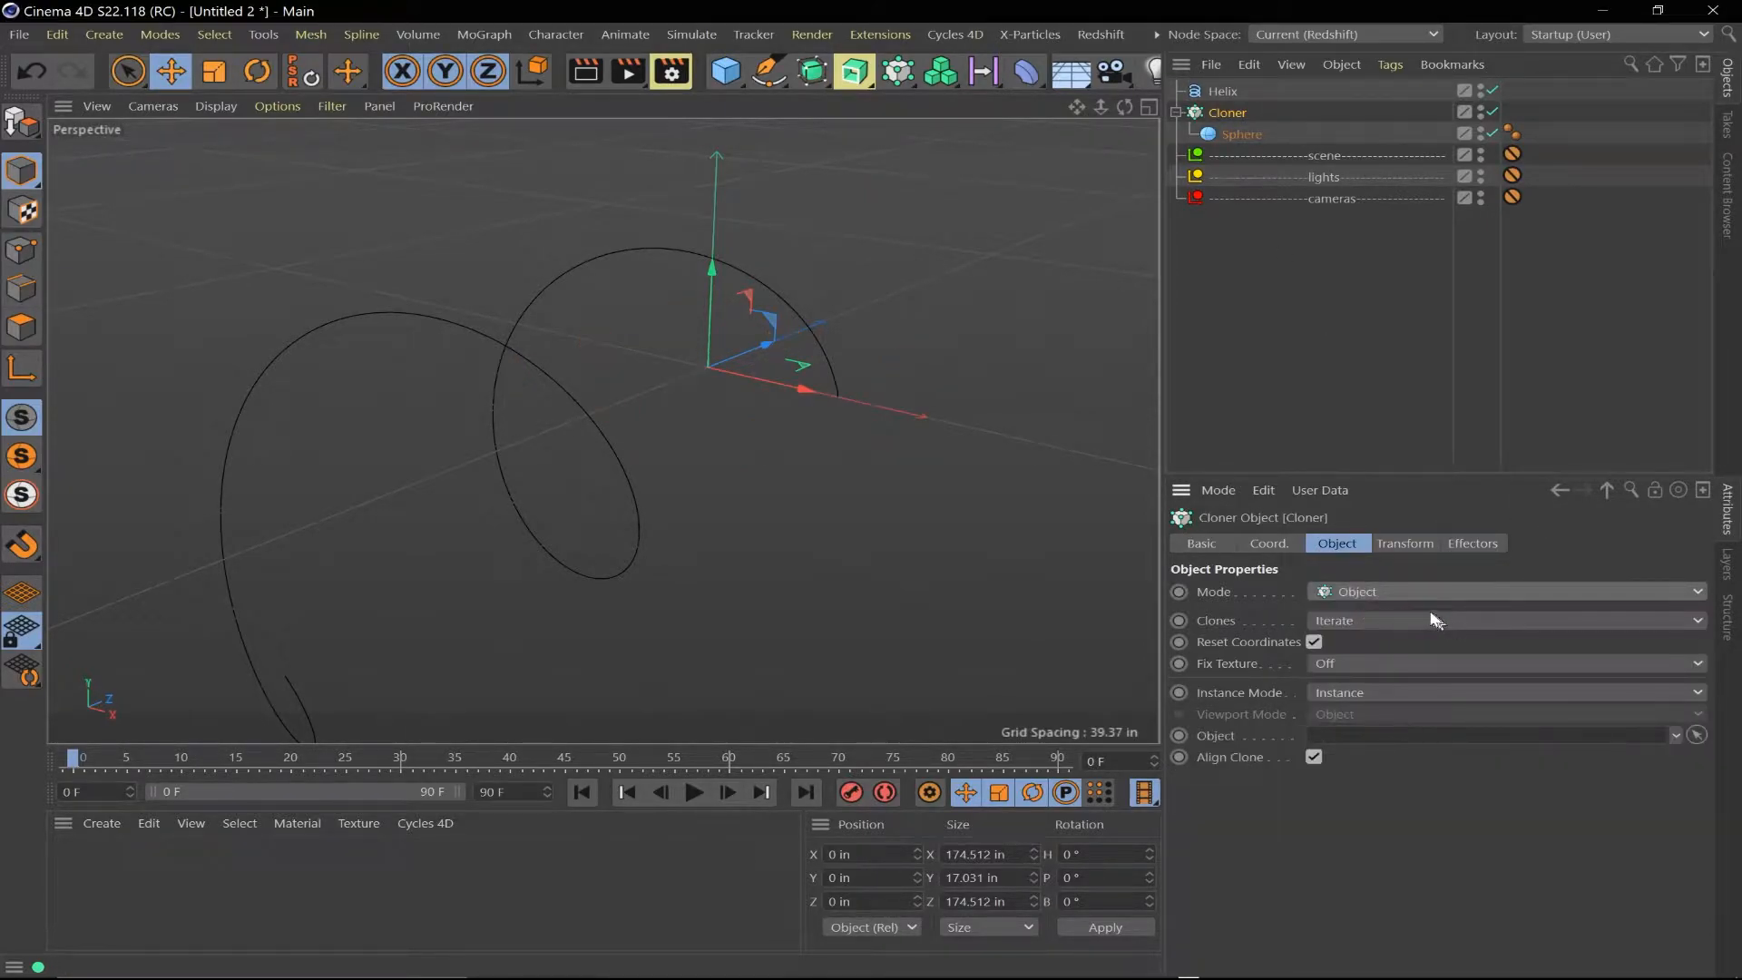
left_click_drag(1222, 90, 1494, 736)
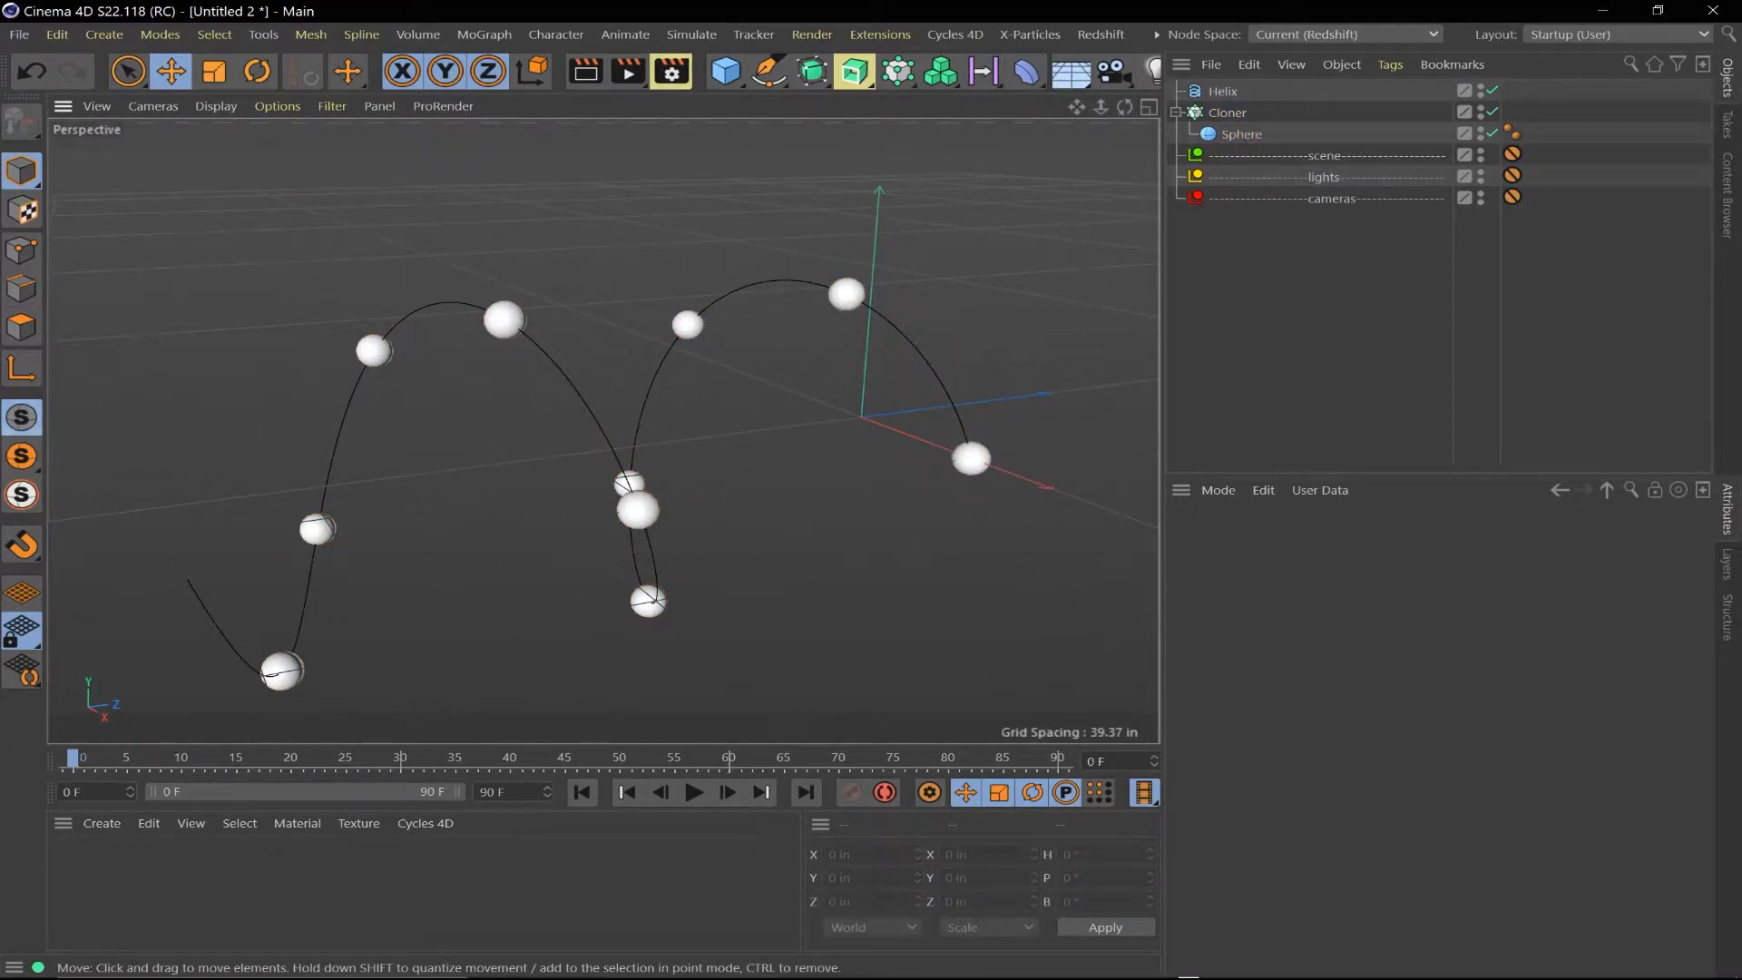
Add a Spline effector linked to the Helix, test its Offset, then reset it to zero
left_click(483, 34)
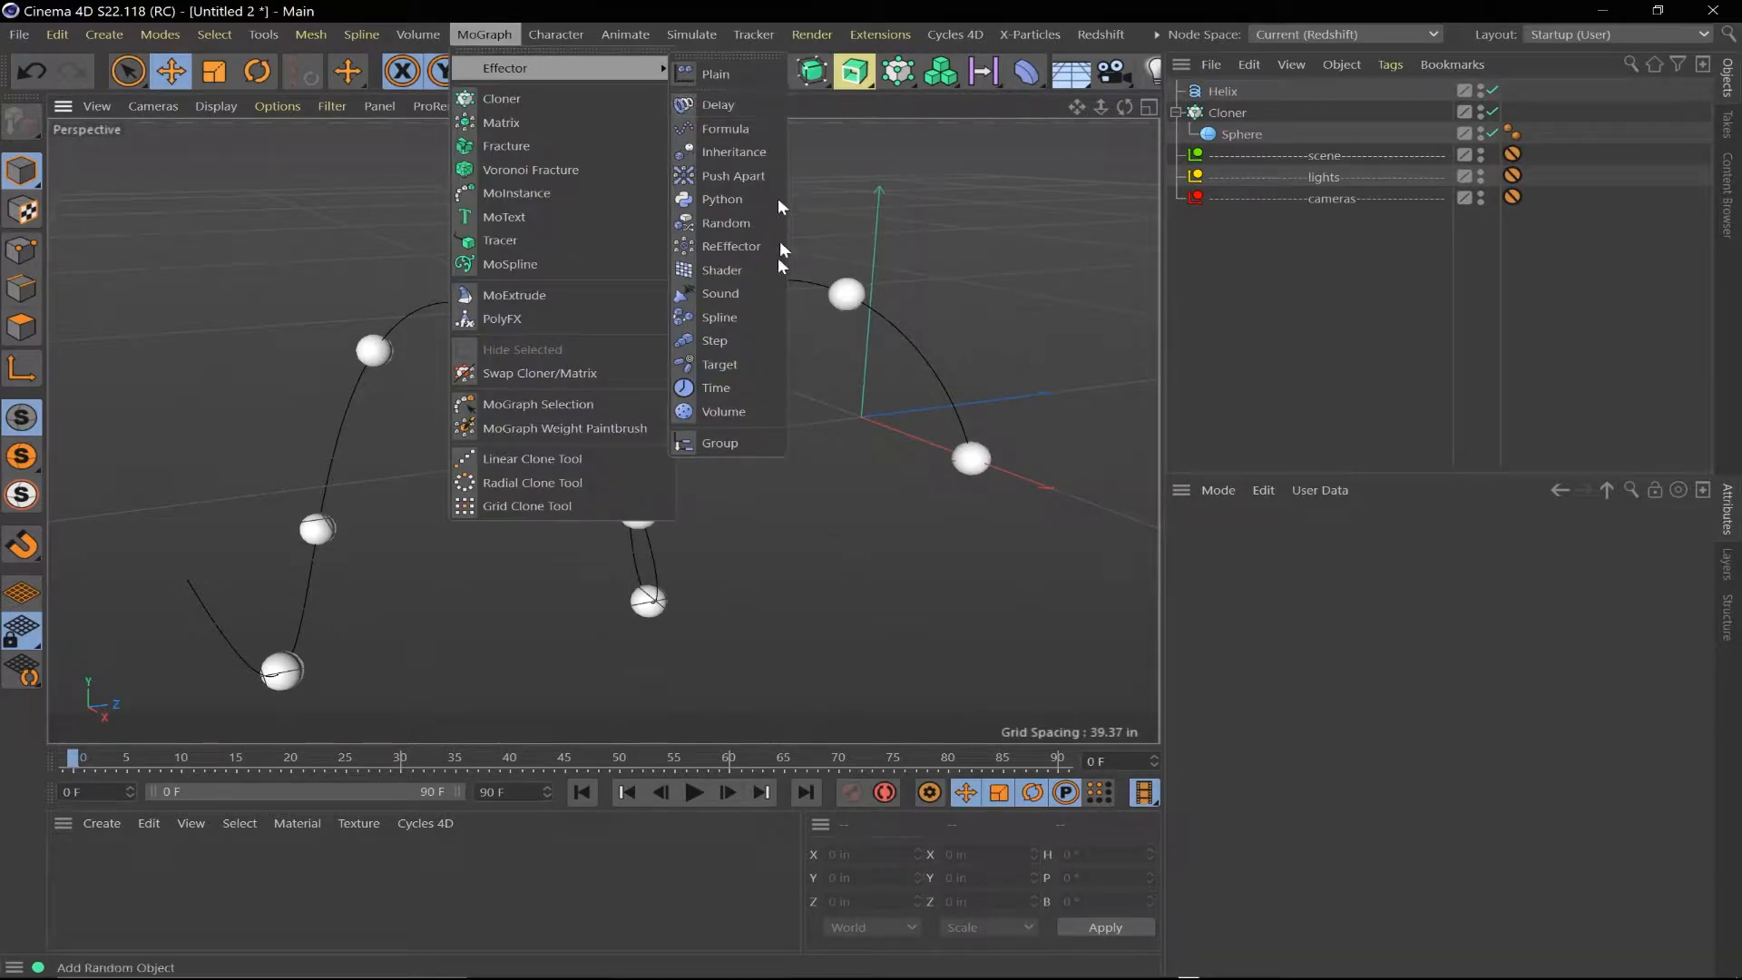
left_click(719, 316)
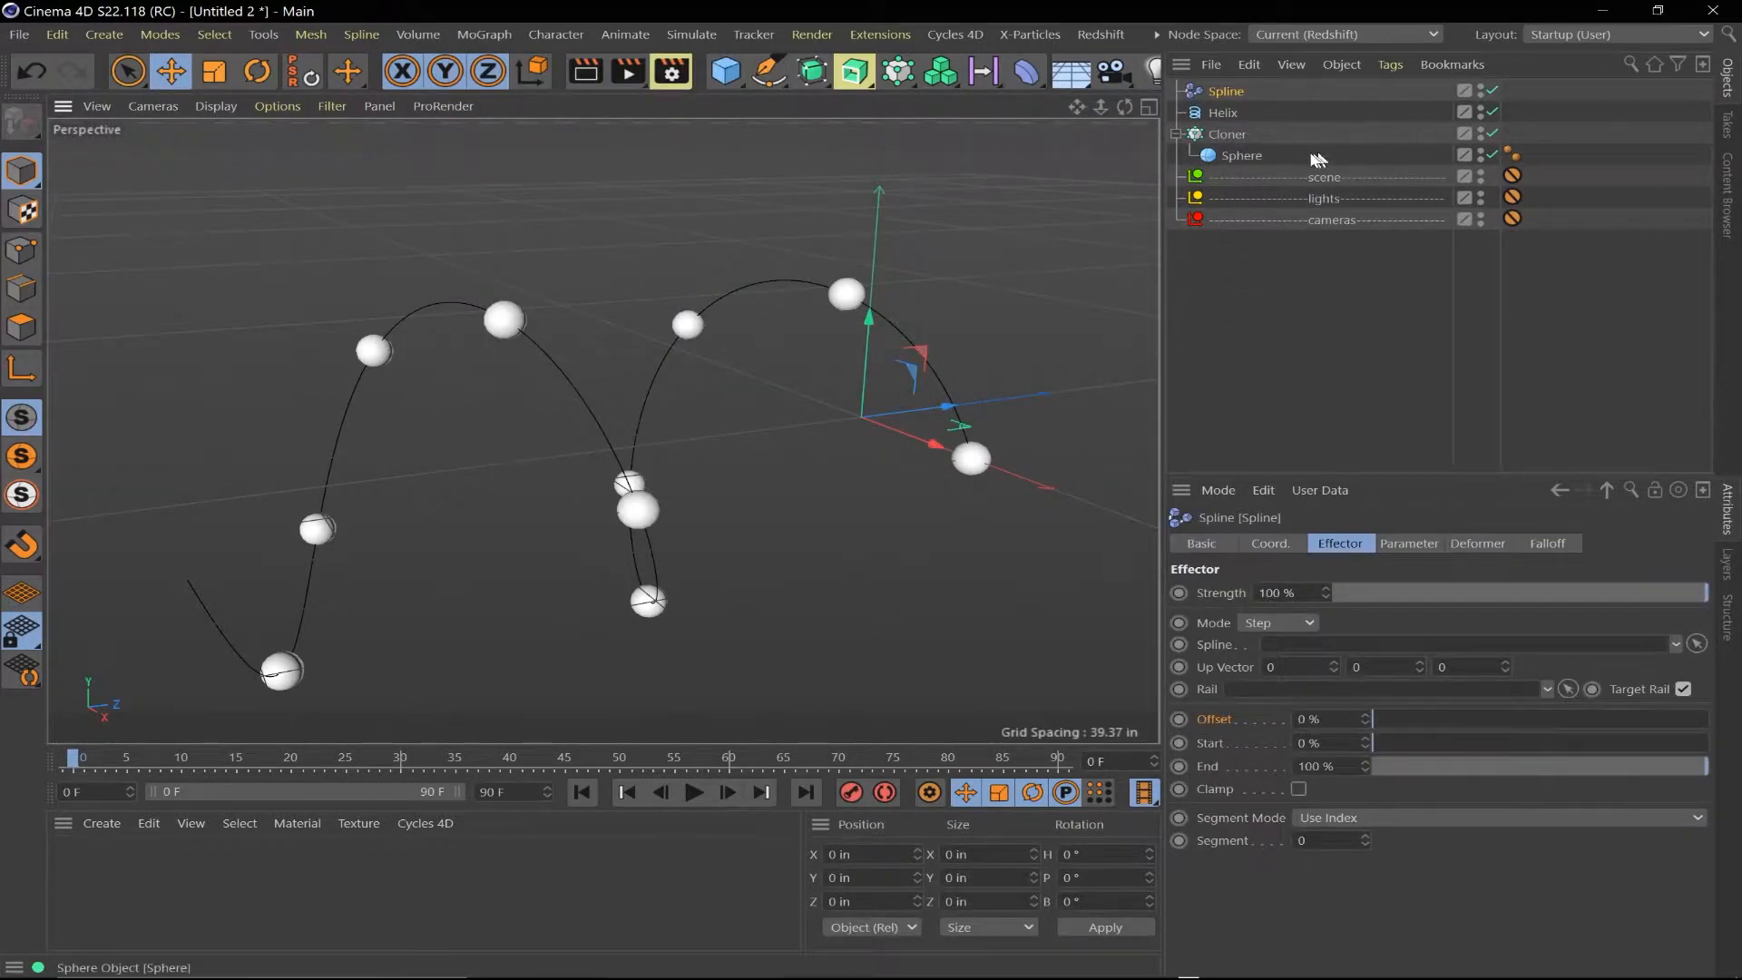
left_click(1227, 134)
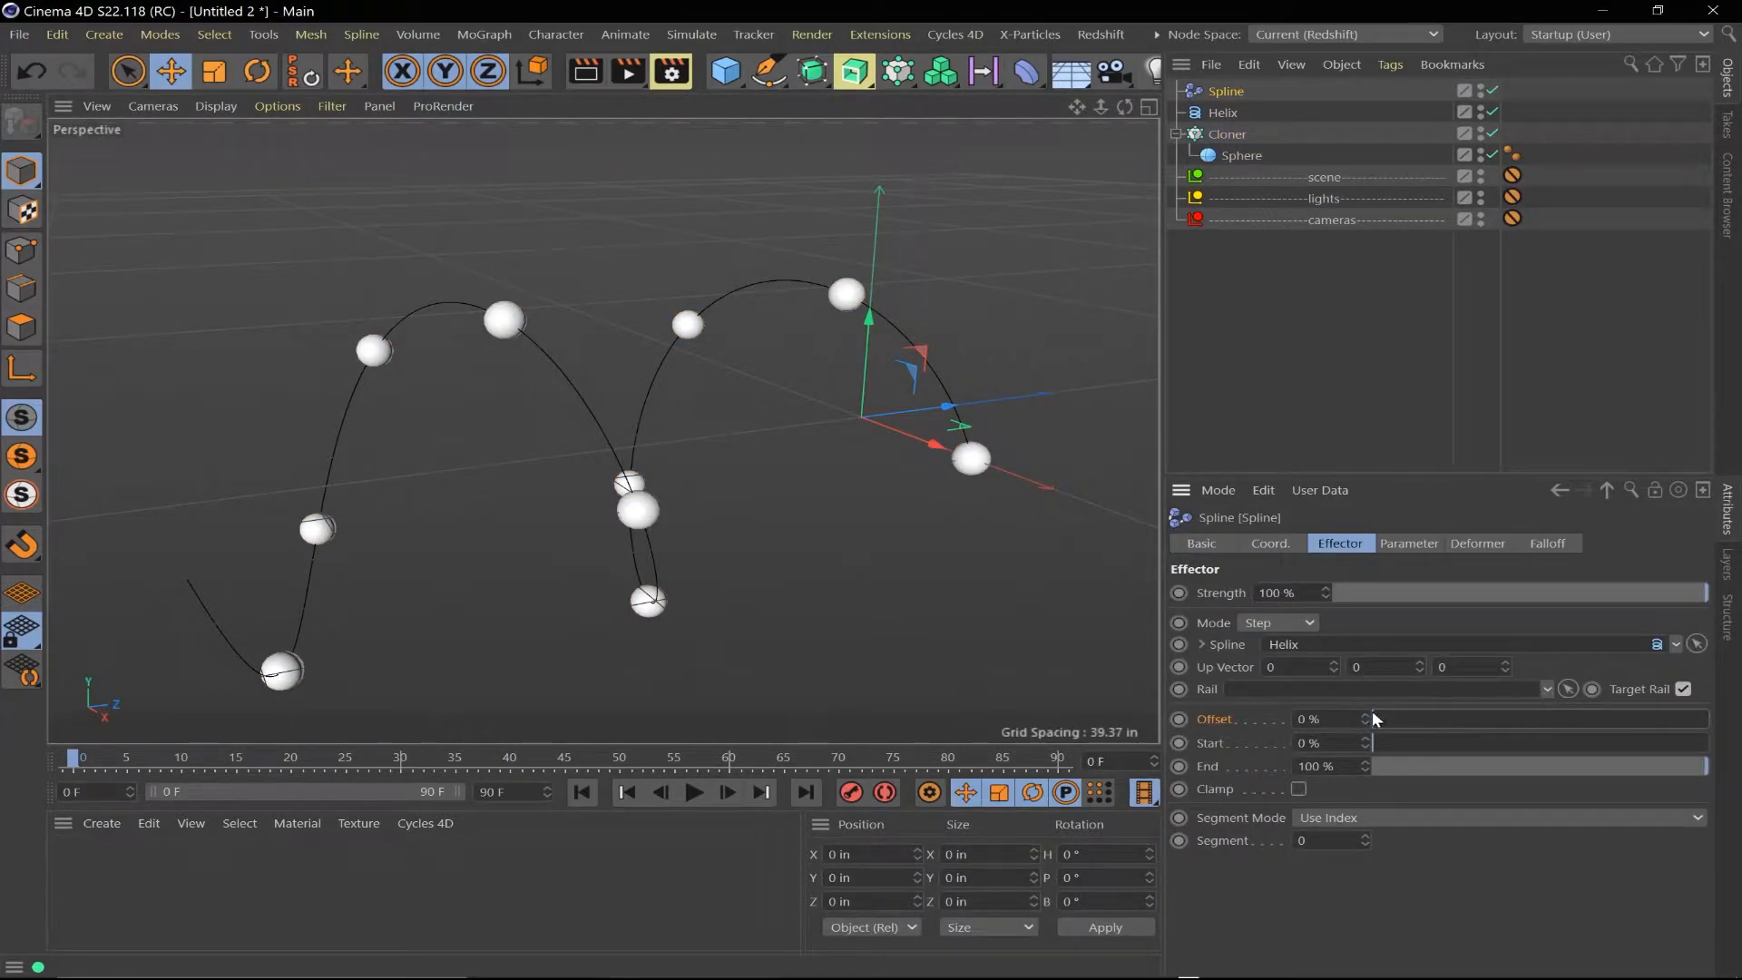
left_click_drag(1371, 718, 1488, 719)
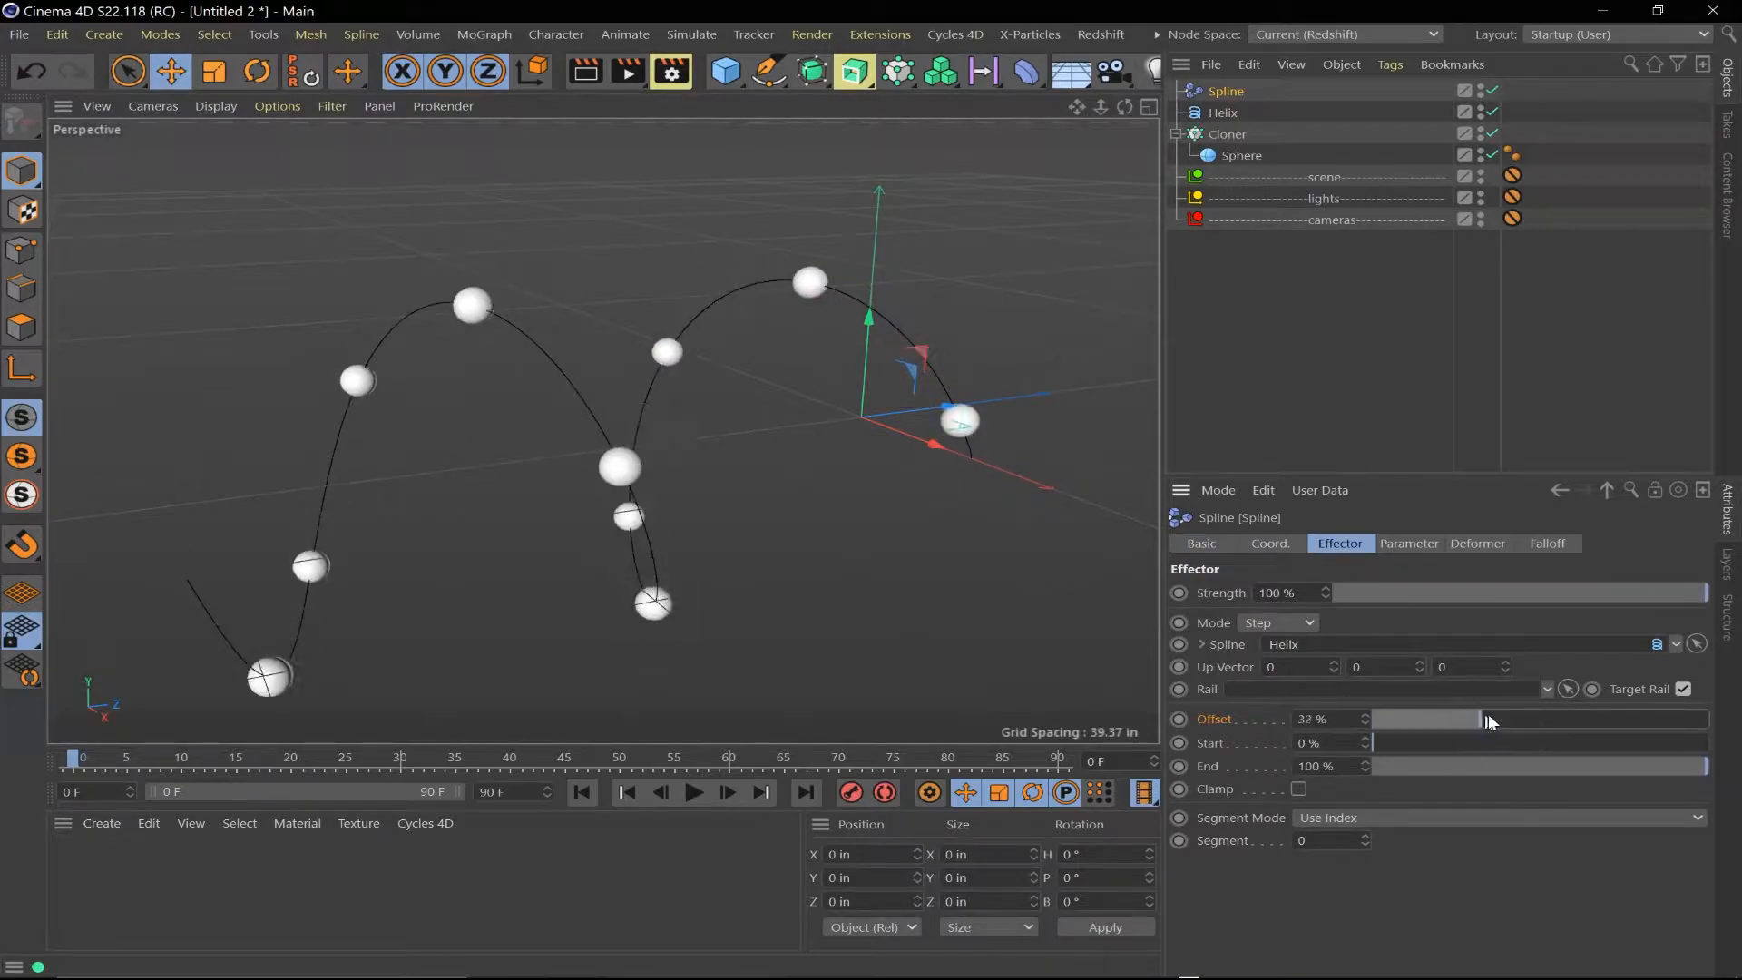
left_click_drag(1488, 718, 1466, 718)
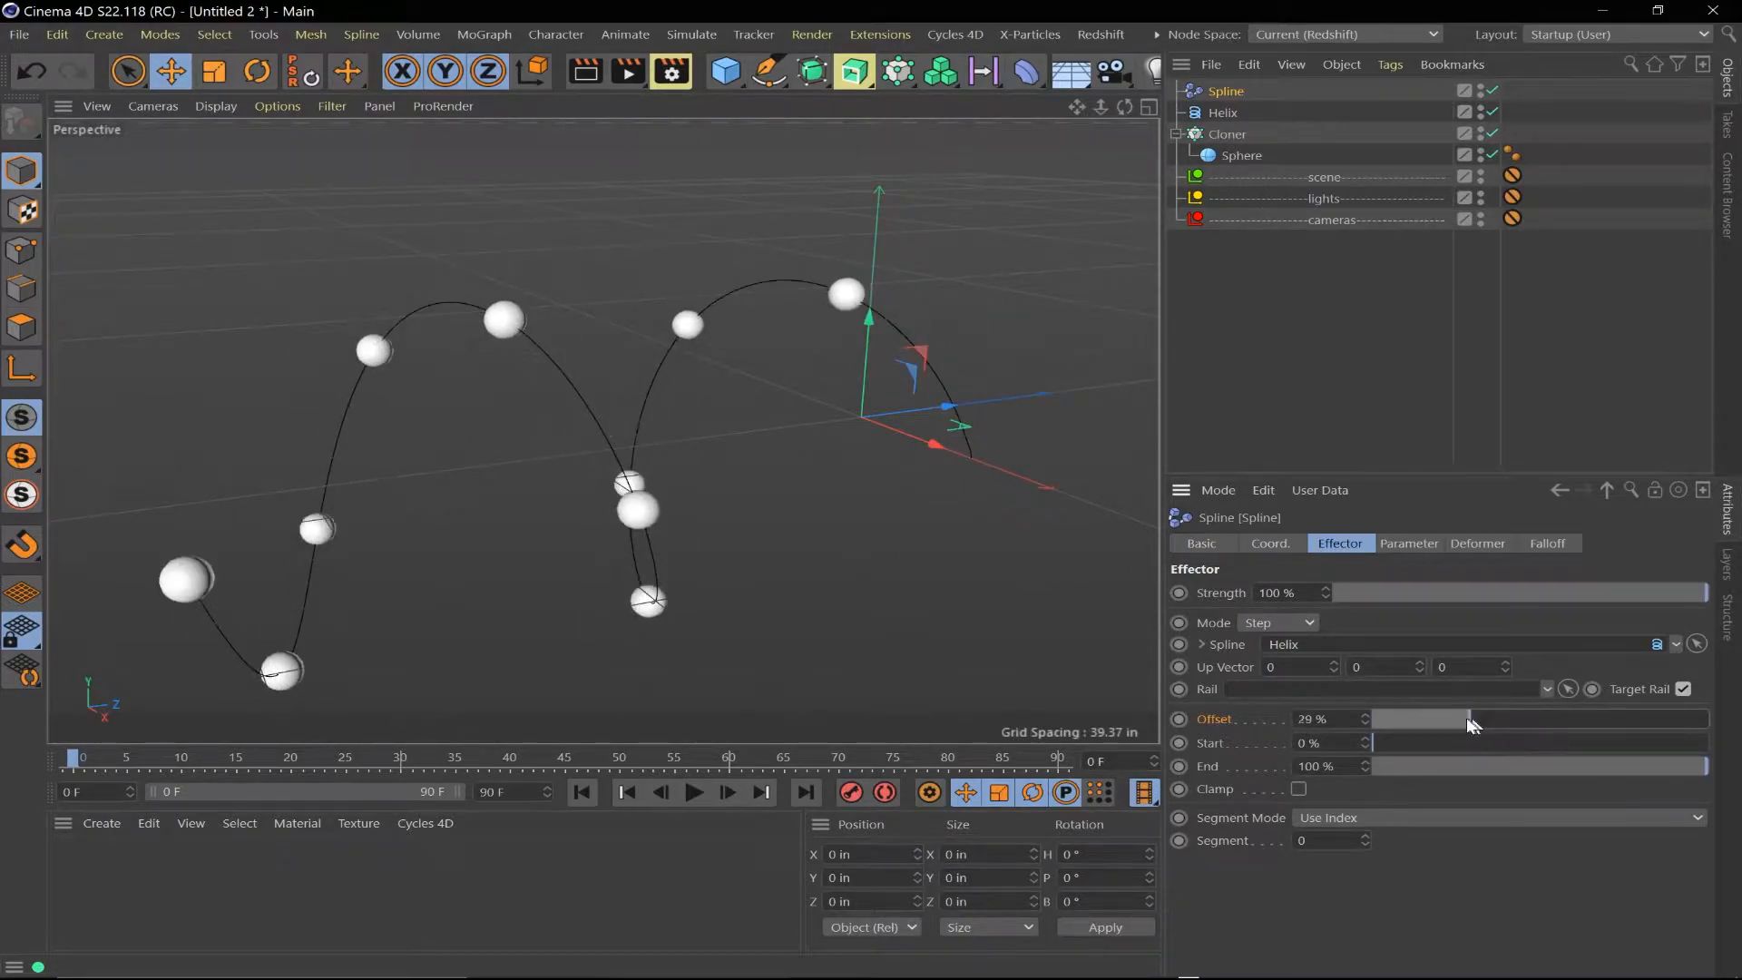
left_click_drag(1466, 718, 1483, 719)
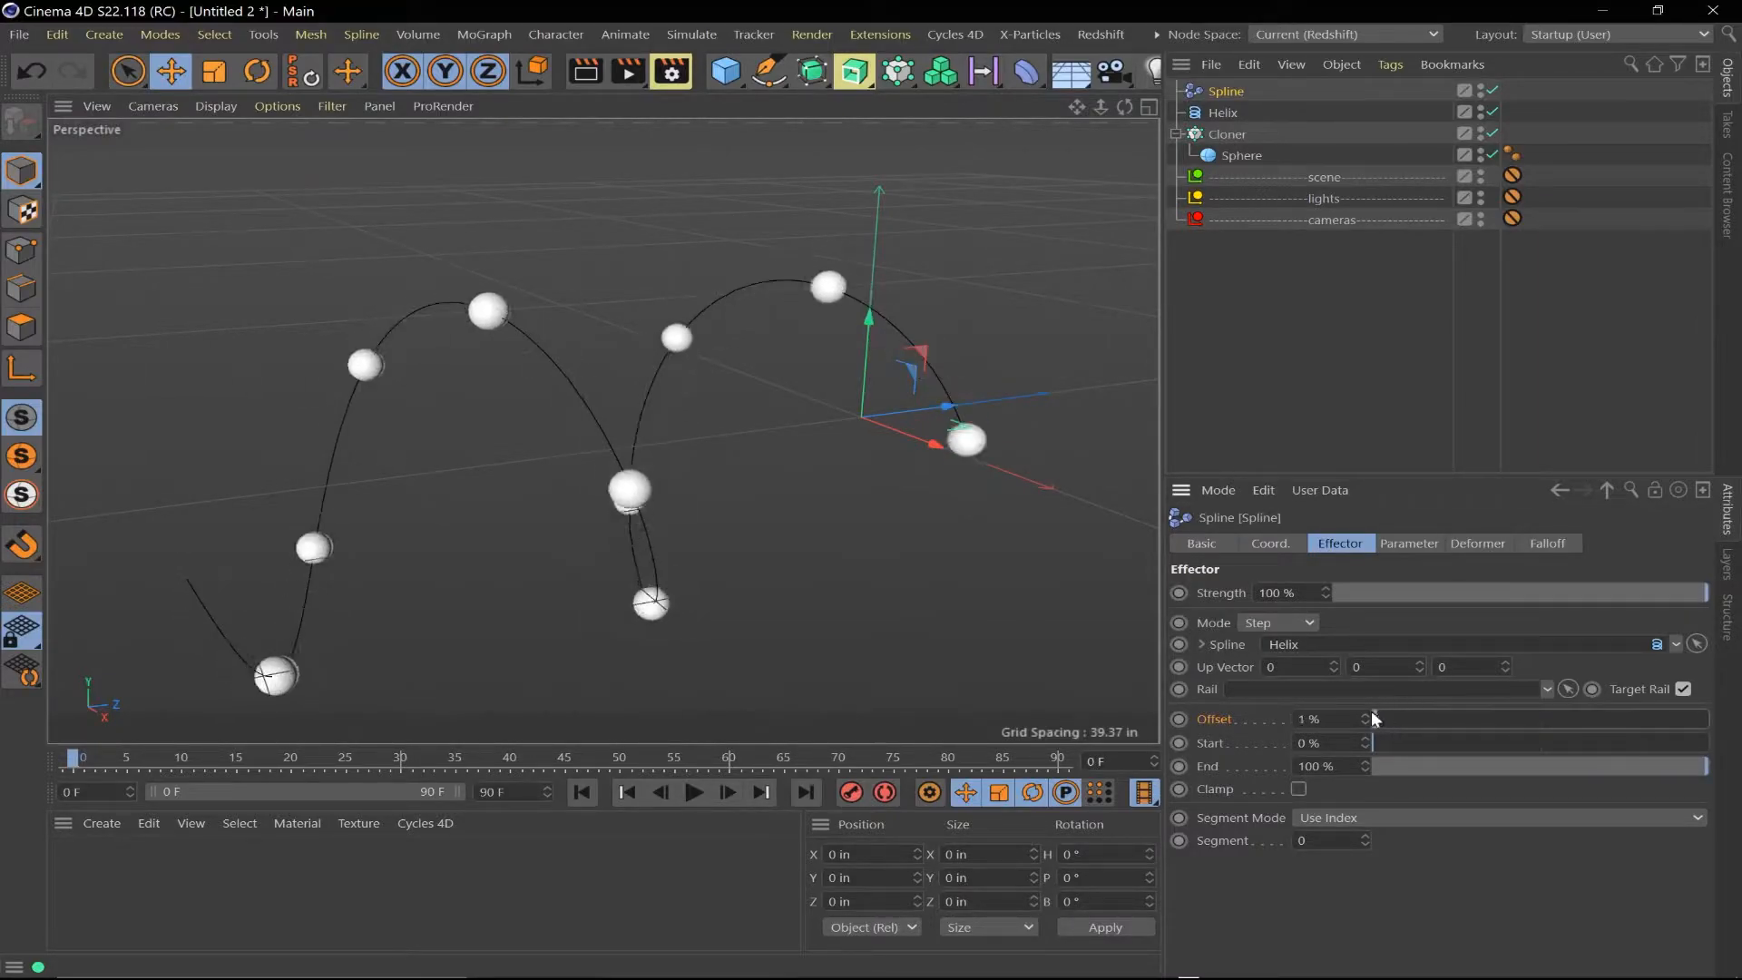
left_click(1373, 718)
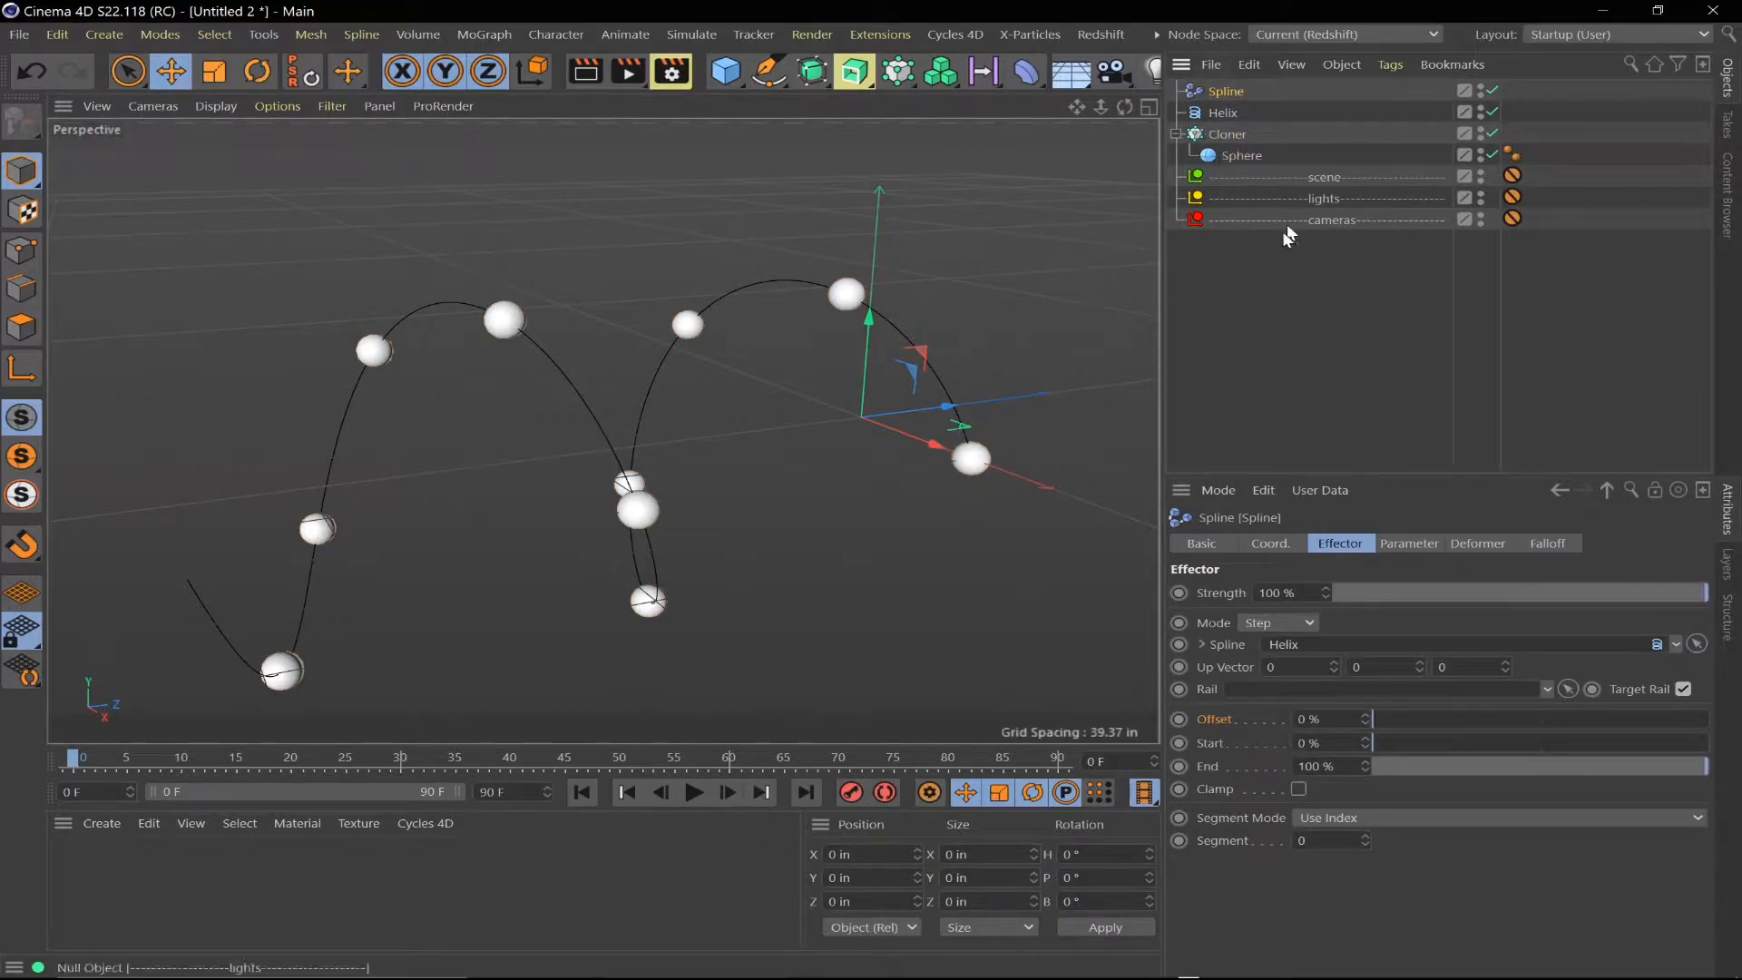
mouse_move(1343, 628)
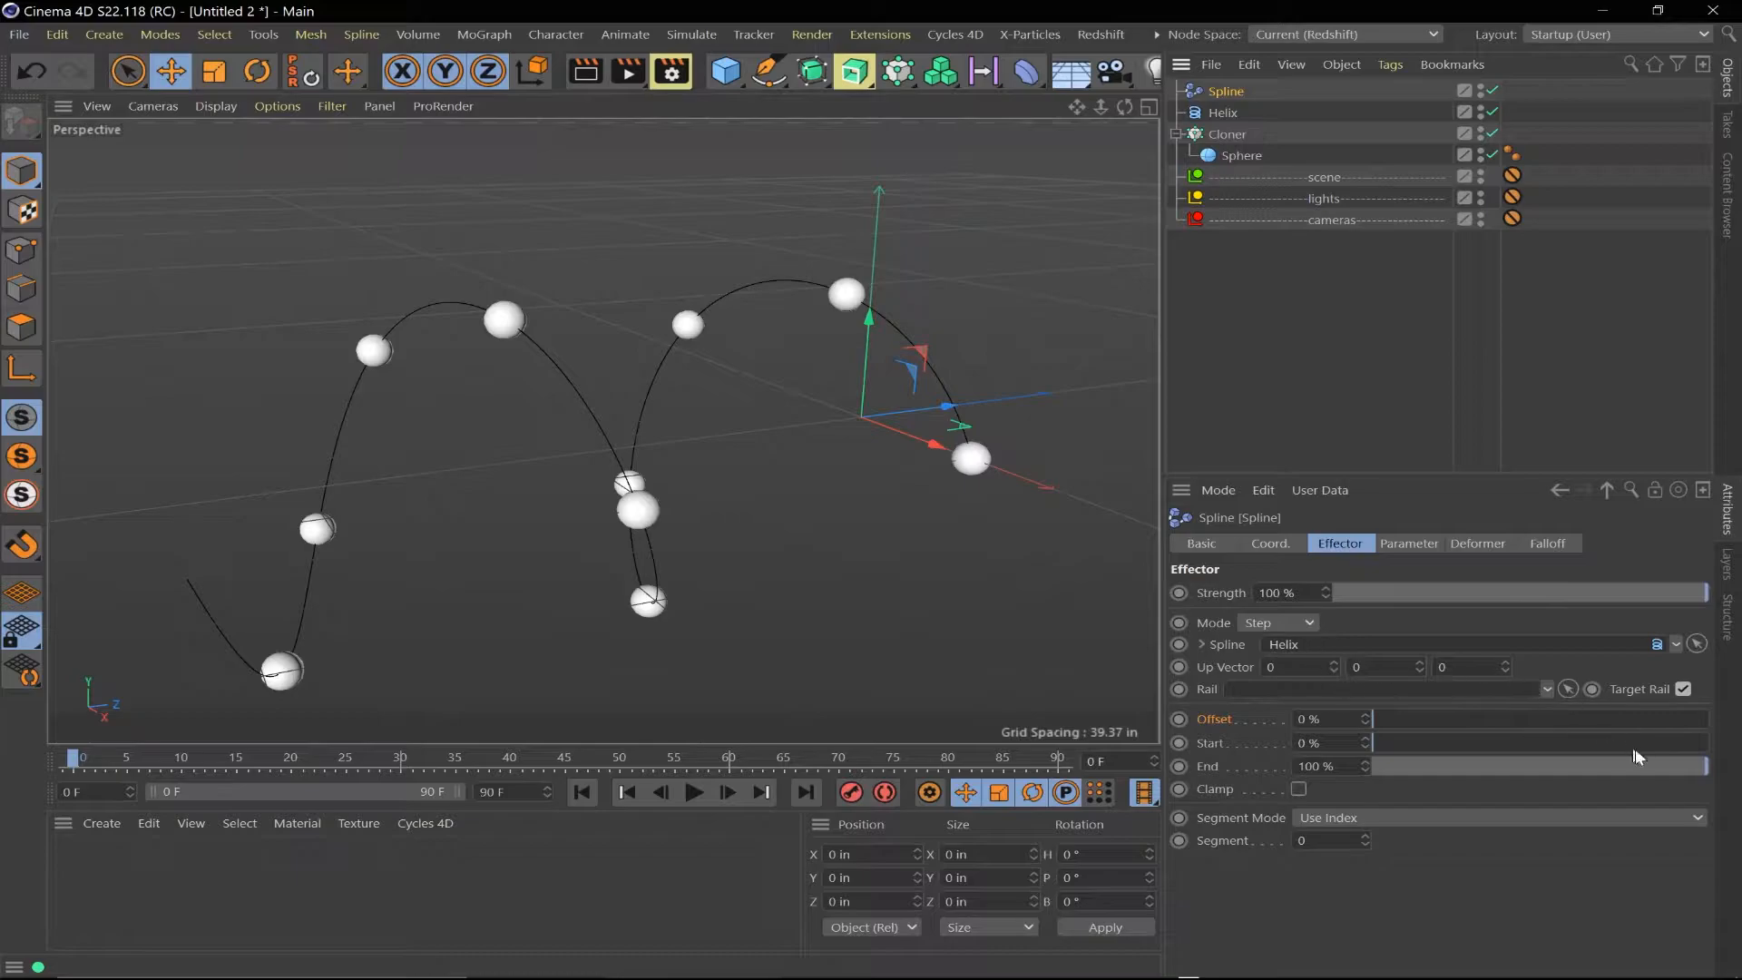
Lower the effector's End to about 49% so spheres crowd half the helix
left_click_drag(1699, 765, 1599, 765)
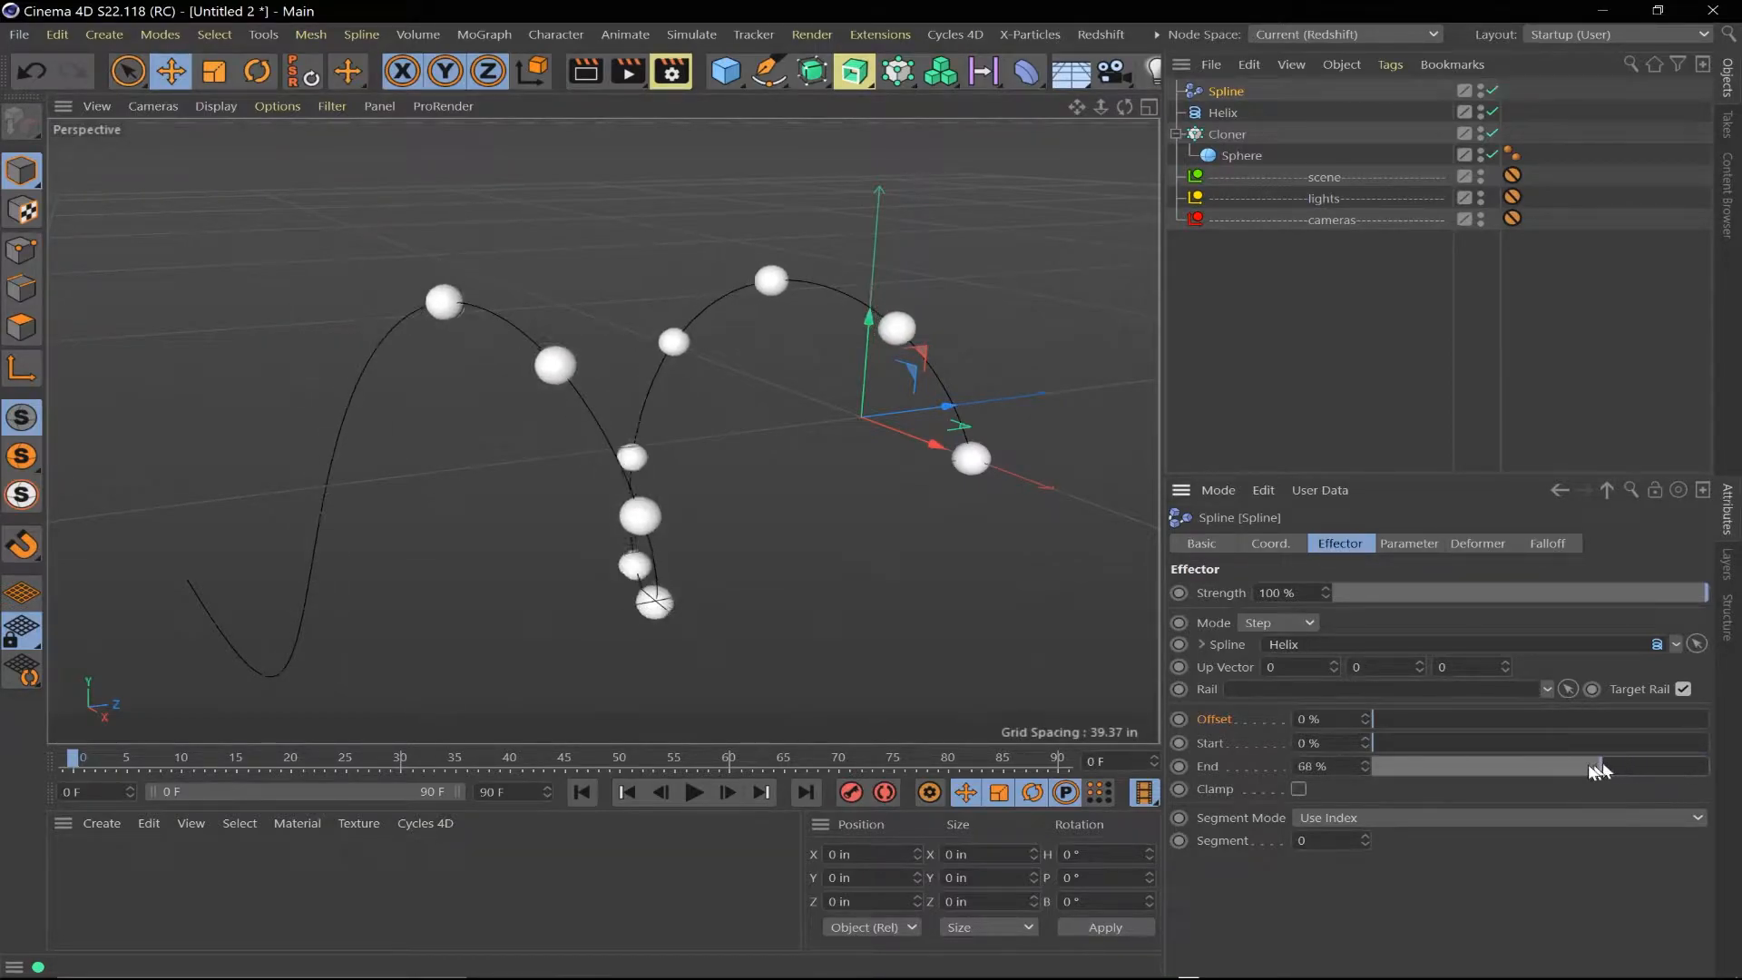
left_click_drag(1599, 765, 1542, 765)
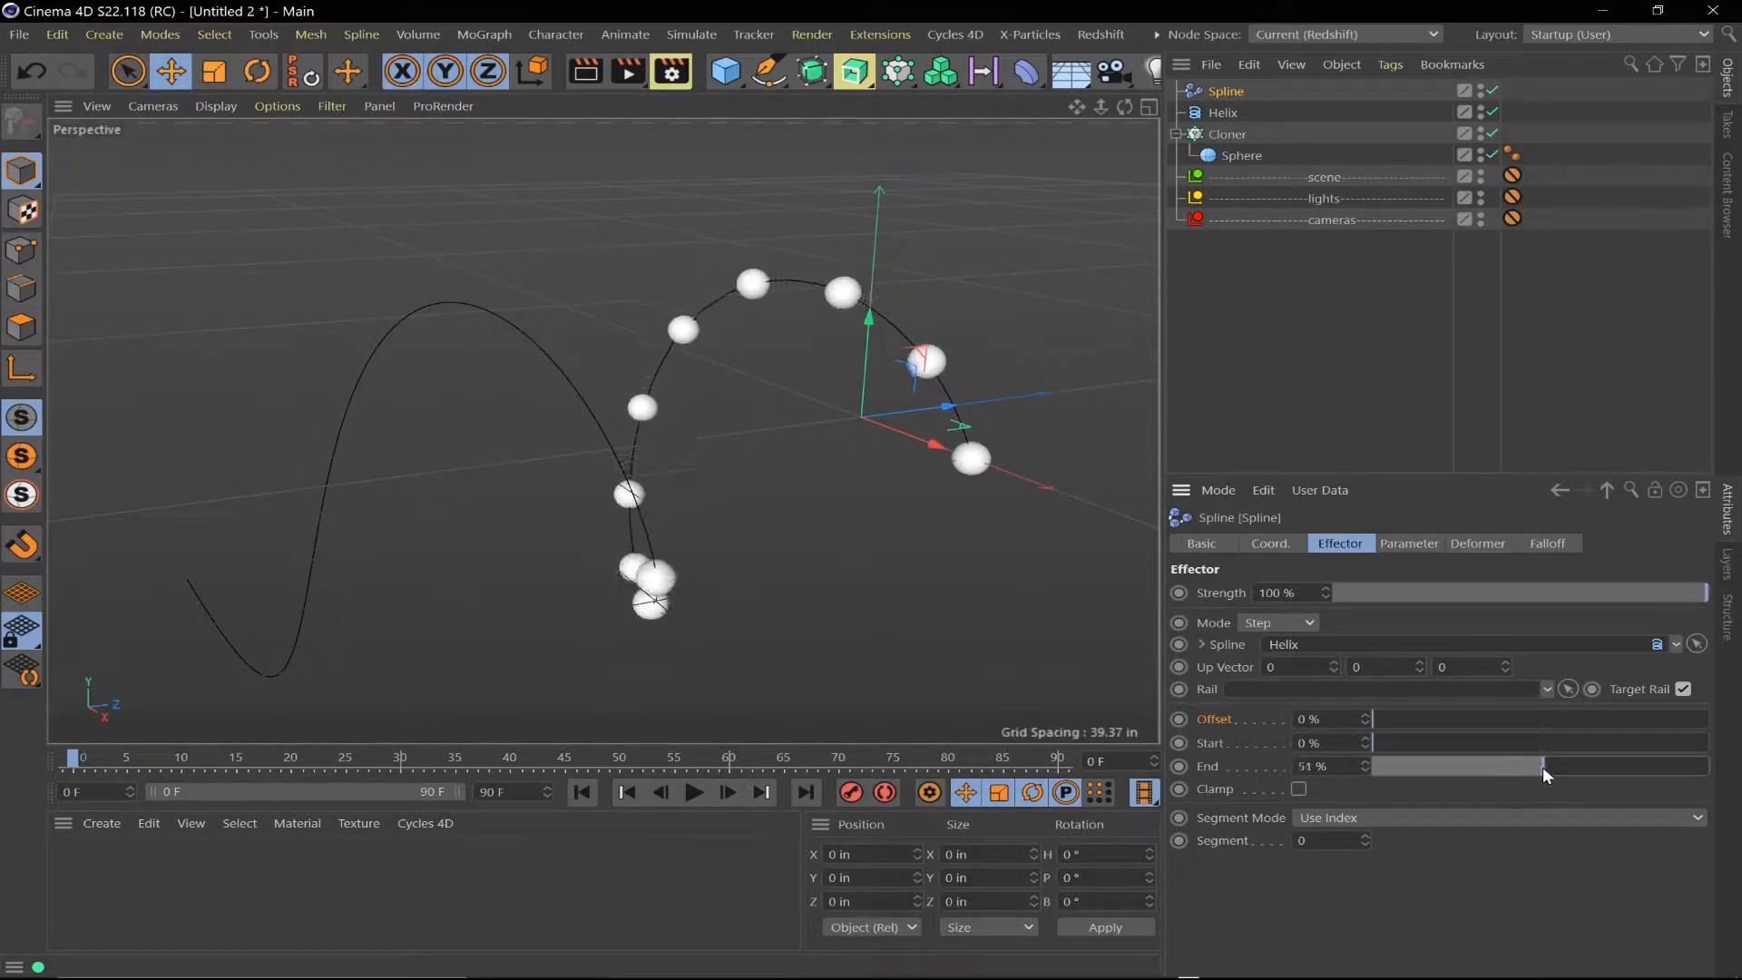
left_click_drag(1544, 765, 1533, 765)
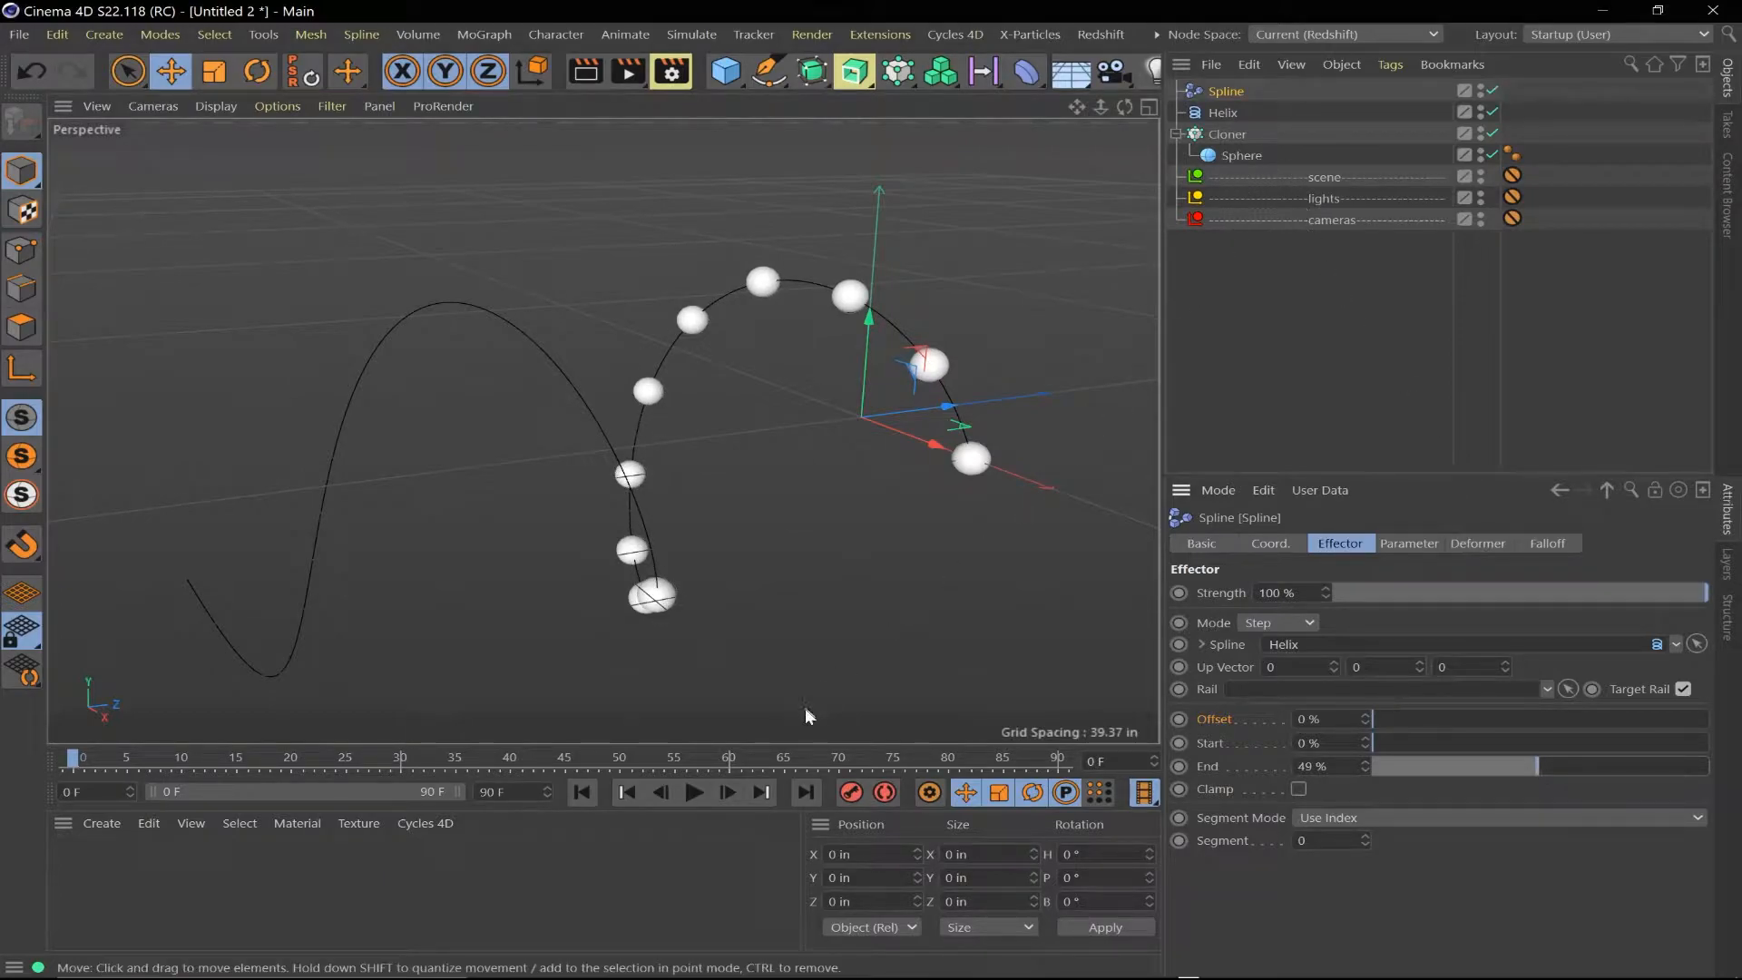
left_click_drag(1372, 718, 1500, 718)
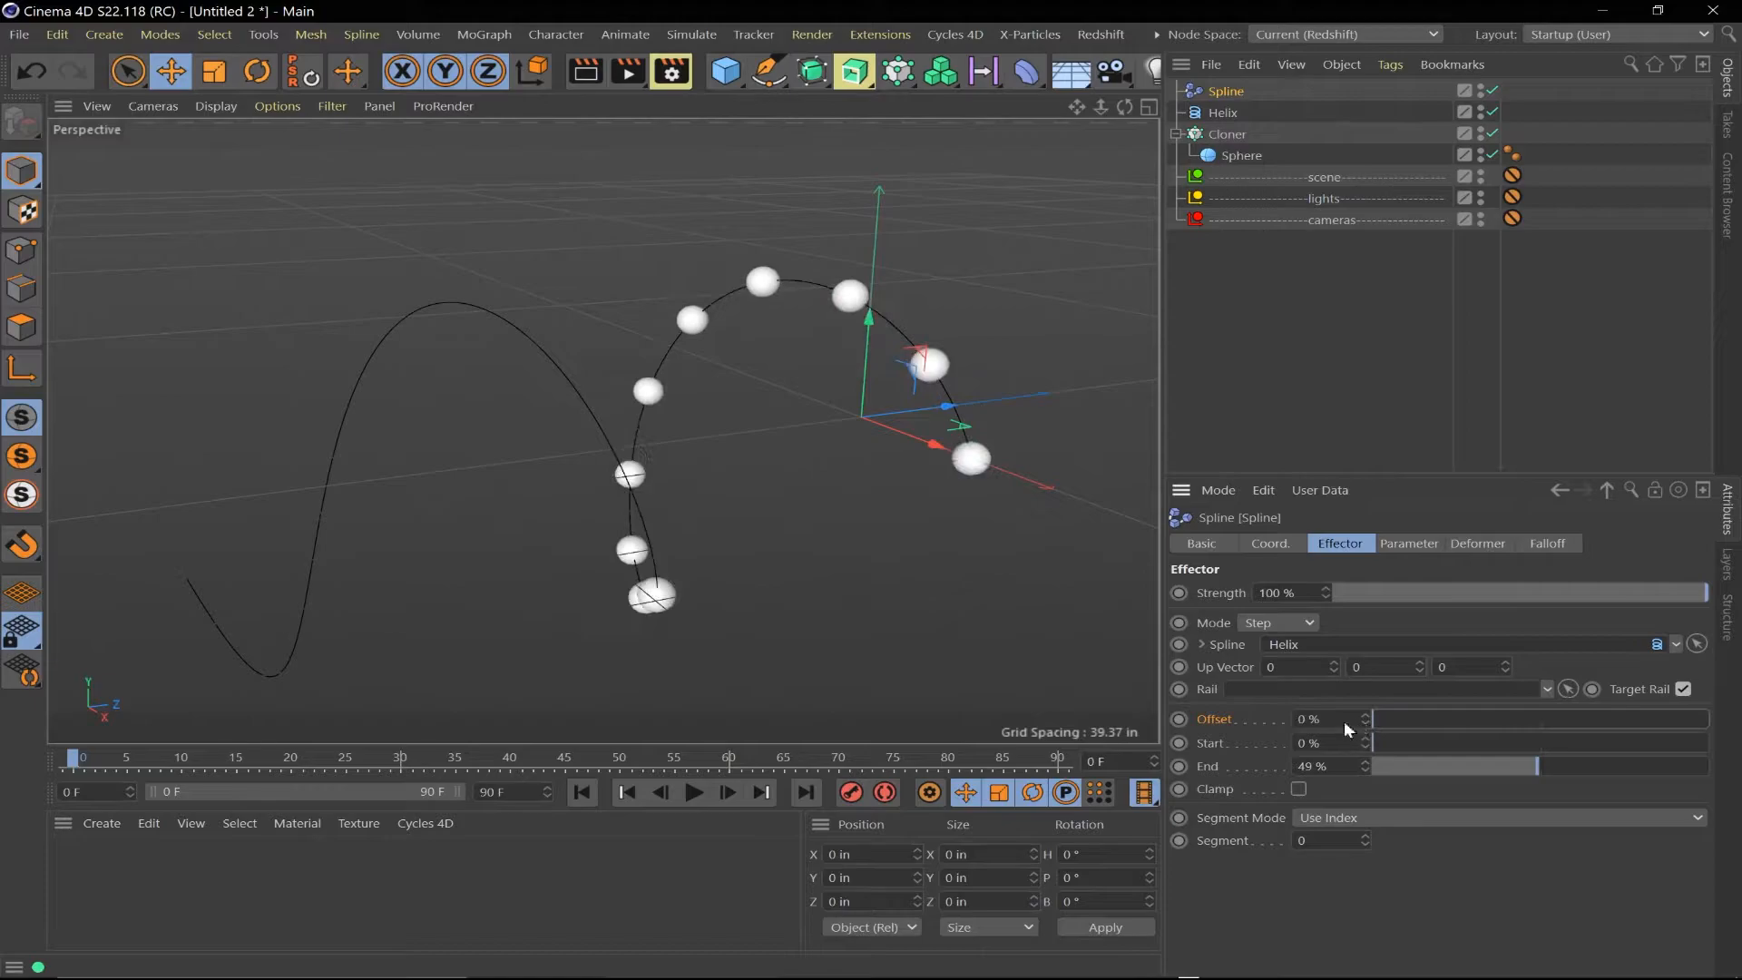
left_click_drag(1375, 718, 1510, 719)
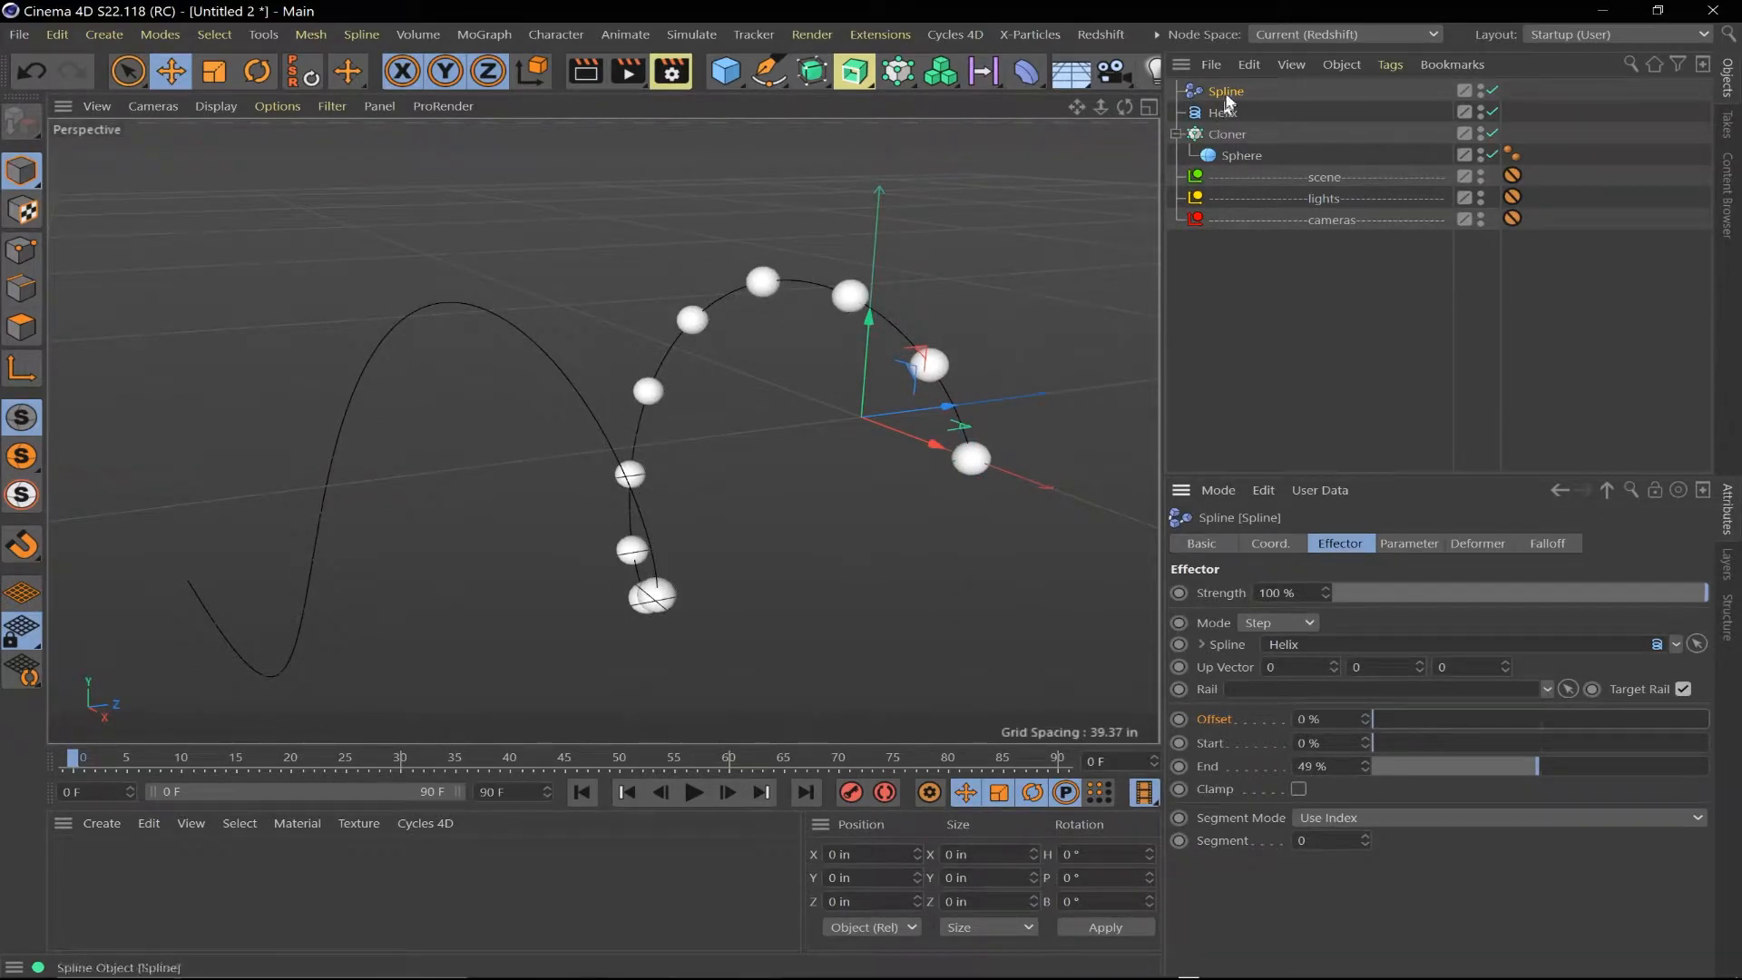
Shrink the sphere radius to about 3.5 in and set the Cloner count to 100
left_click(1242, 155)
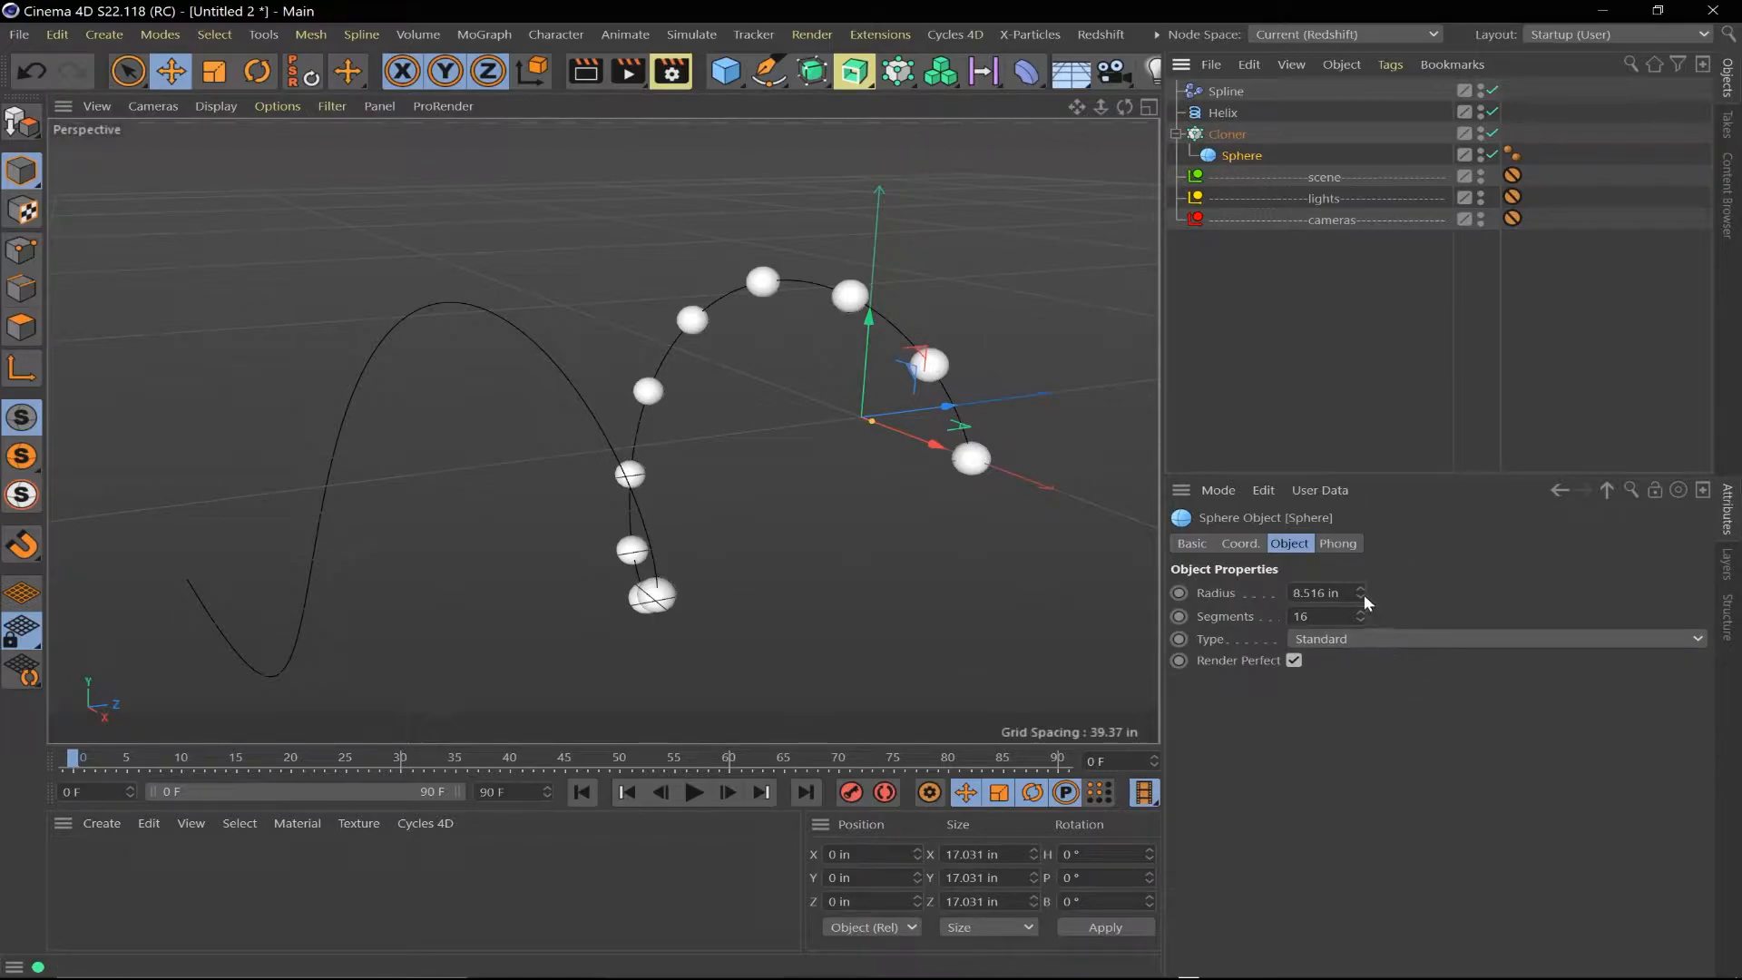
left_click_drag(1357, 592, 1357, 622)
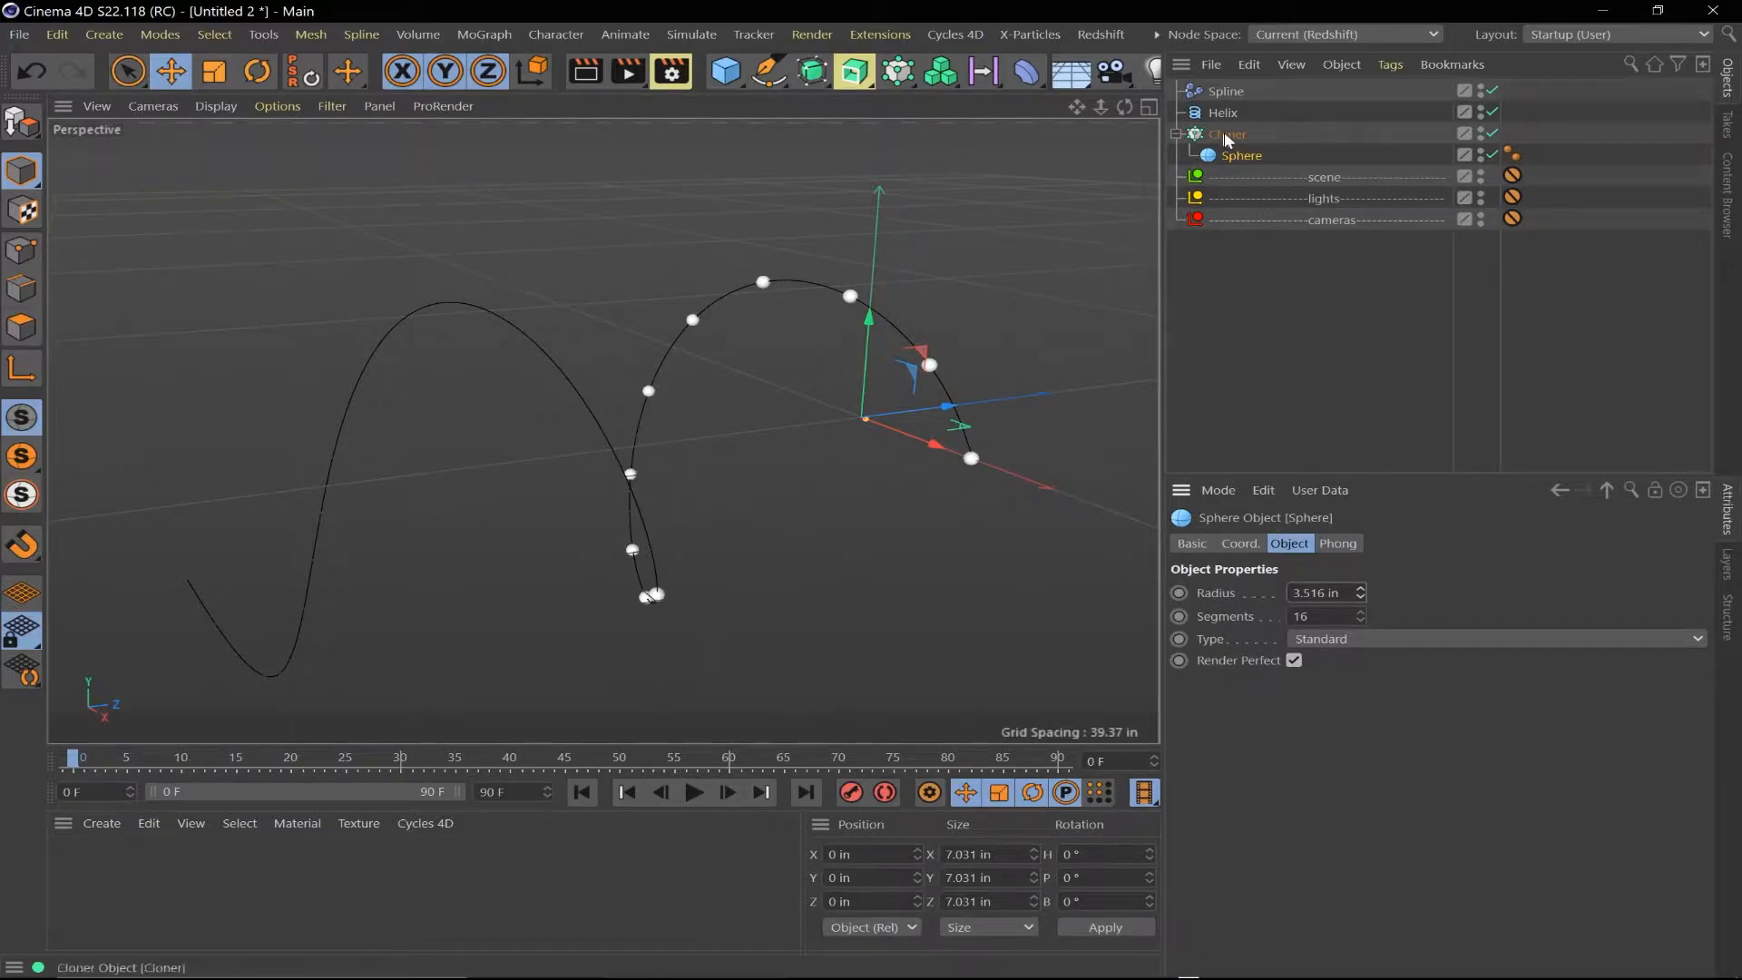
left_click(1227, 133)
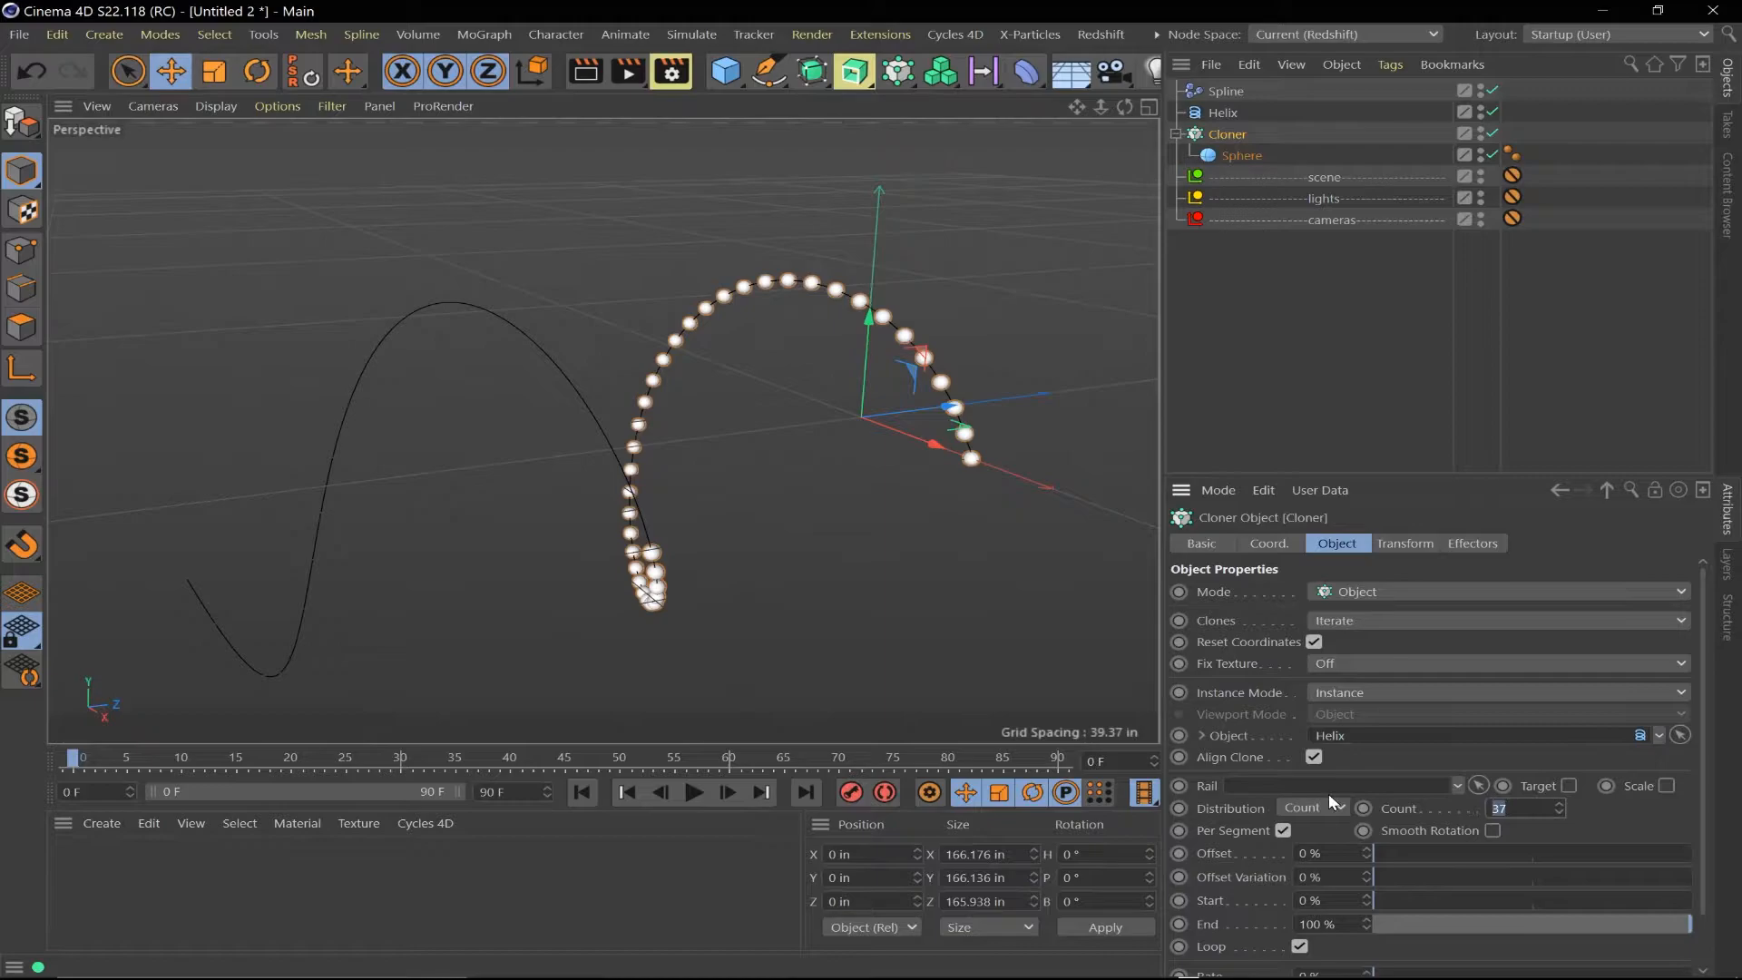
type("100")
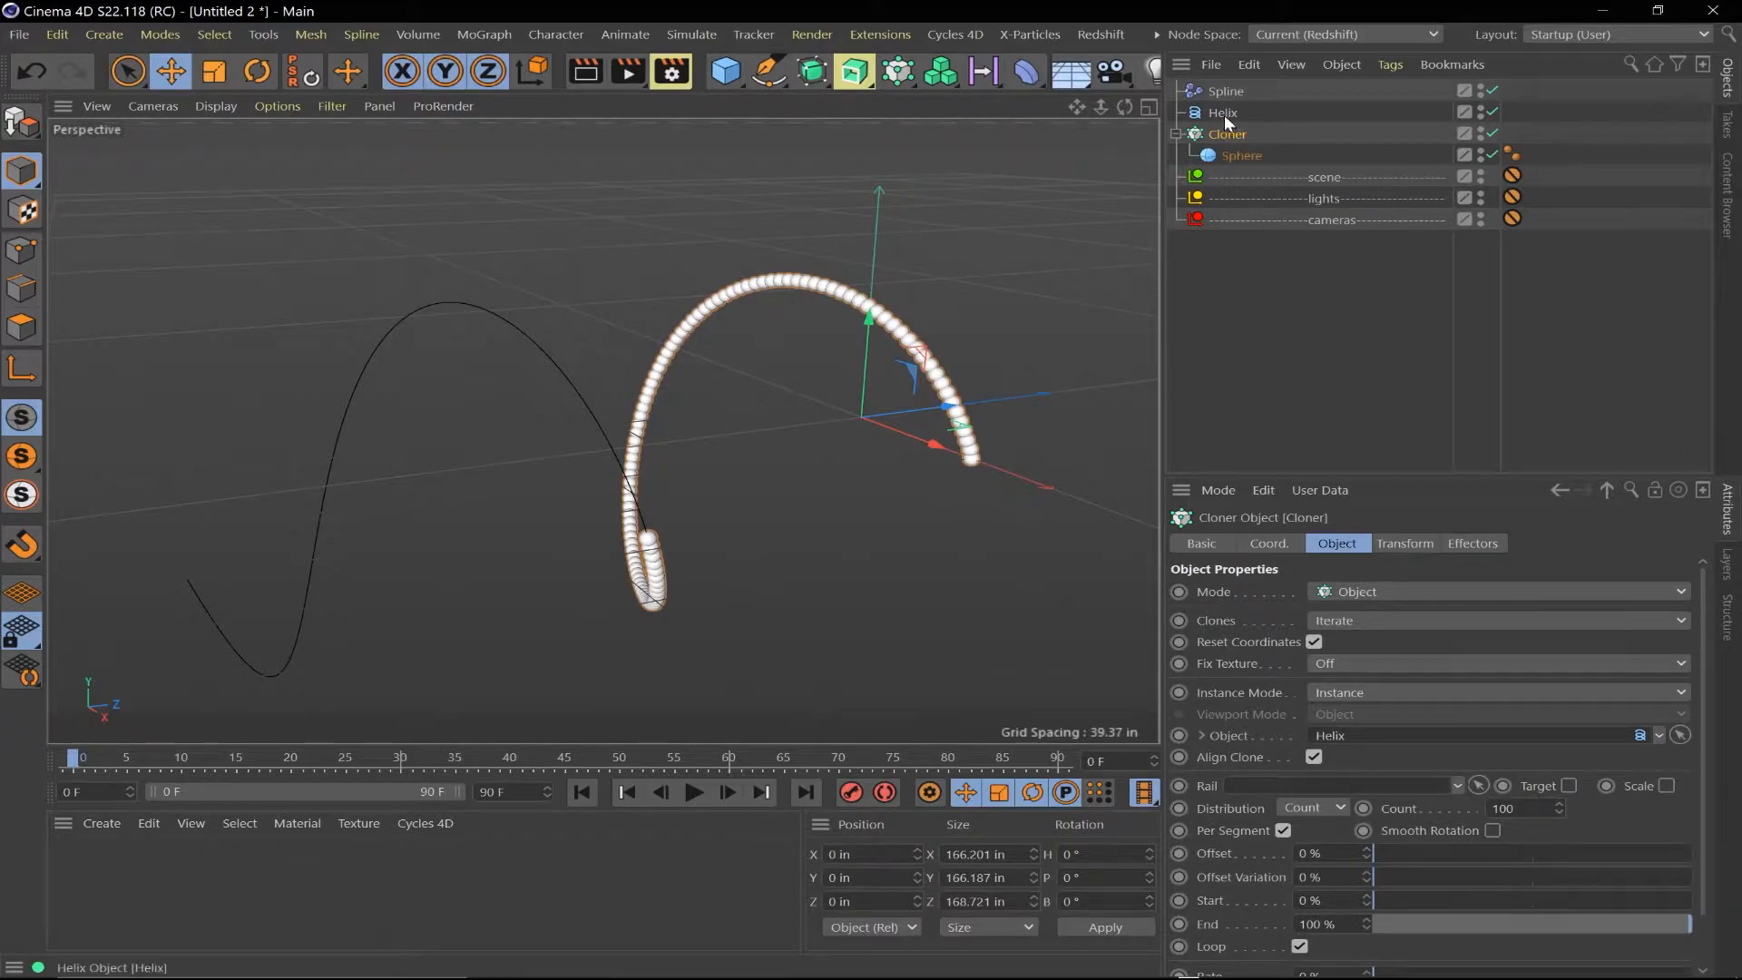
Select the Helix and Spline effector and slide the Offset back toward 0%
left_click(1223, 112)
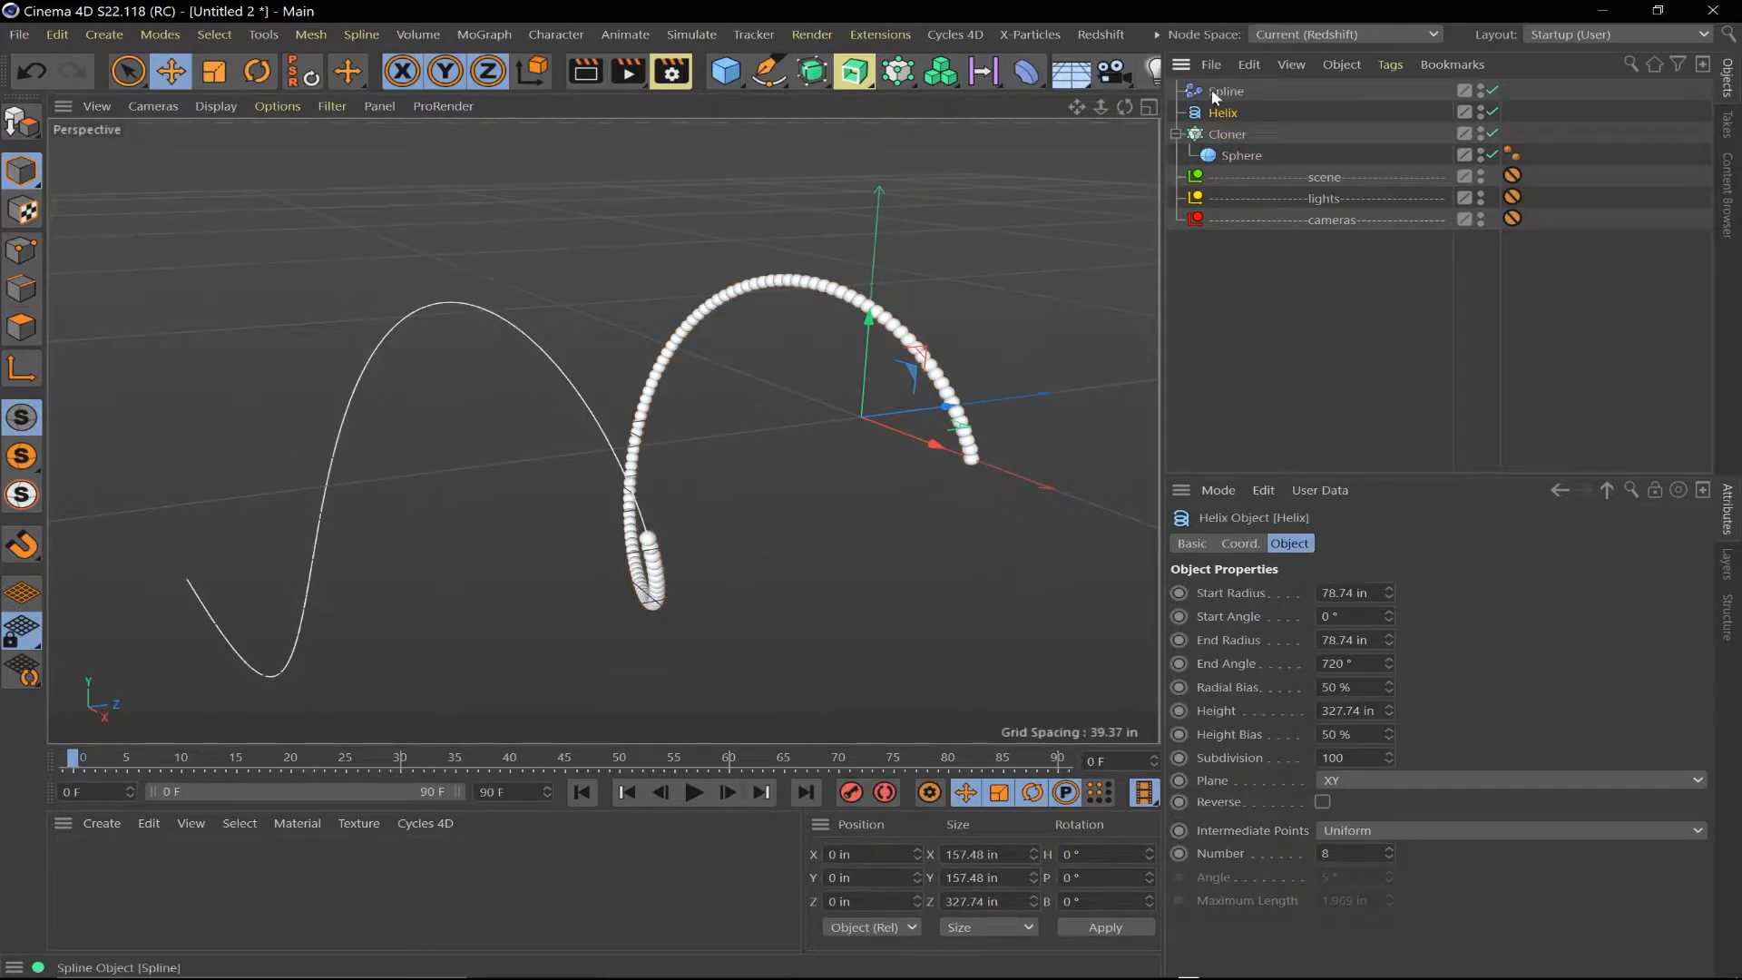
left_click(1226, 91)
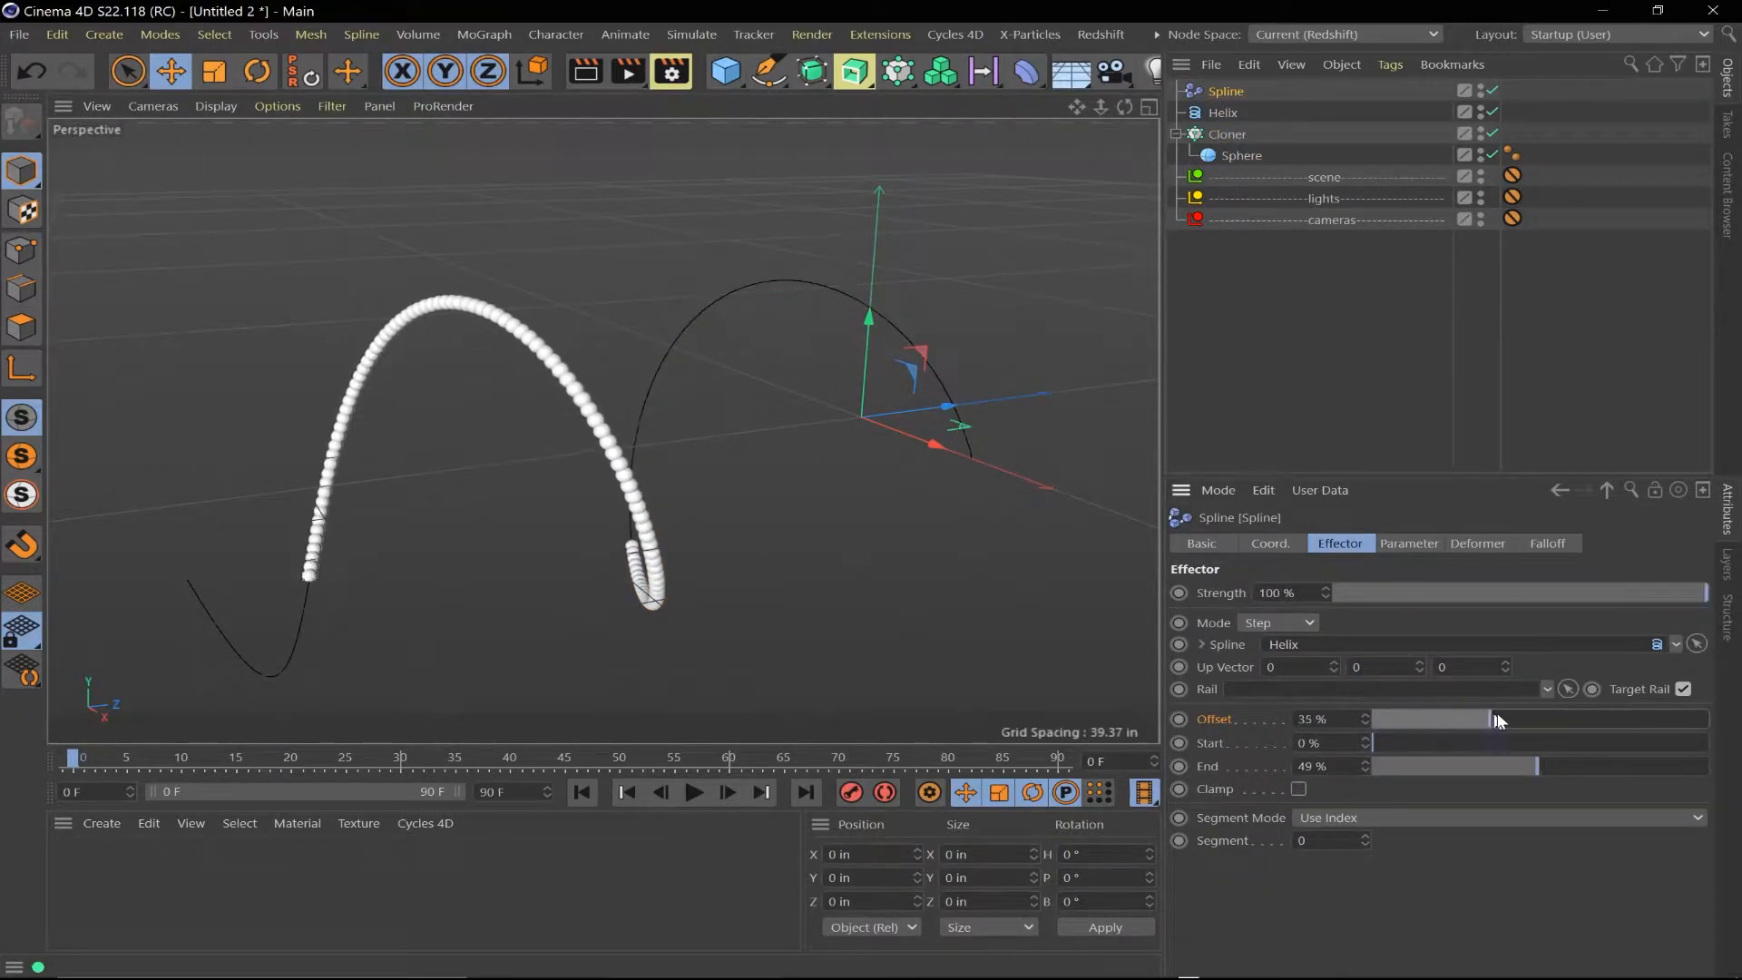
left_click_drag(1461, 719, 1366, 718)
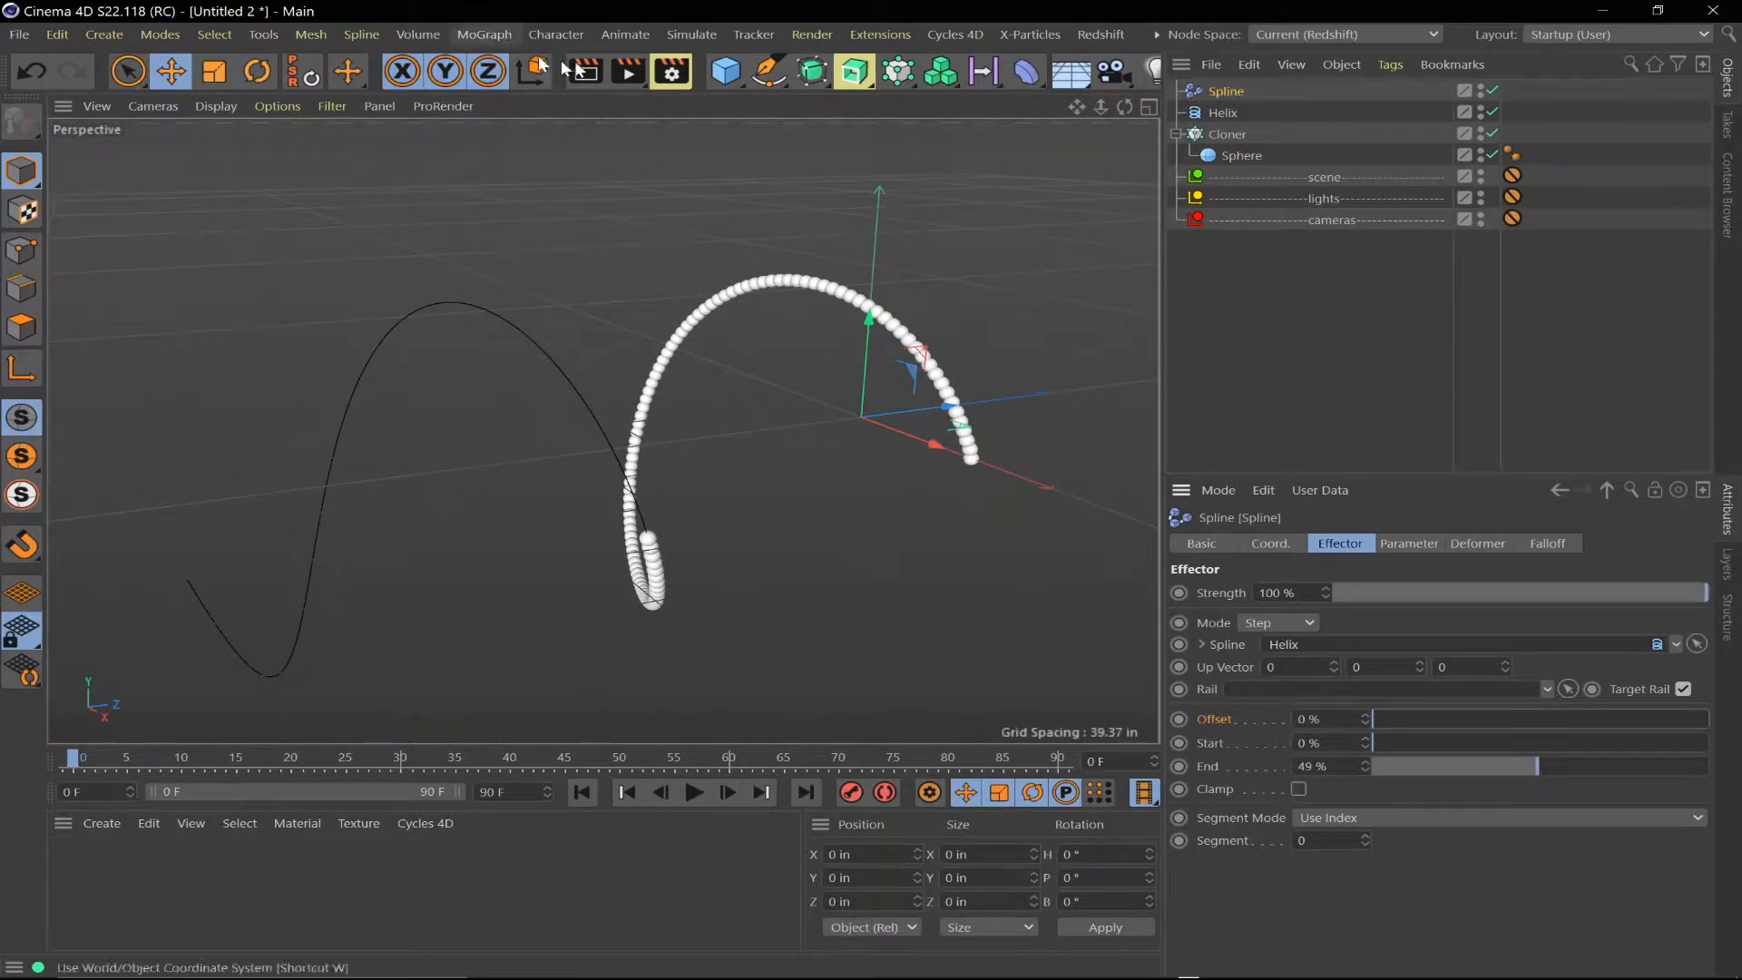
Add a Random effector and confirm the Cloner's Effectors tab lists Spline and Random
left_click(484, 34)
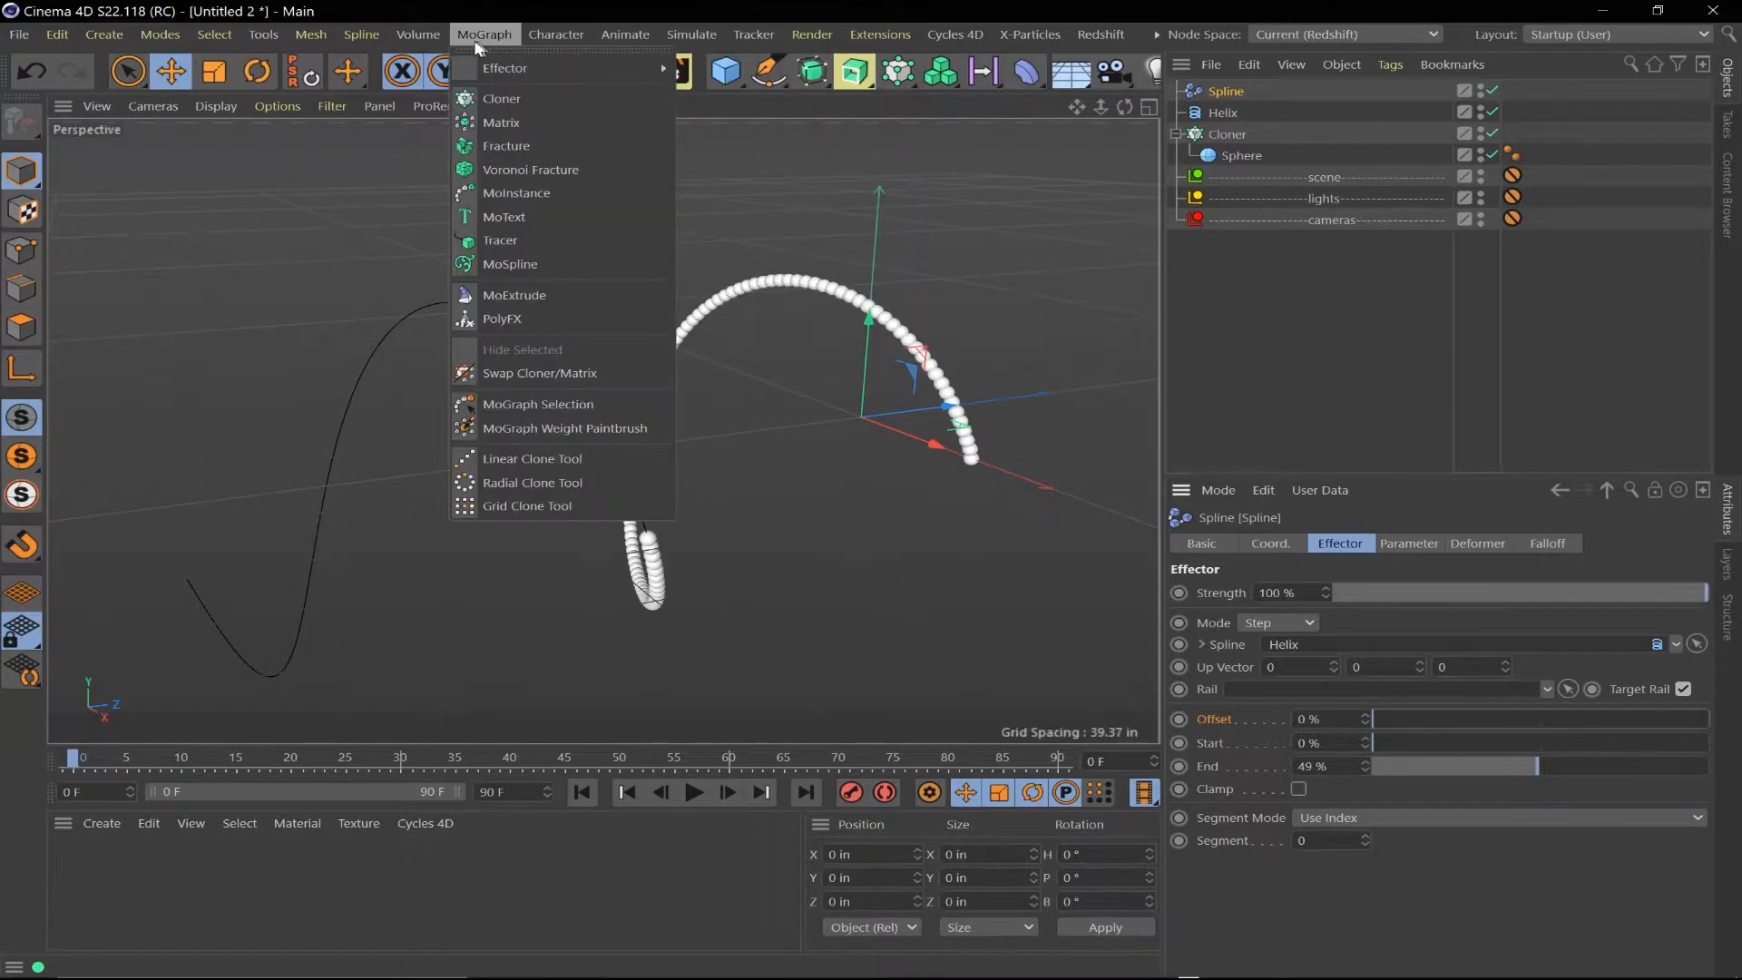
mouse_move(541, 68)
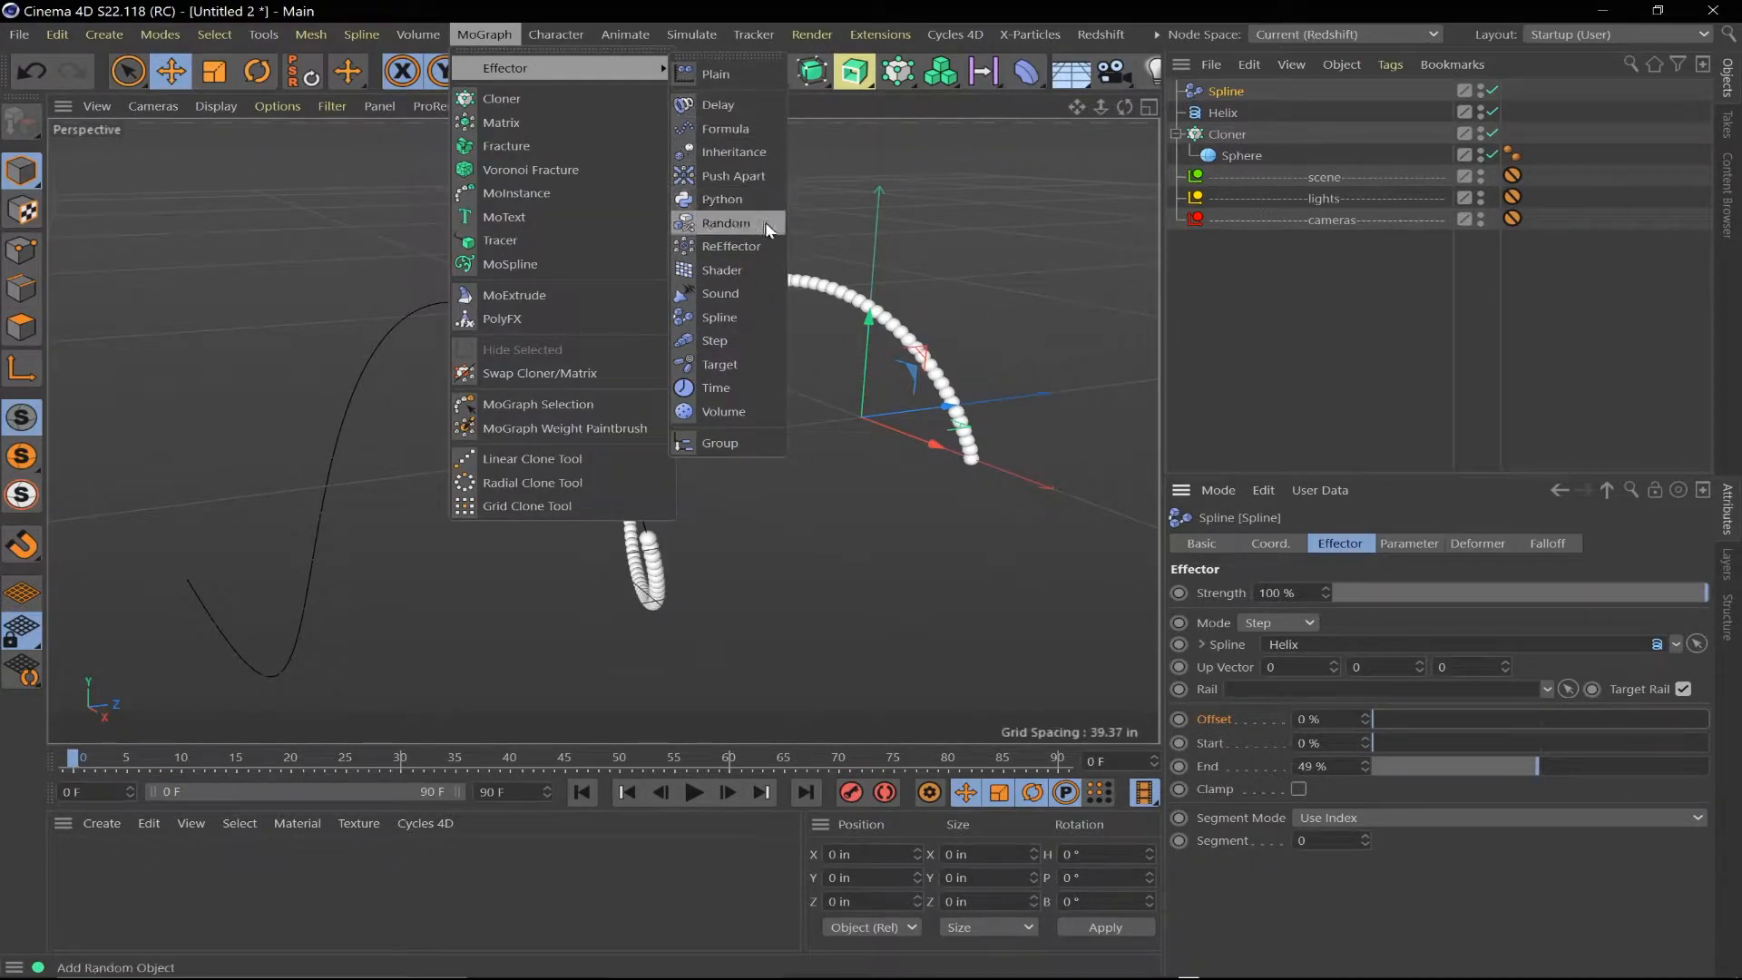
left_click(725, 223)
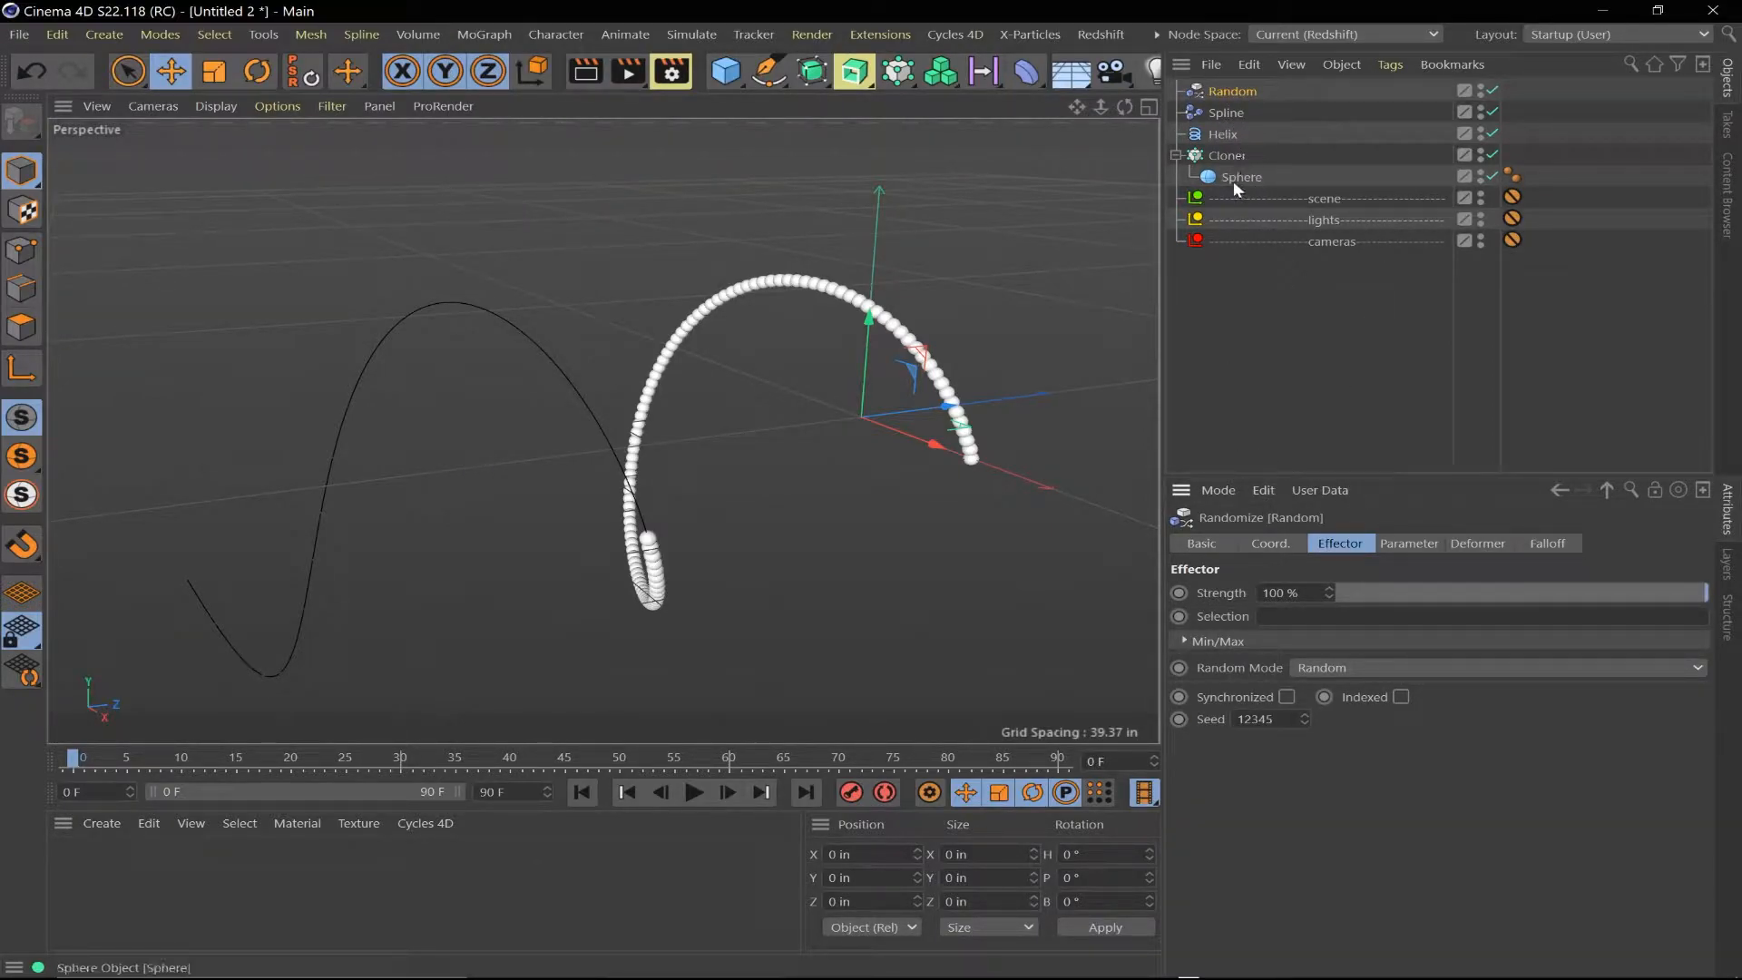
mouse_move(21, 494)
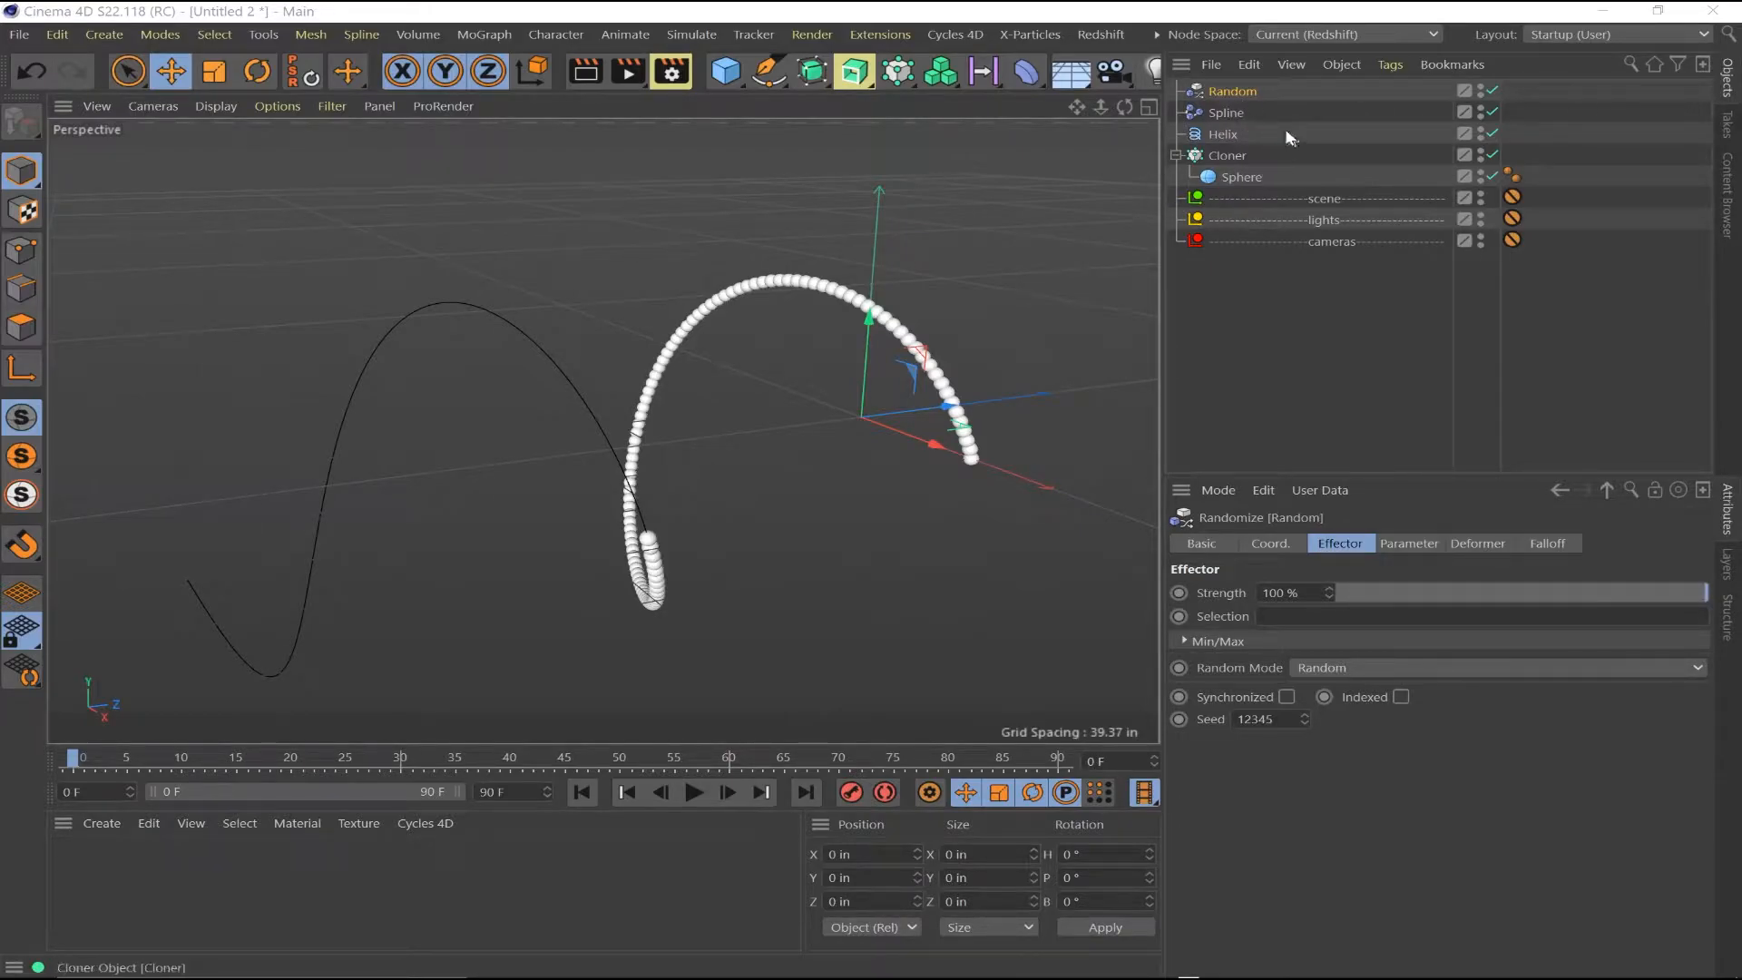
left_click(1228, 155)
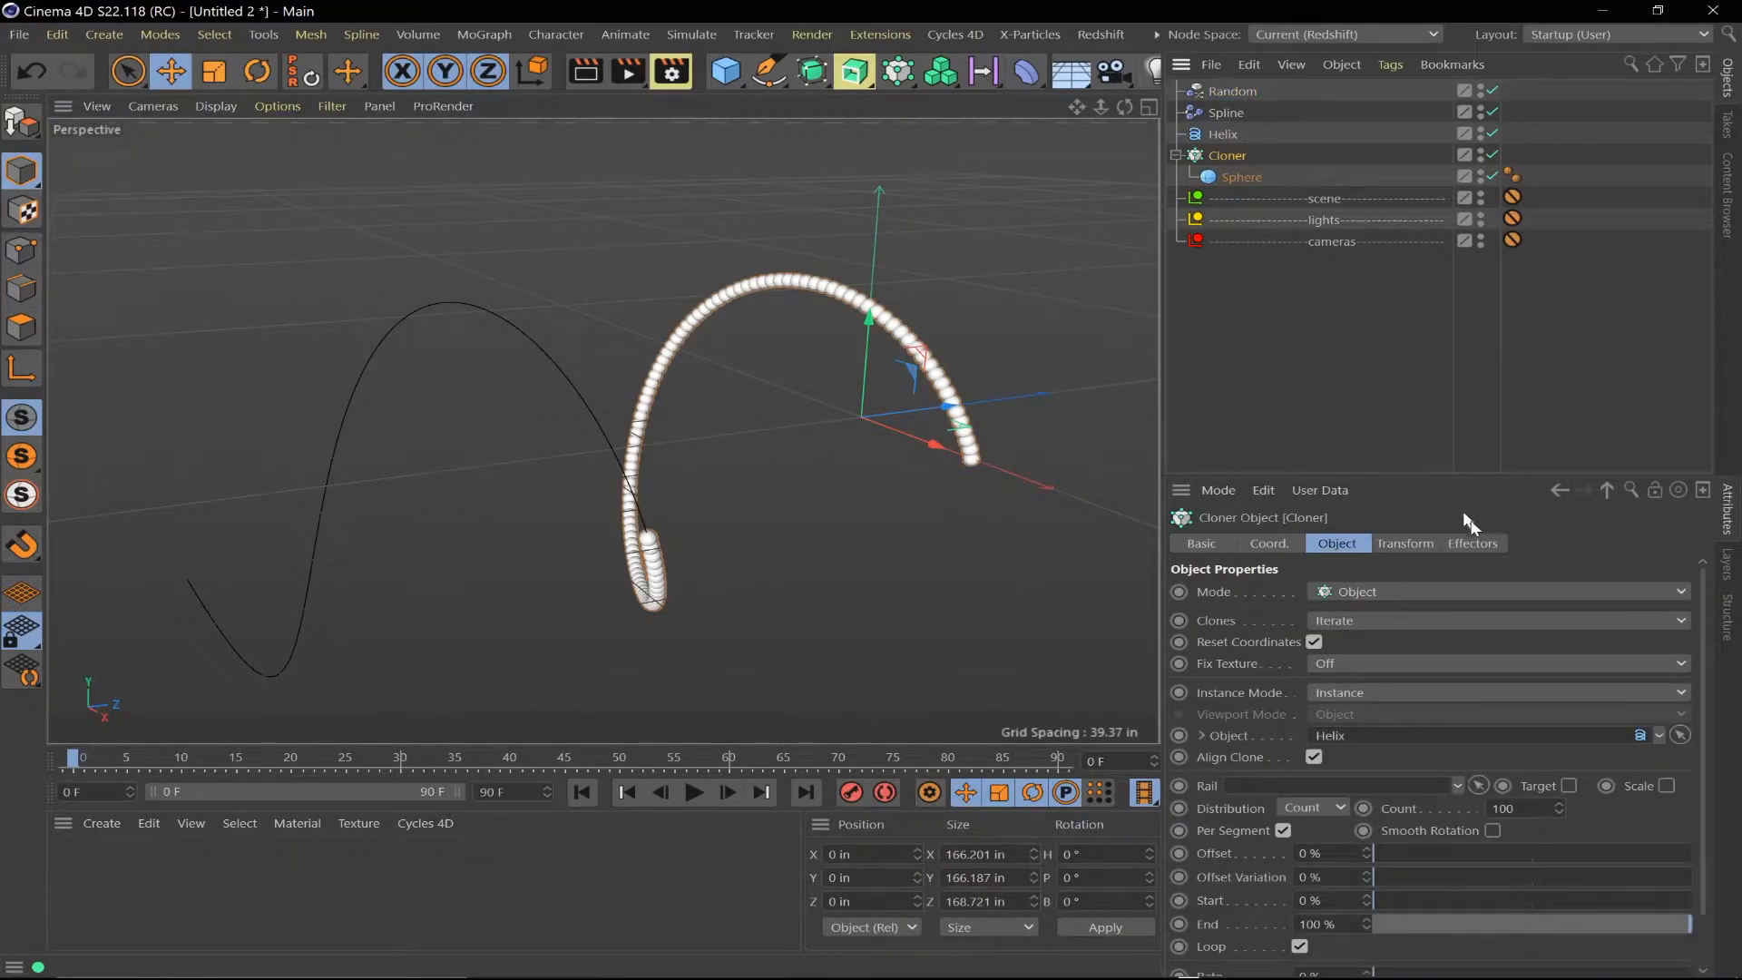
left_click(1472, 544)
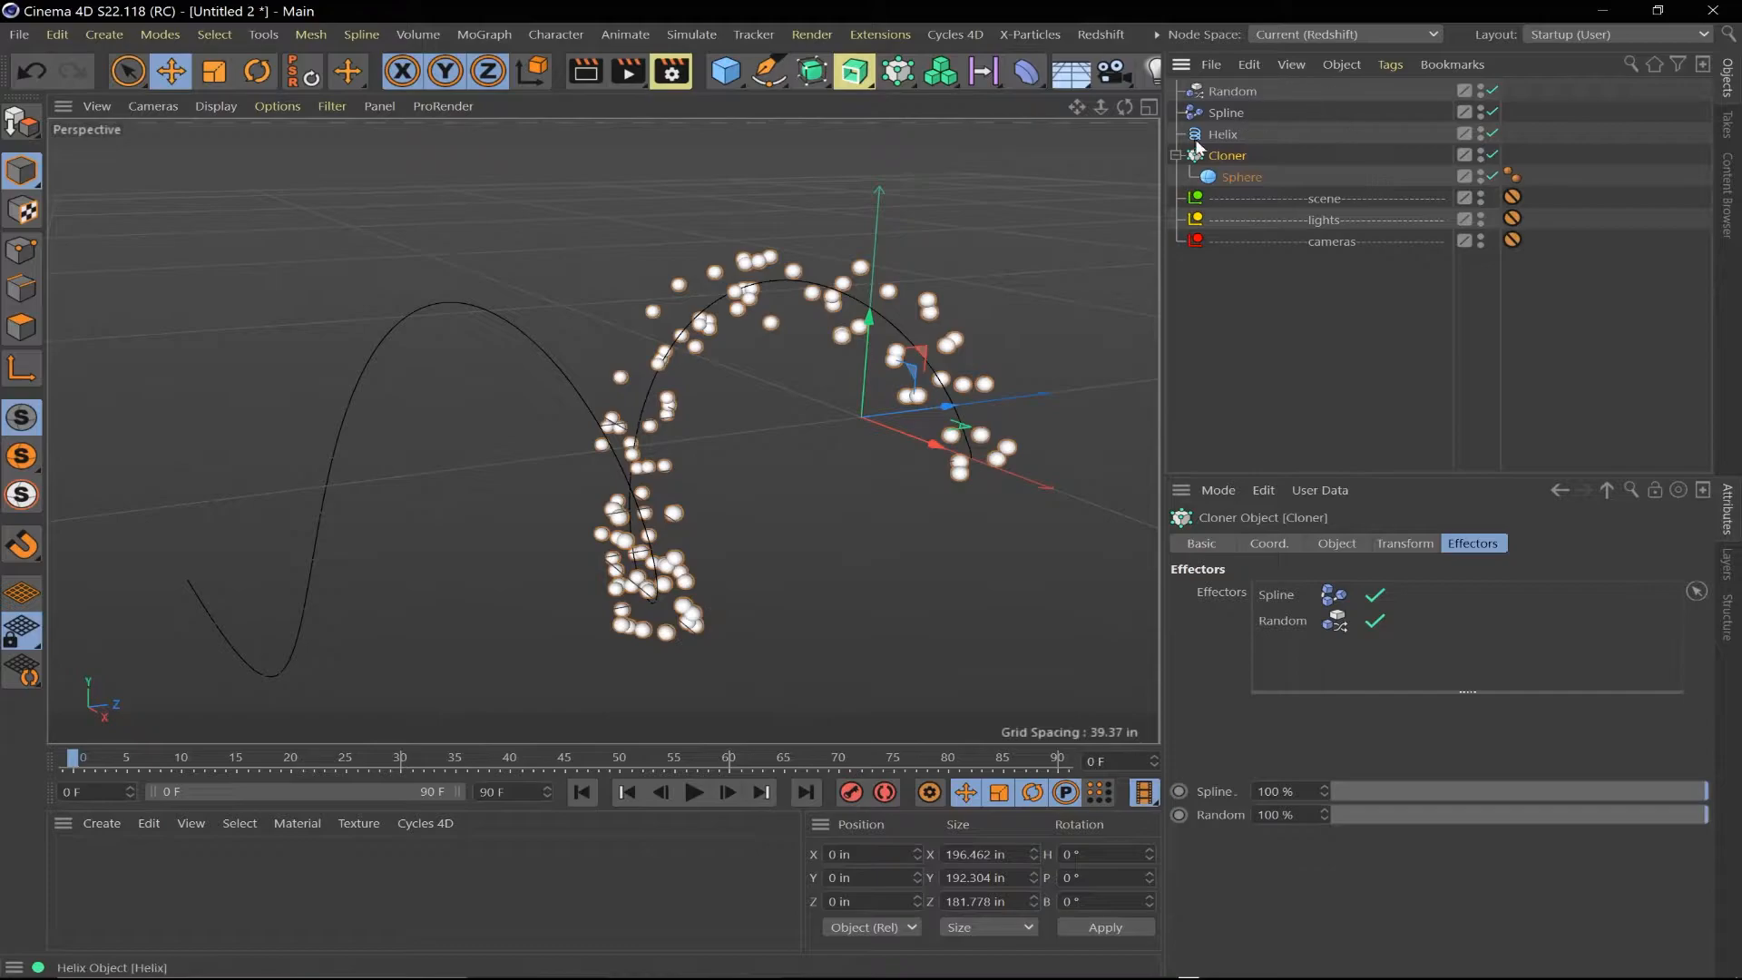
Keyframe the Spline effector's Offset with clones pushed about halfway along the helix
left_click(1227, 113)
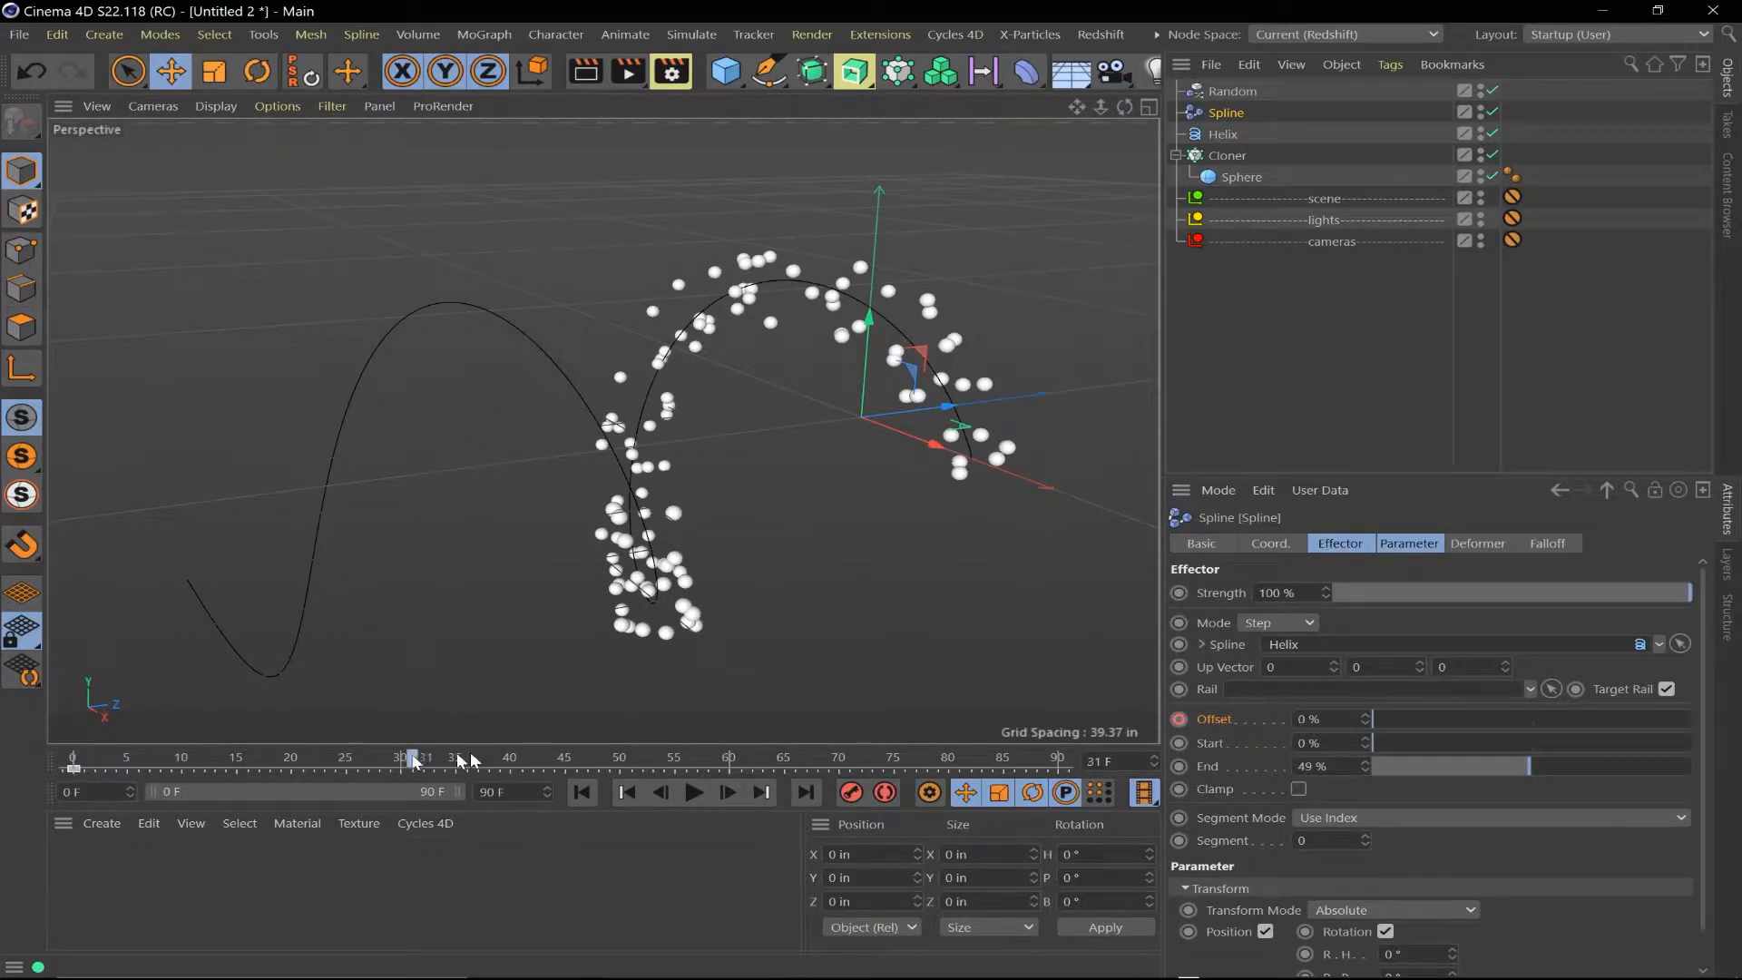
left_click_drag(1371, 719, 1444, 719)
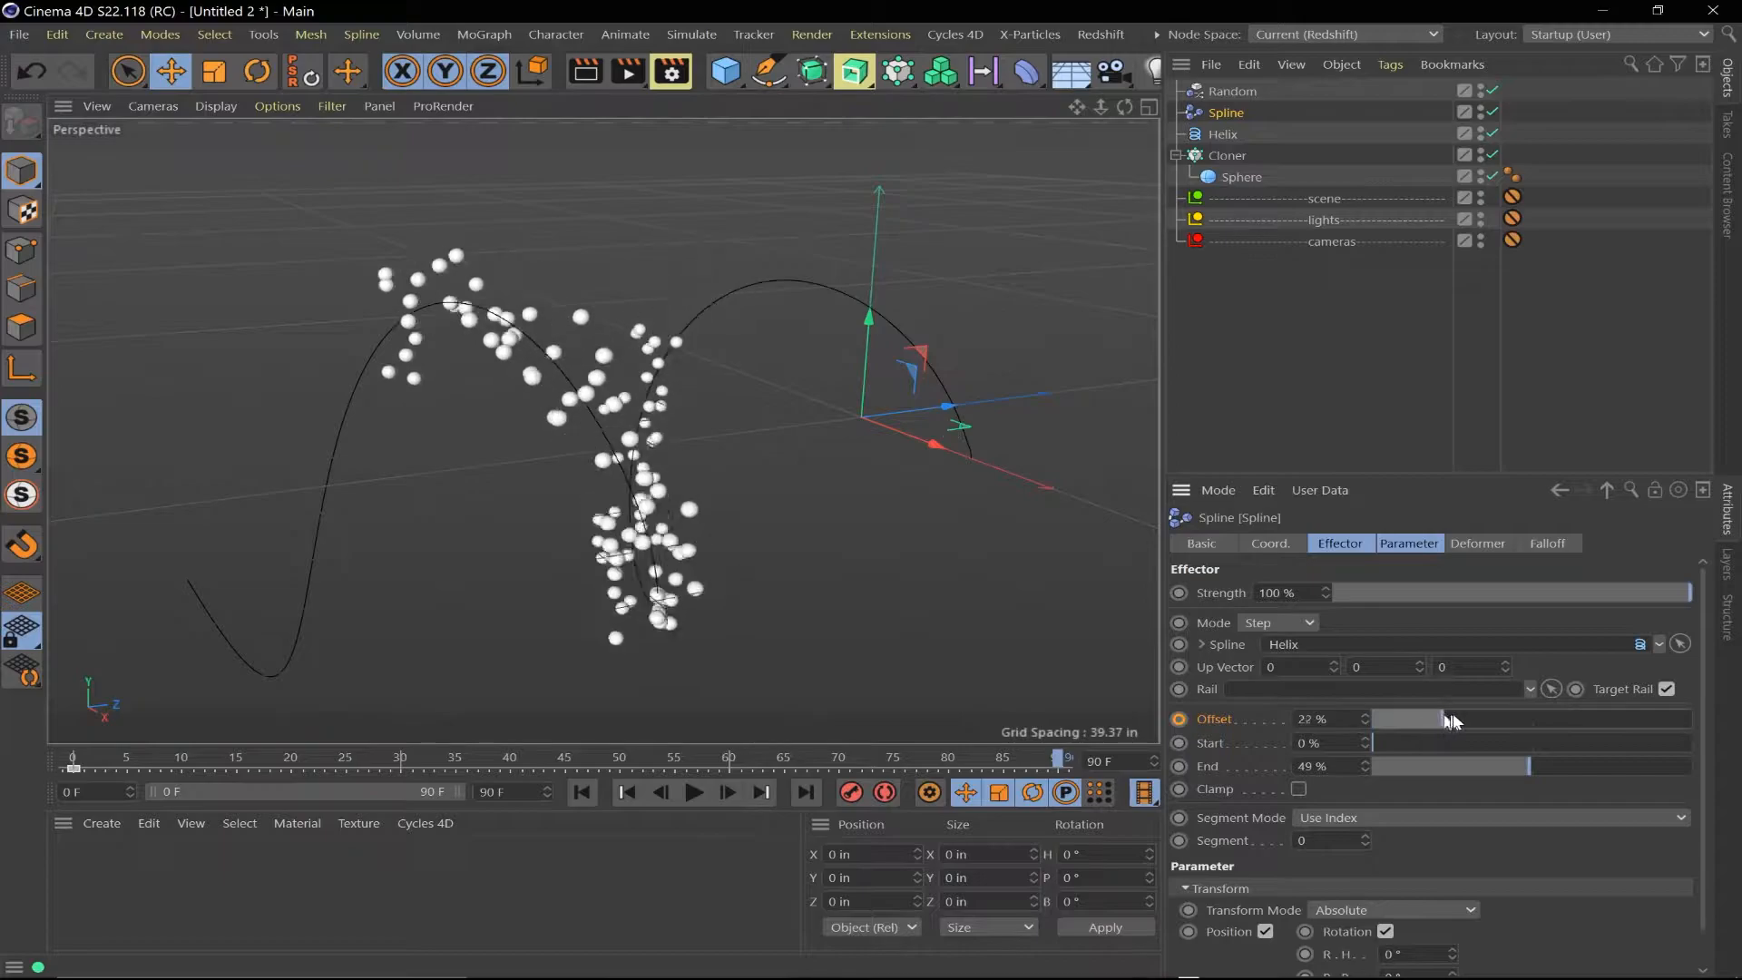
left_click_drag(1433, 718, 1555, 719)
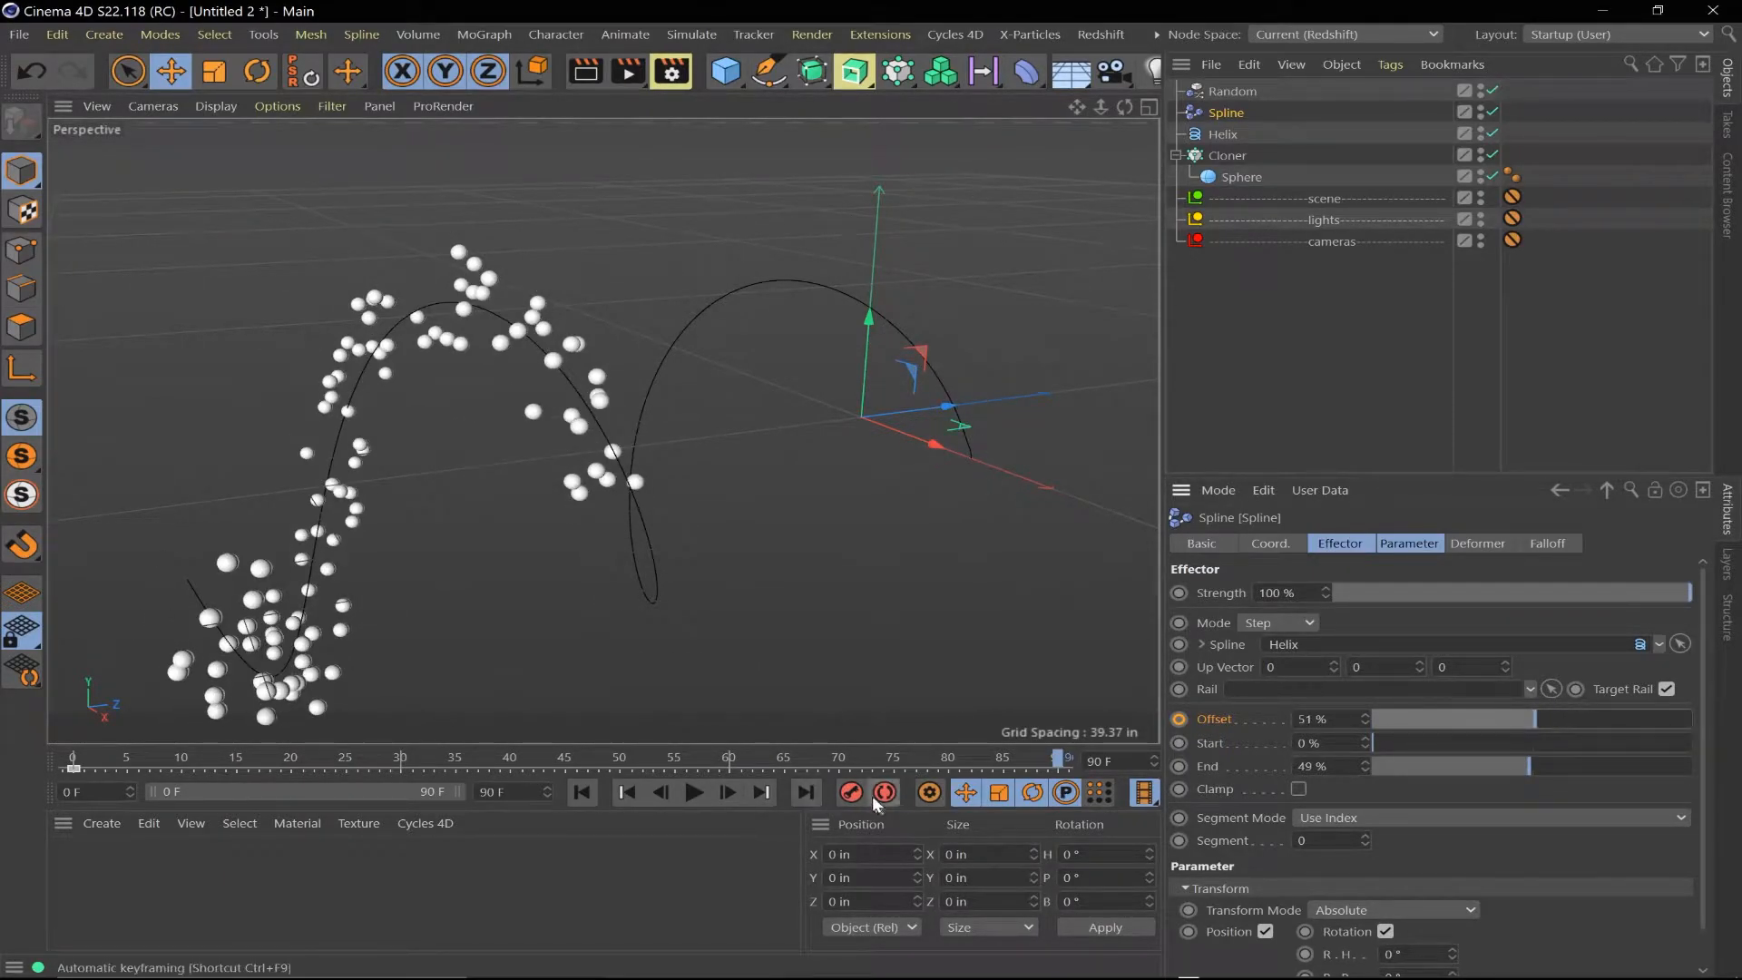
left_click(693, 793)
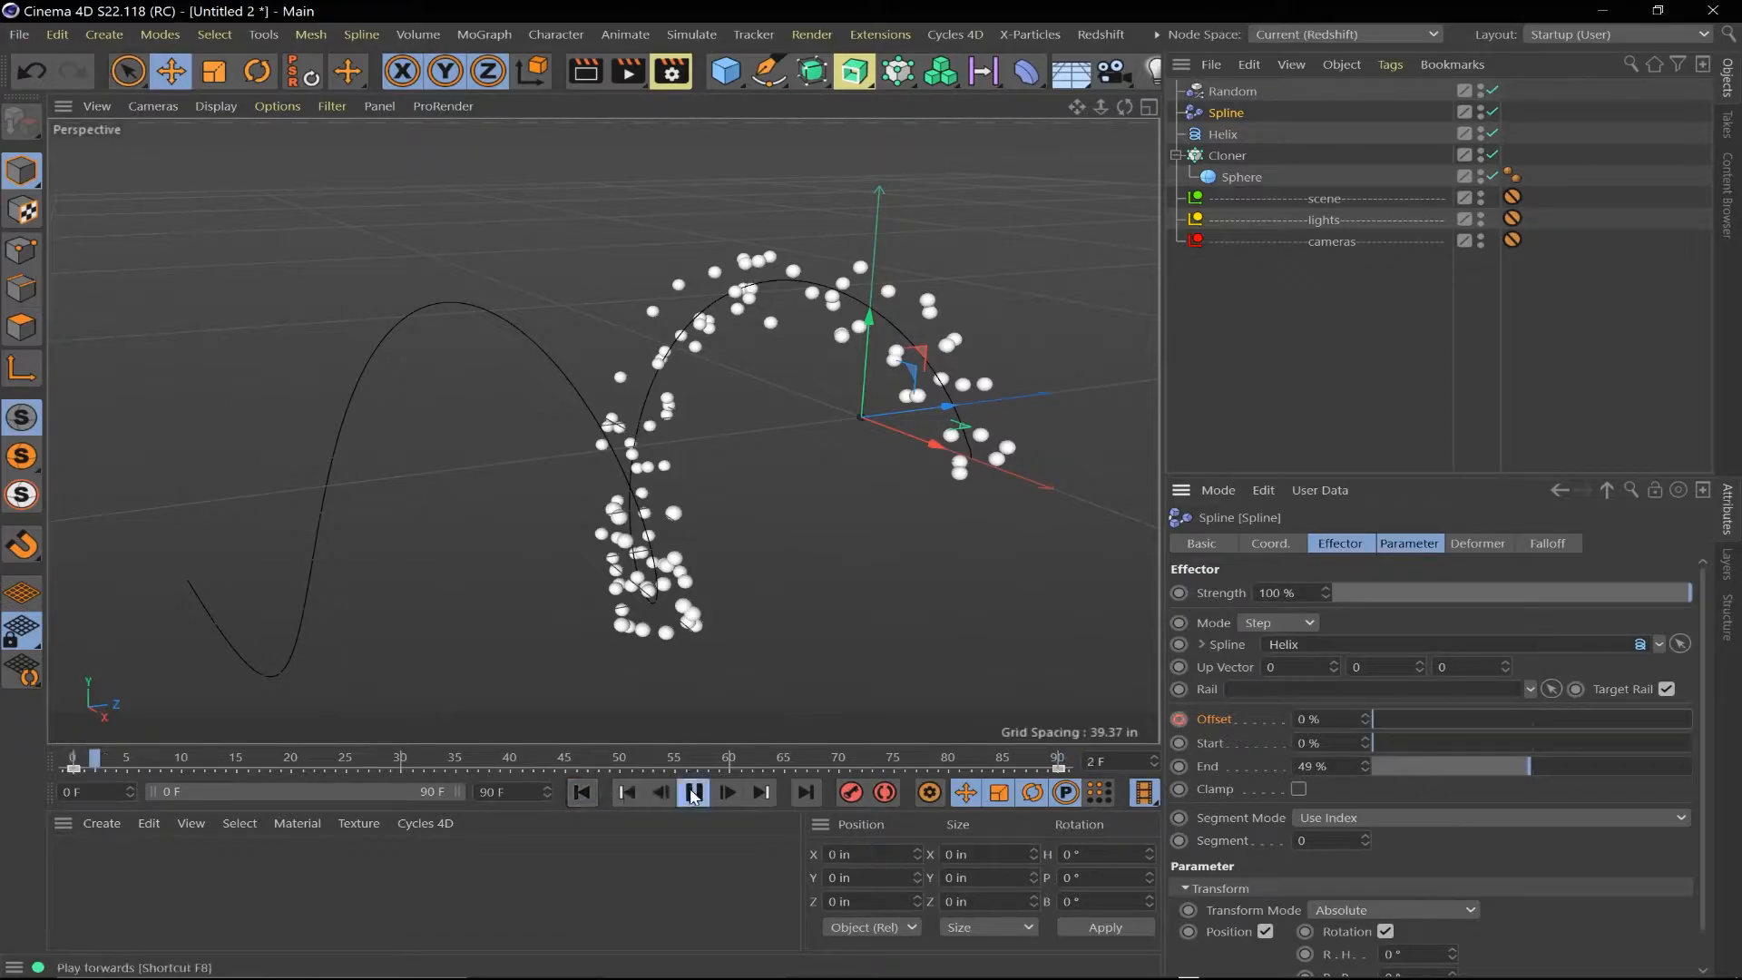
left_click(693, 793)
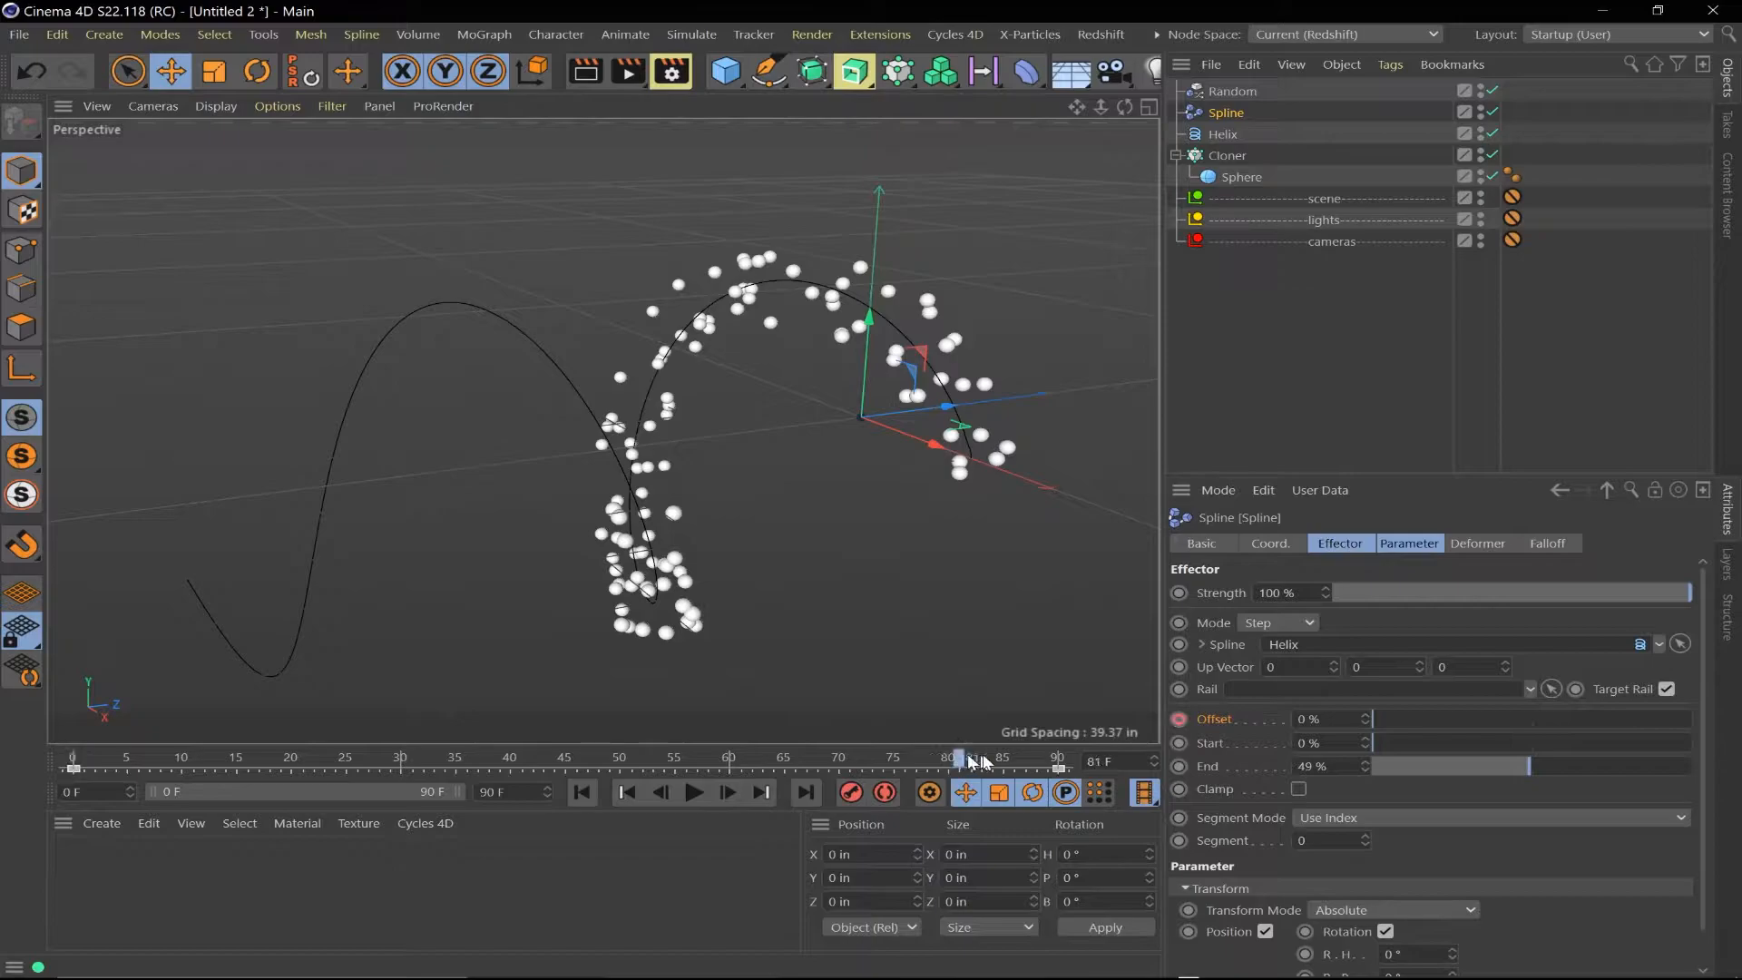
Re-key the end Offset at about 55%, view its curve, and play back
left_click_drag(1371, 718, 1549, 719)
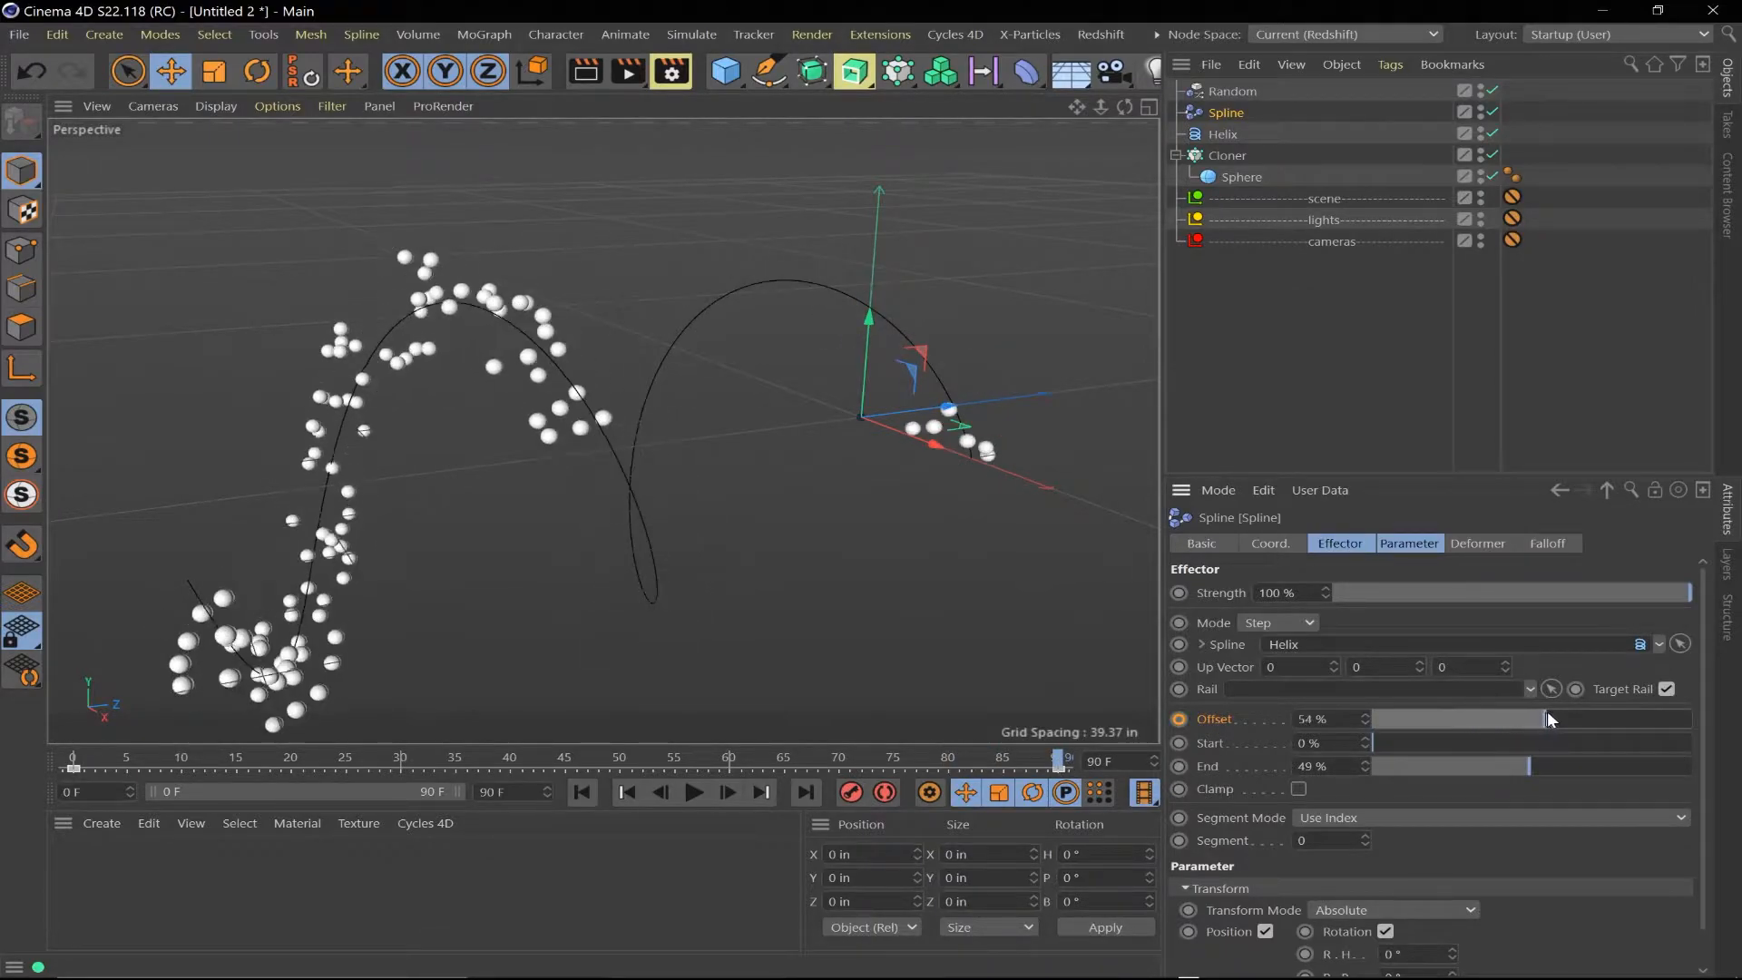
left_click_drag(1544, 718, 1528, 719)
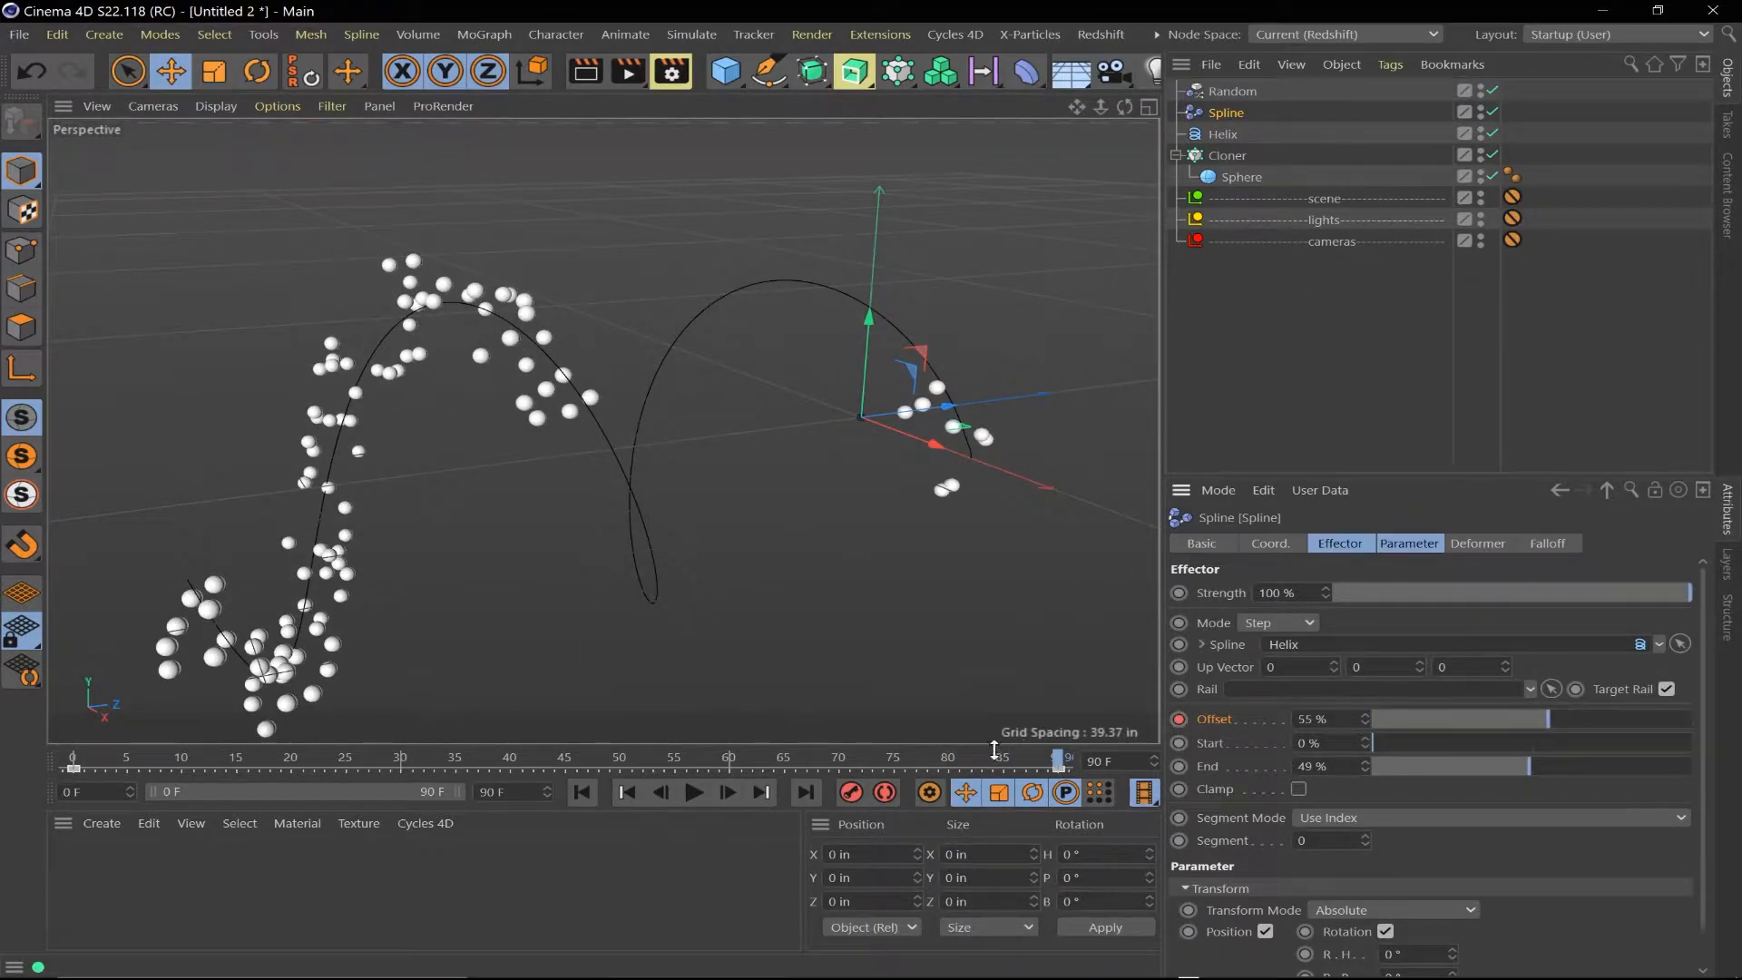
left_click(693, 792)
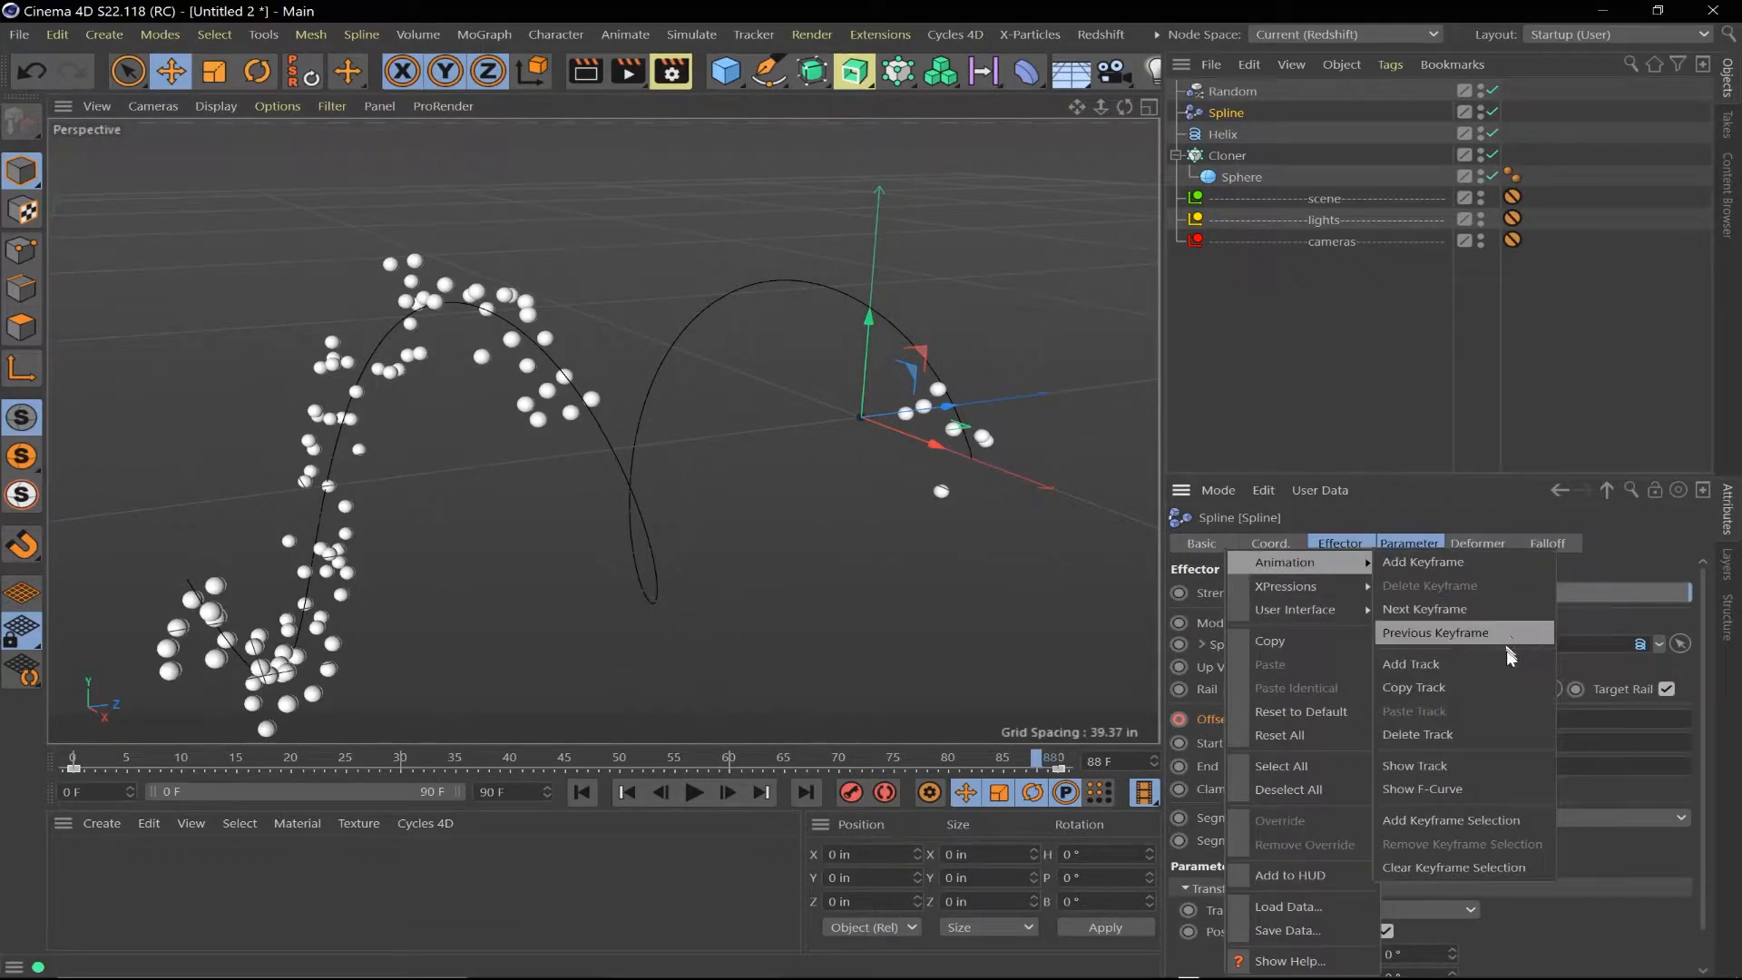
mouse_move(1457, 788)
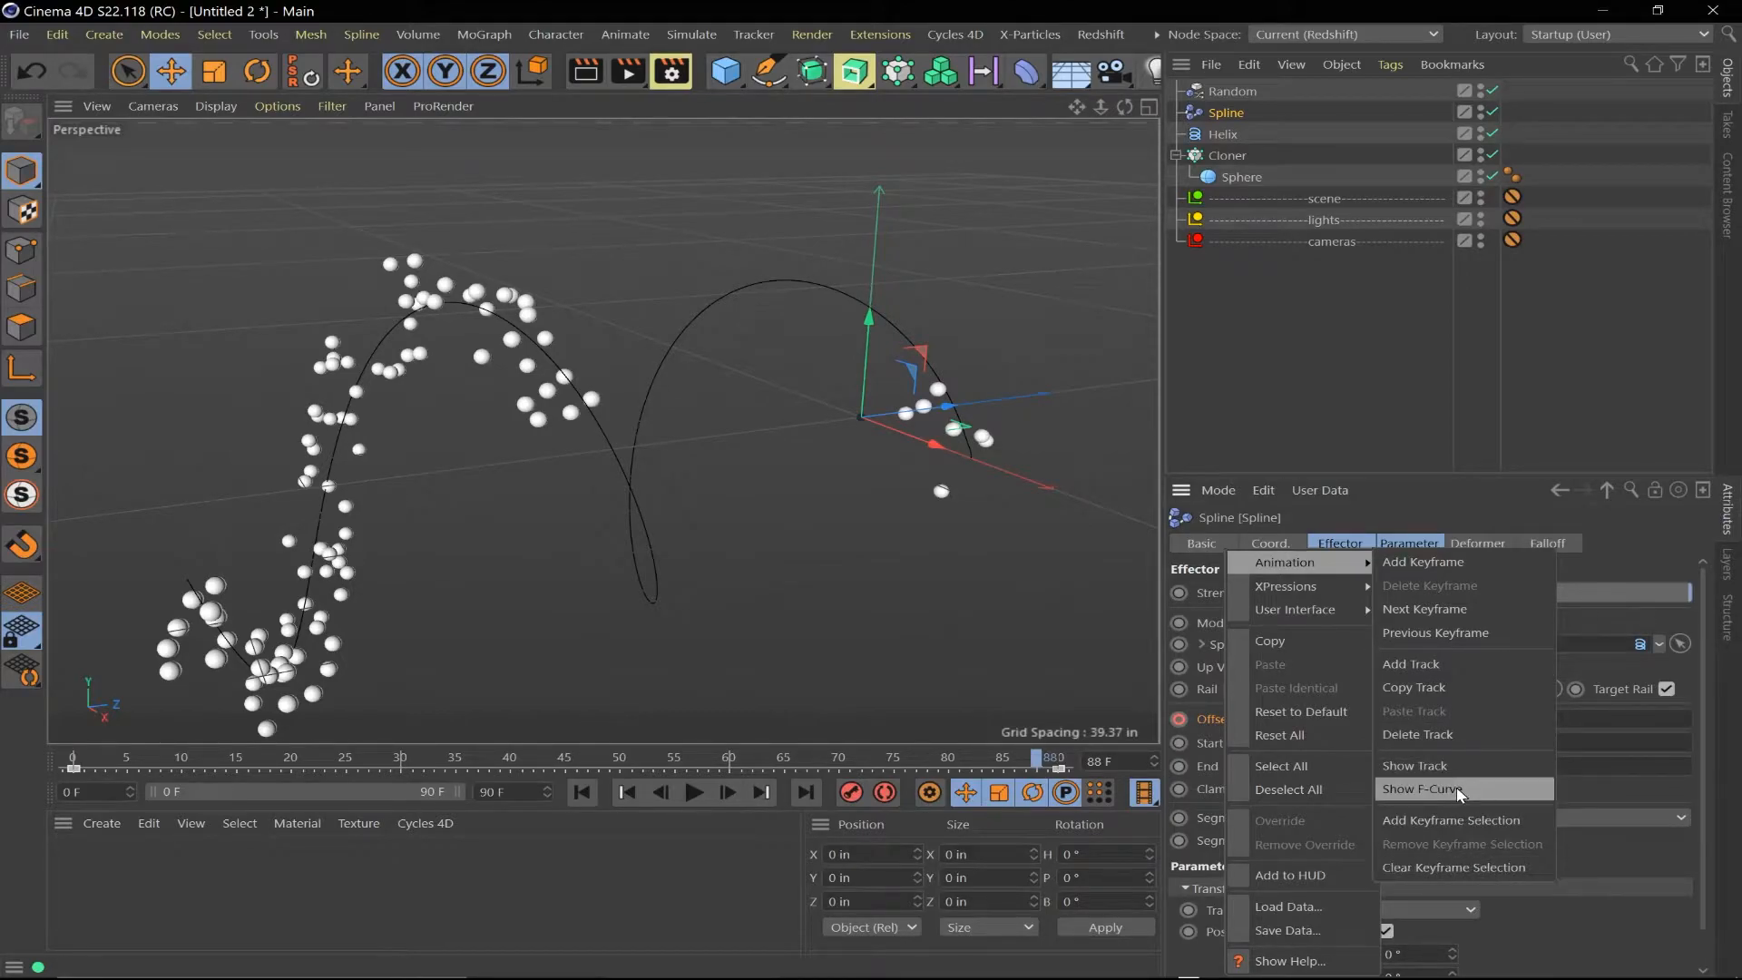
left_click(1422, 789)
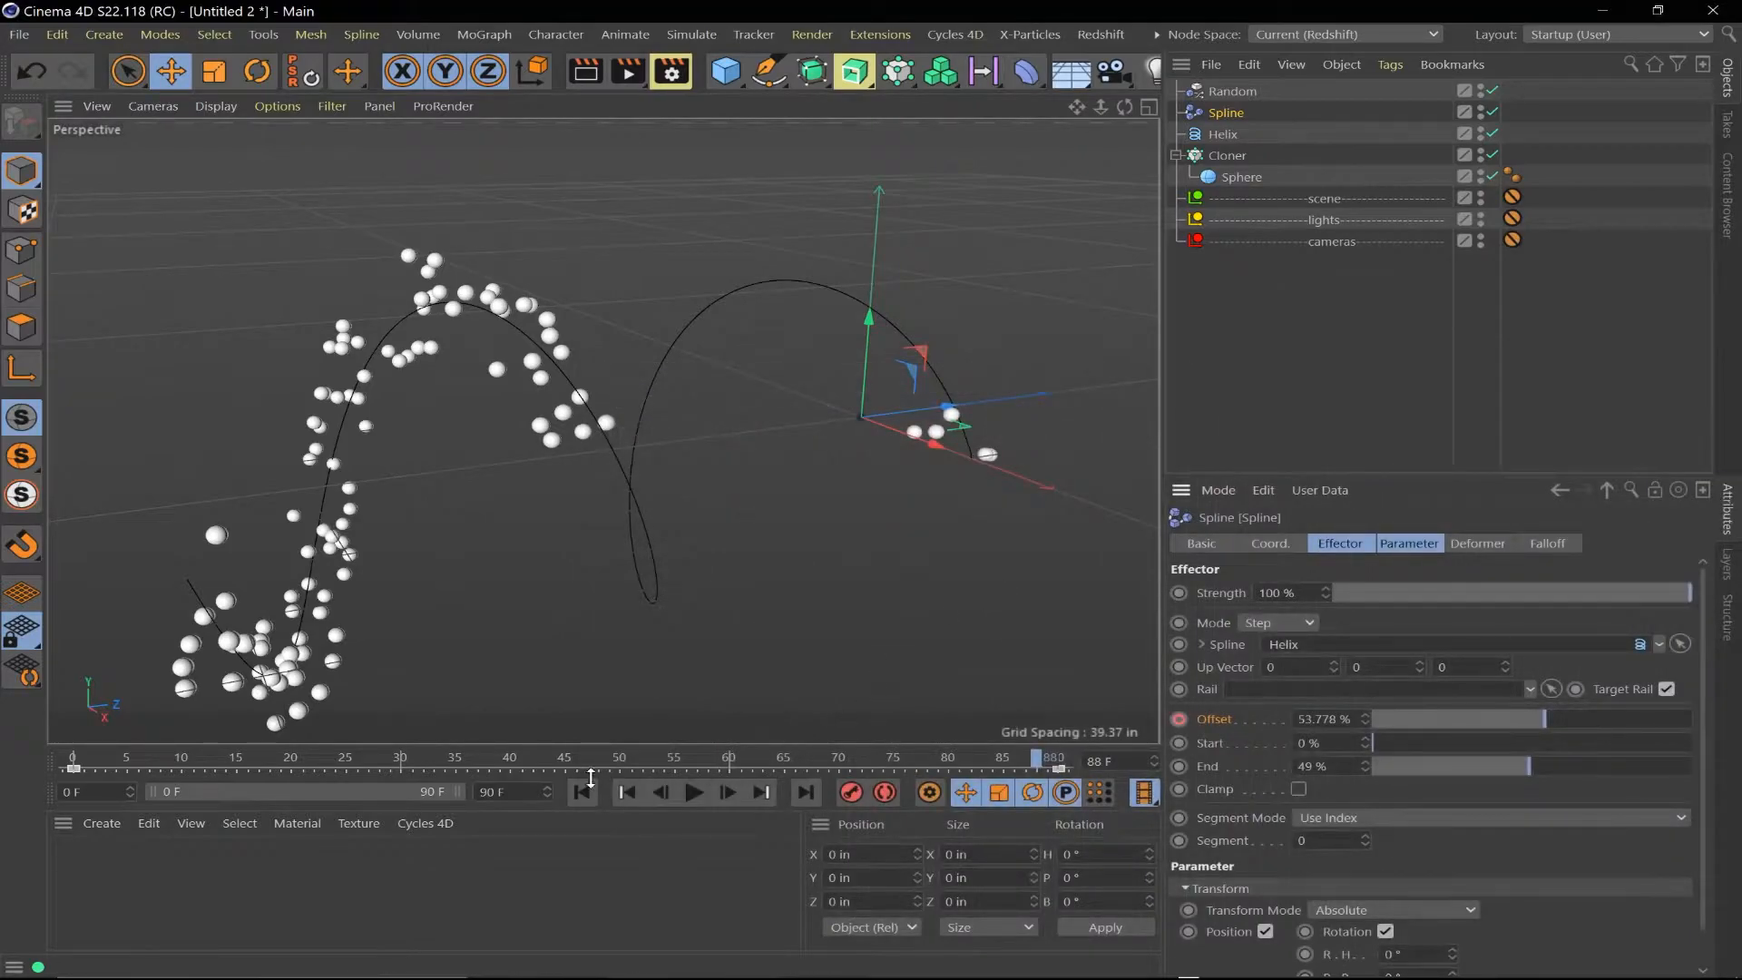
left_click(694, 792)
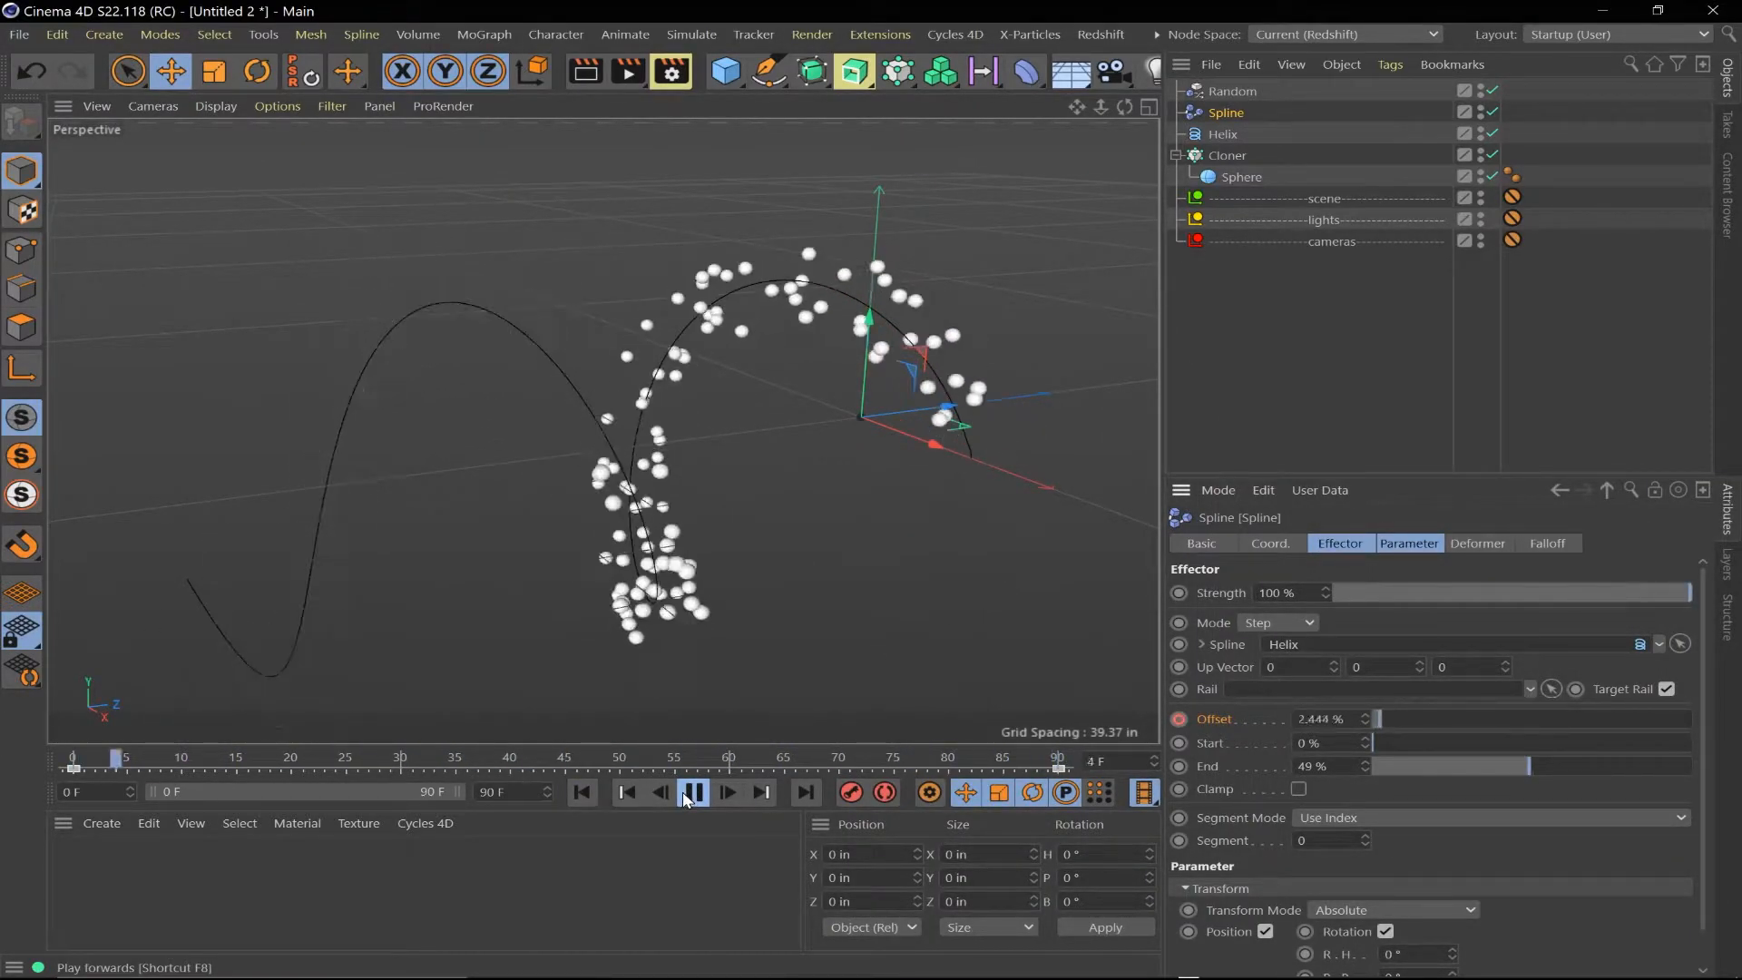
left_click(694, 793)
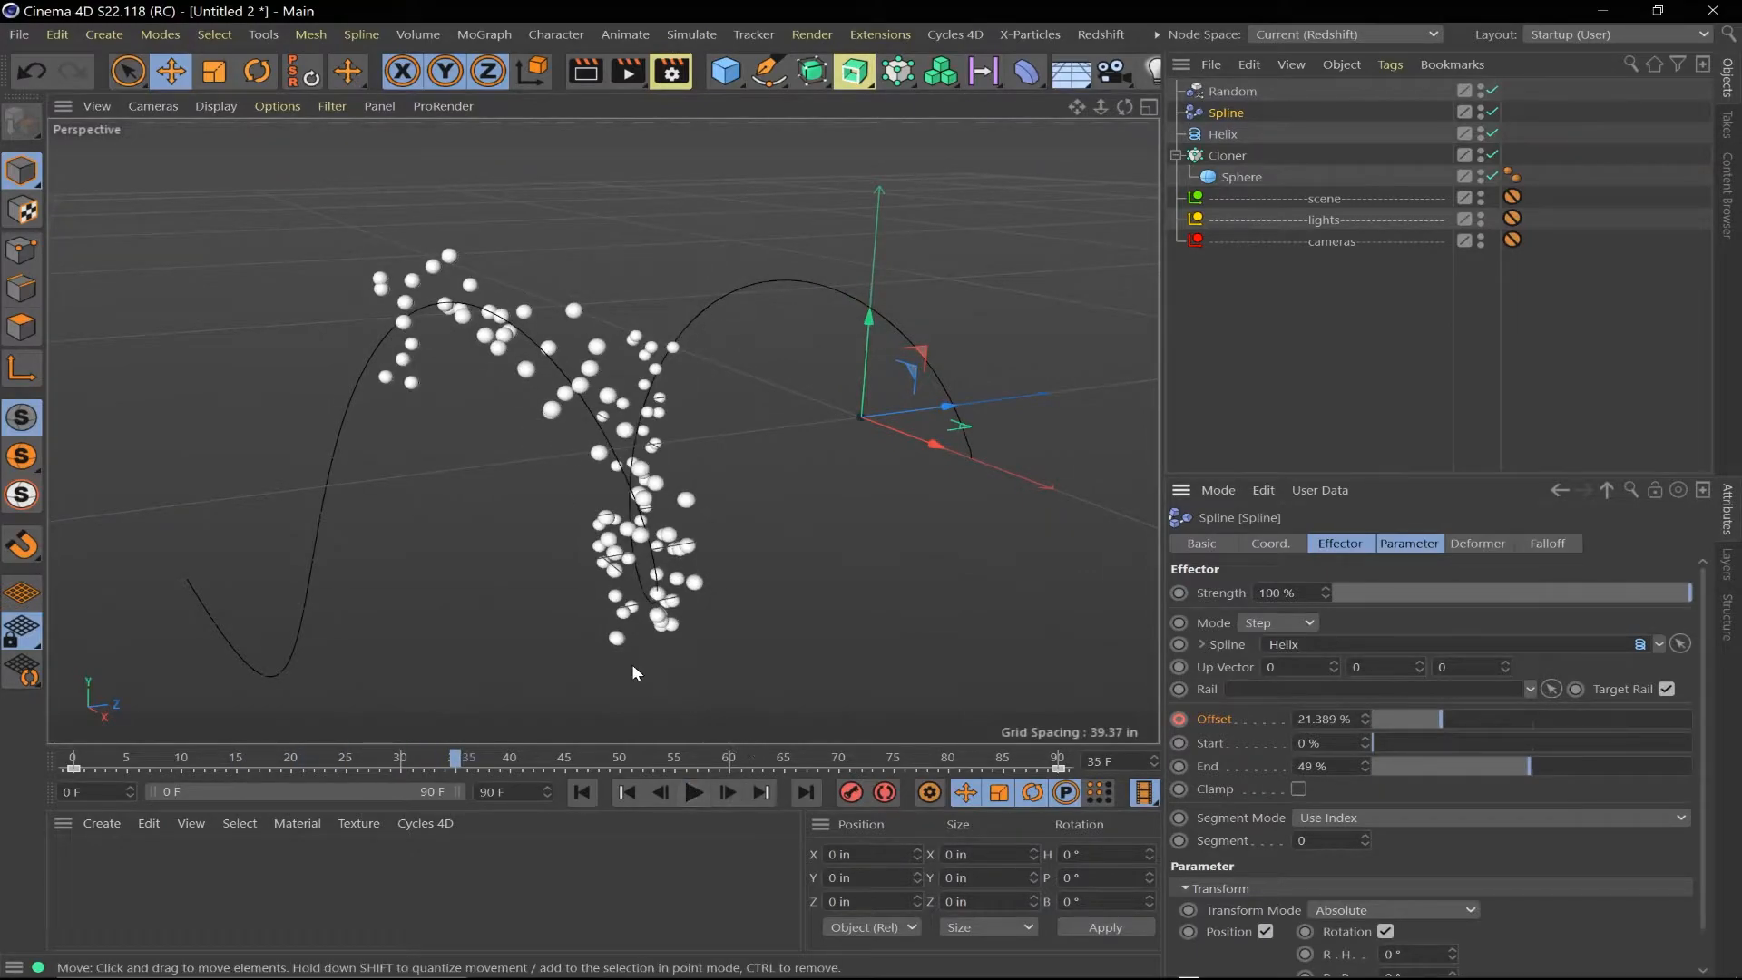
left_click(1225, 112)
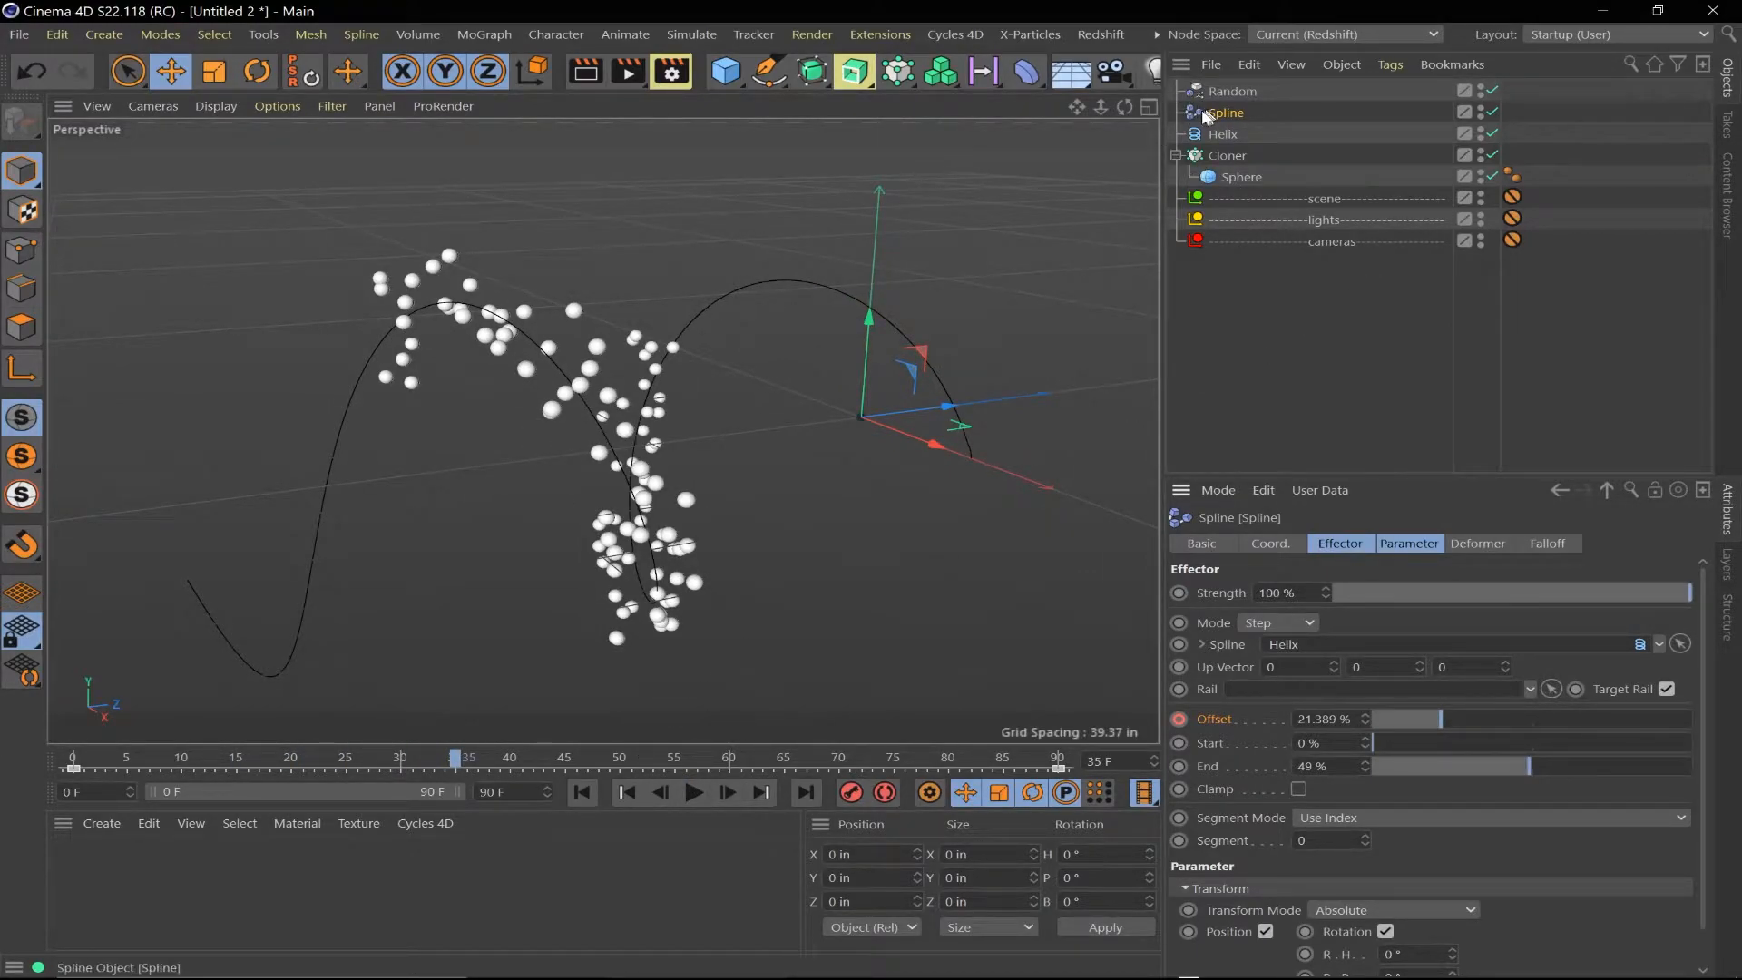
Add a Formula effector, check it on the Cloner, and preview the animation
left_click(483, 34)
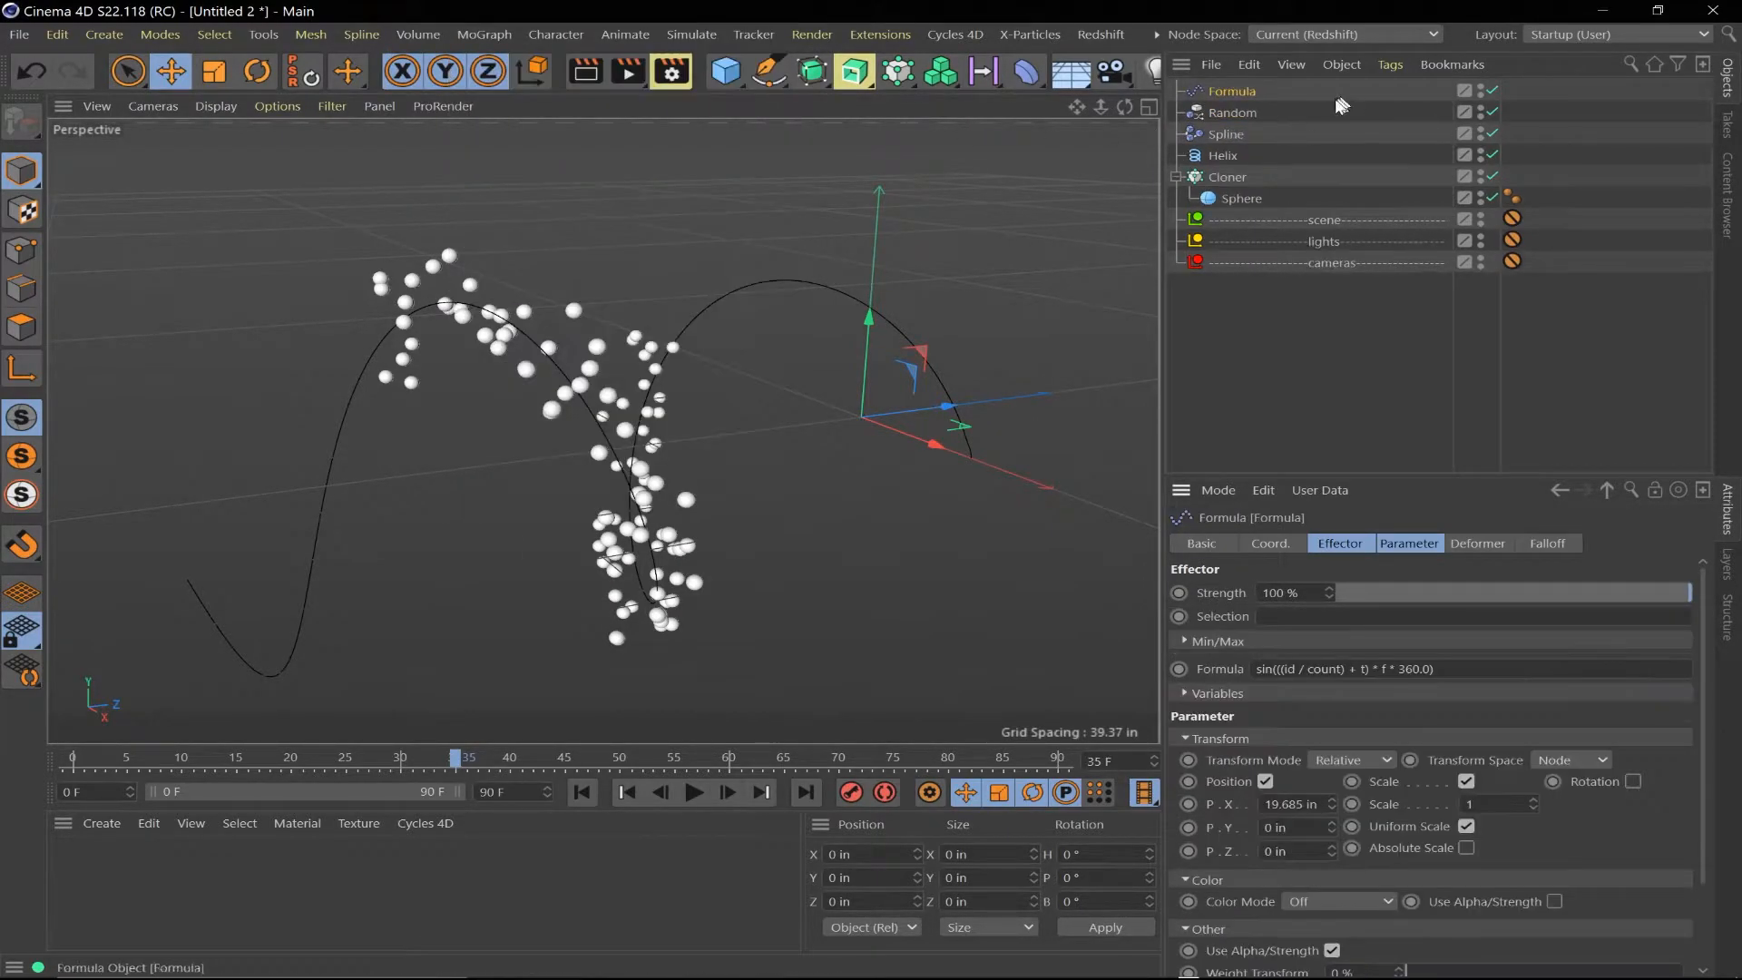
left_click(693, 793)
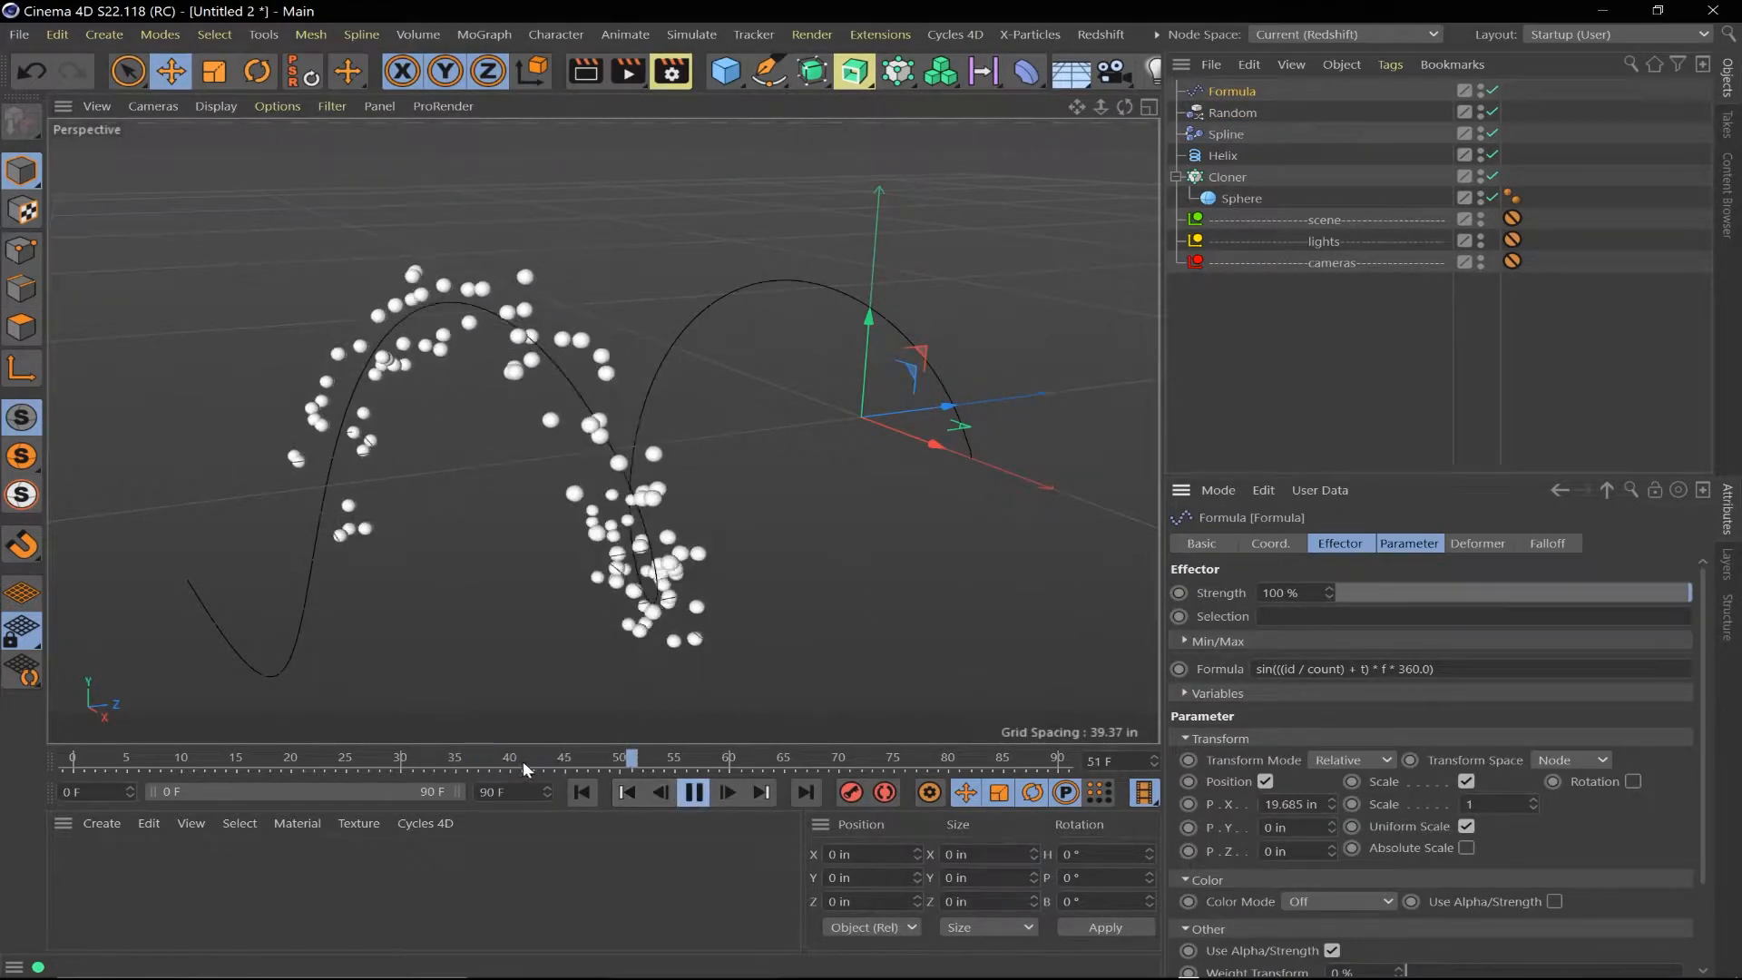
left_click(693, 793)
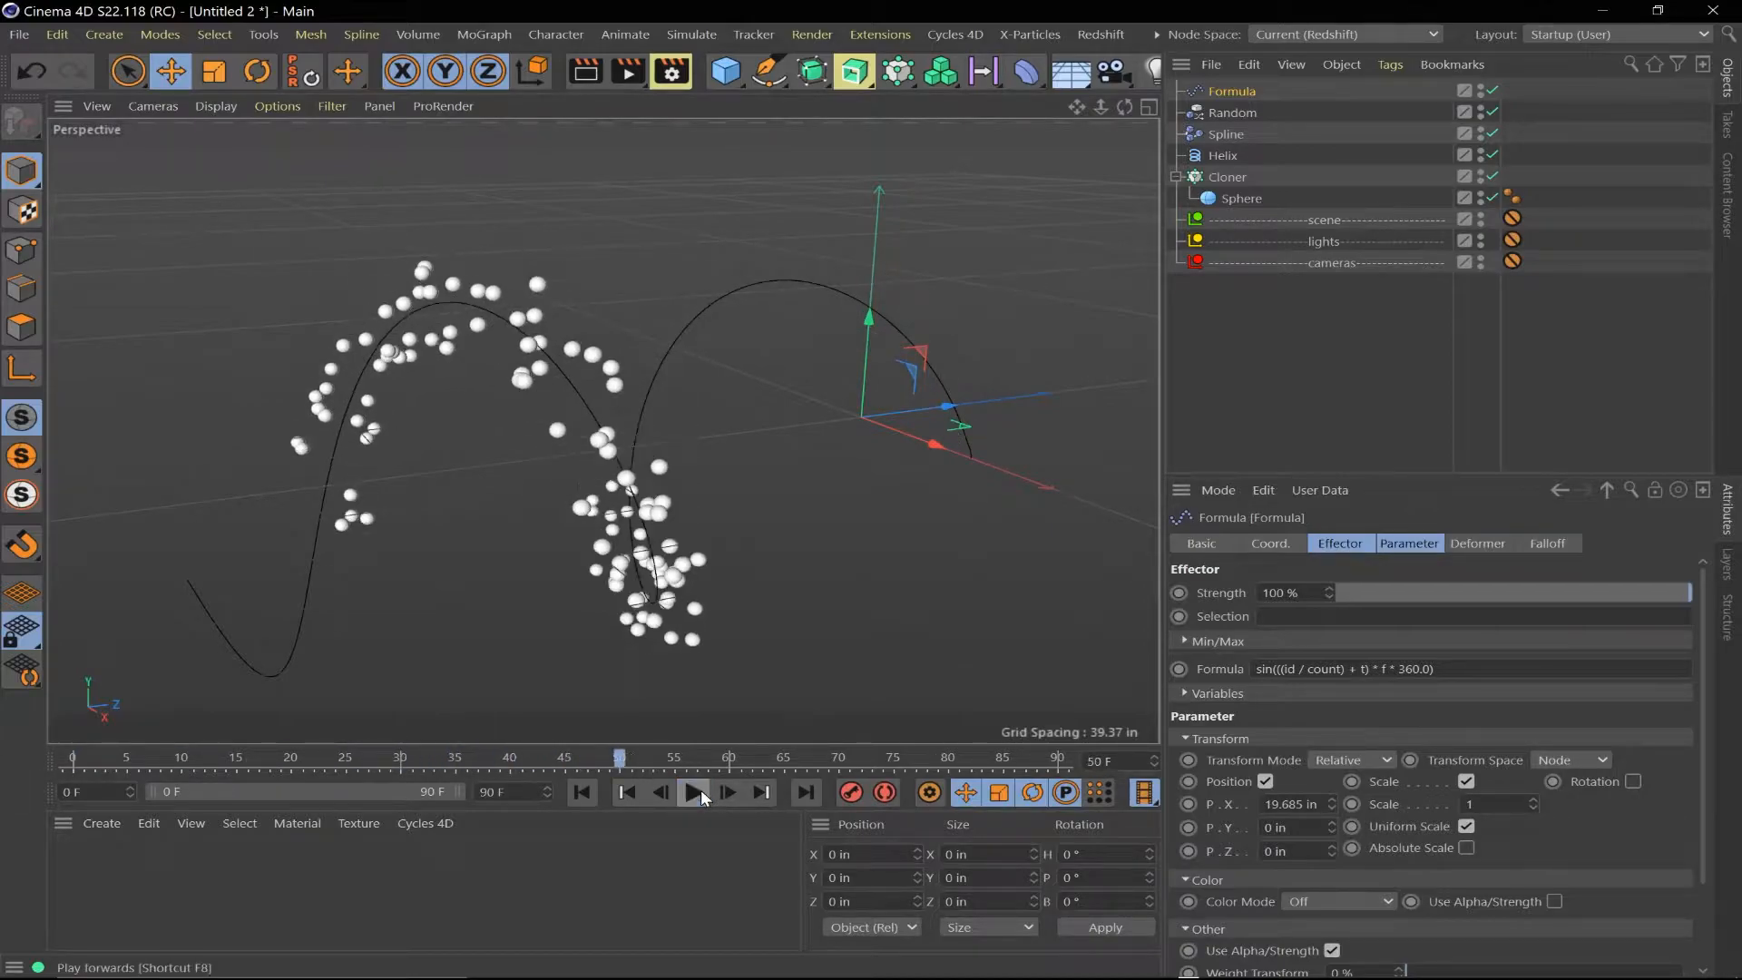
left_click(1227, 177)
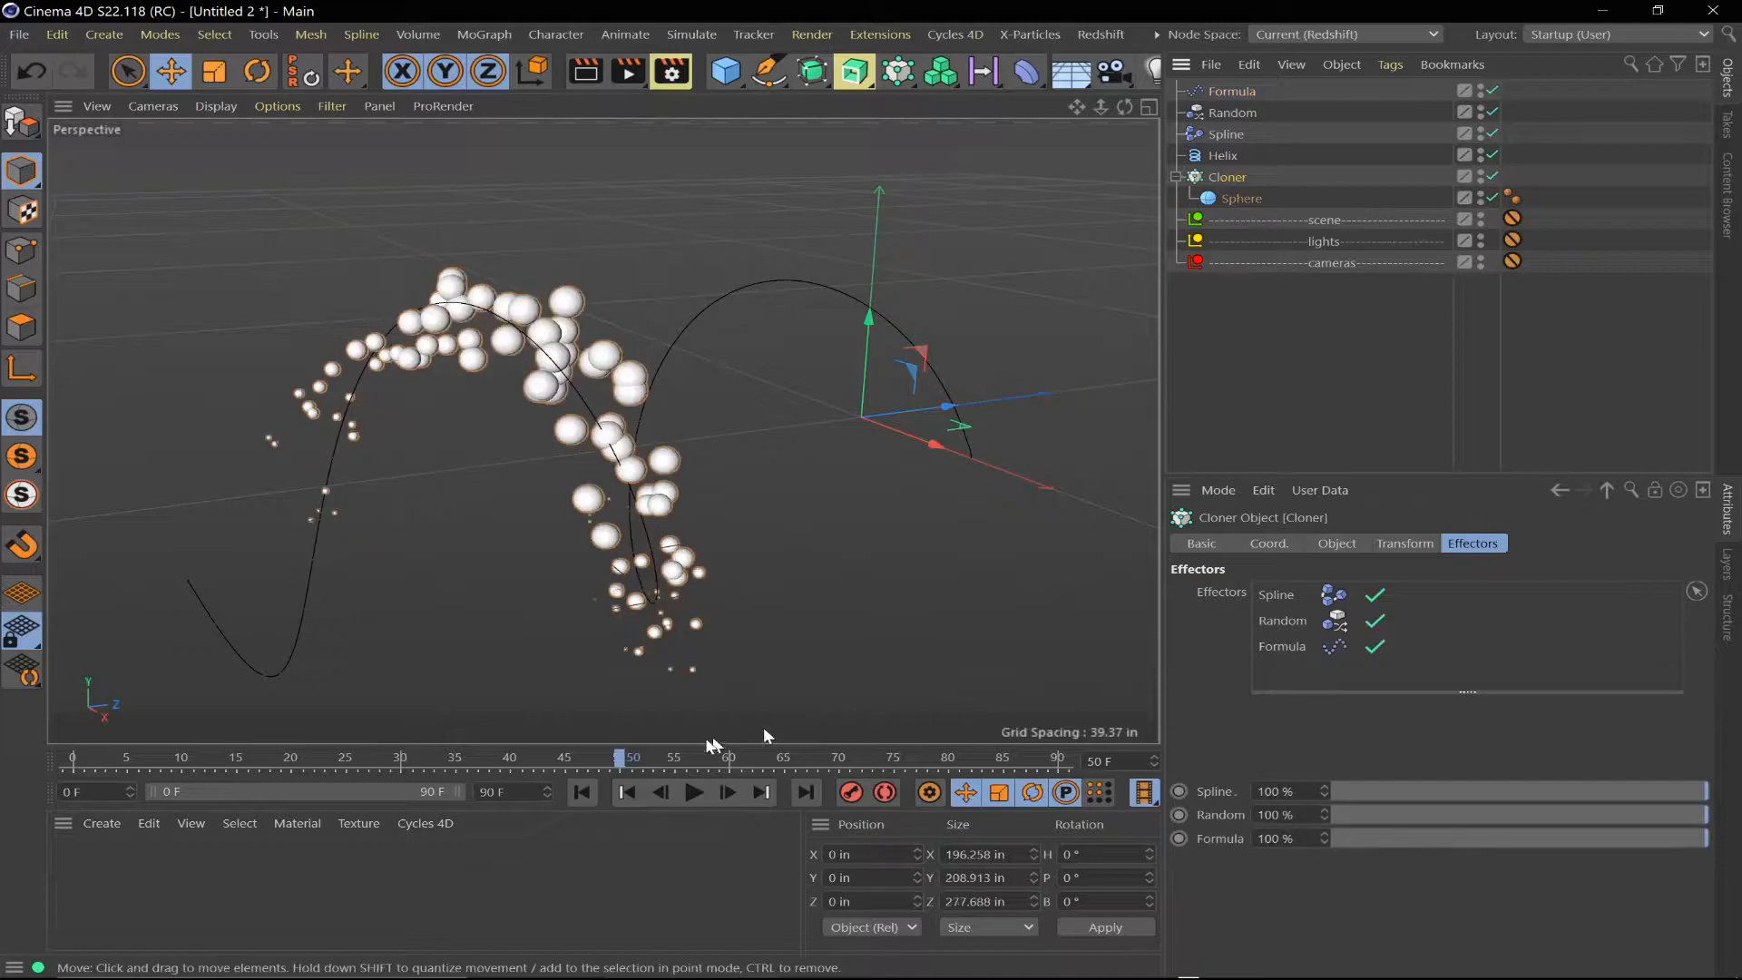
left_click(692, 792)
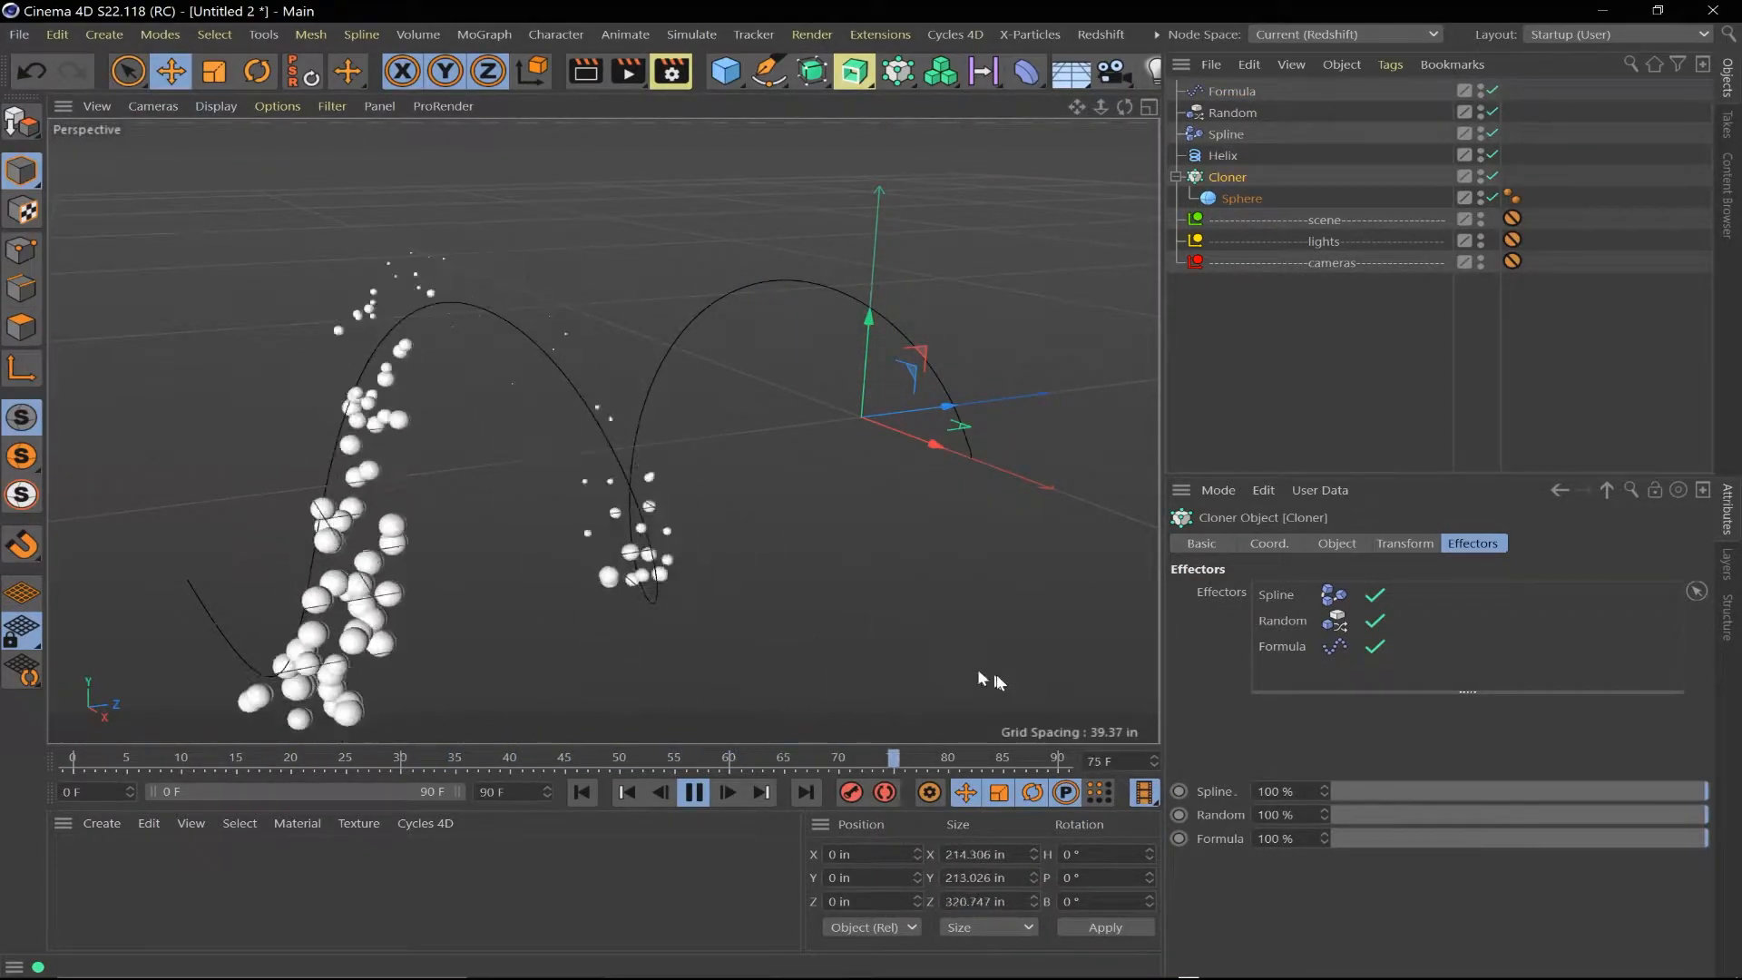
Enter 0.5 in the Formula effector's settings and replay the preview from the start
left_click(1231, 91)
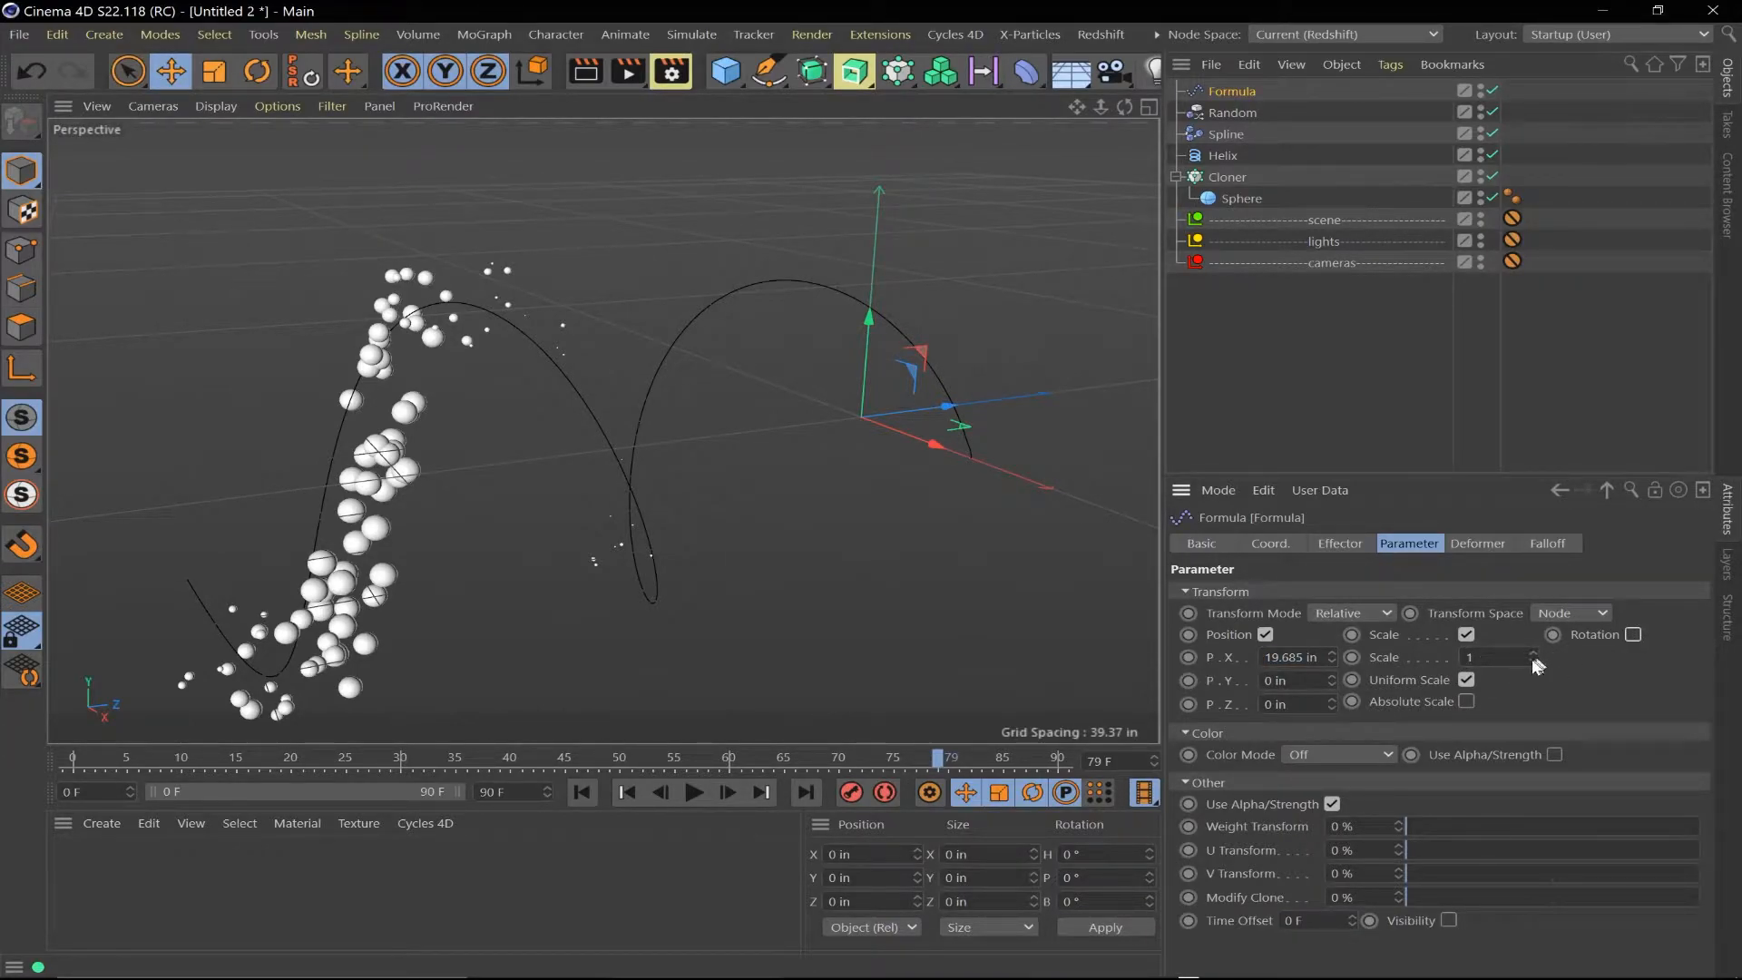
type("0.5")
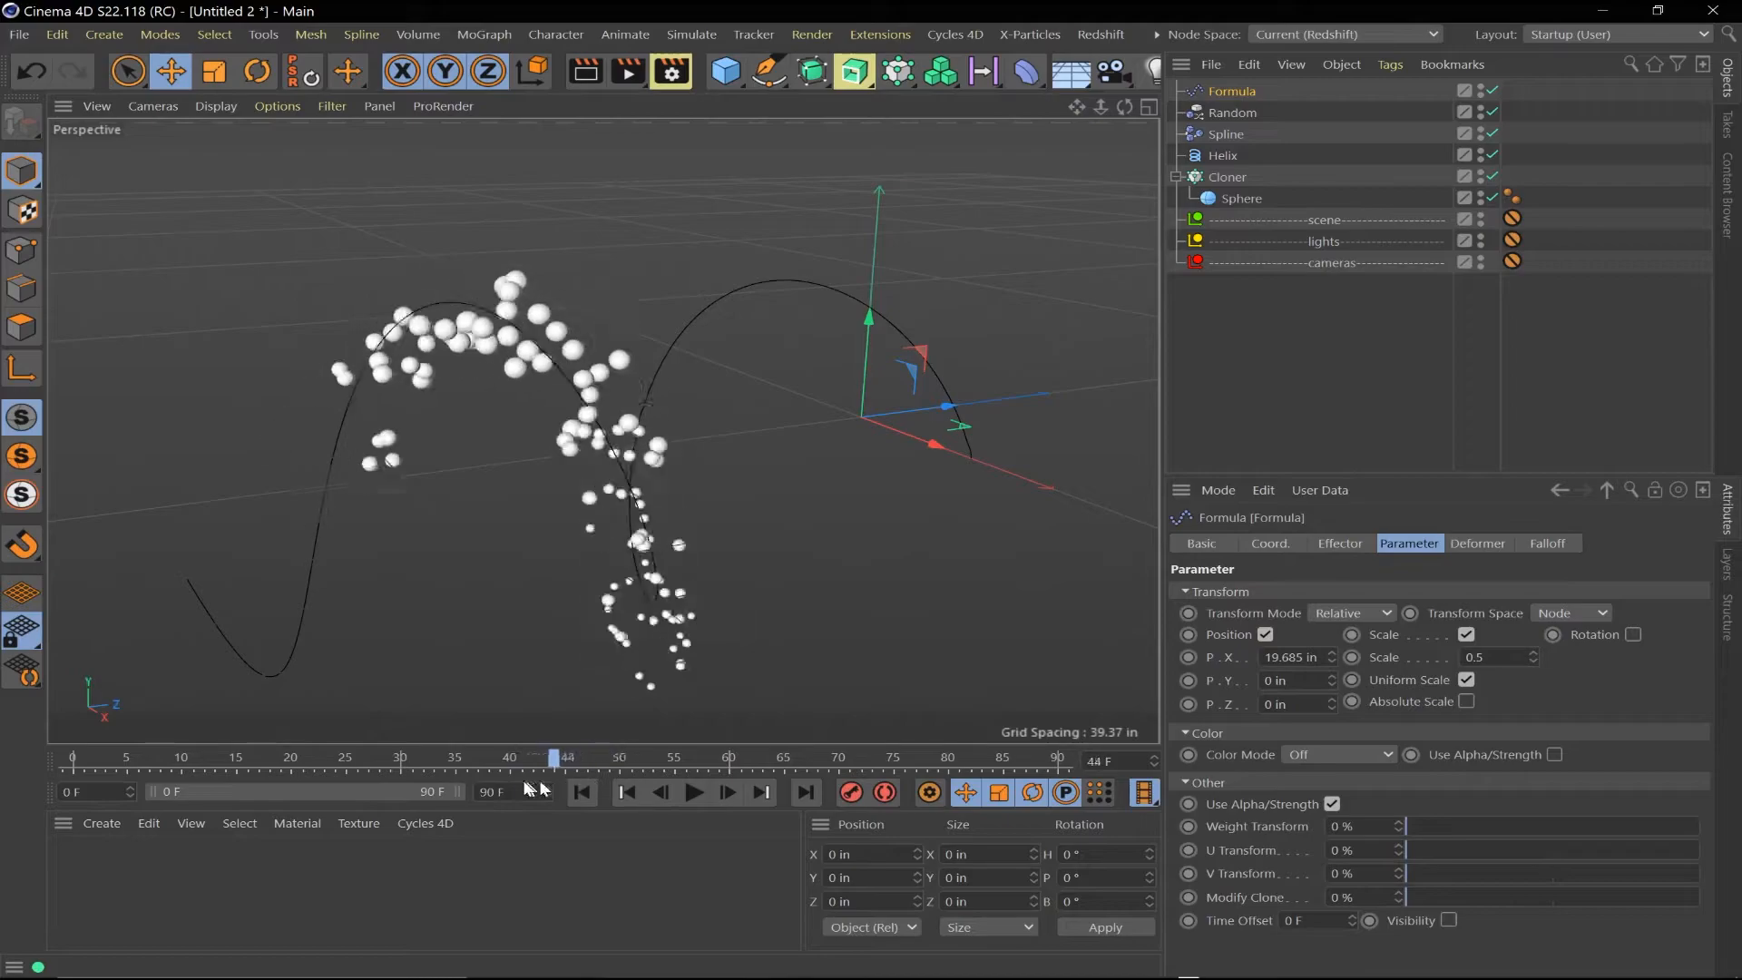
left_click(693, 793)
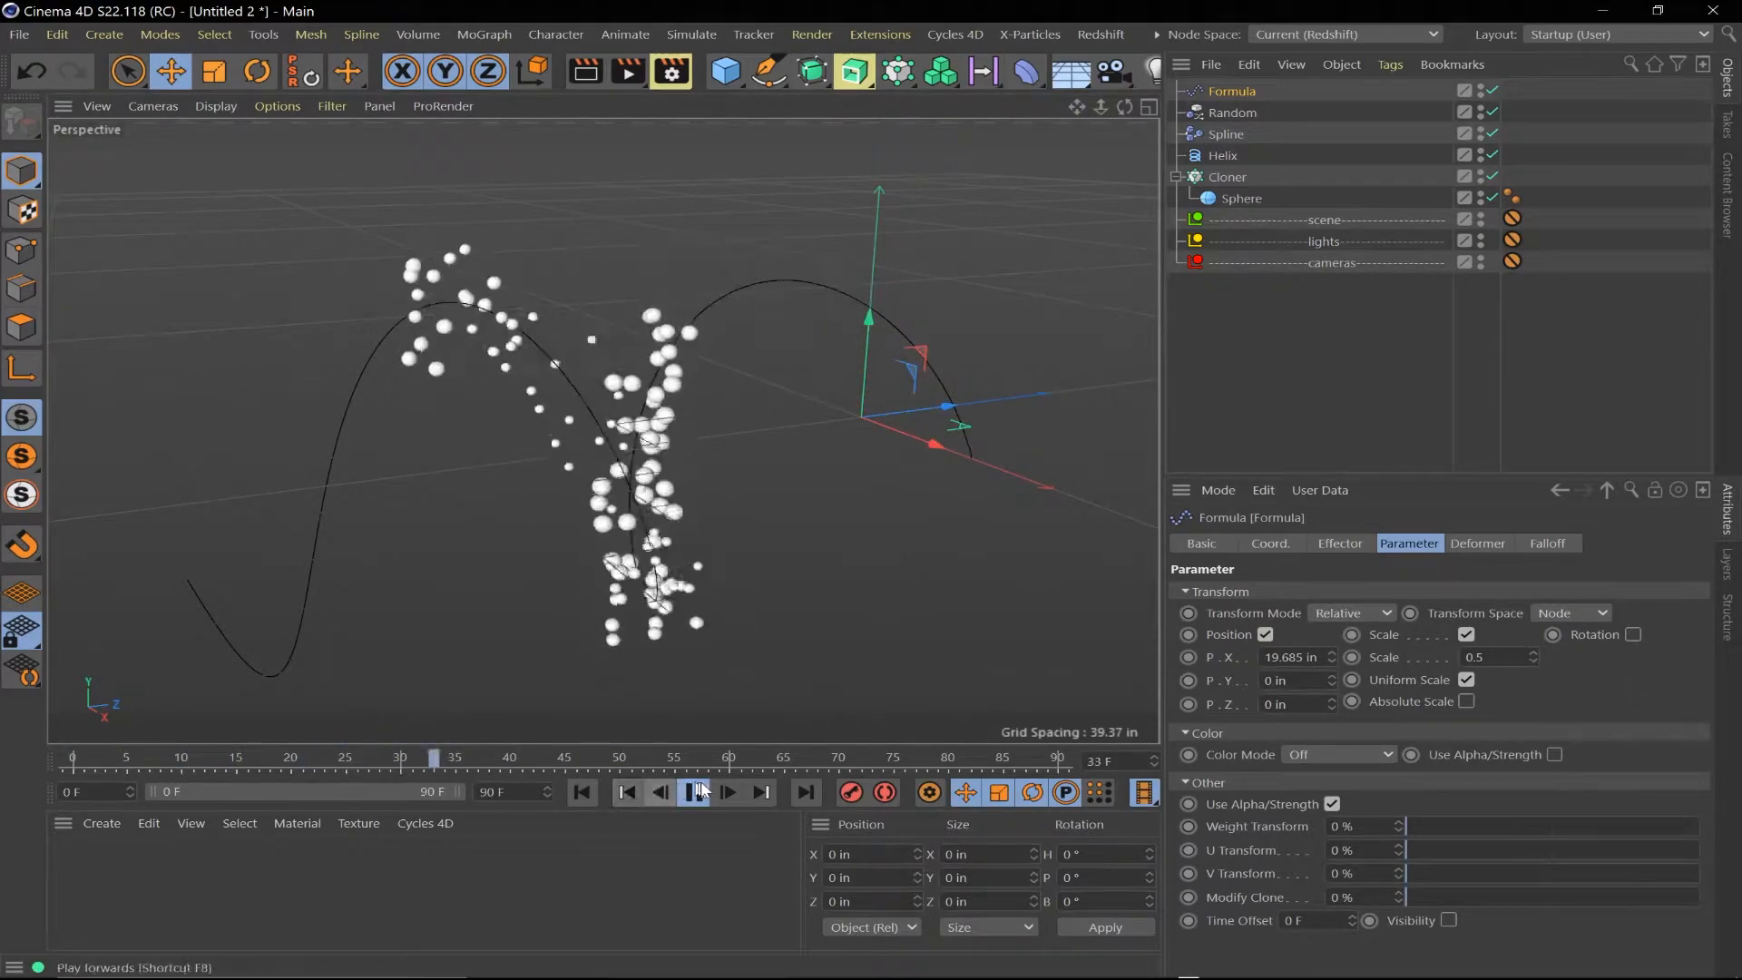
left_click(693, 793)
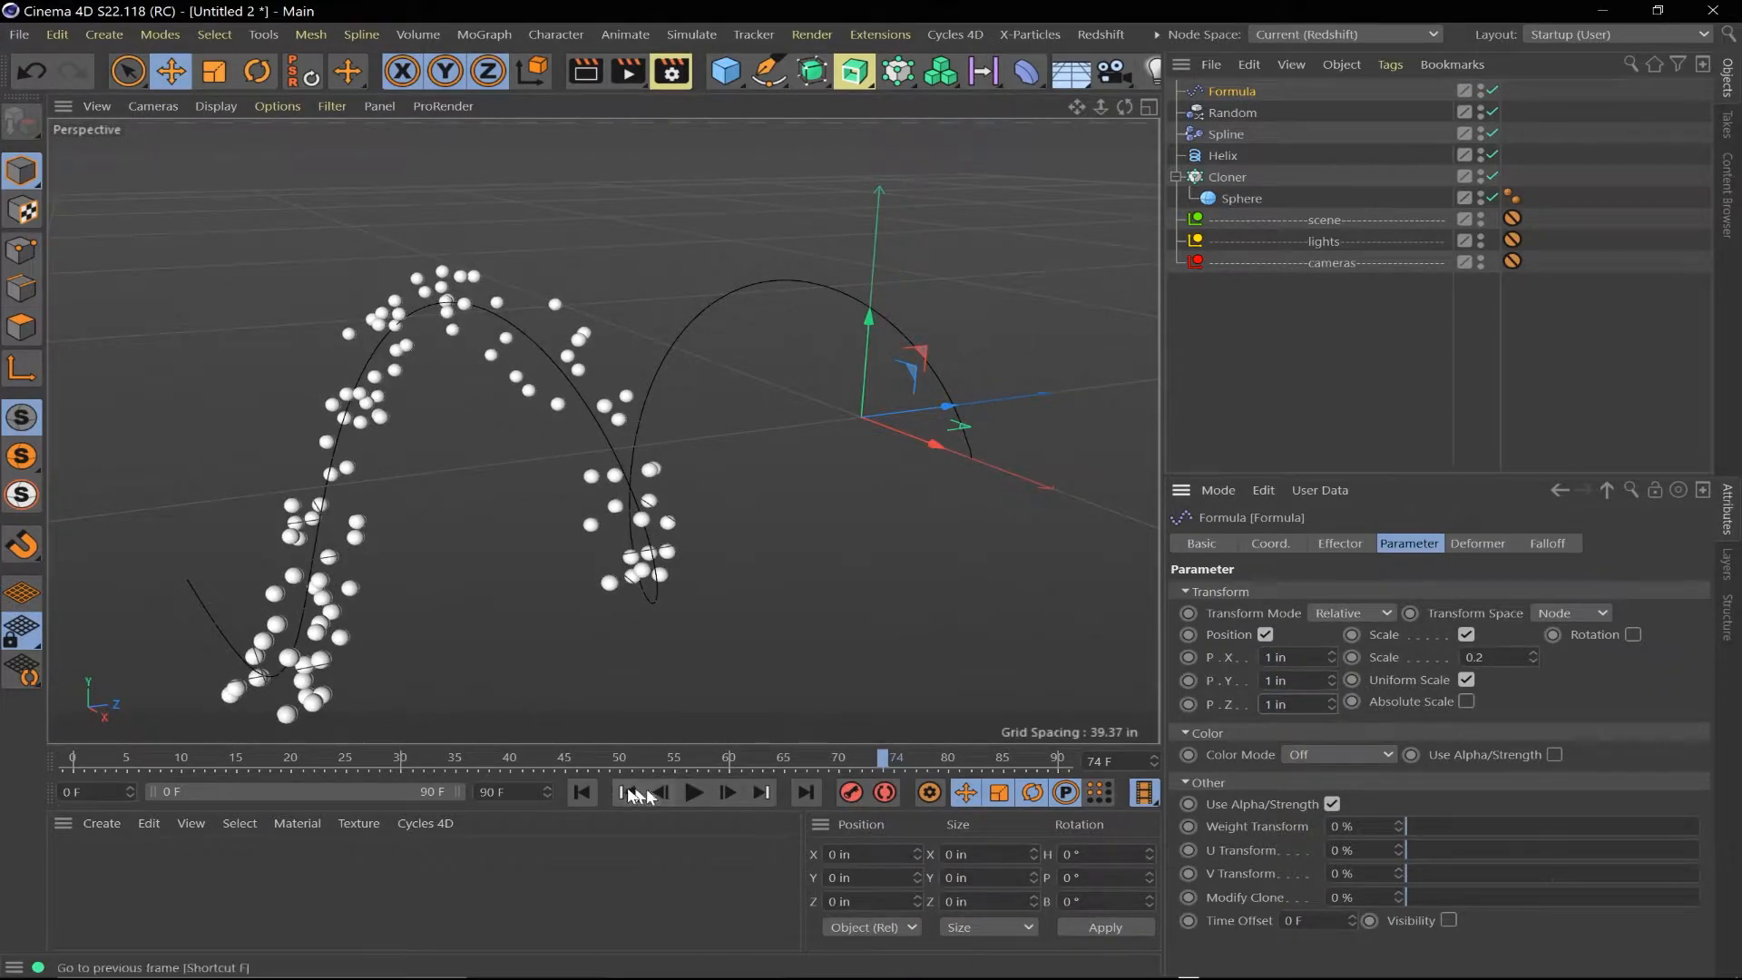
left_click(693, 793)
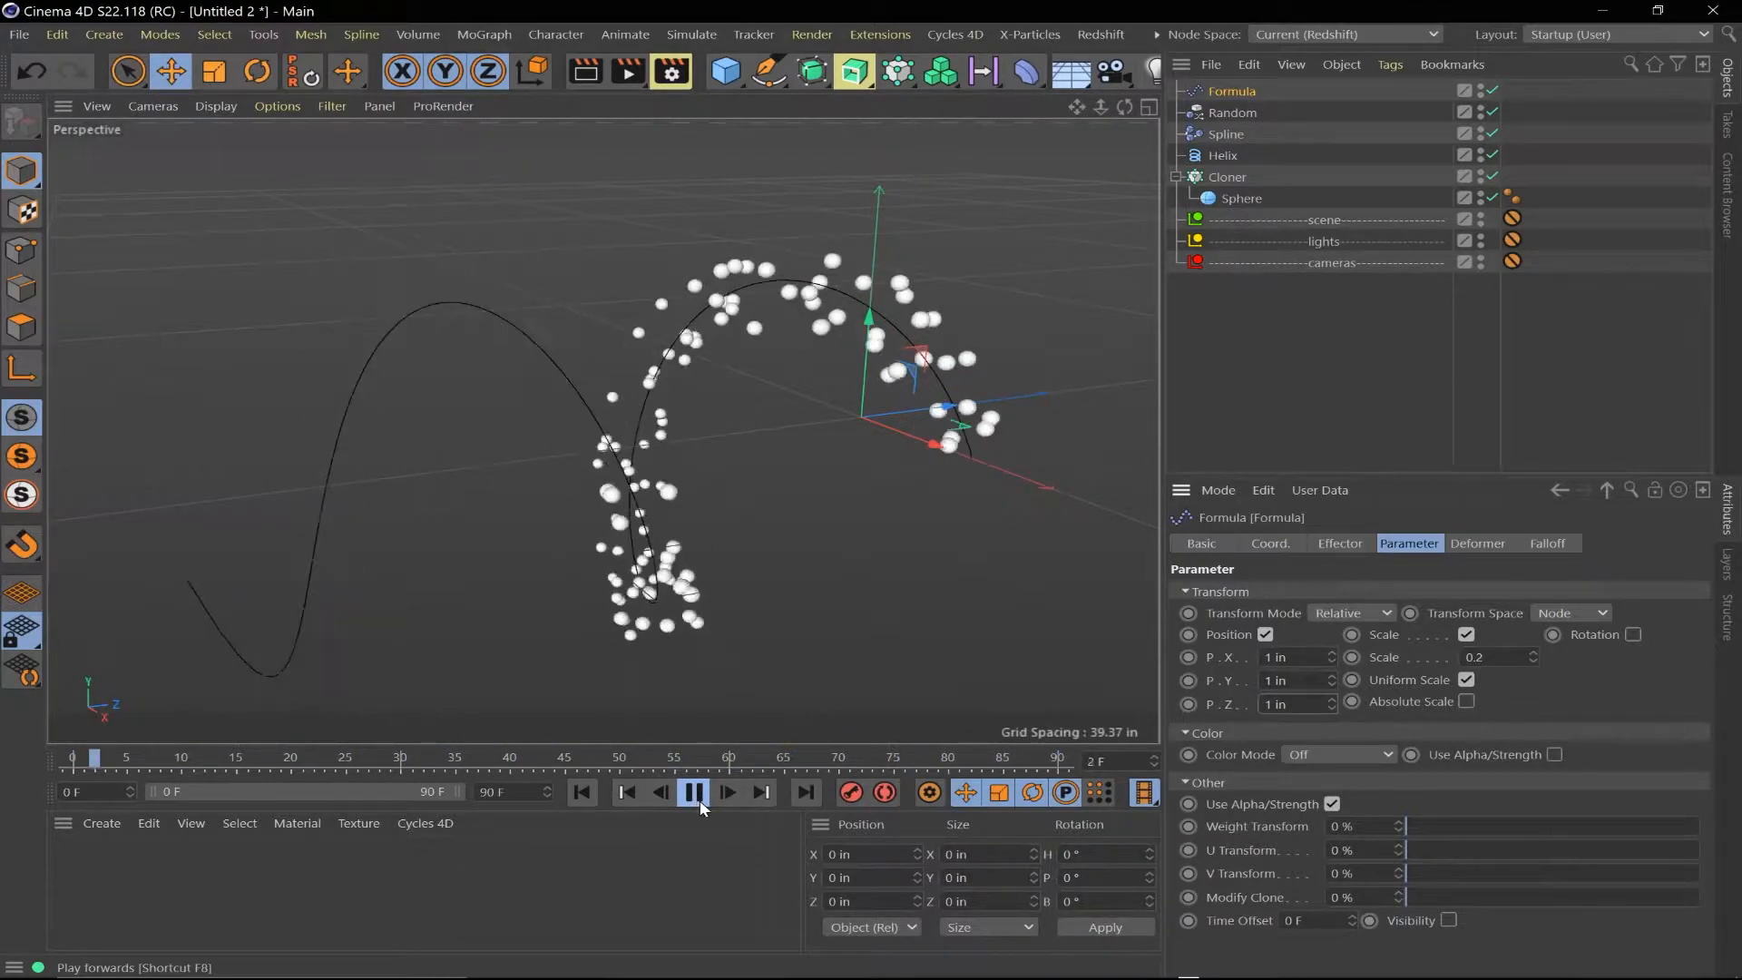
left_click(693, 792)
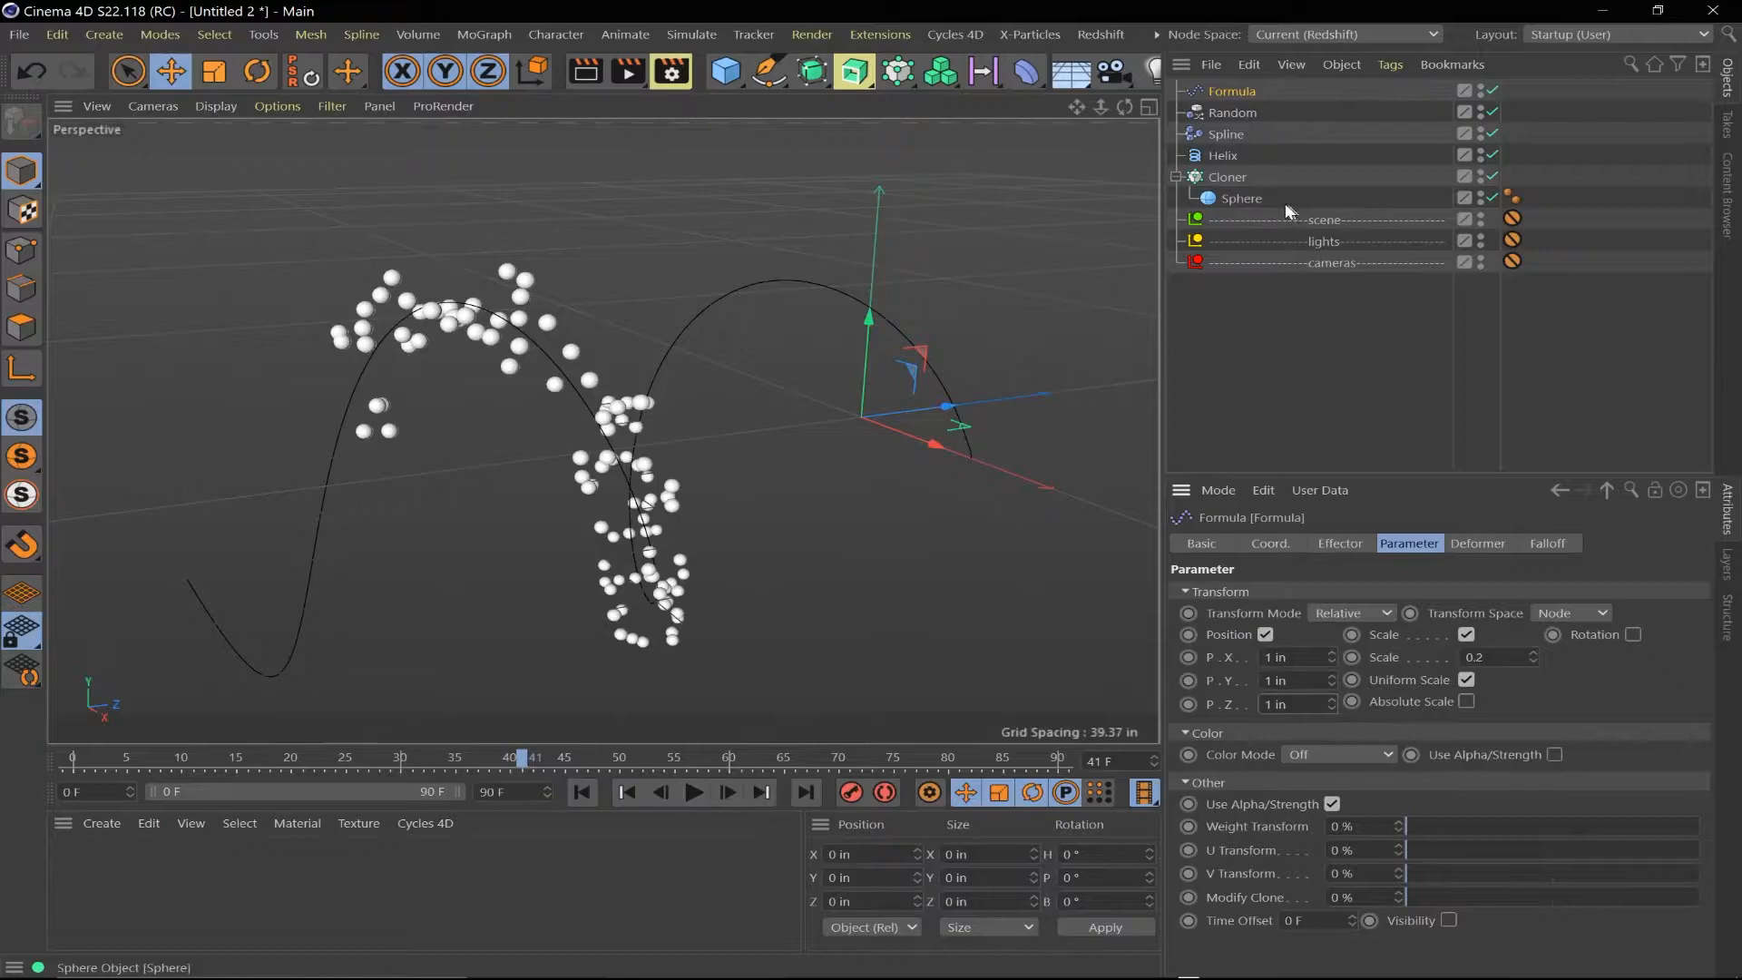
Inspect the Cloner's Effectors and Object tabs while replaying the animation
left_click(1226, 177)
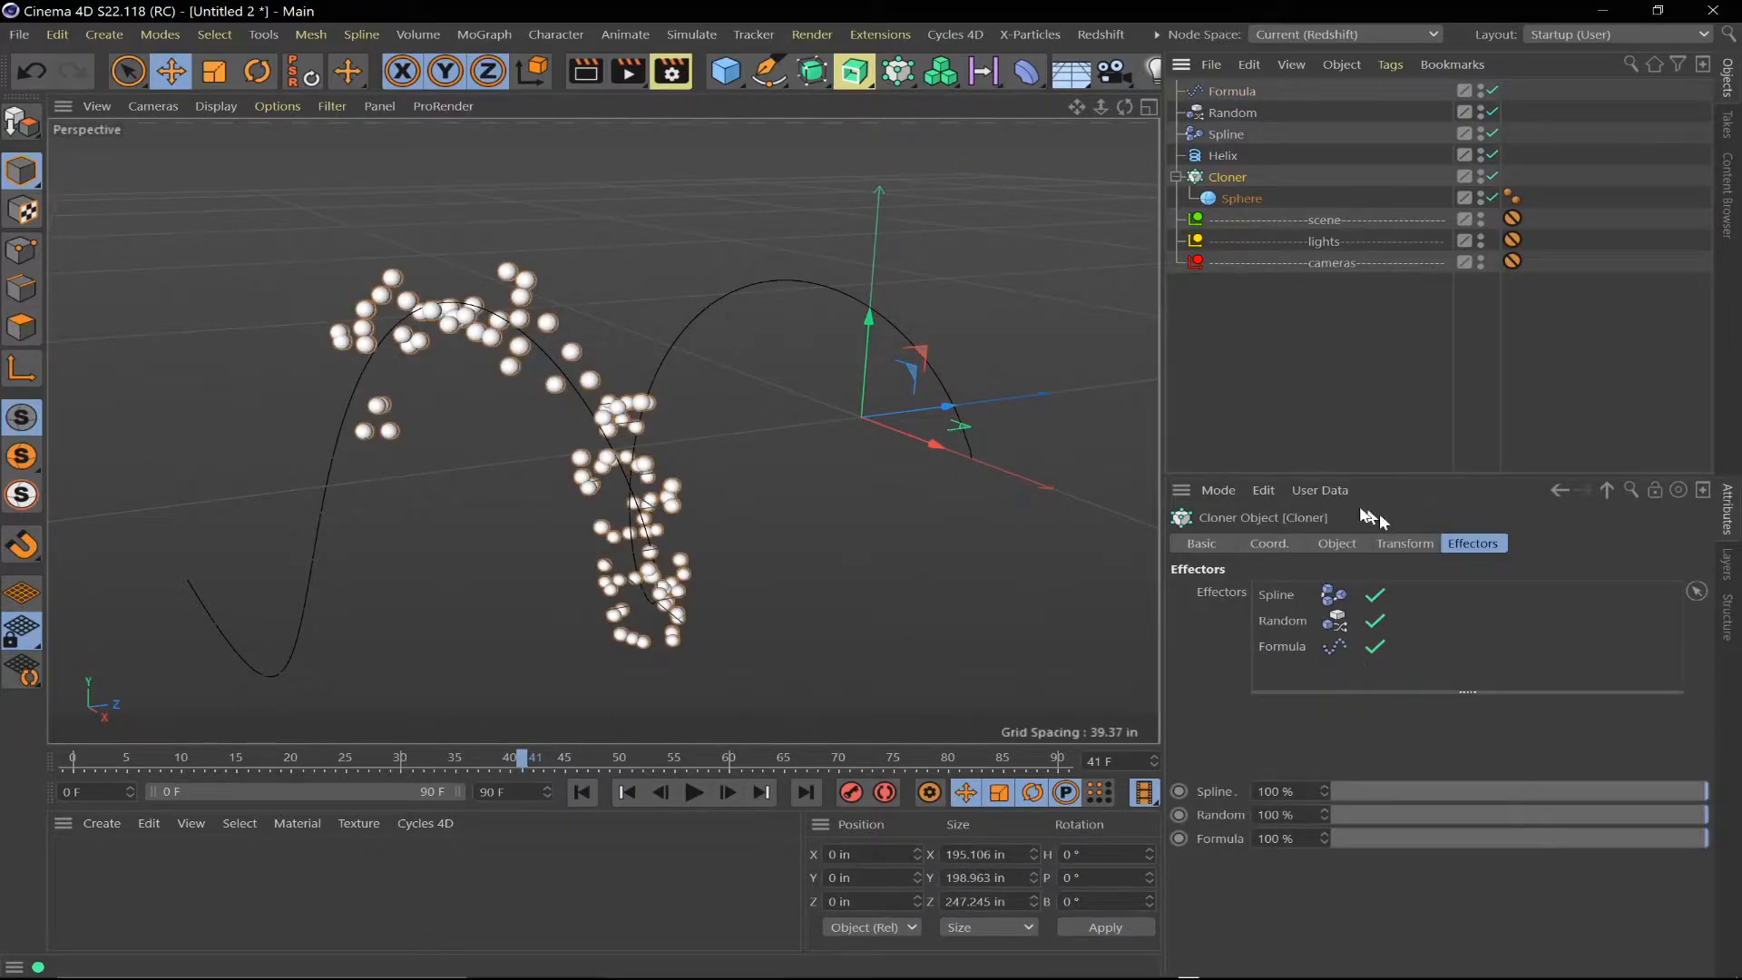
left_click(1336, 543)
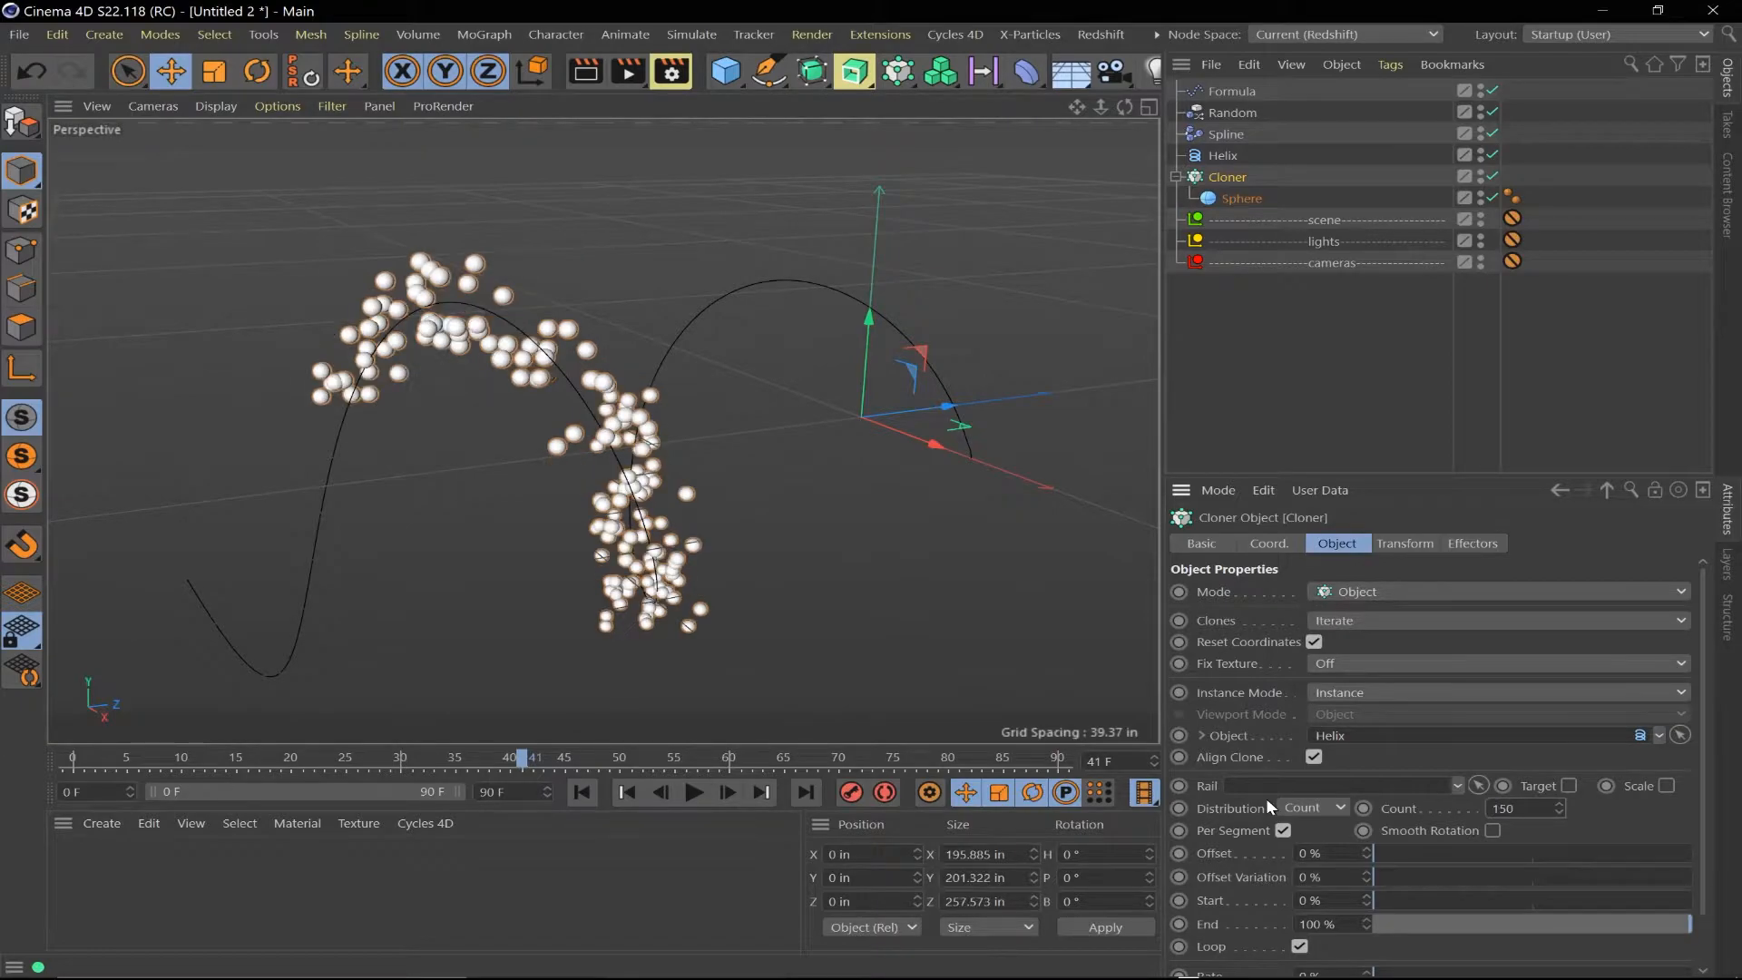
left_click(693, 793)
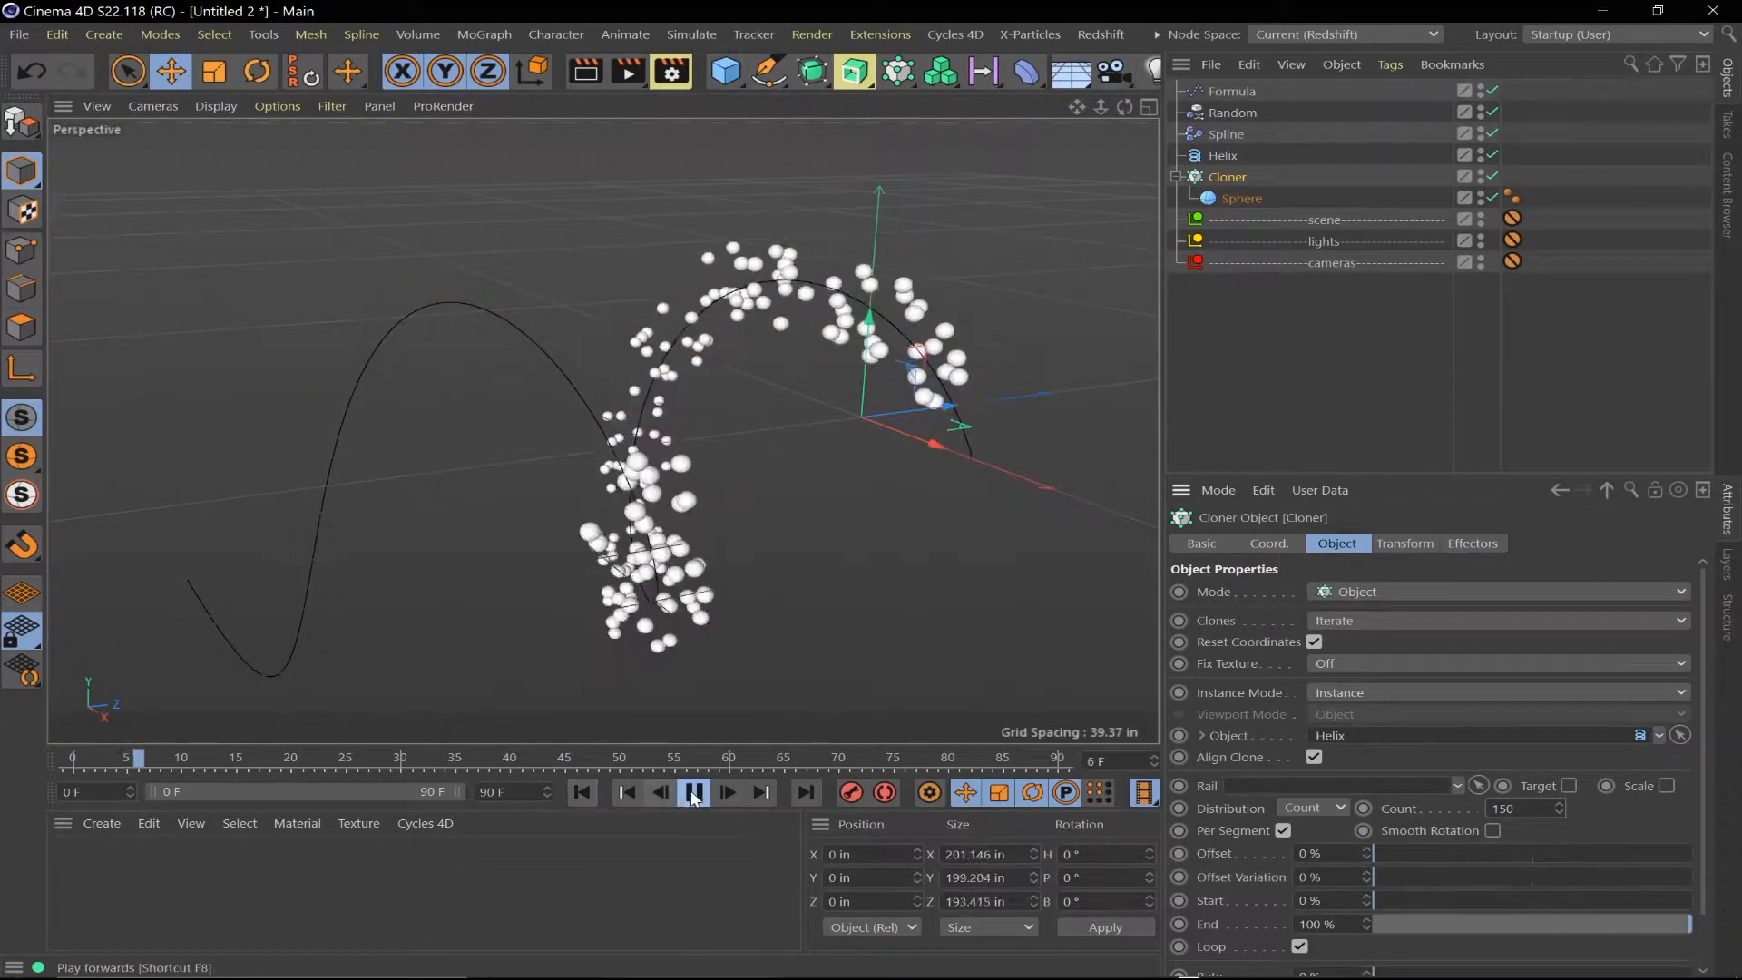
left_click(693, 793)
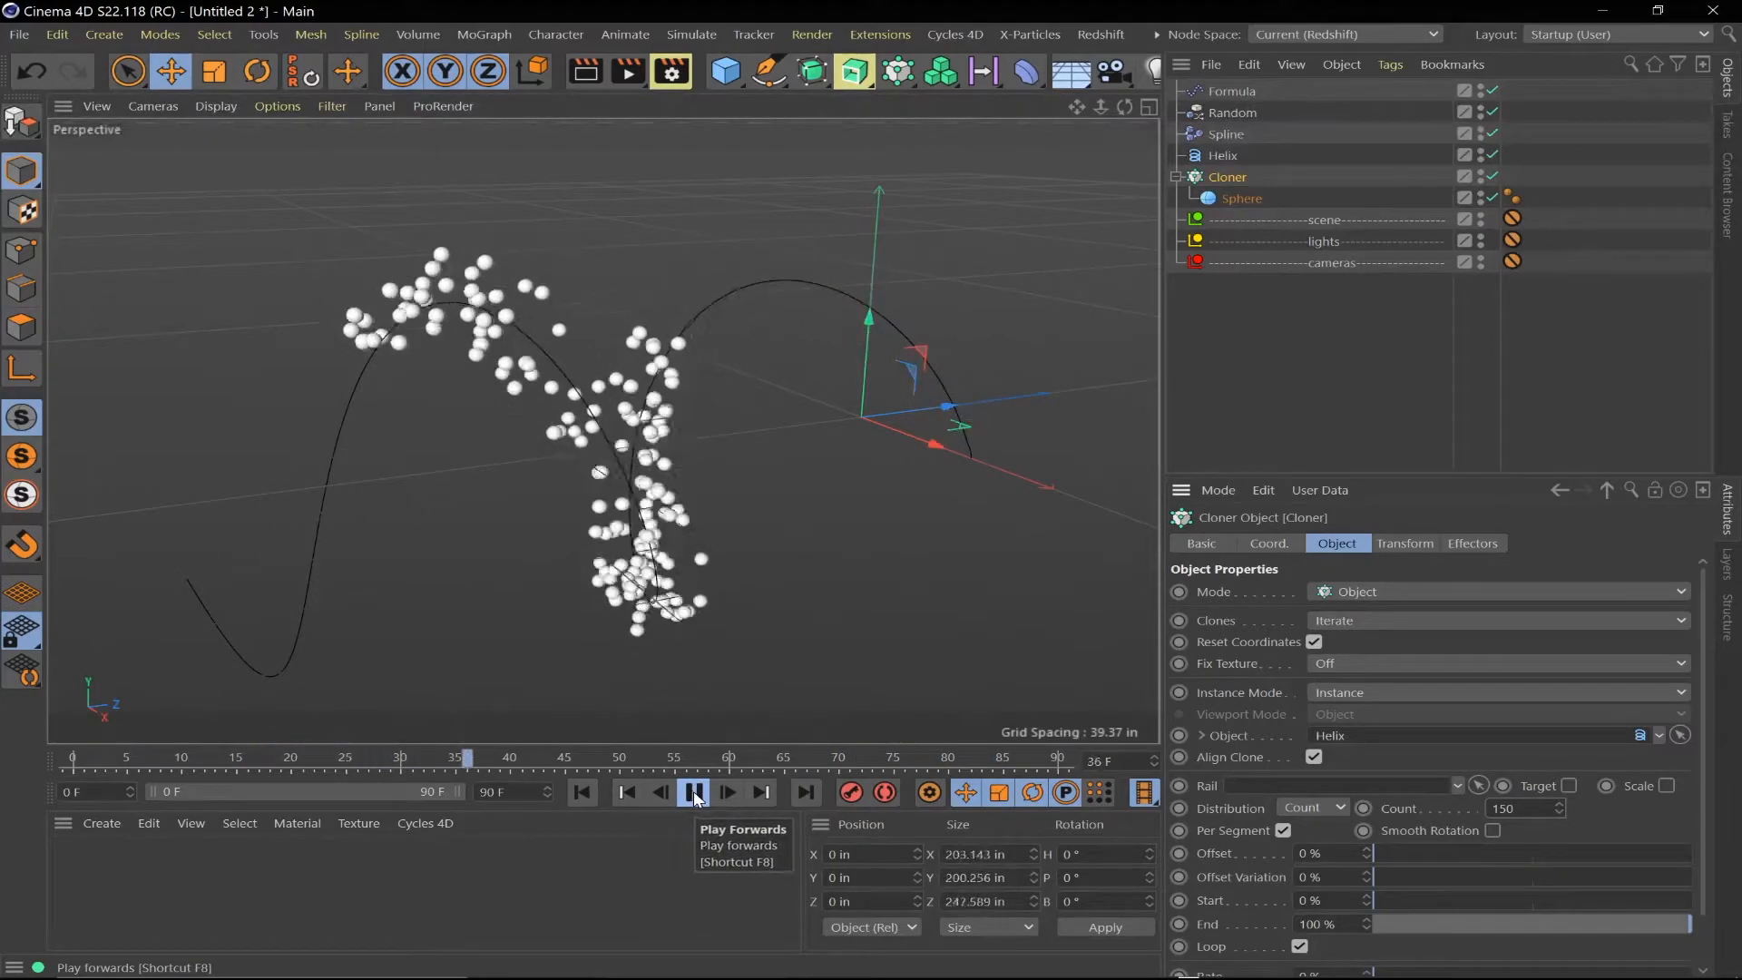
left_click(694, 792)
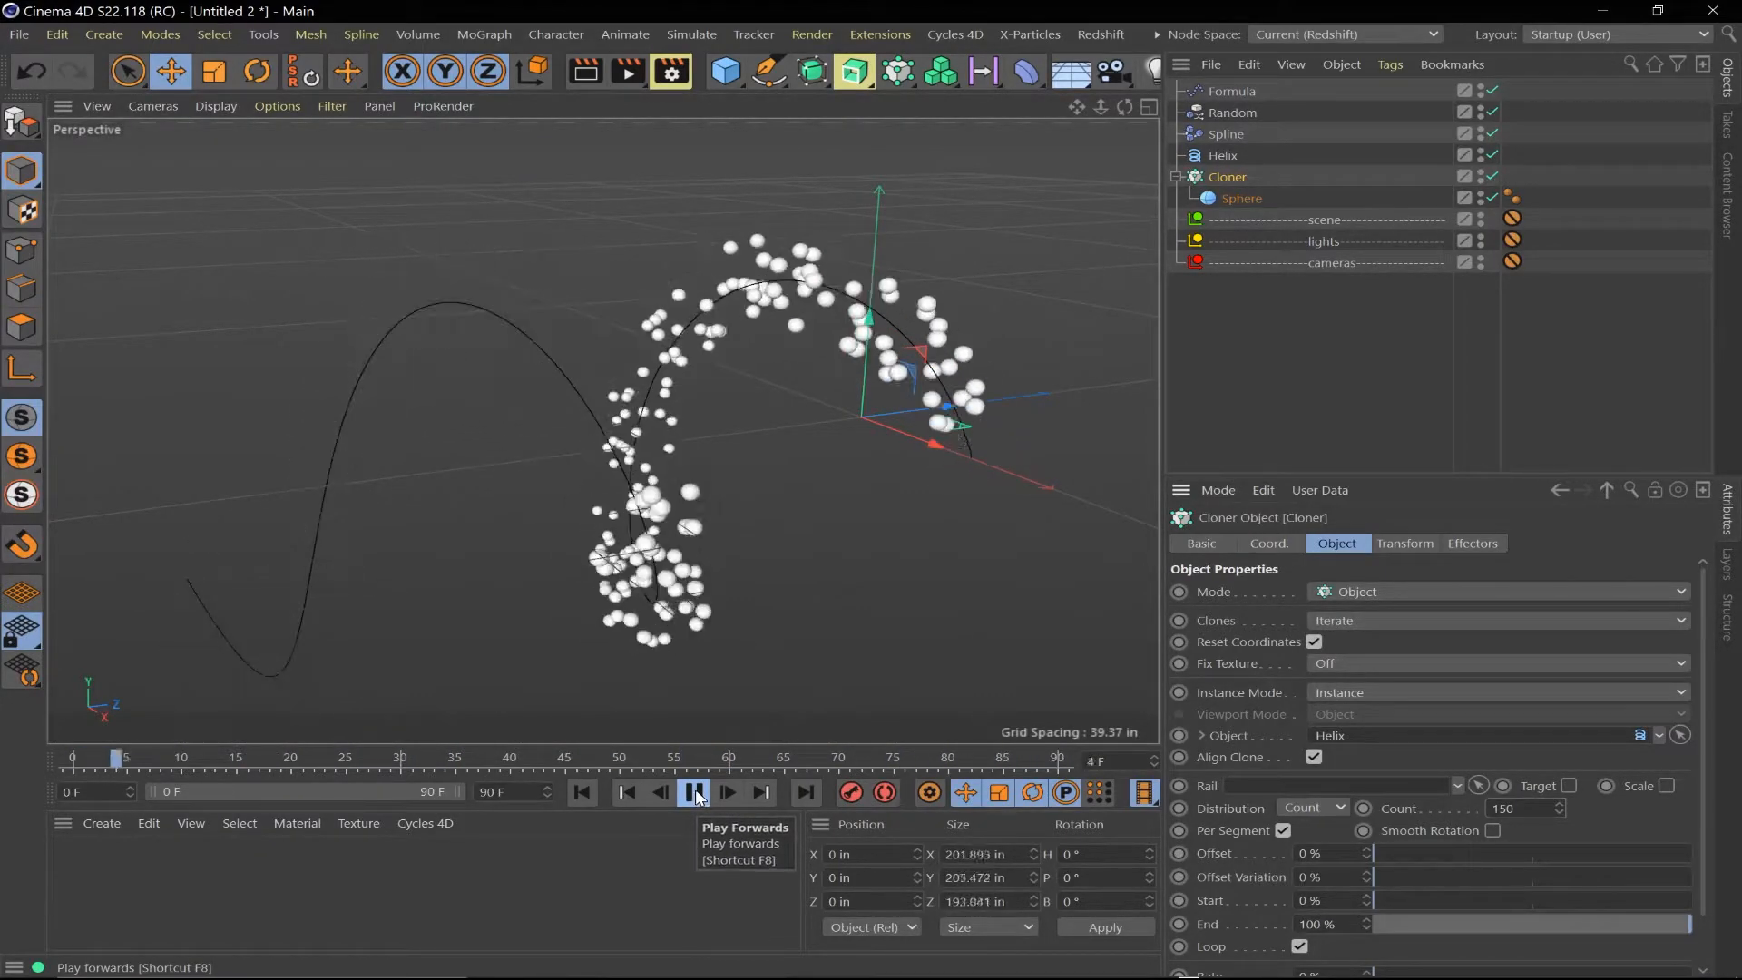
left_click(694, 792)
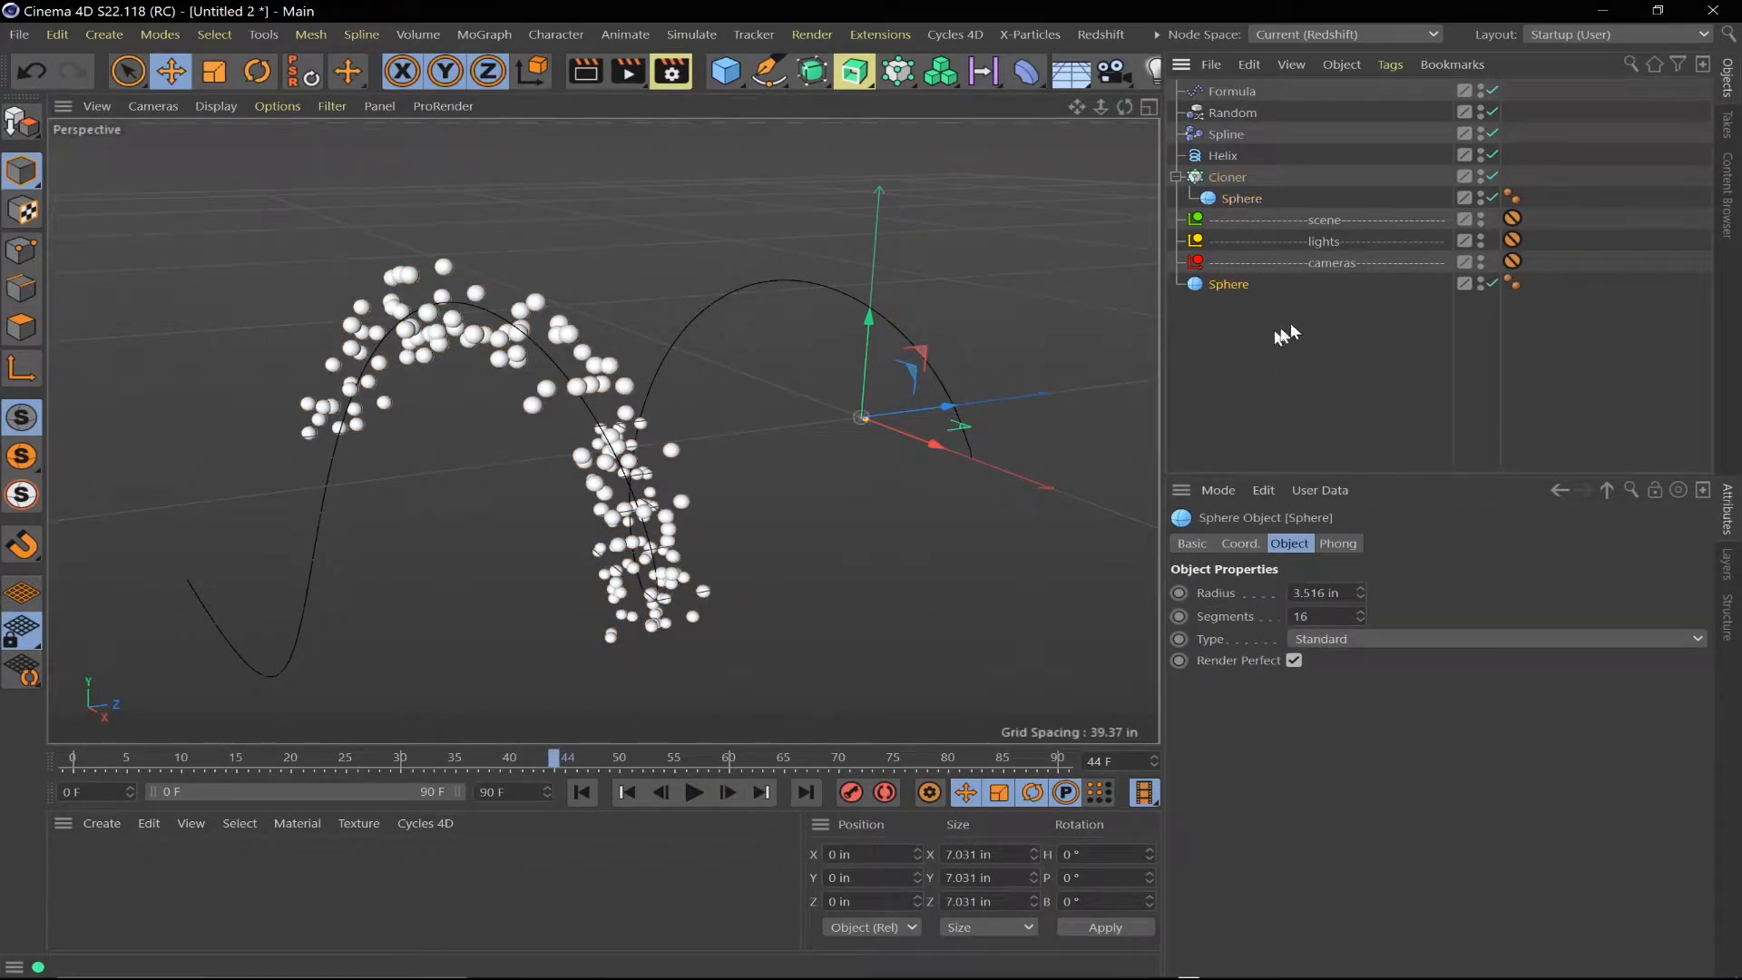
Set the new sphere's radius to 5 in and replay the mixed-size animation from the start
left_click(1319, 592)
type("5")
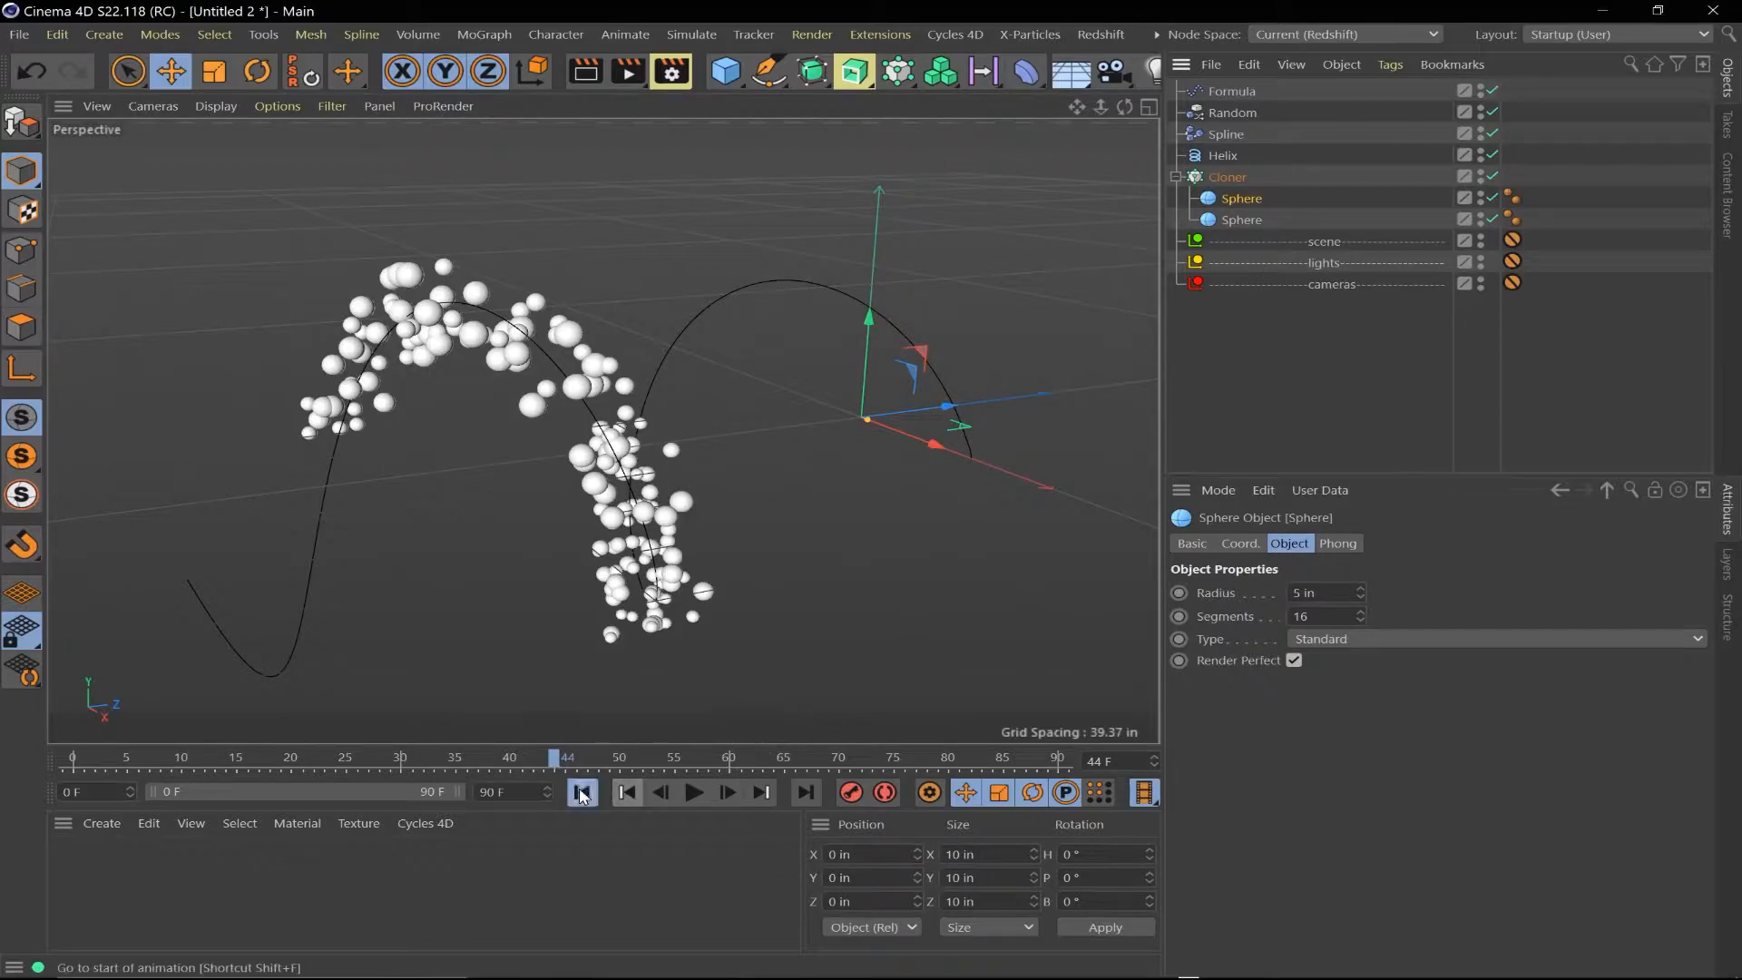
left_click(693, 793)
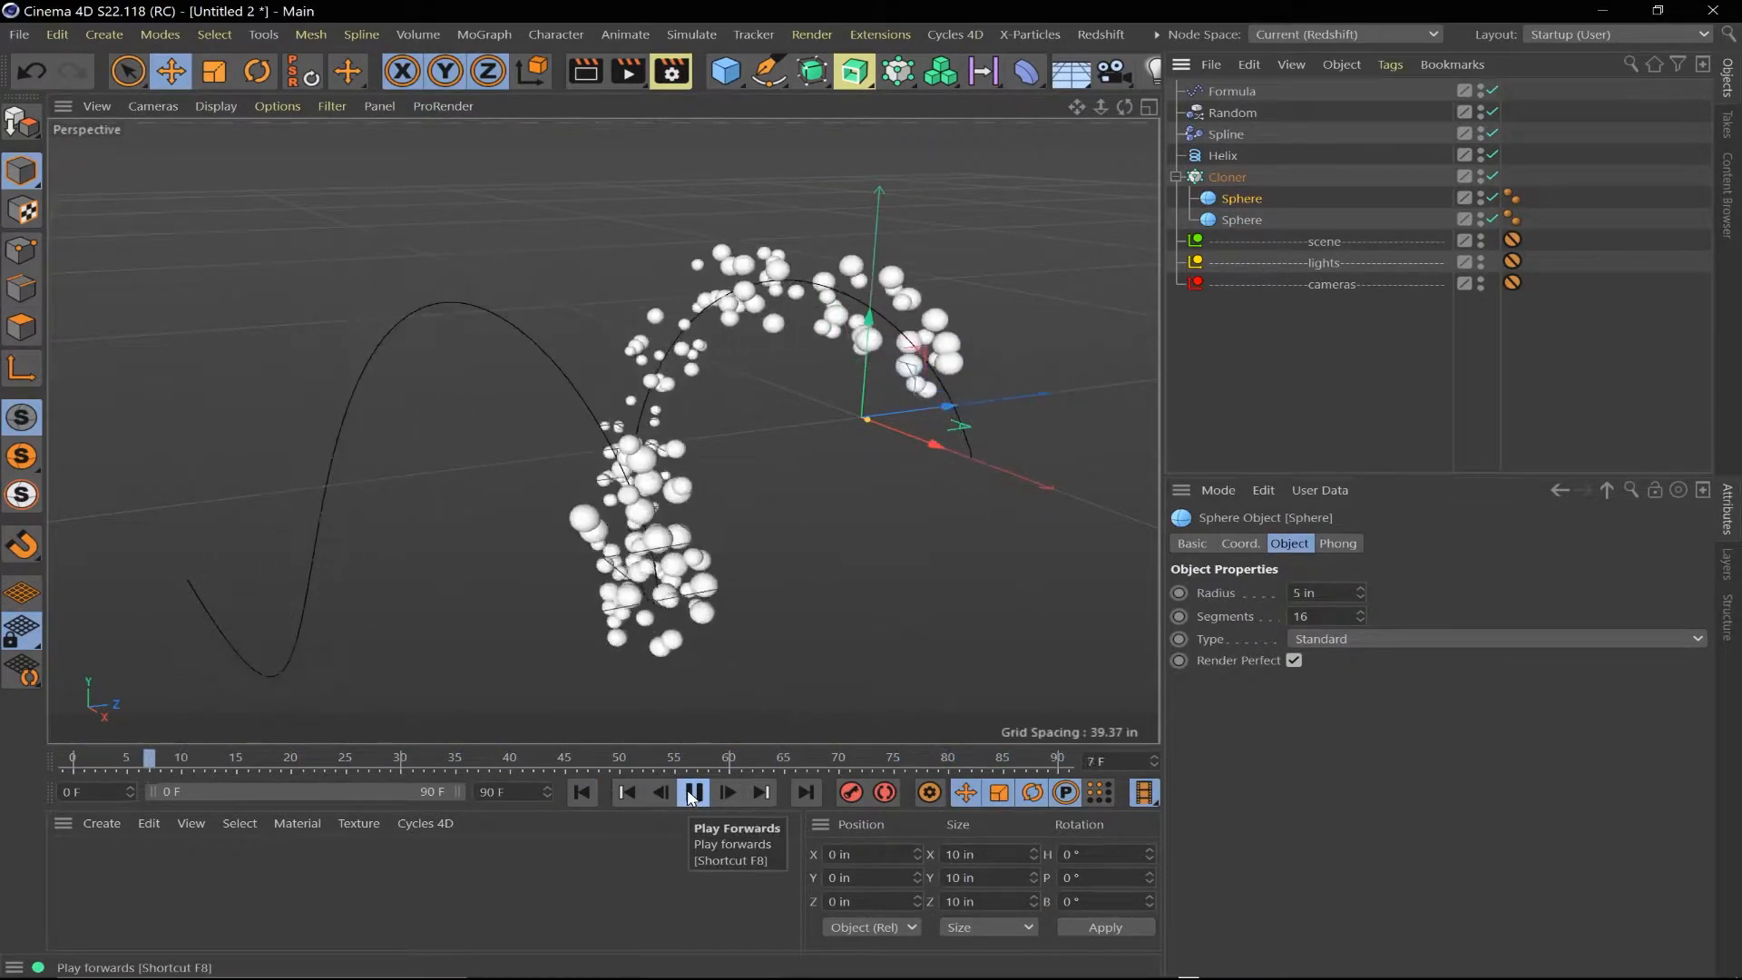
left_click(692, 792)
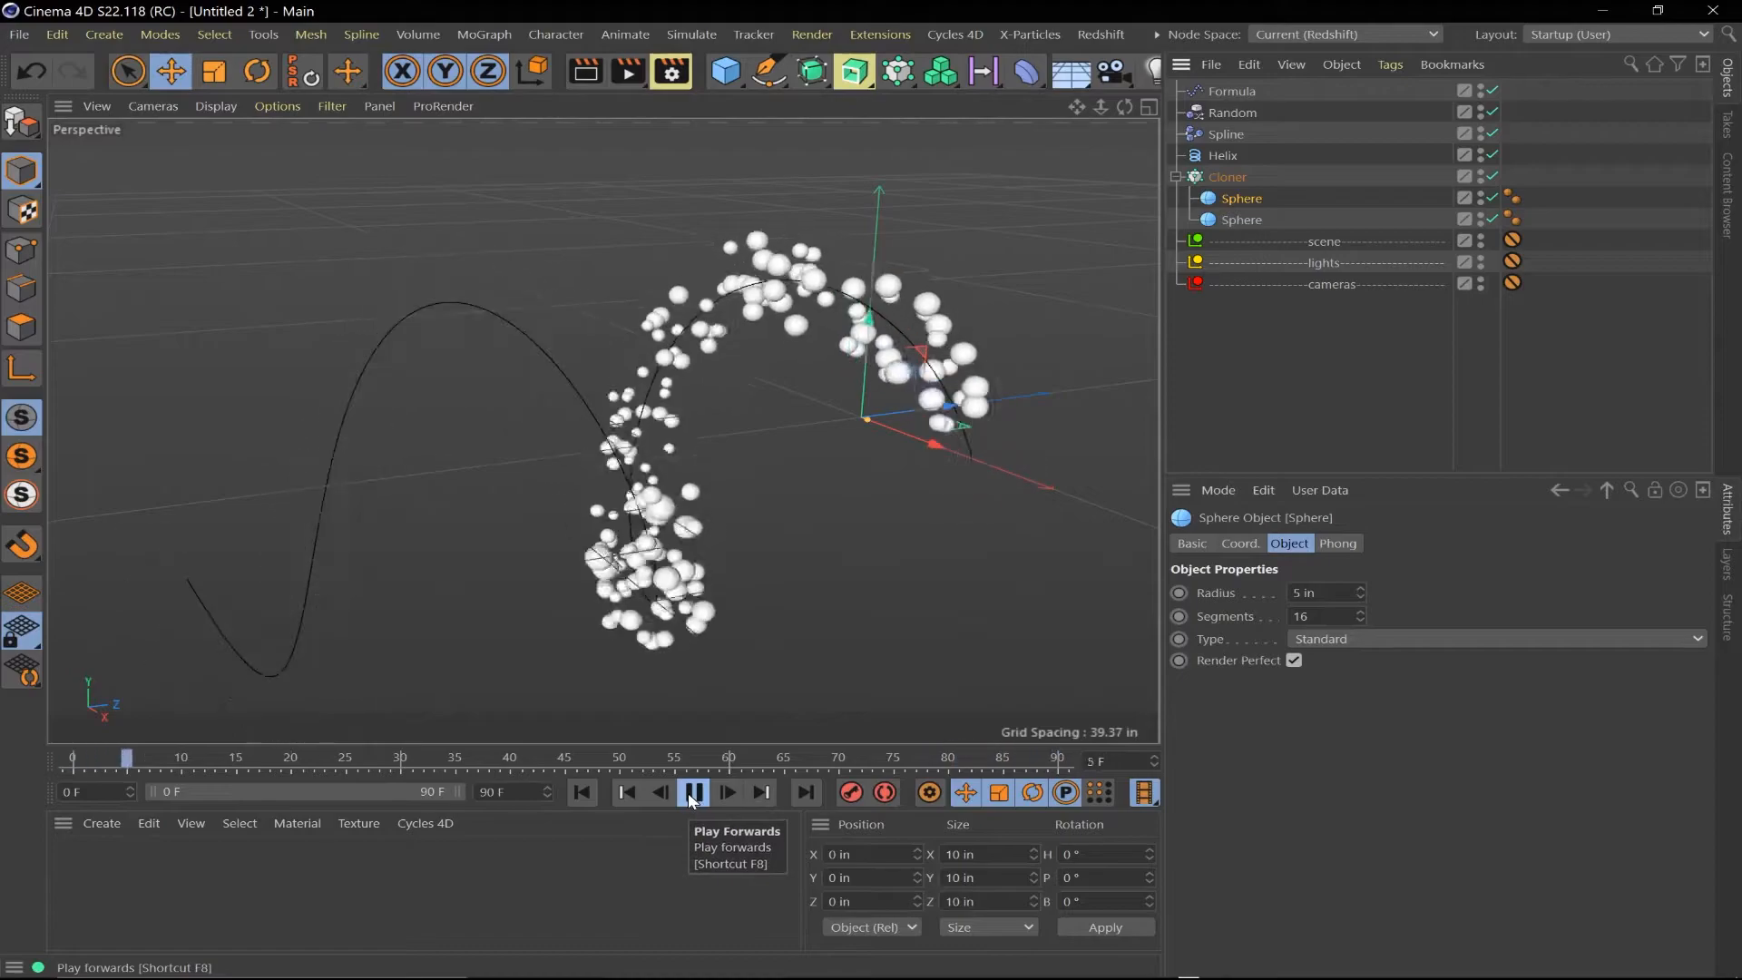
left_click(693, 792)
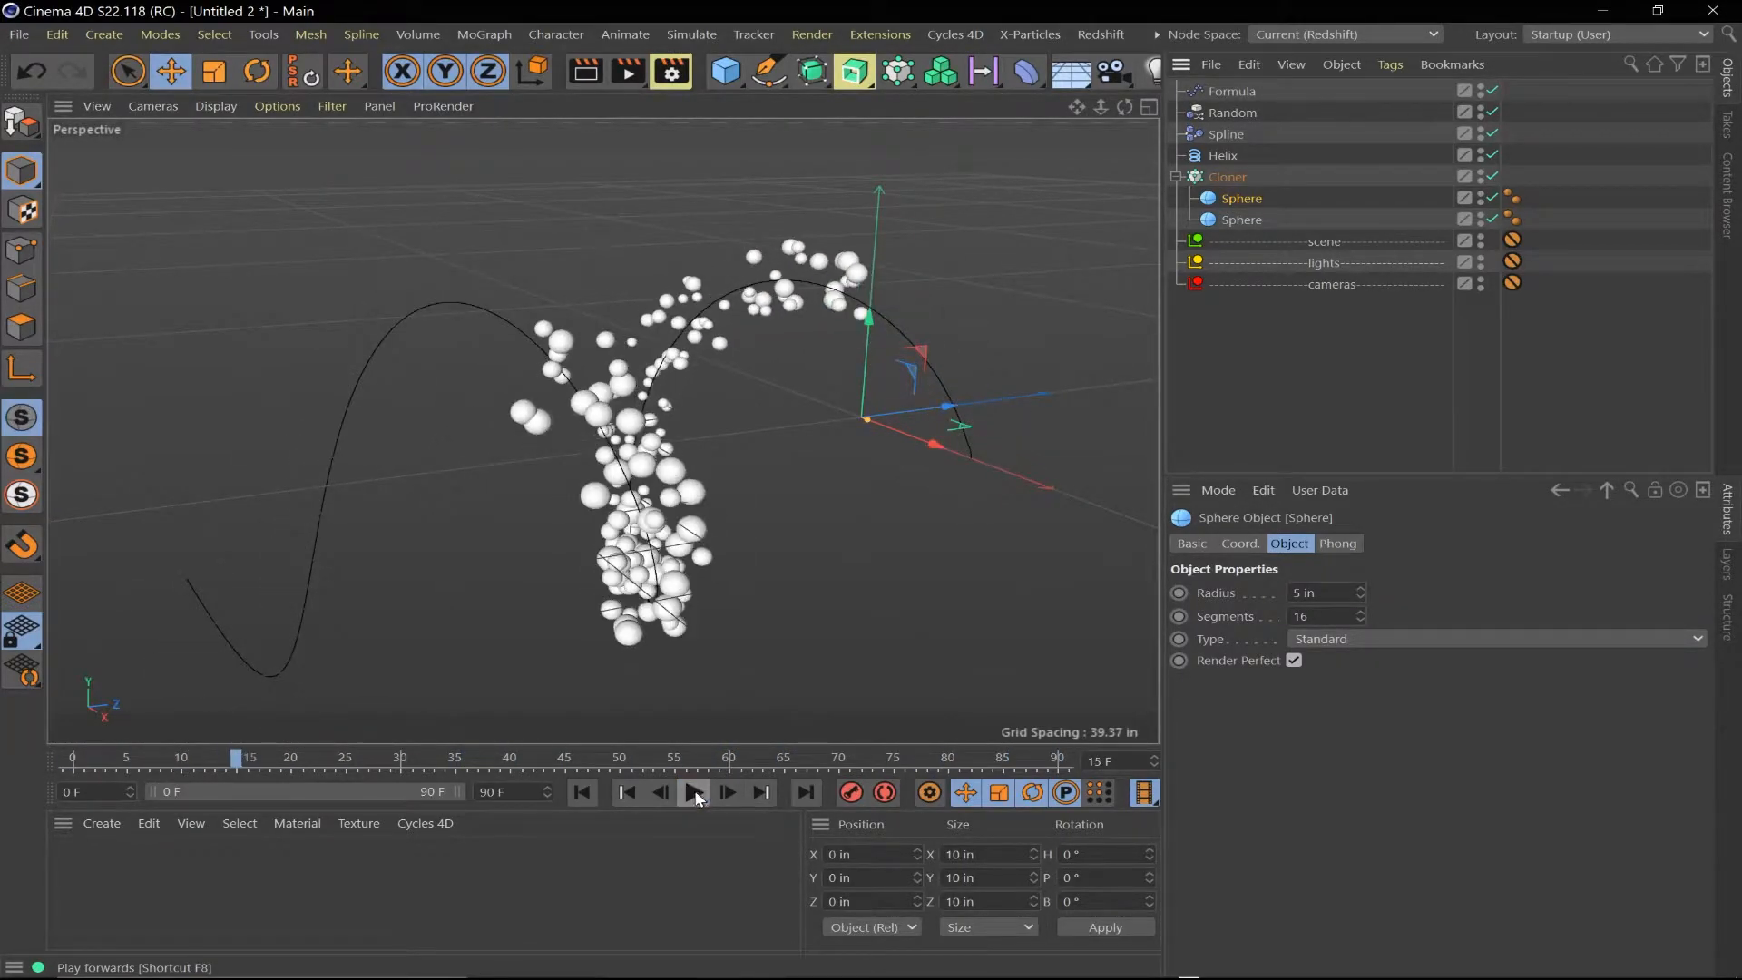
left_click(694, 792)
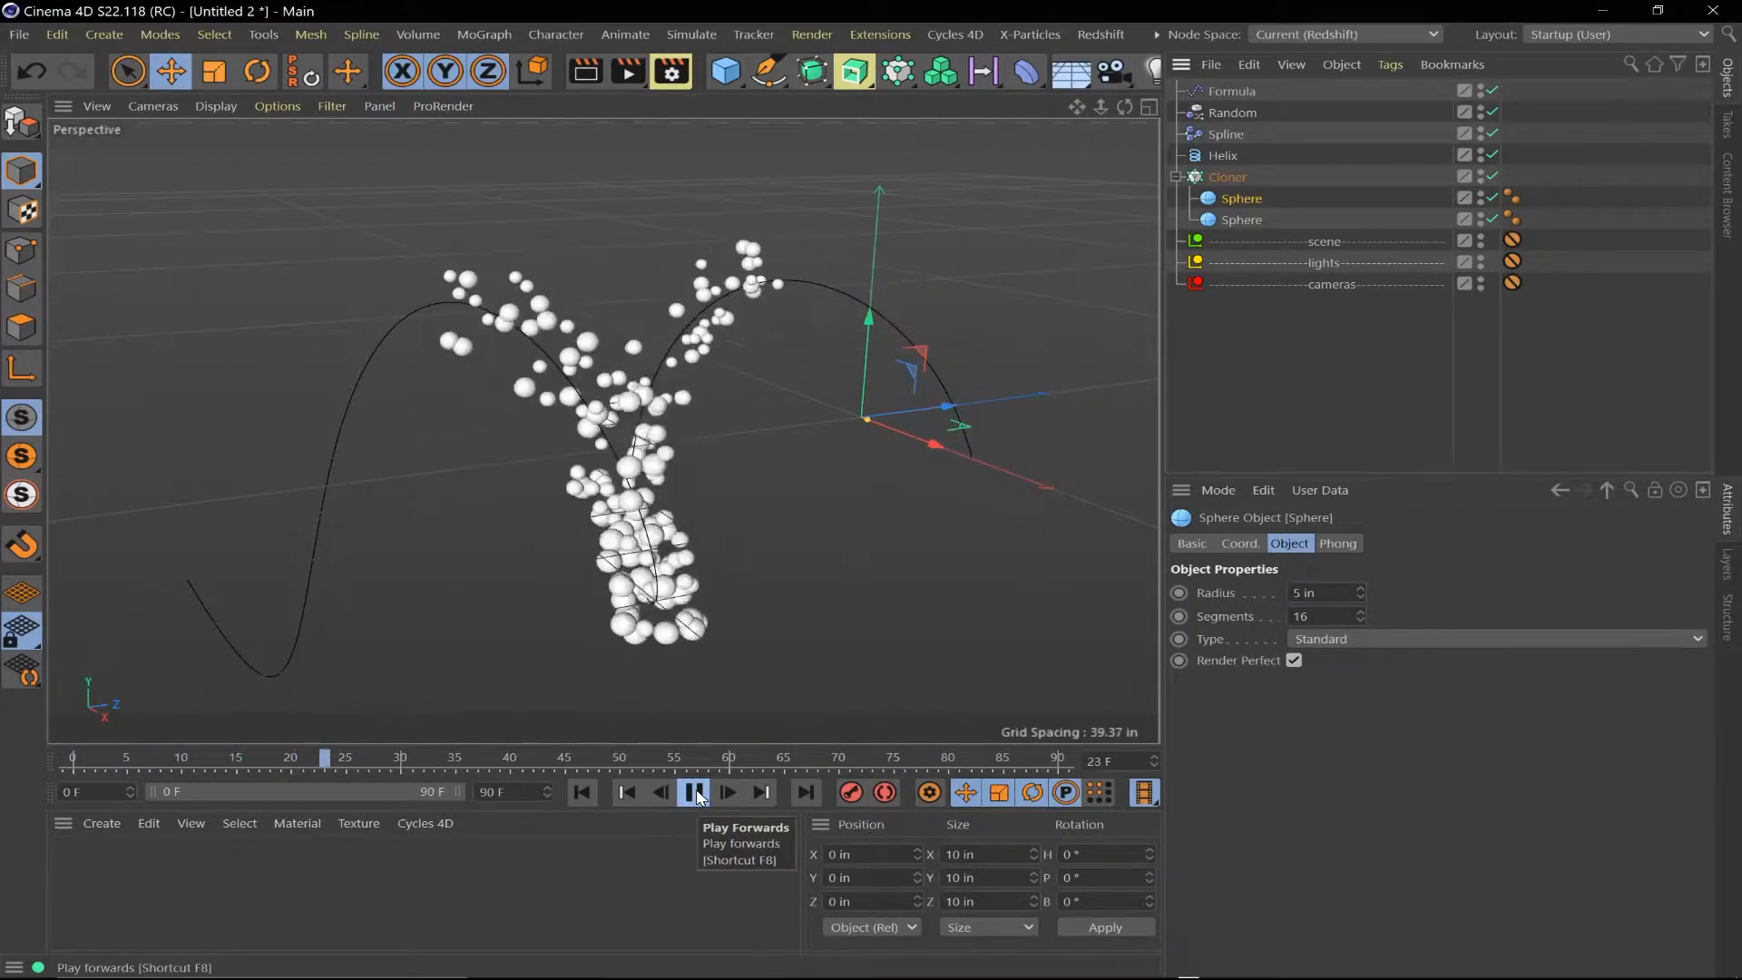
left_click(693, 793)
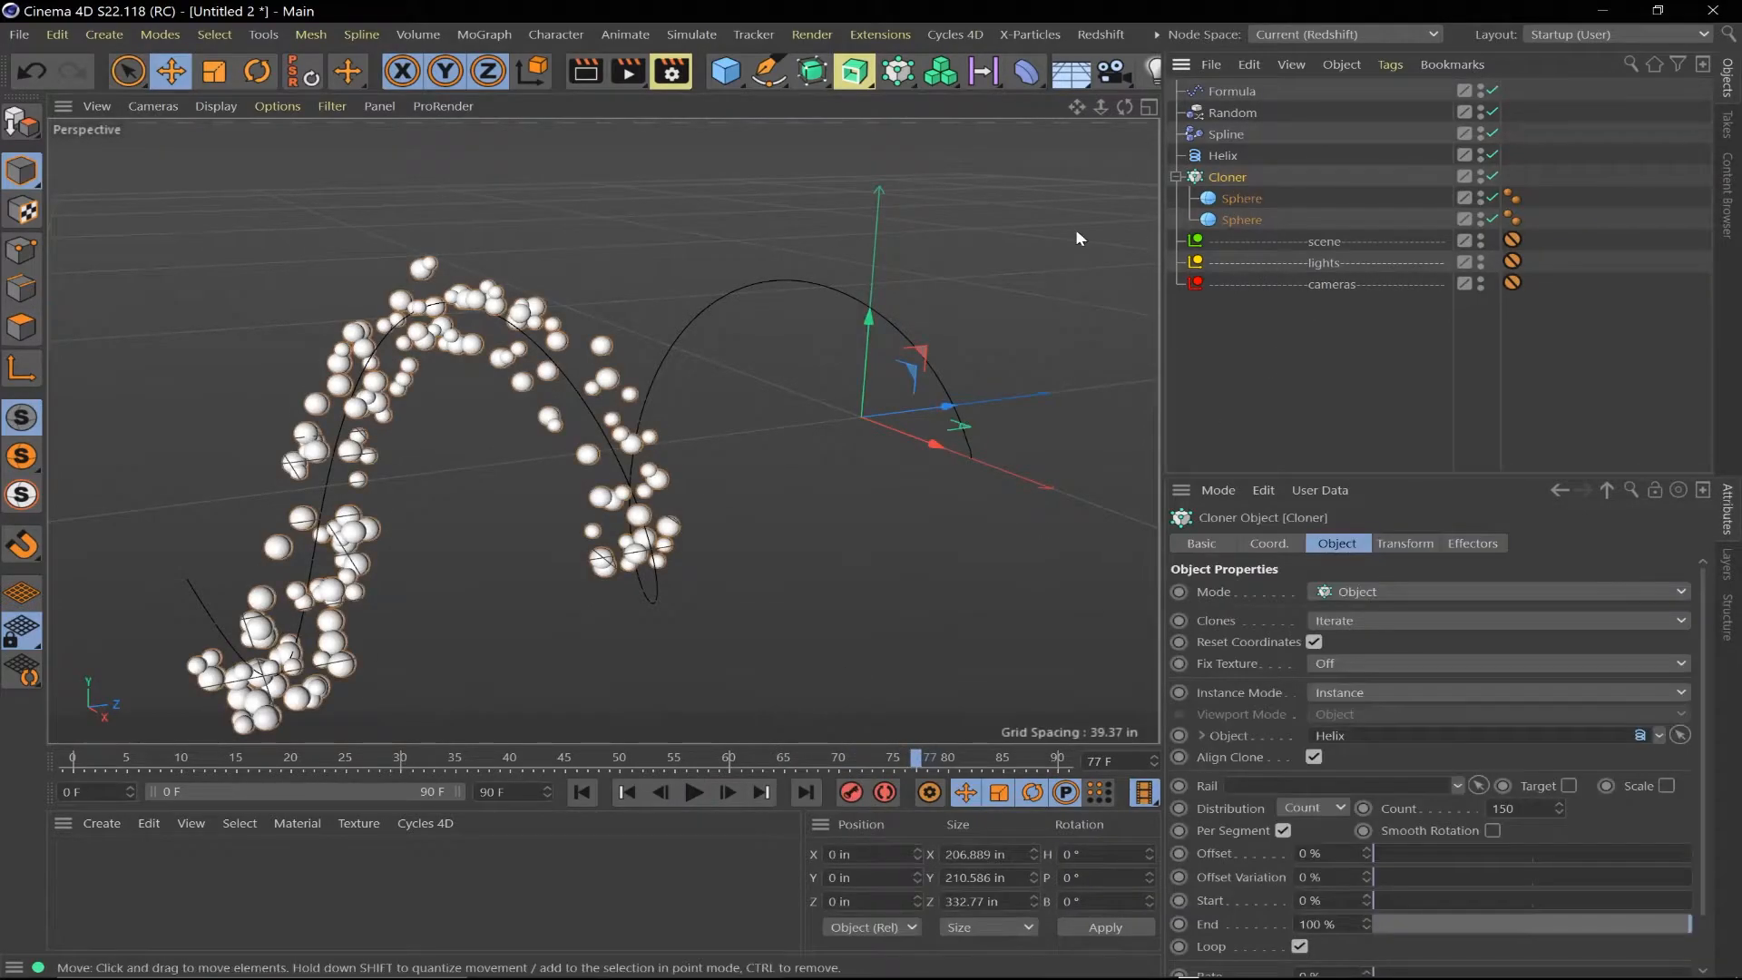
Attach a Rigid Body dynamics tag to the sphere Cloner via Simulation Tags
left_click(692, 35)
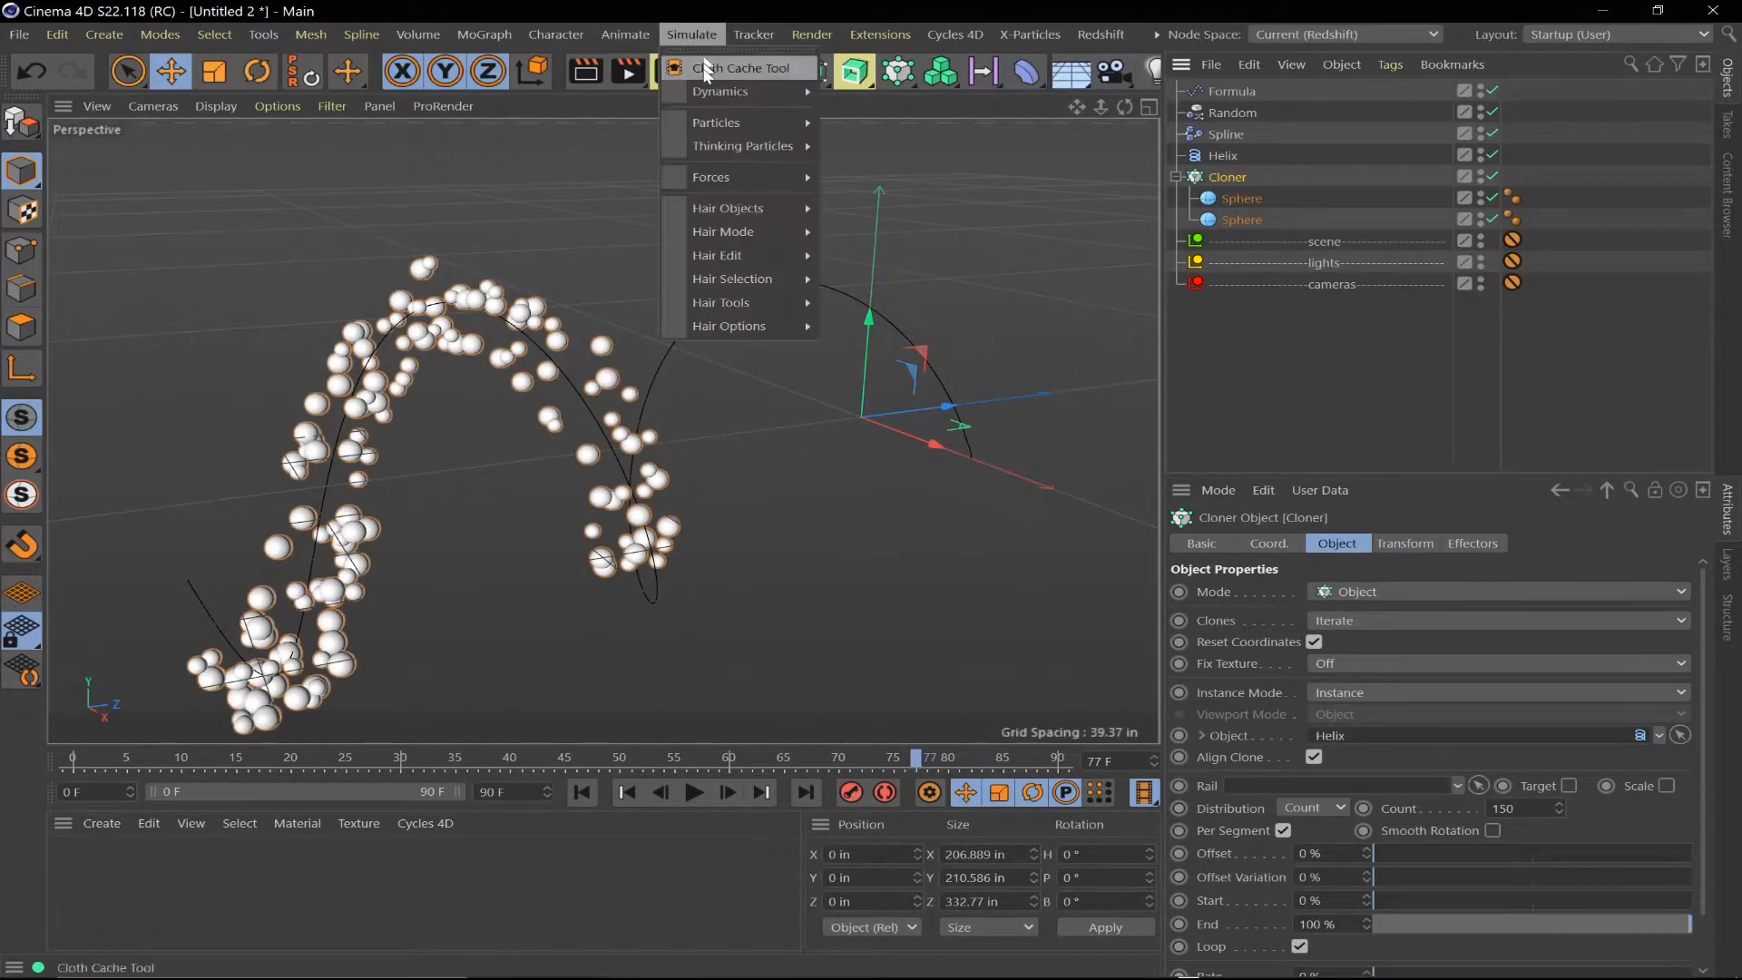
mouse_move(737, 177)
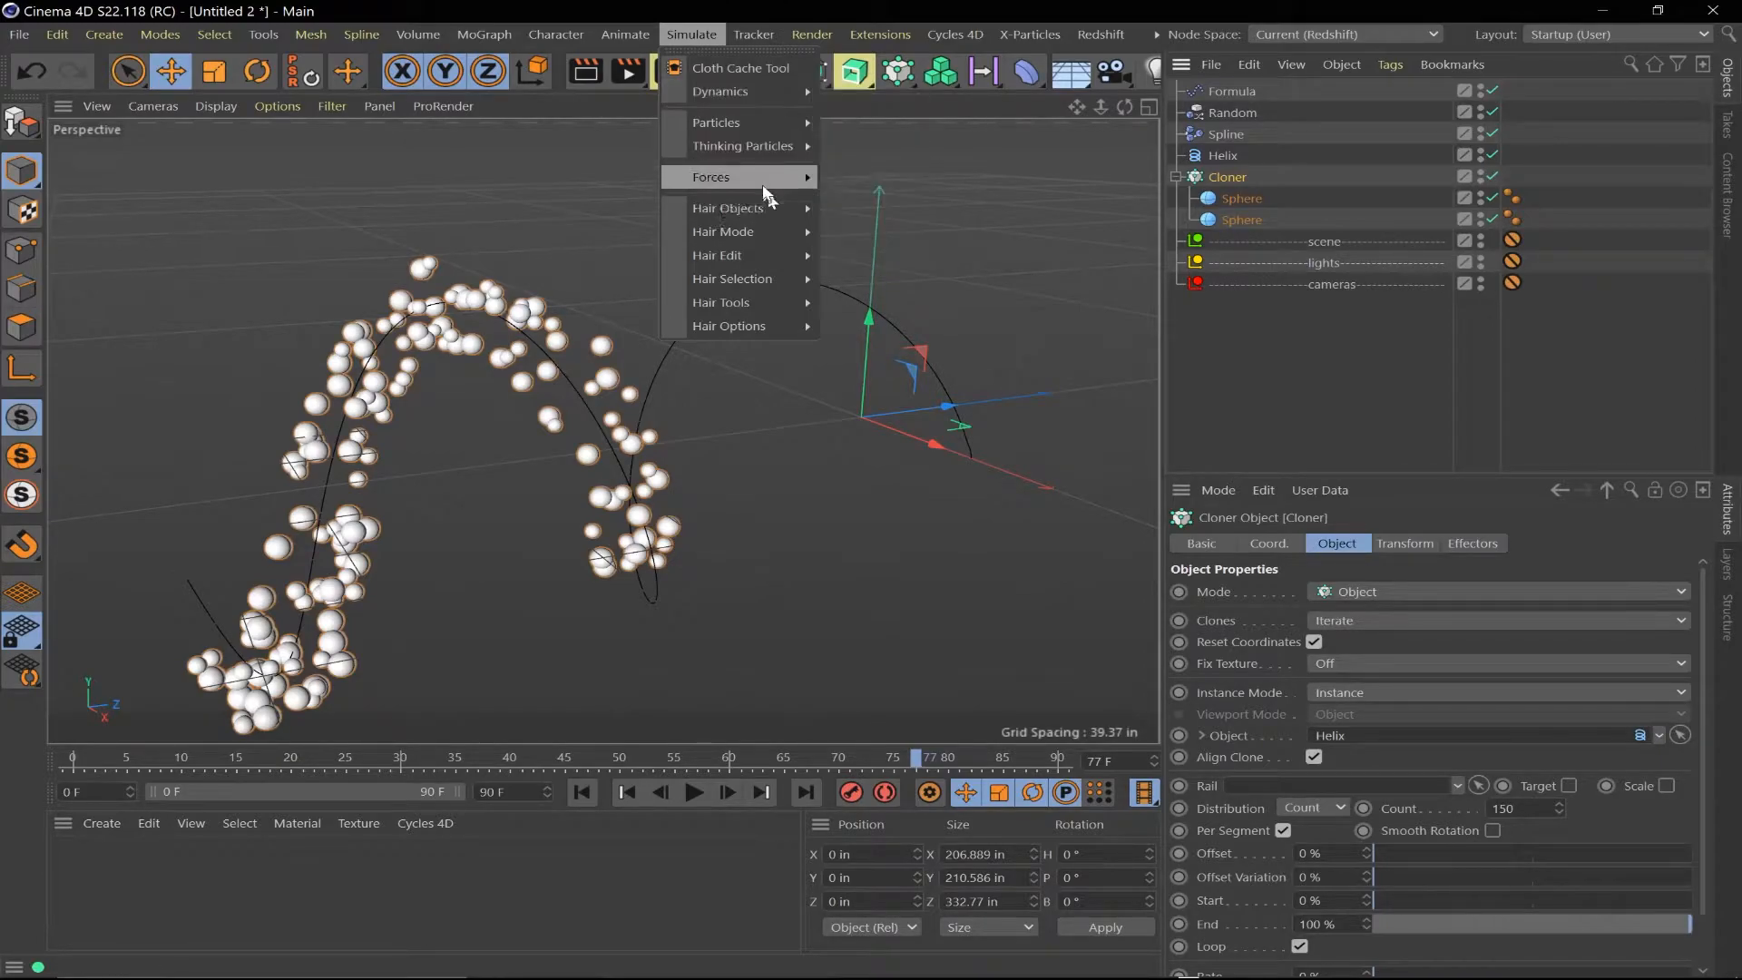
mouse_move(798, 182)
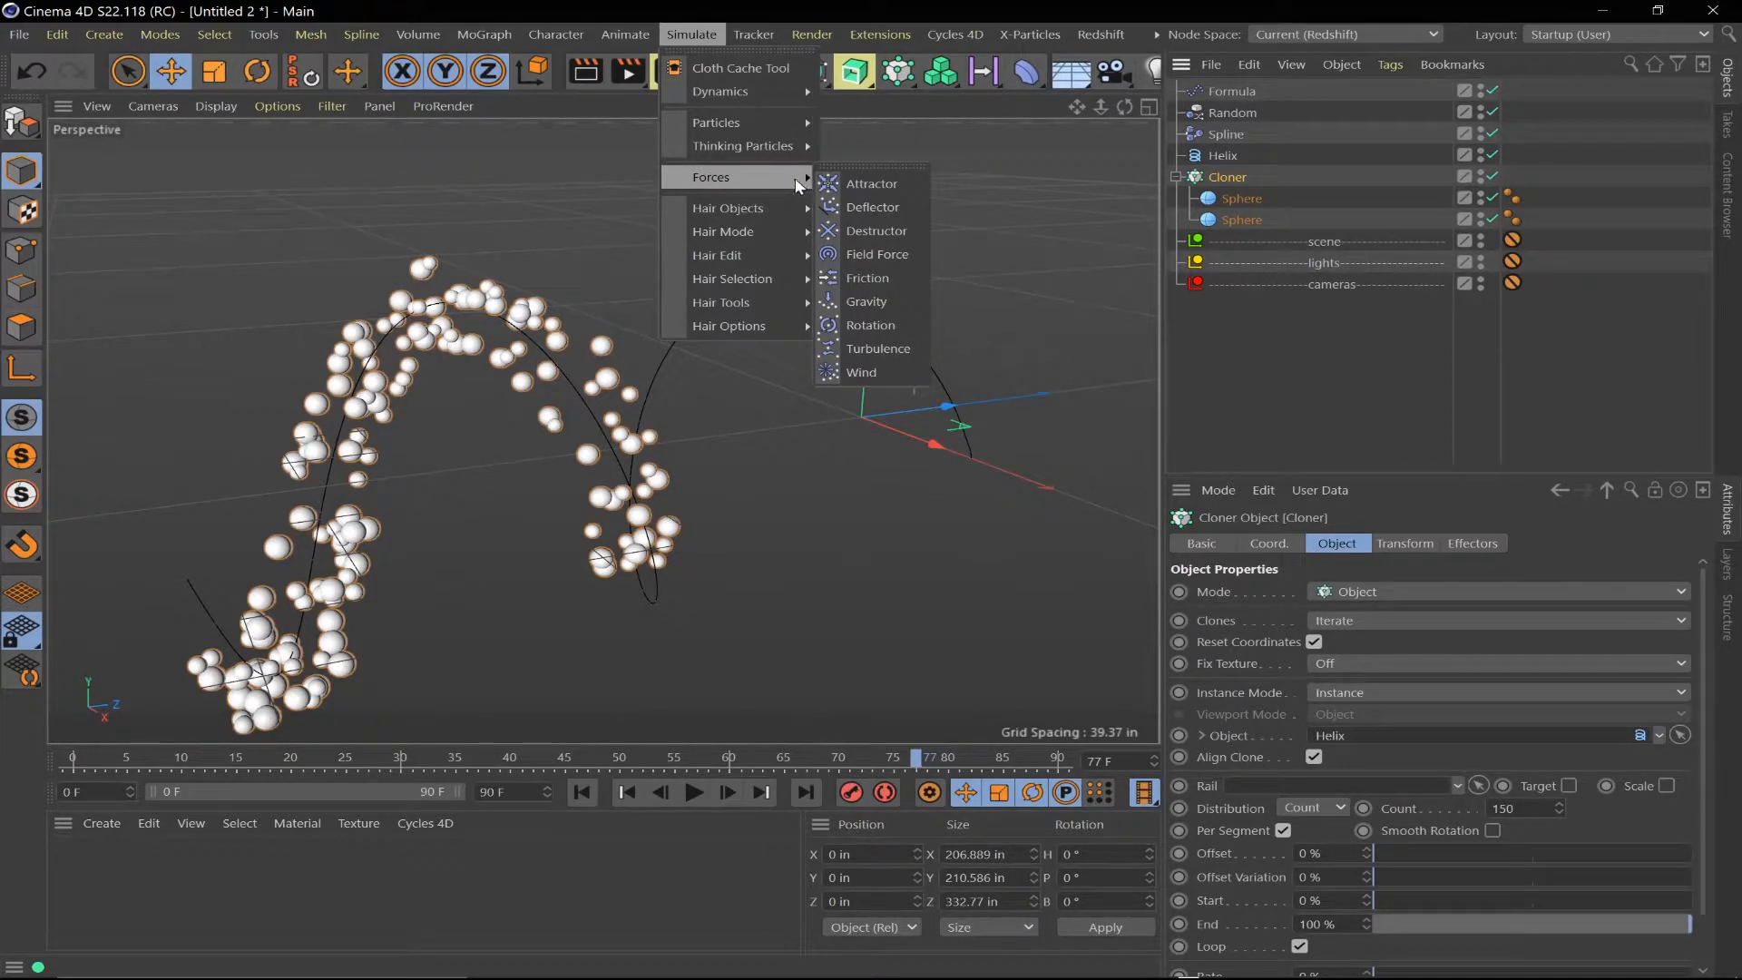
mouse_move(720, 91)
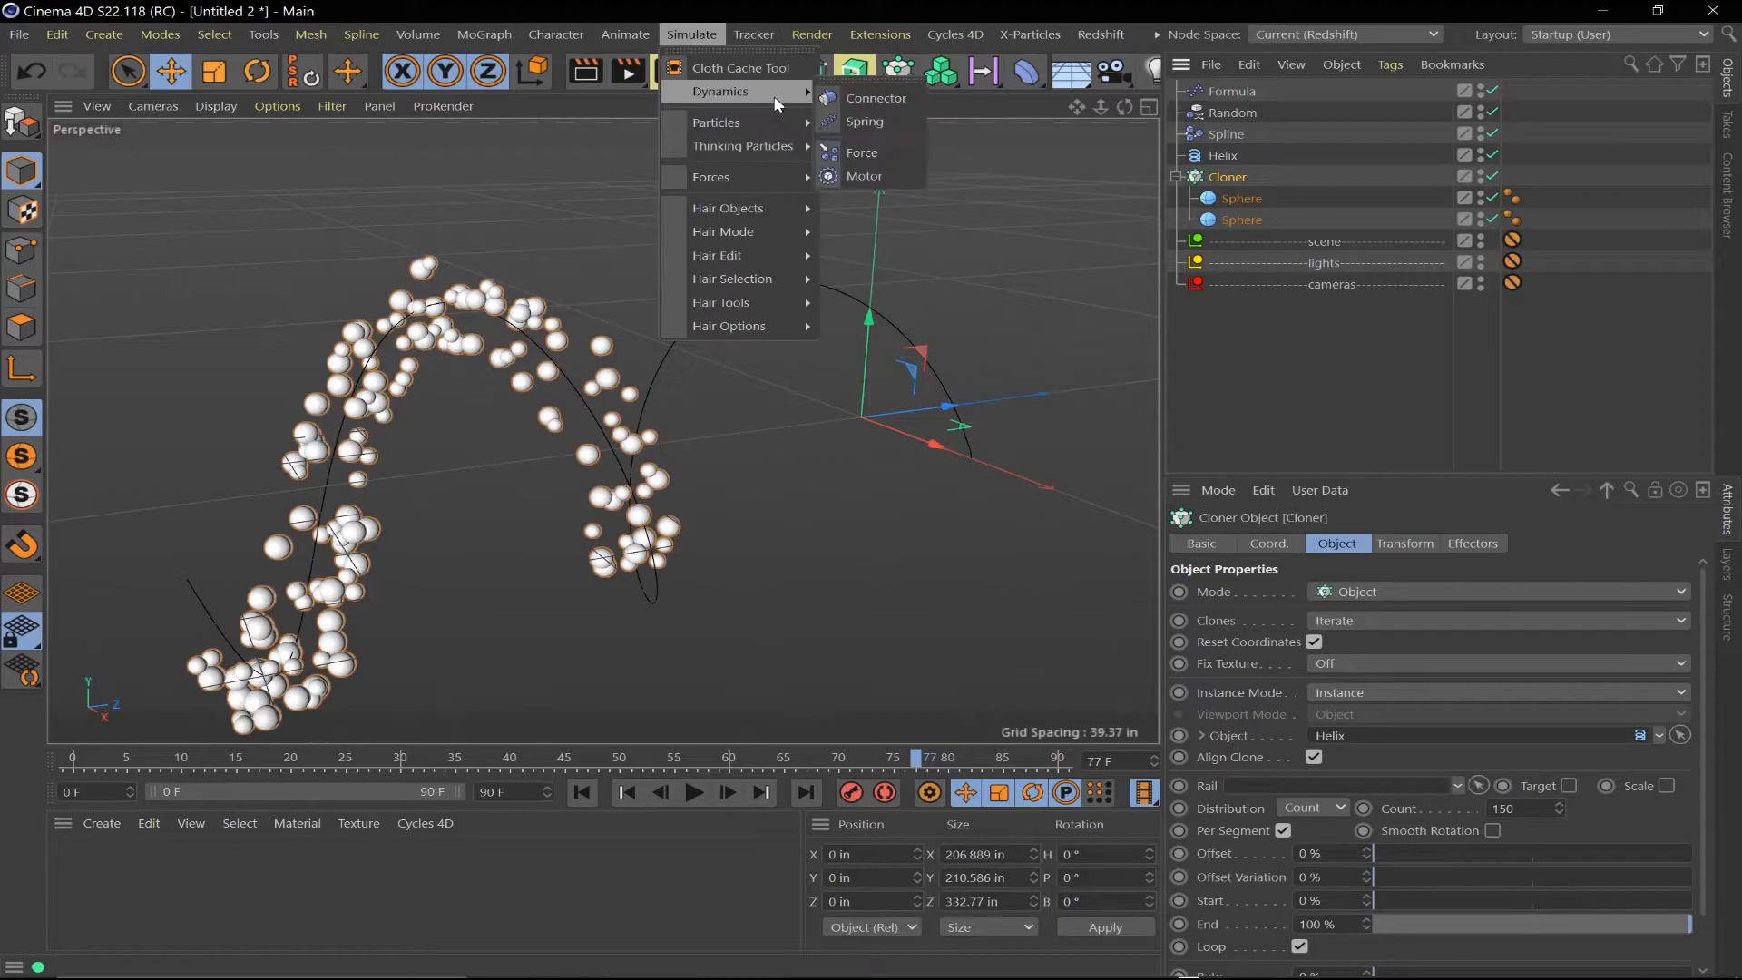
left_click(1102, 33)
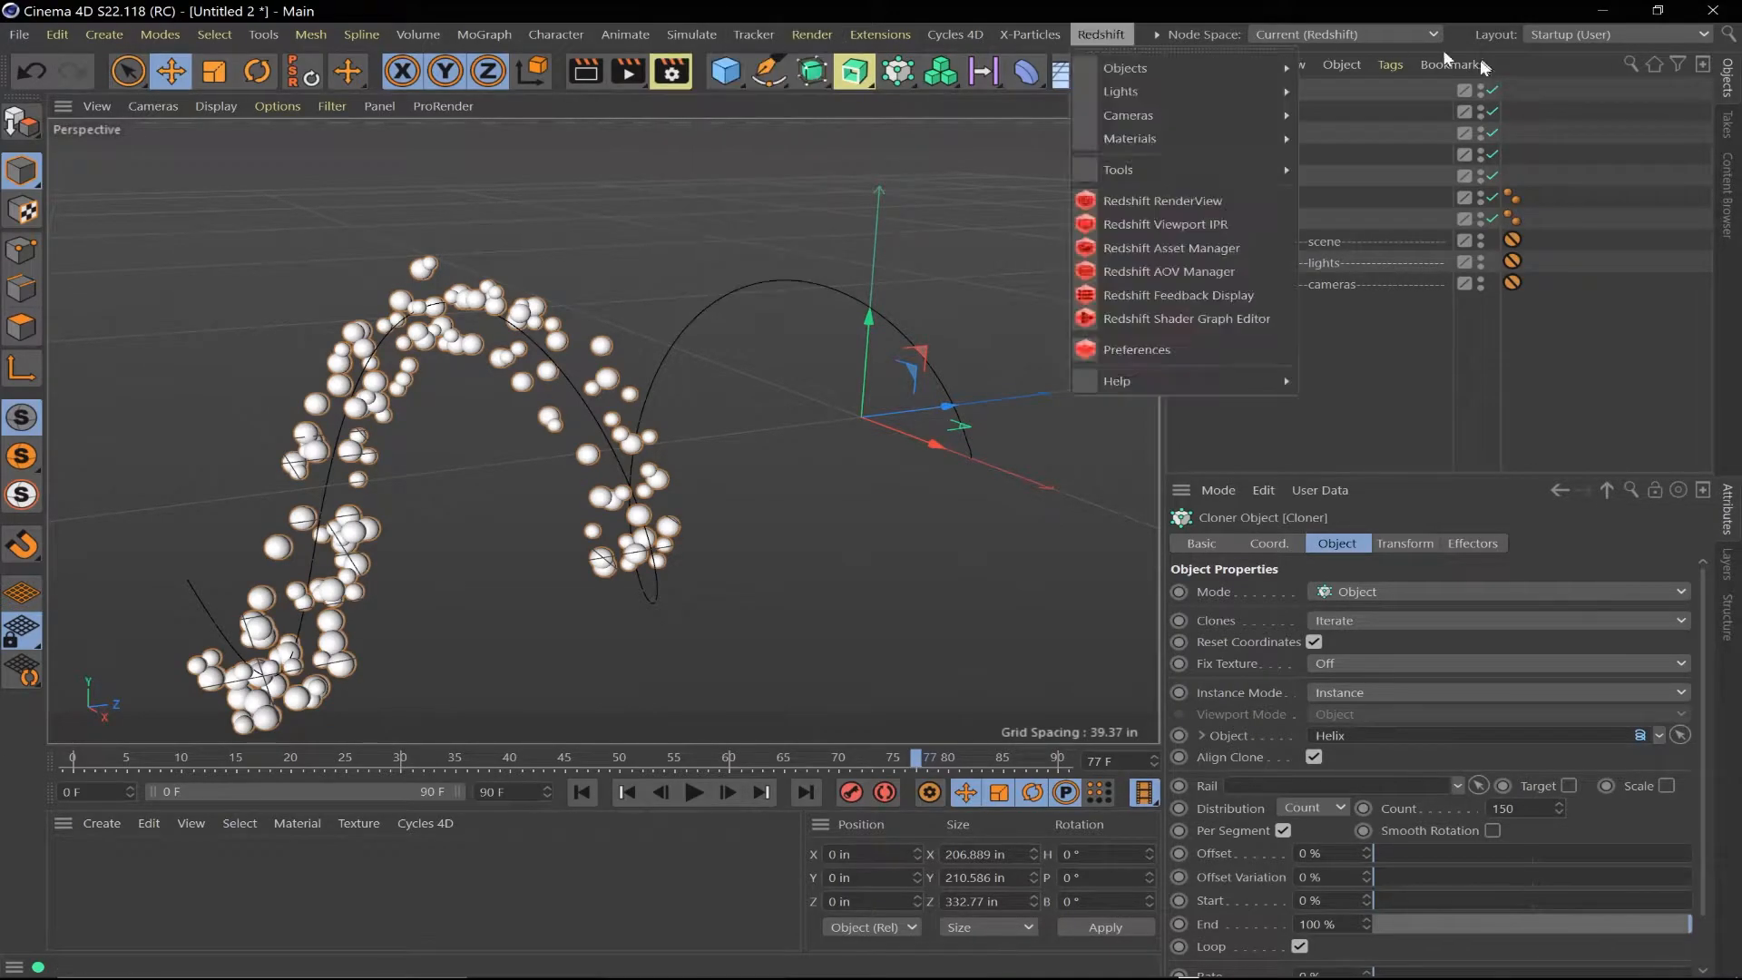
left_click(1389, 64)
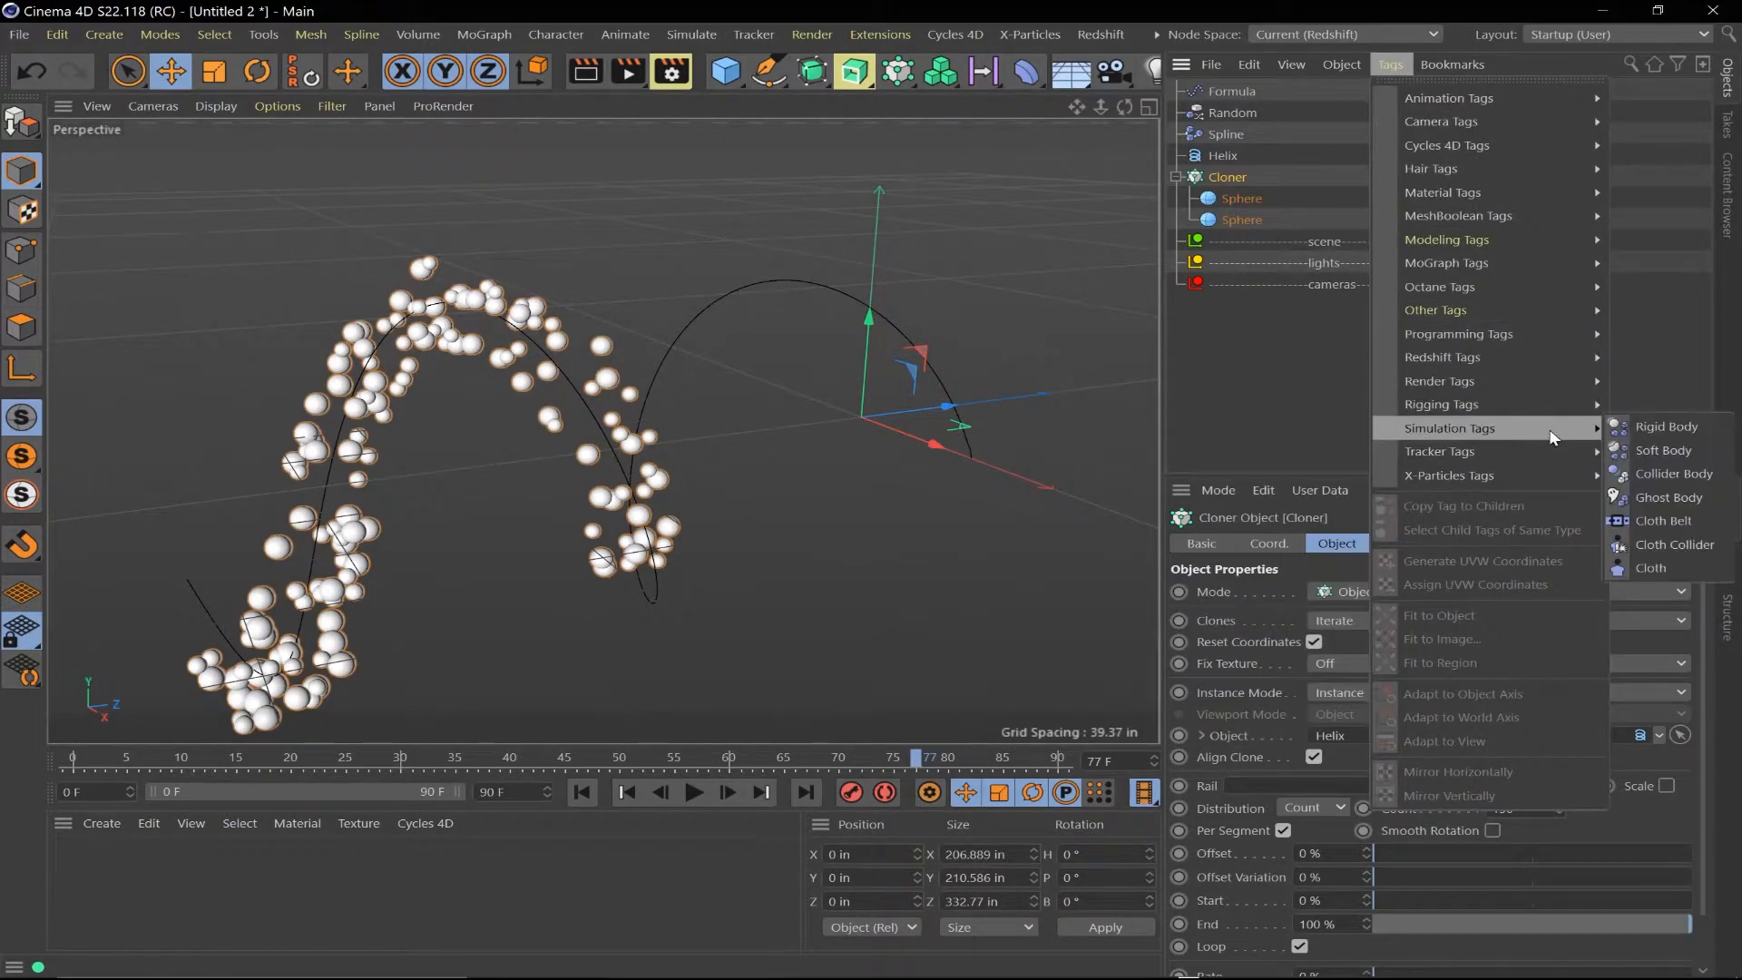
left_click(1666, 427)
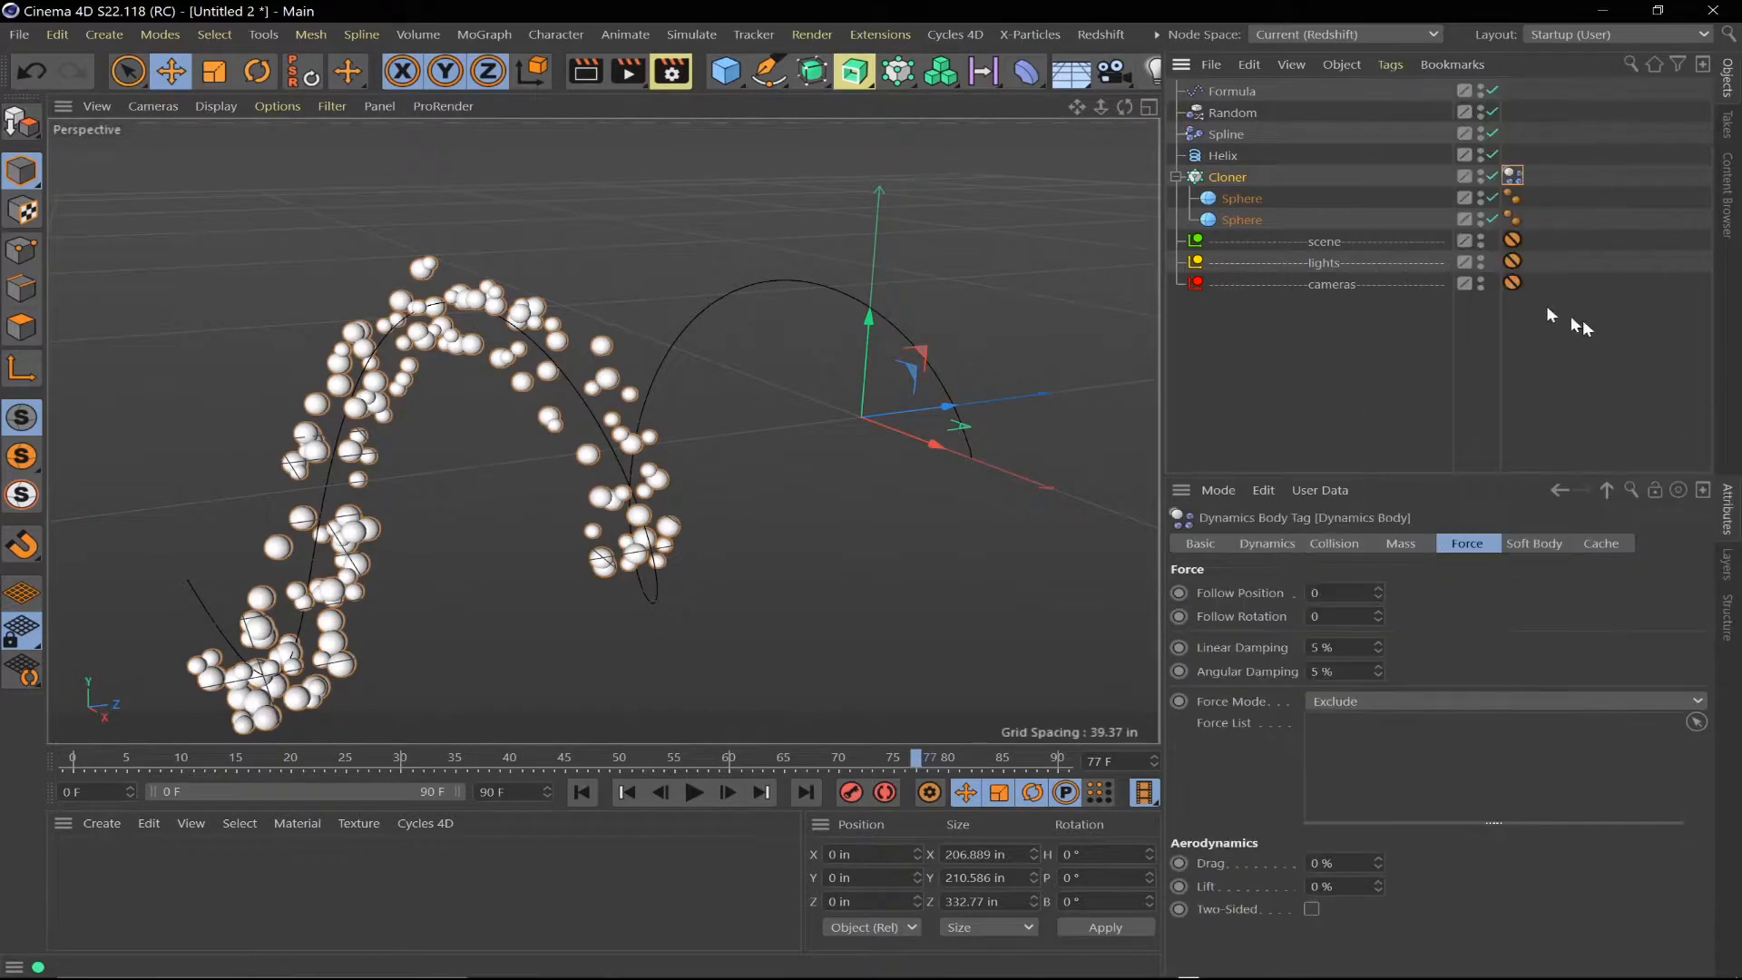
Set Follow Position and Follow Rotation to 5, then rewind and replay the simulation to test
left_click(1338, 592)
type("3")
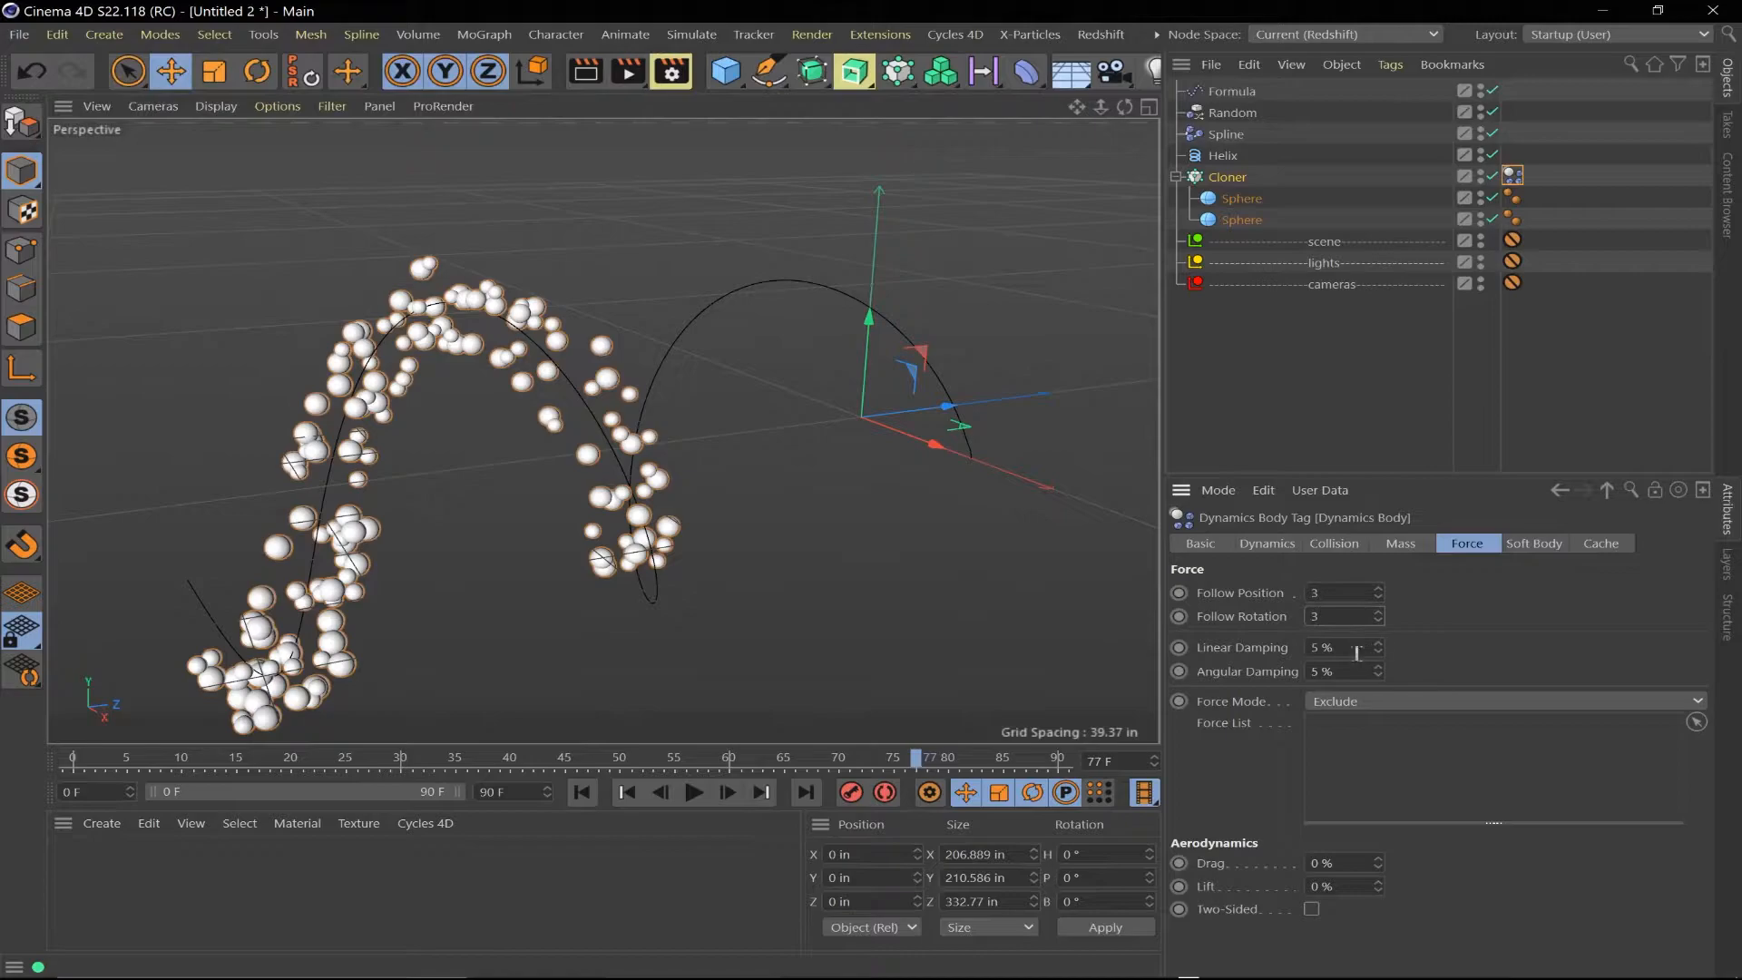
left_click(625, 792)
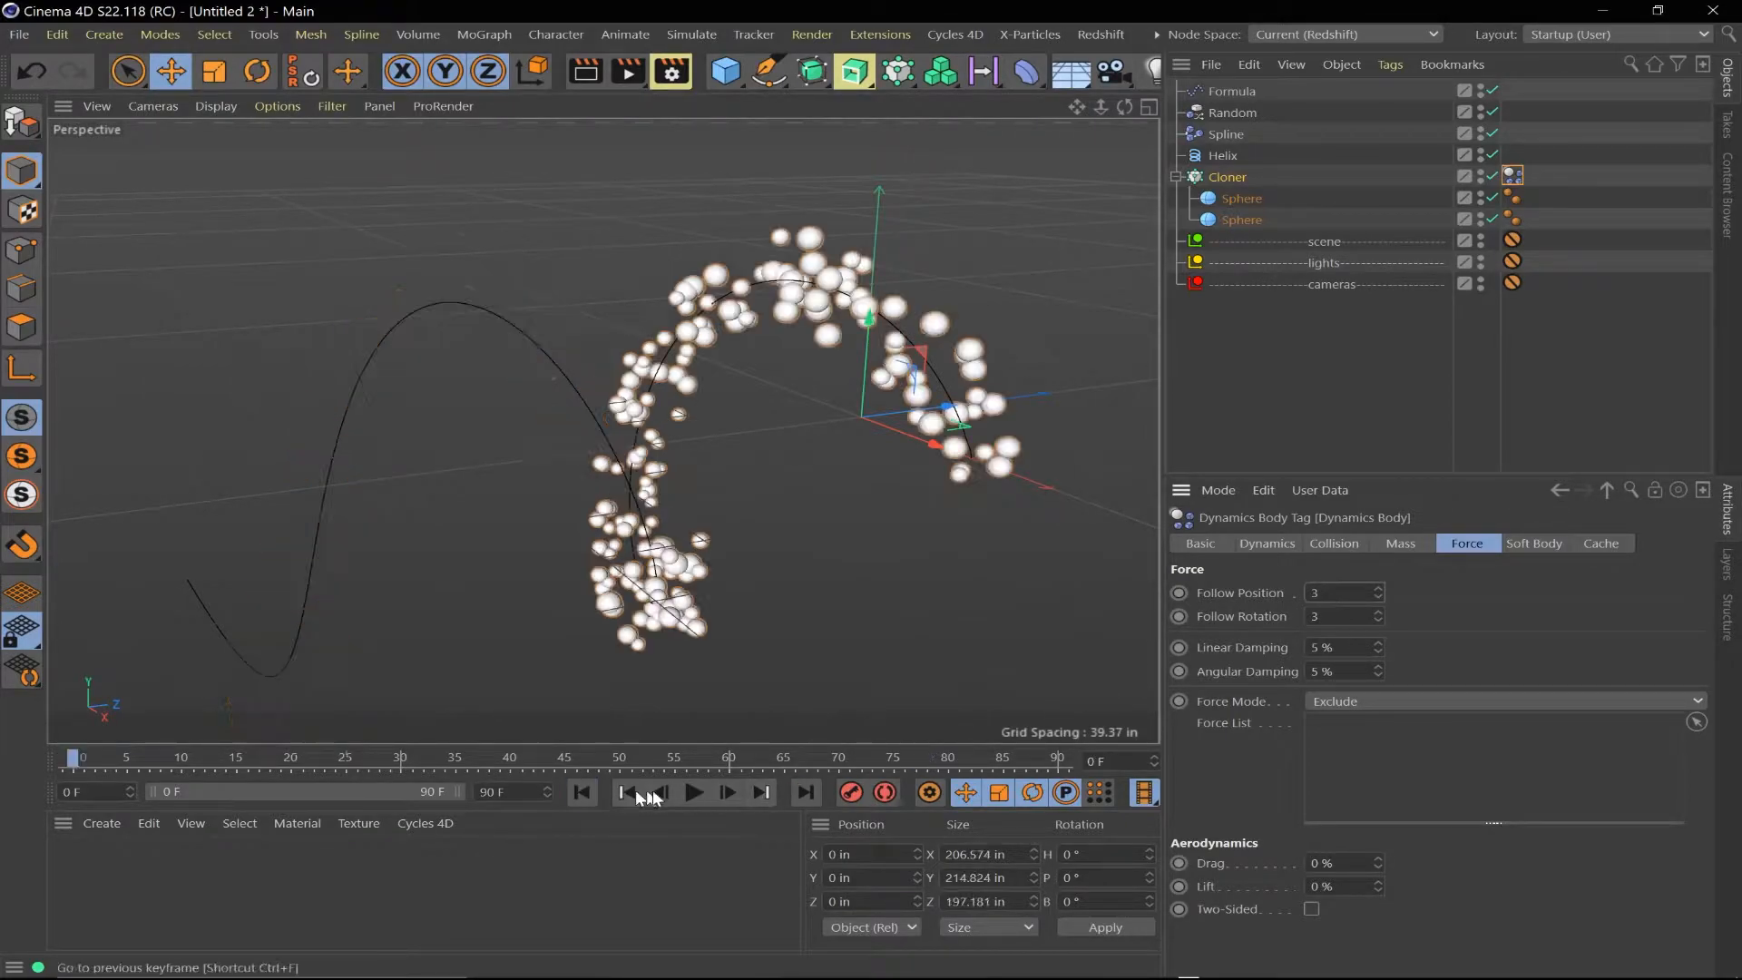
left_click(695, 793)
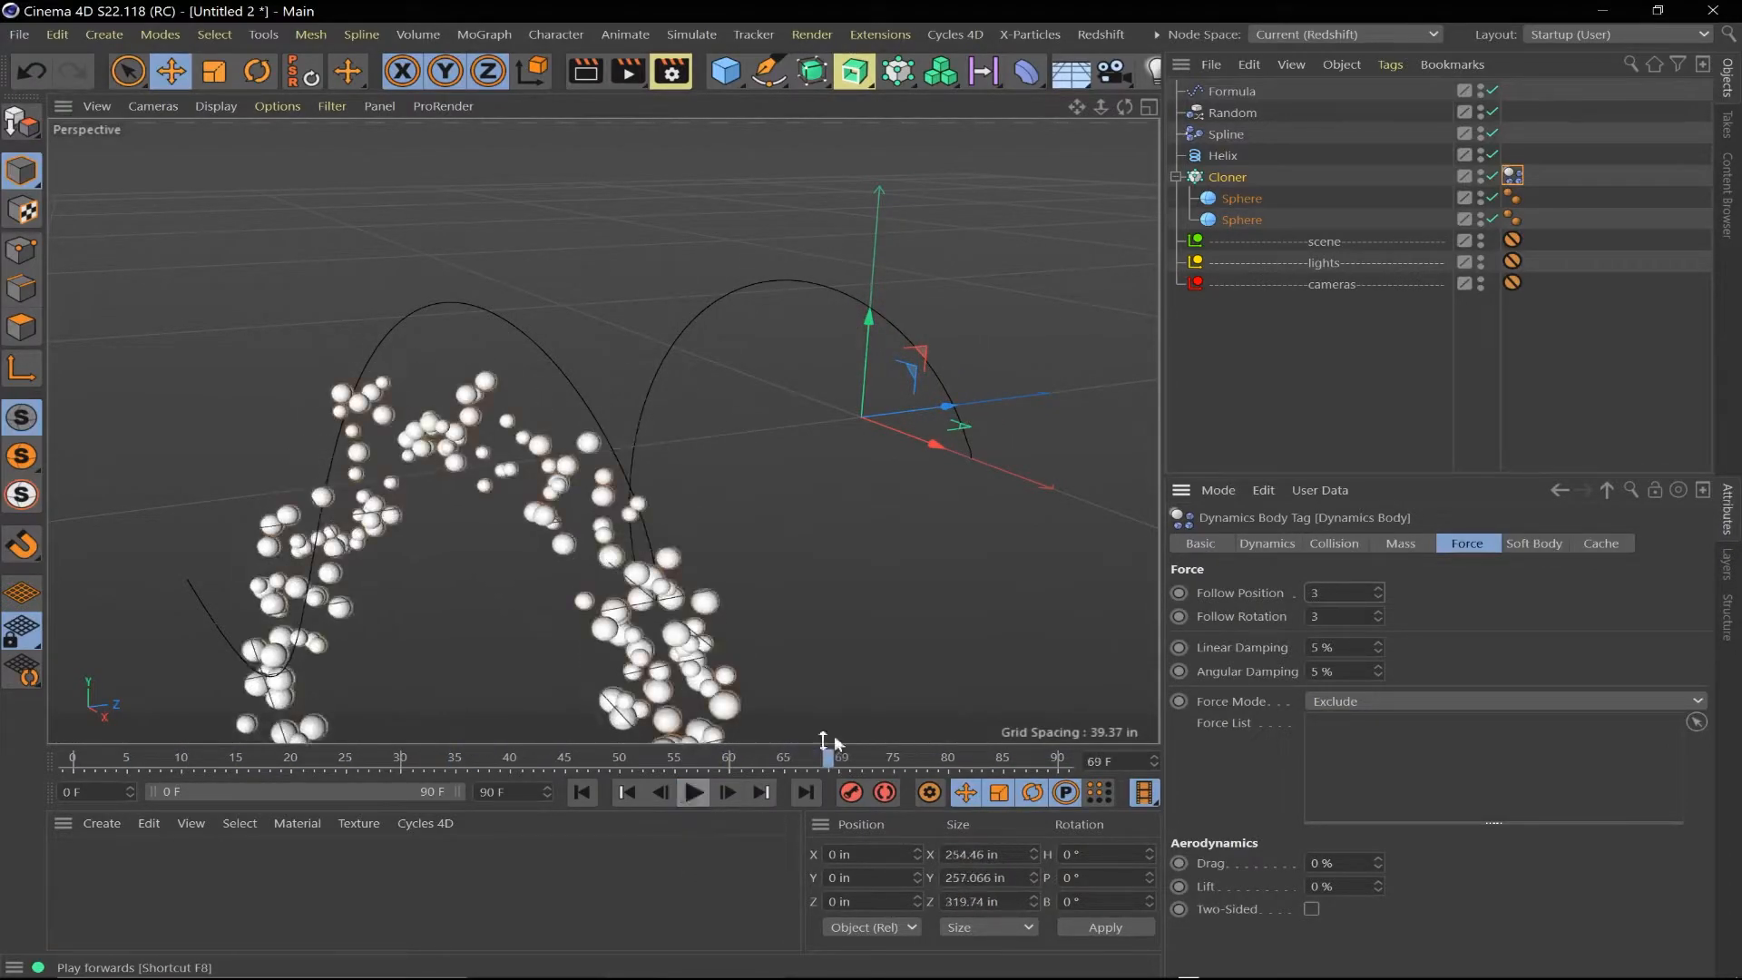
left_click(1337, 592)
type("5")
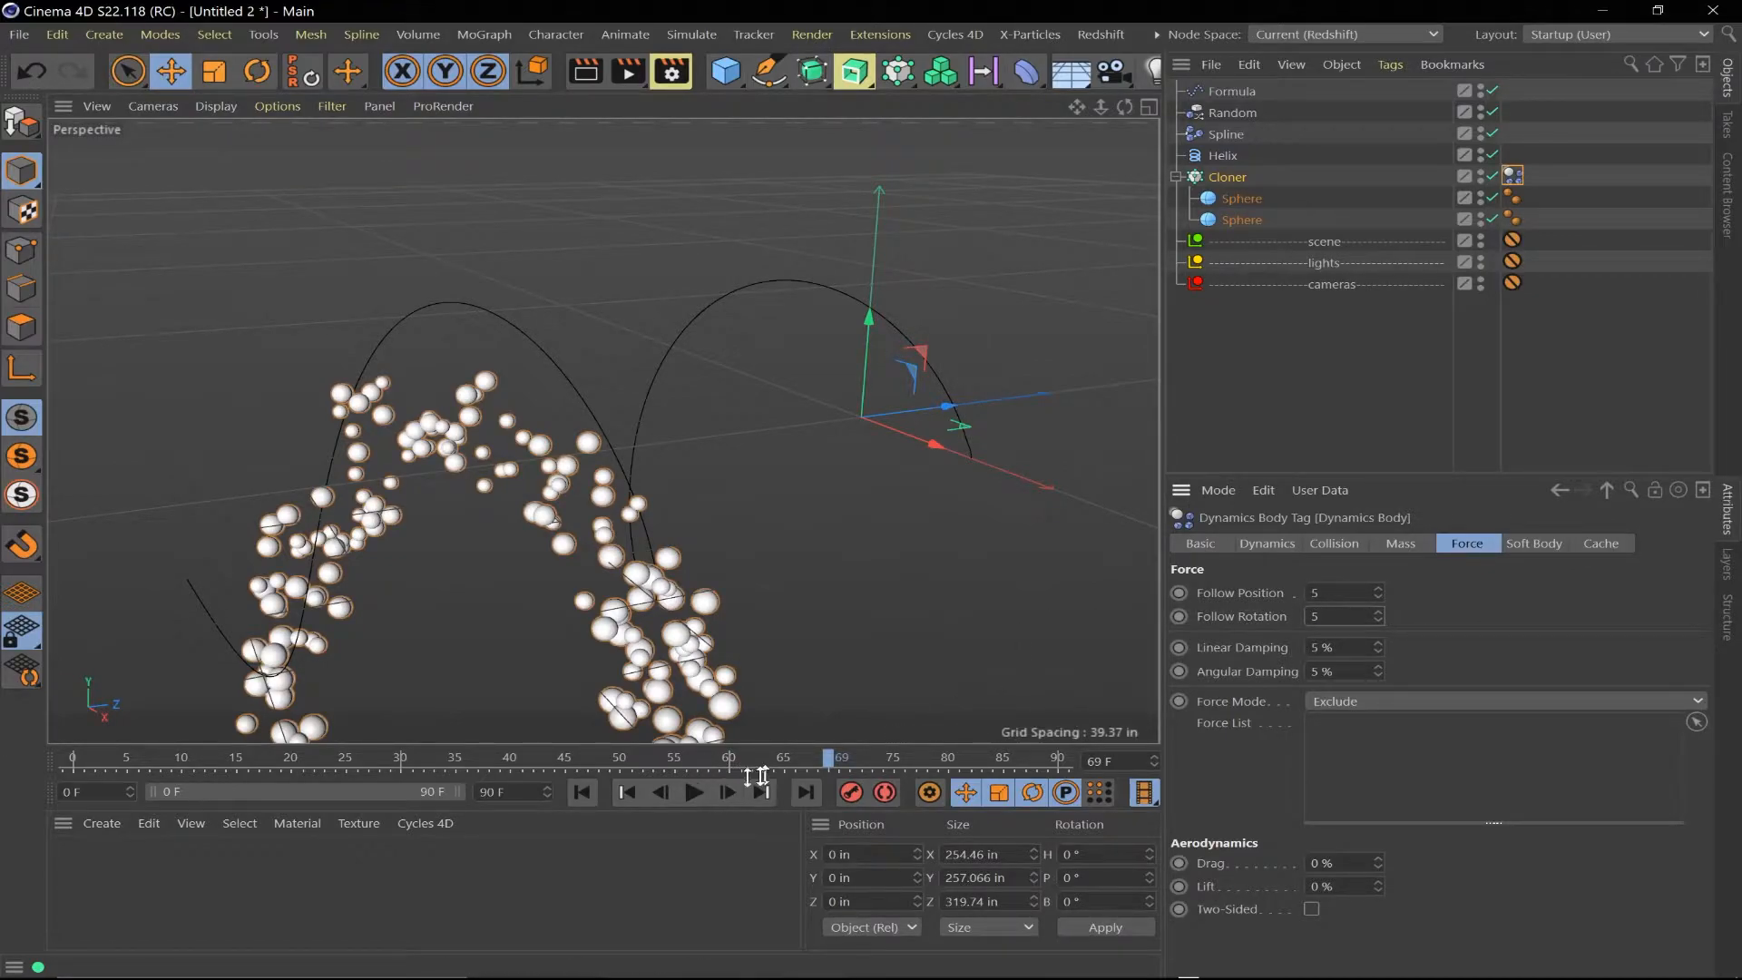
left_click(693, 793)
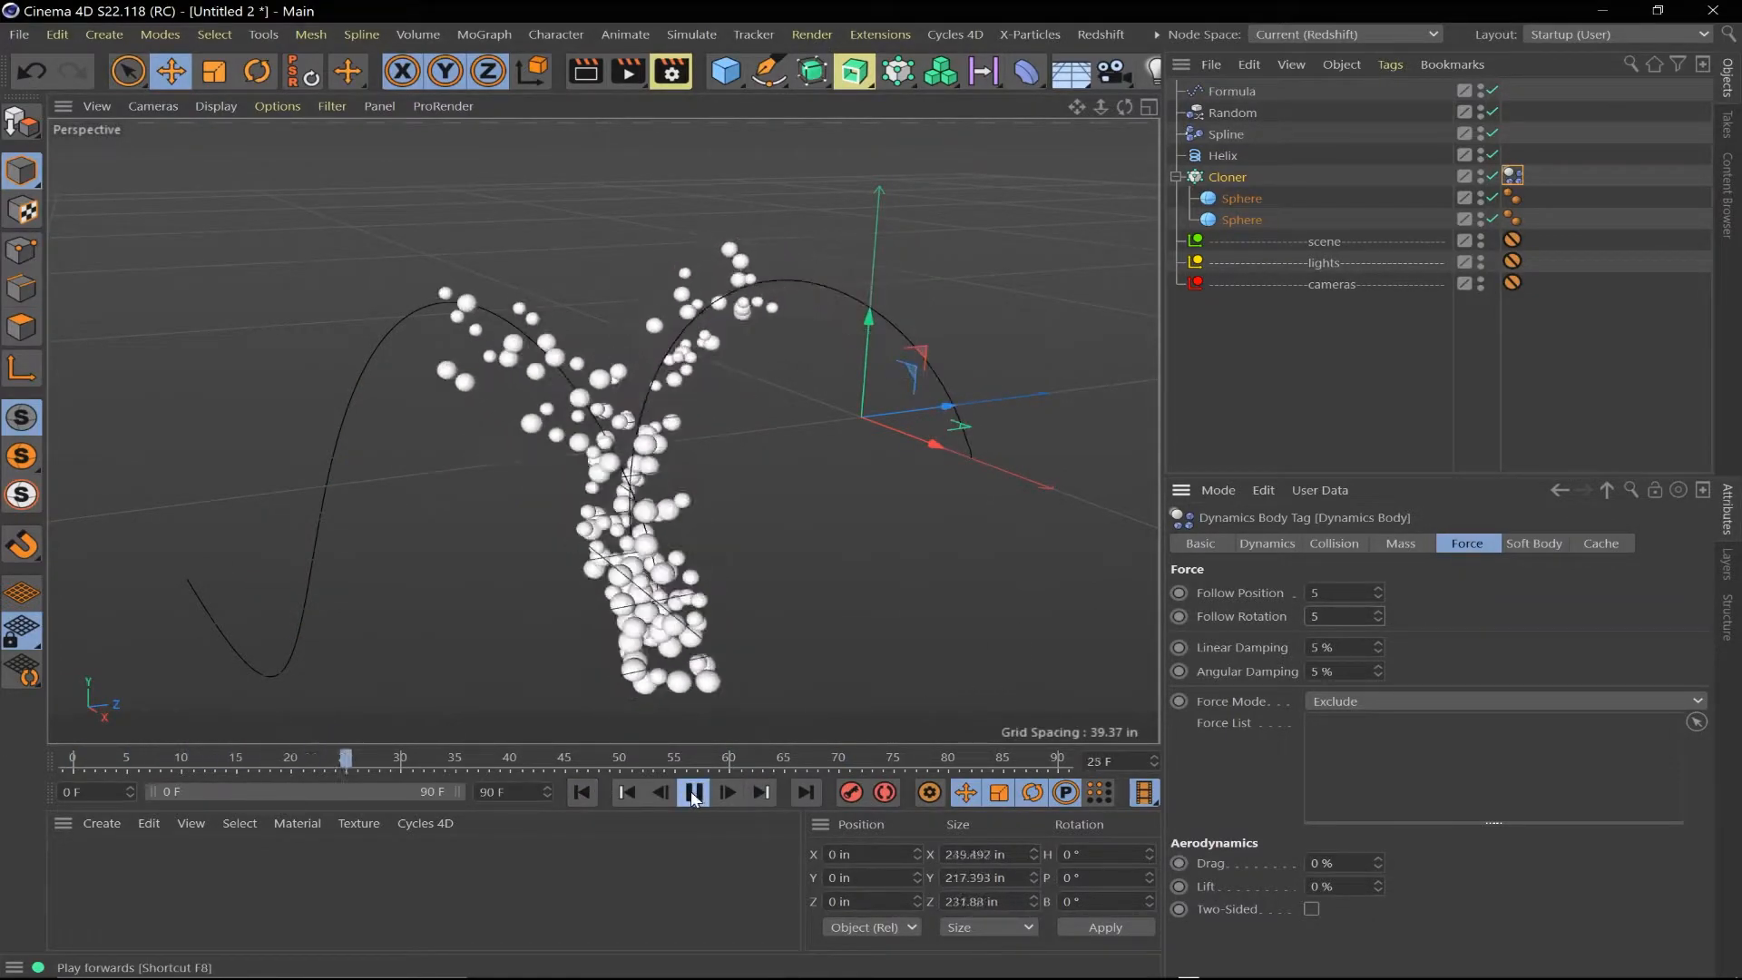
left_click(694, 792)
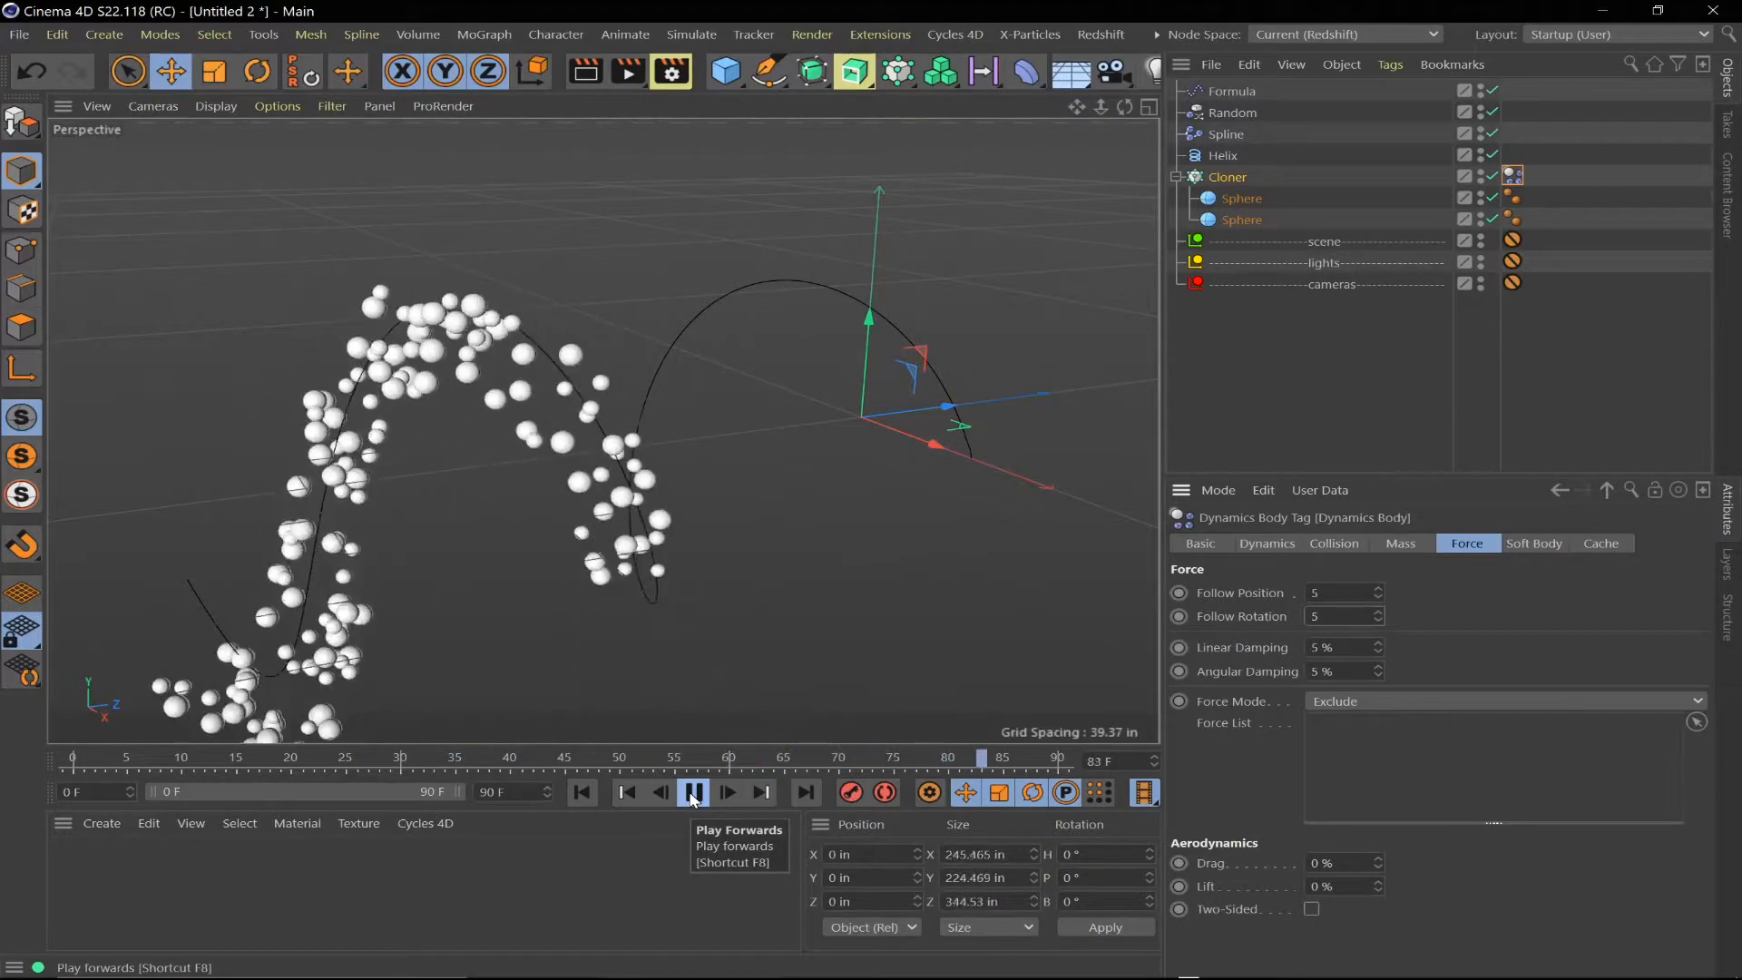
left_click(693, 793)
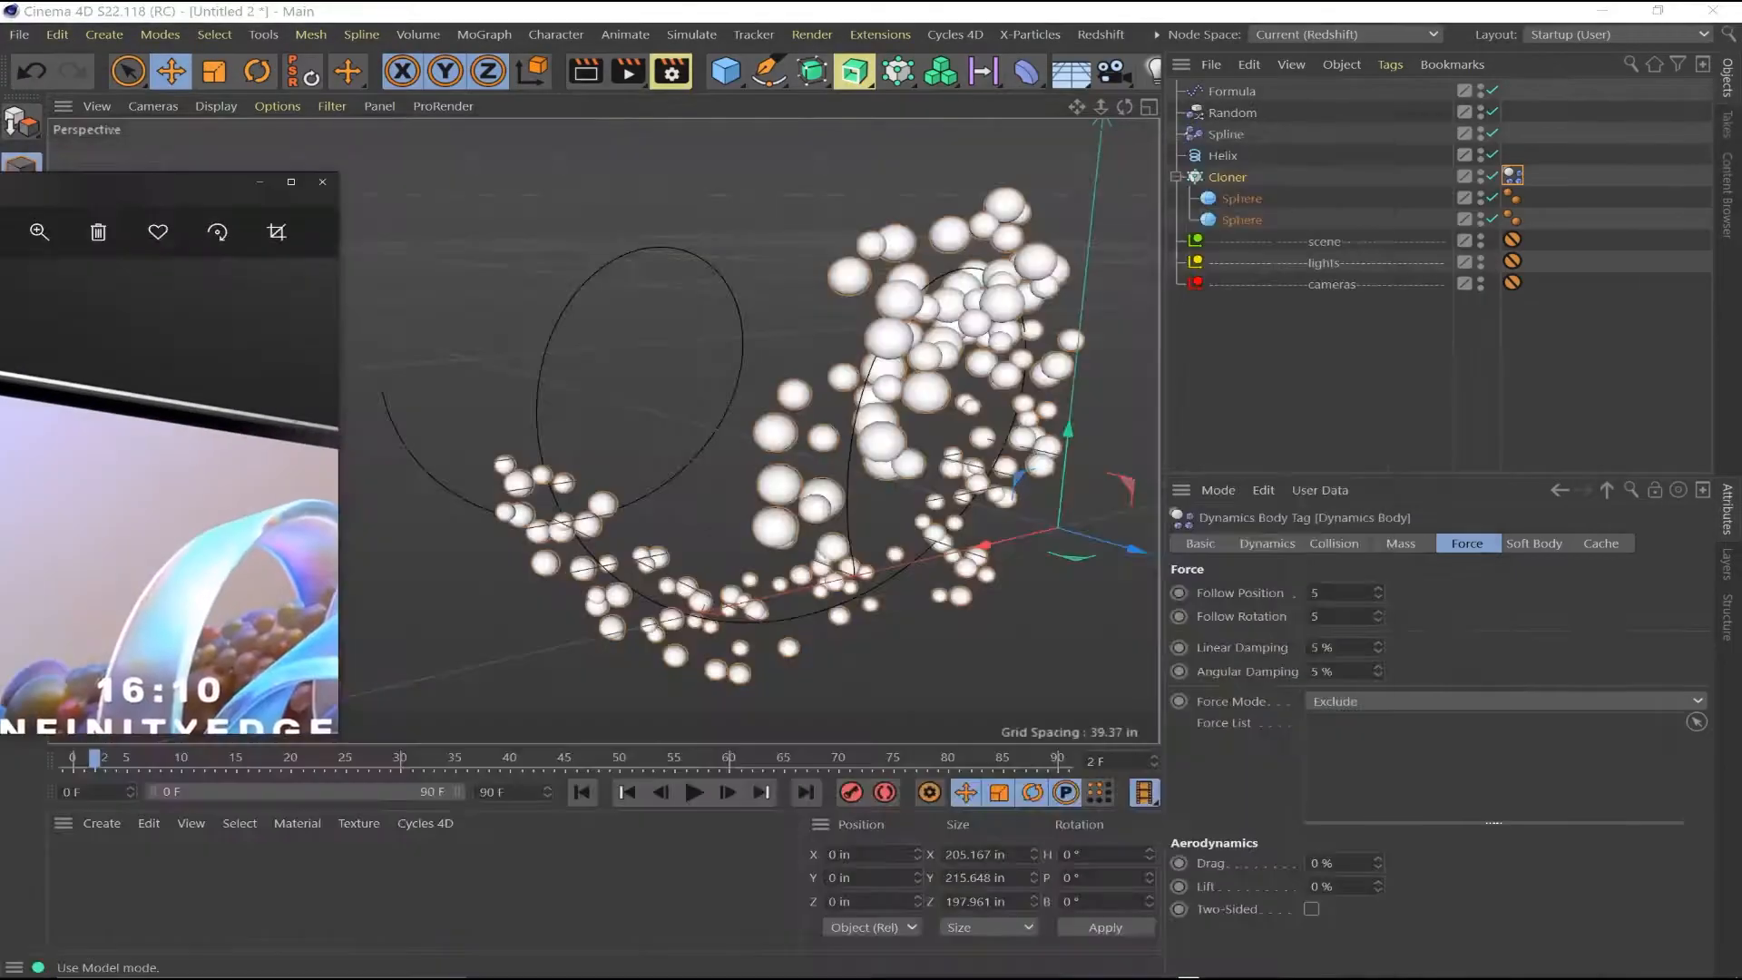
left_click(1241, 220)
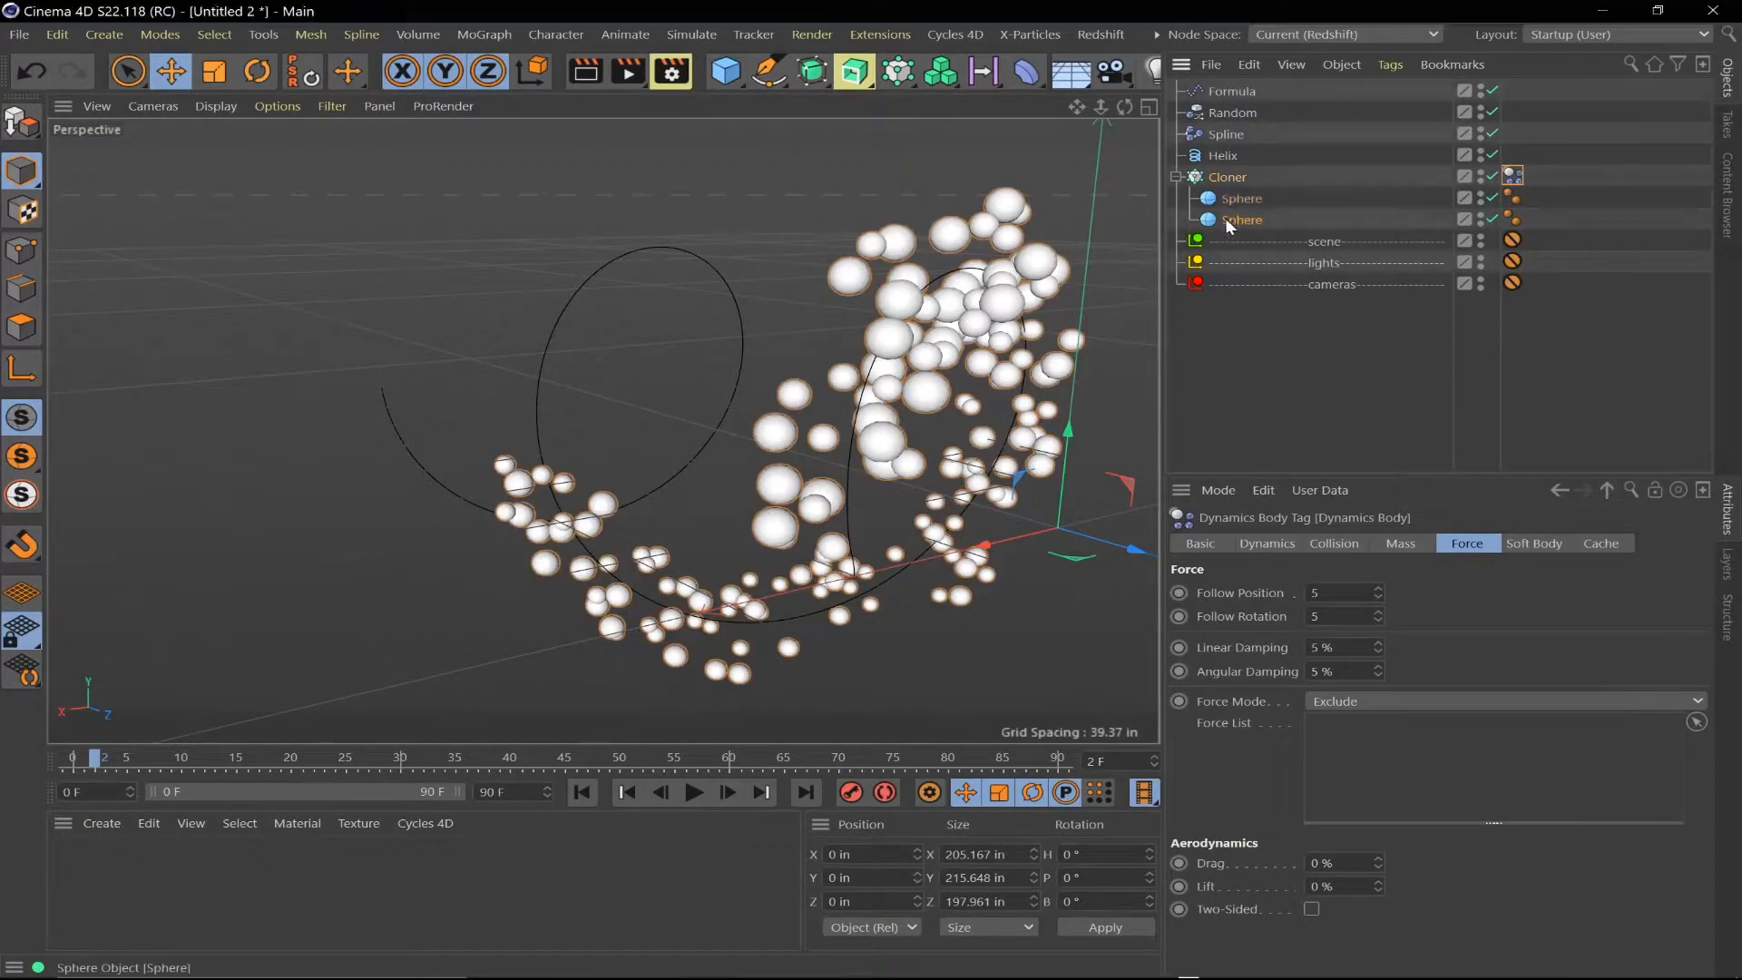
left_click(1227, 177)
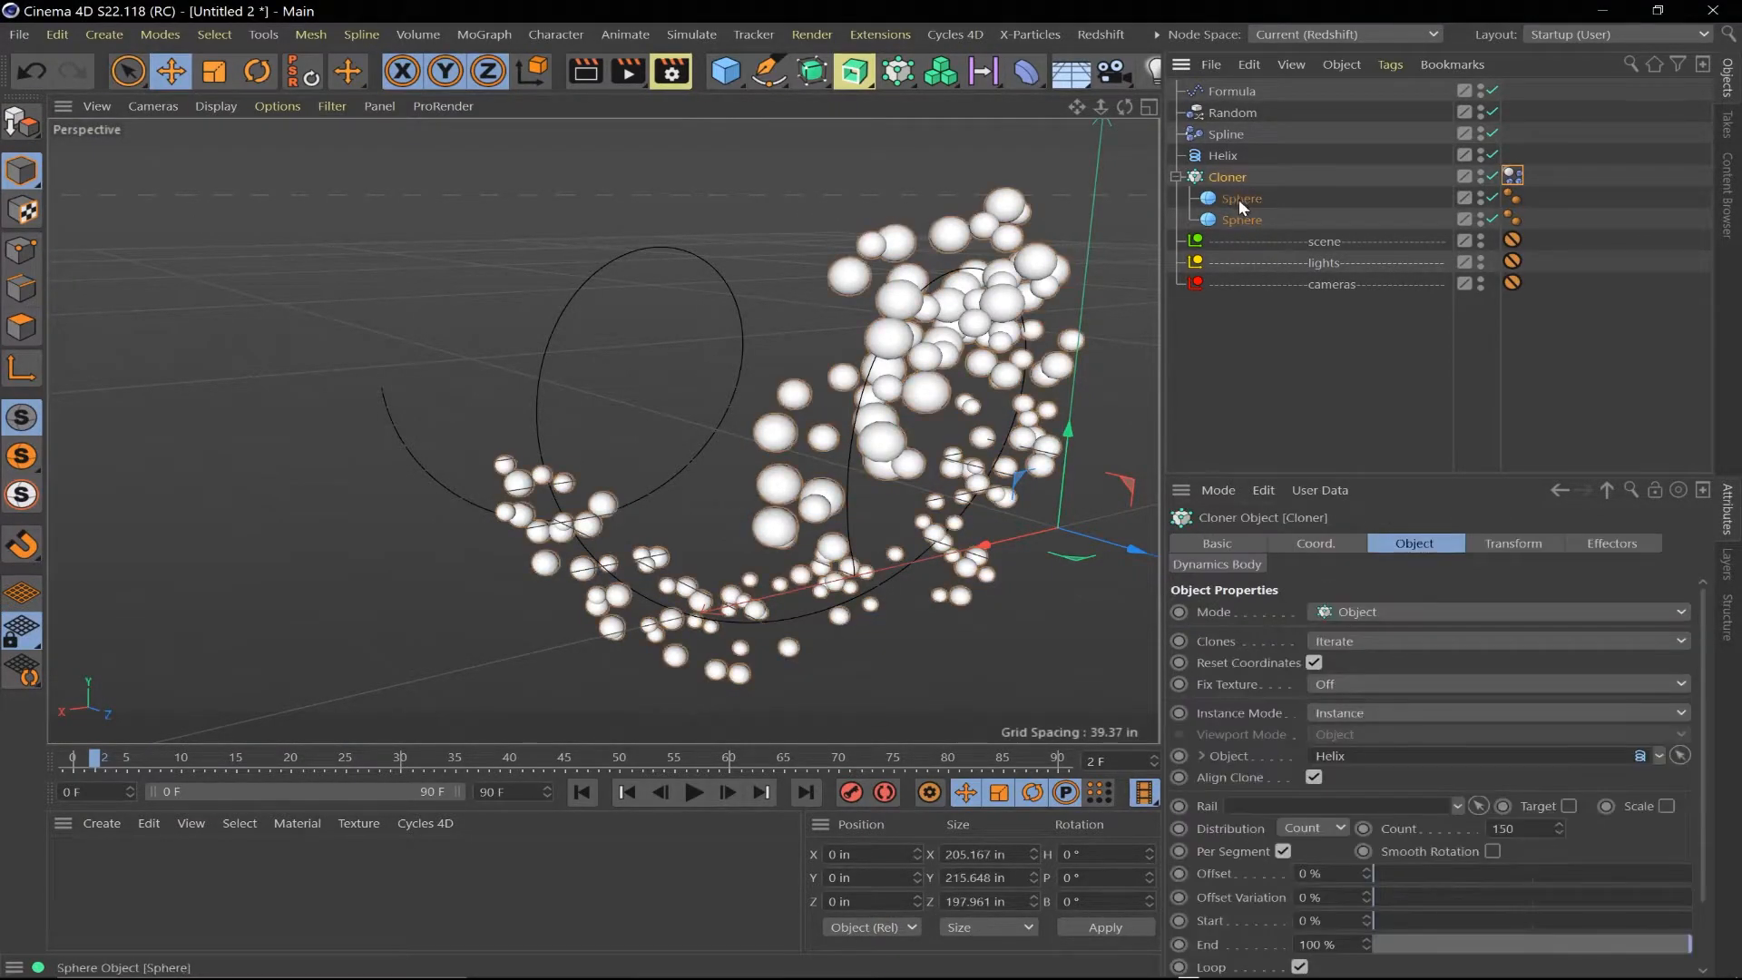
Set the Sphere radius to 10 in, then replay and orbit around the sphere stream
left_click(1242, 198)
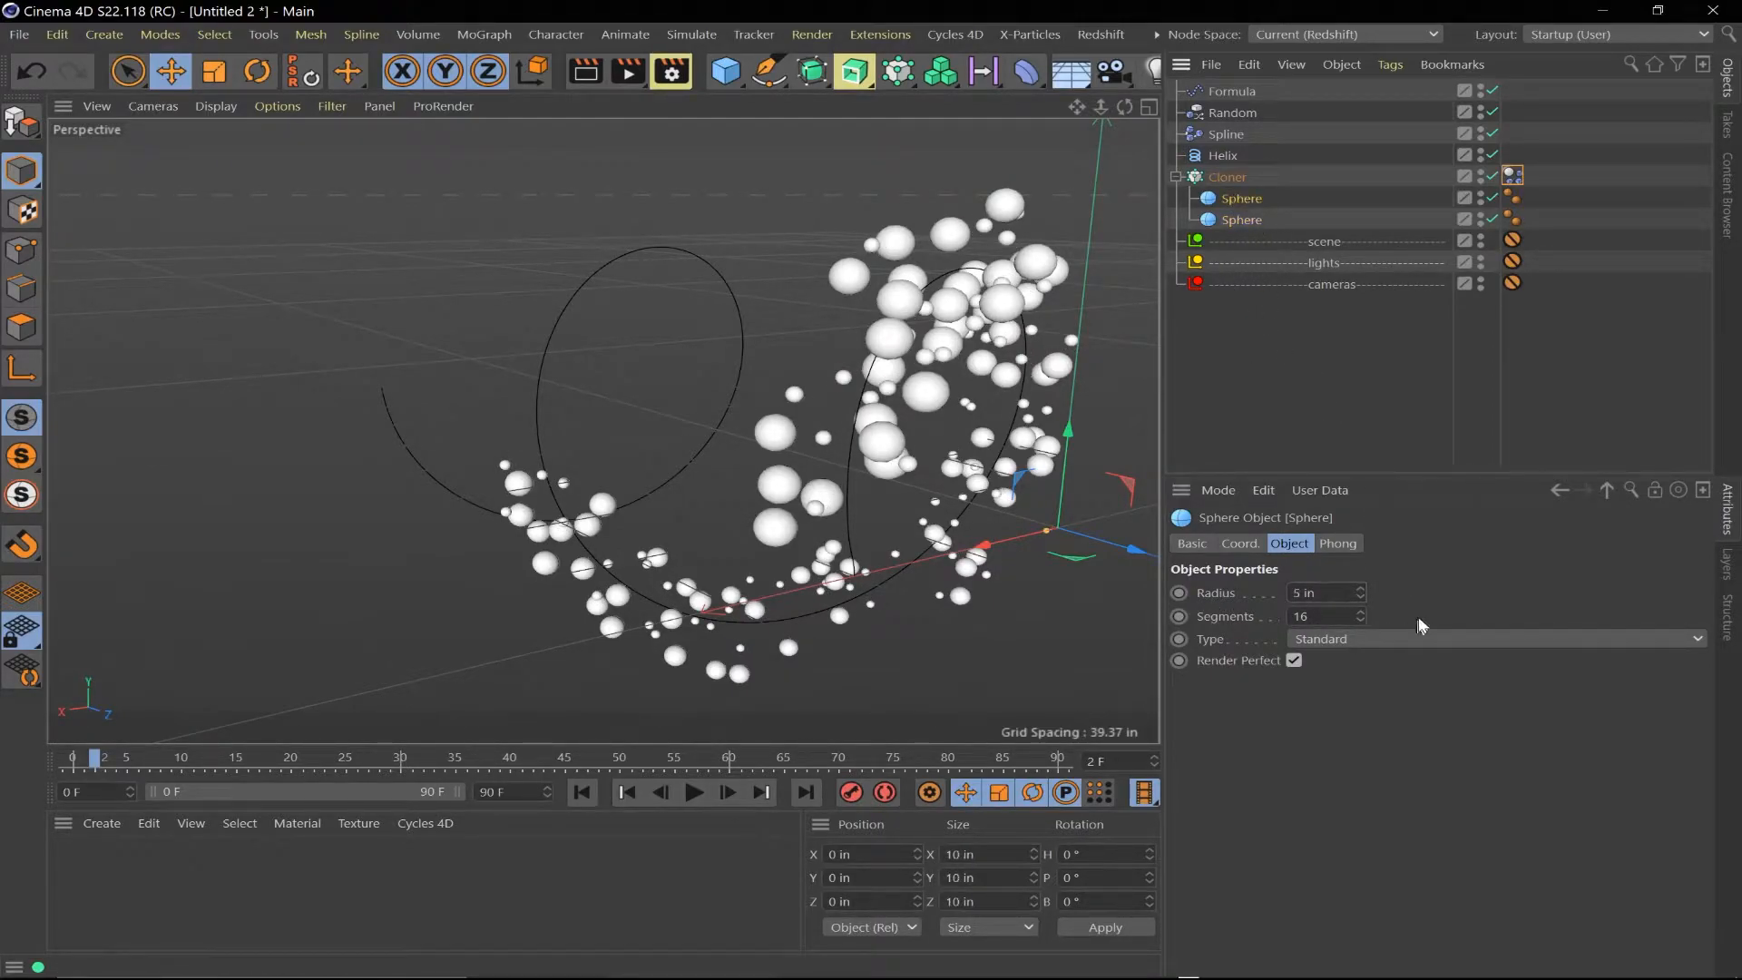
type("10 in")
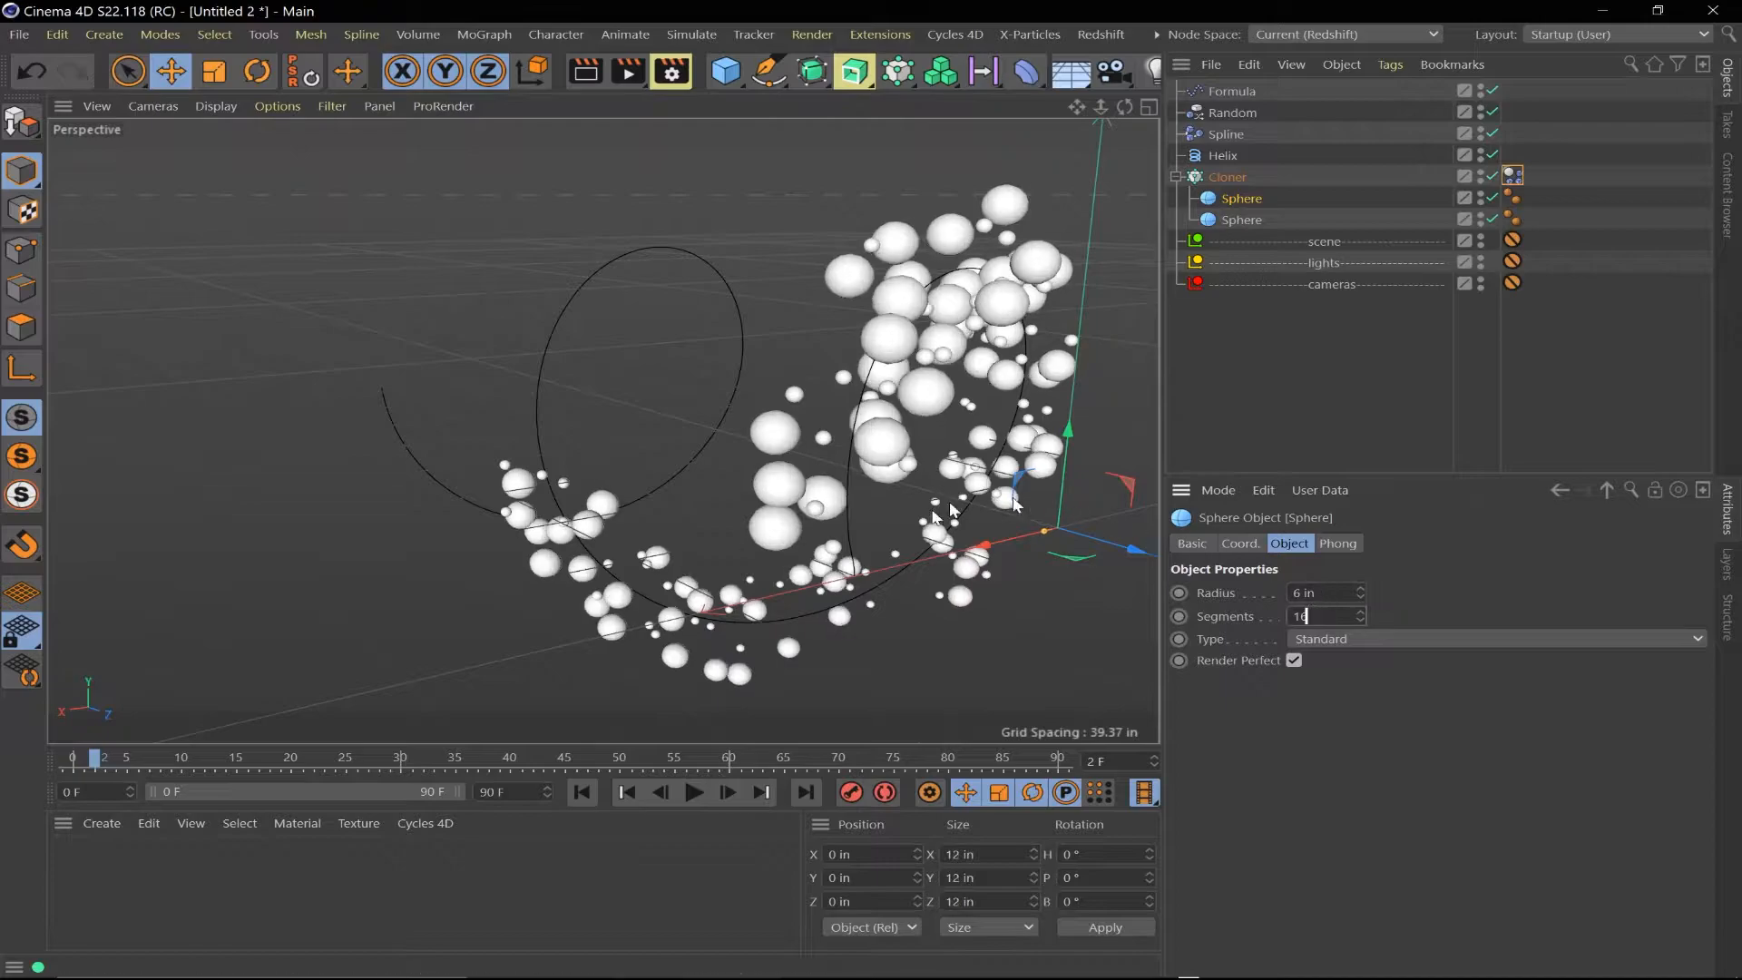
left_click(1227, 176)
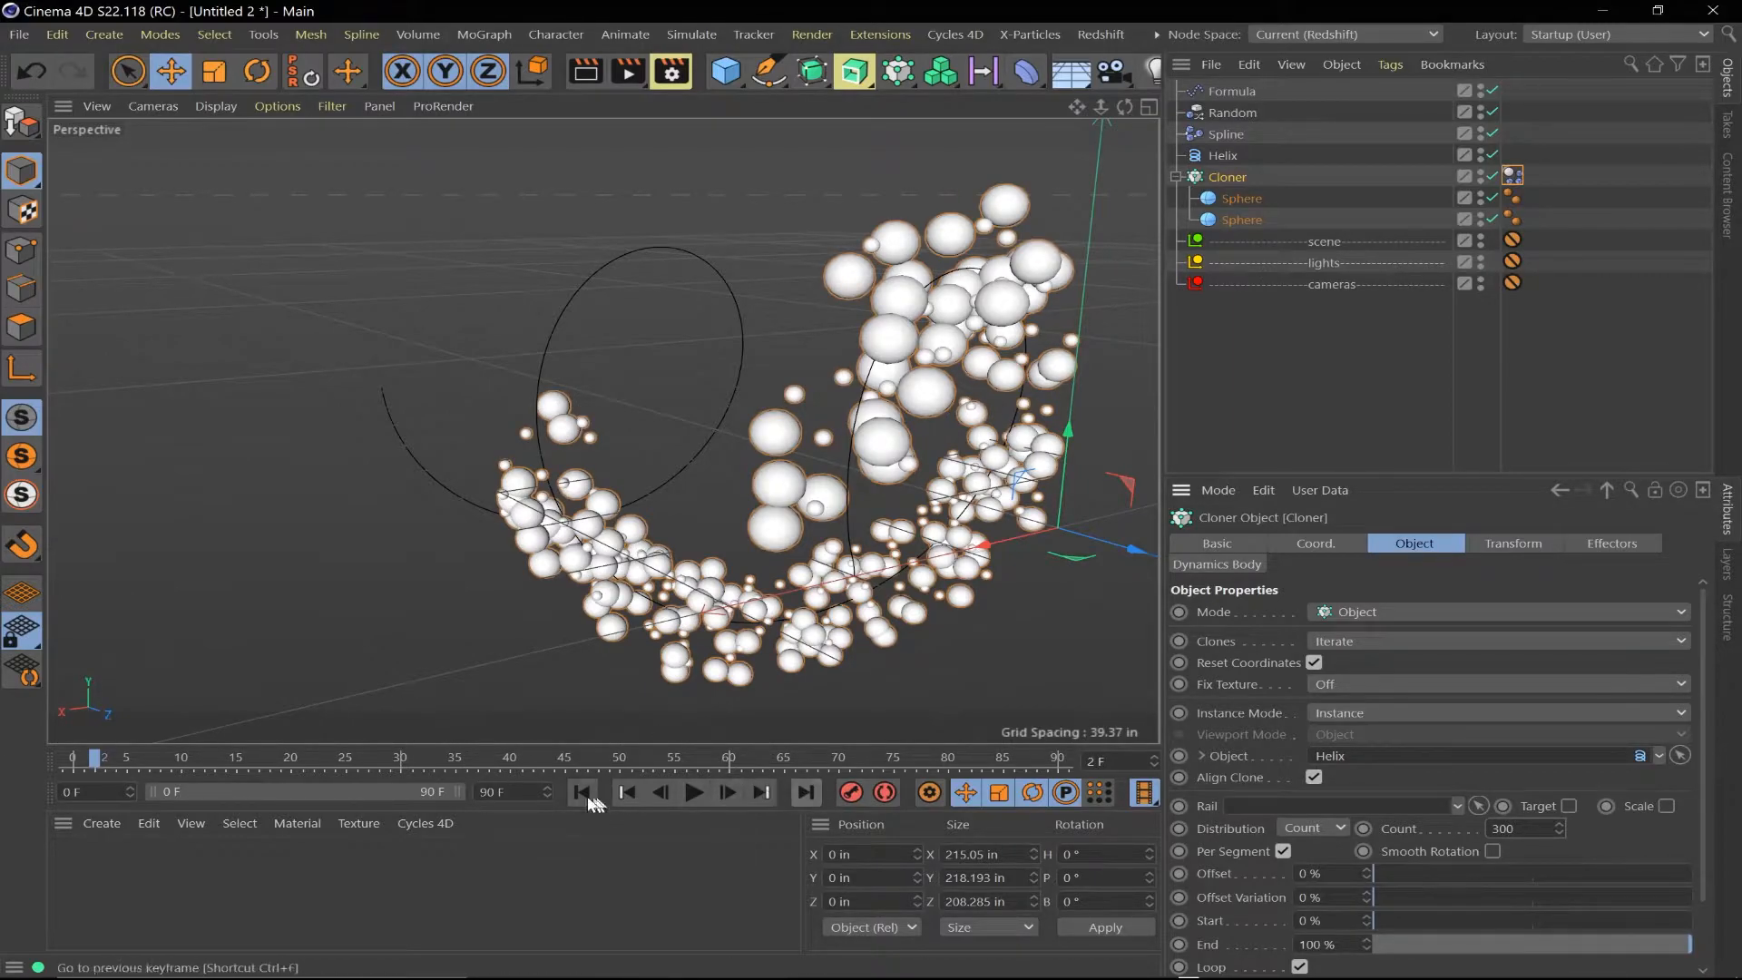
left_click(693, 793)
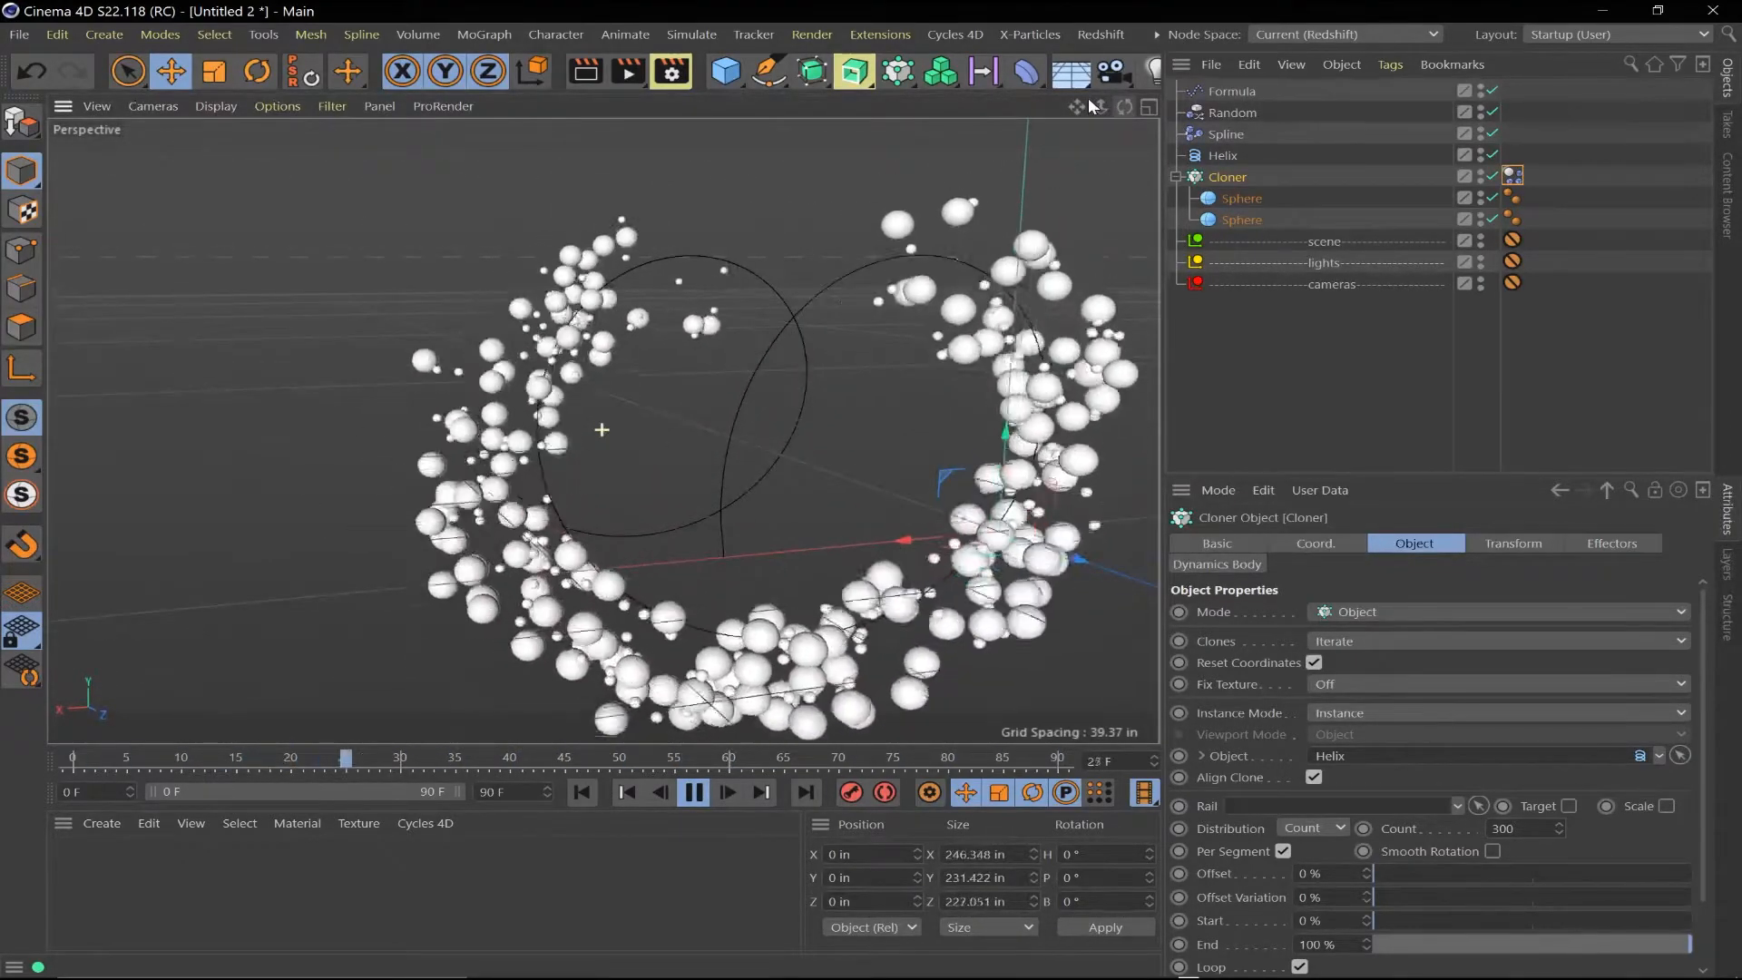
left_click_drag(345, 757, 994, 756)
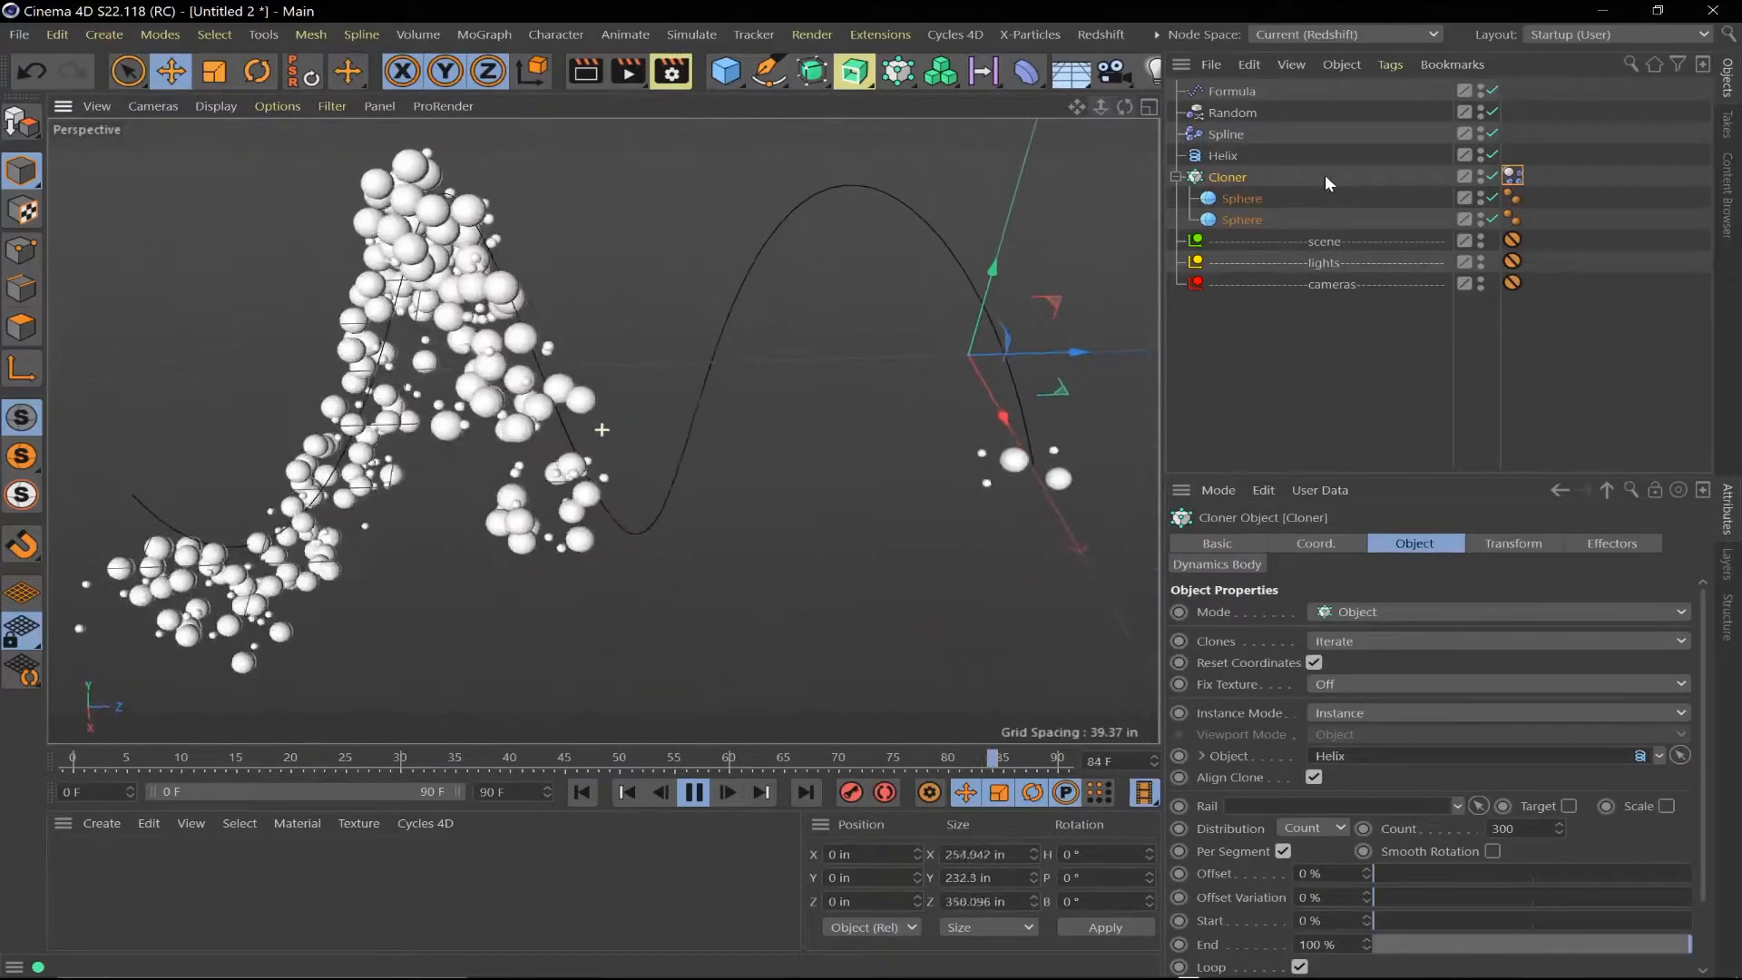
left_click(694, 792)
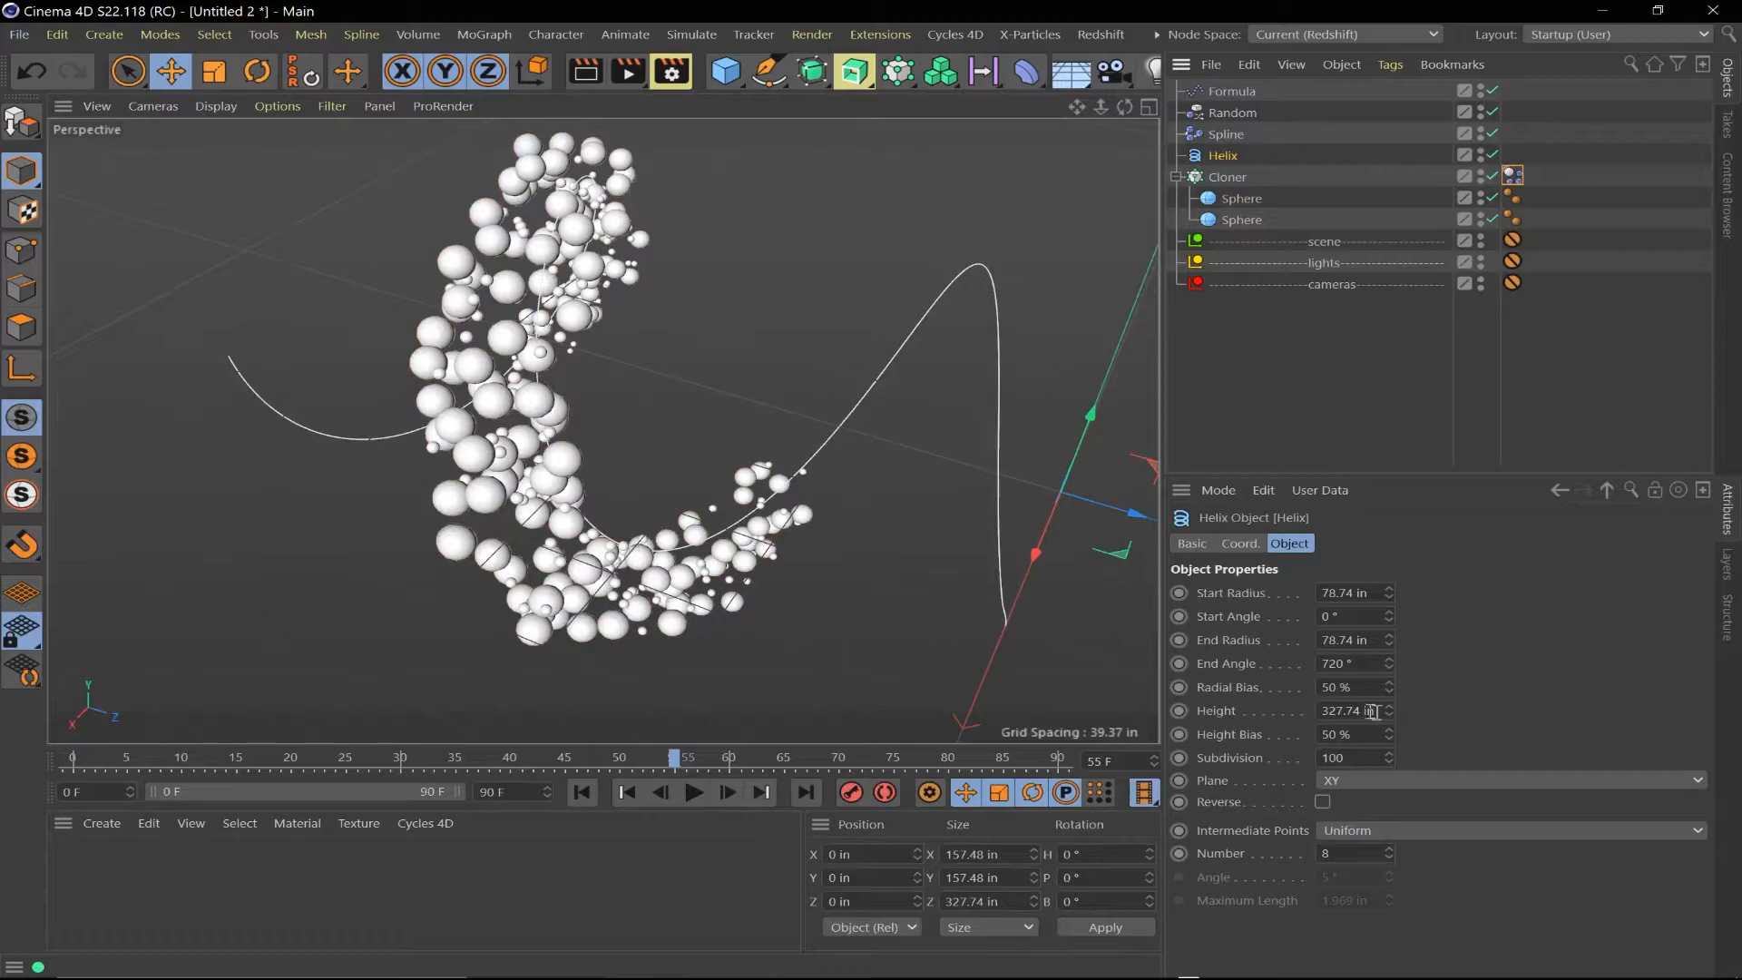
Enter 659.74 in as the Helix height and save the scene as float.c4d
type("659.74")
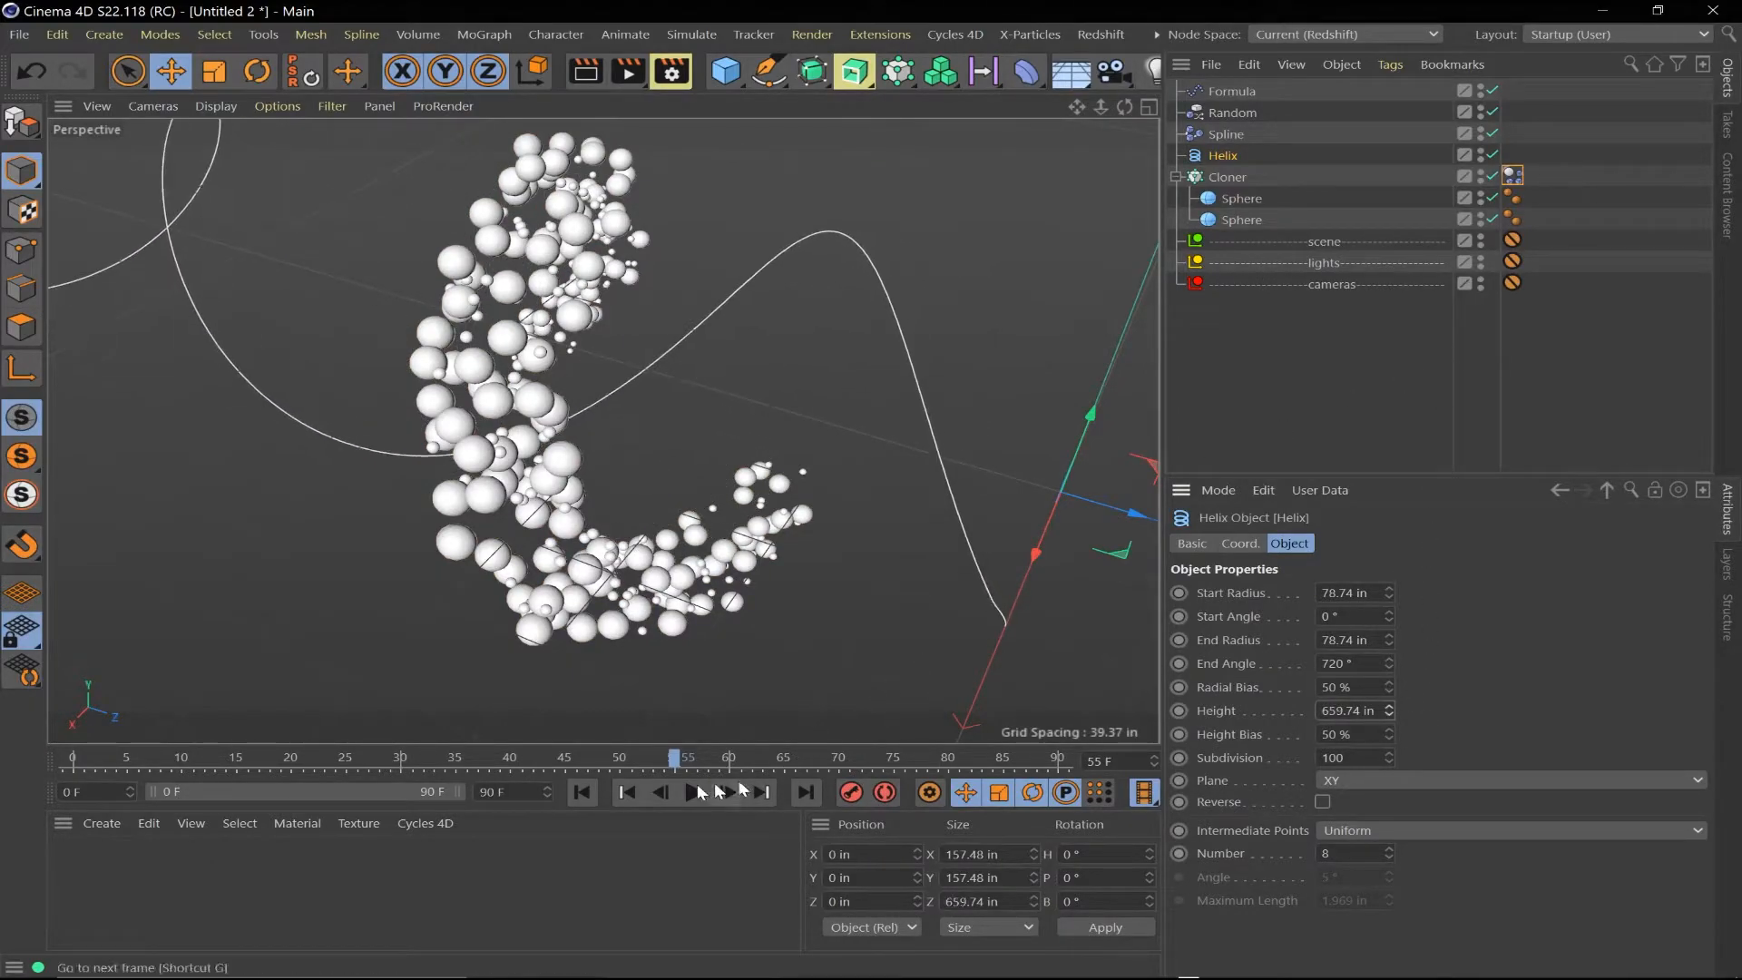
left_click(693, 793)
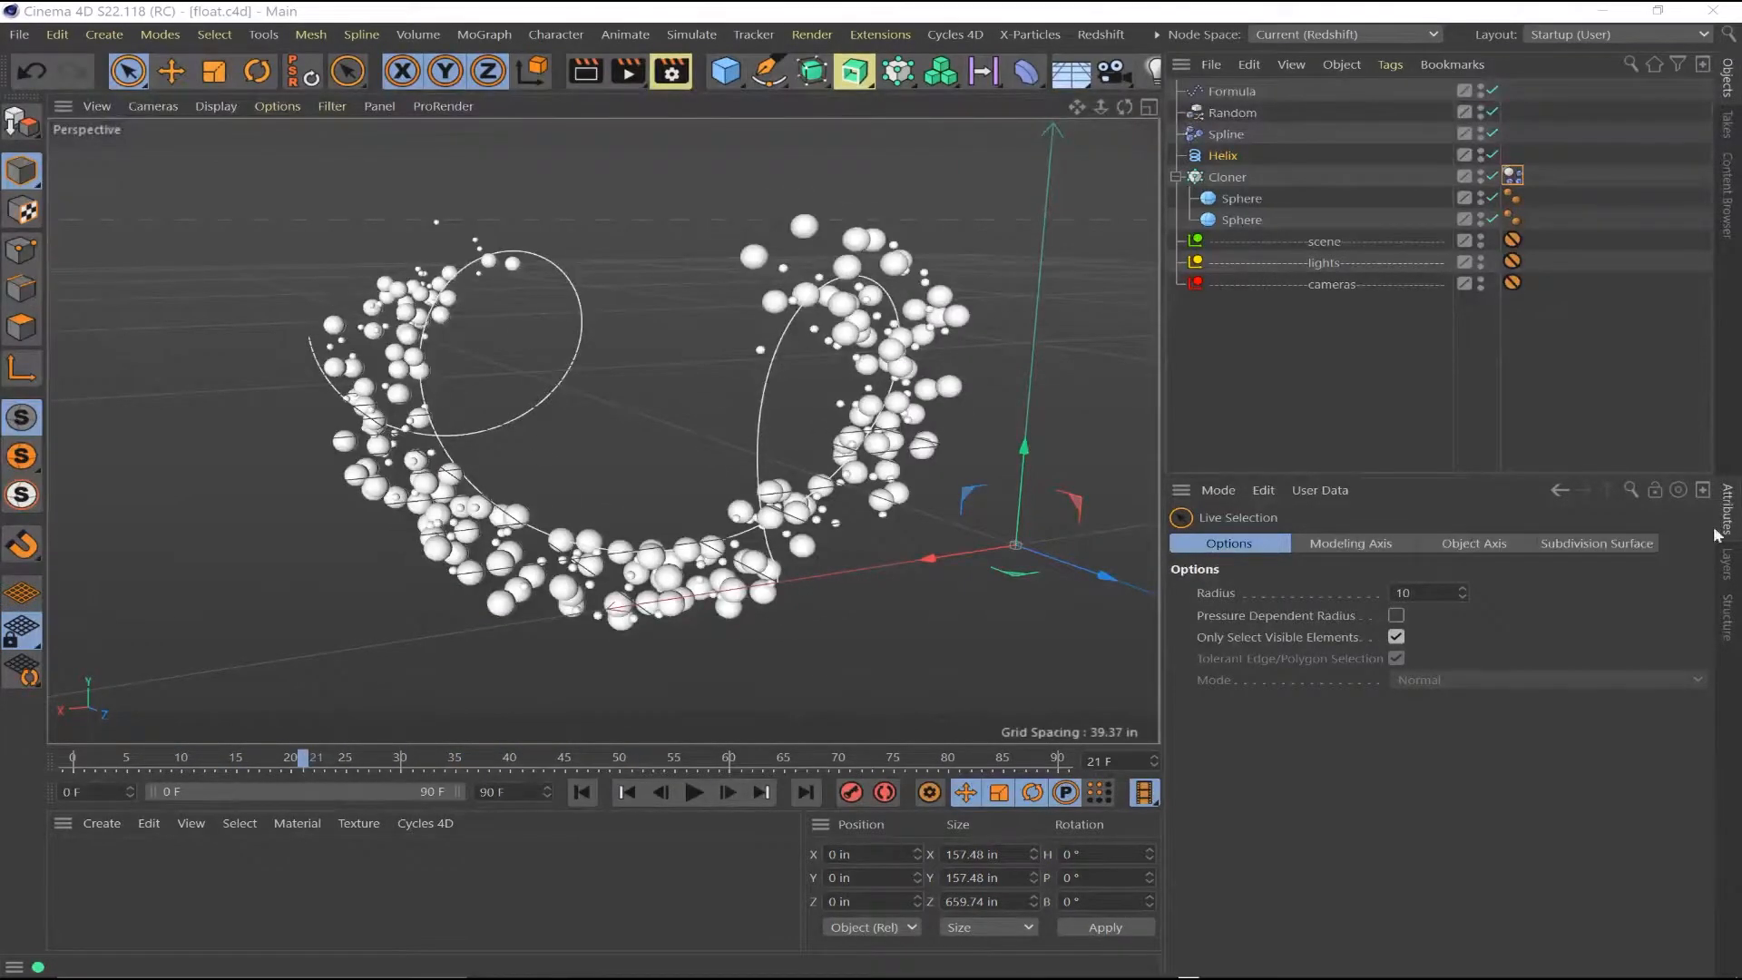
Set Cloner count to 400, keep collisions on all child elements, and replay the simulation
left_click(1227, 177)
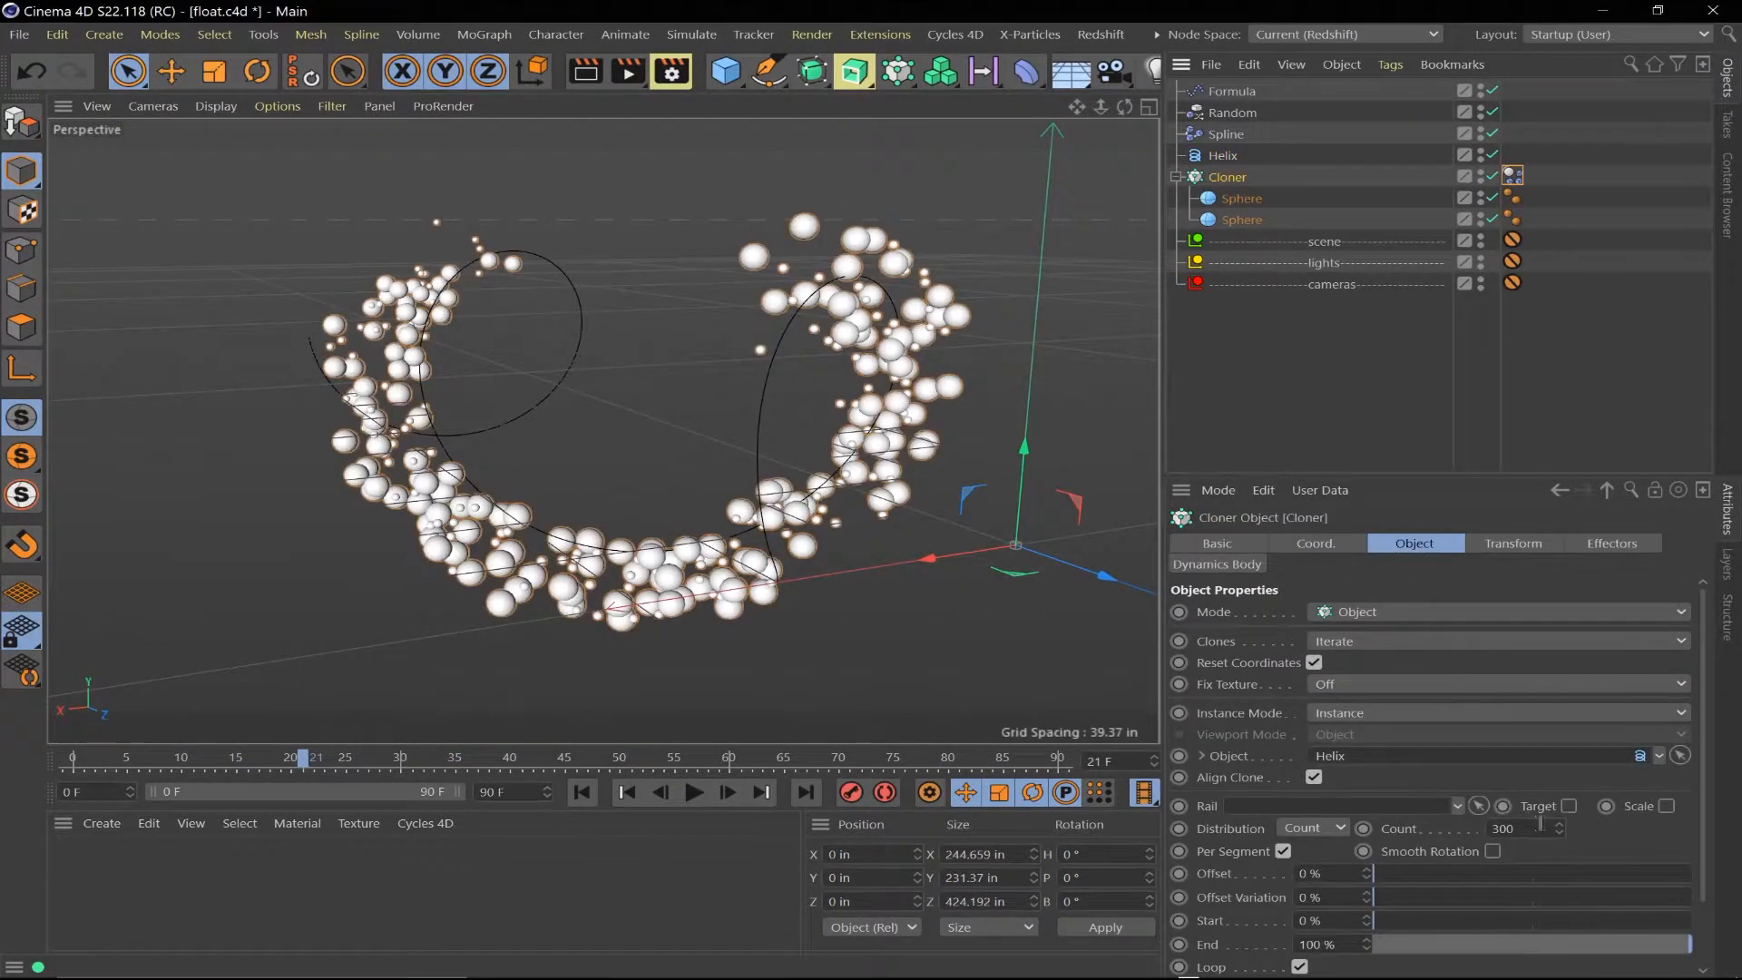
type("400")
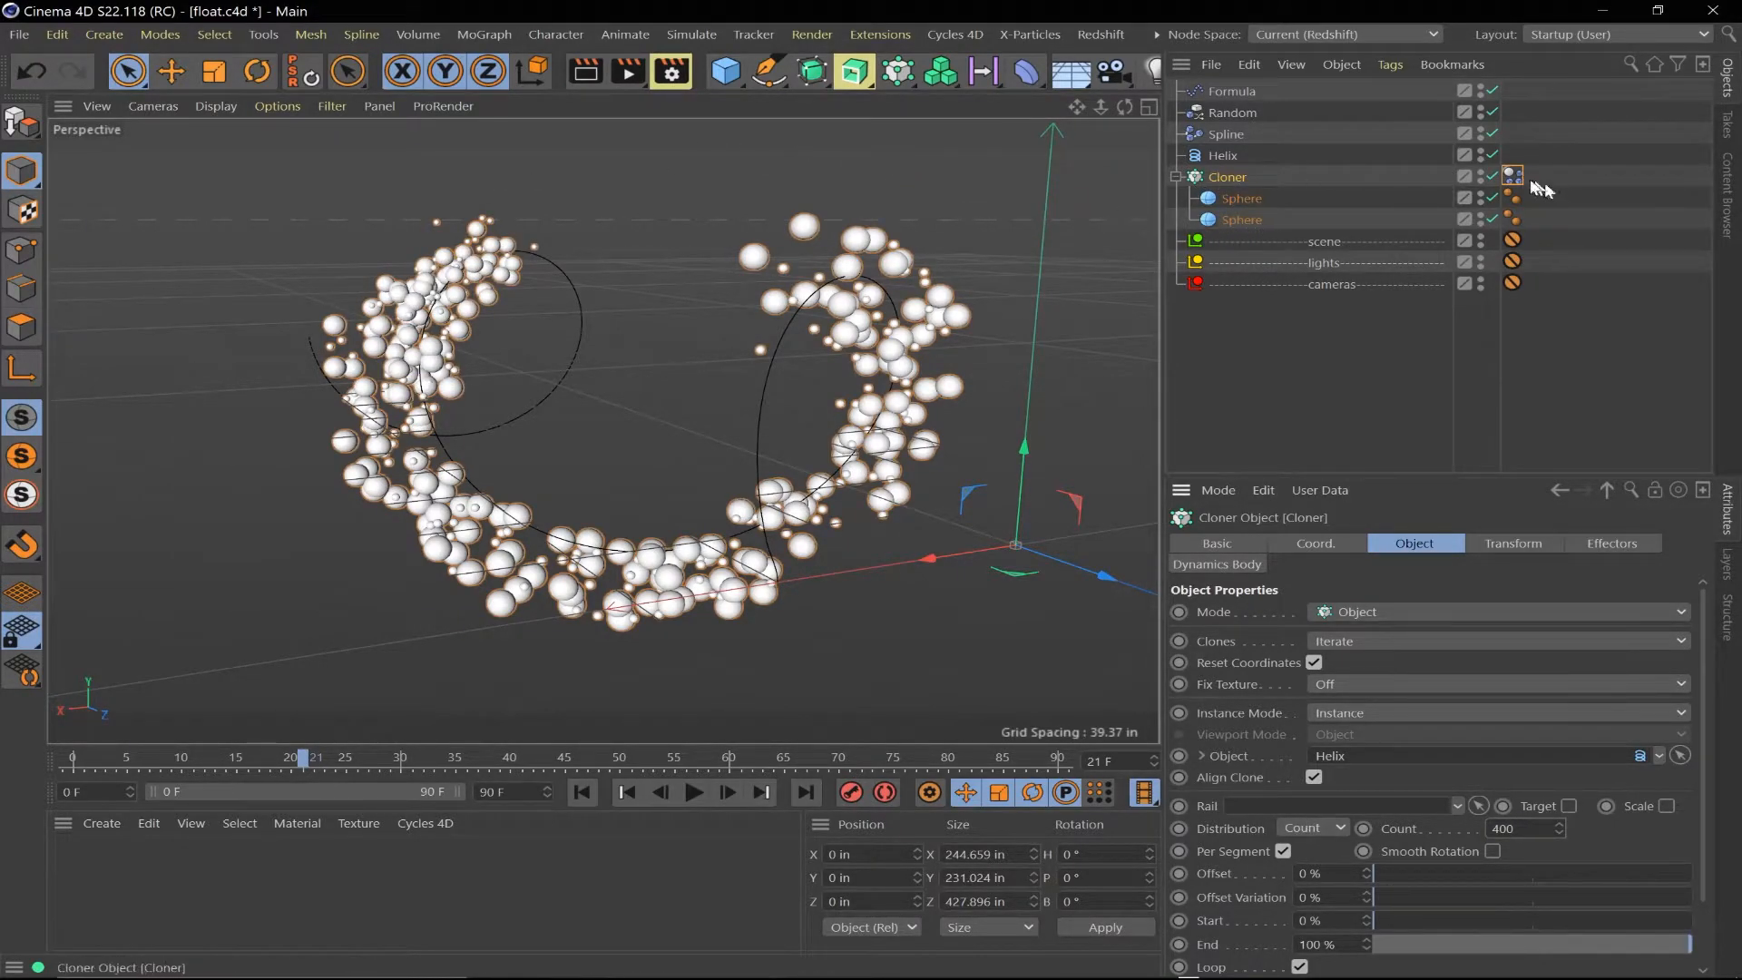
left_click(1511, 176)
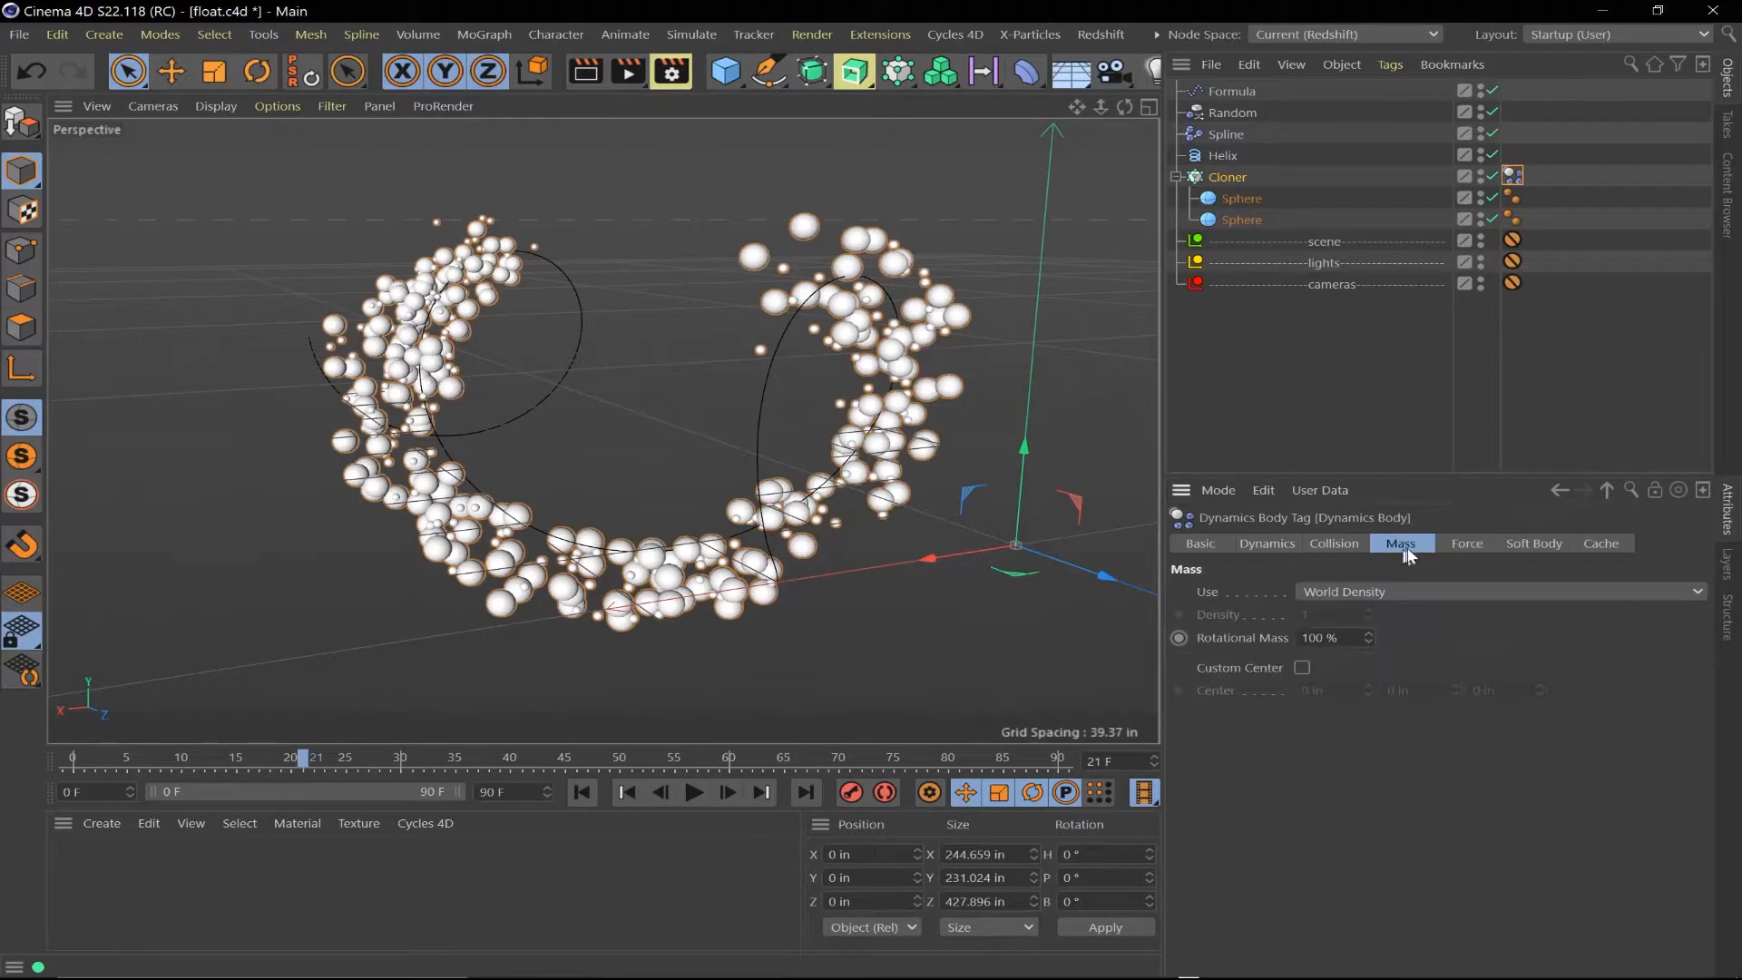
left_click(1333, 543)
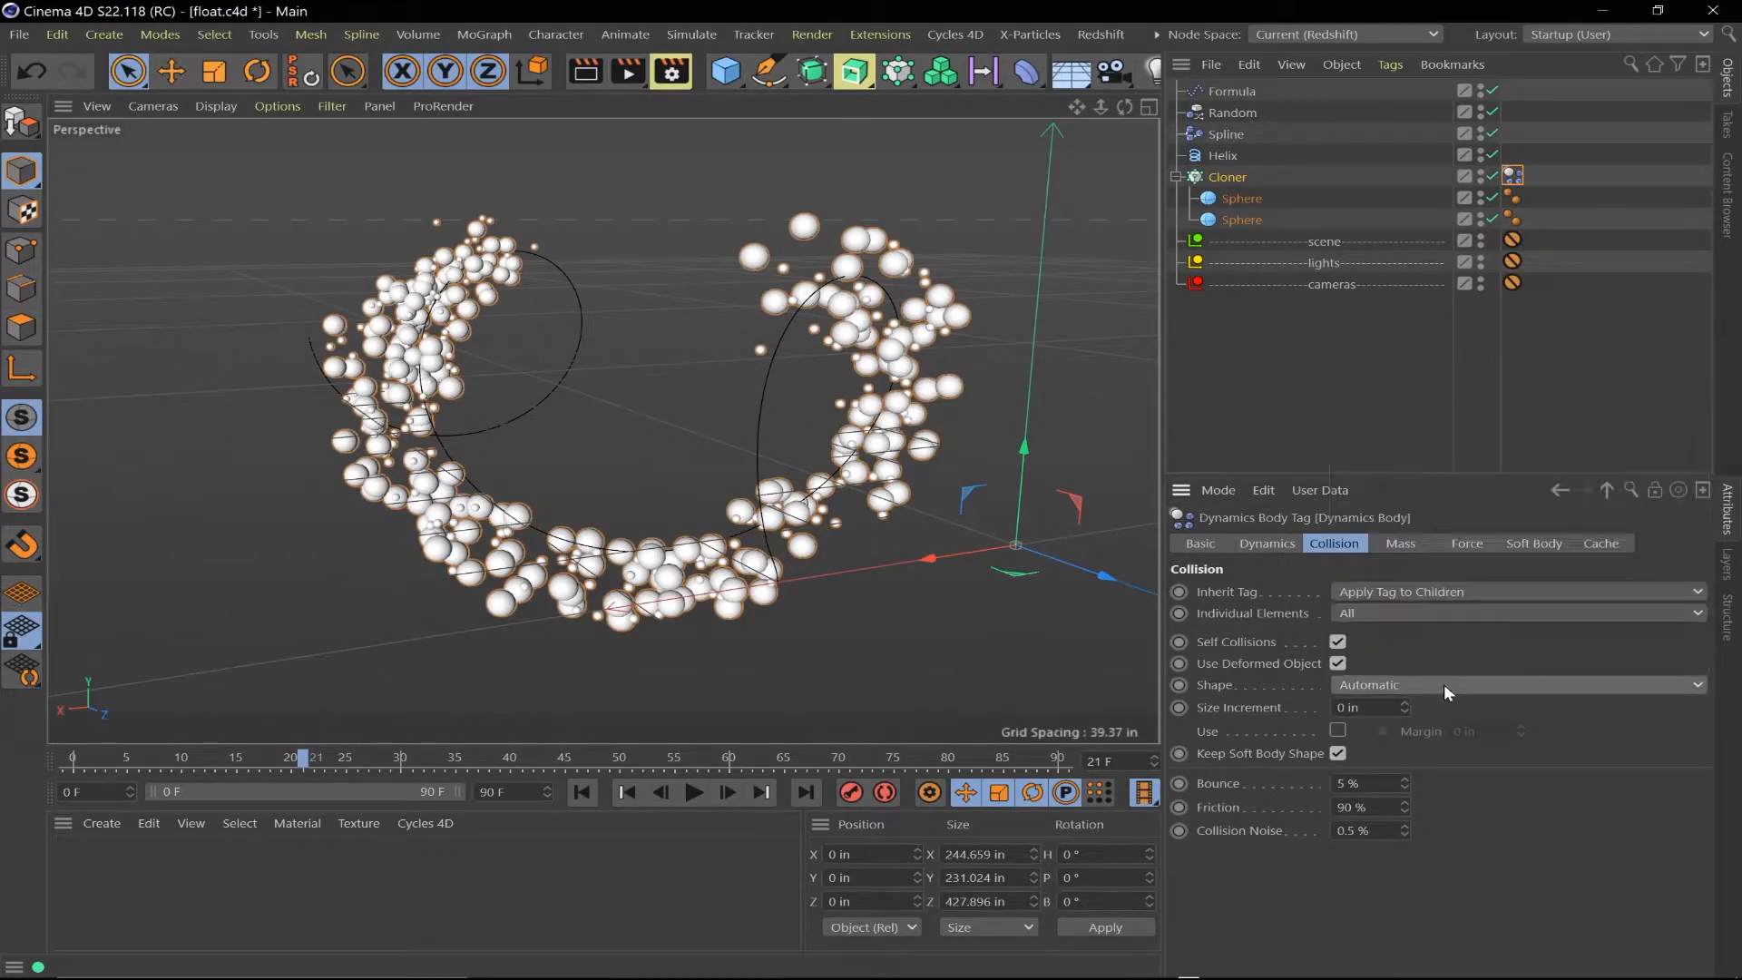
left_click(1514, 591)
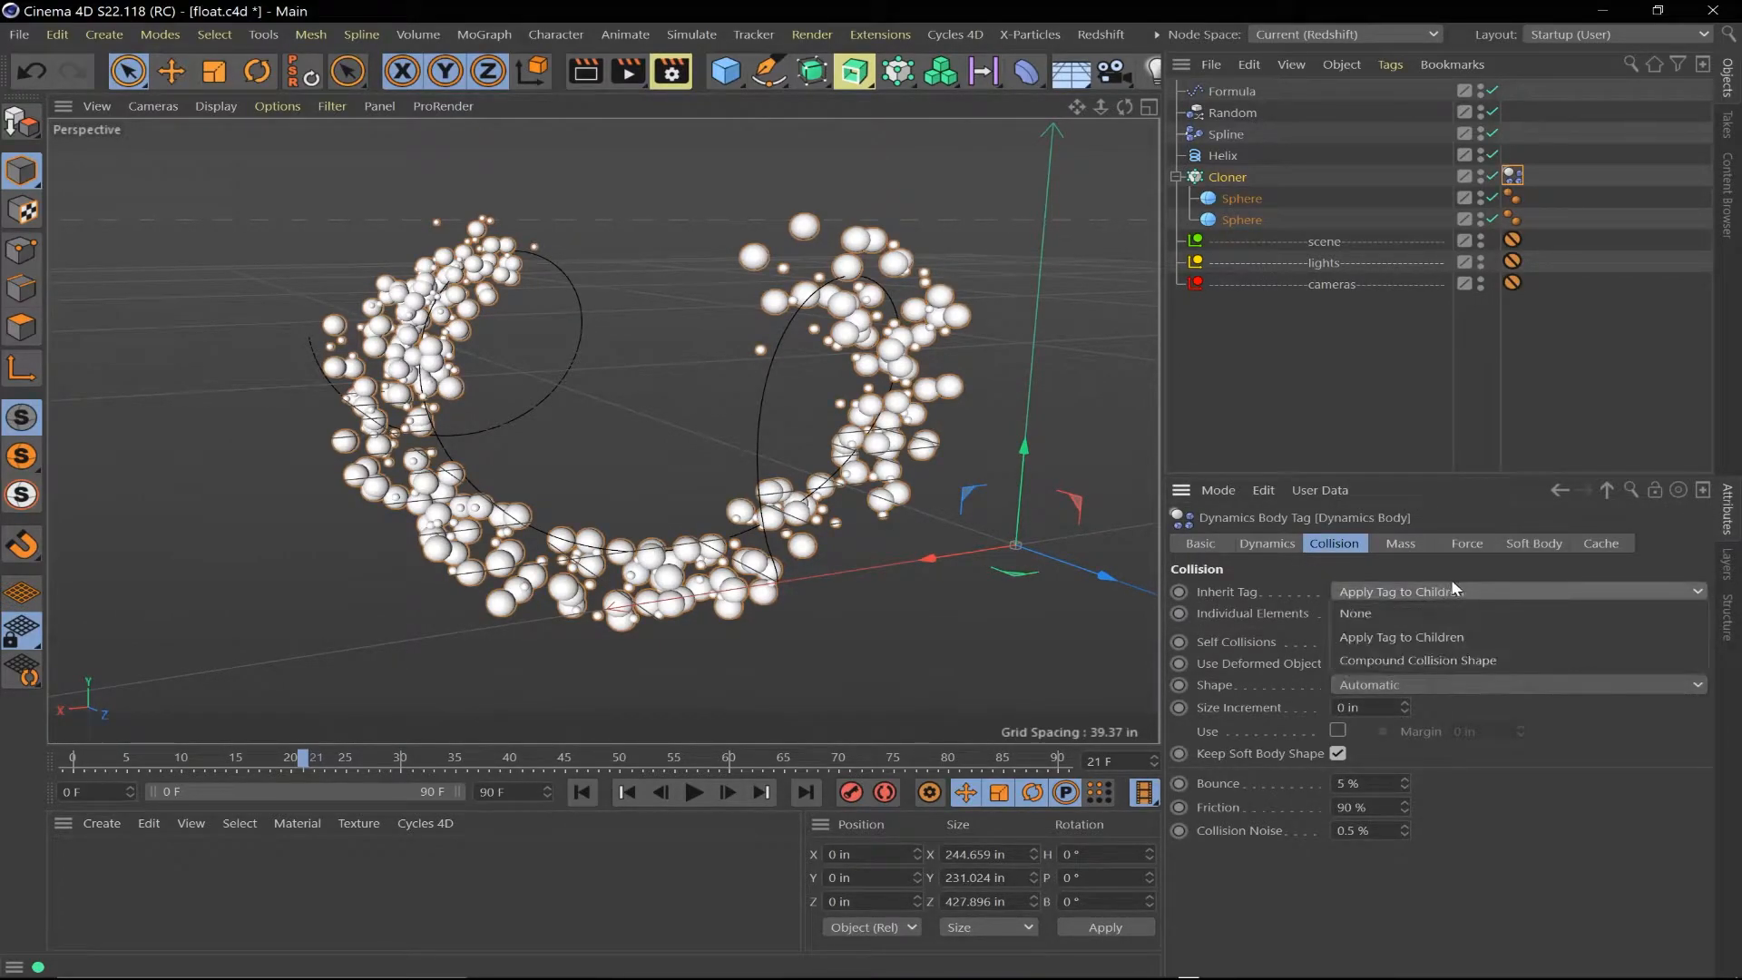
left_click(1518, 613)
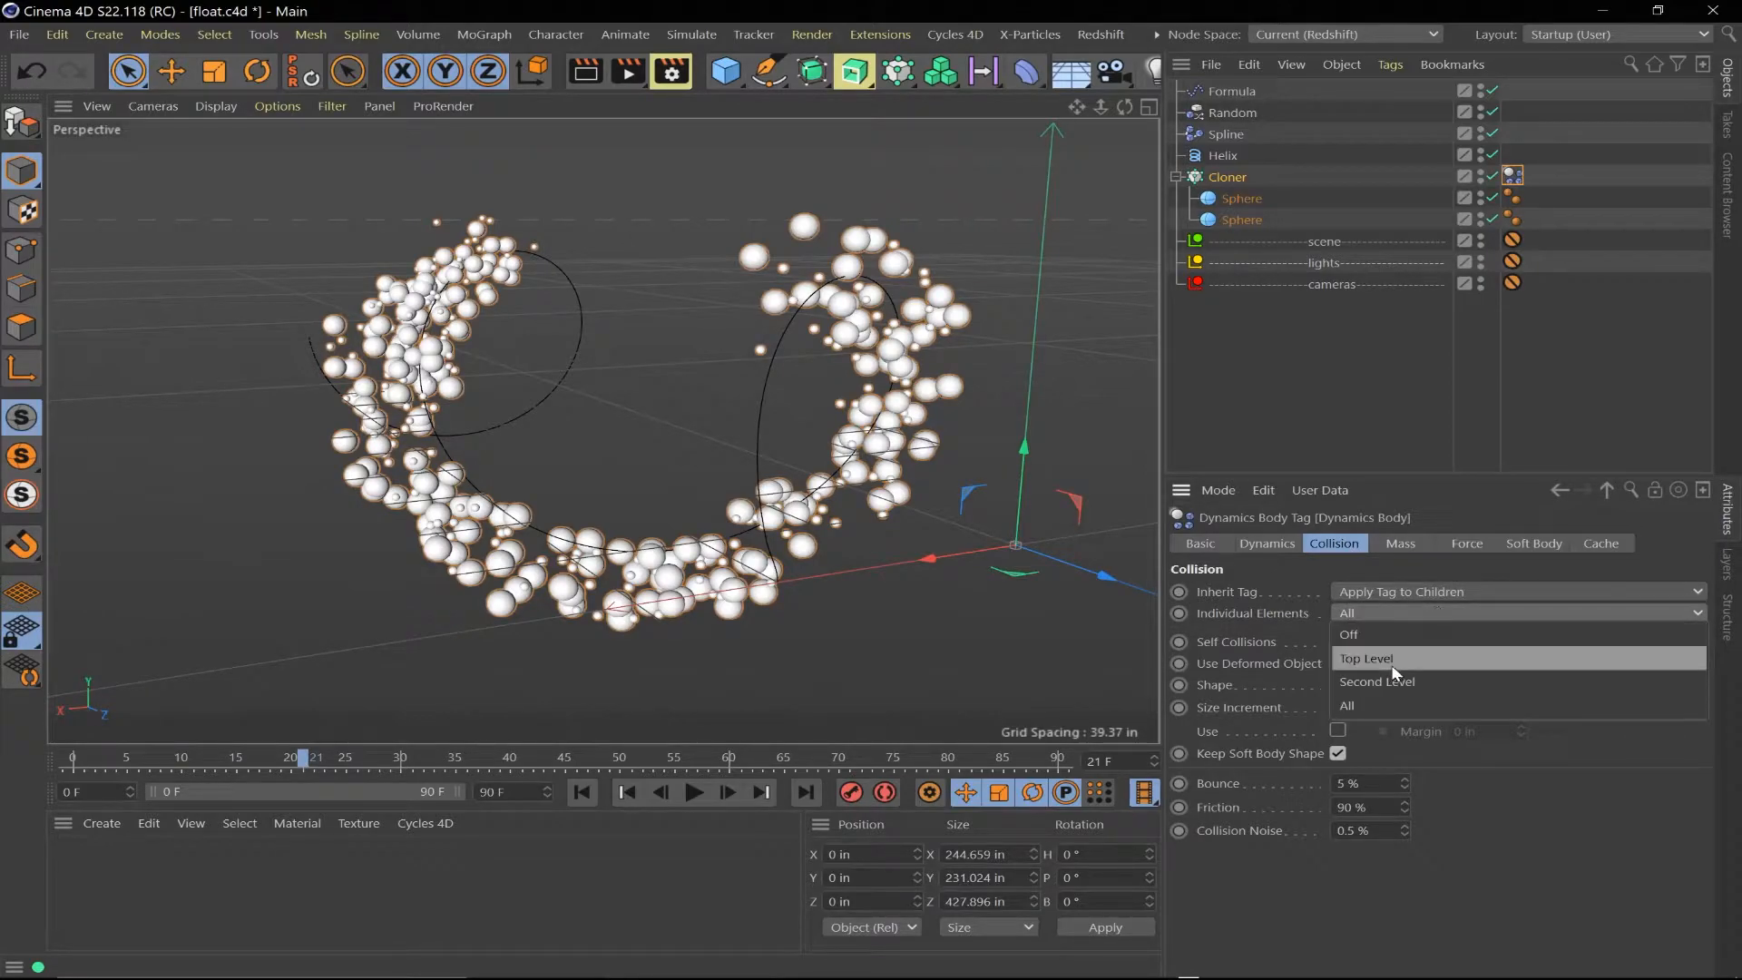
left_click(1365, 657)
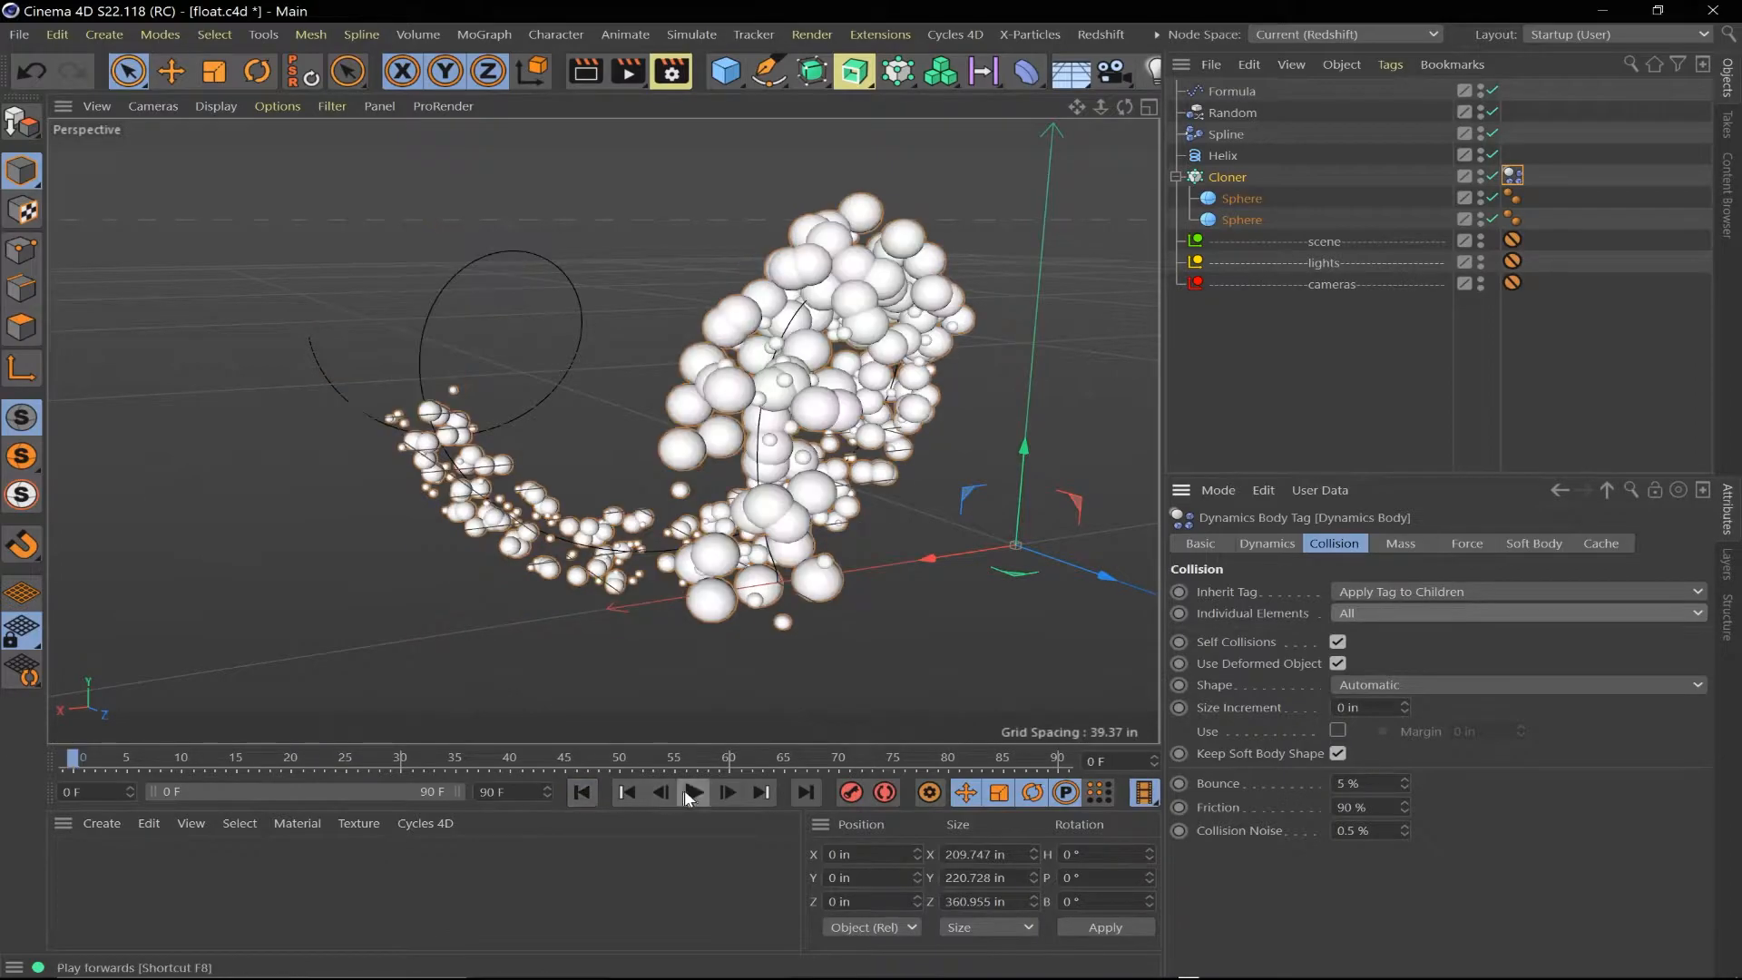
left_click(692, 793)
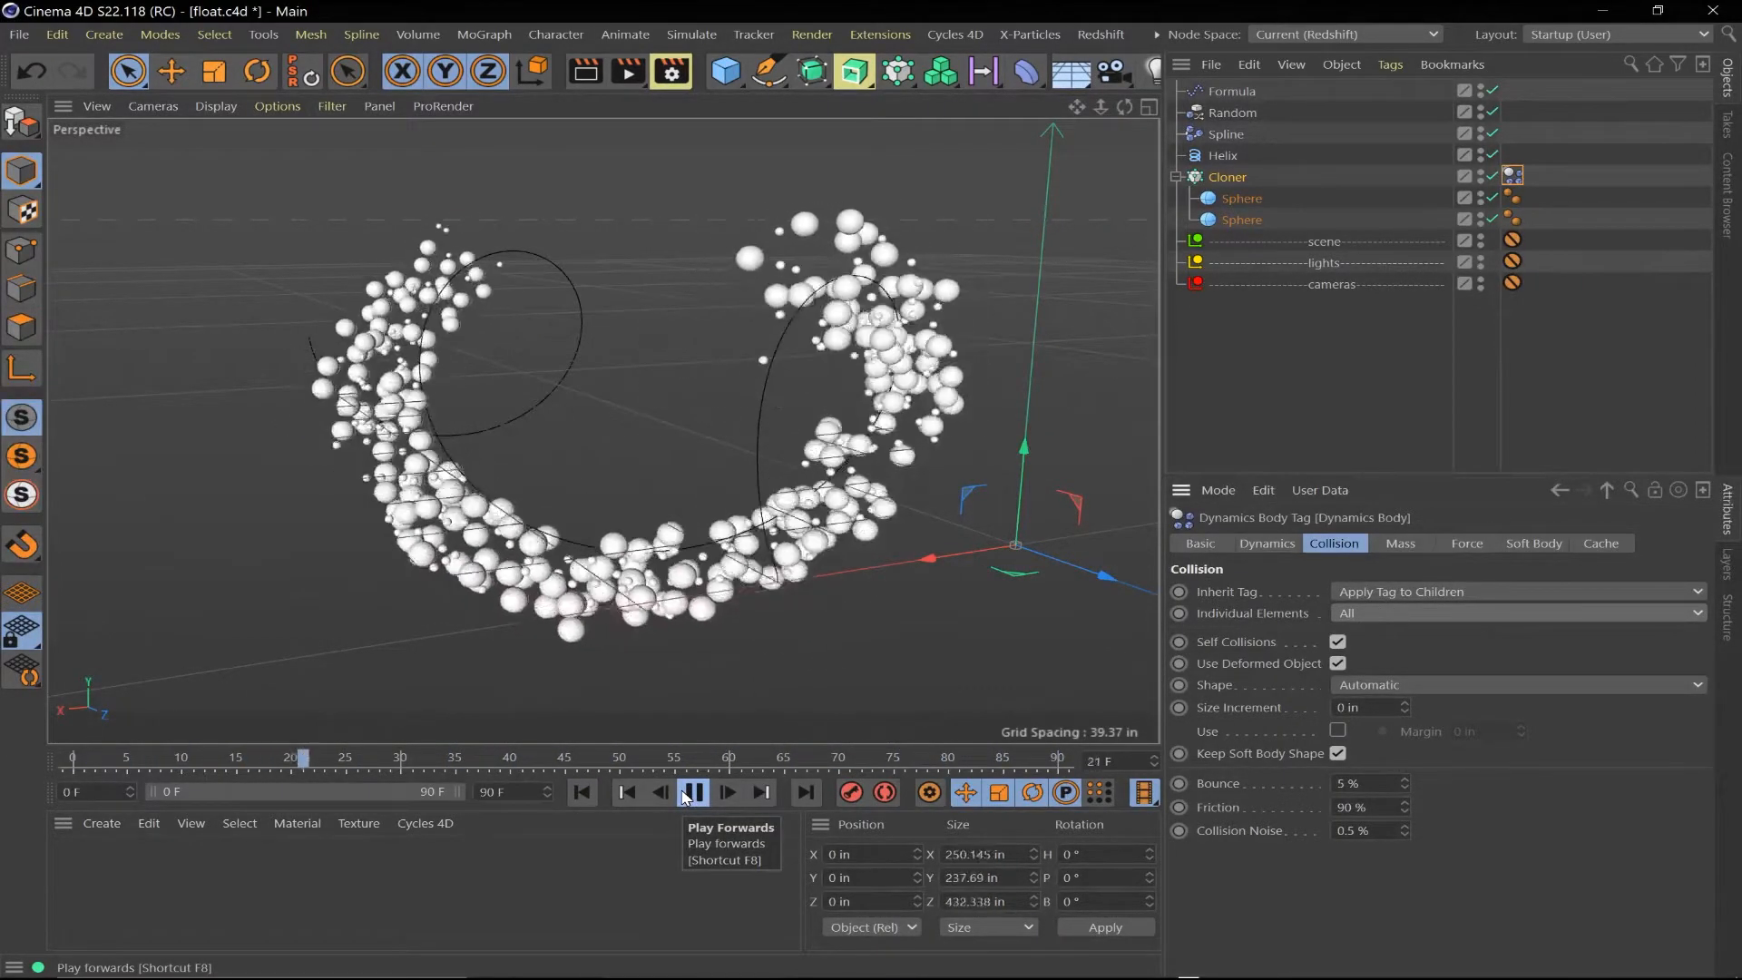
left_click(691, 792)
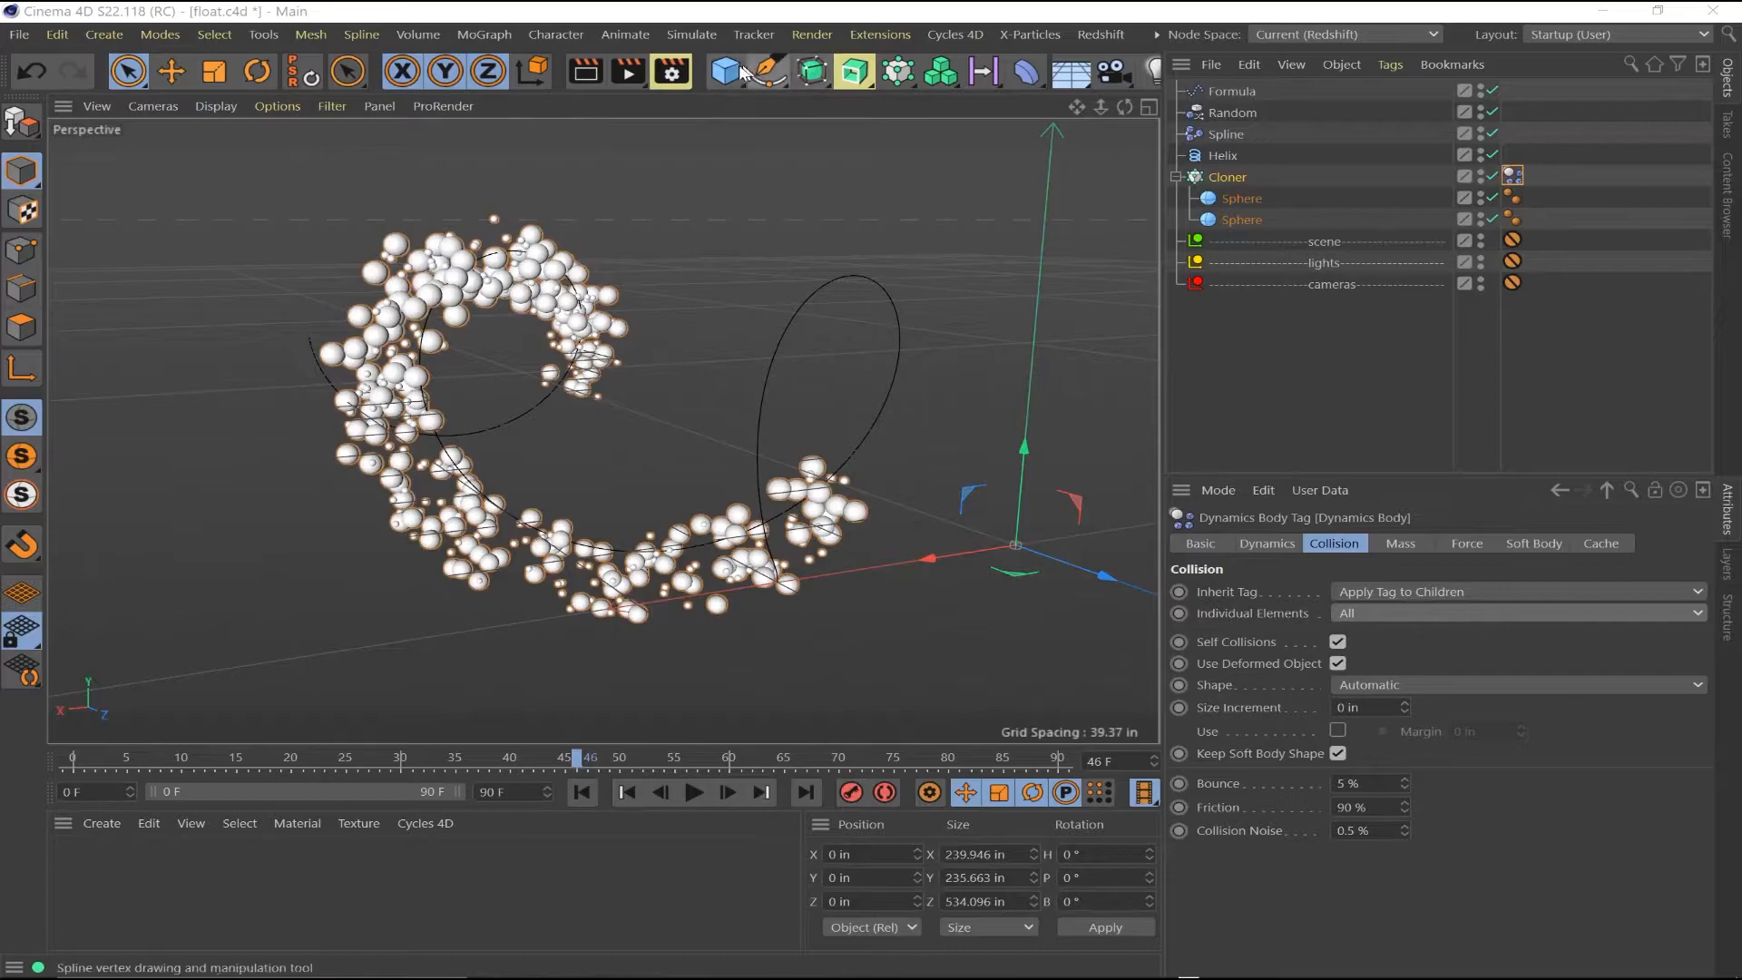
Add a Tube inside a new Cloner set to Object mode along the Helix
left_click(727, 71)
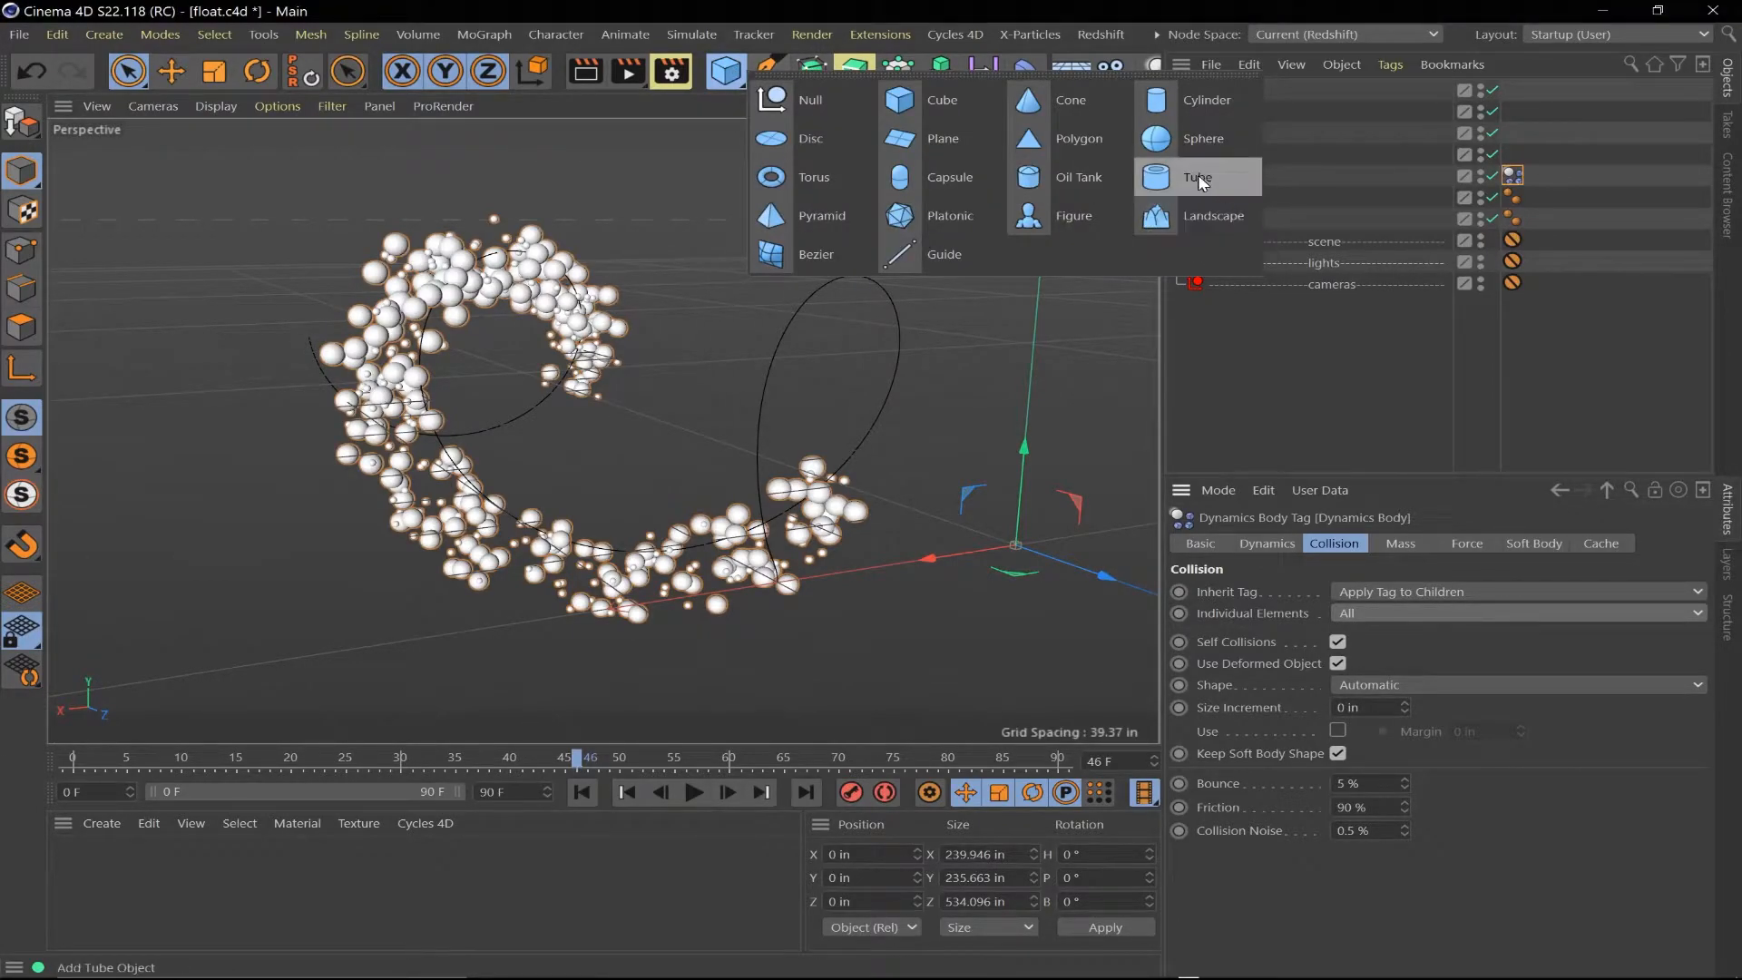
left_click(1197, 177)
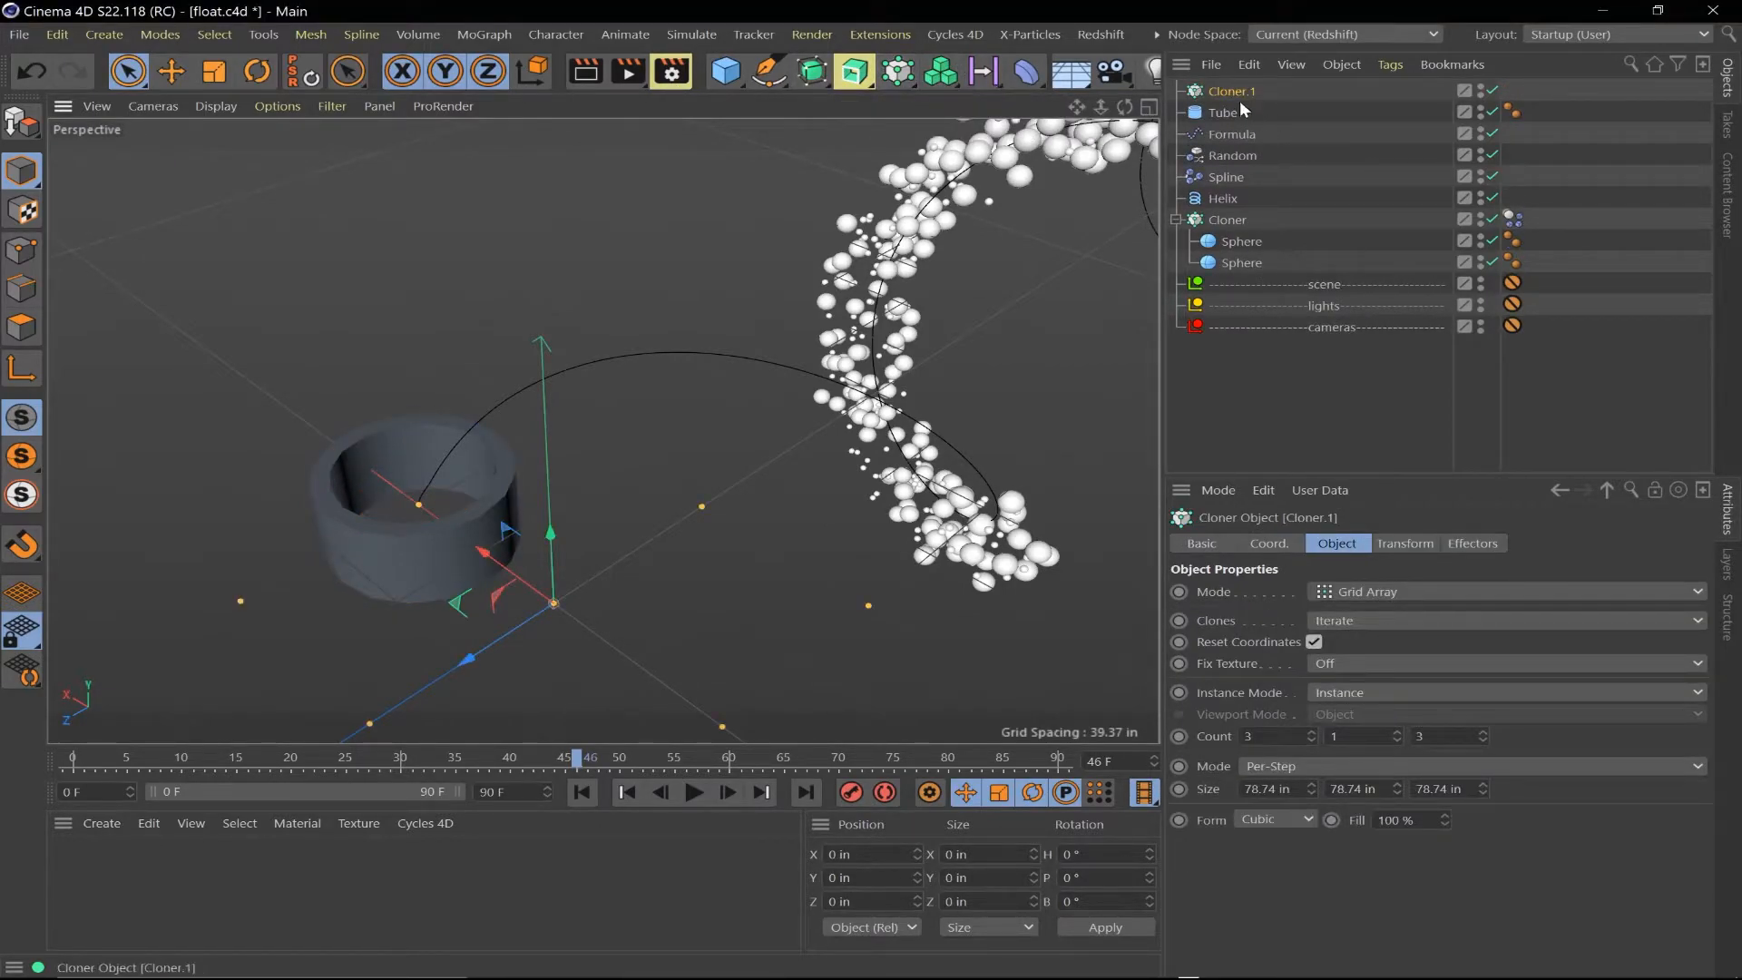
left_click(1237, 112)
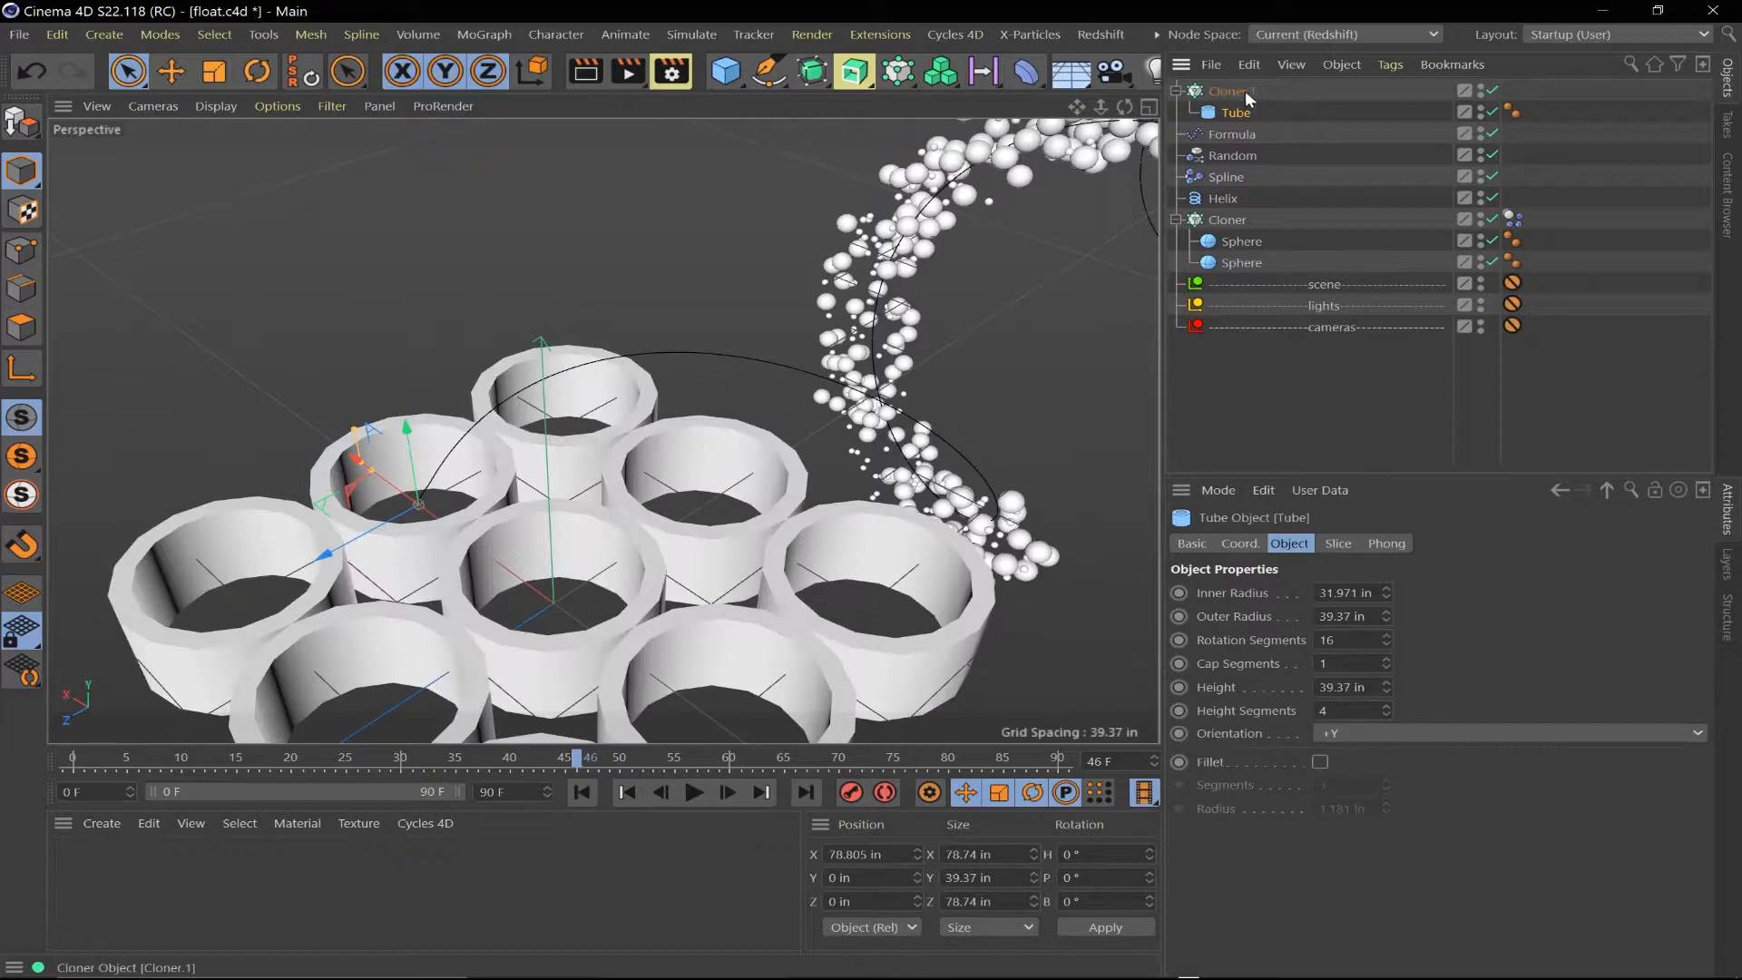
left_click(1229, 91)
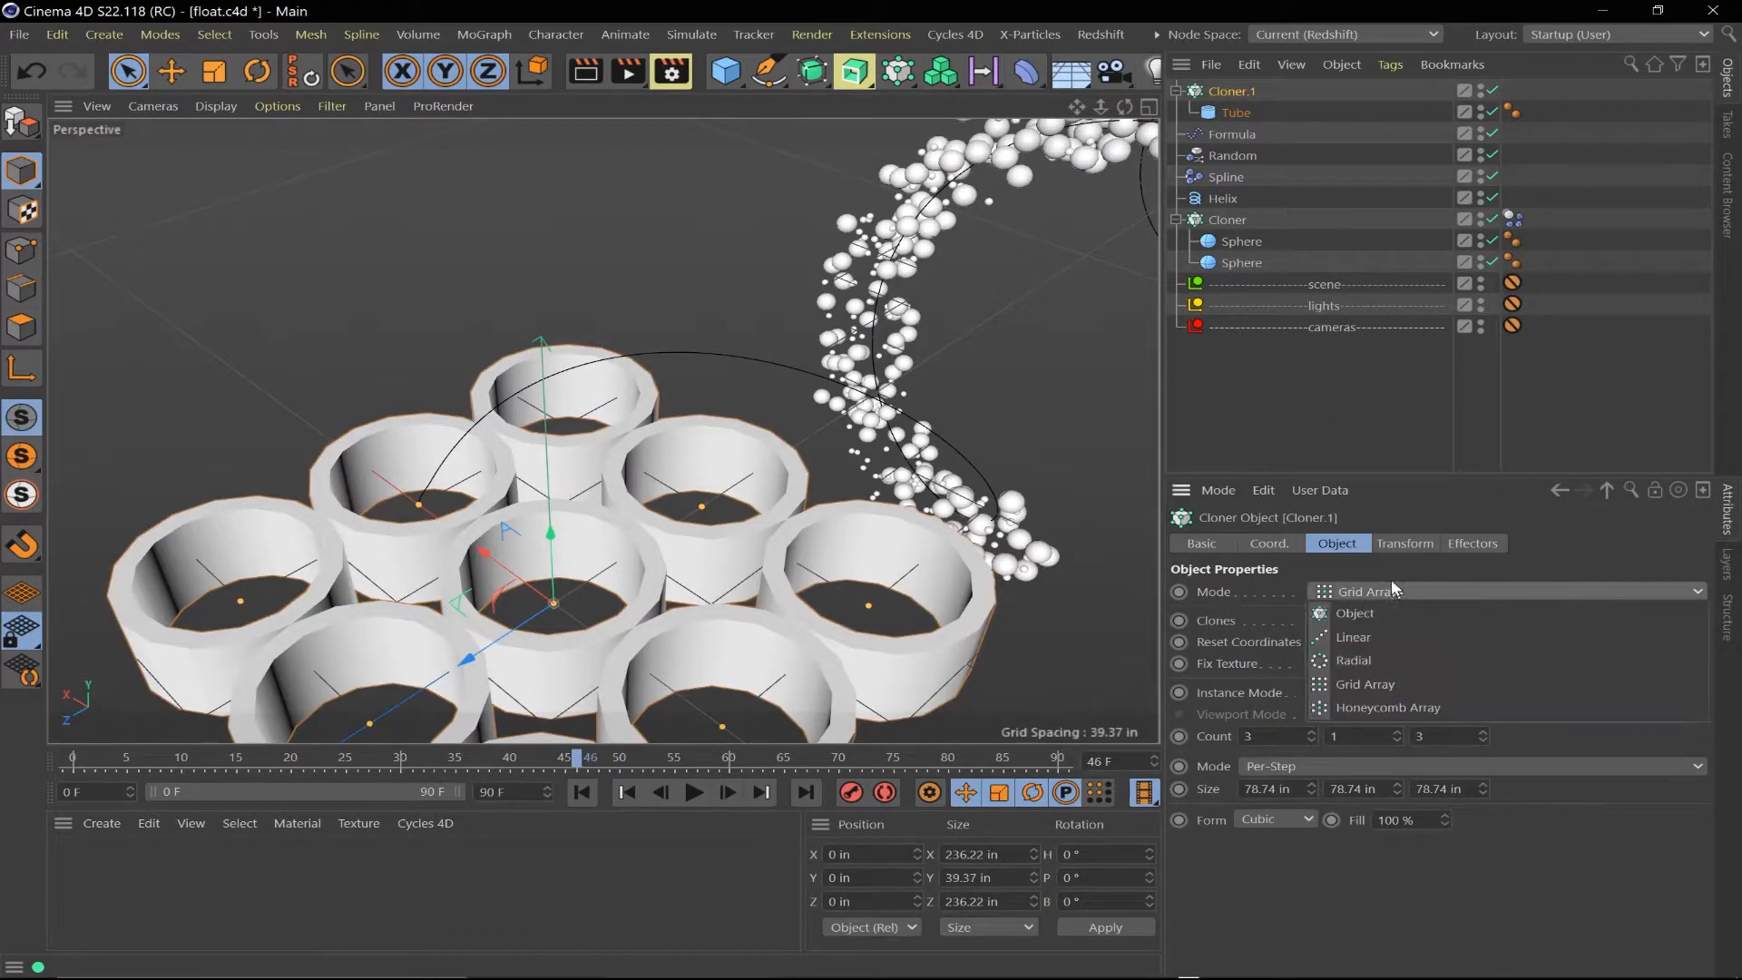
left_click(1354, 613)
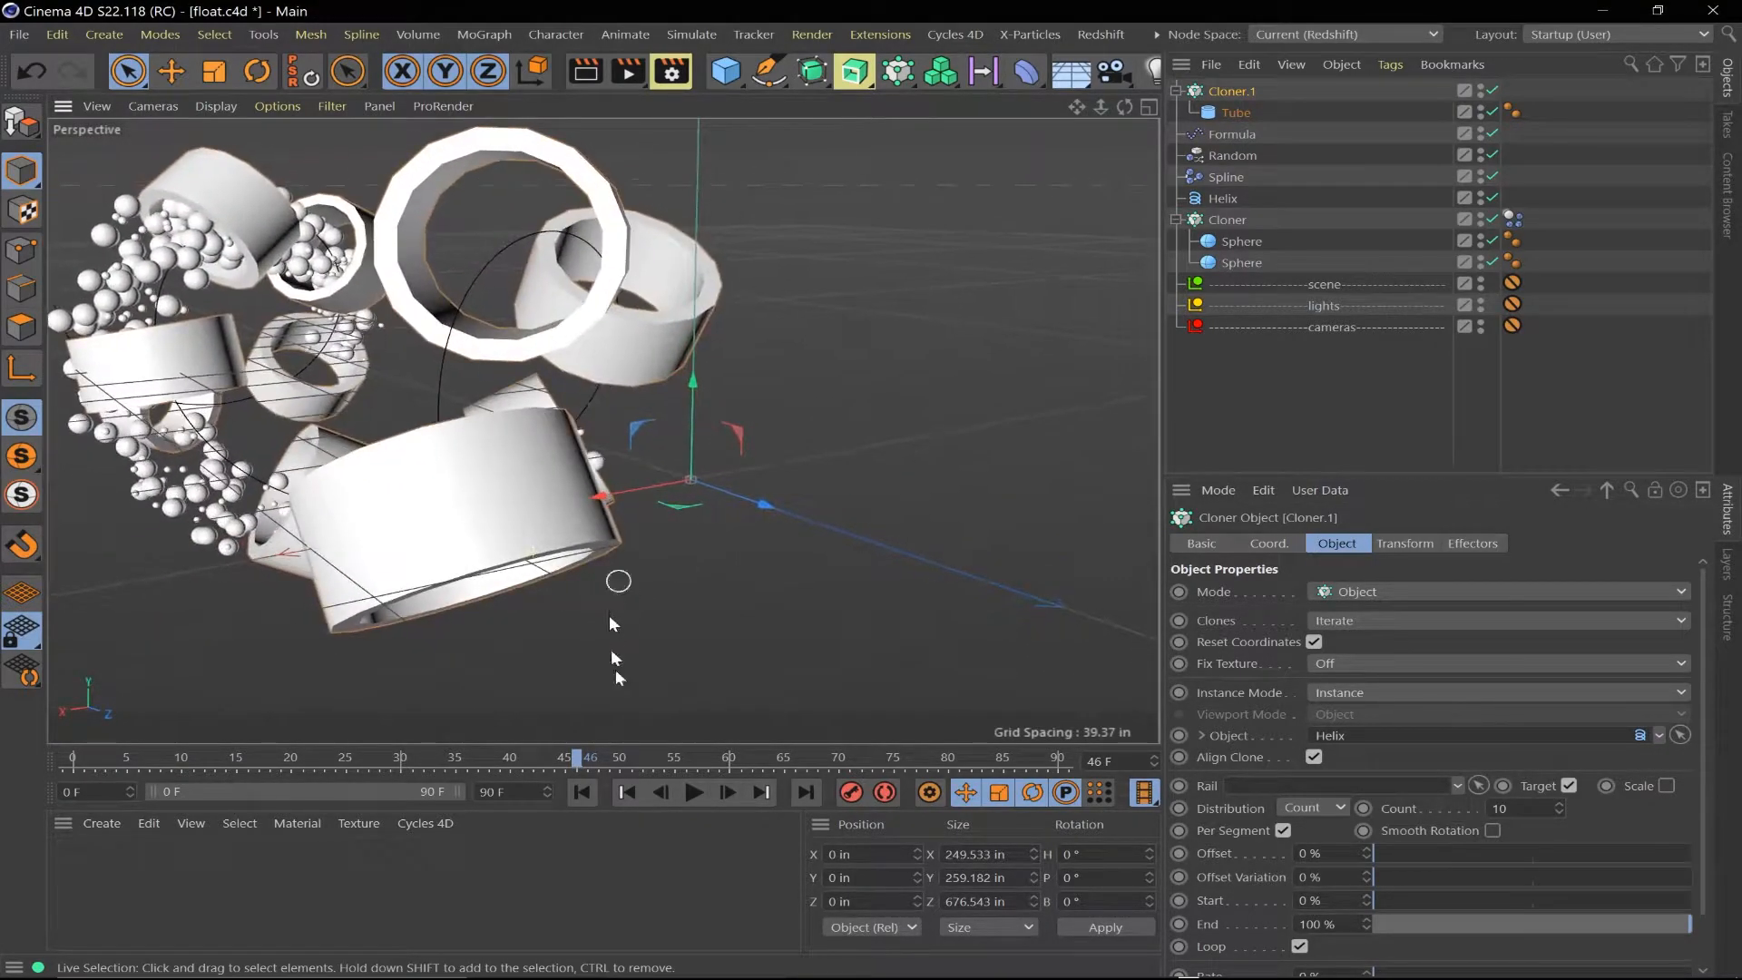
Make the Tube a thin ring (outer 62.37, inner 57.971, 120 segments) and spheres 2 in
left_click(74, 757)
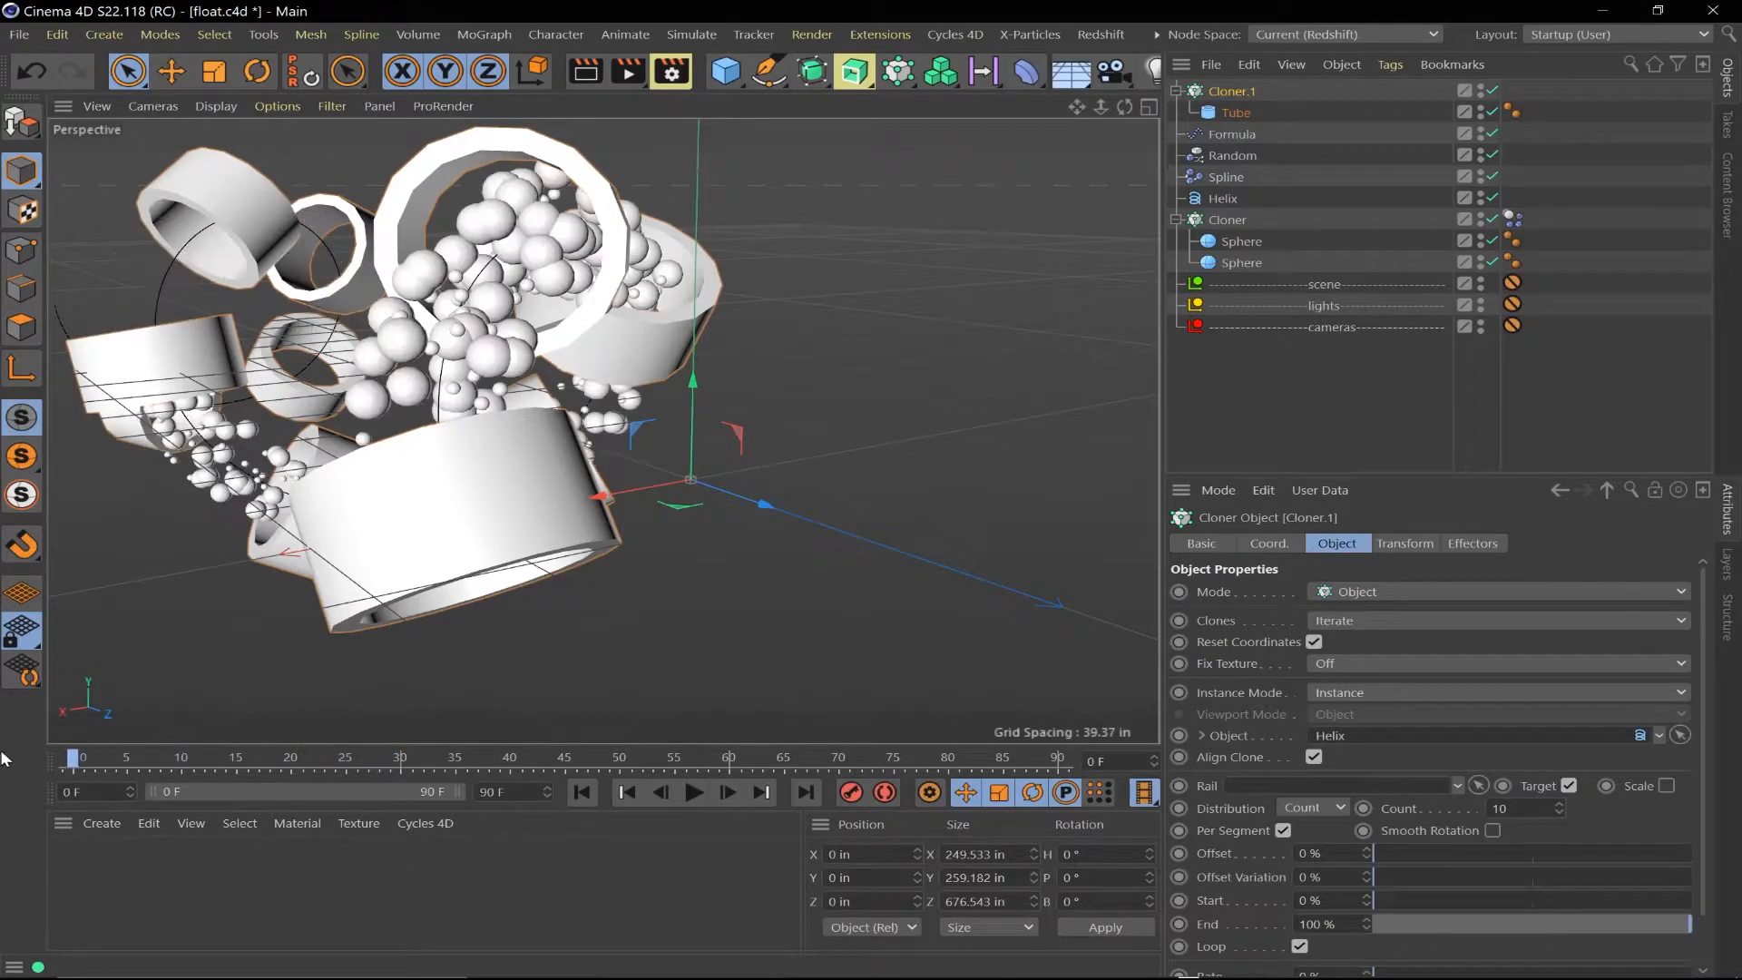
left_click(692, 793)
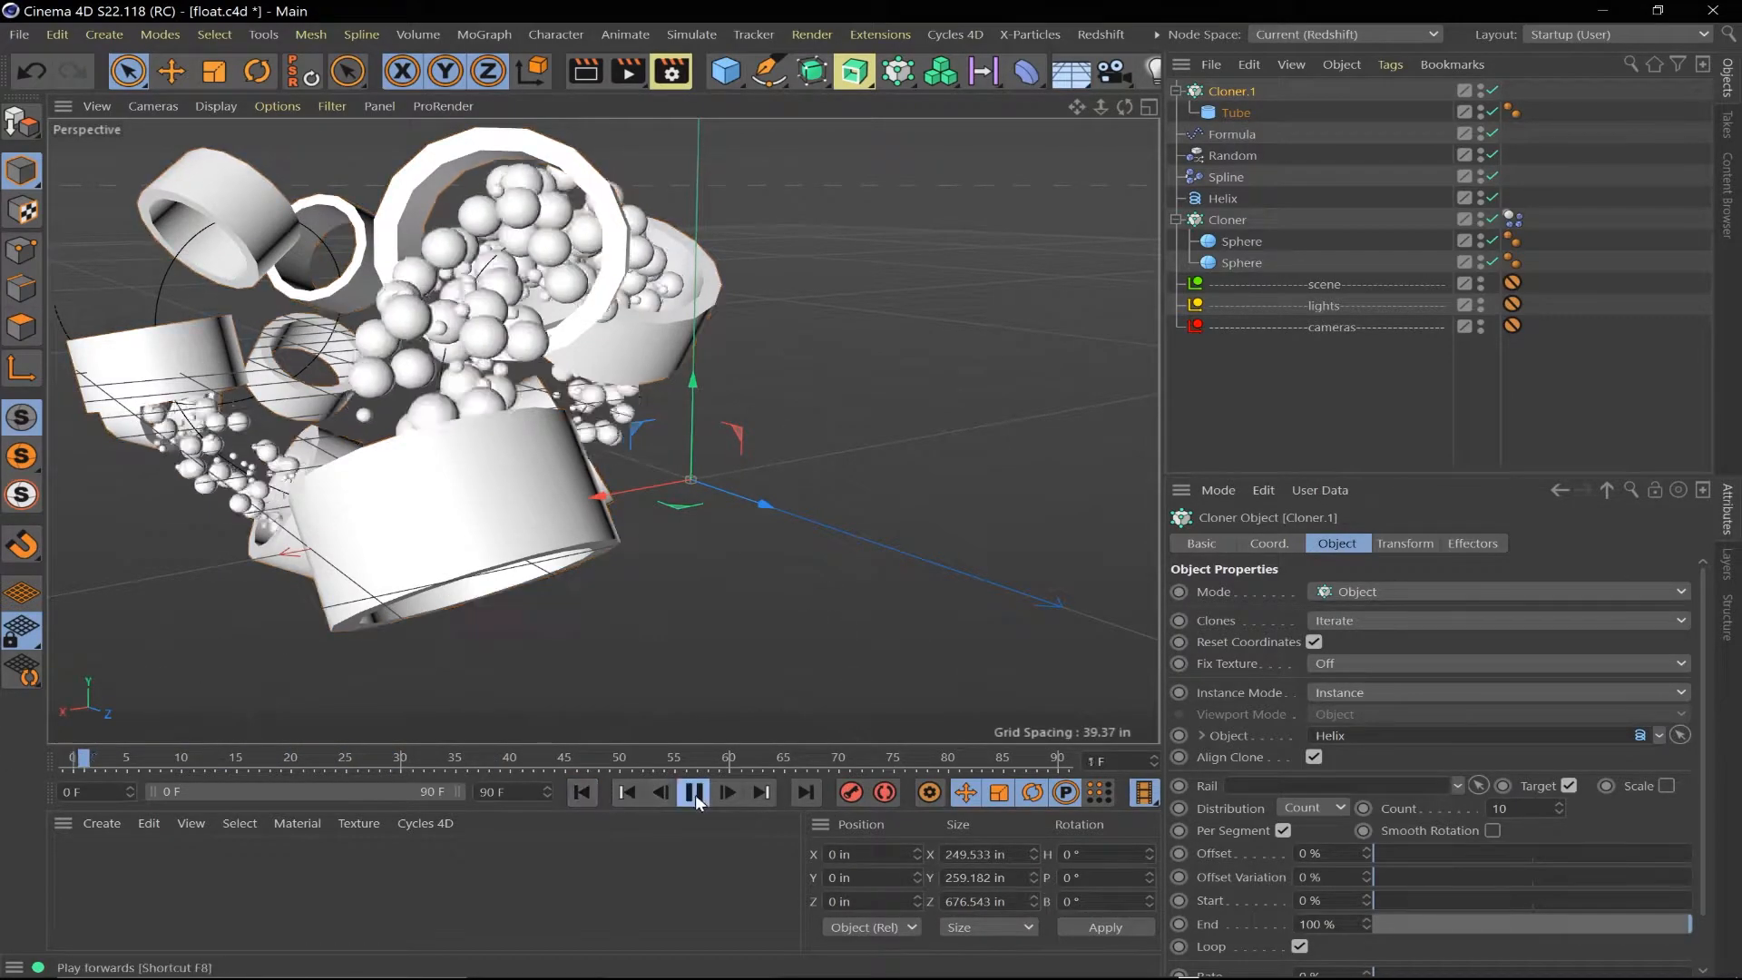
left_click(693, 793)
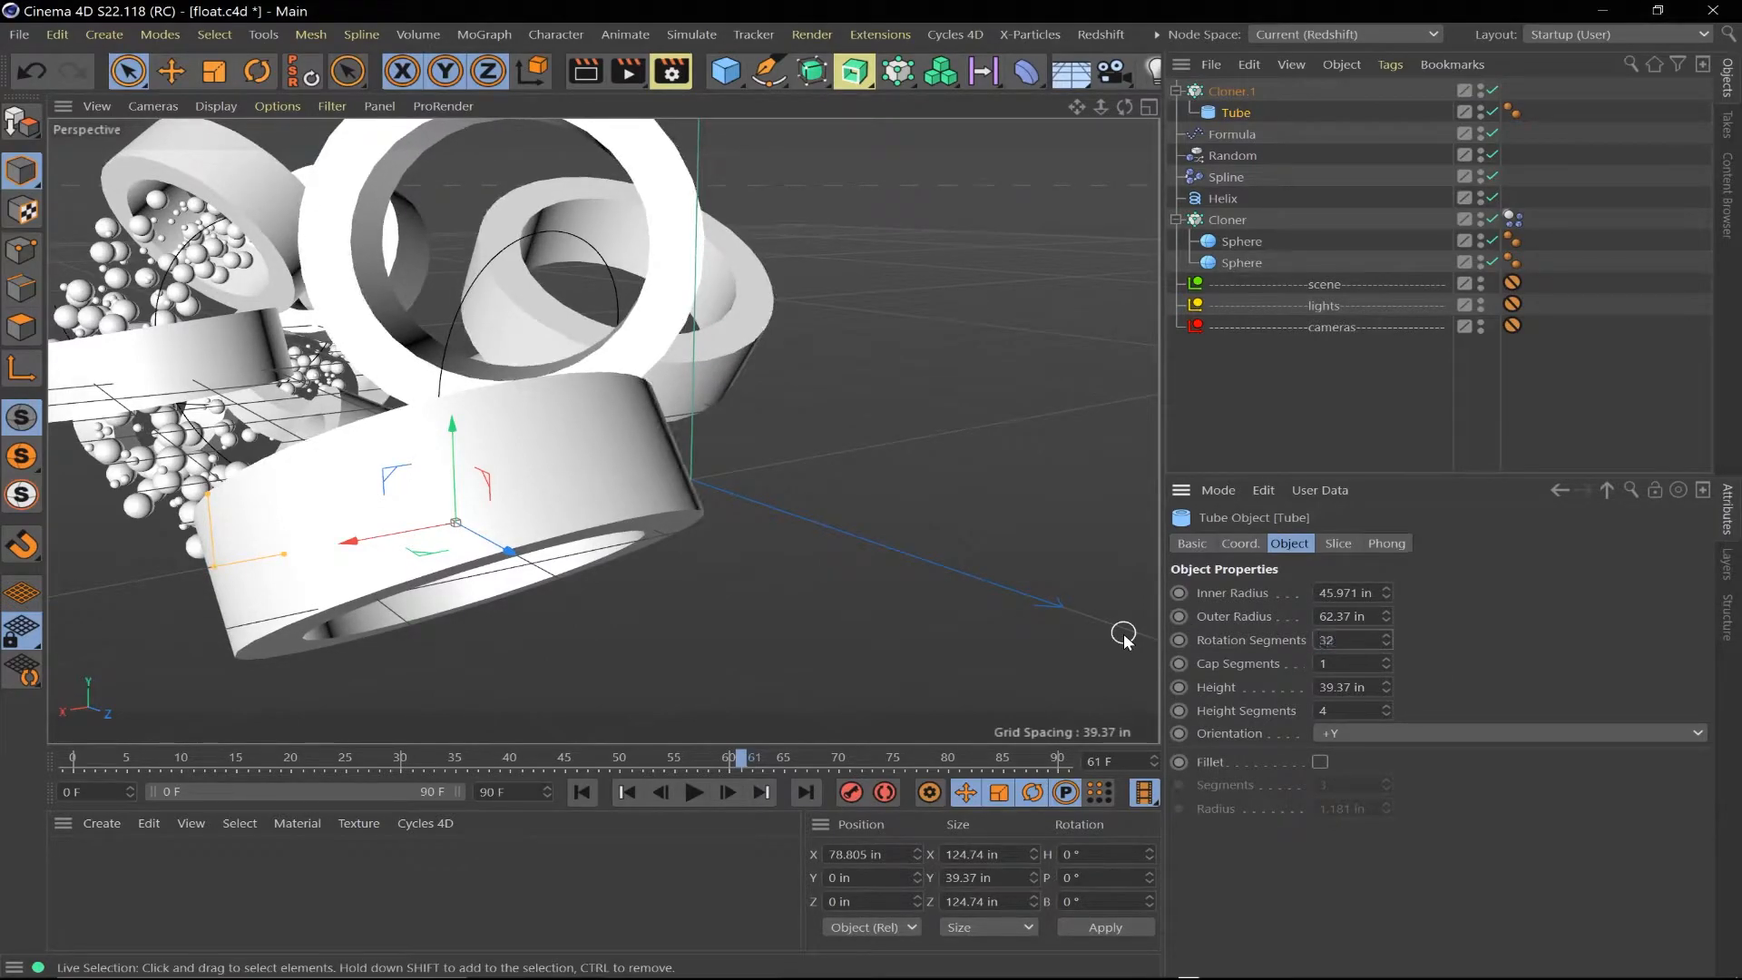
left_click(1242, 241)
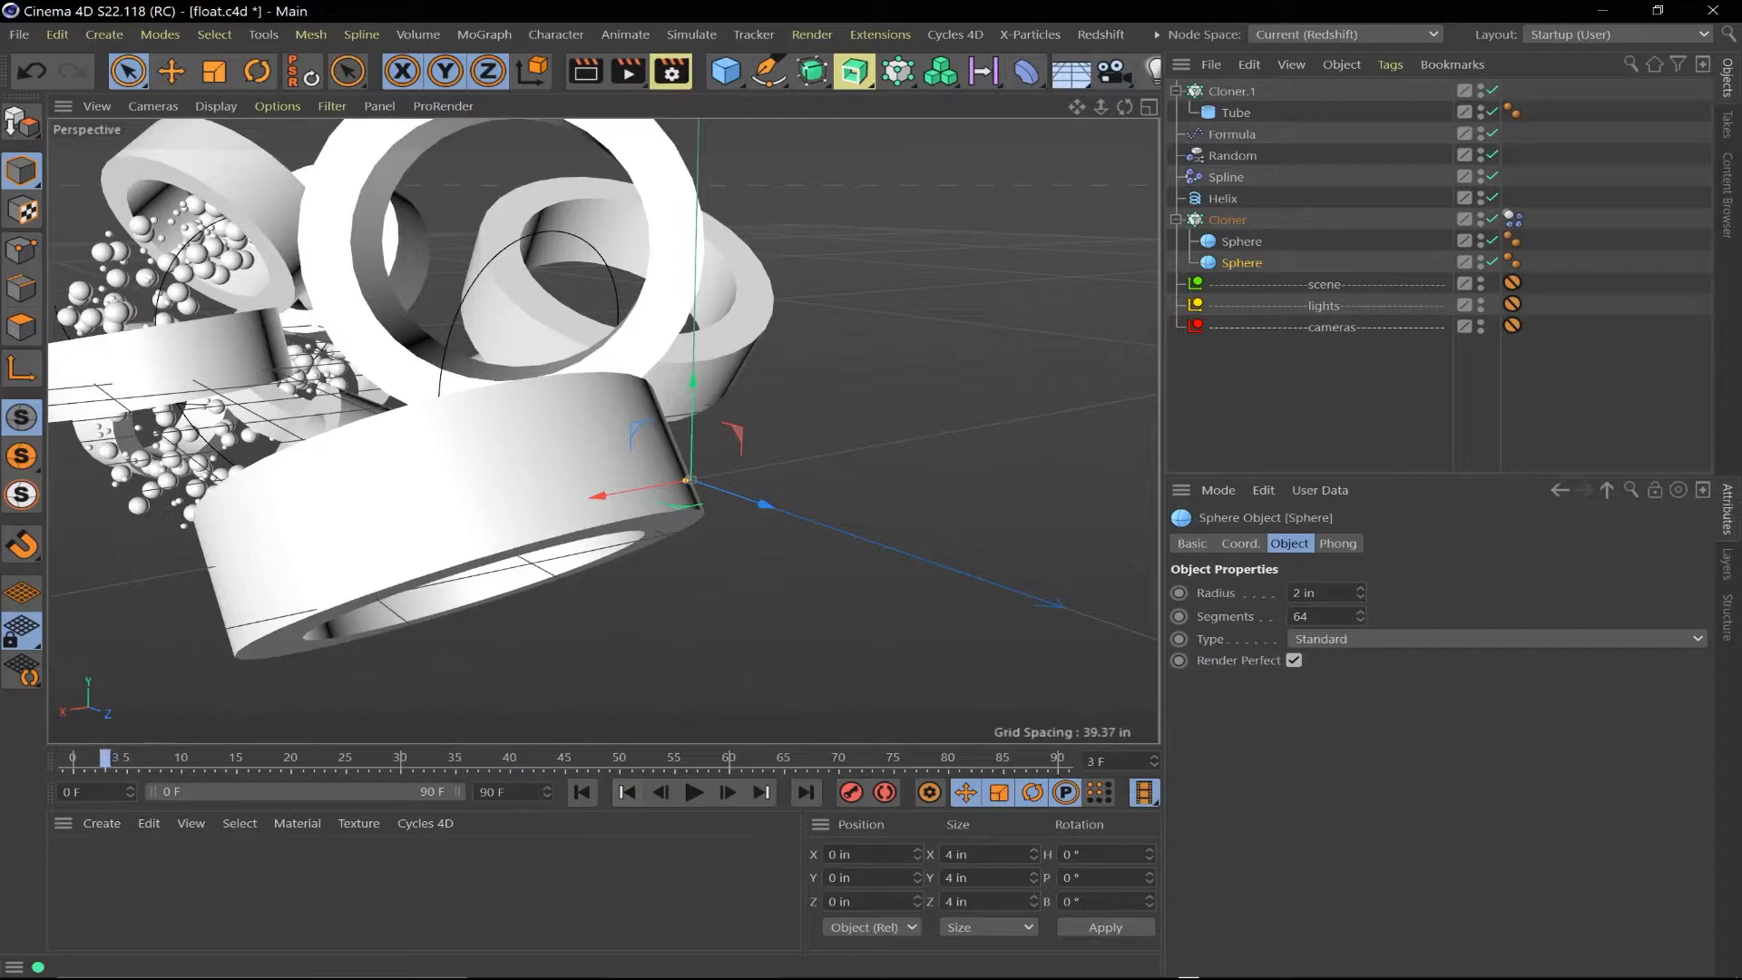
left_click(693, 793)
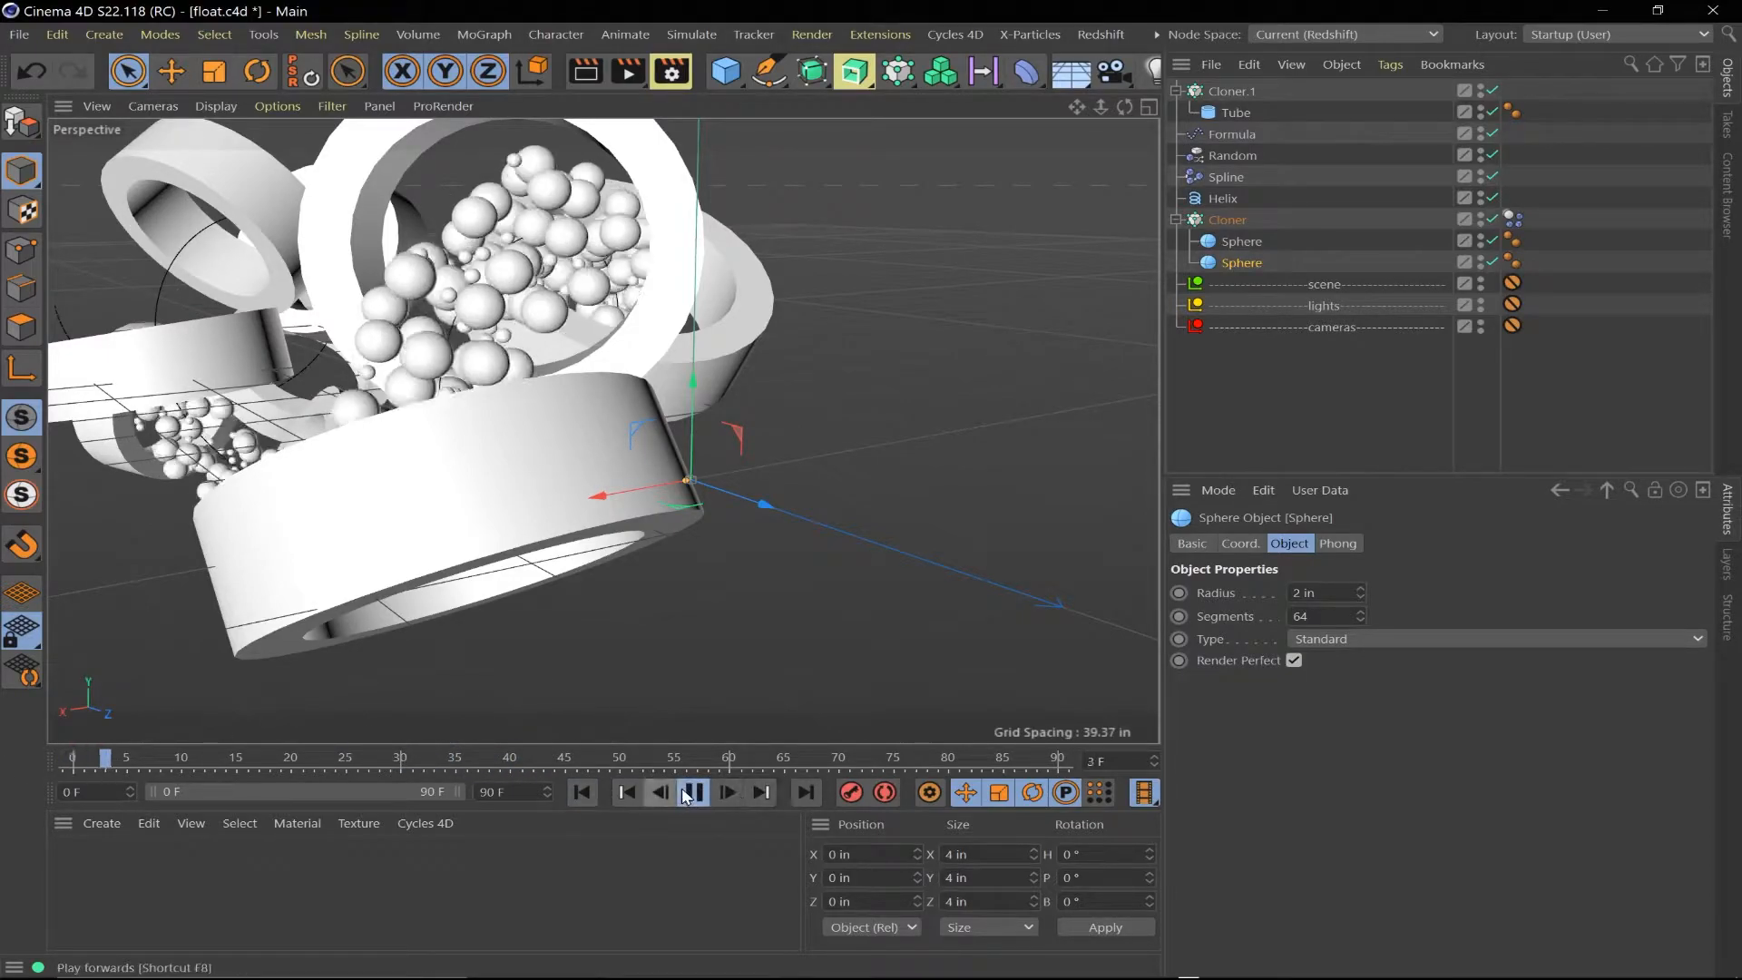
left_click(693, 793)
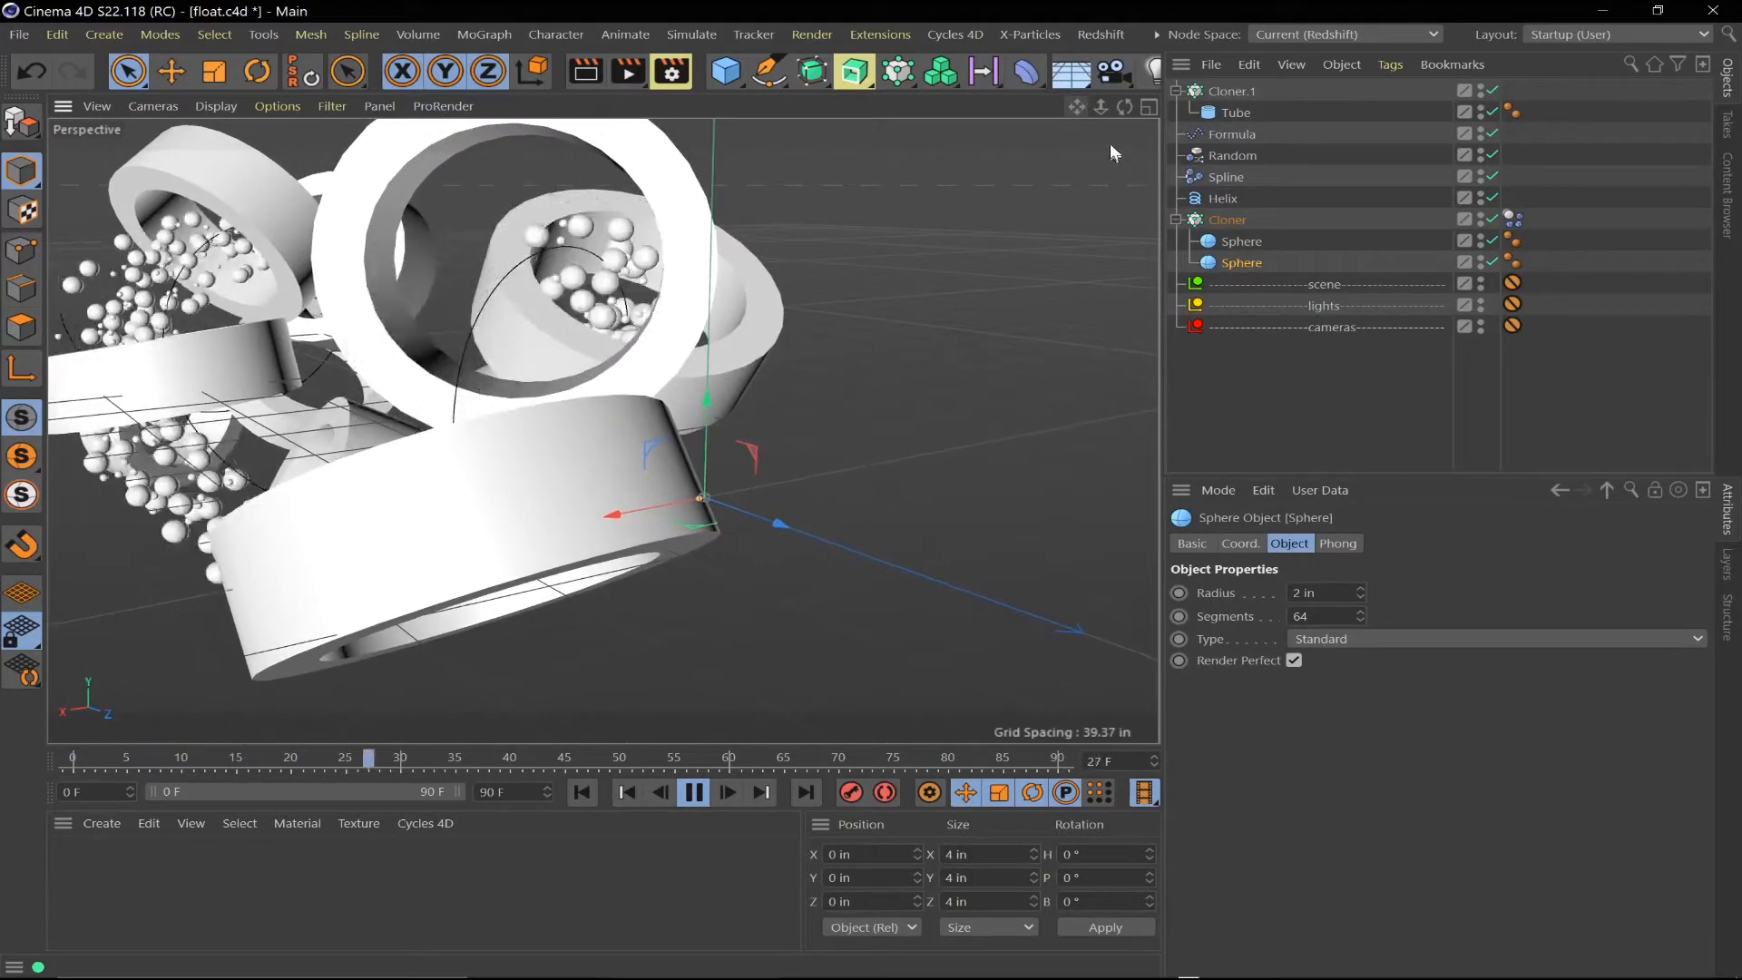
left_click(1236, 113)
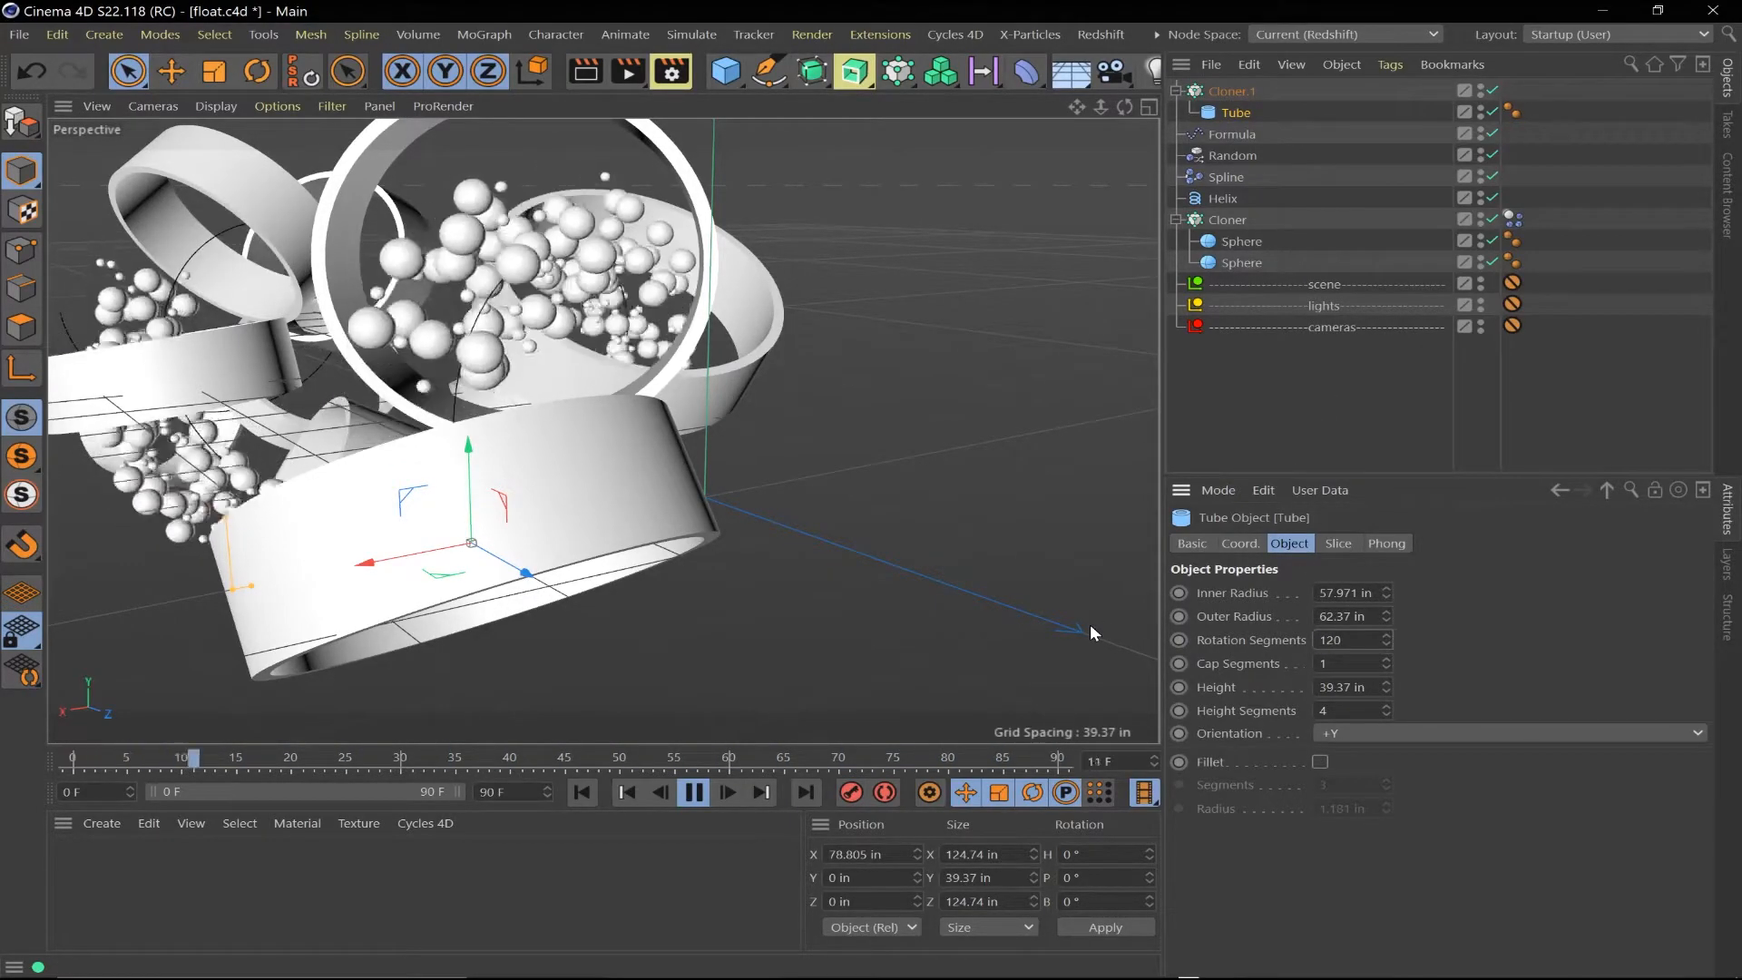
left_click(892, 757)
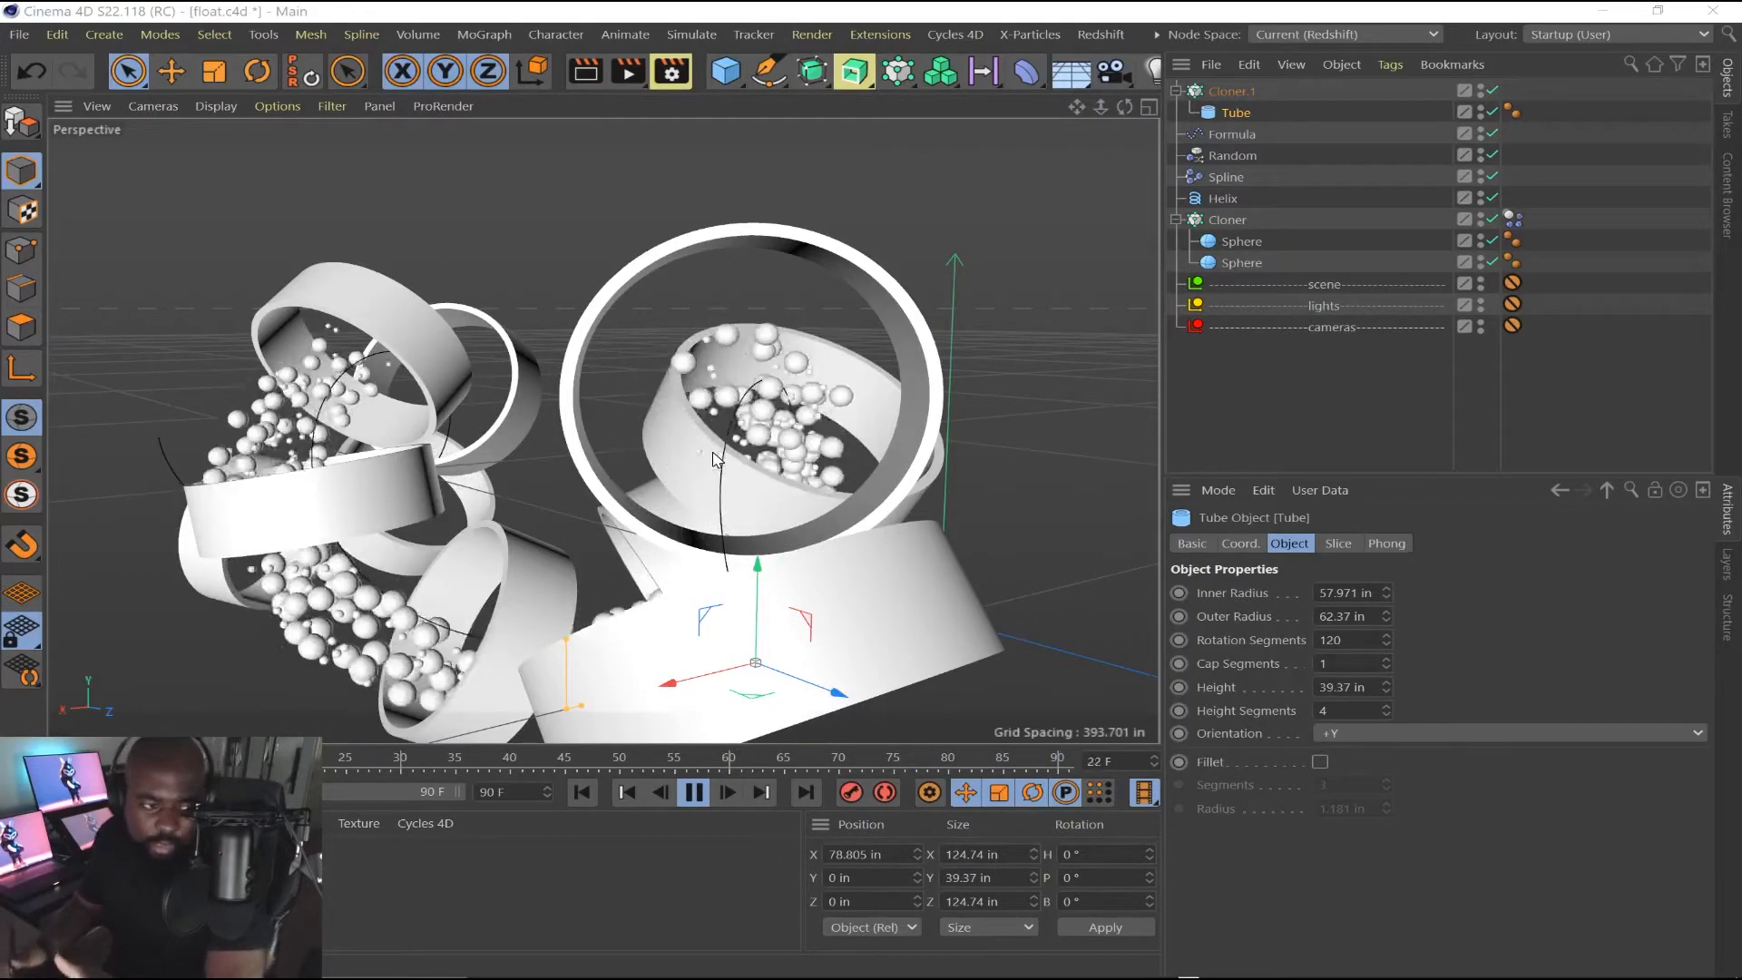
left_click(691, 793)
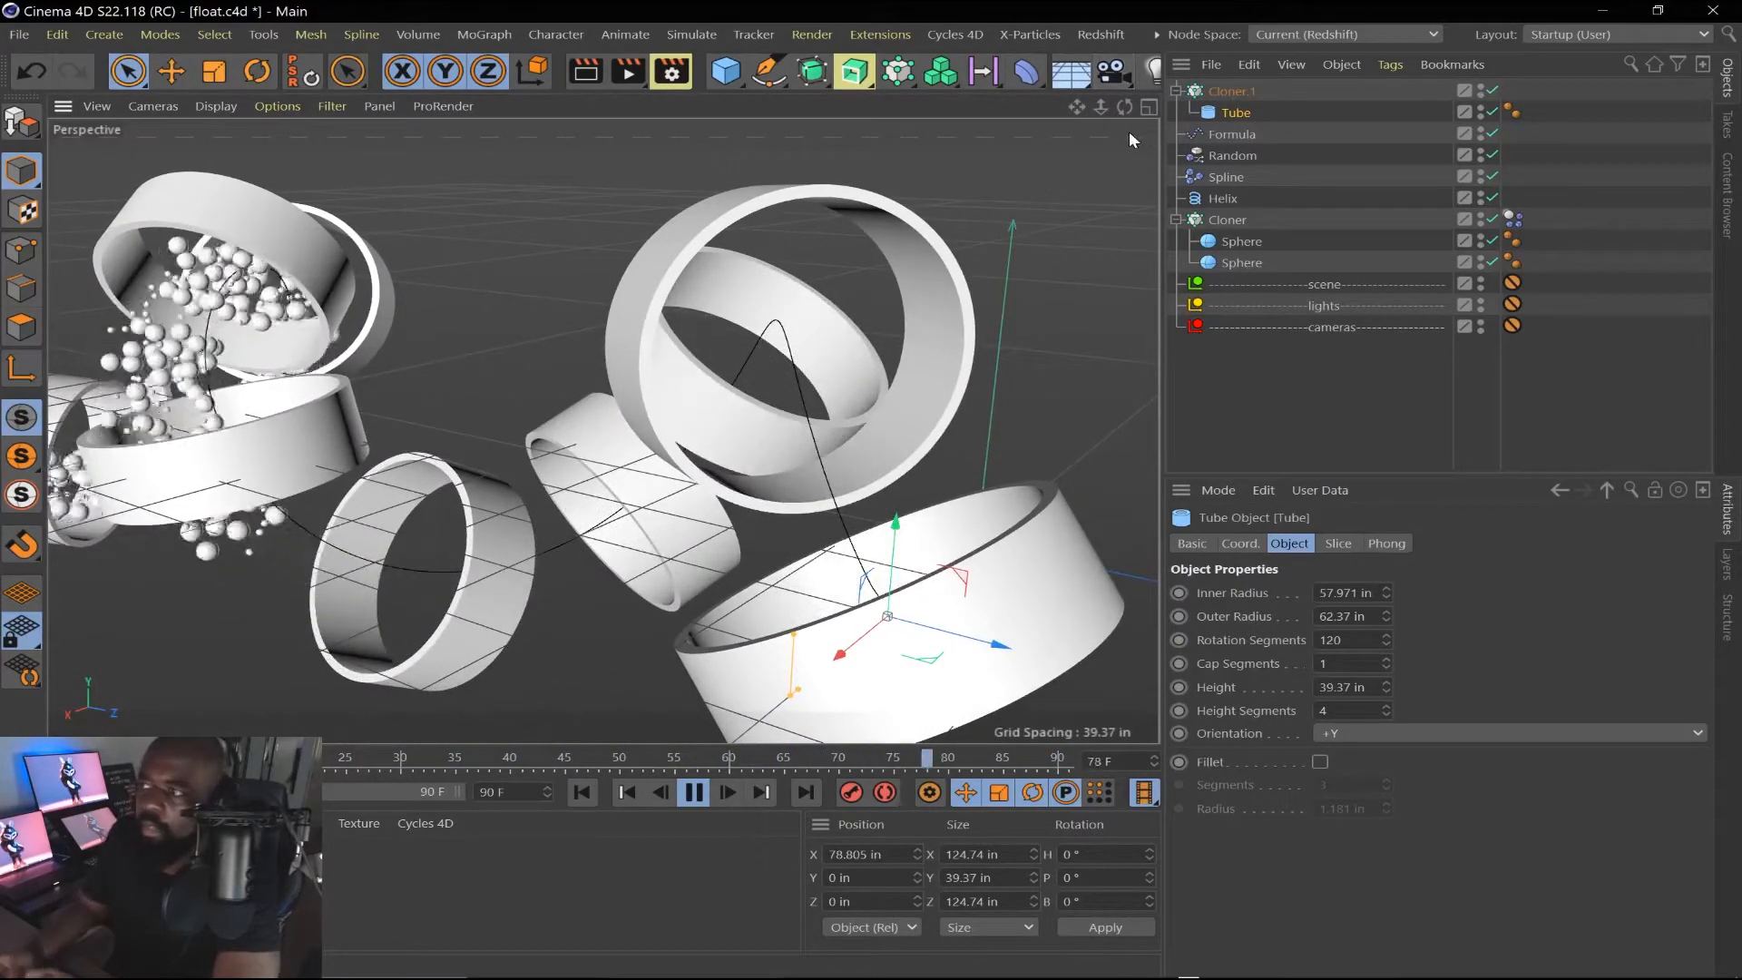
left_click_drag(926, 756, 587, 757)
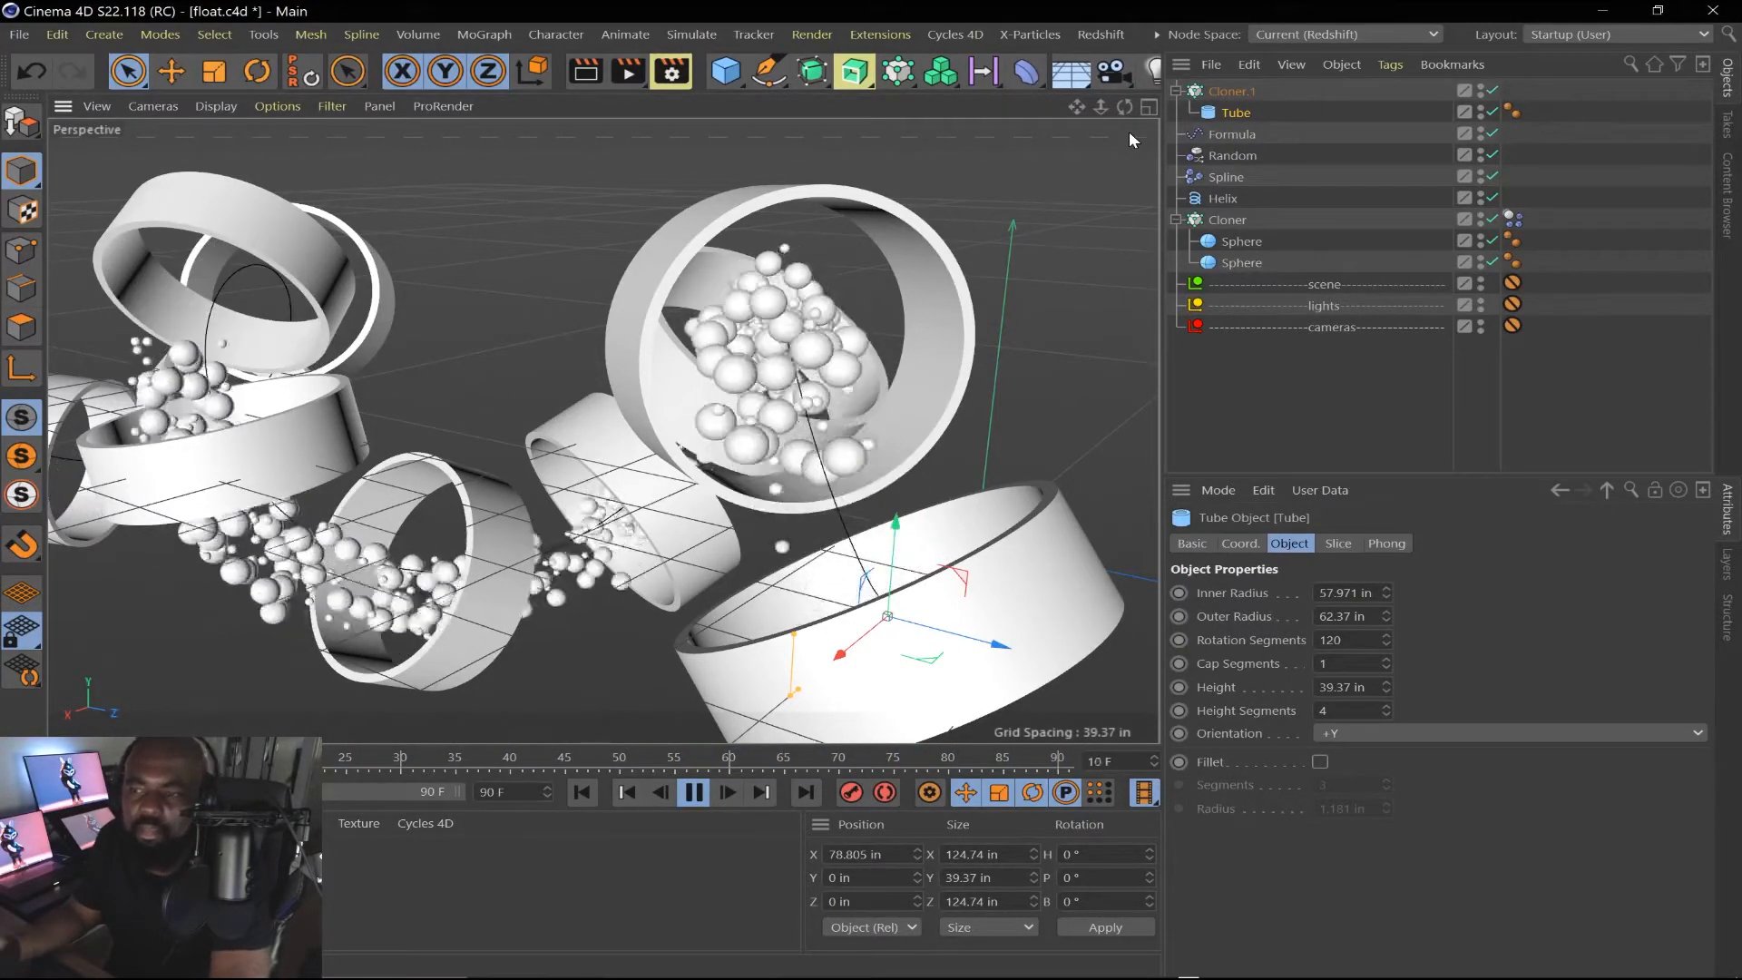
left_click_drag(1053, 757, 870, 757)
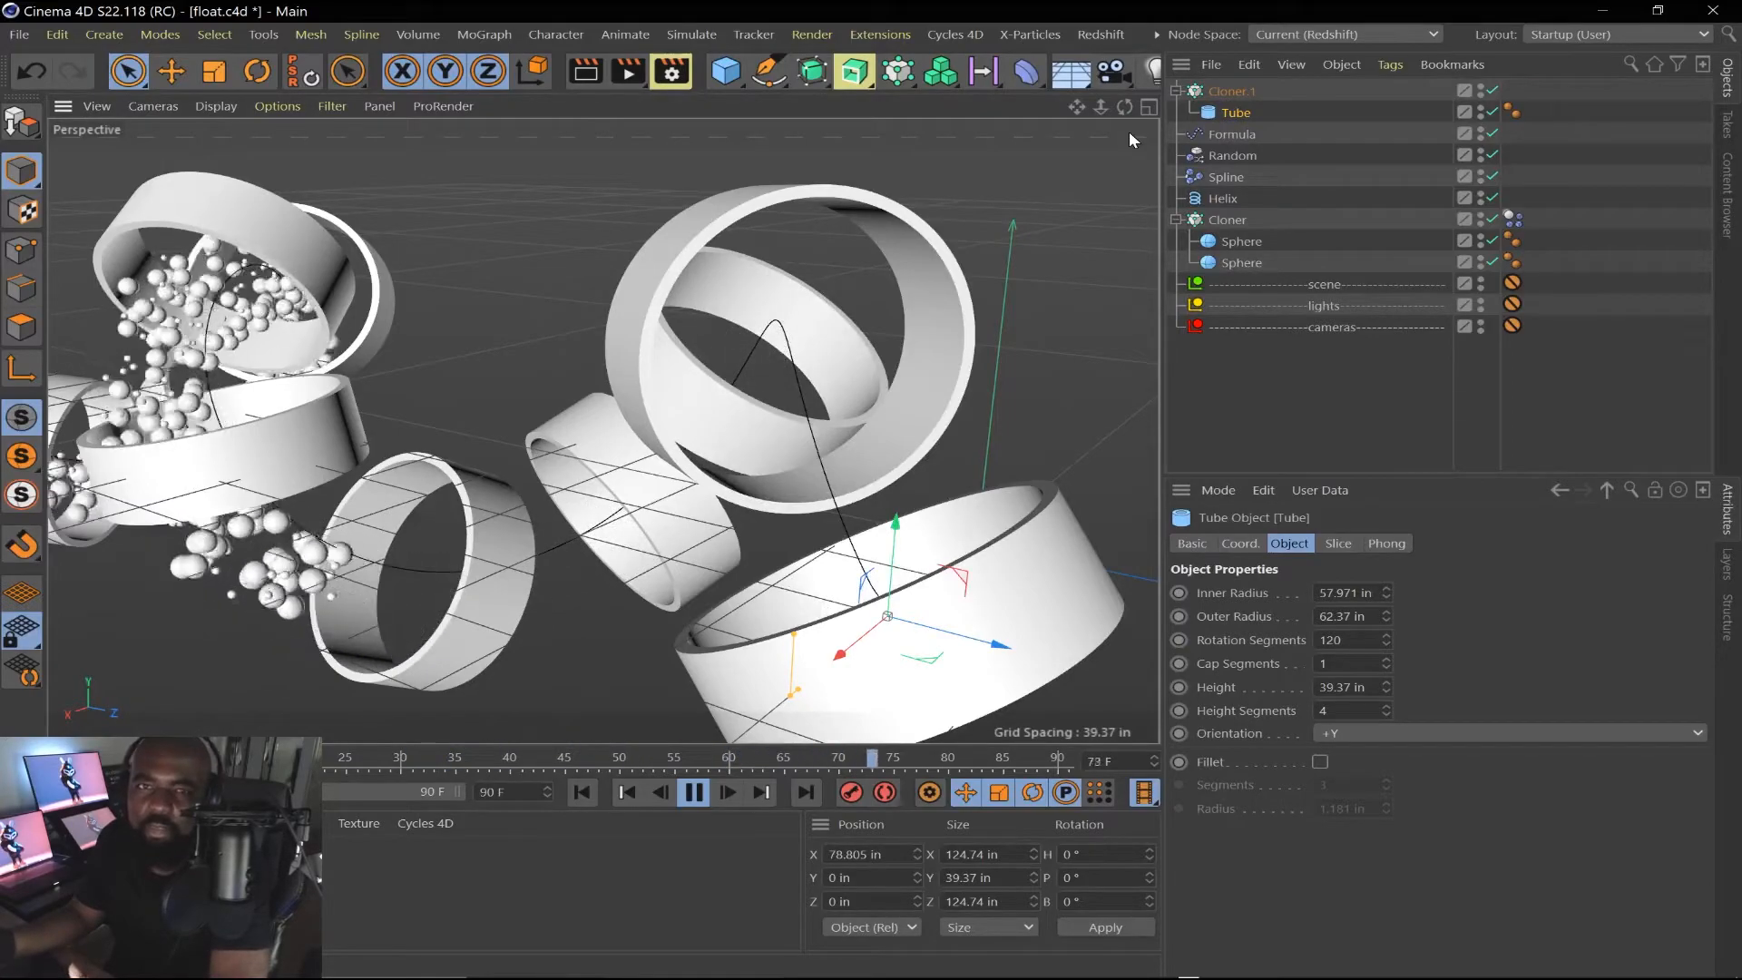
left_click_drag(872, 758, 516, 758)
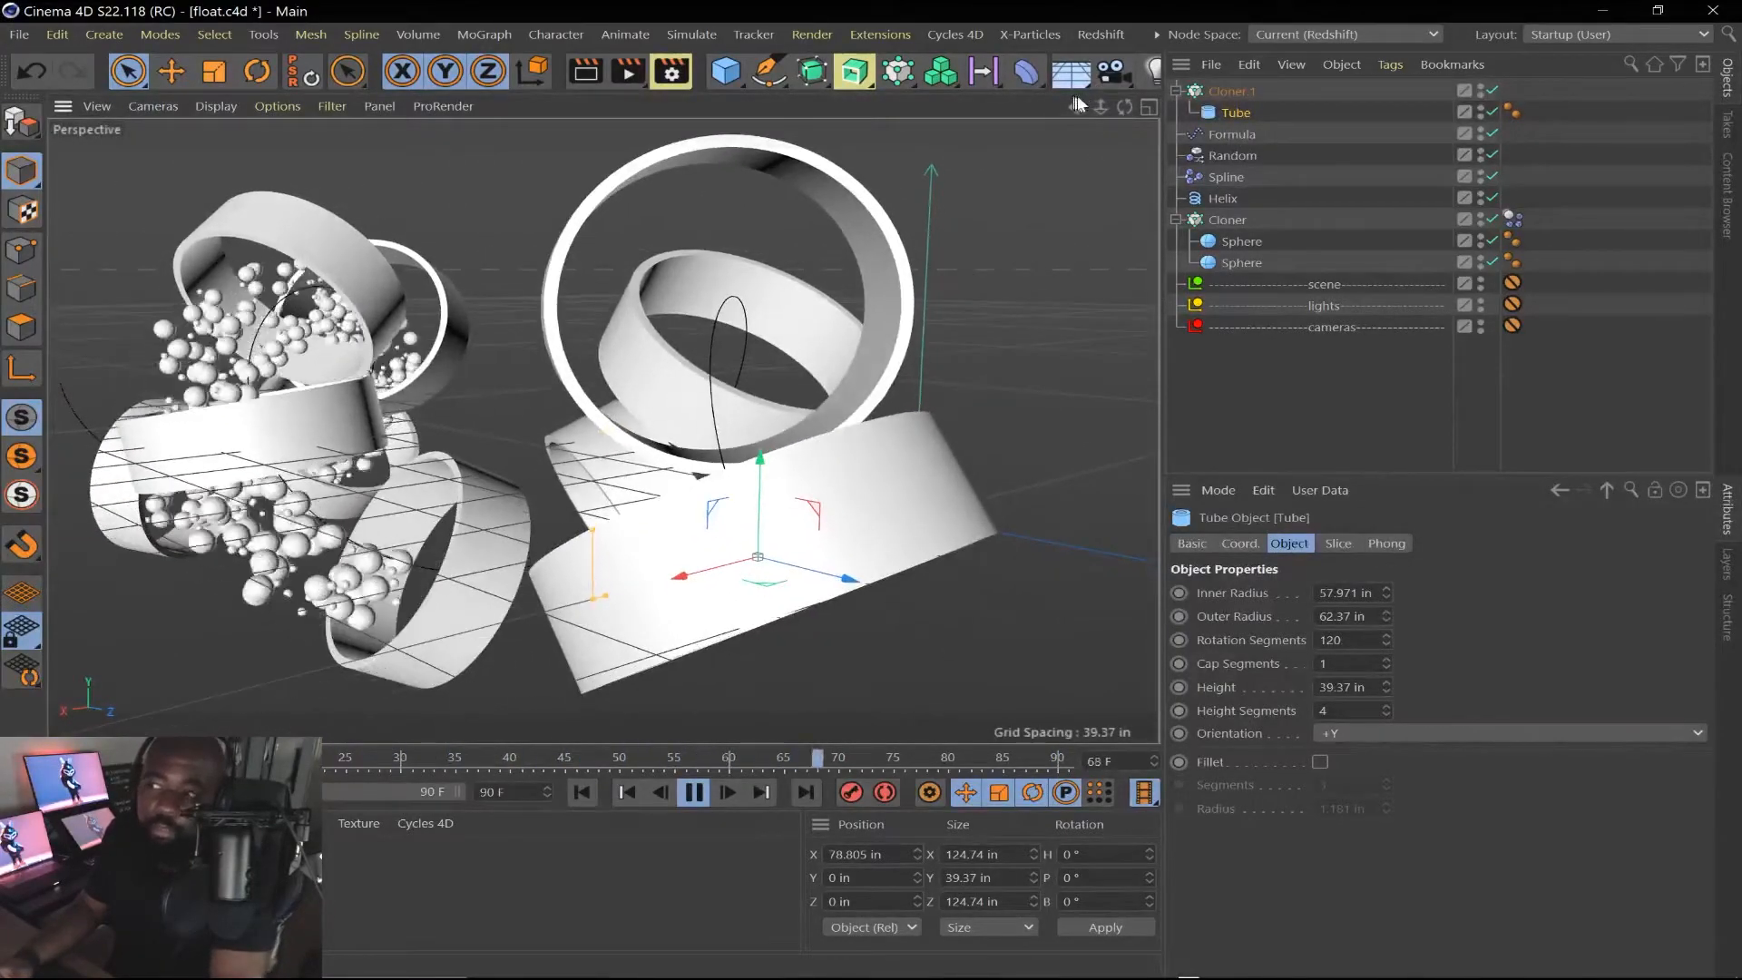
left_click_drag(815, 757, 456, 757)
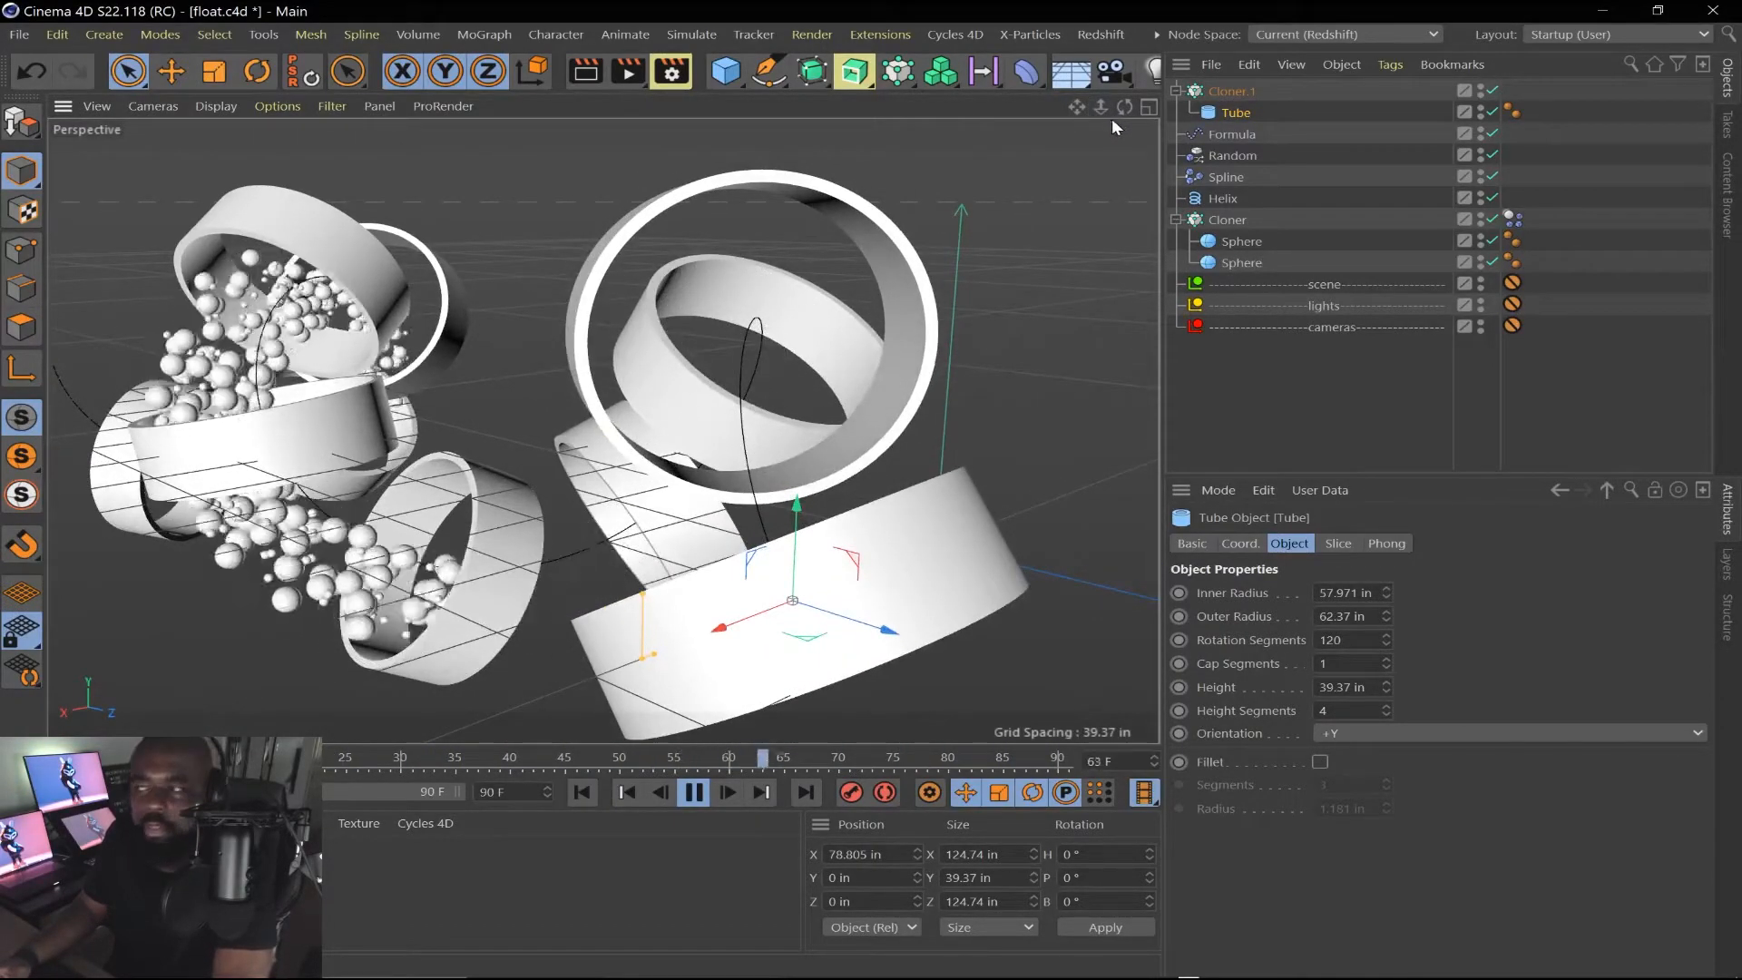
left_click_drag(761, 757, 407, 757)
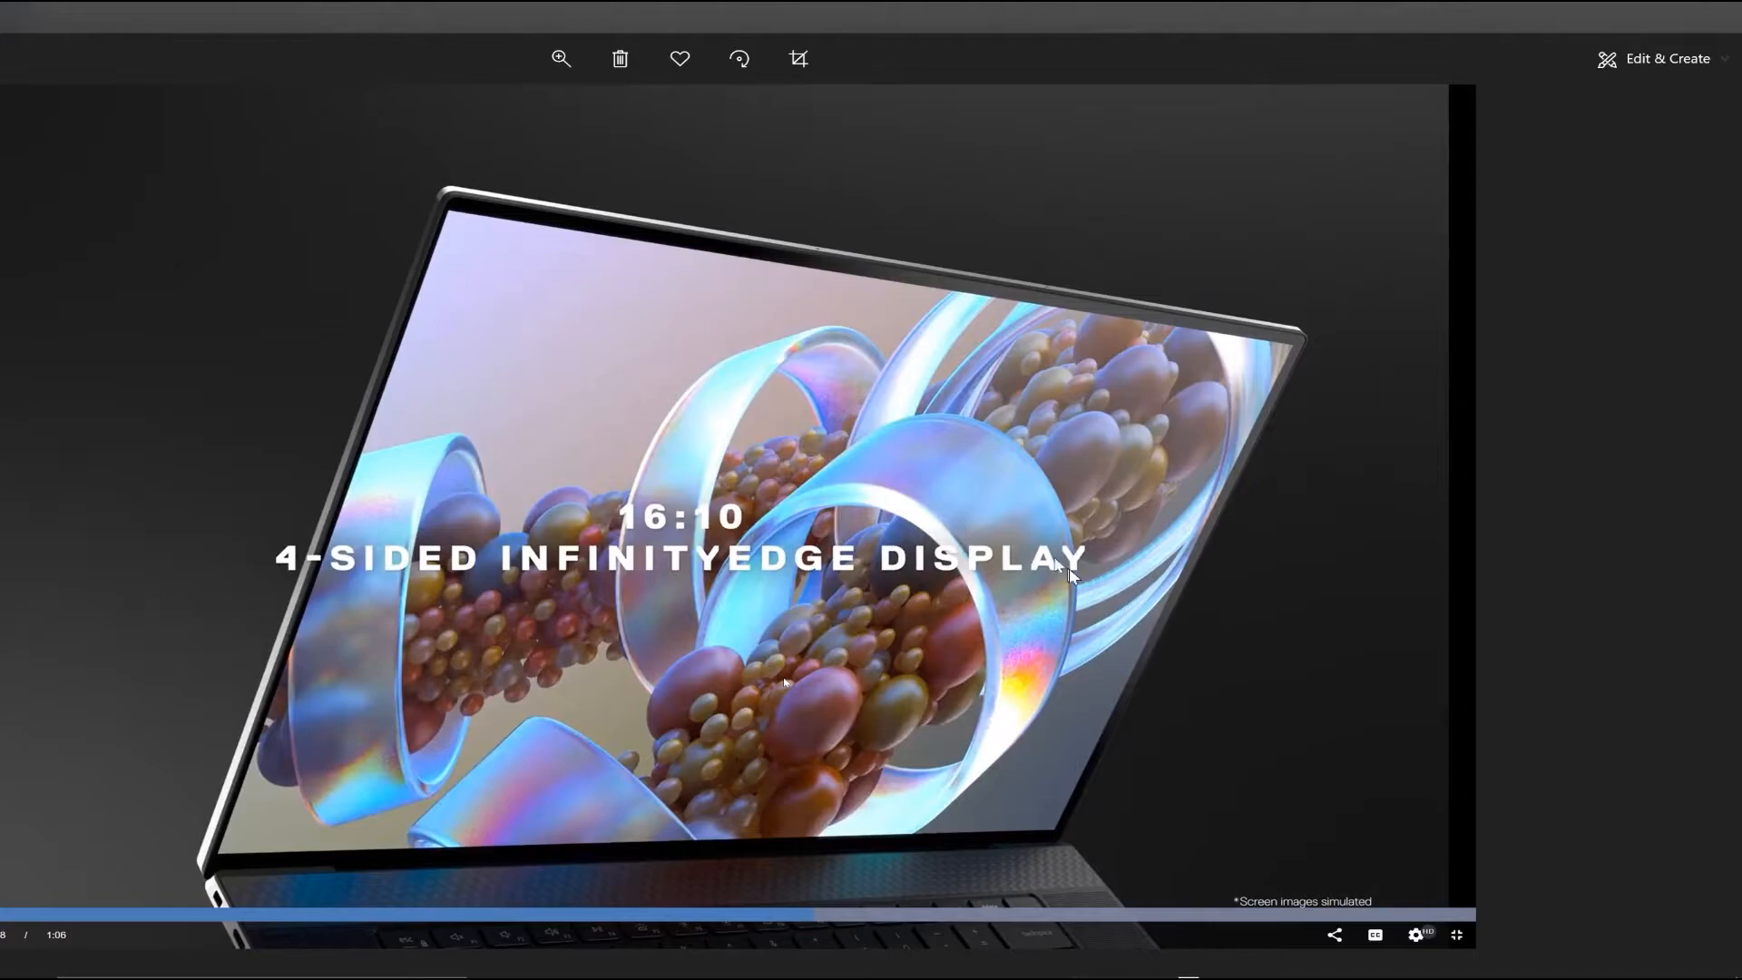
mouse_move(834, 485)
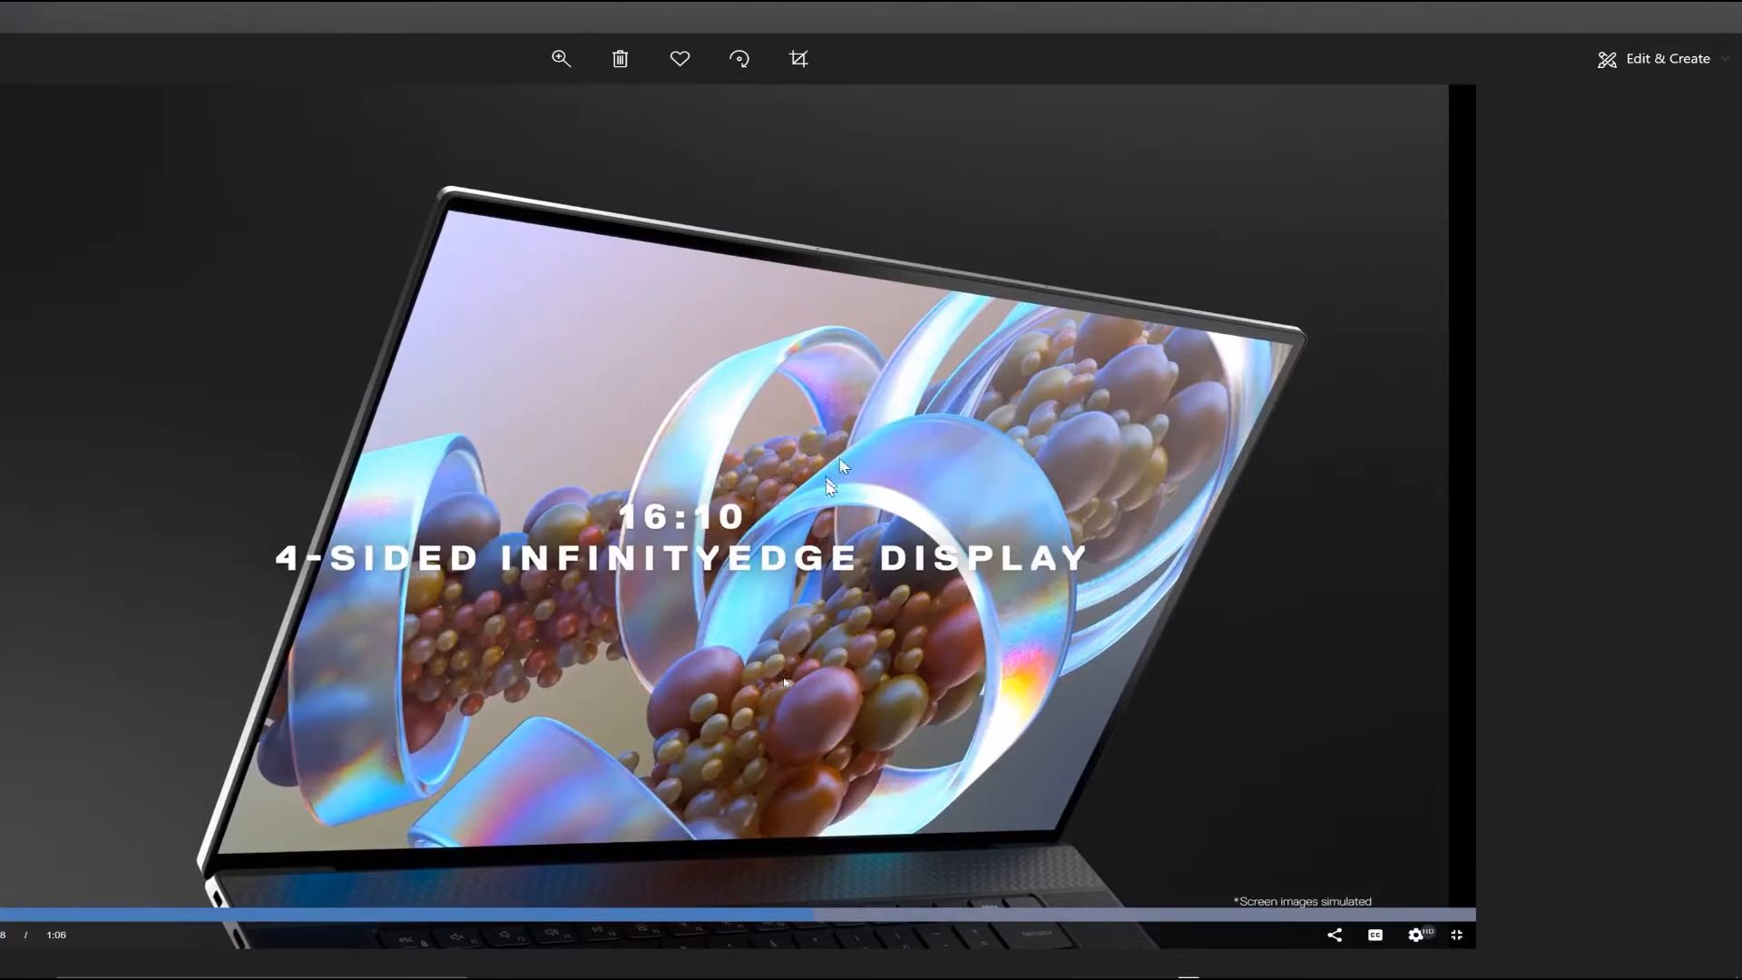
mouse_move(915, 441)
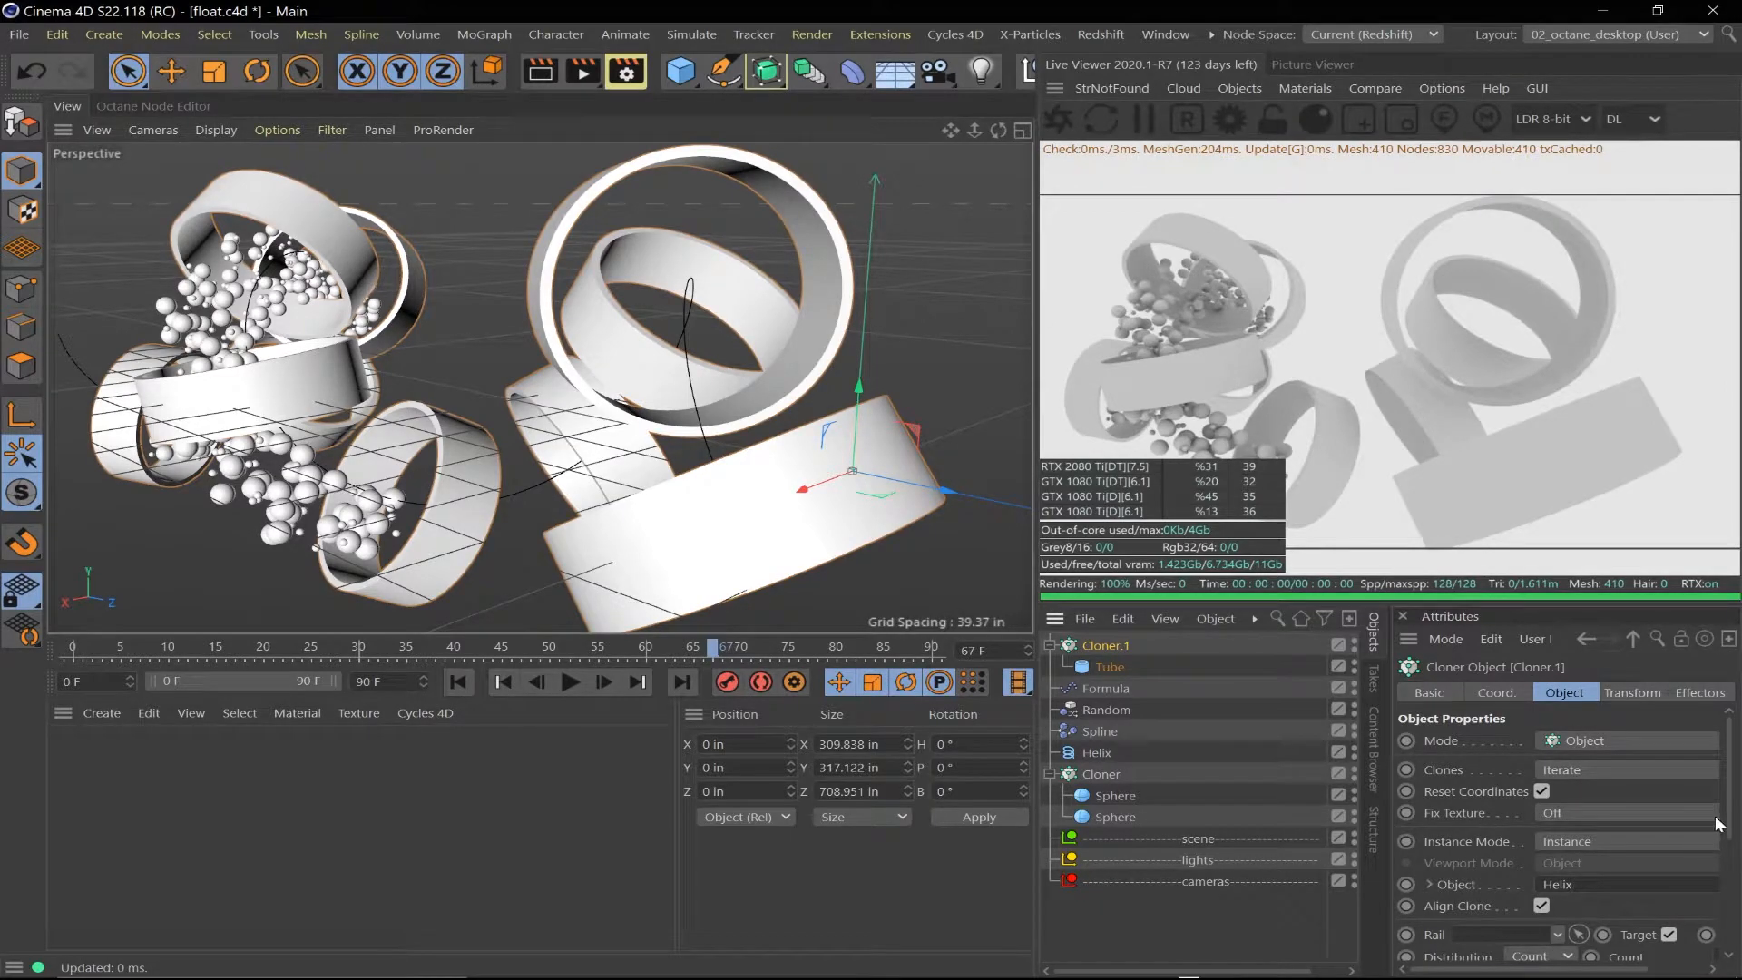
Lower Cloner.1's tube Count from 9 to 8 using the field arrows
scroll("down", 3)
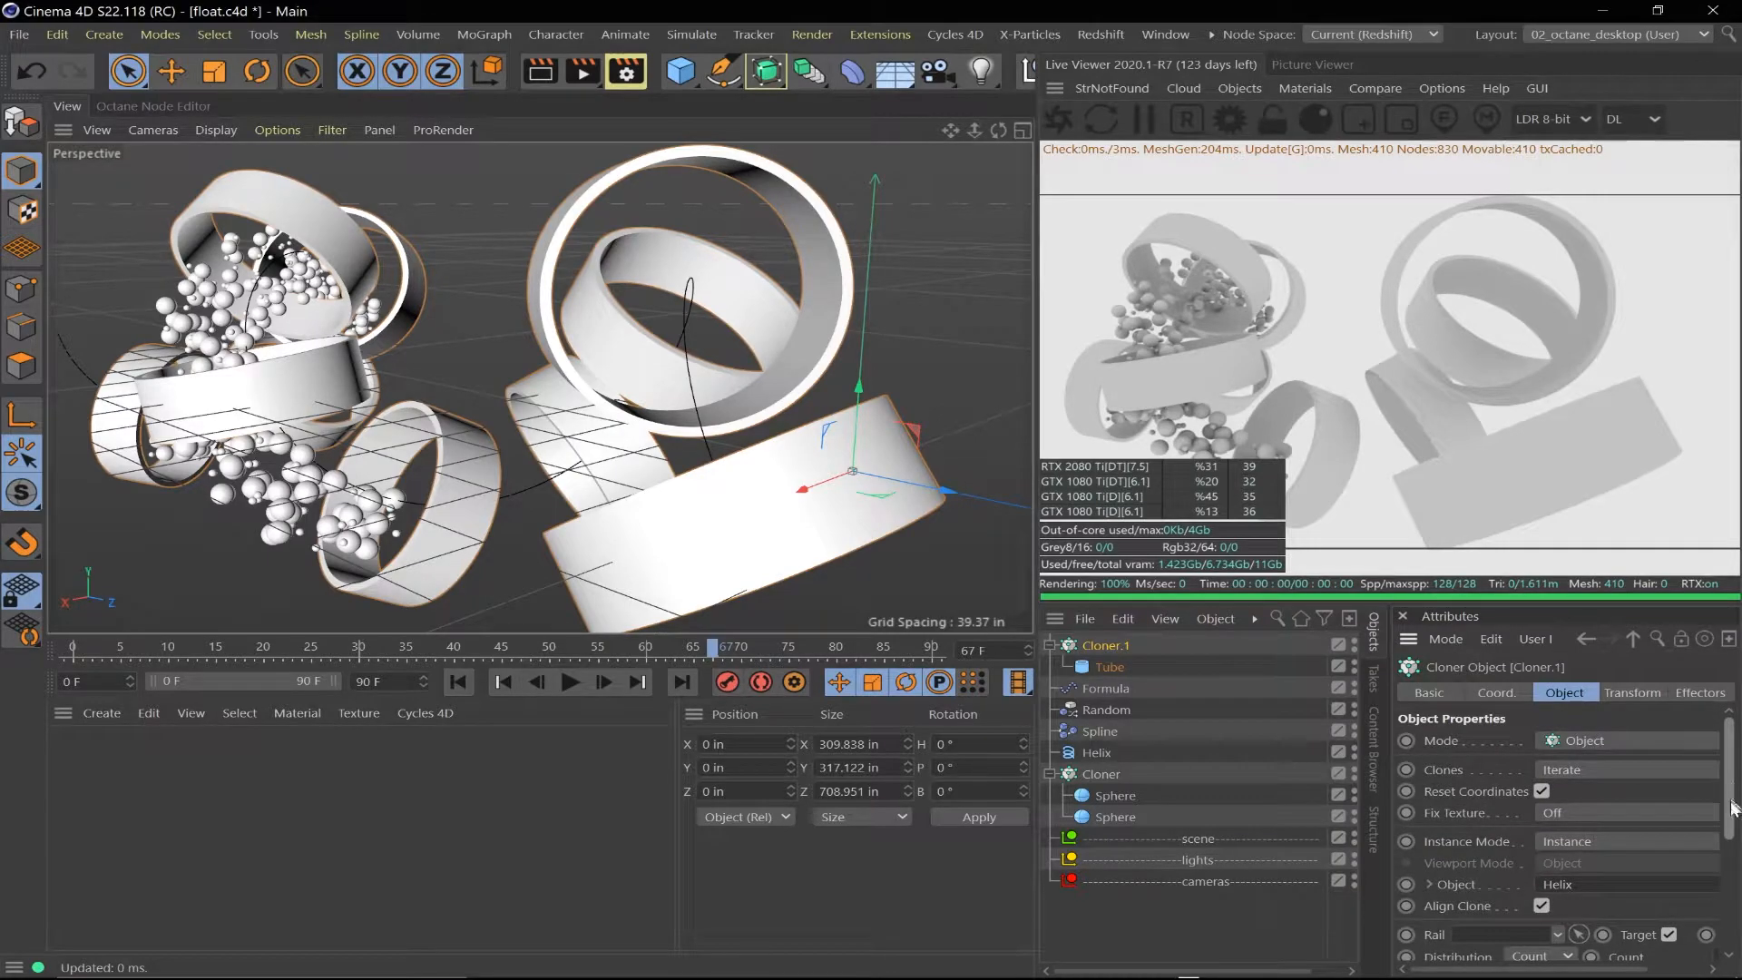
scroll("down", 3)
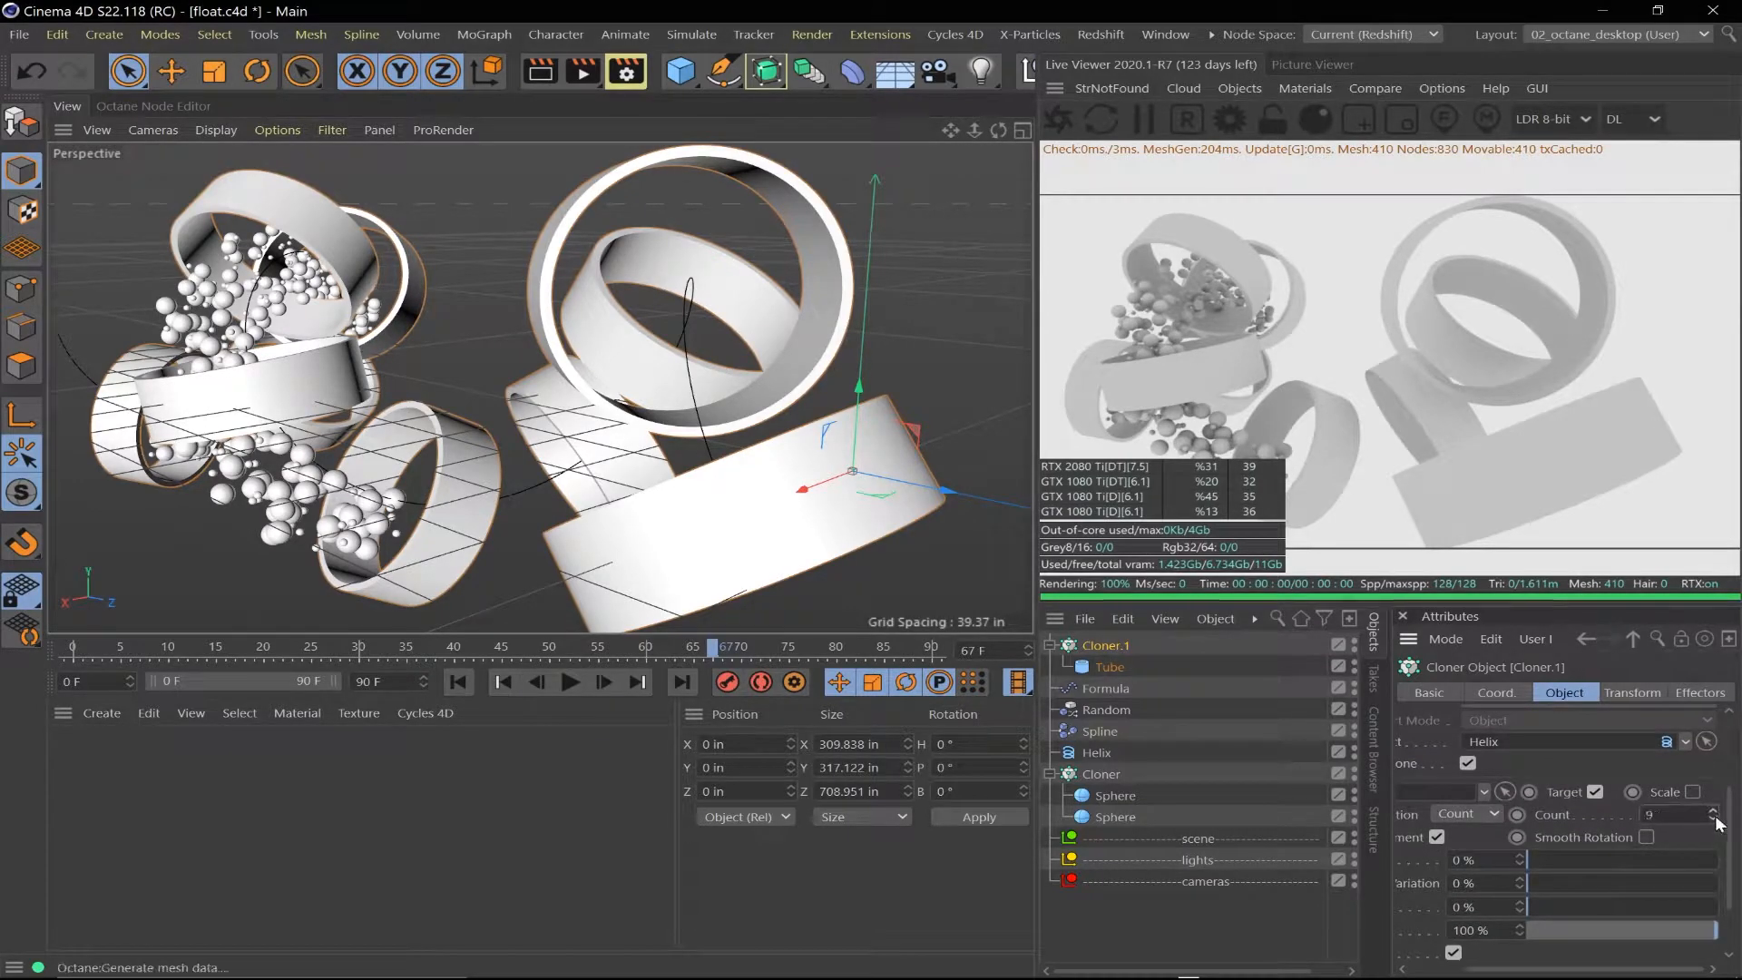
left_click(1711, 819)
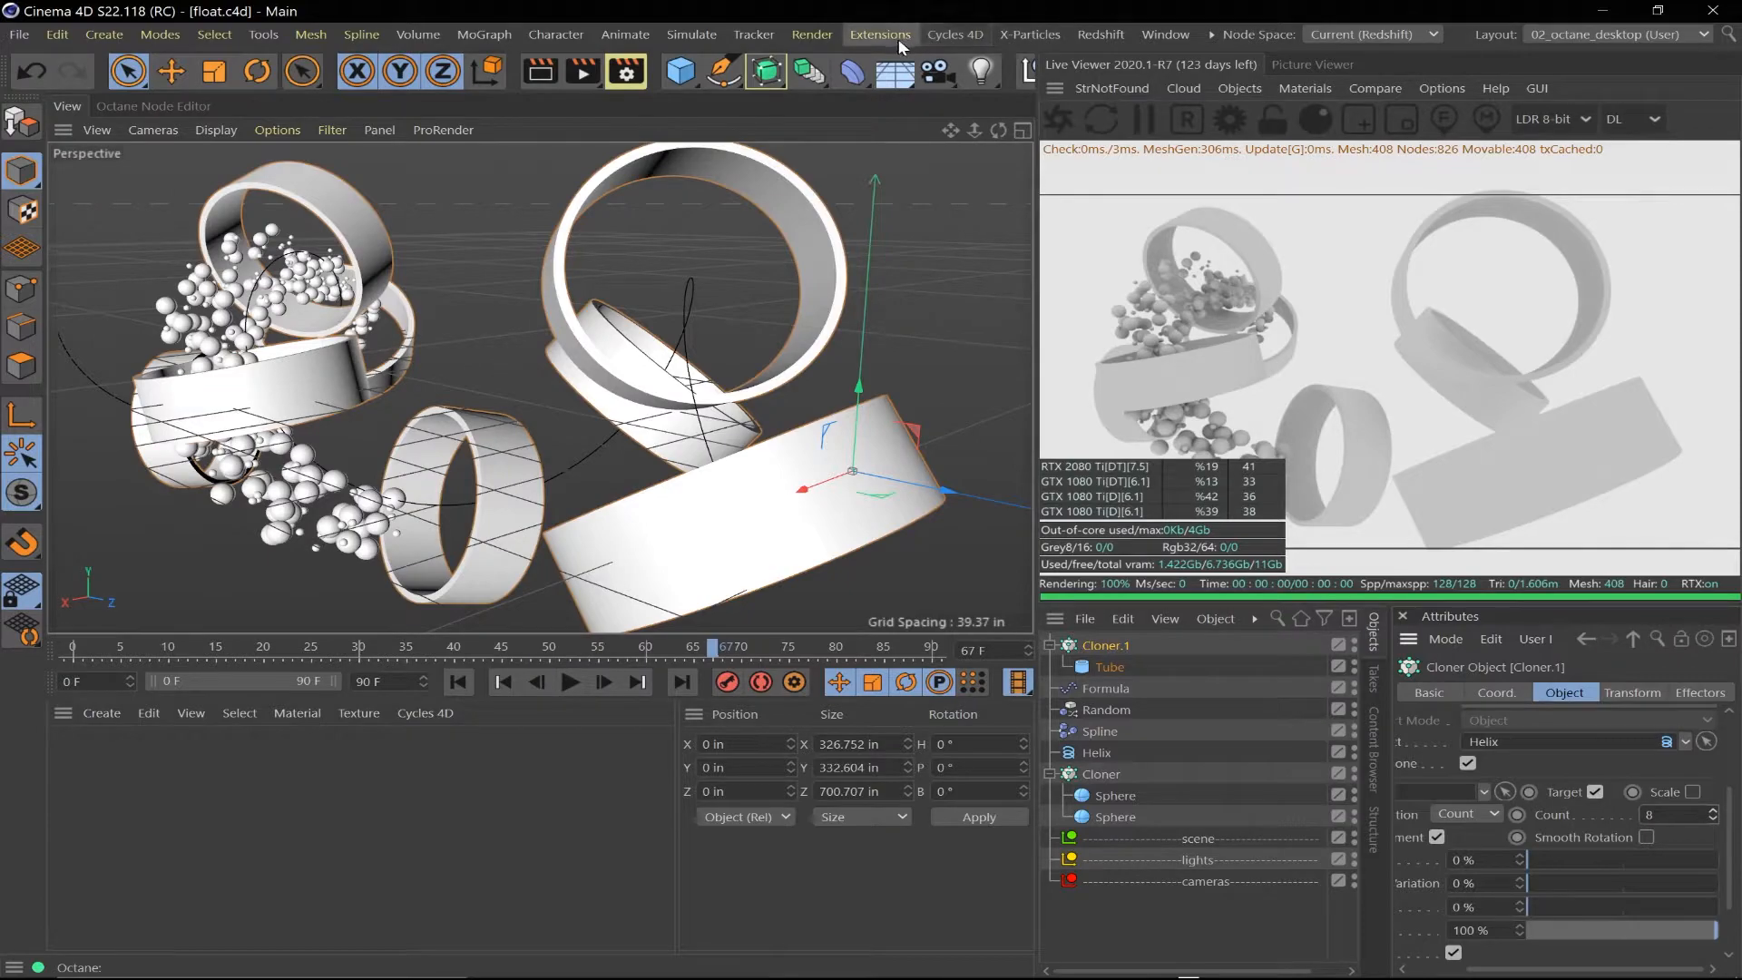
left_click(1375, 88)
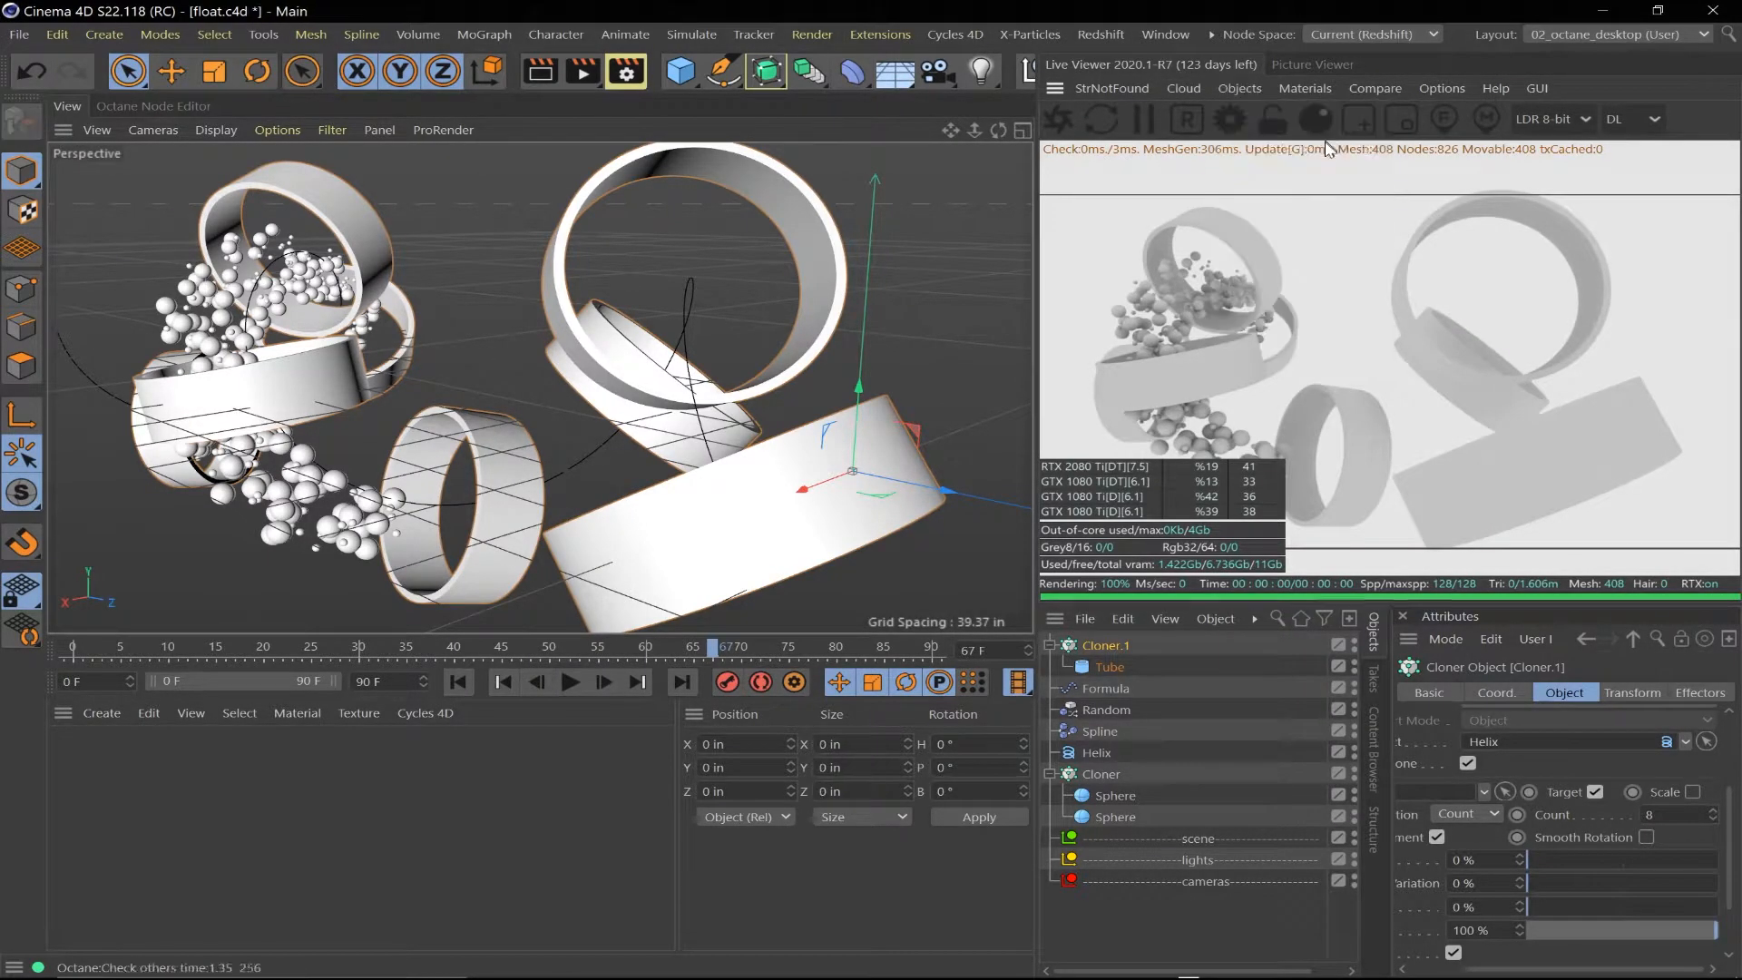
Add an OctaneSky with a Gradient texture and select its dark gradient knot
left_click(1112, 645)
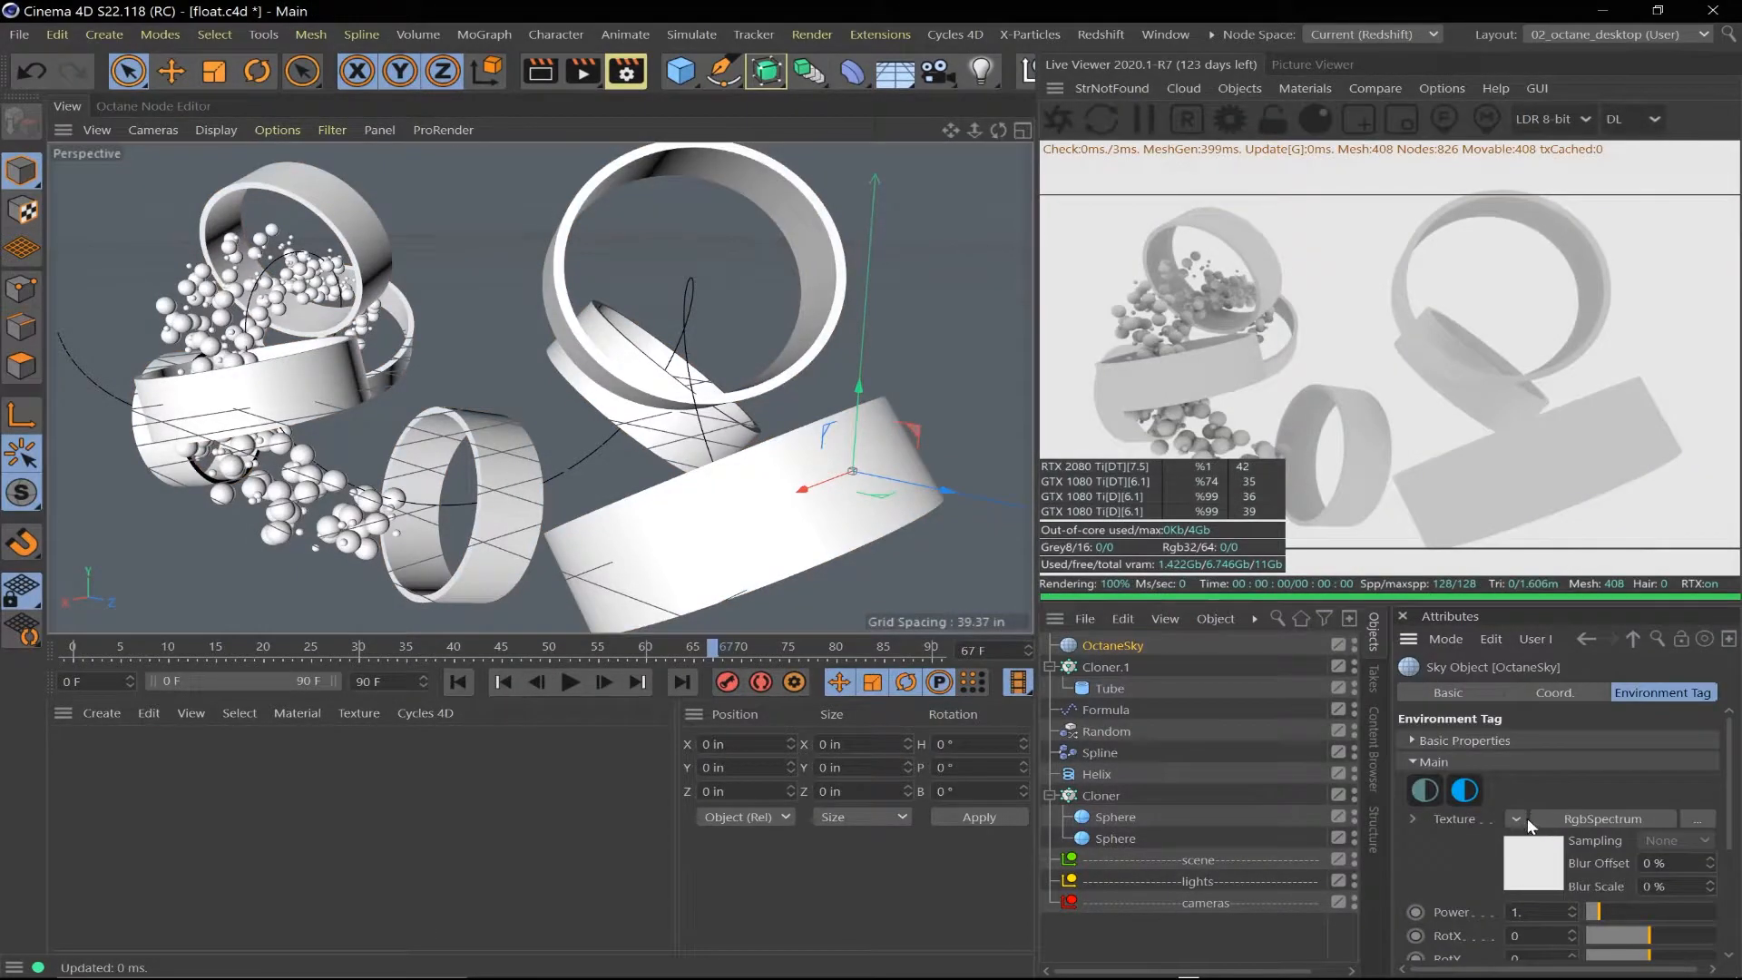
left_click(1514, 818)
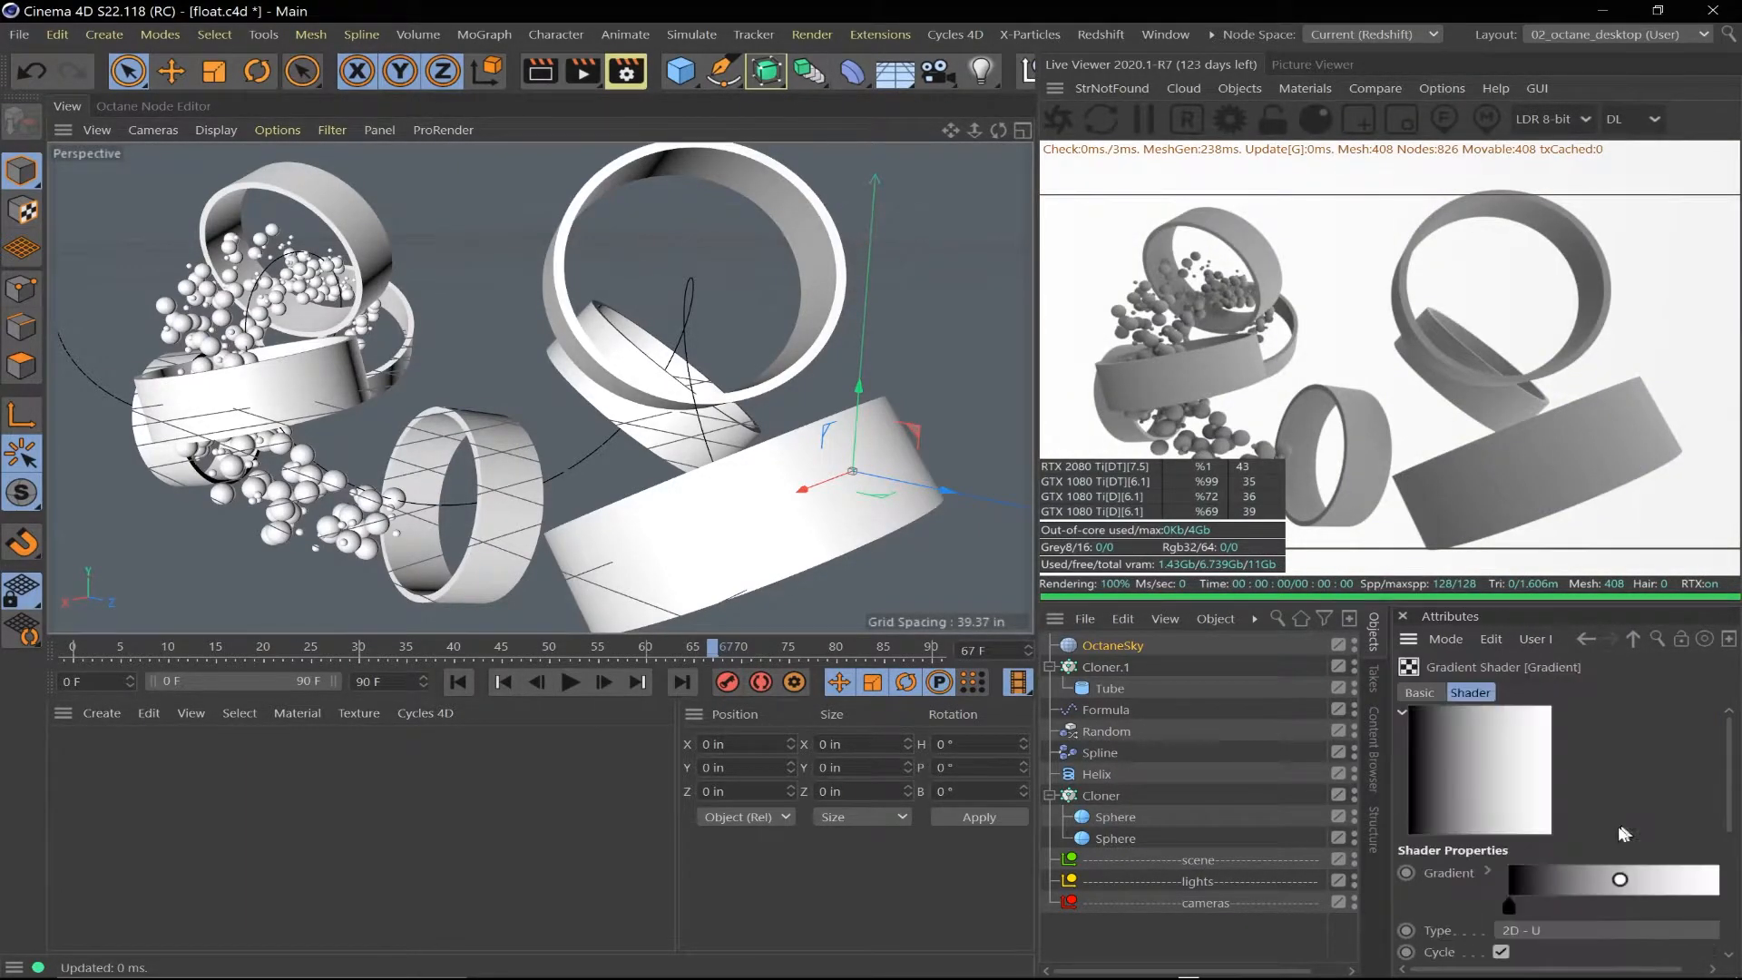
left_click(1508, 899)
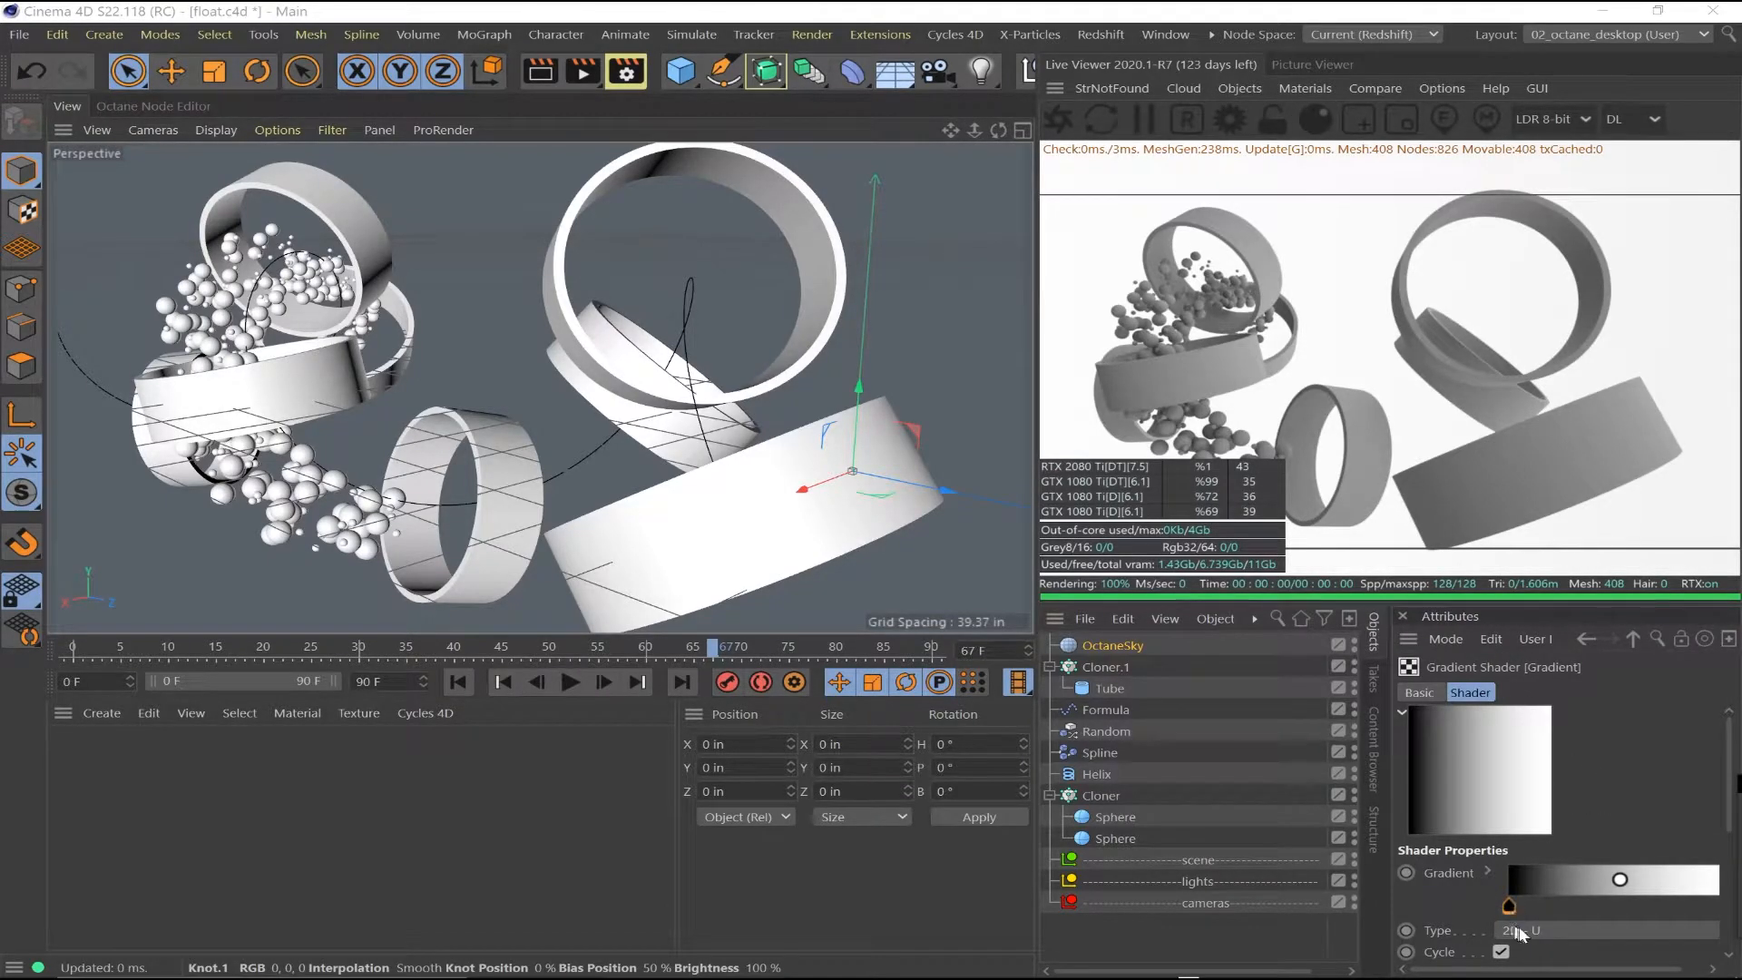
Set the sky gradient type to 2D - Diagonal and add an Octane Camera
left_click(1239, 88)
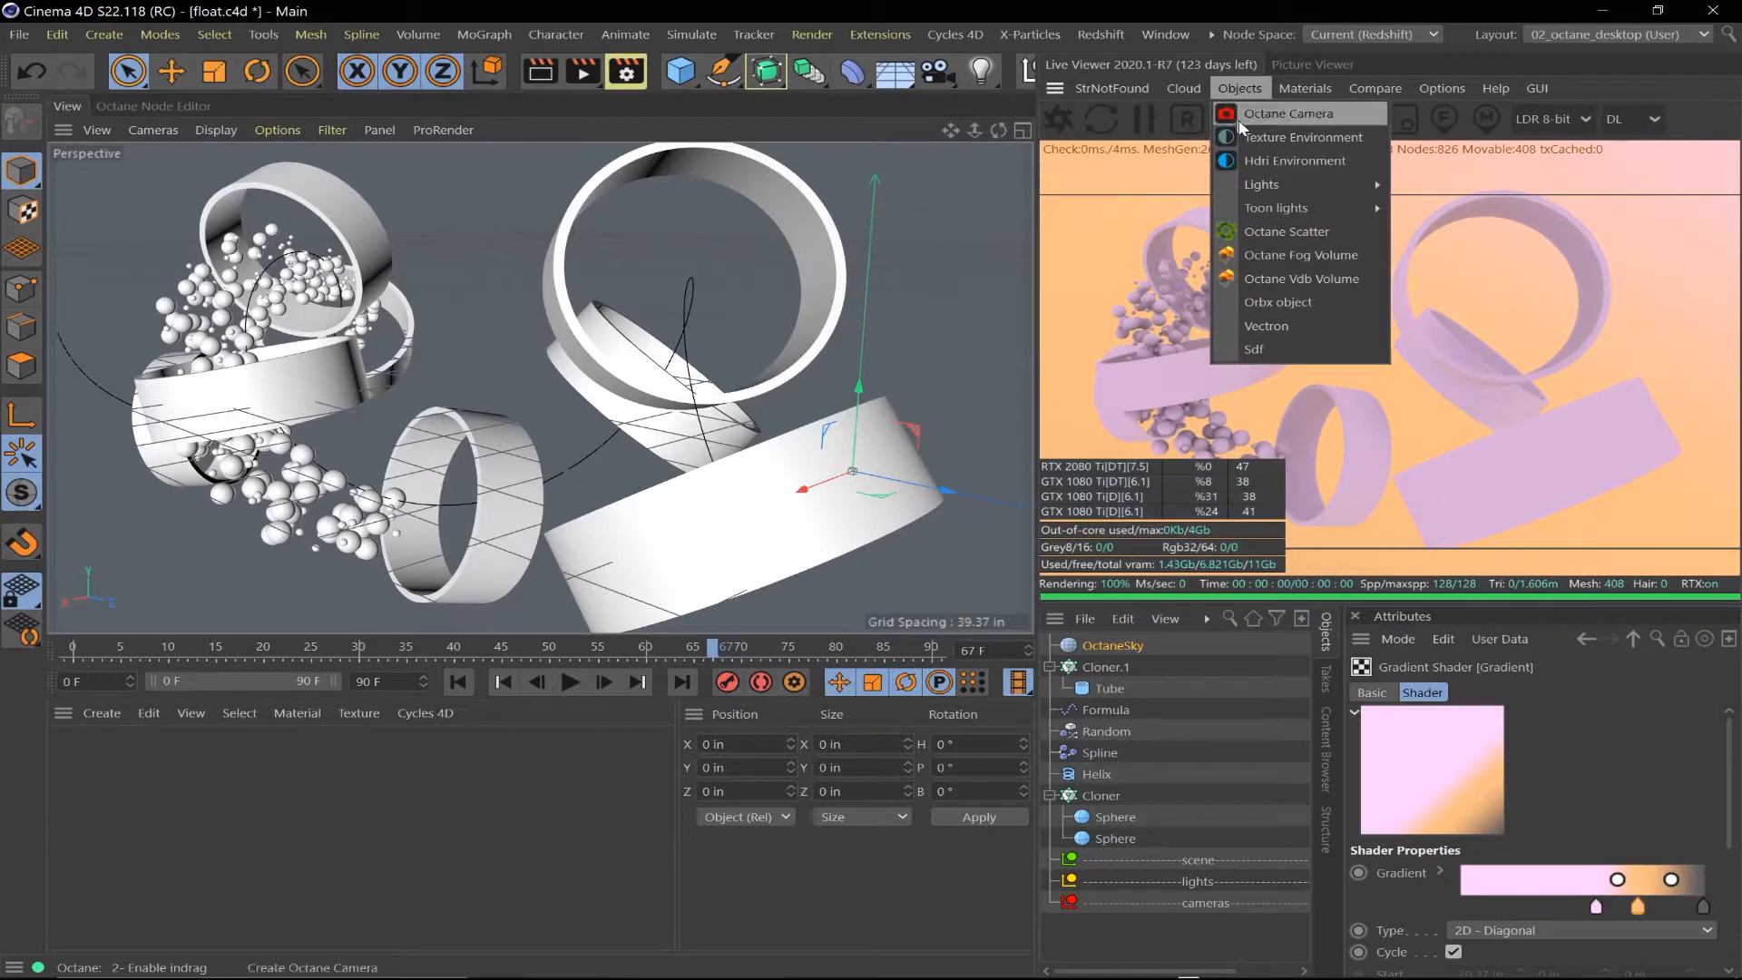
left_click(1287, 113)
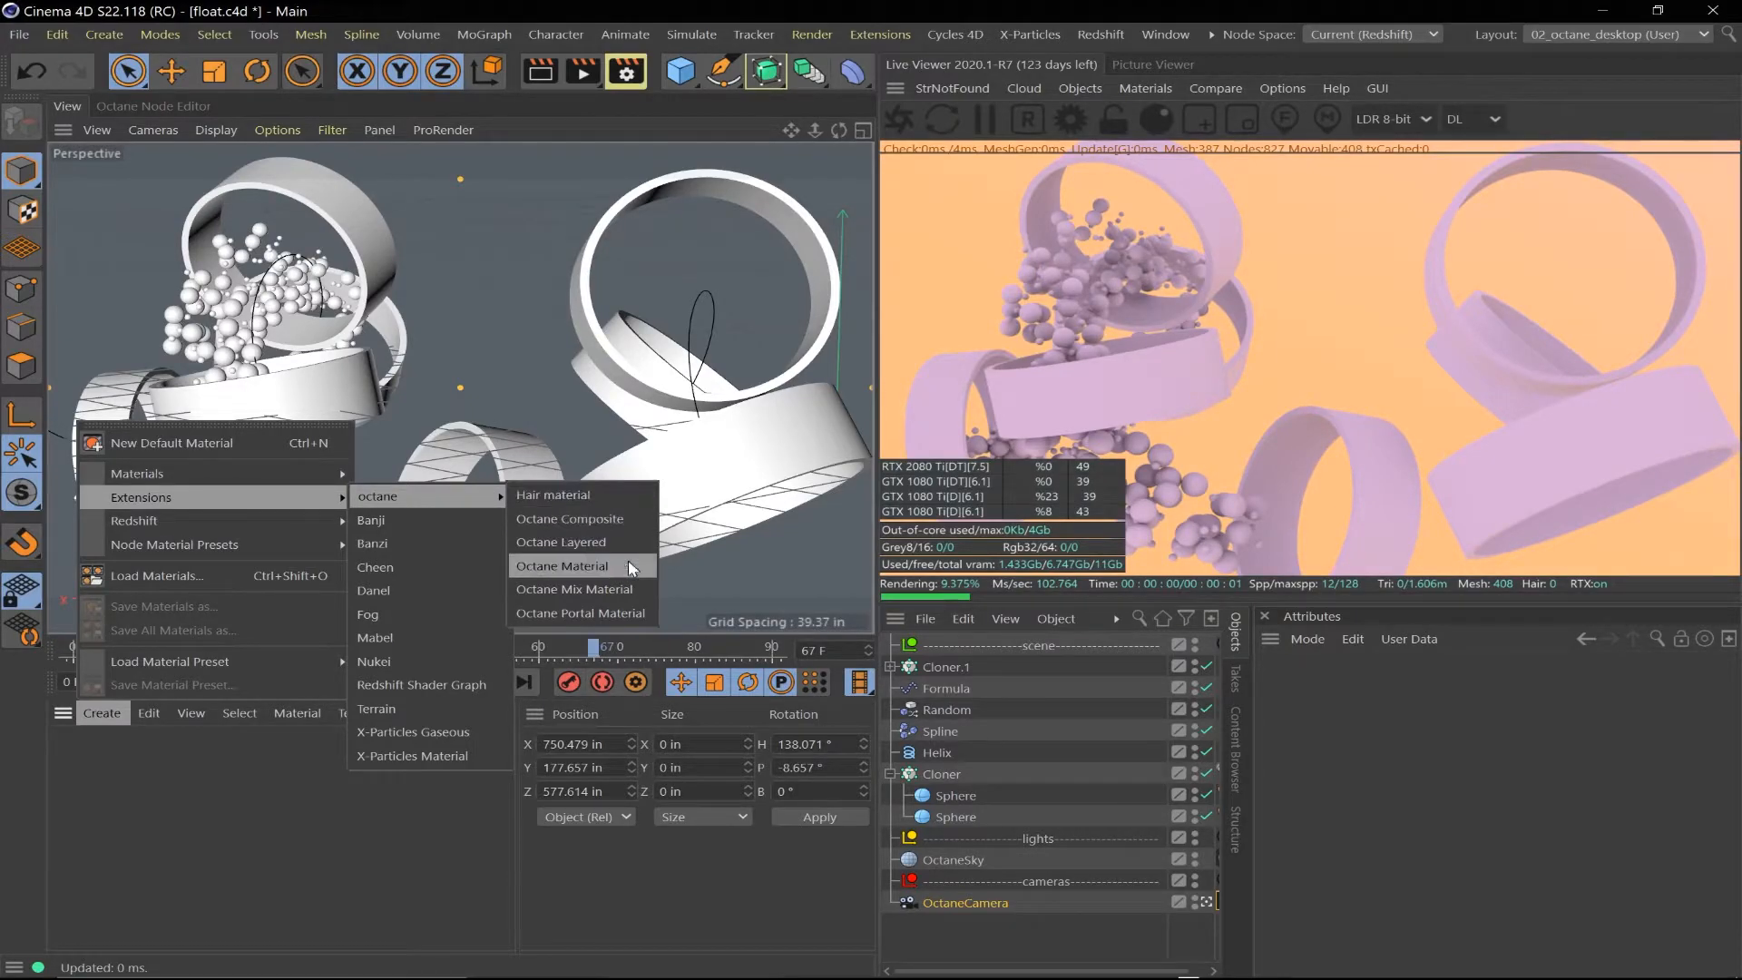
Create a new Octane material and apply it to the tubes
left_click(562, 566)
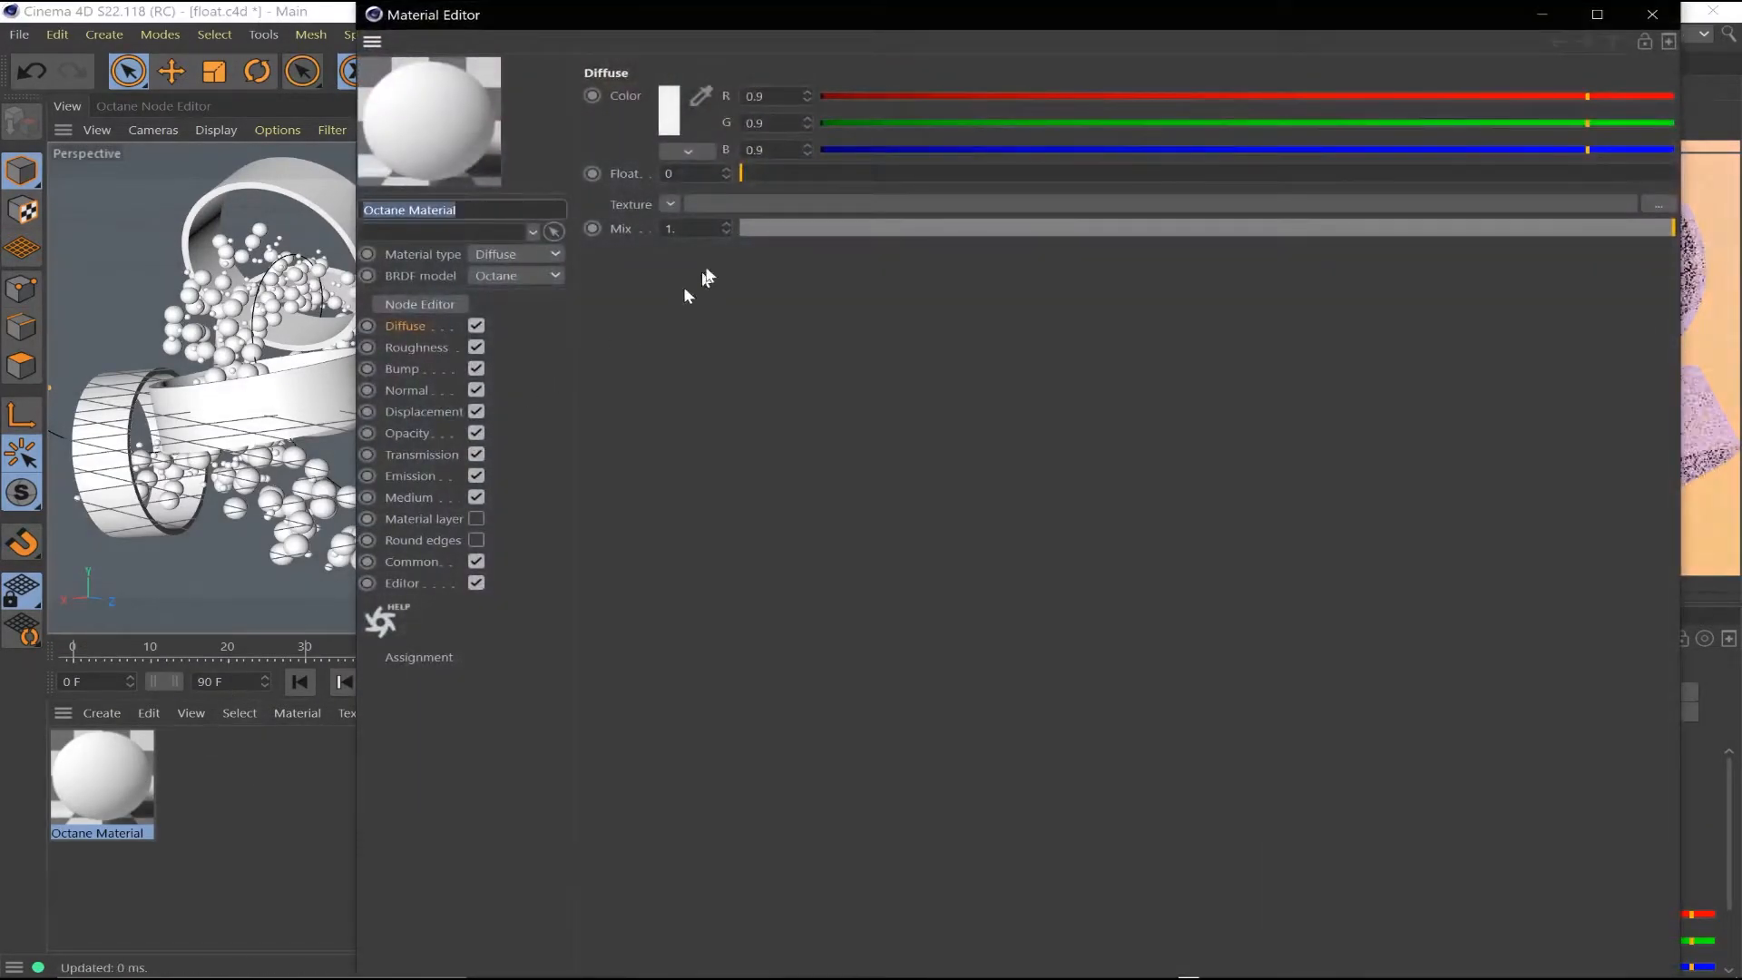
left_click(515, 254)
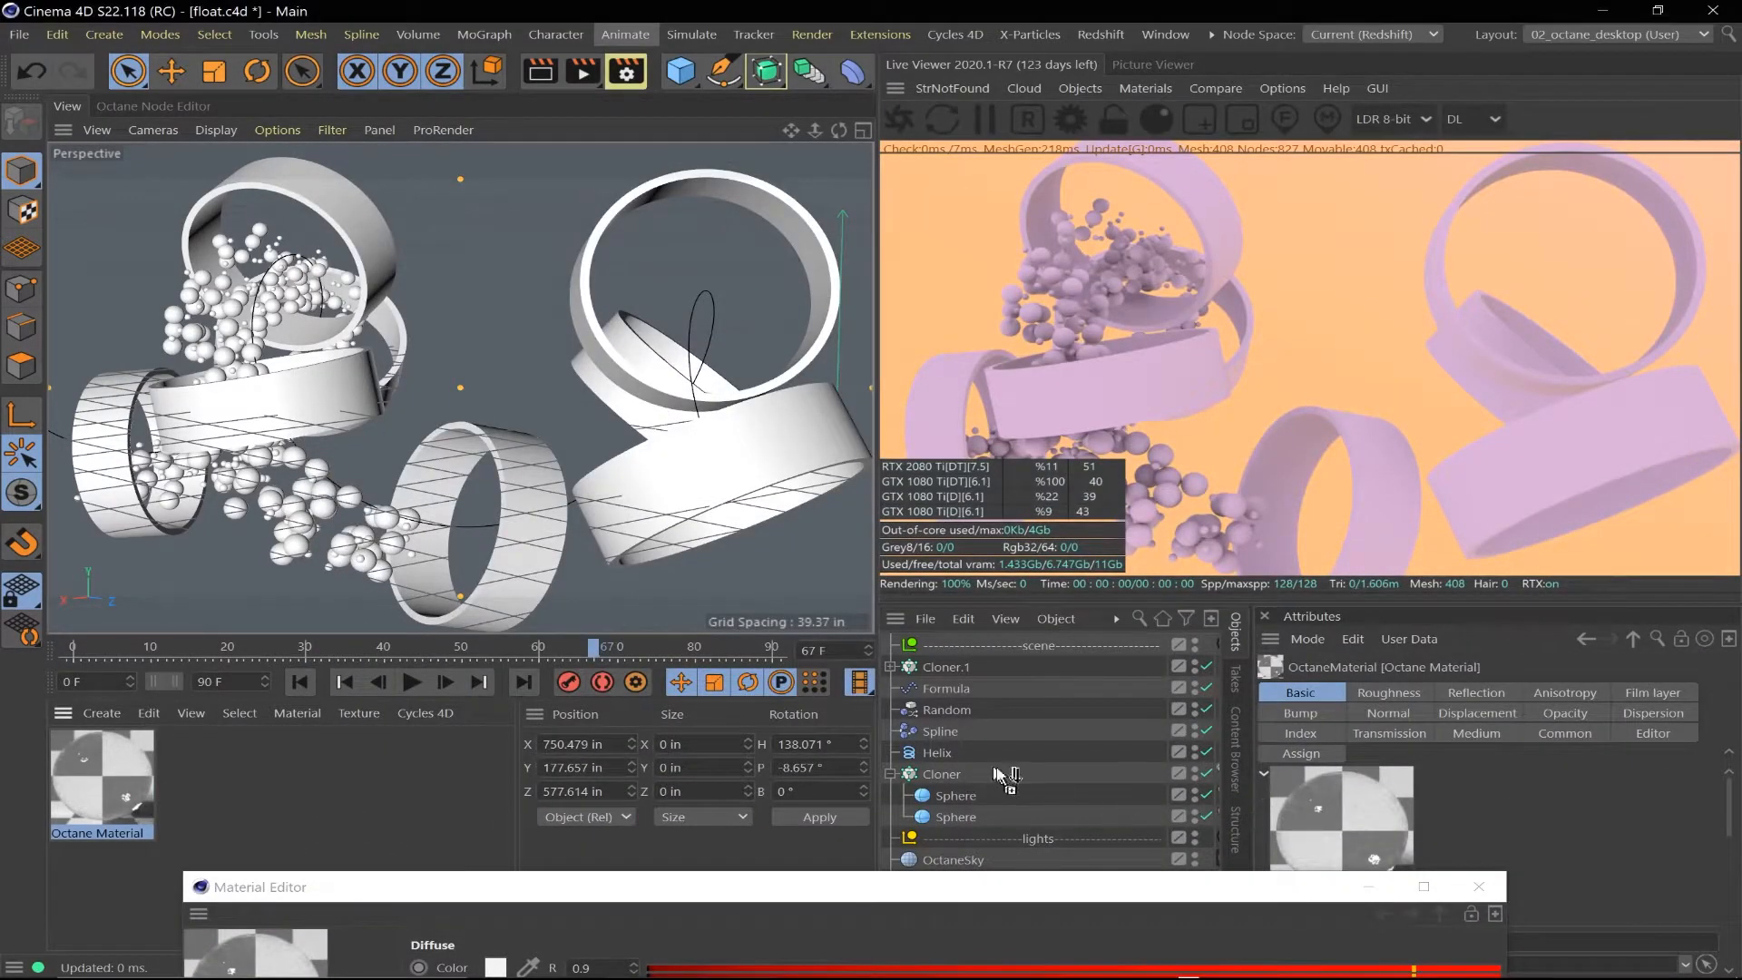
left_click(1179, 774)
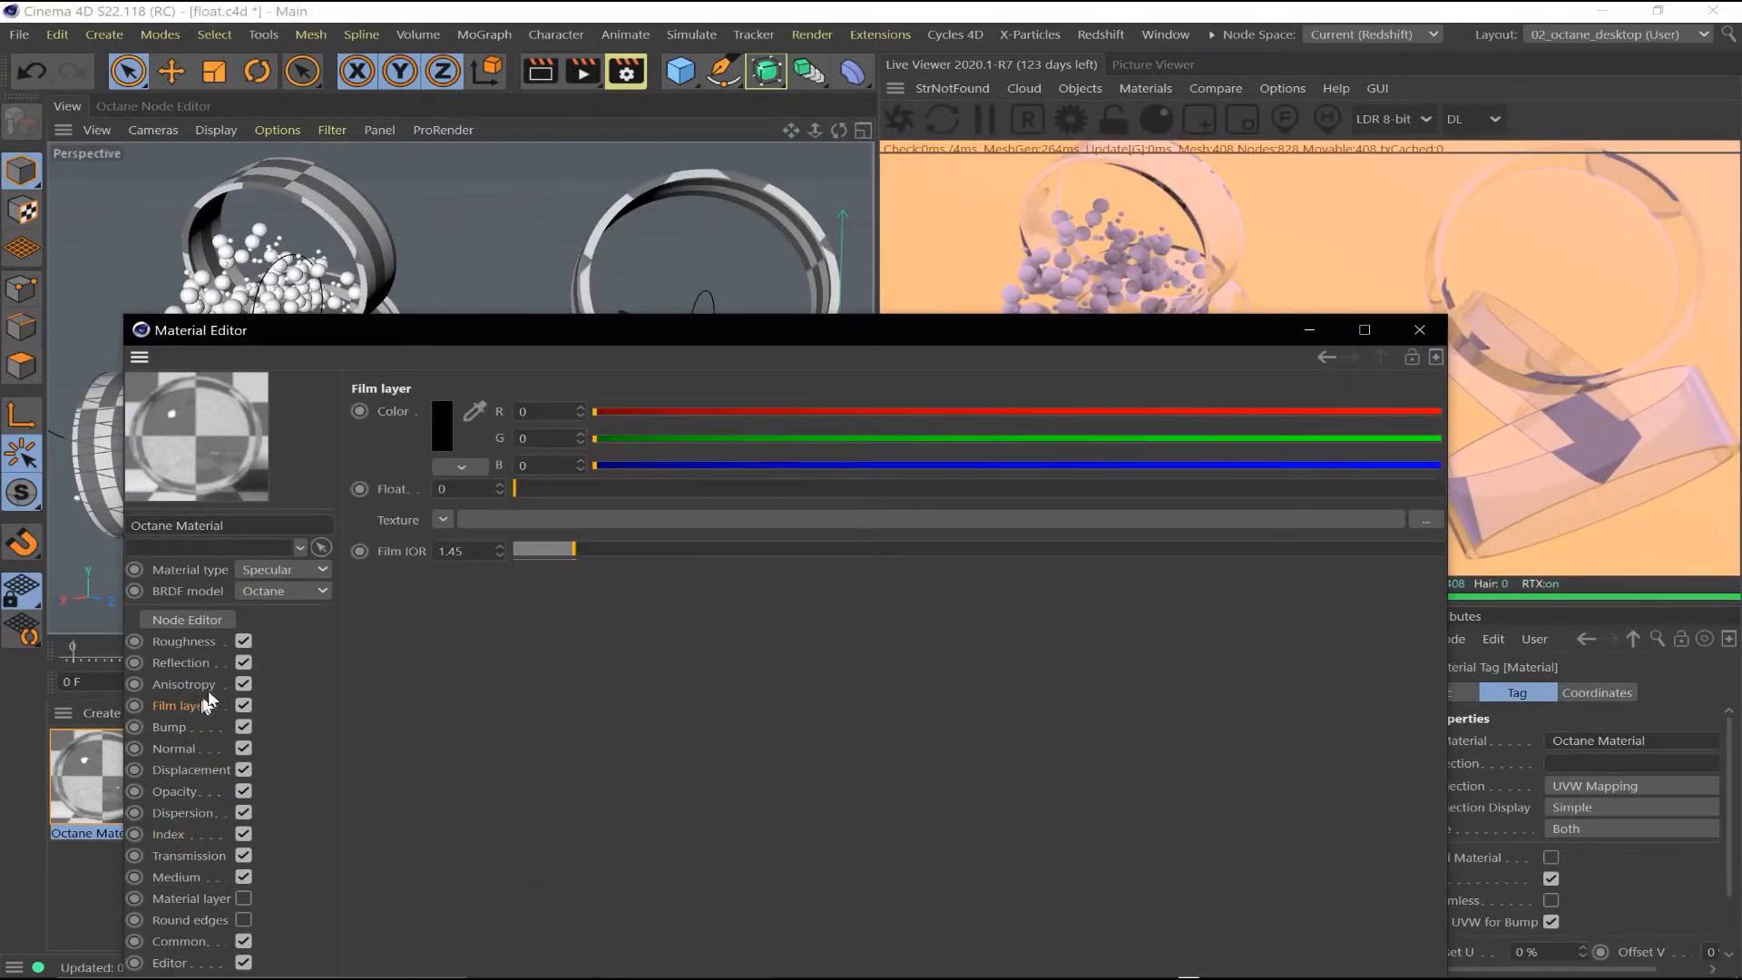
Add a slightly thicker thin film layer and tune its refractive index
left_click_drag(514, 489, 589, 489)
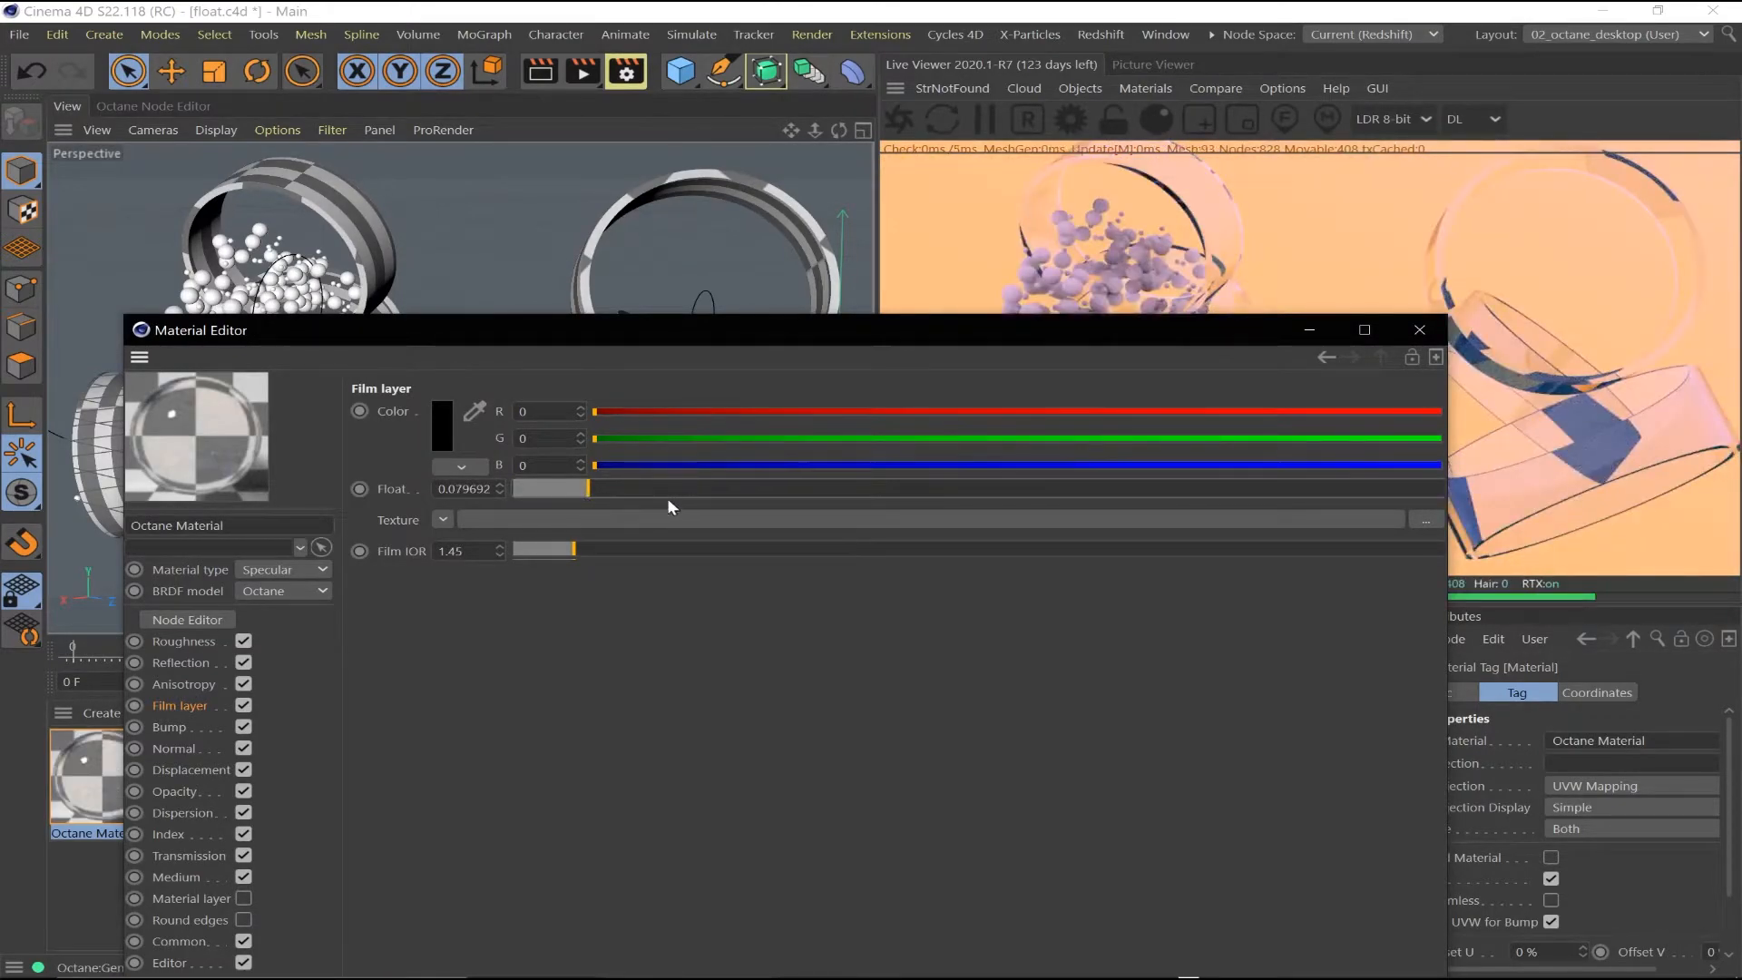
left_click_drag(586, 489, 637, 489)
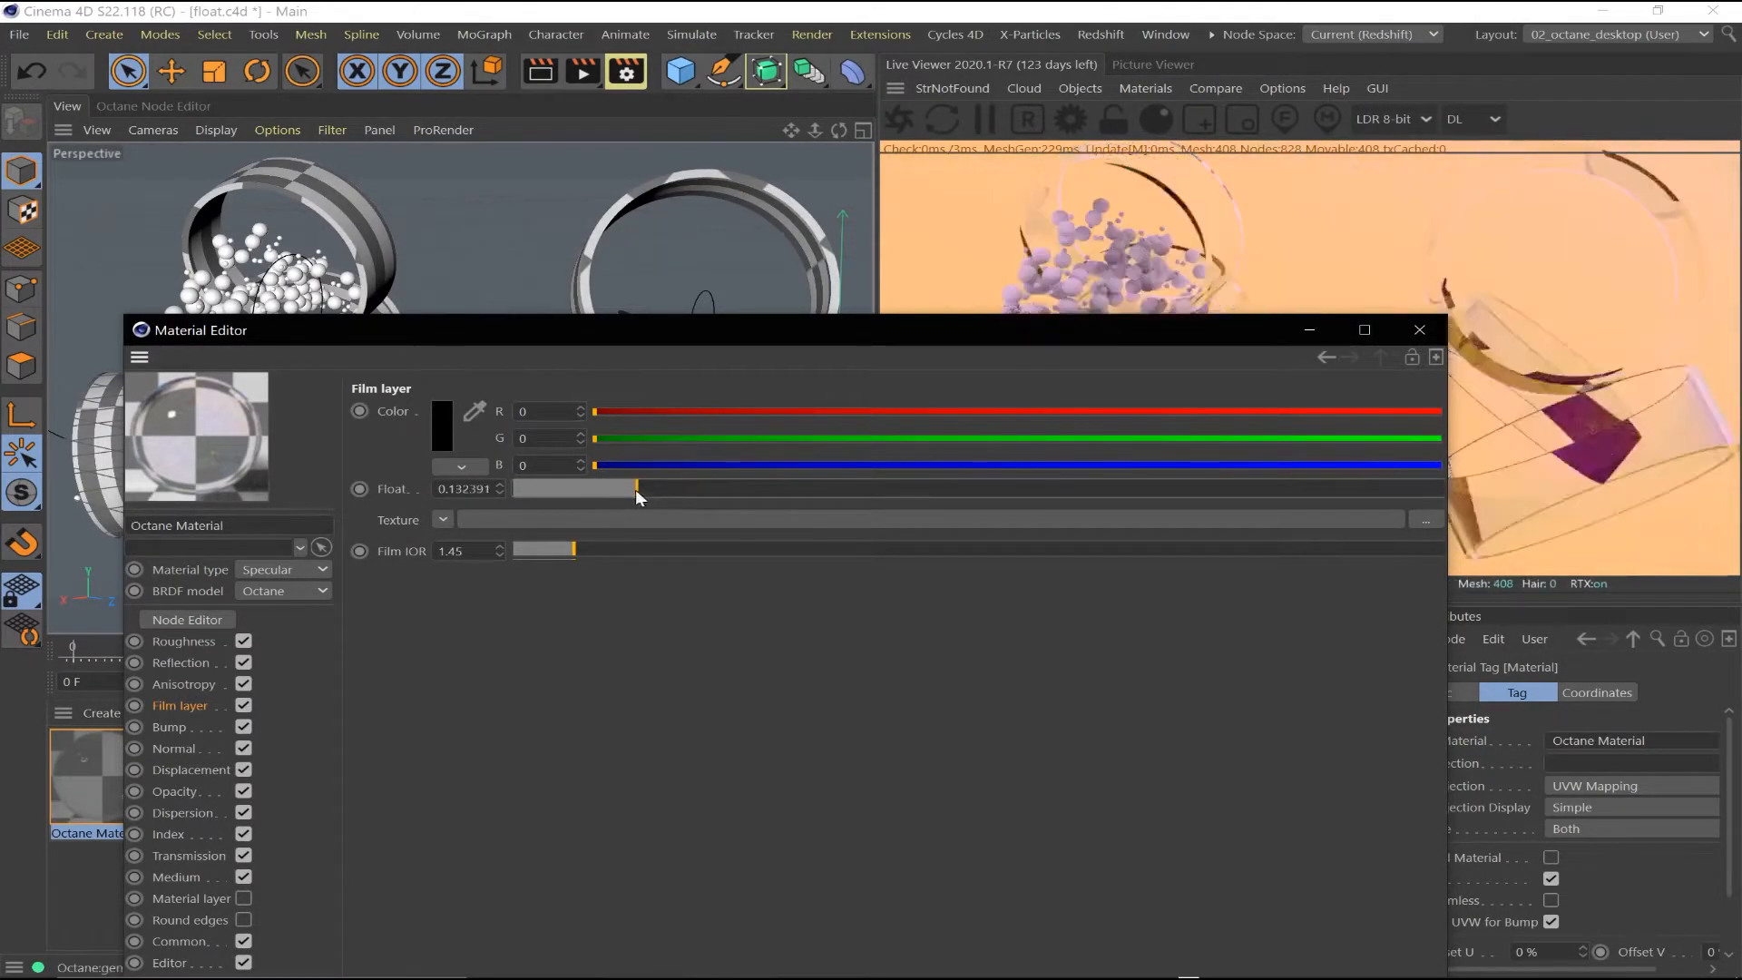
left_click_drag(573, 549, 675, 549)
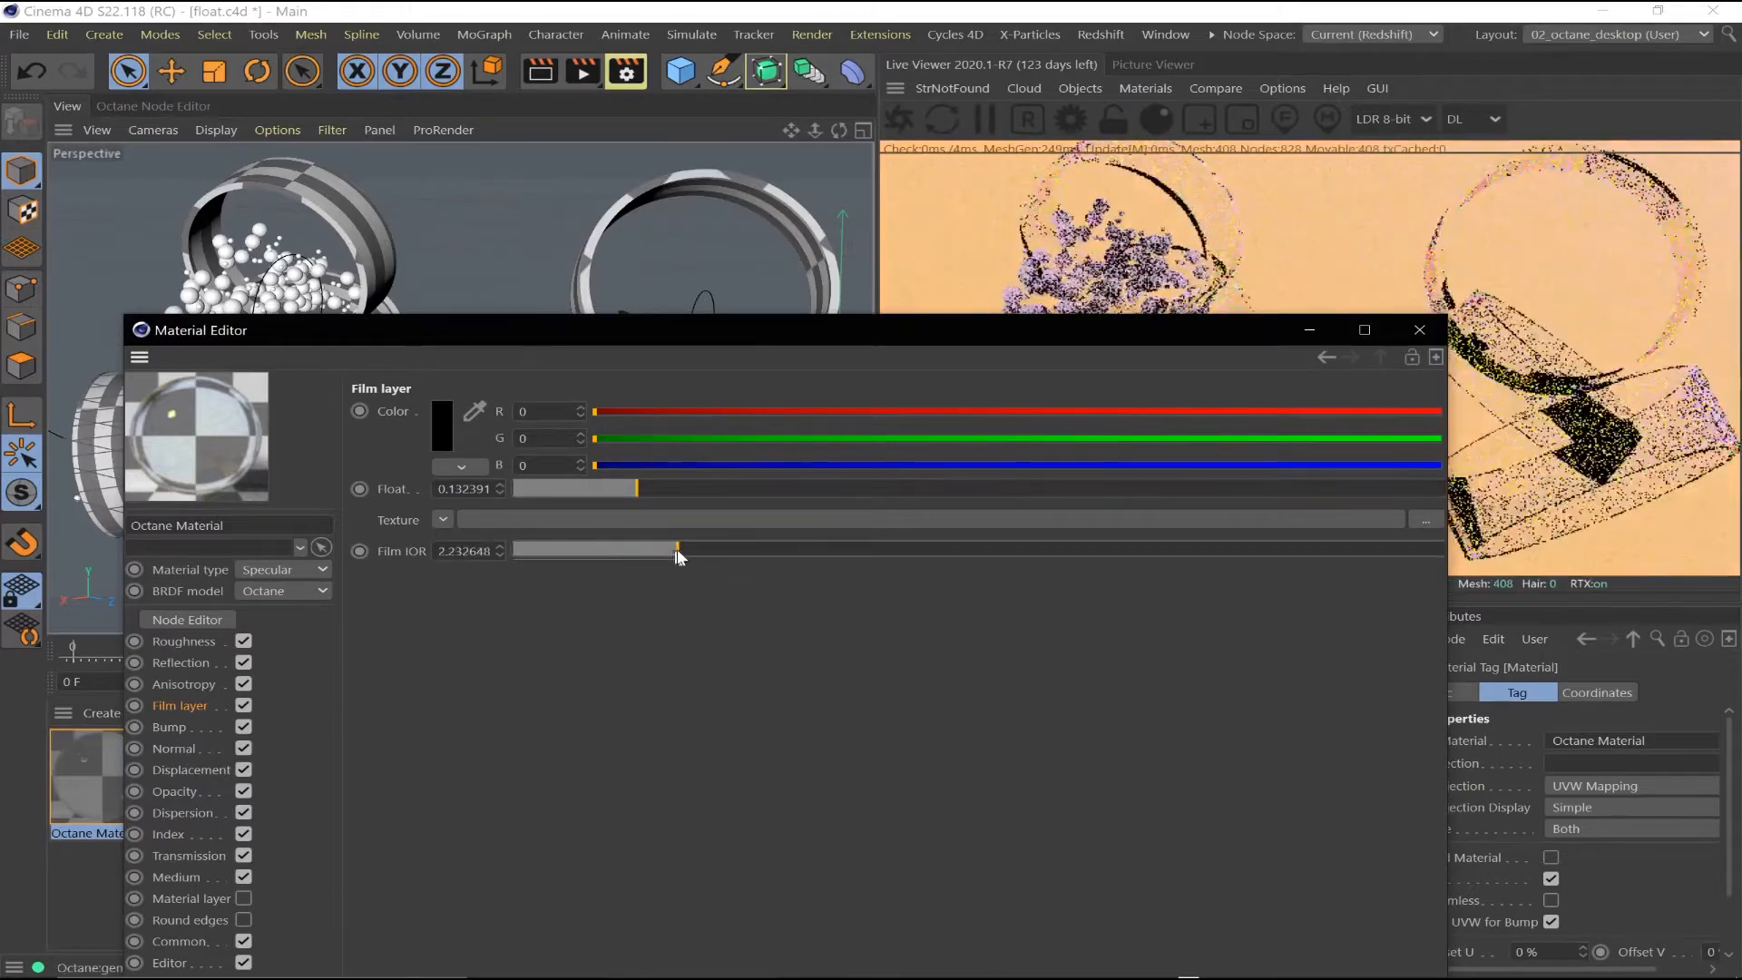
left_click_drag(675, 548, 1133, 549)
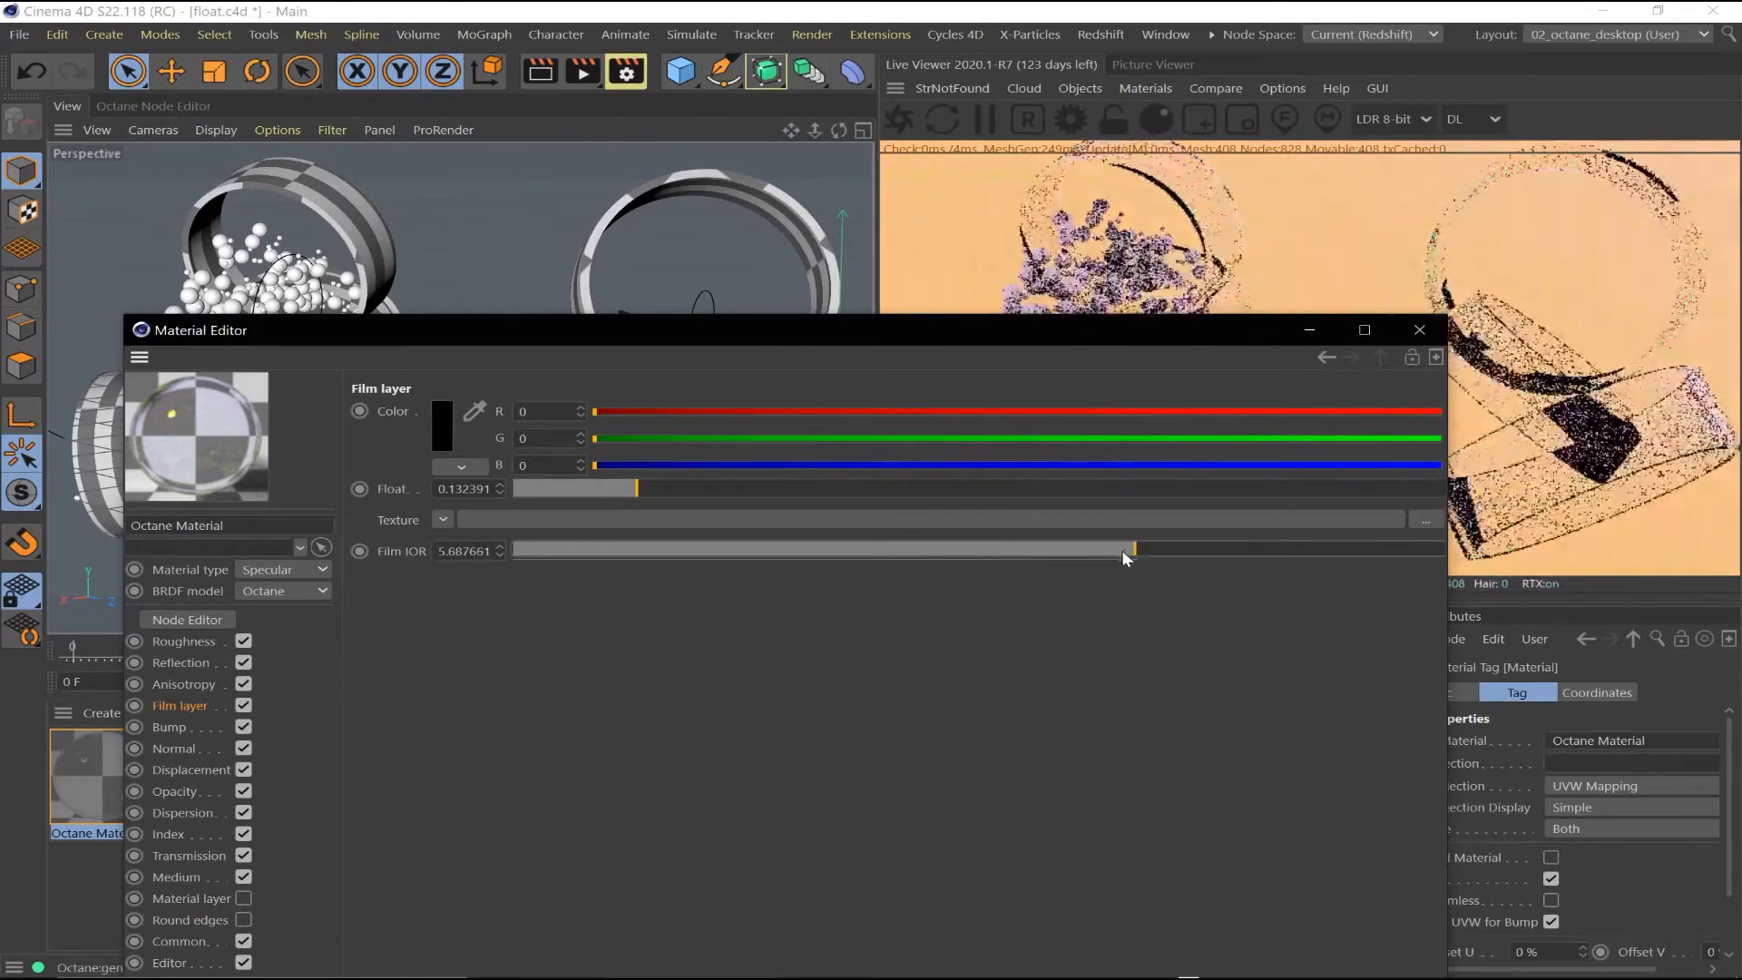
left_click_drag(1133, 550, 522, 550)
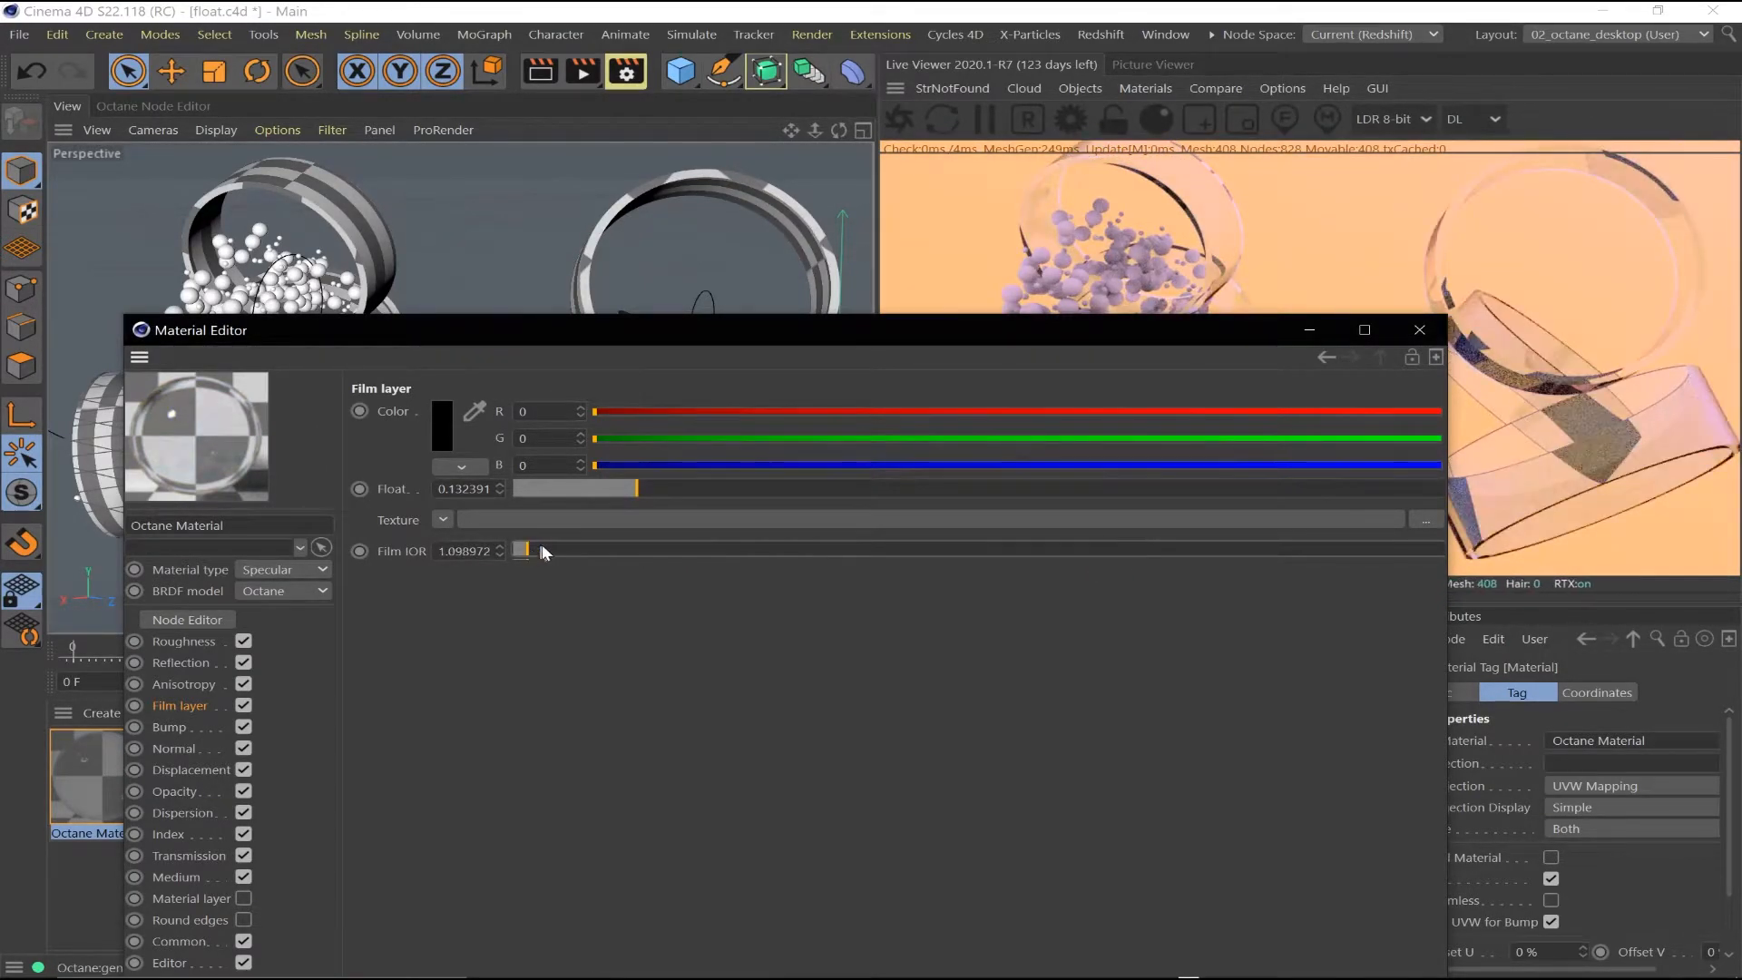
Give the material very slight roughness and switch live render to direct lighting
left_click(184, 641)
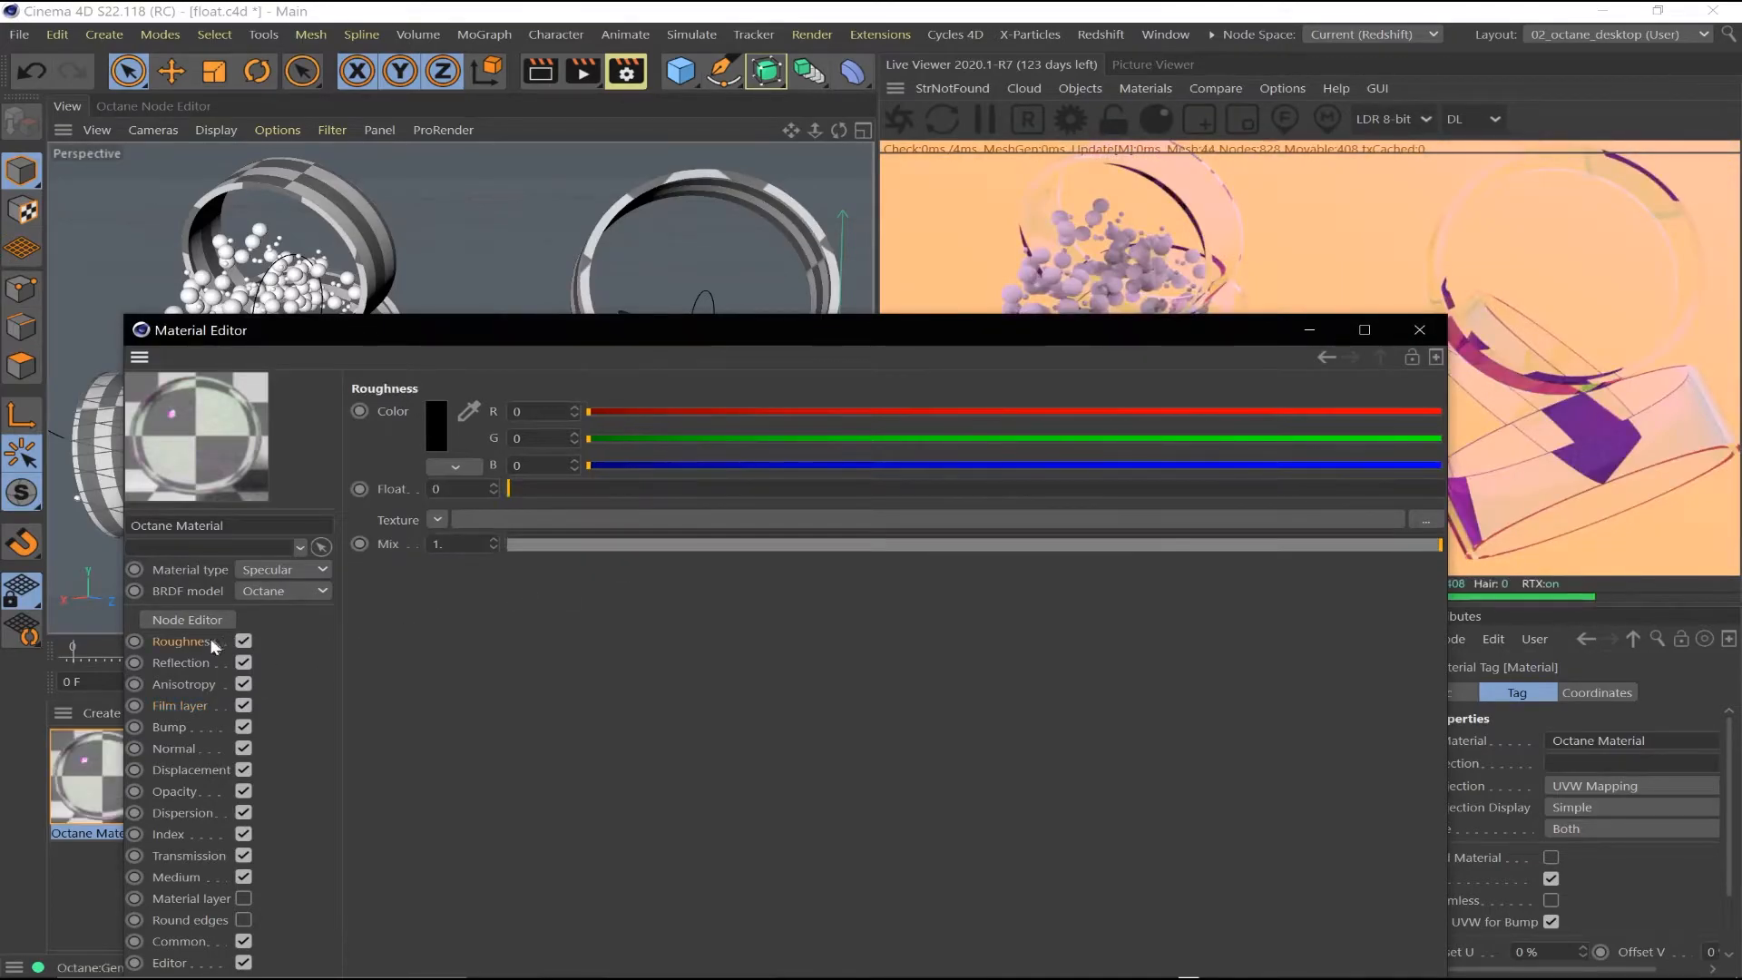
left_click_drag(506, 489, 553, 488)
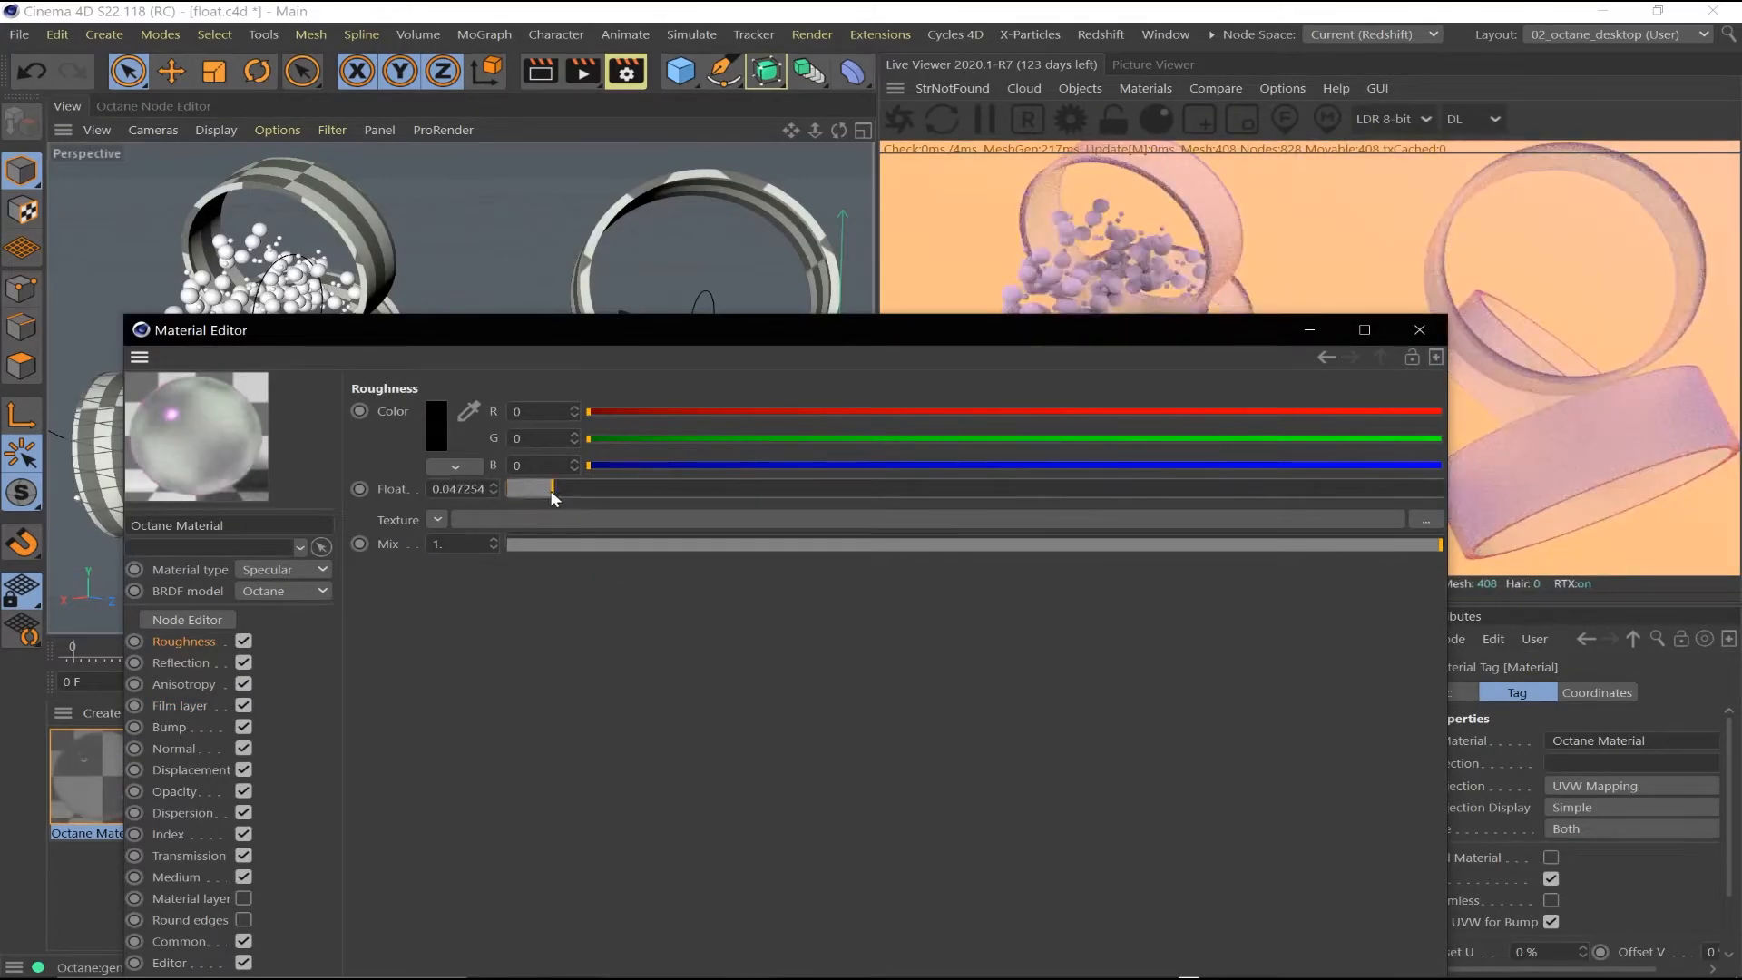
left_click_drag(553, 489, 536, 489)
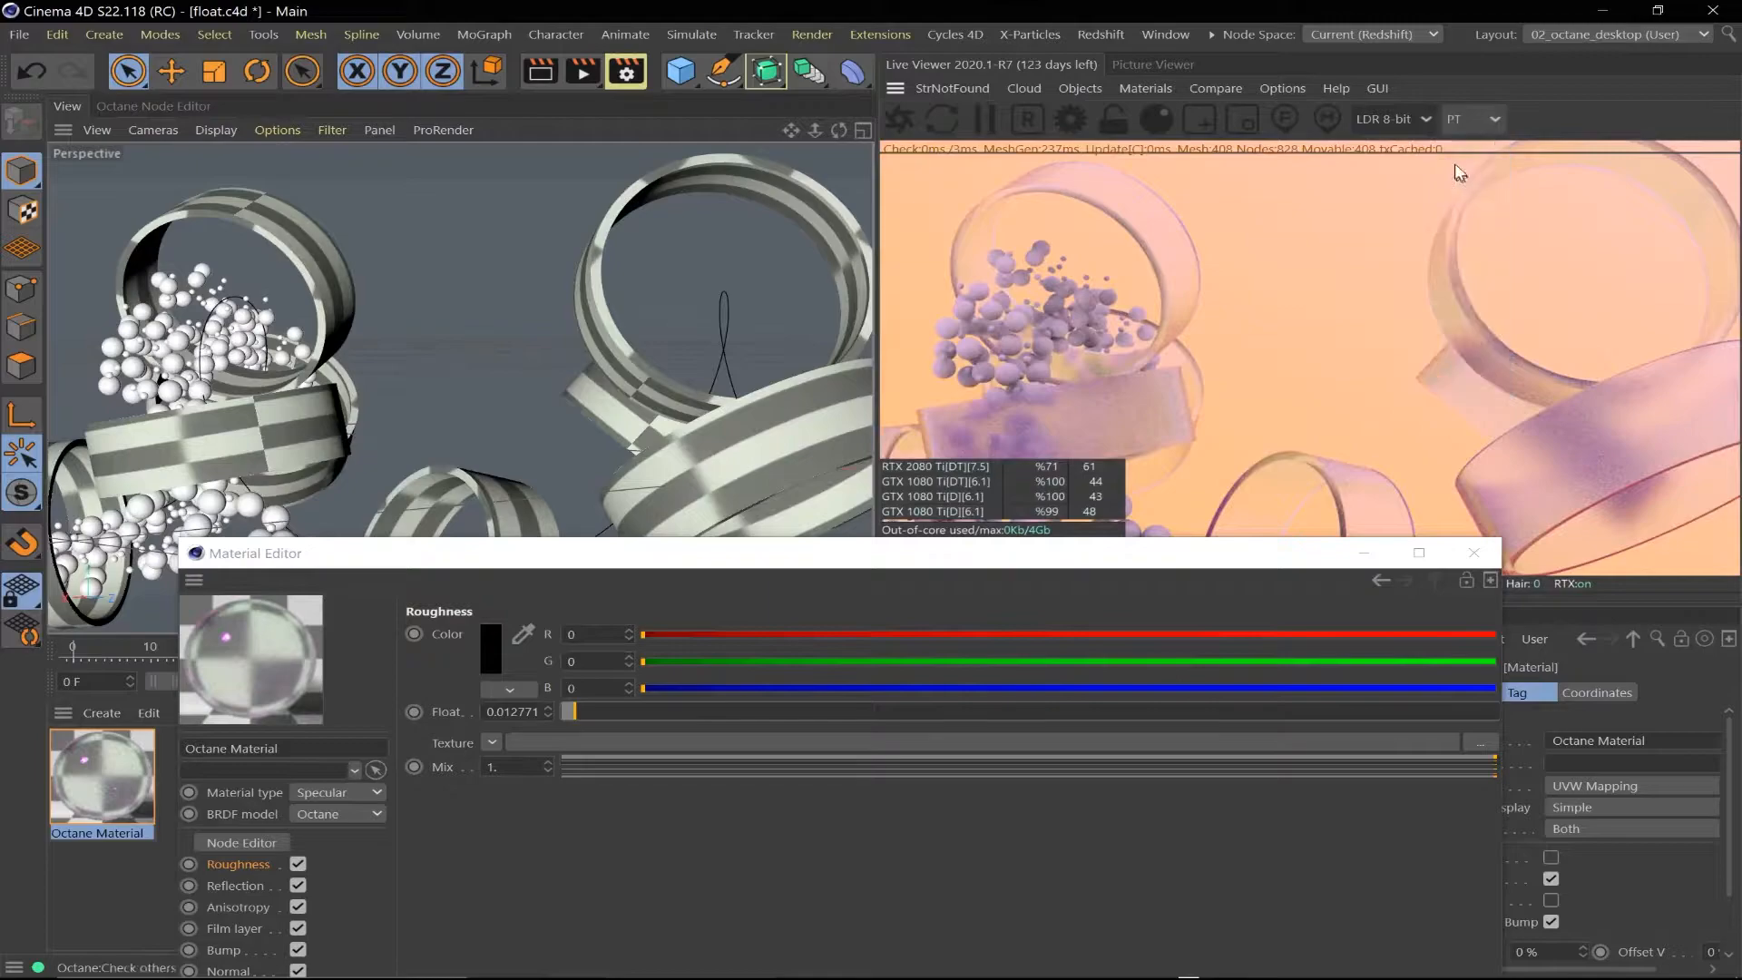
left_click(1494, 119)
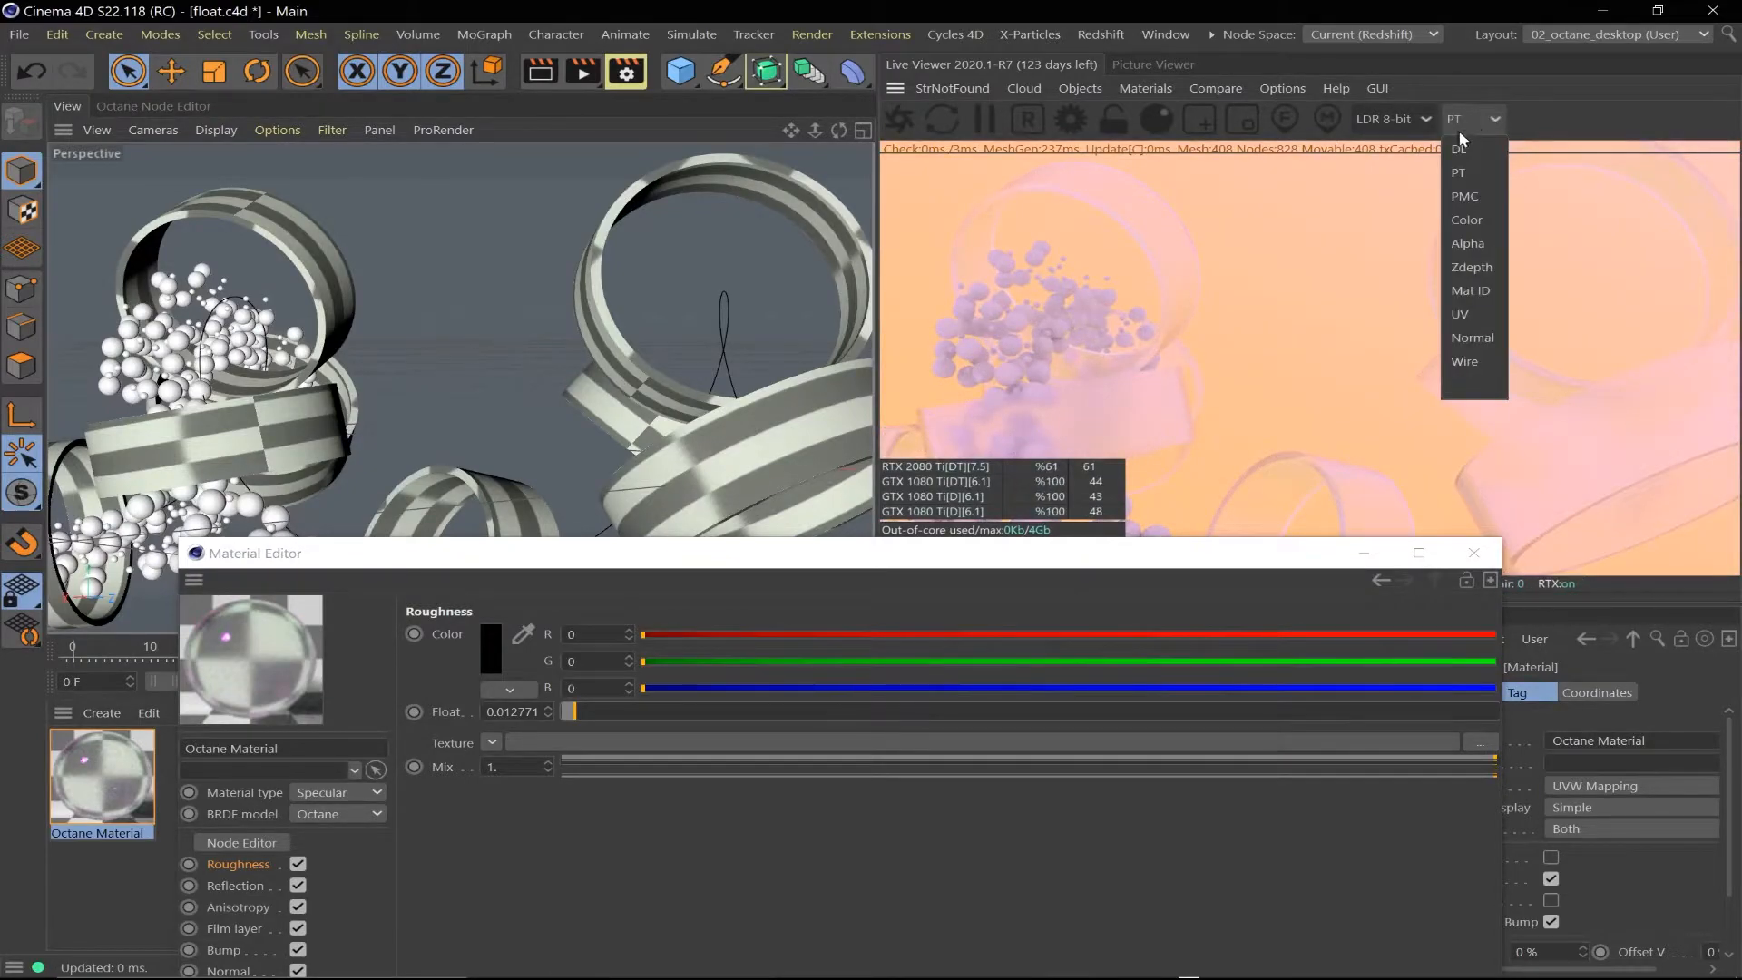
left_click(1460, 148)
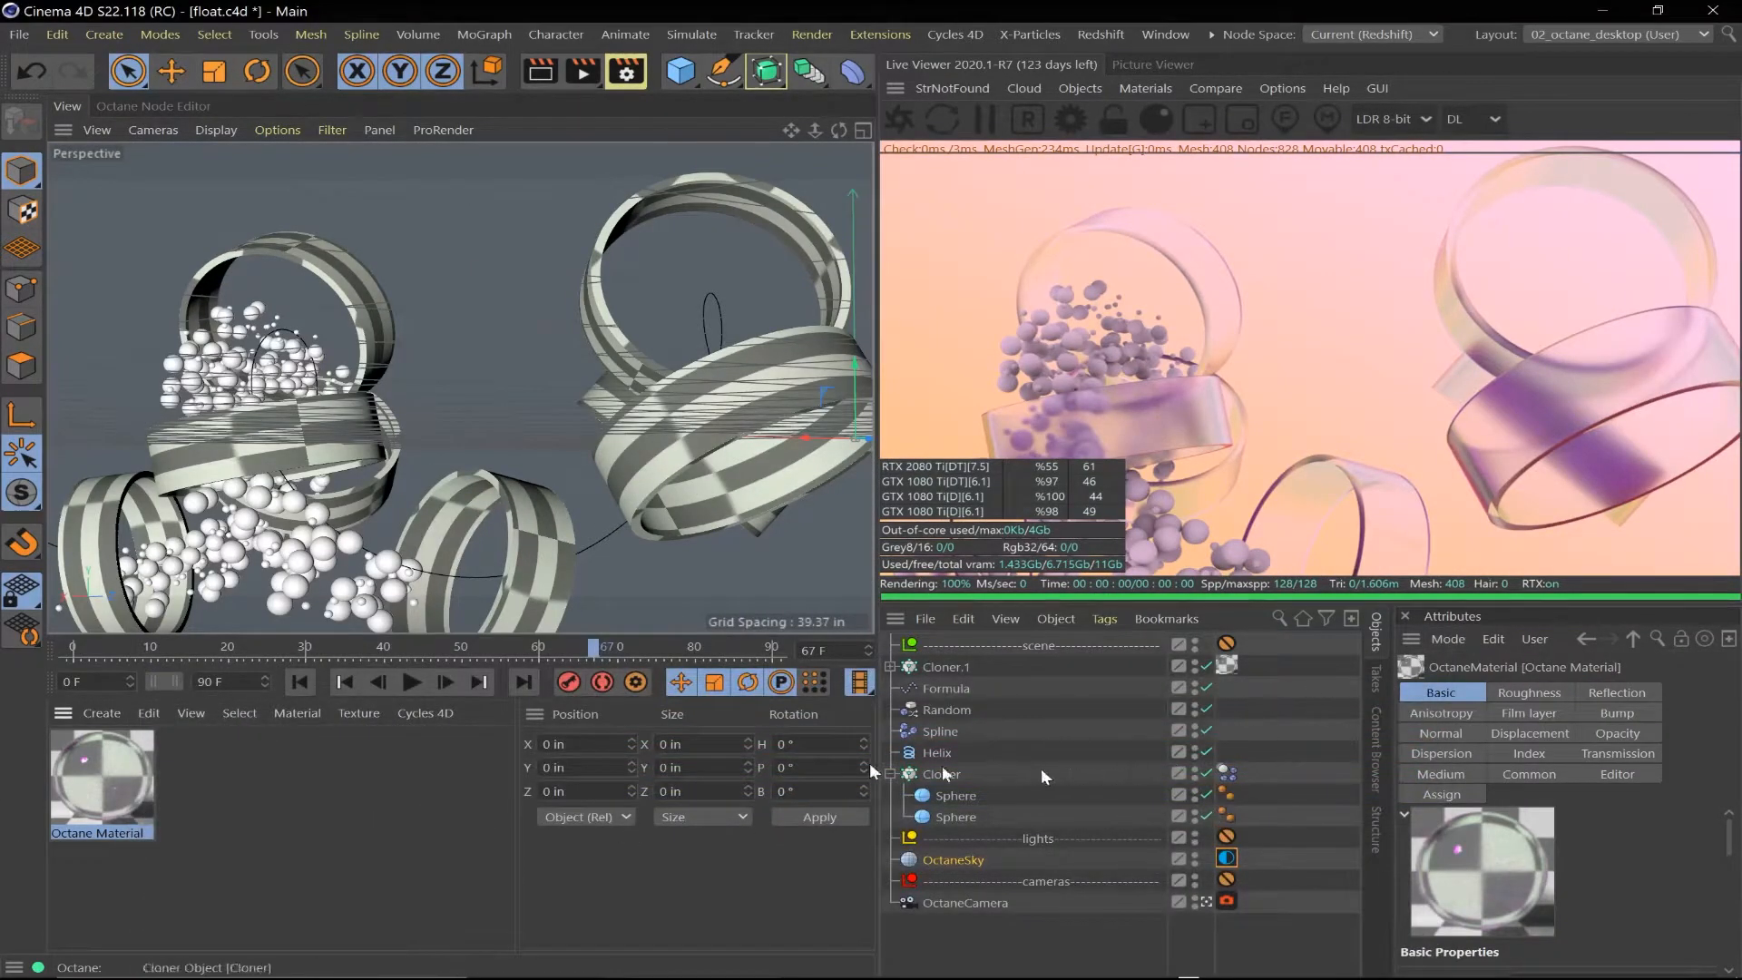
Create a new Octane material for the sphere cloner and make it rougher
left_click(190, 713)
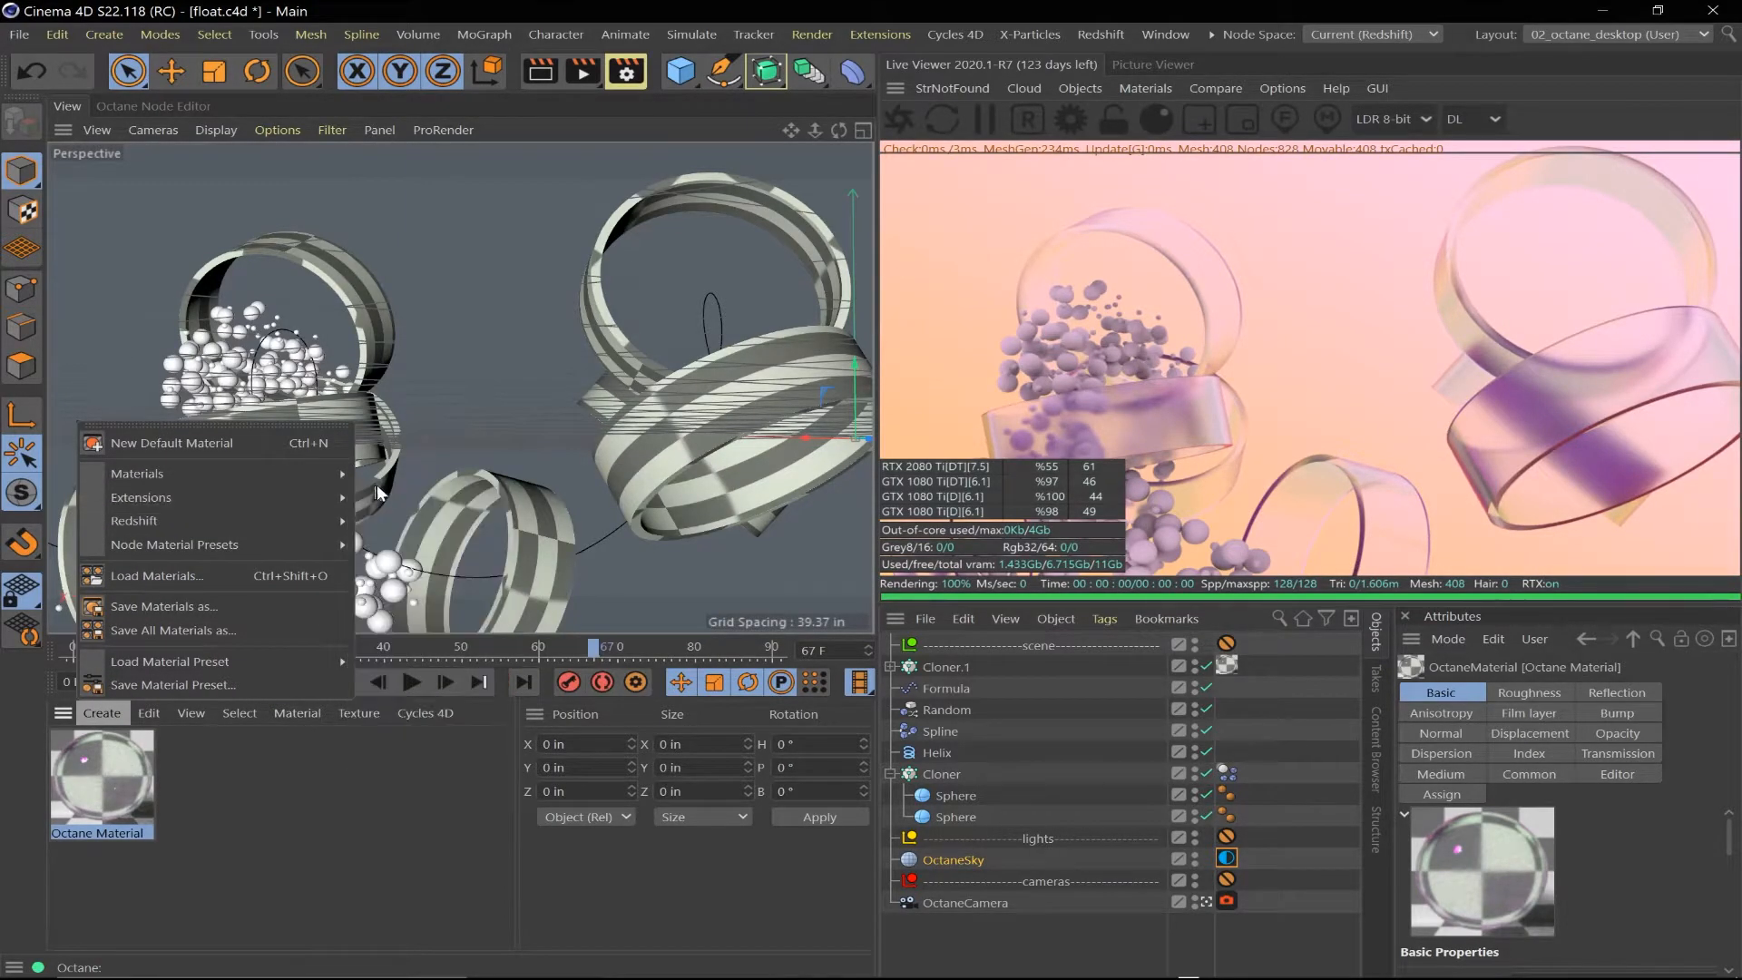
left_click(172, 442)
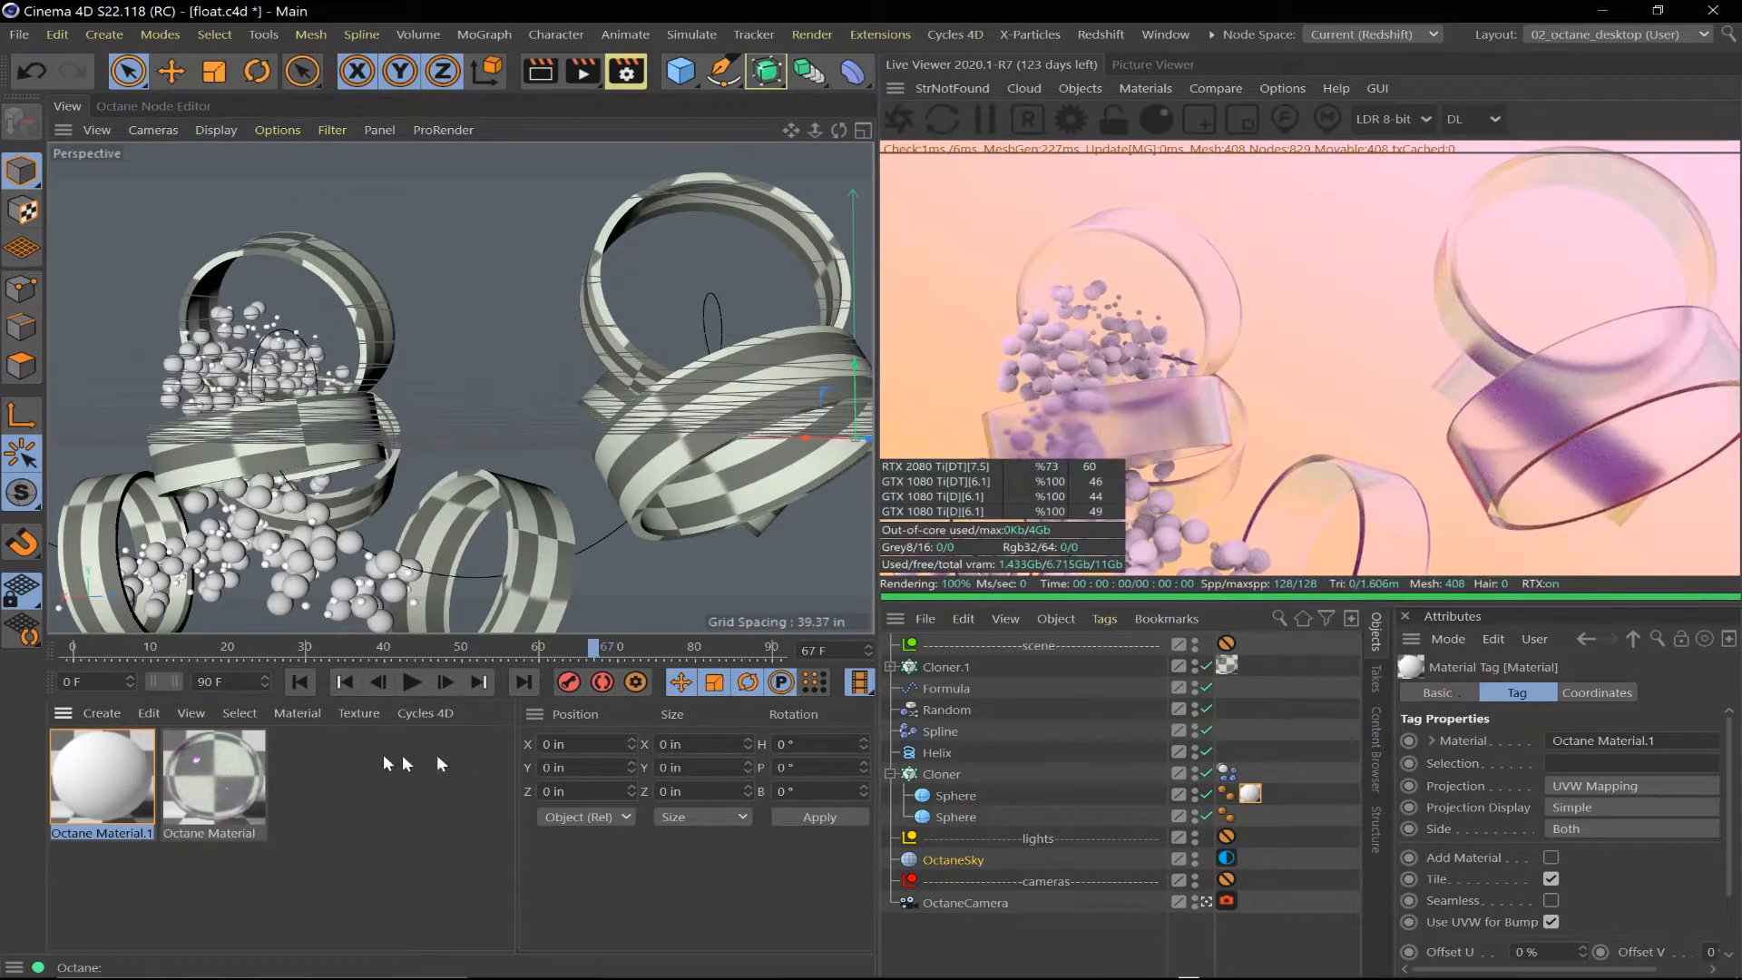
double_click(100, 781)
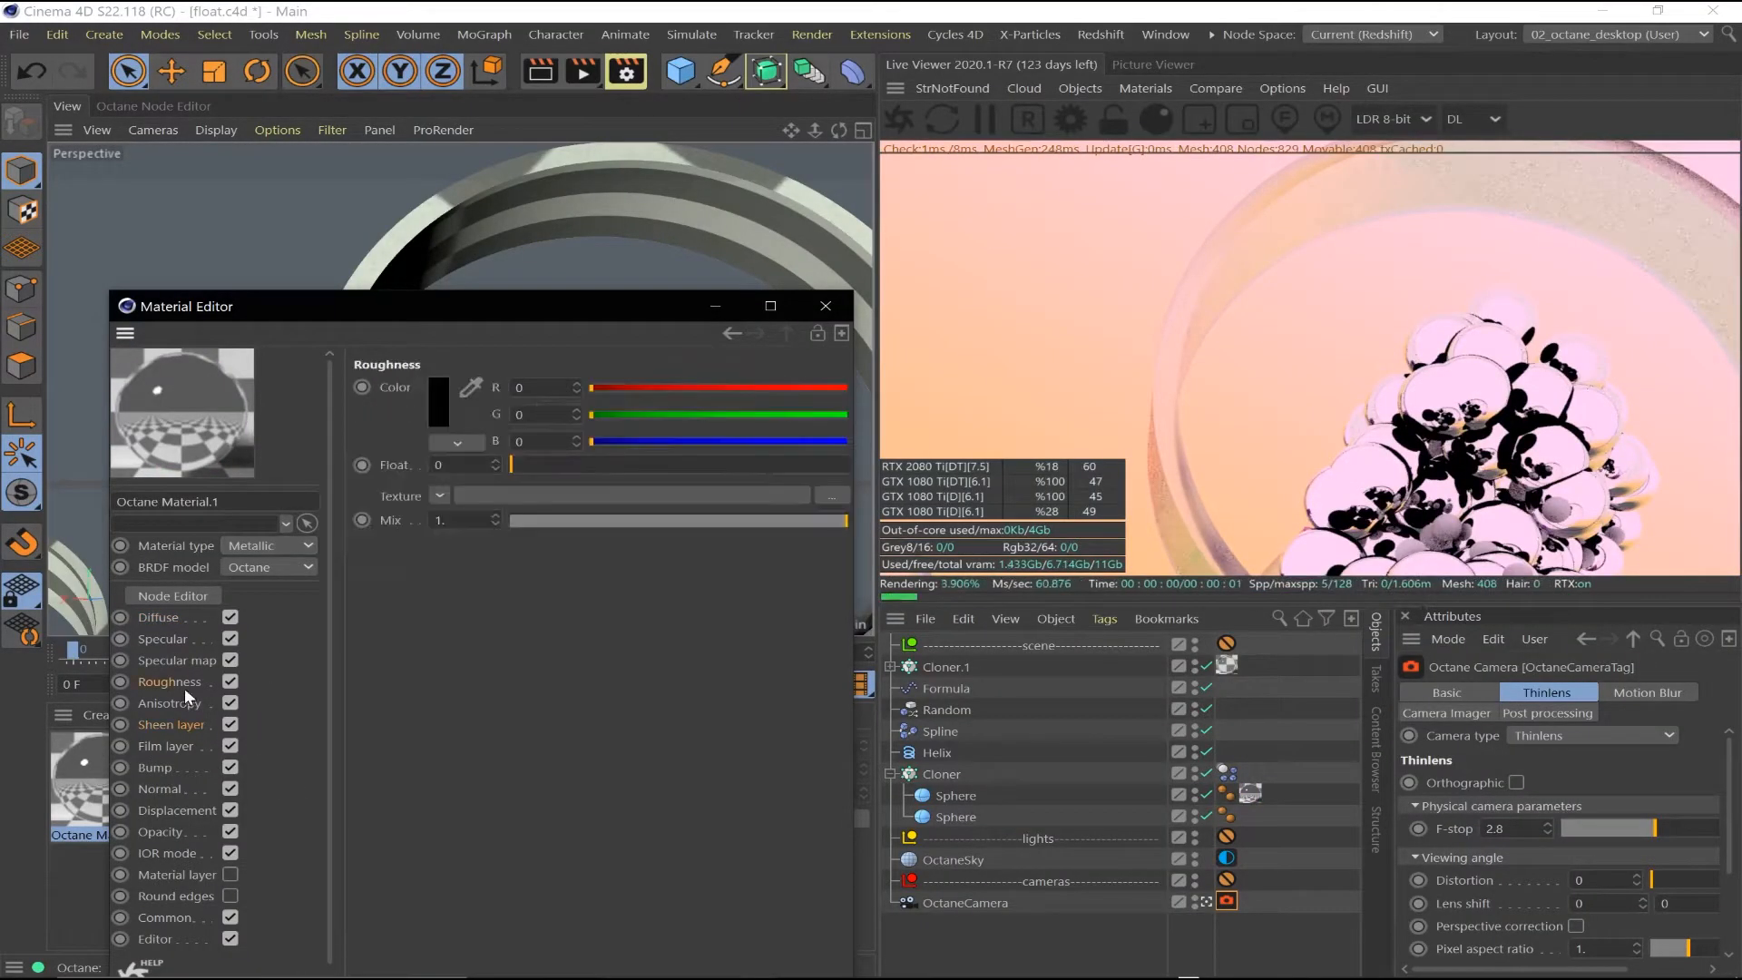
left_click_drag(510, 464, 637, 464)
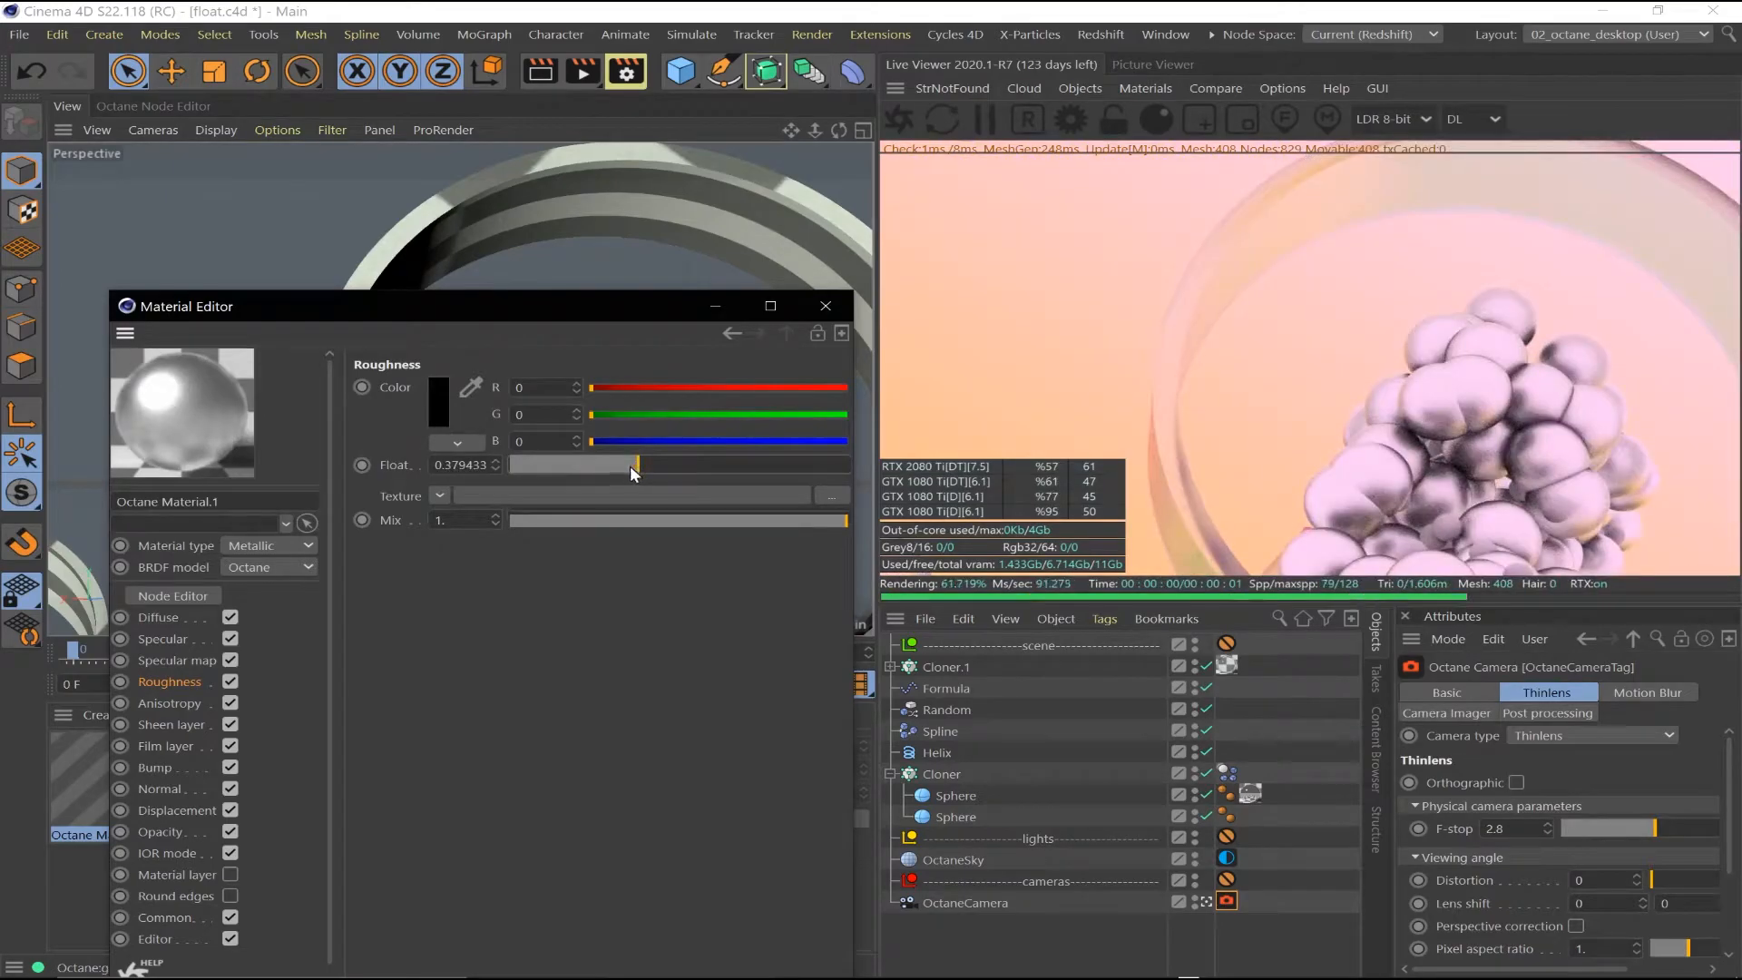
Set the sphere material's diffuse strength to zero, then tint Octane Material.2's reflection gold
left_click(158, 616)
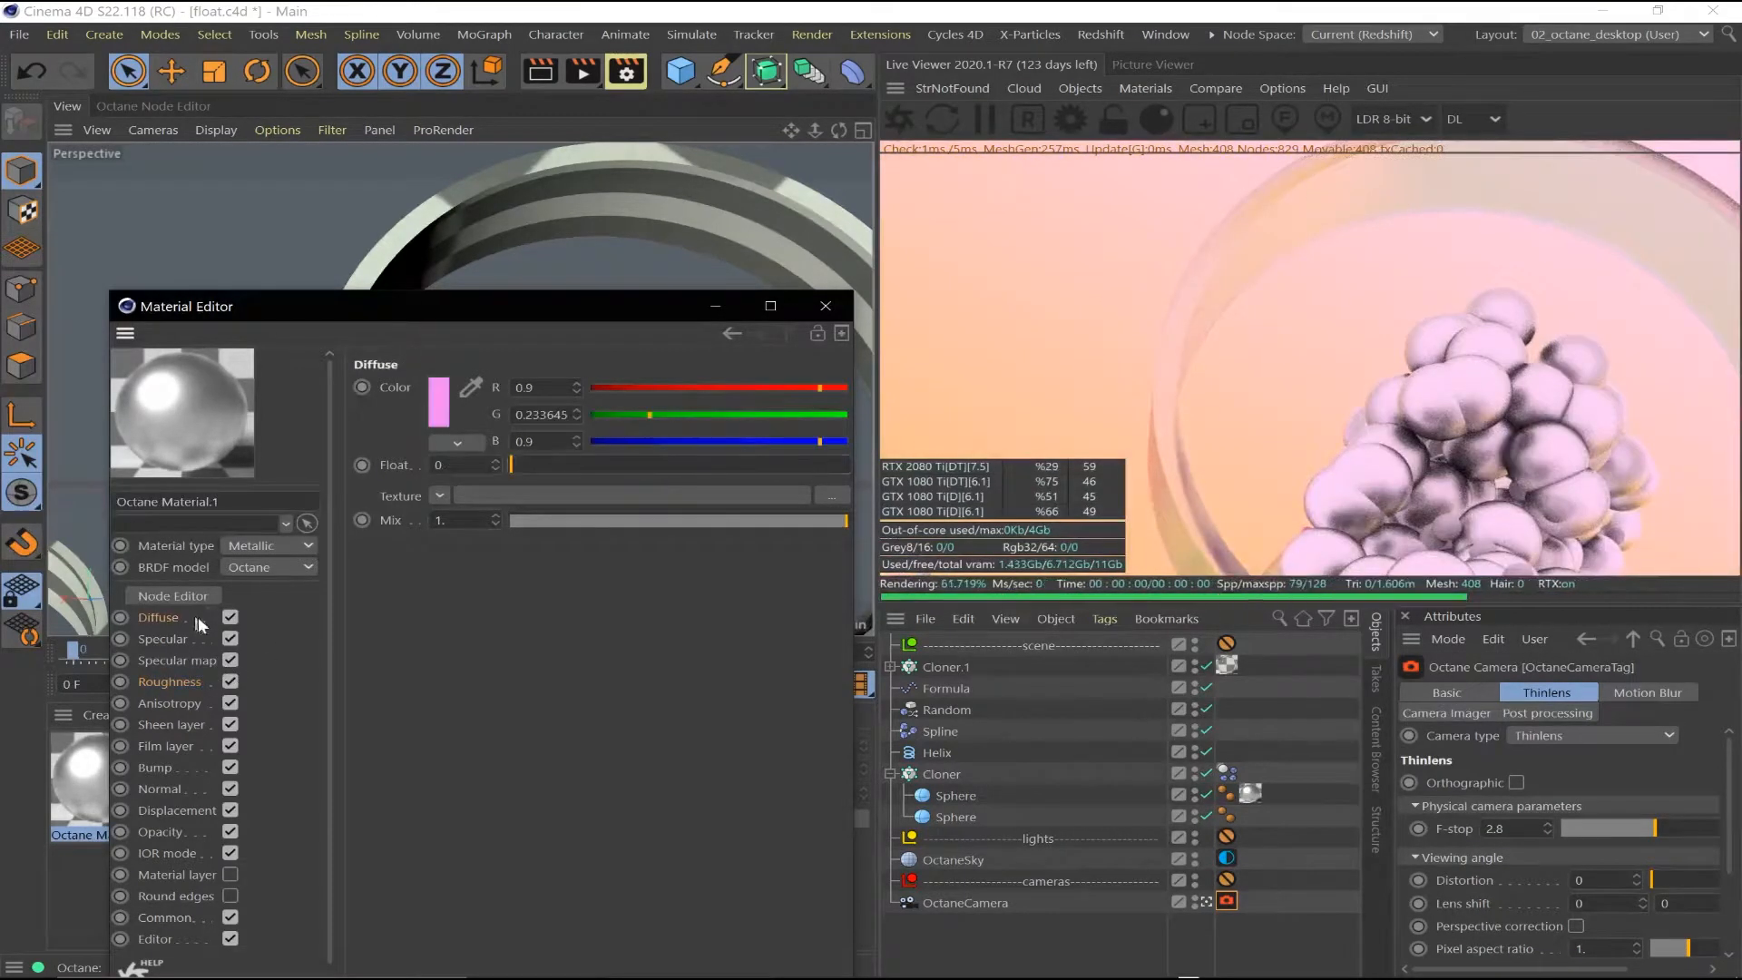
left_click_drag(511, 464, 689, 464)
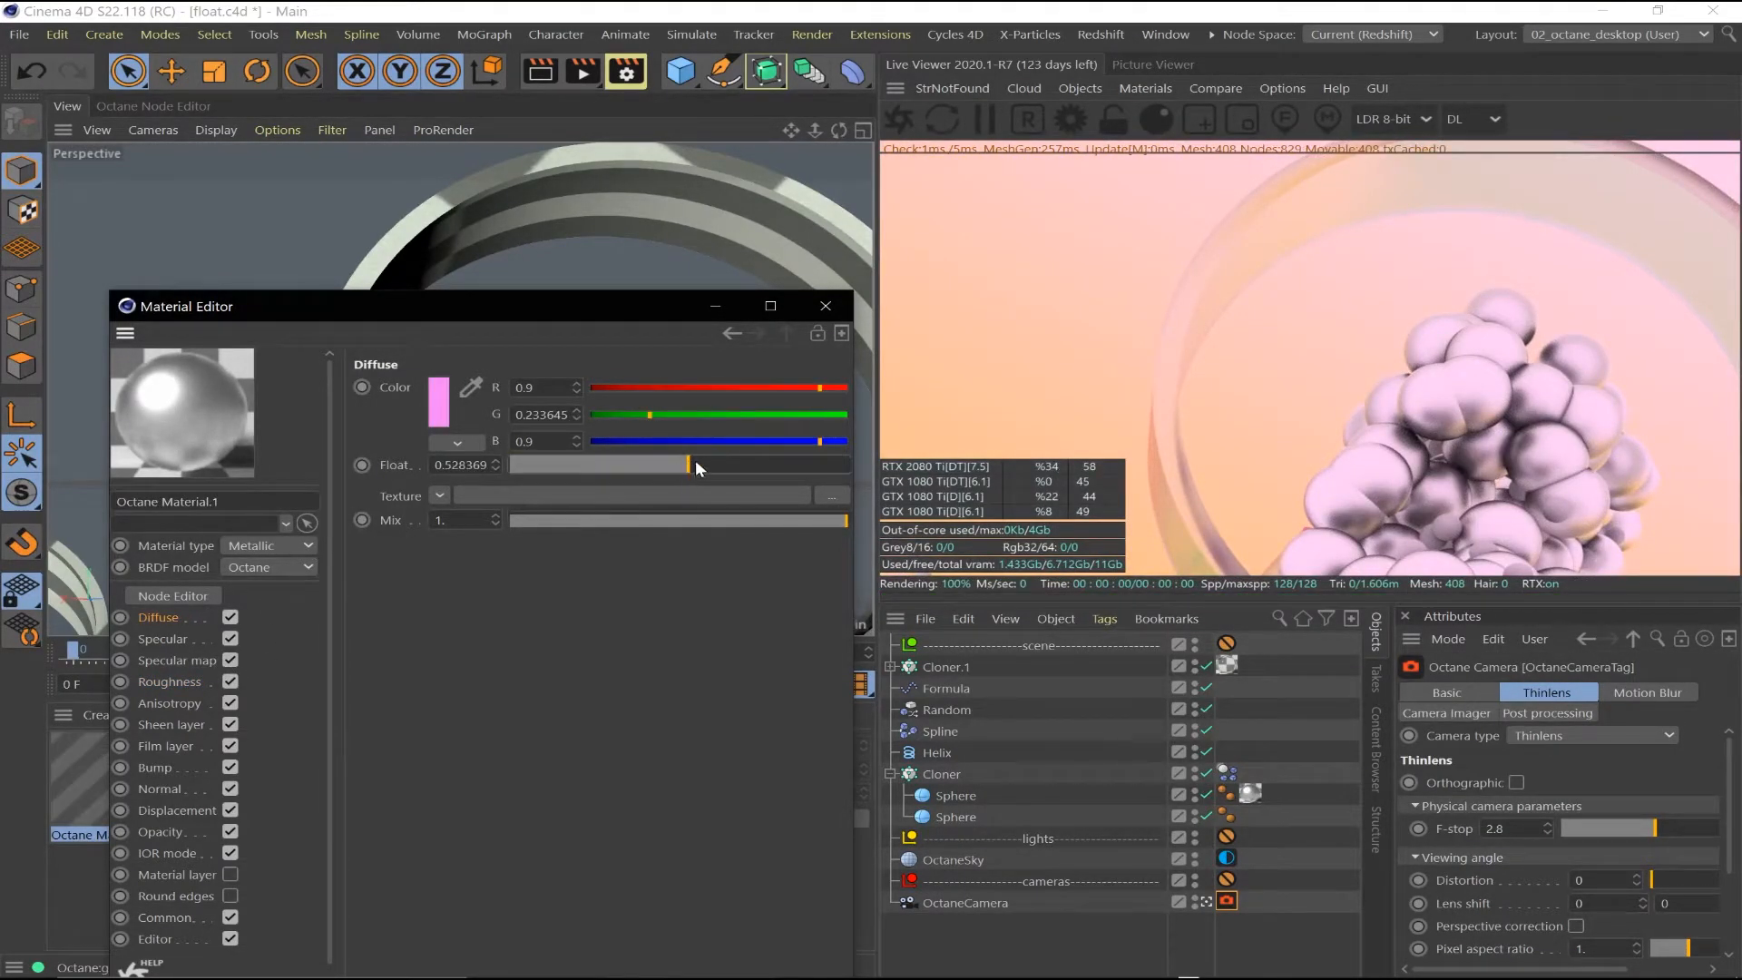
left_click_drag(686, 464, 509, 465)
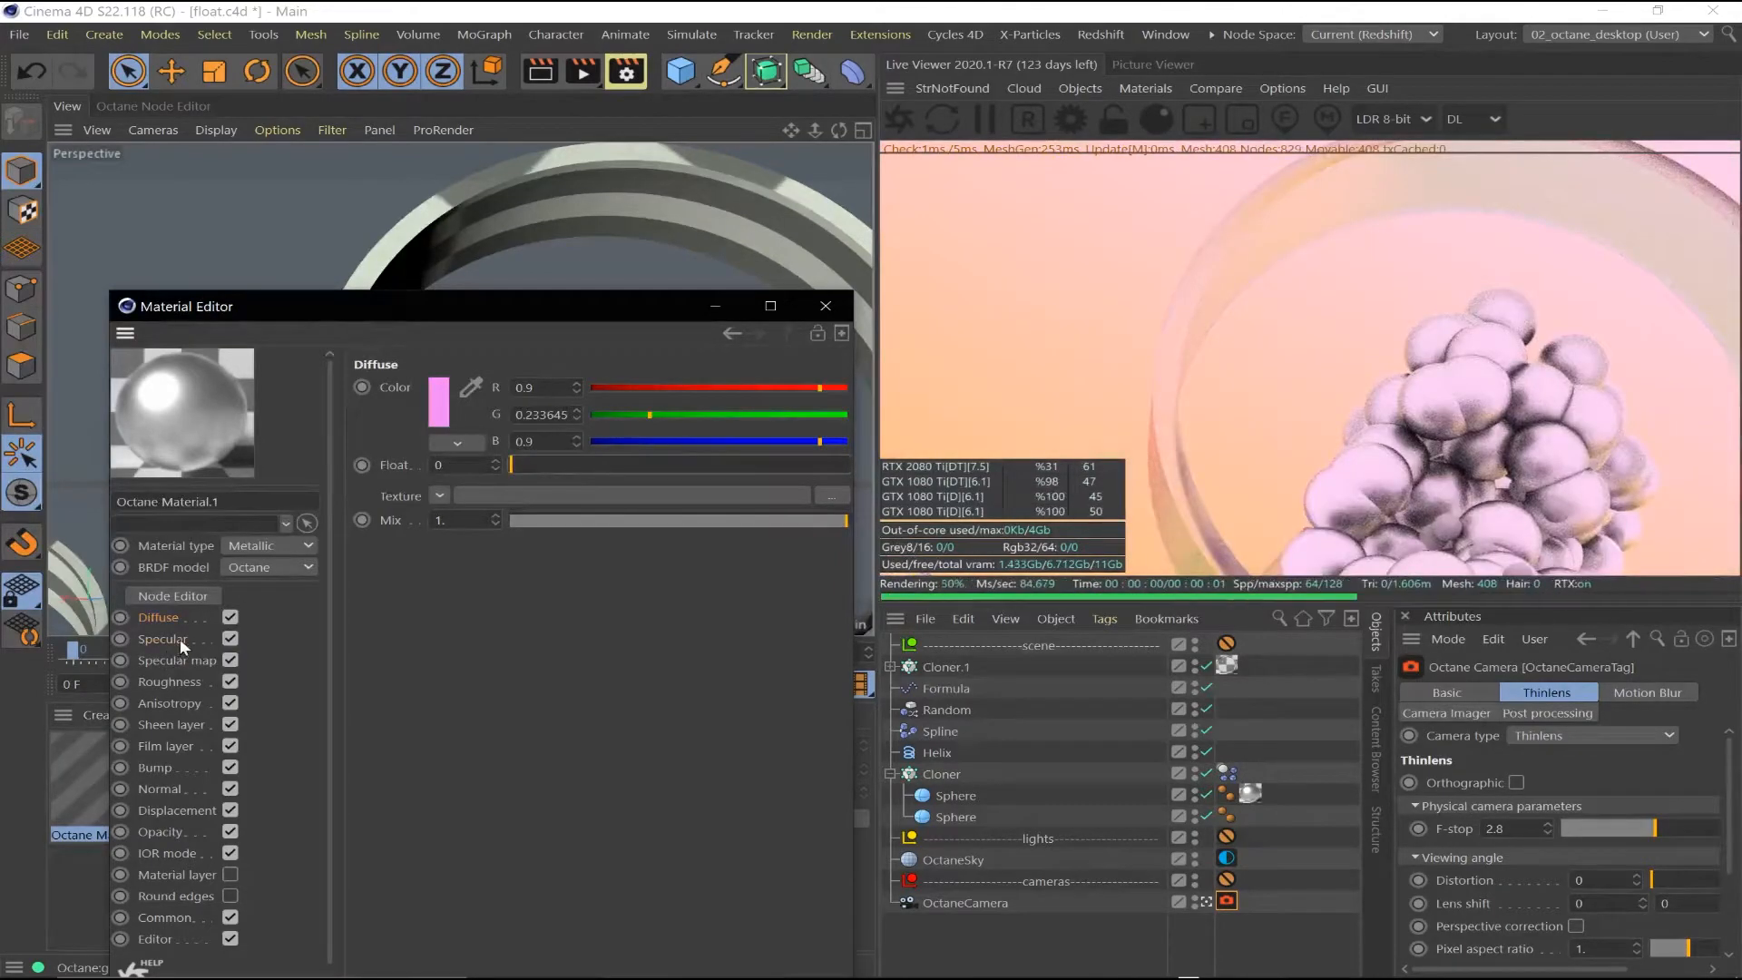
left_click(162, 639)
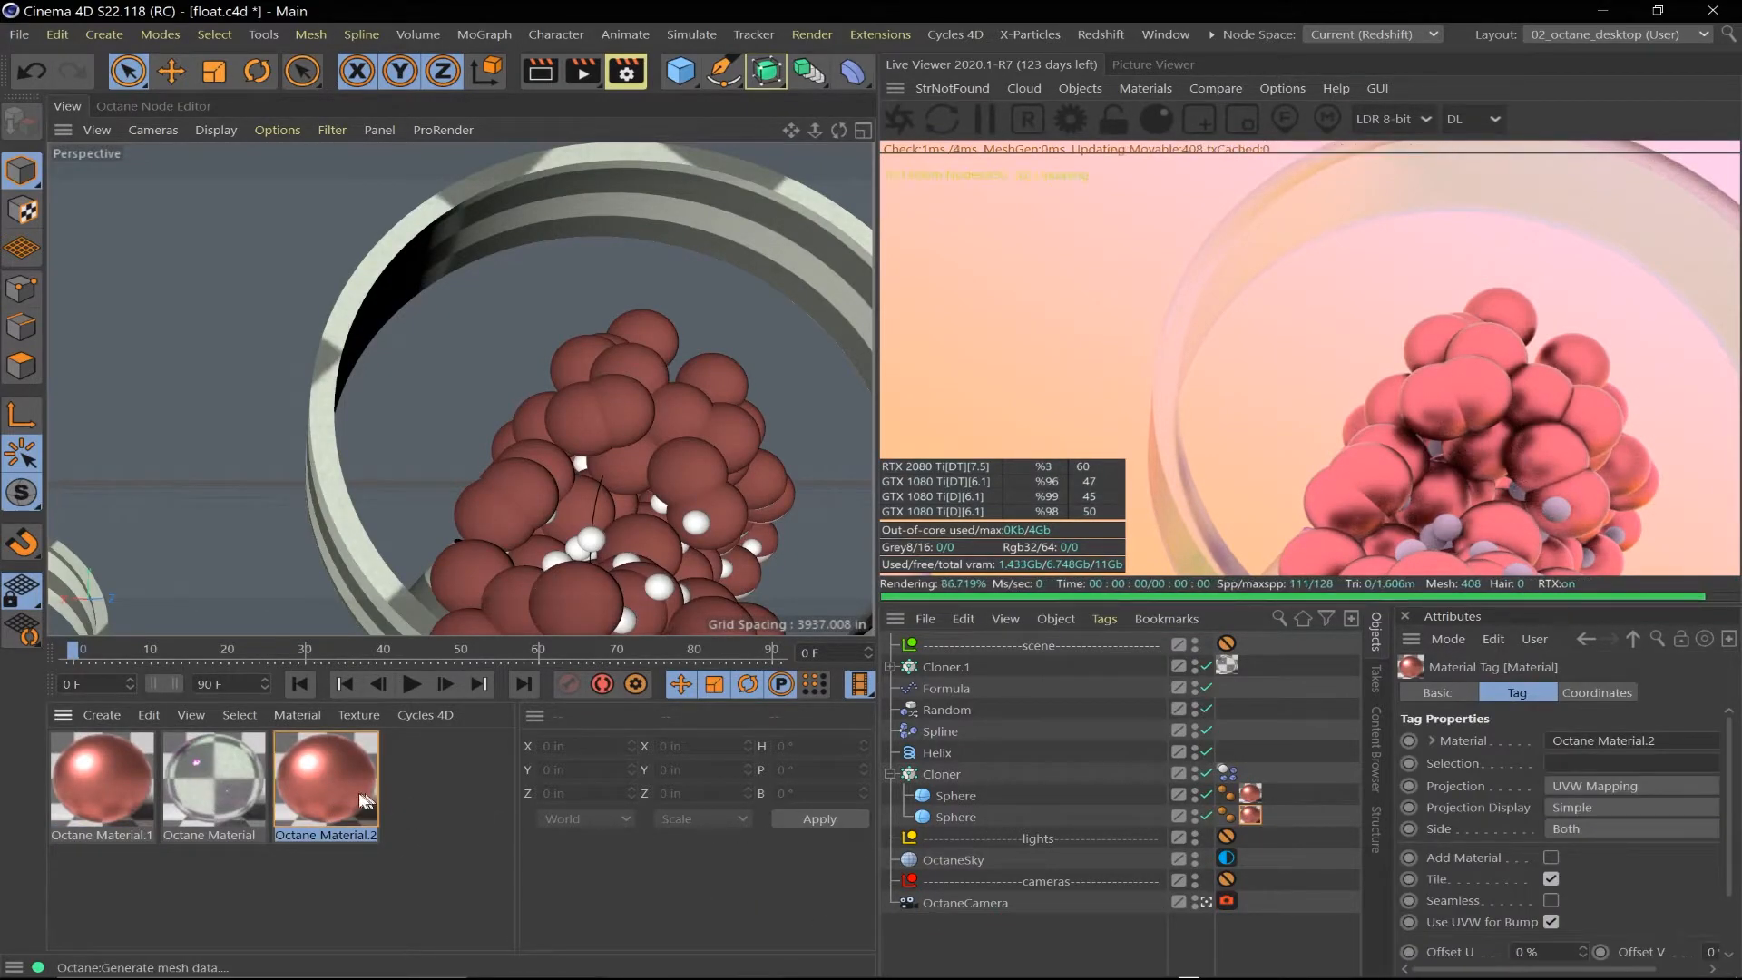
double_click(325, 782)
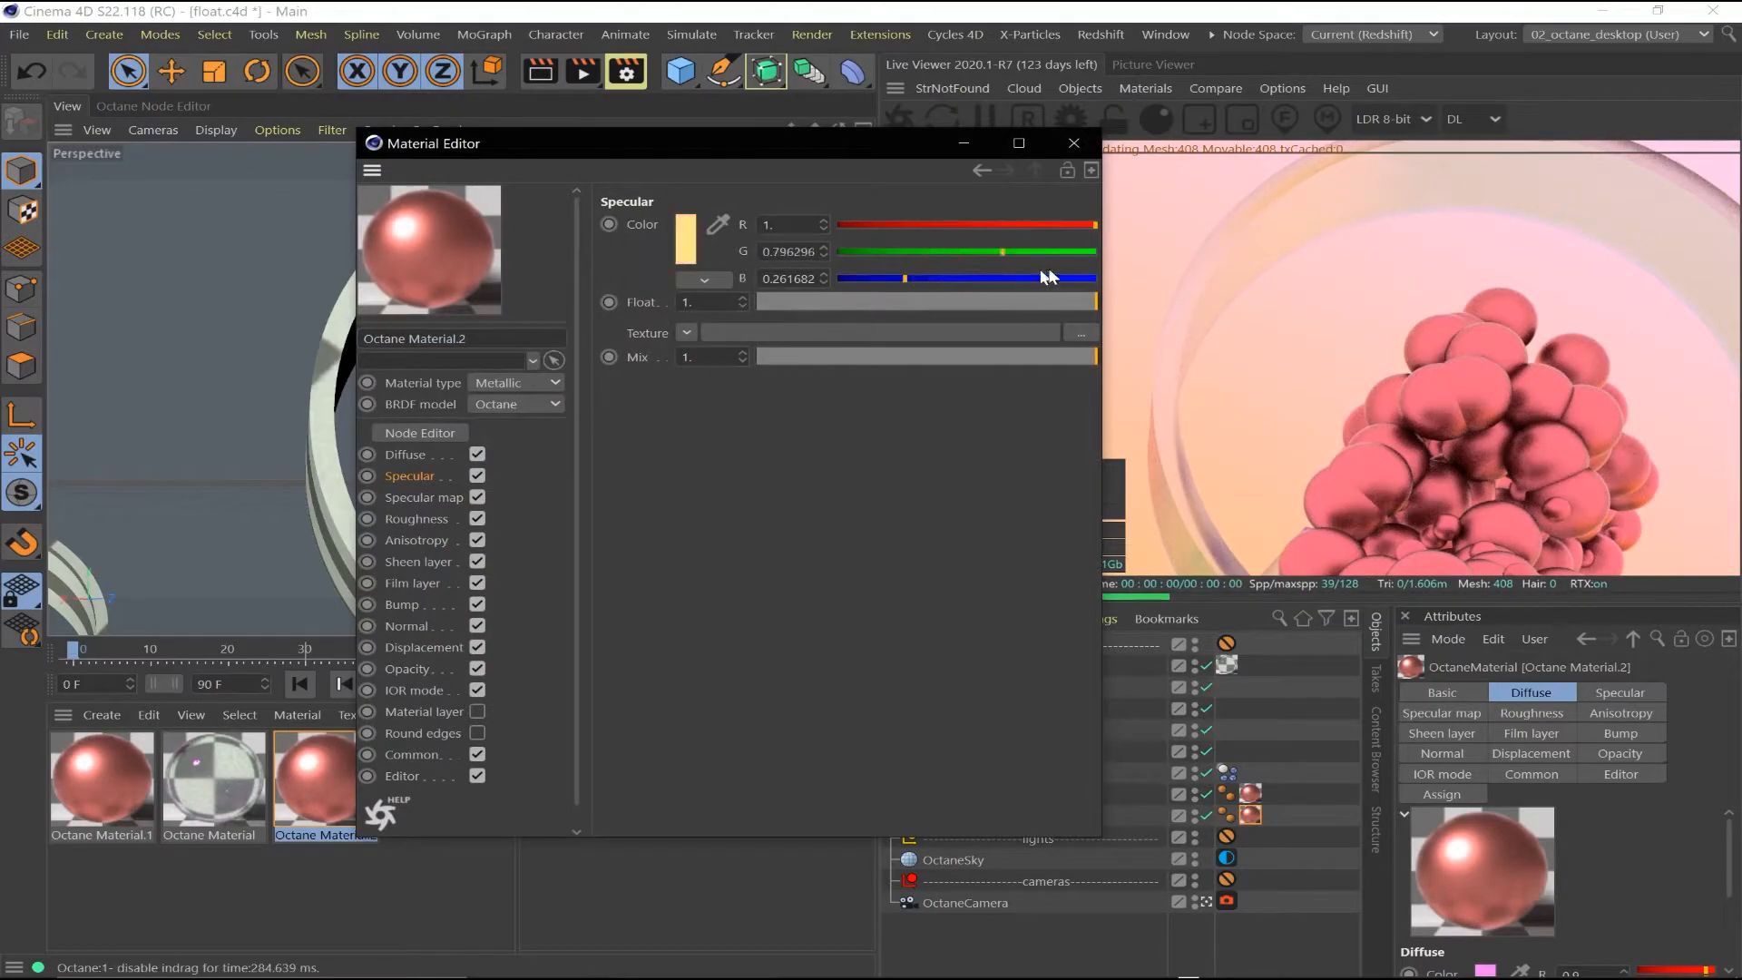
left_click_drag(1005, 251, 909, 251)
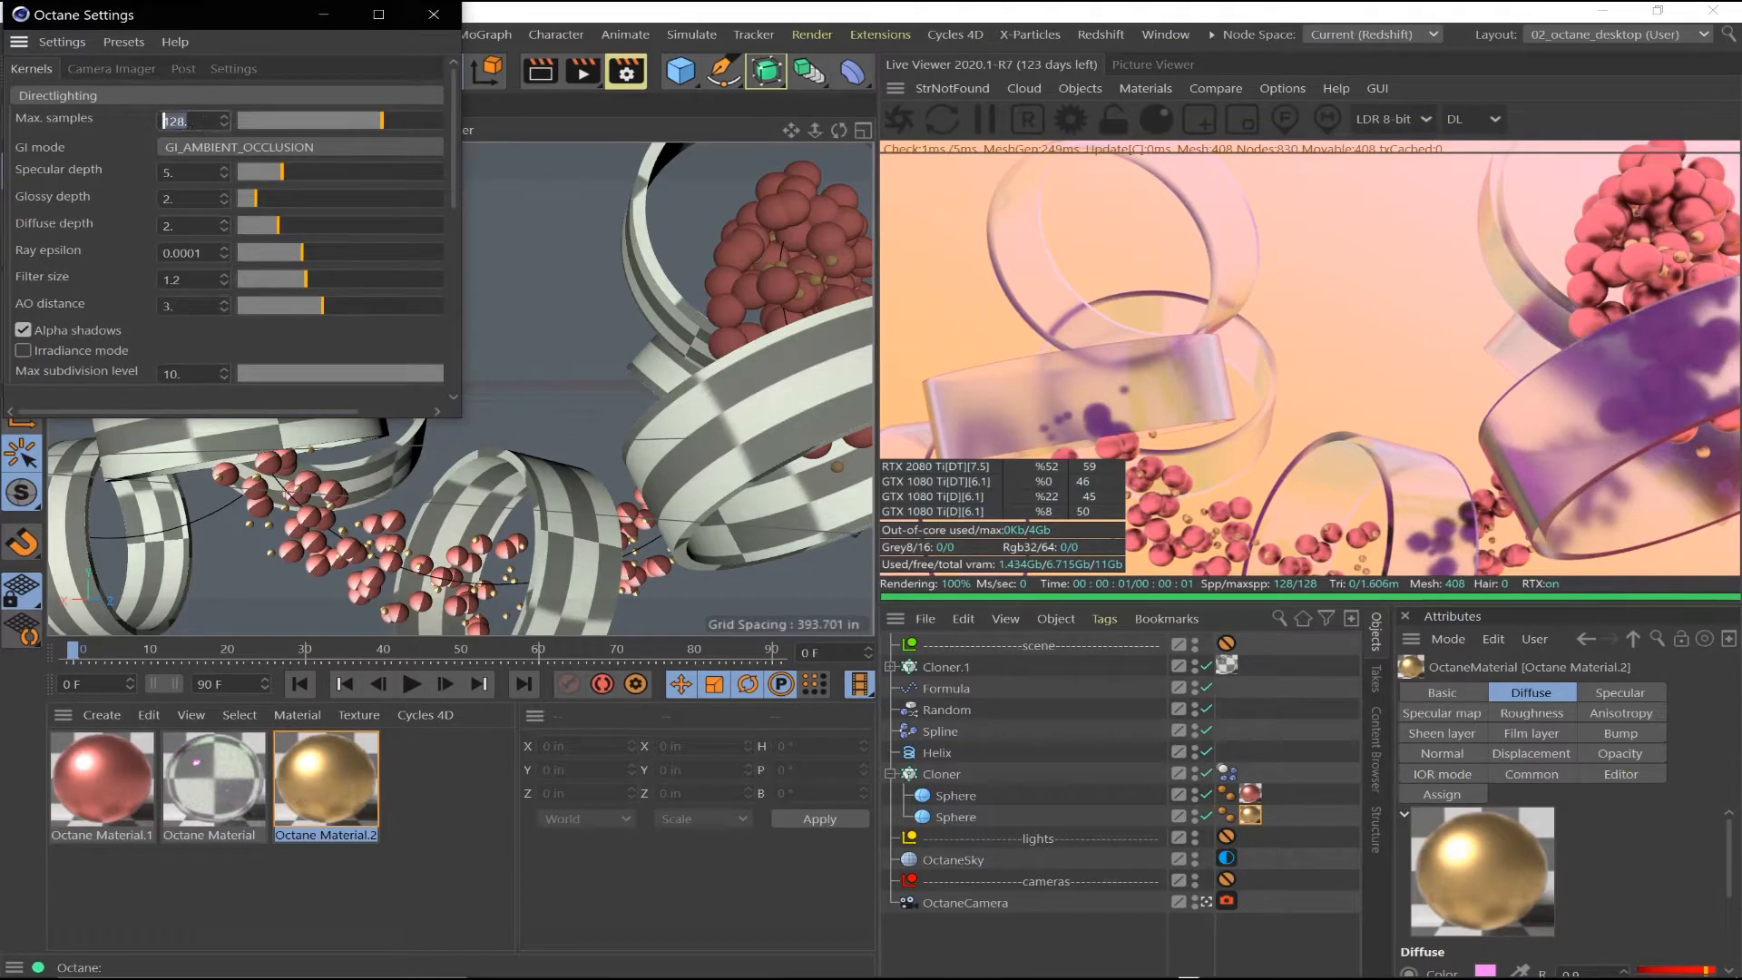
Set Octane max samples to 2048 and choose Octane Renderer in Render Settings
type("2048")
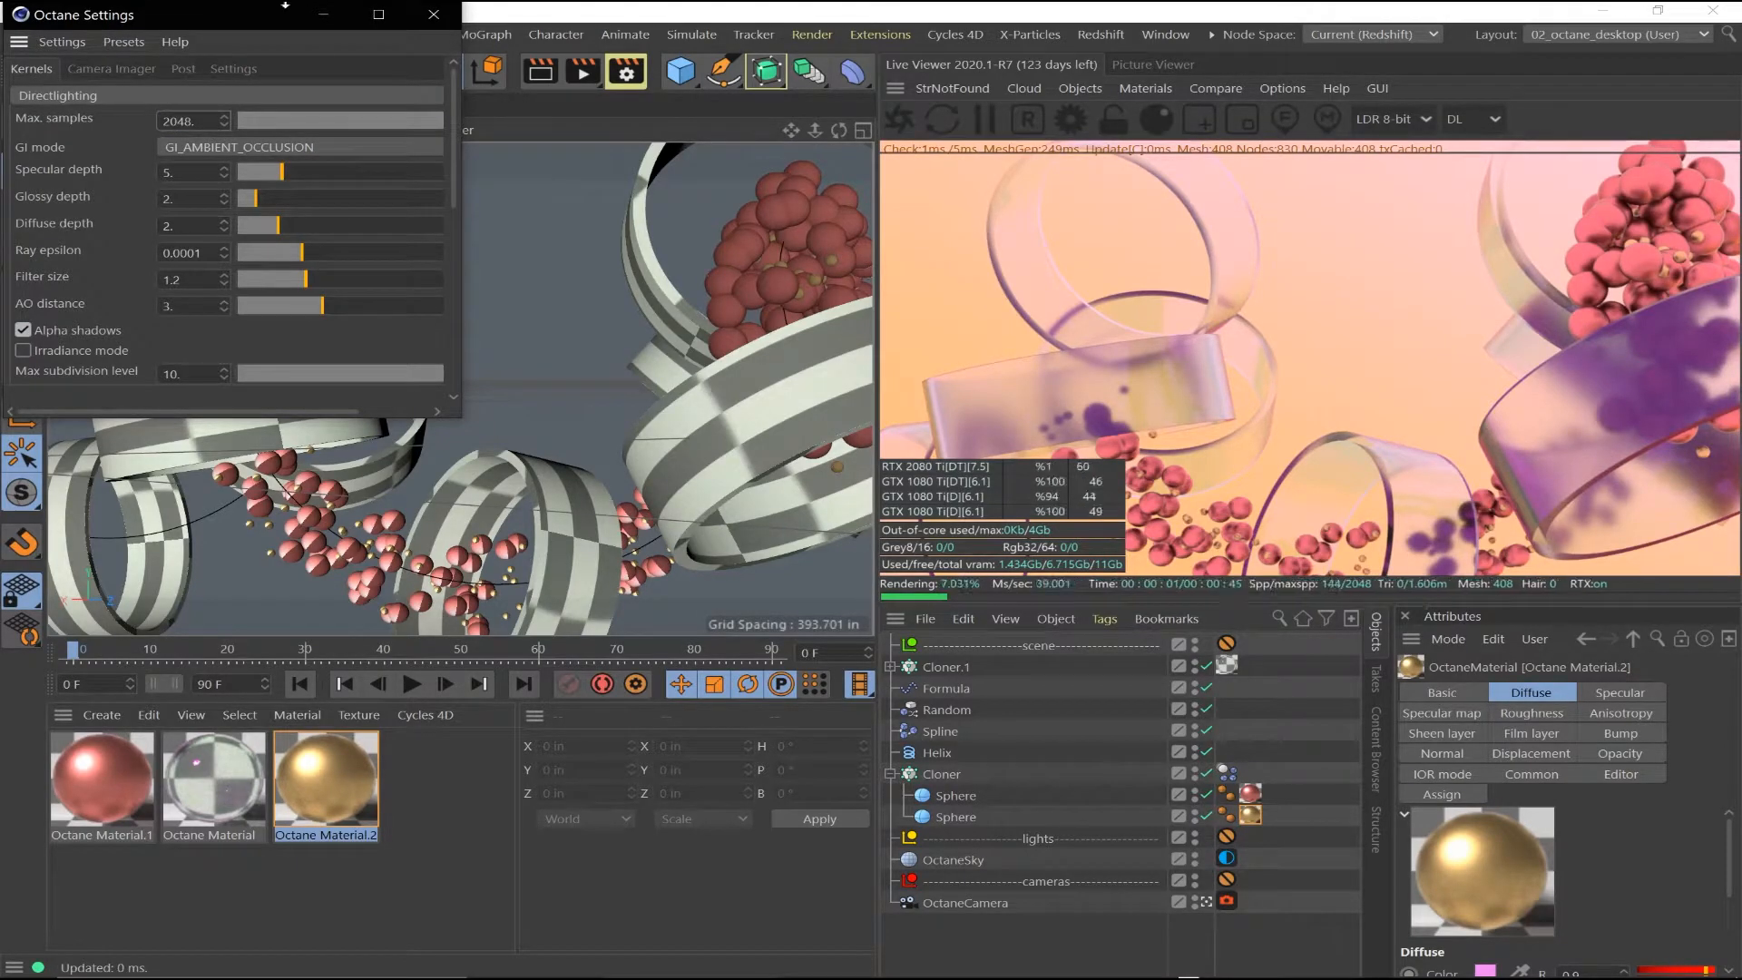
left_click(427, 15)
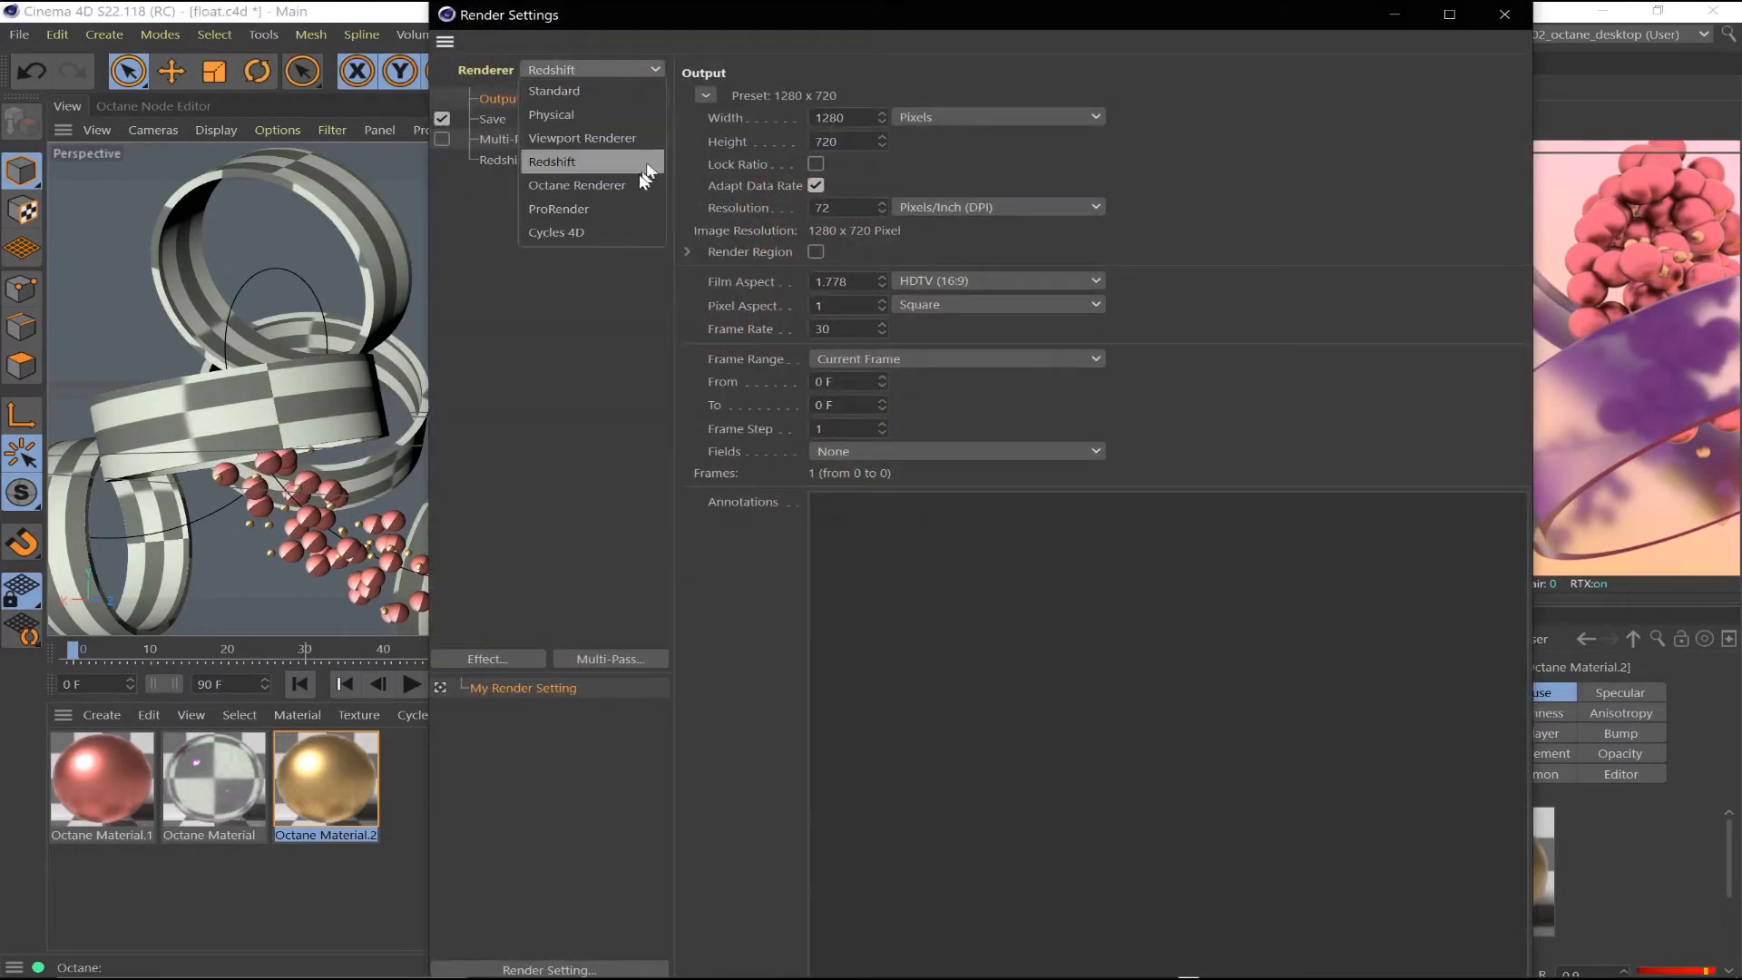
left_click(576, 185)
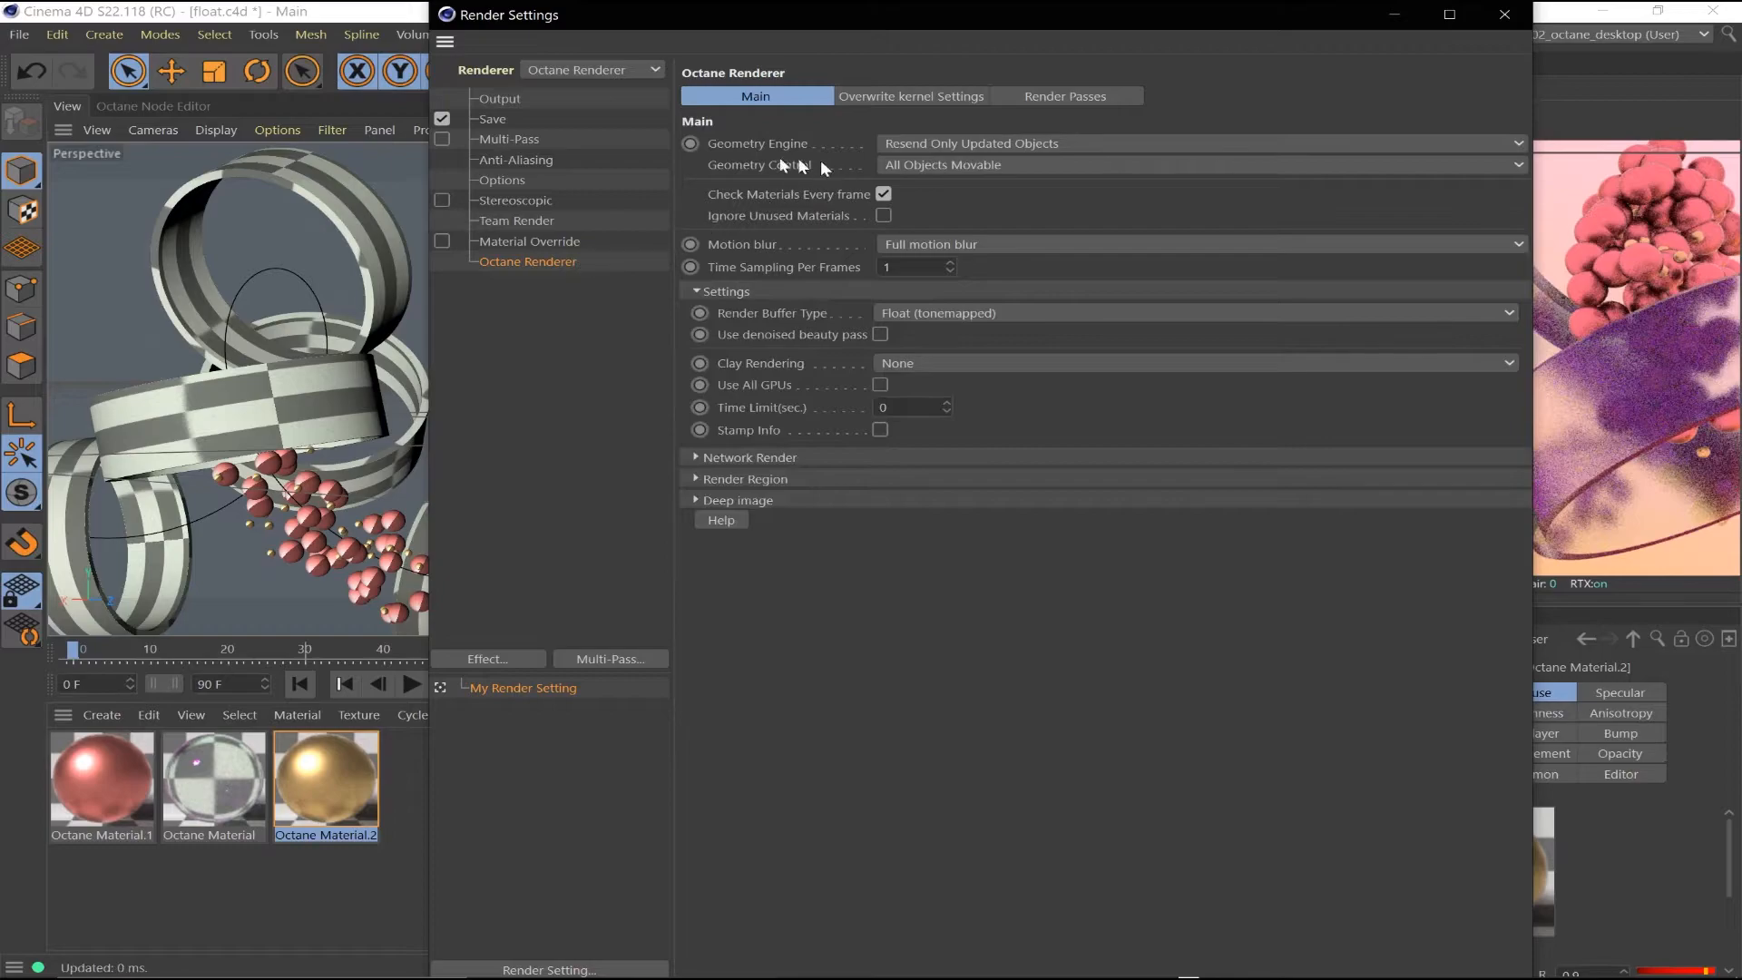
left_click(498, 98)
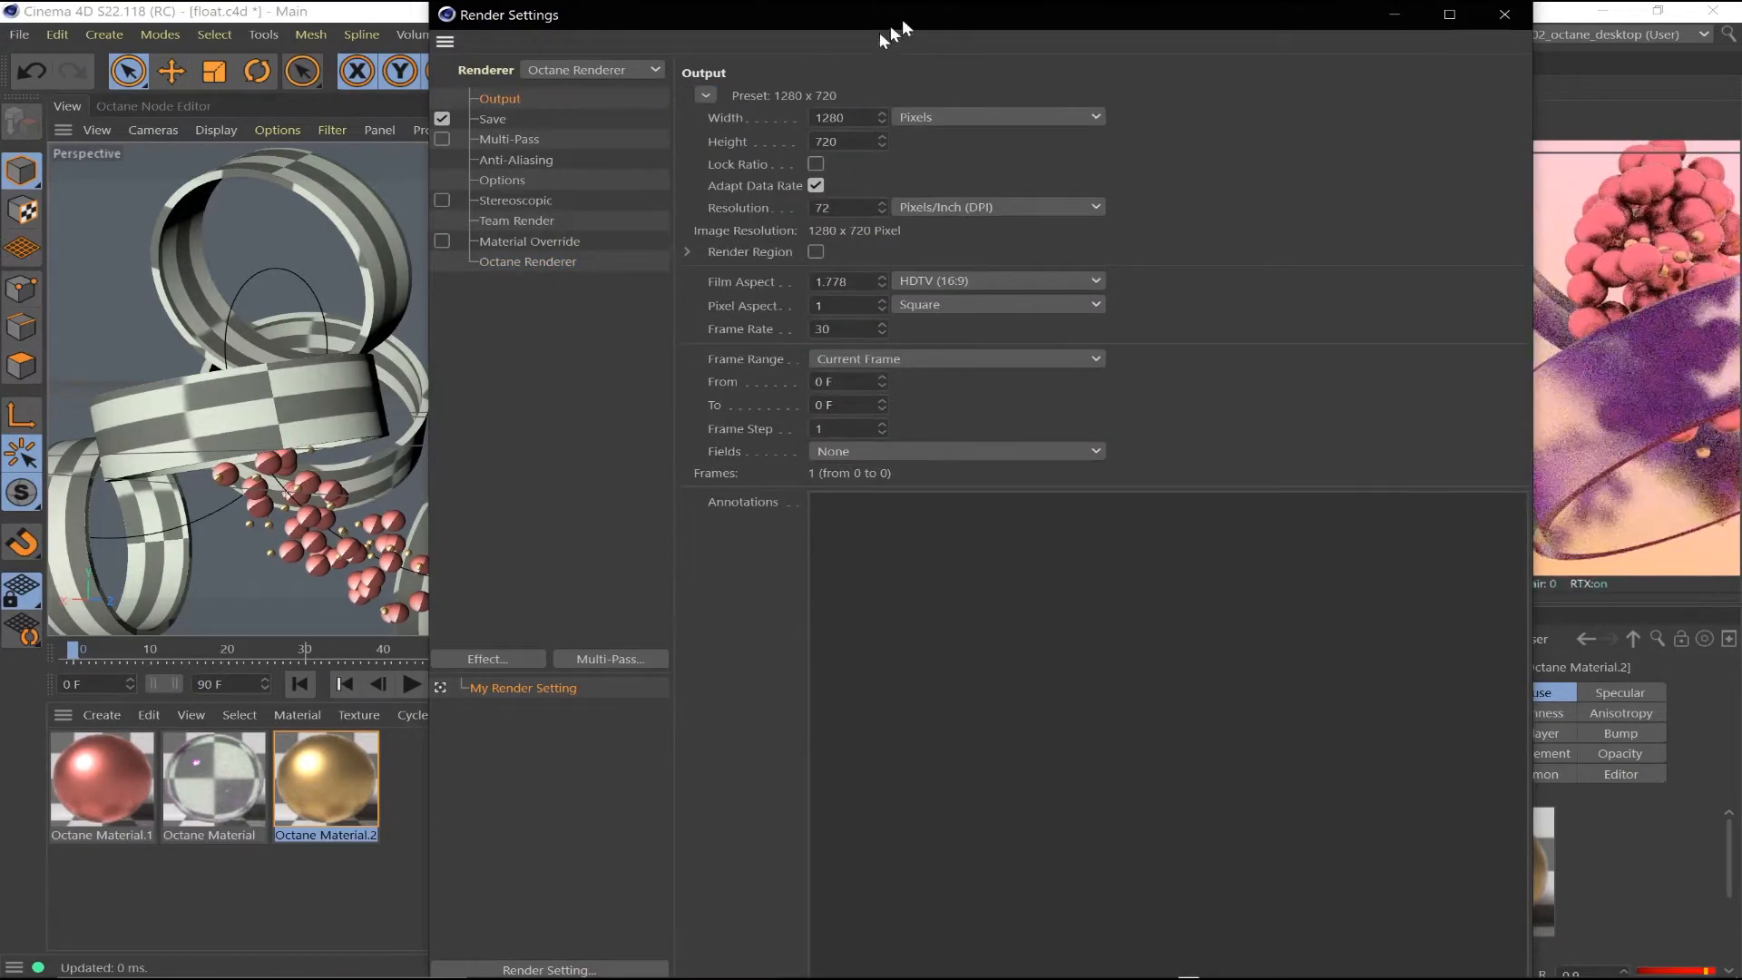
left_click(1504, 15)
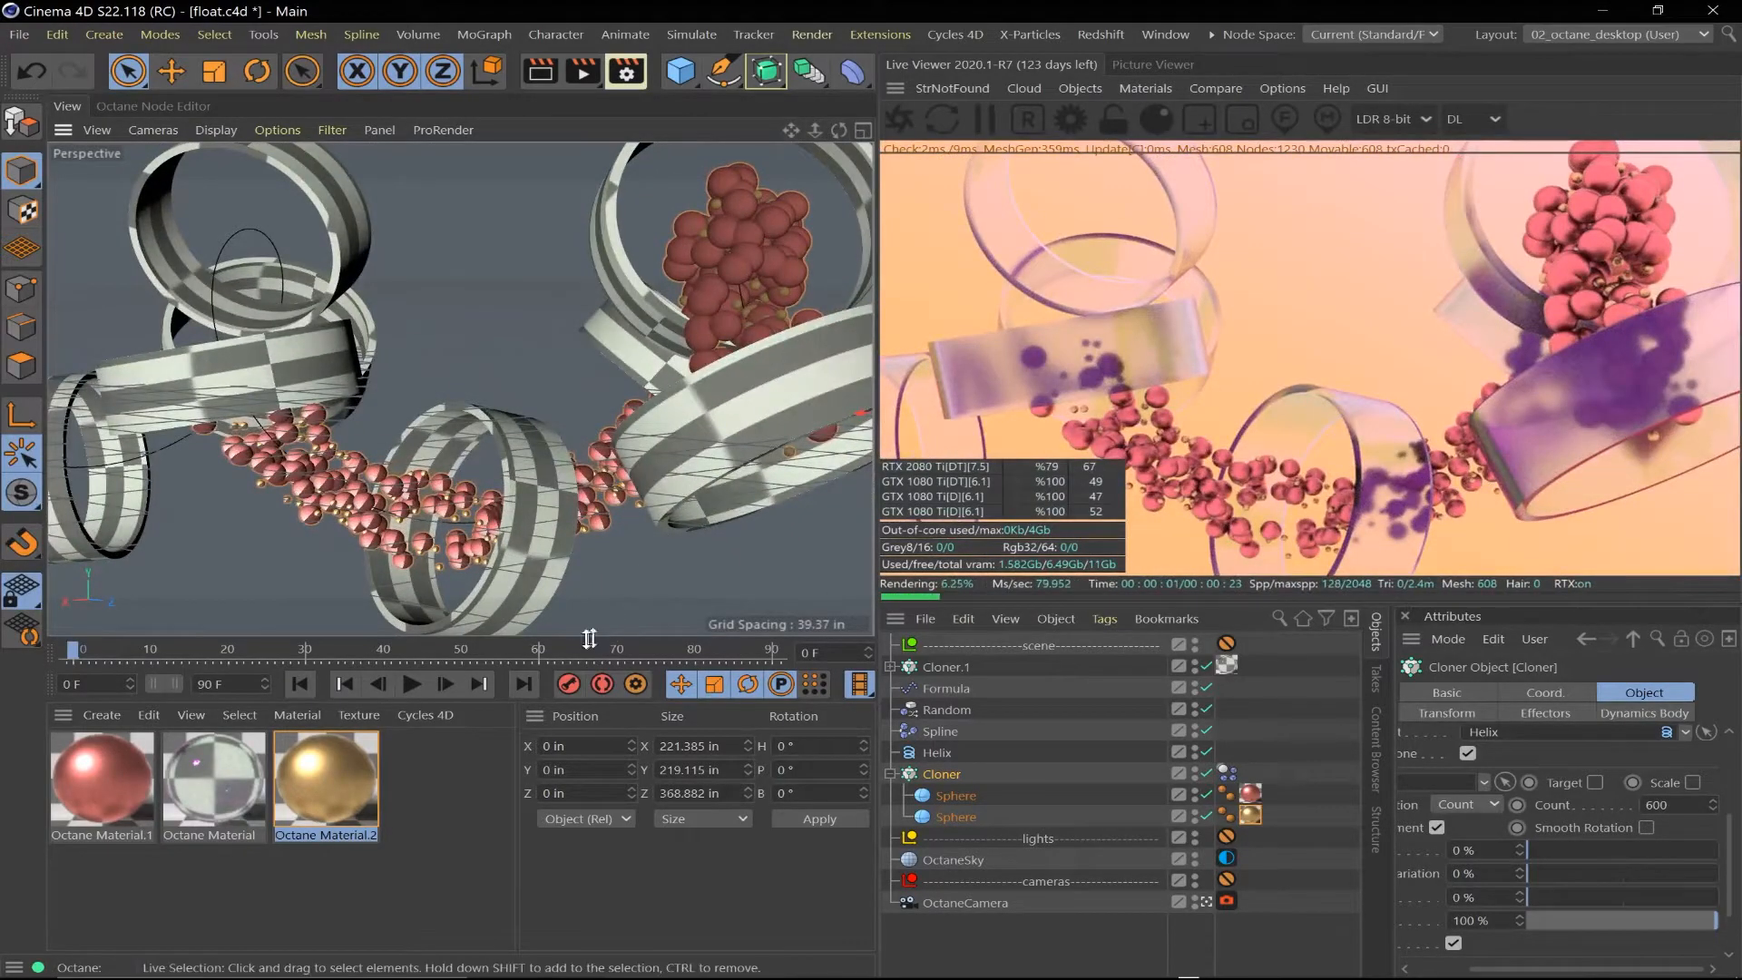
Play and stop the clone animation to preview it
left_click(411, 684)
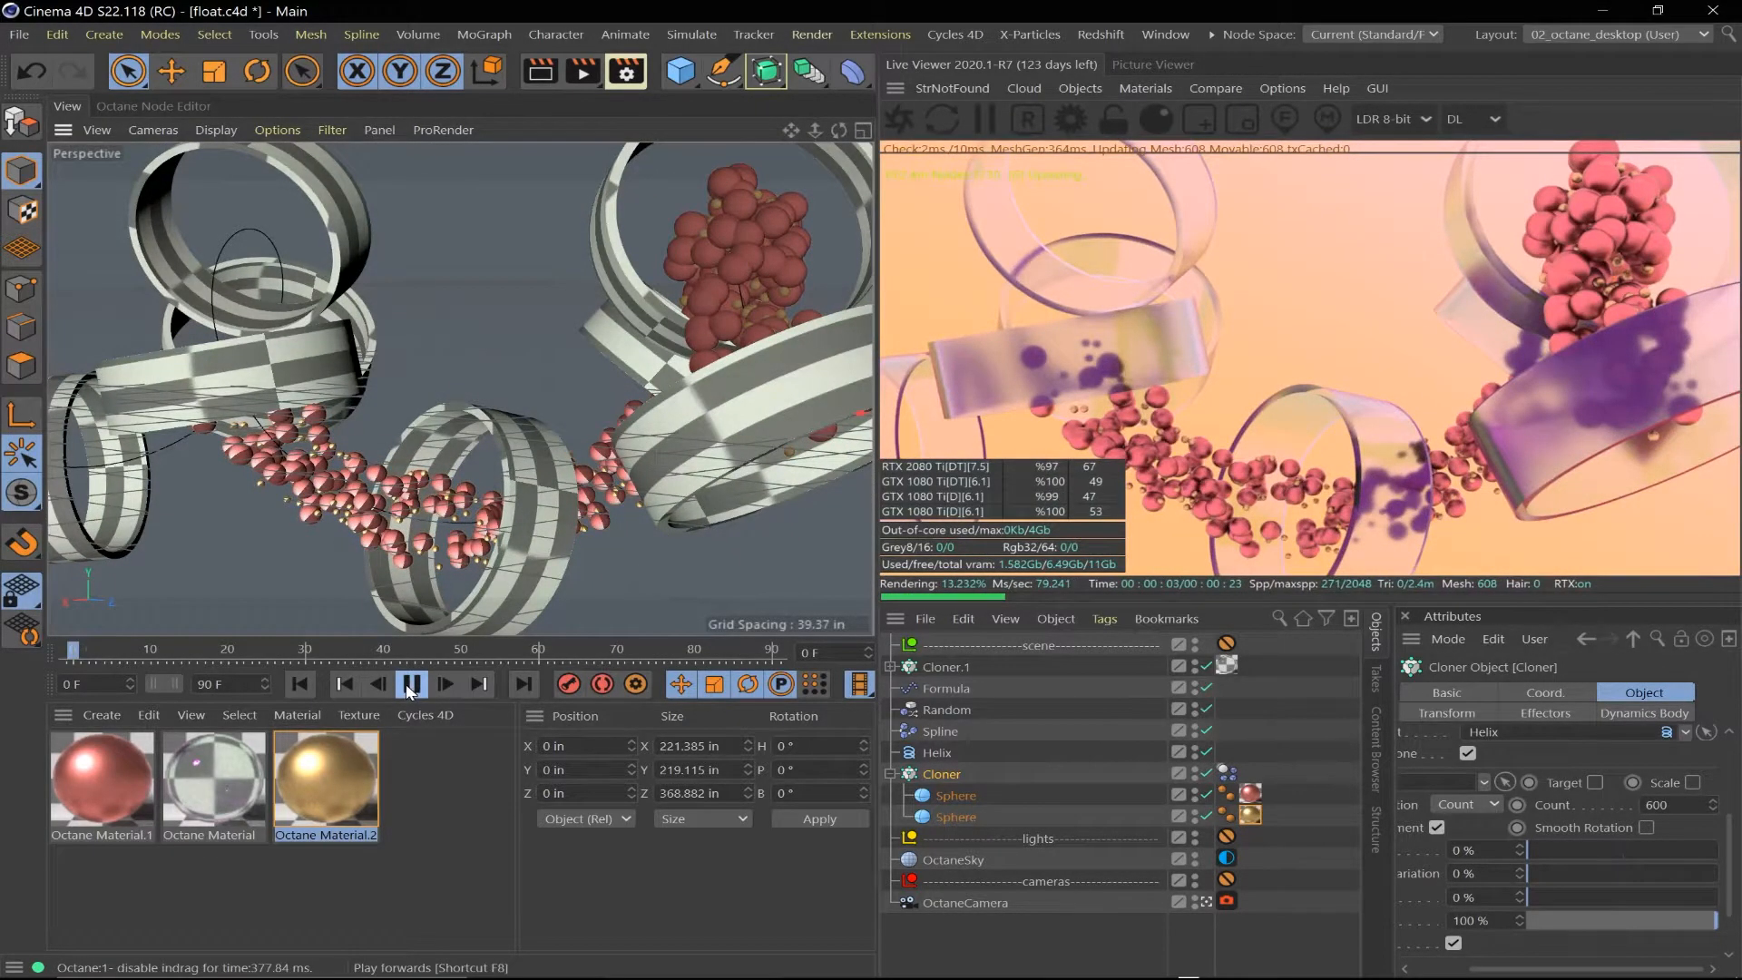
left_click(419, 683)
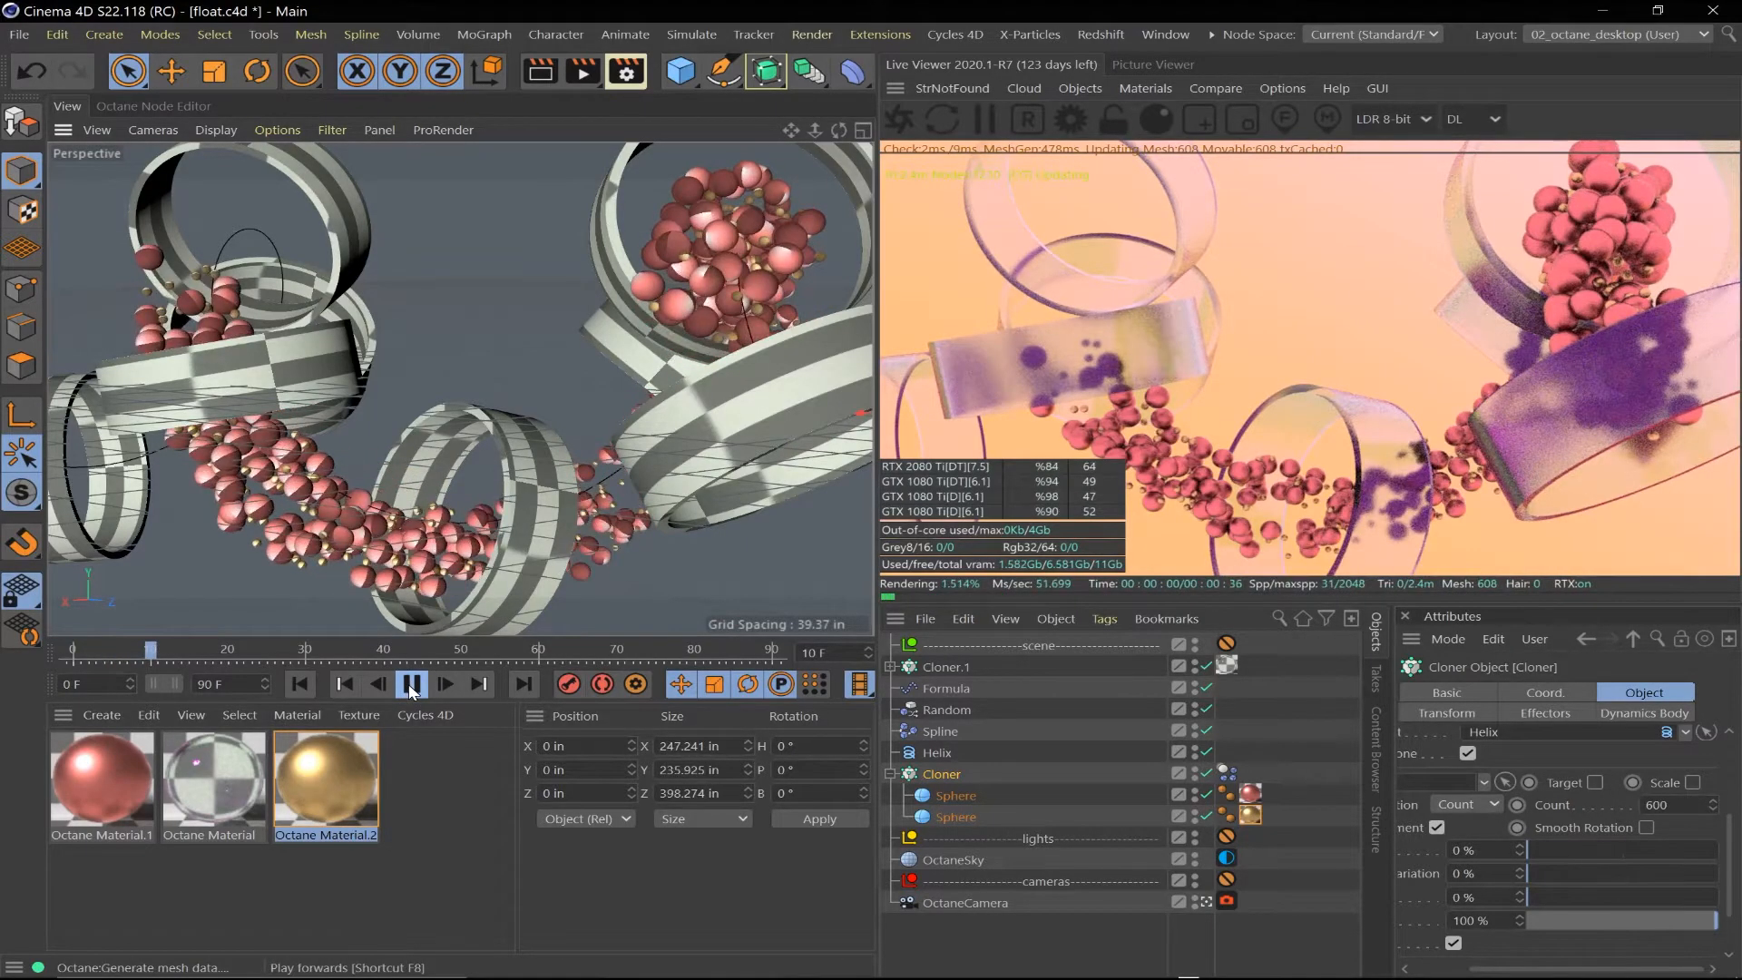
left_click(412, 685)
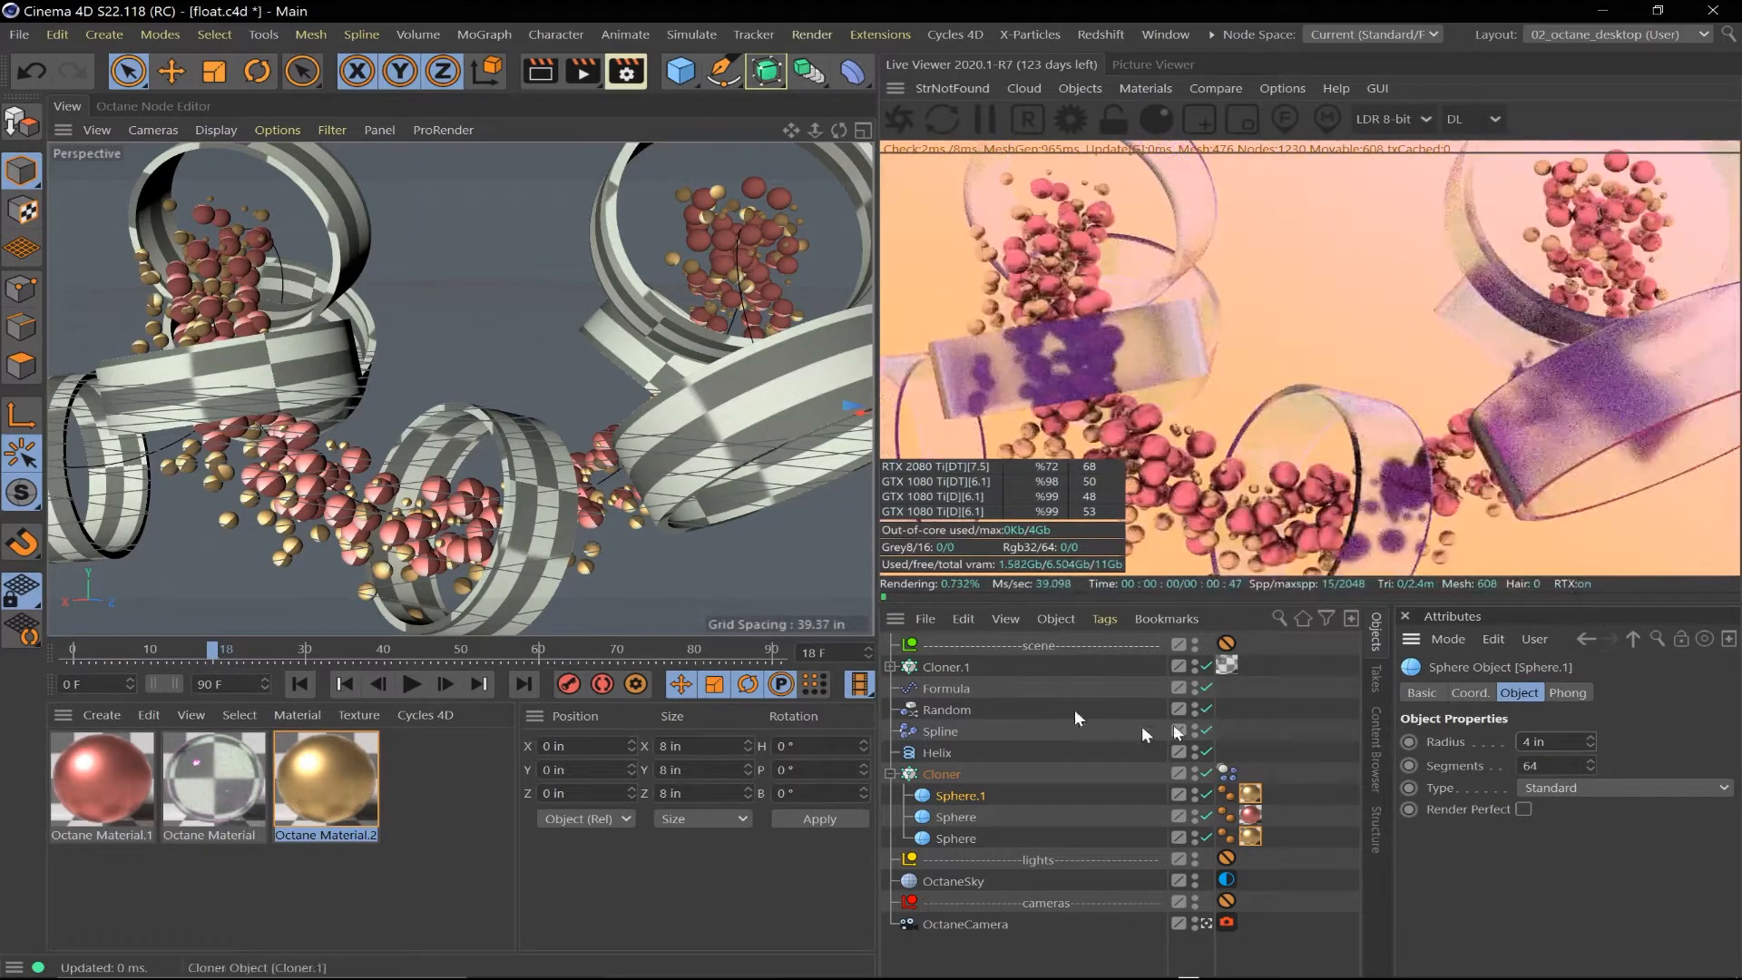
Show the Formula effector's transform parameters and replay the animation with live render
left_click(946, 687)
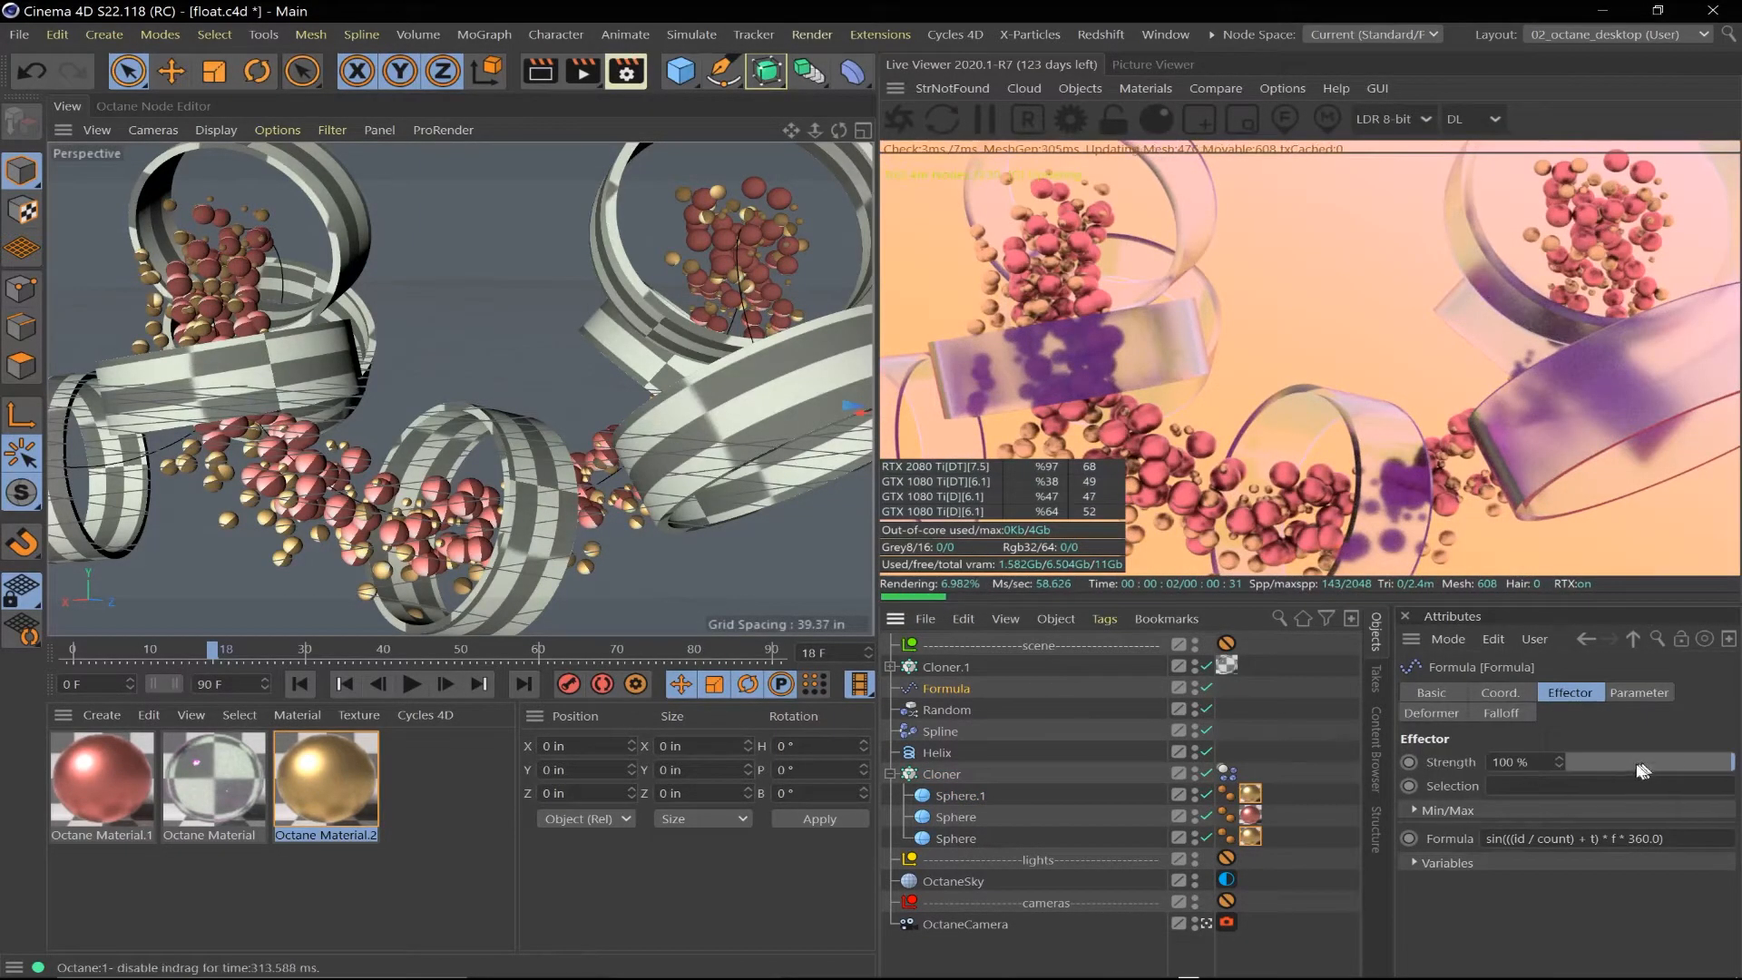
left_click(1639, 692)
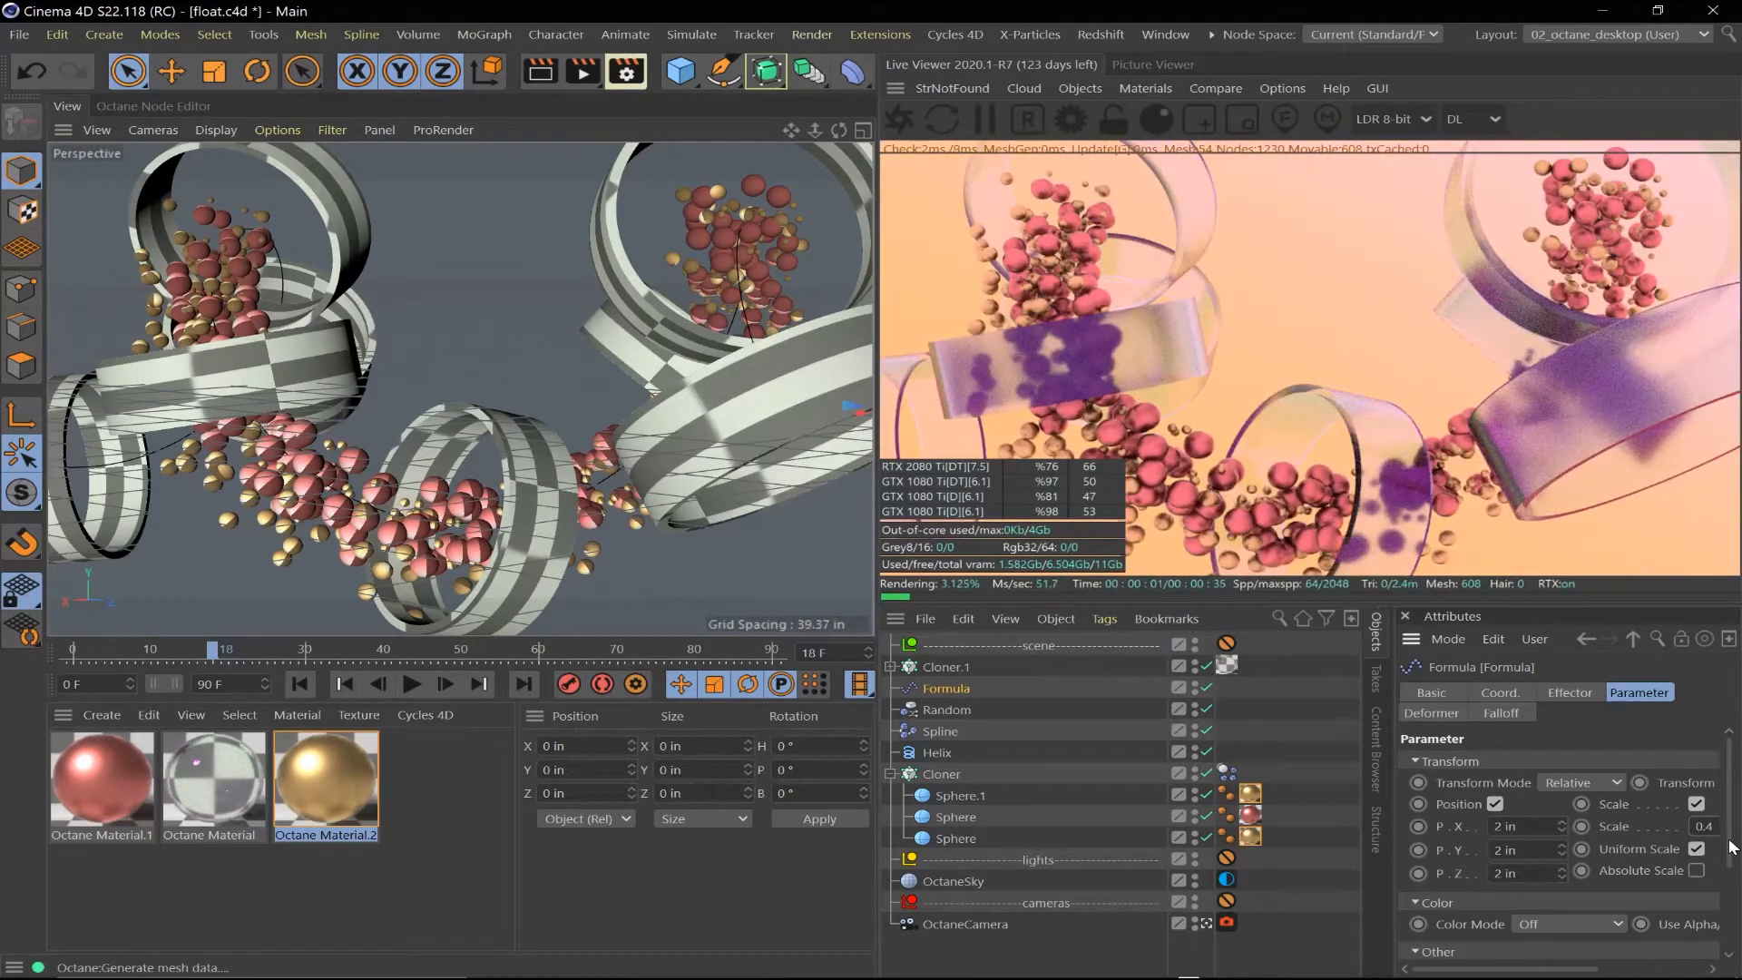
left_click(982, 120)
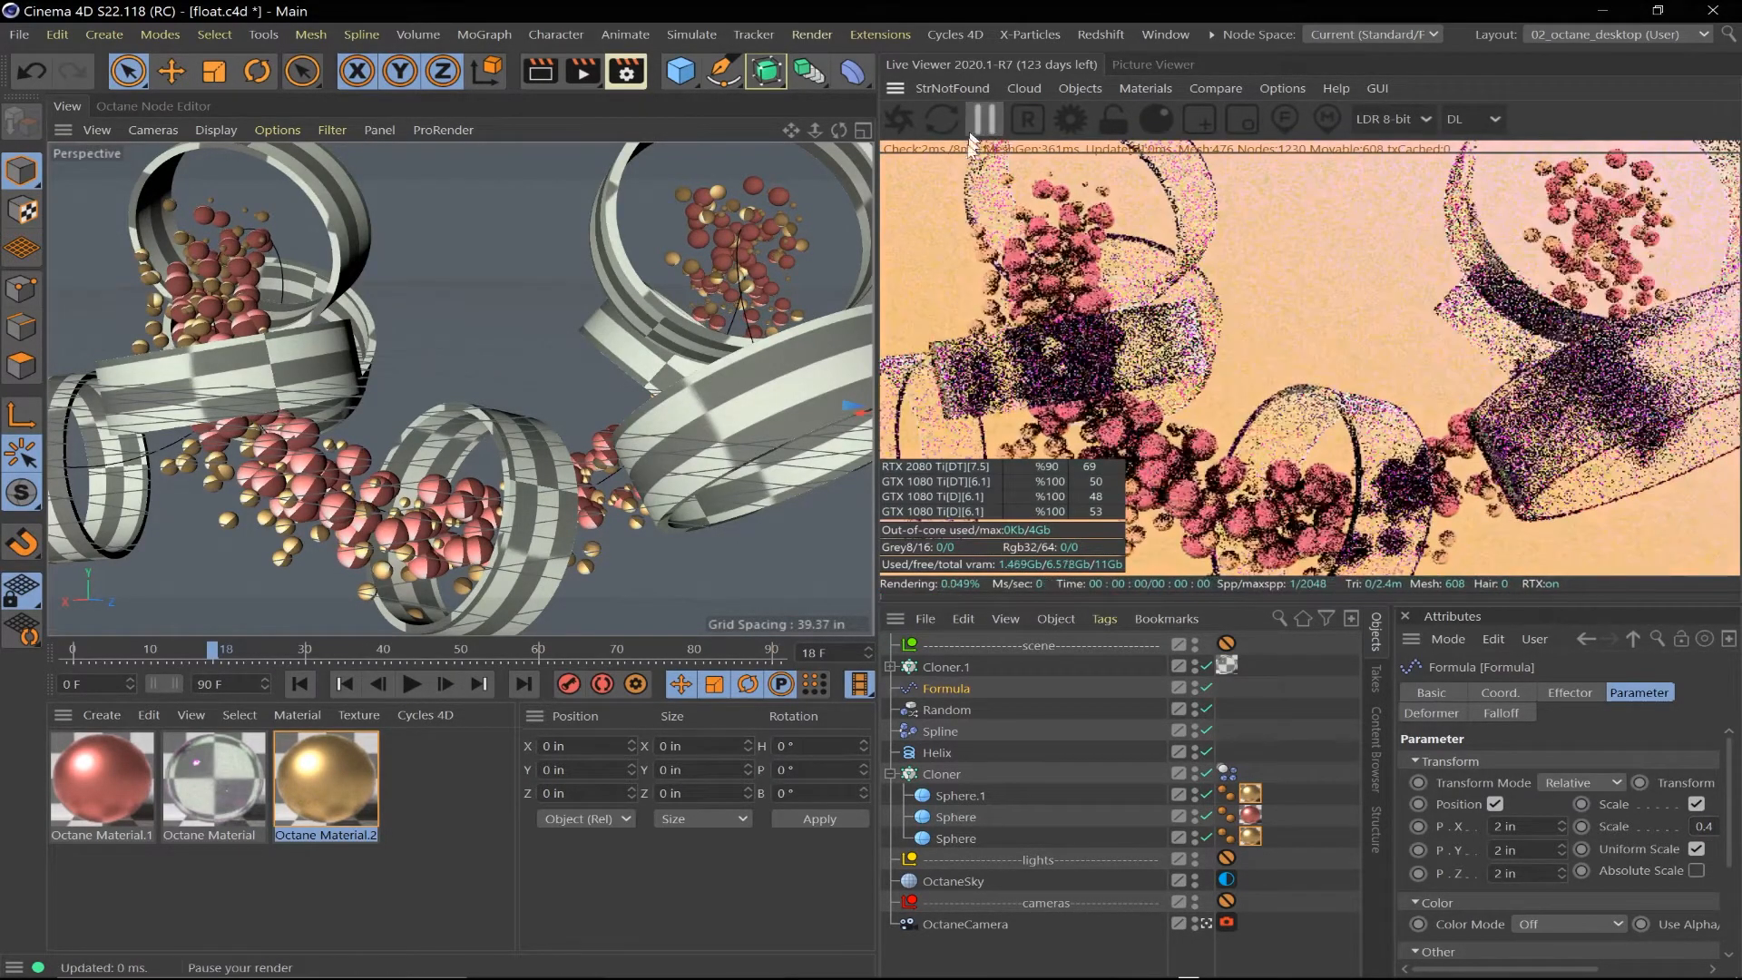
left_click(412, 684)
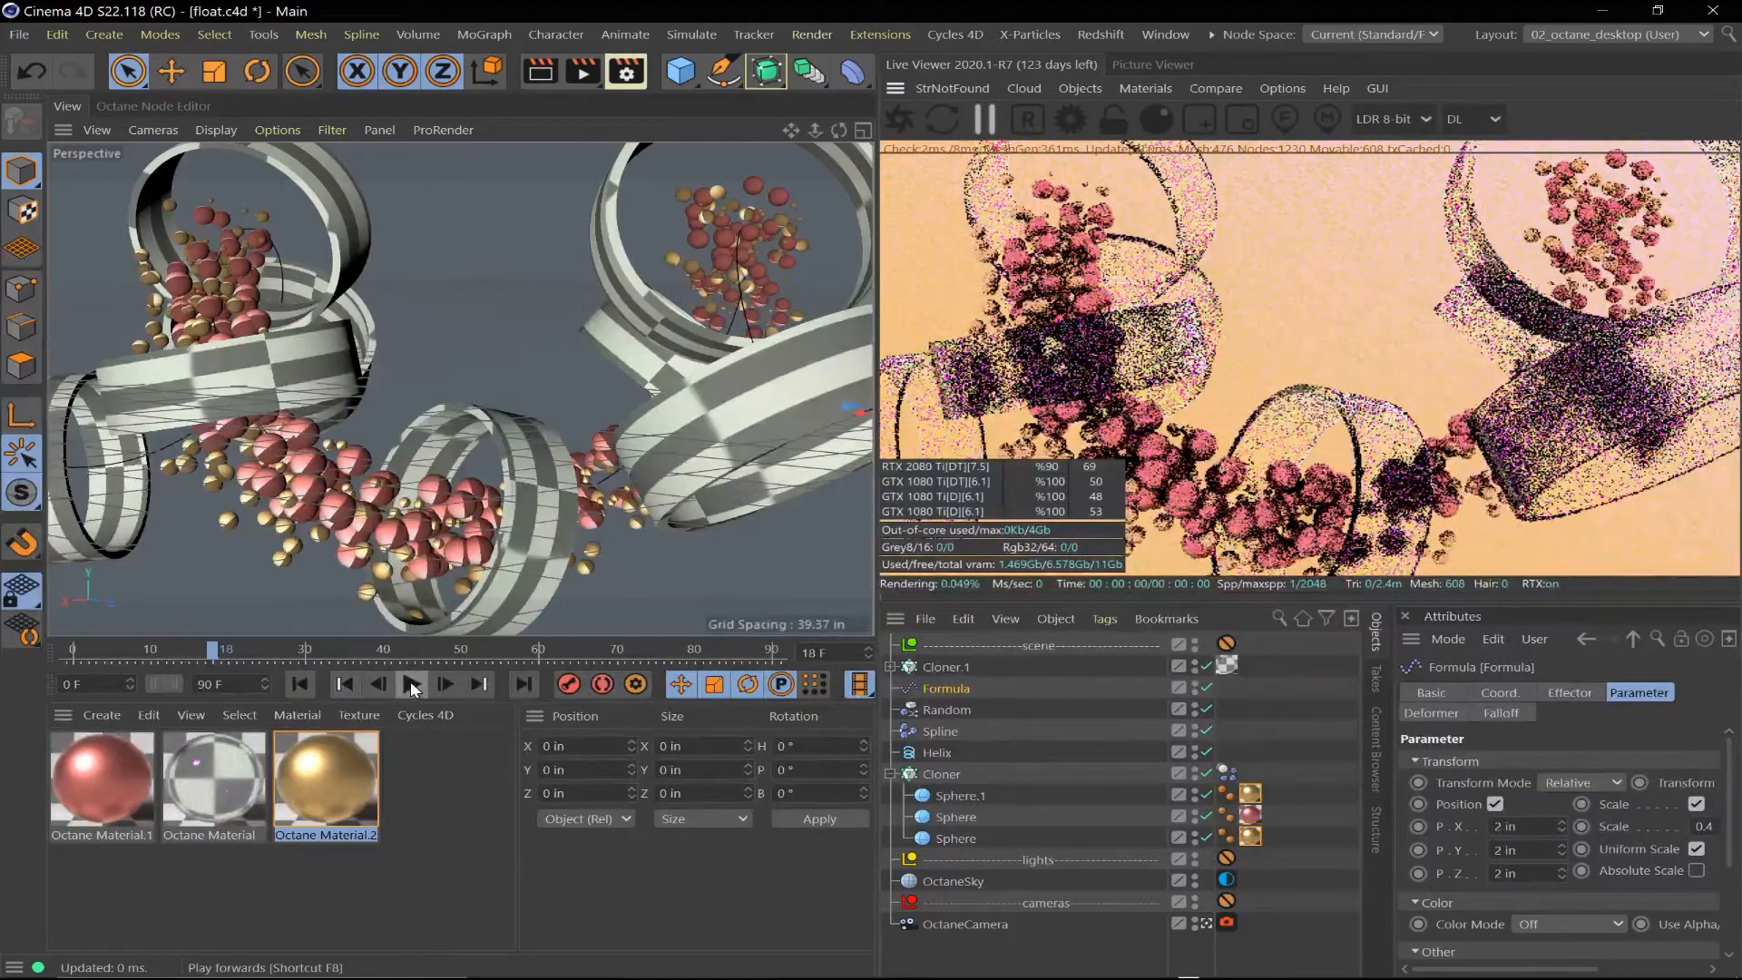
left_click(412, 685)
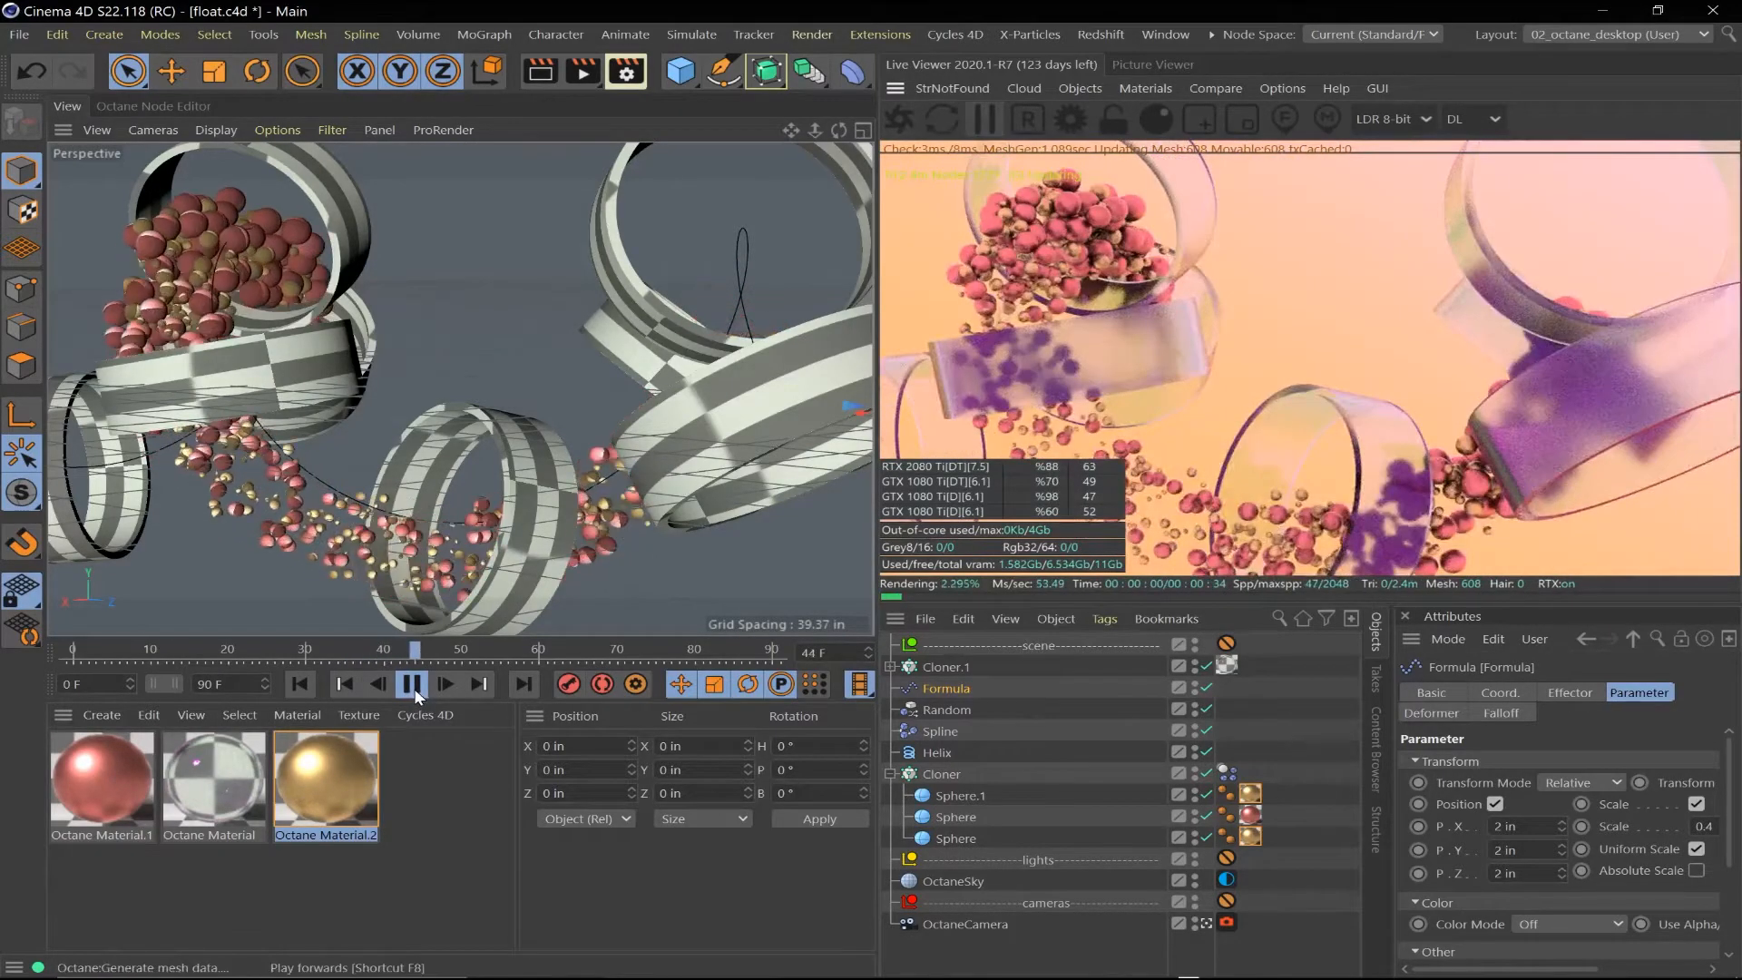
left_click(413, 684)
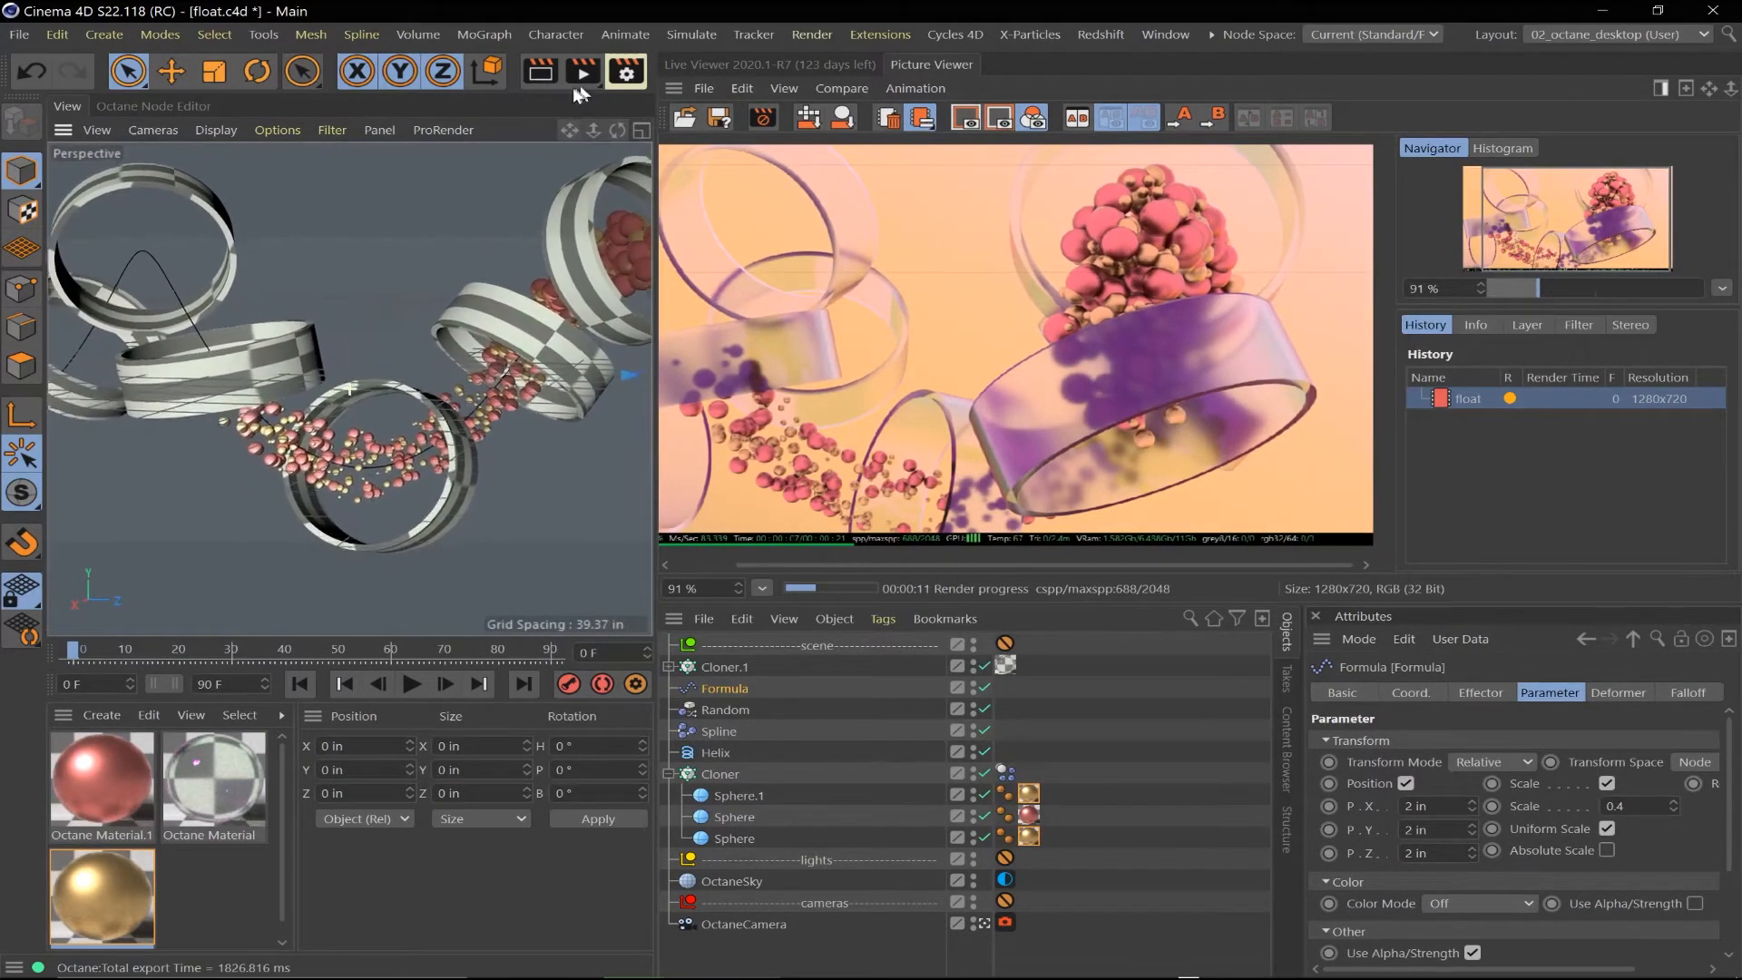
Replay the animation from the first frame and restart the interactive live render
left_click(411, 684)
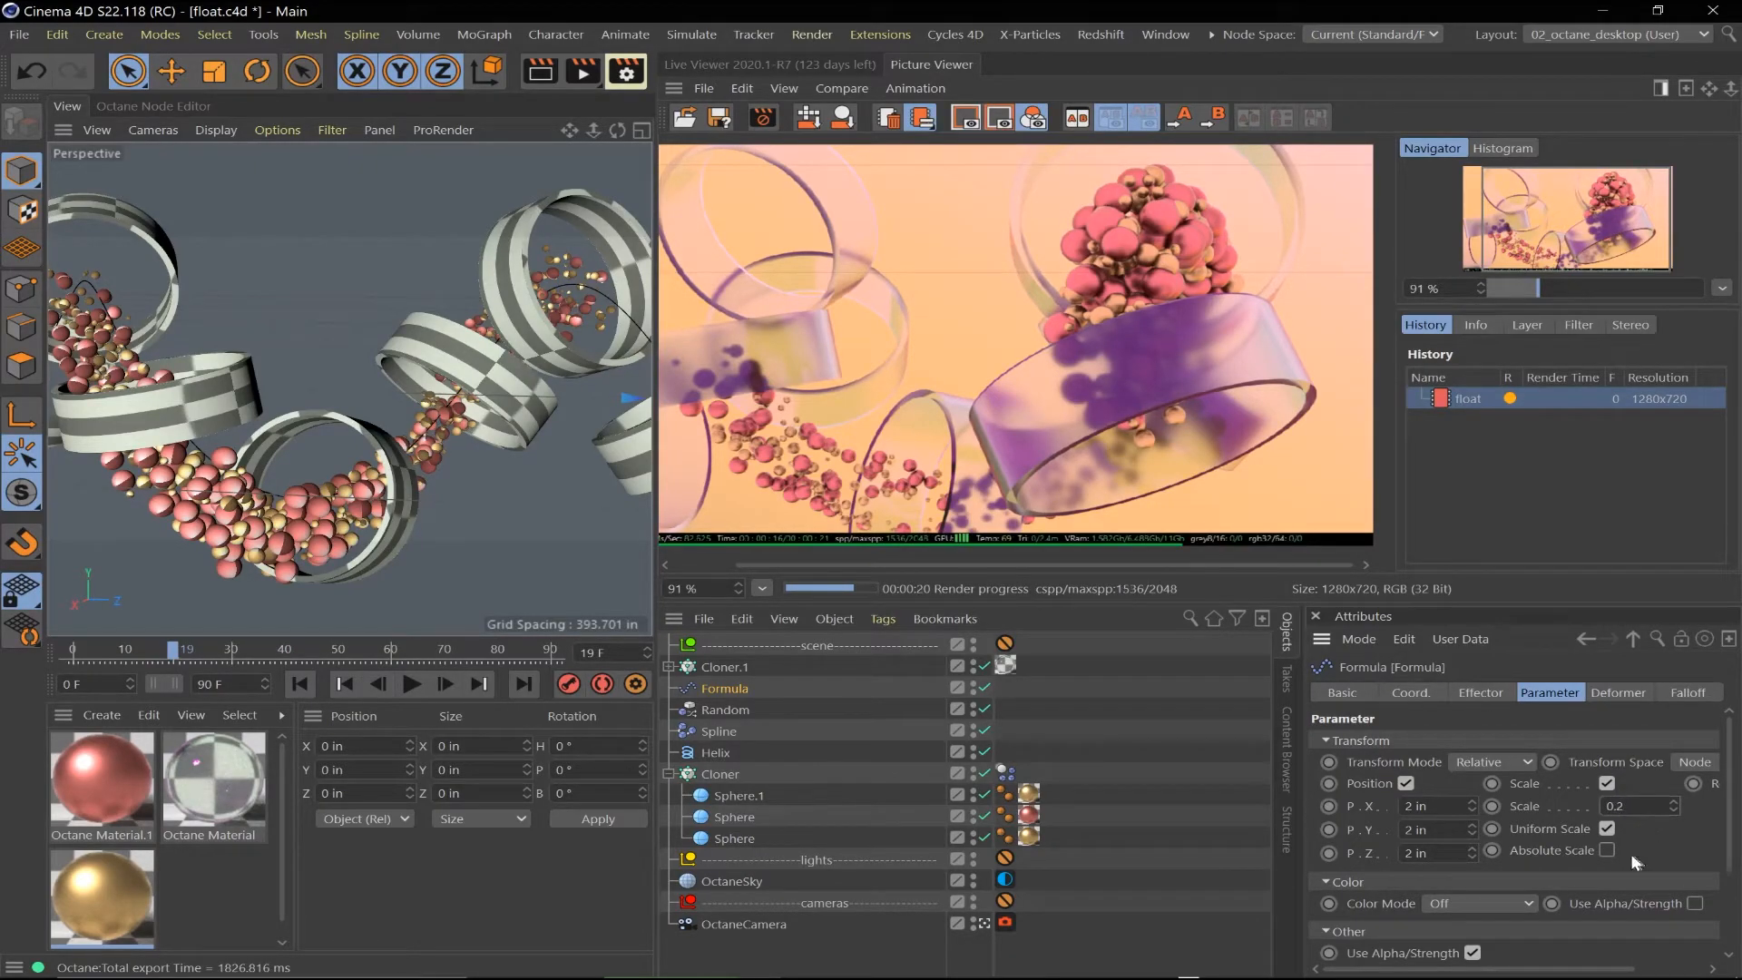
left_click(411, 684)
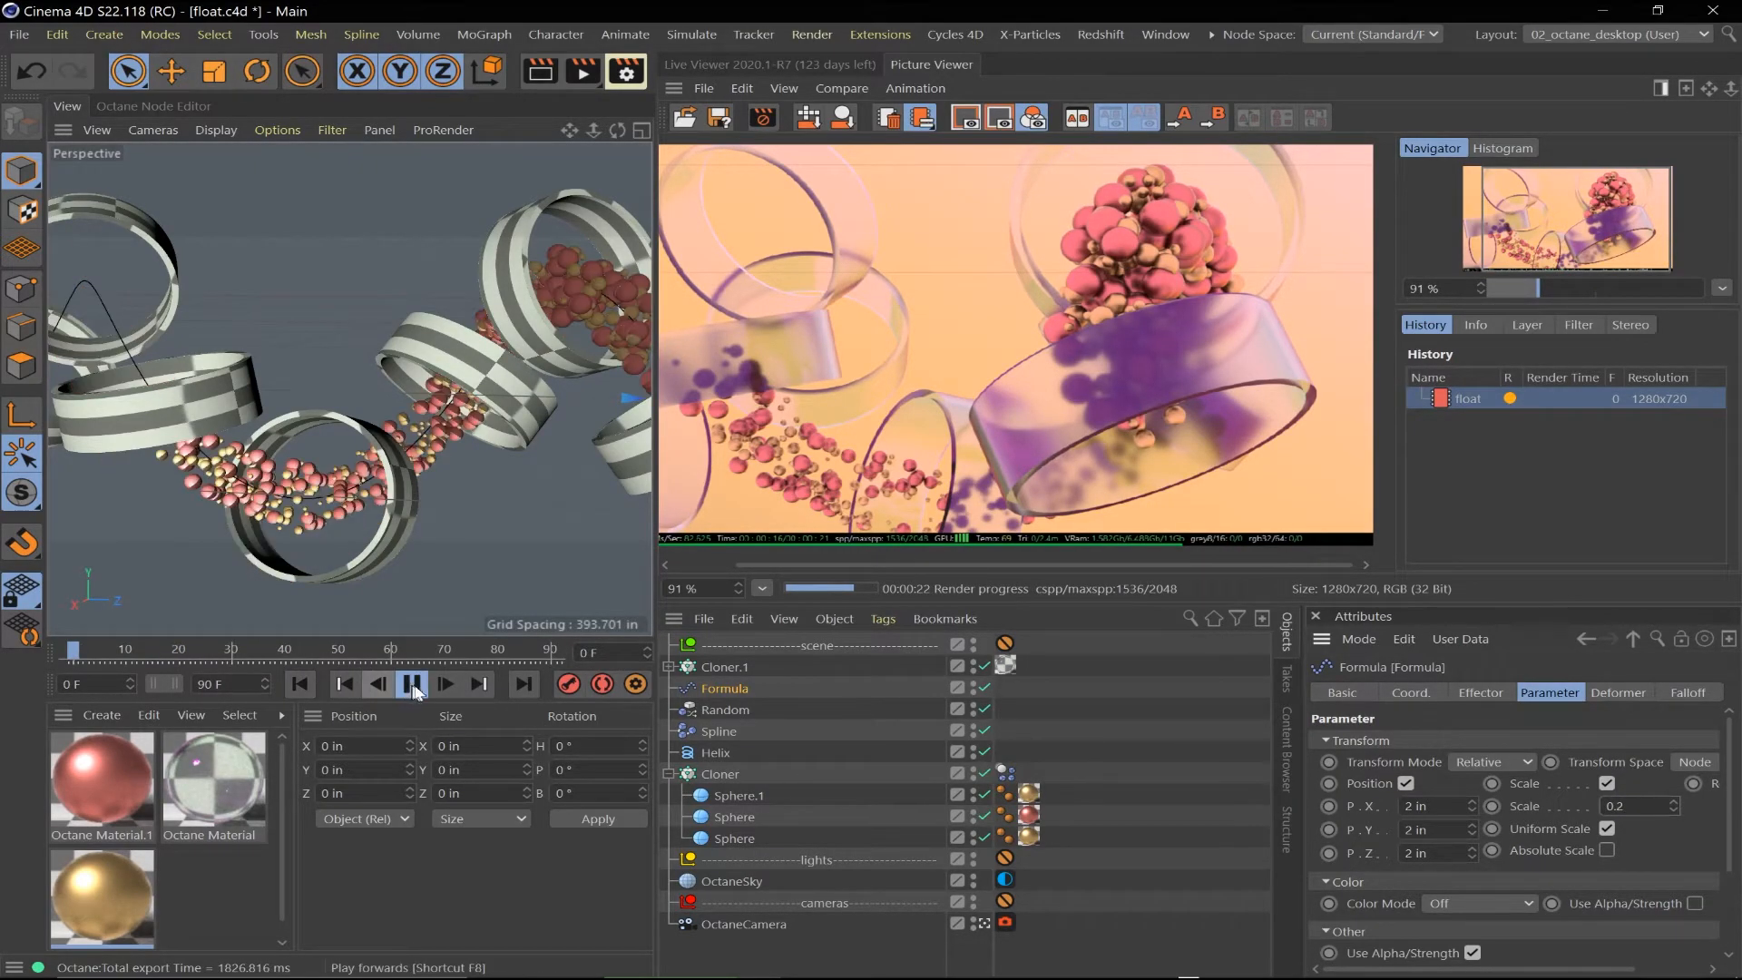
left_click(412, 684)
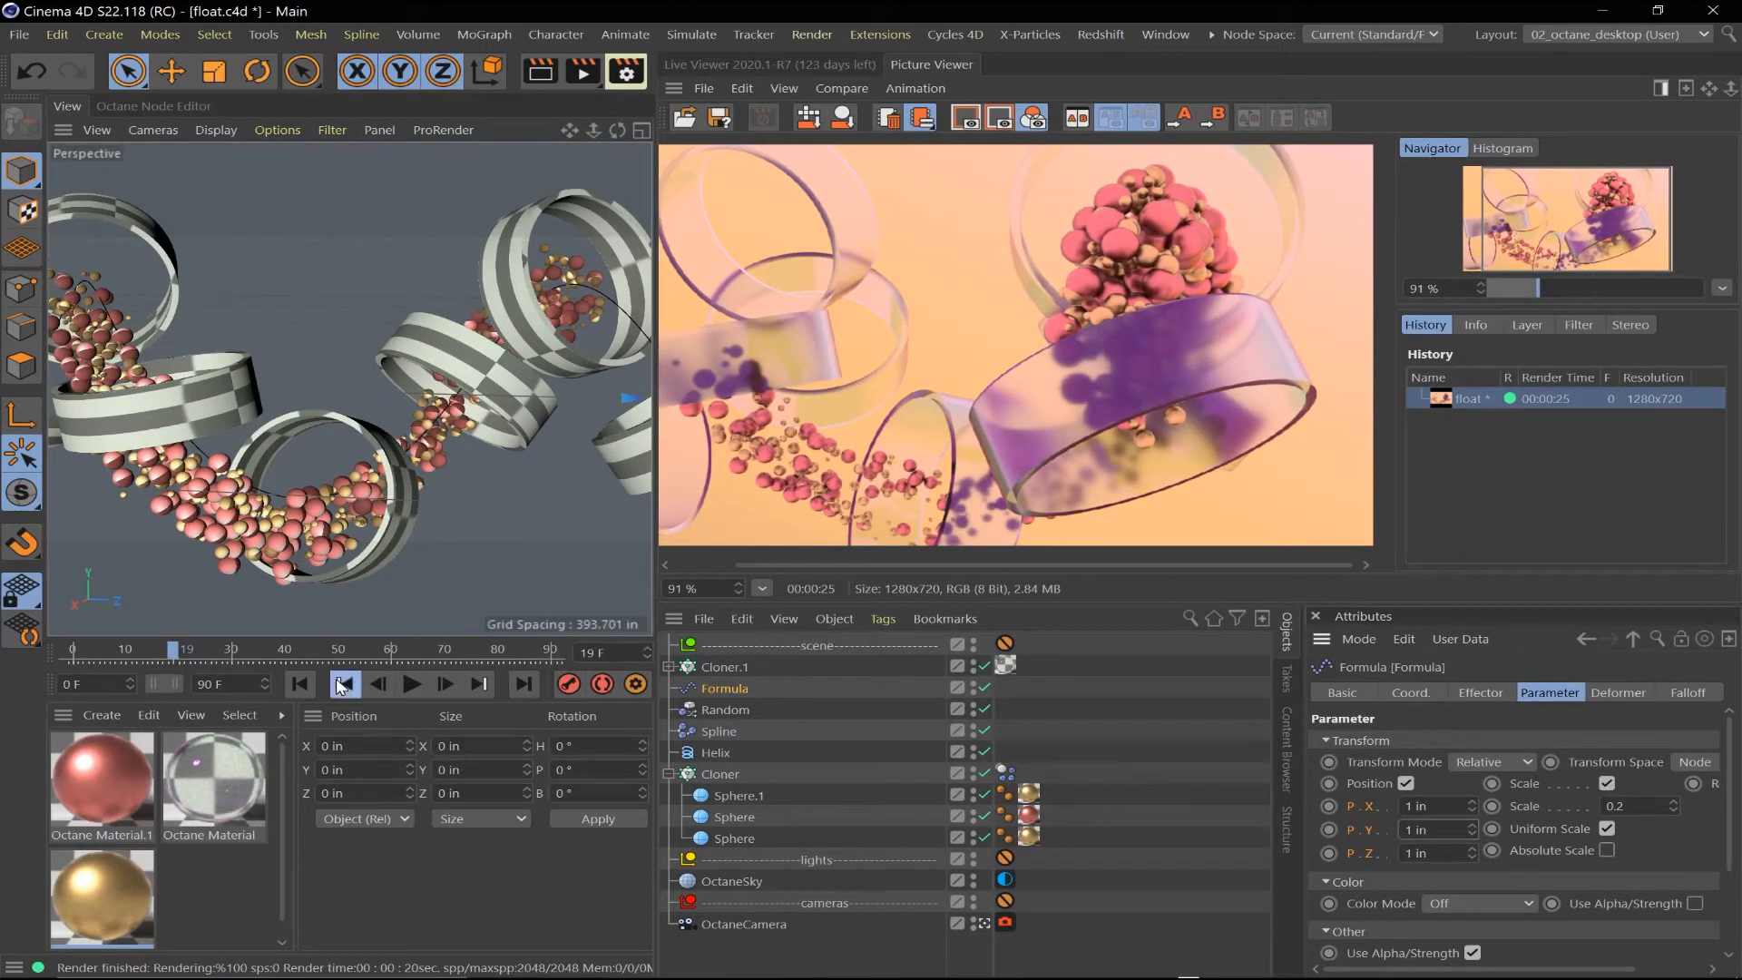
left_click(411, 684)
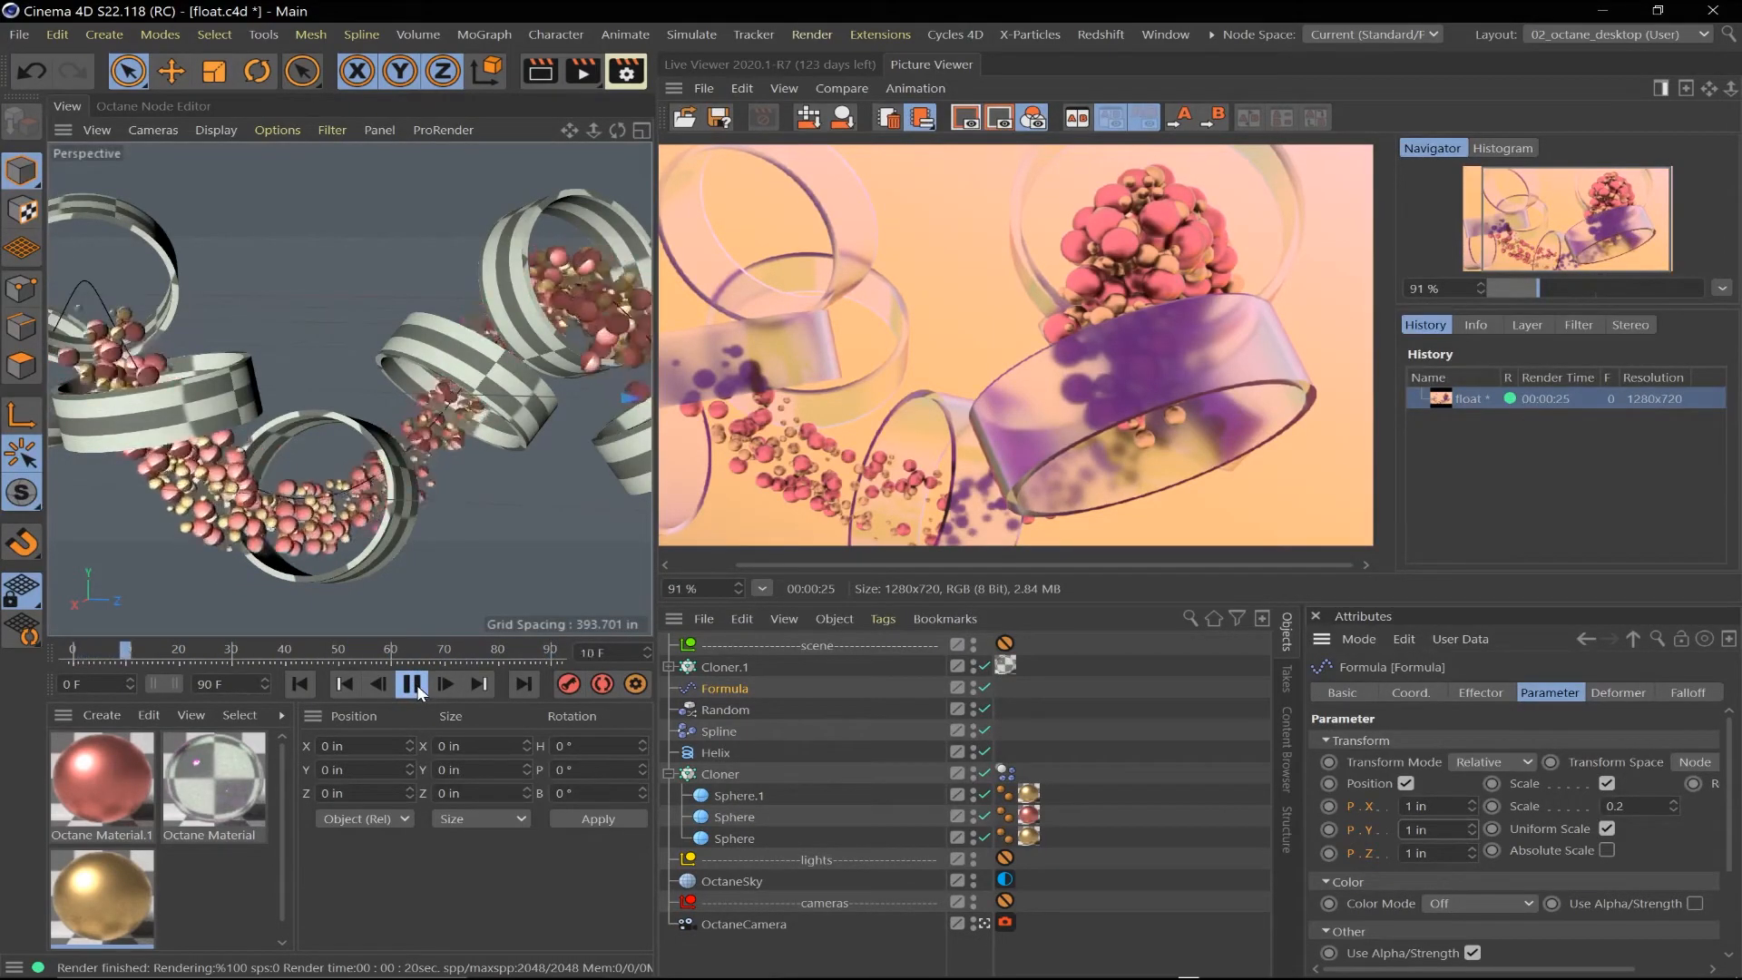
left_click(411, 684)
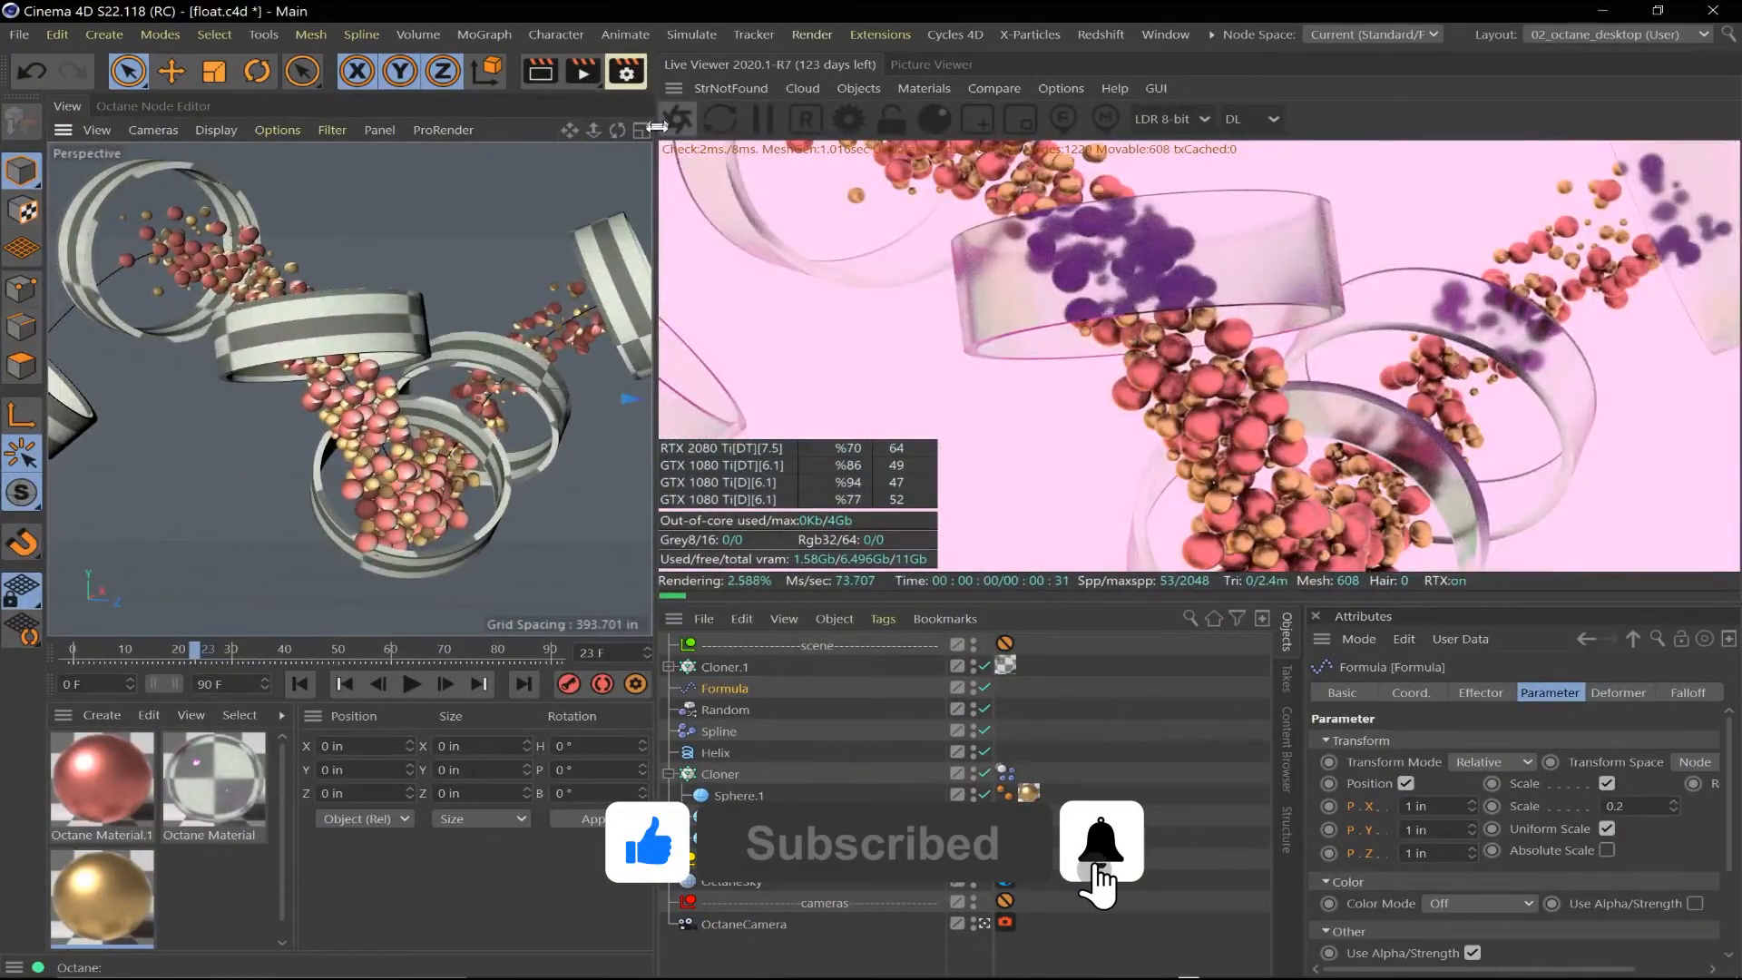
left_click(1101, 840)
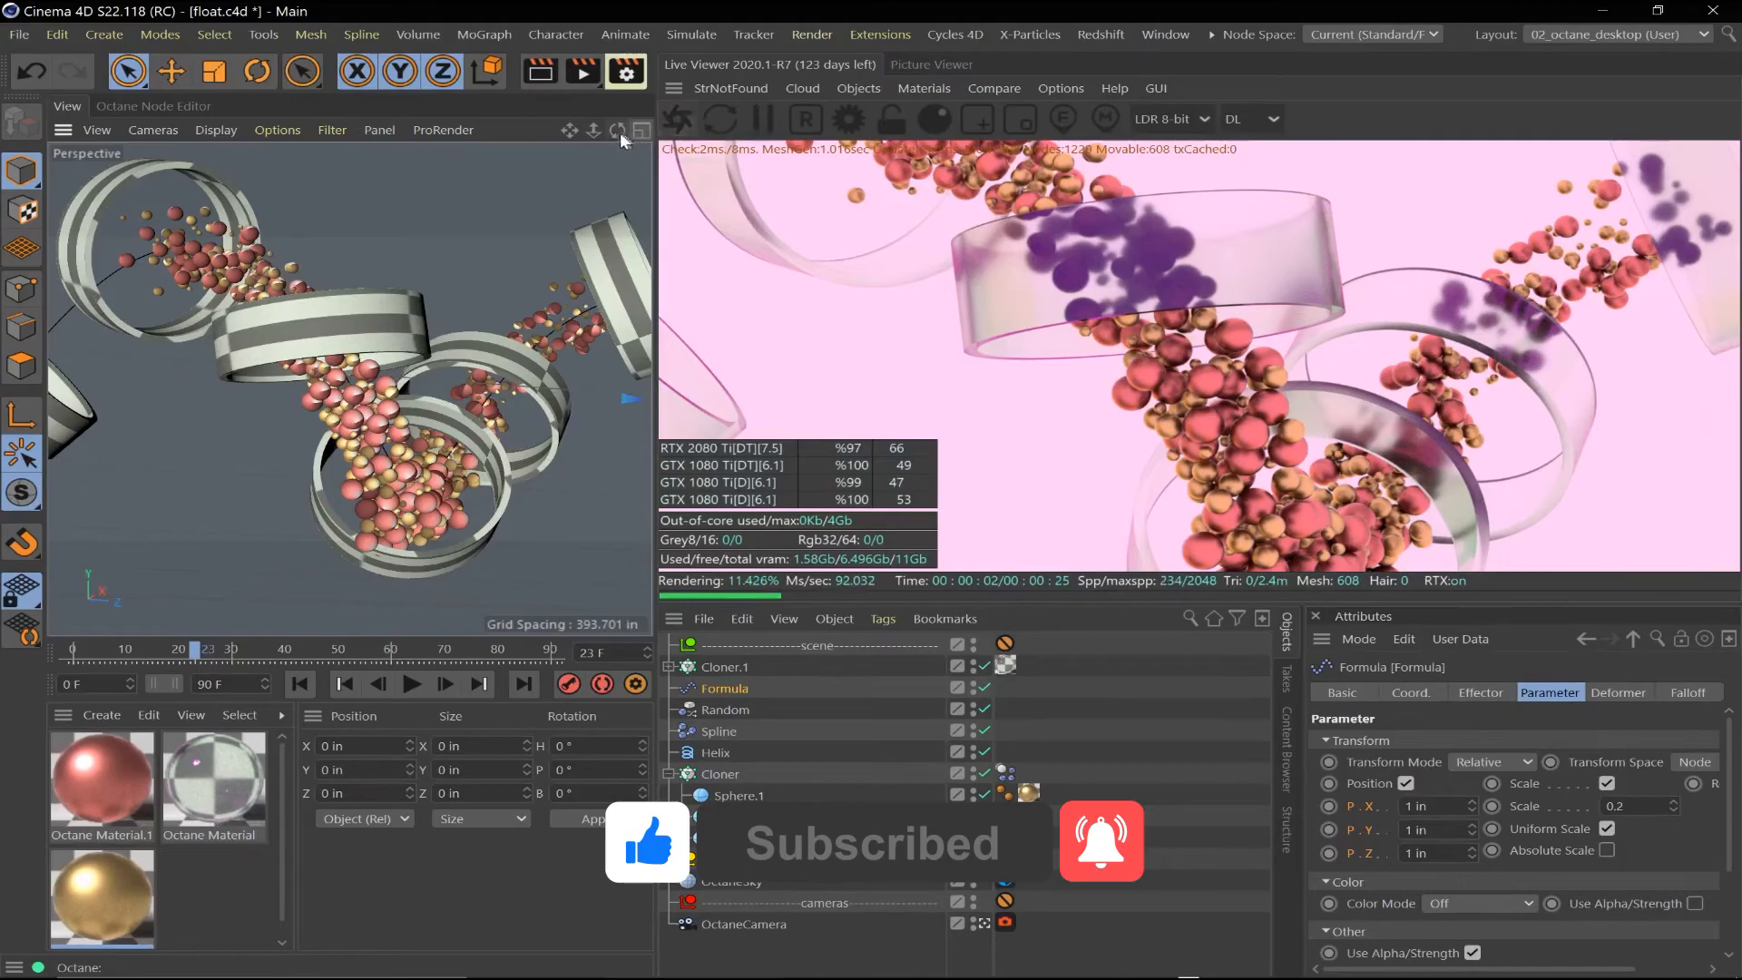